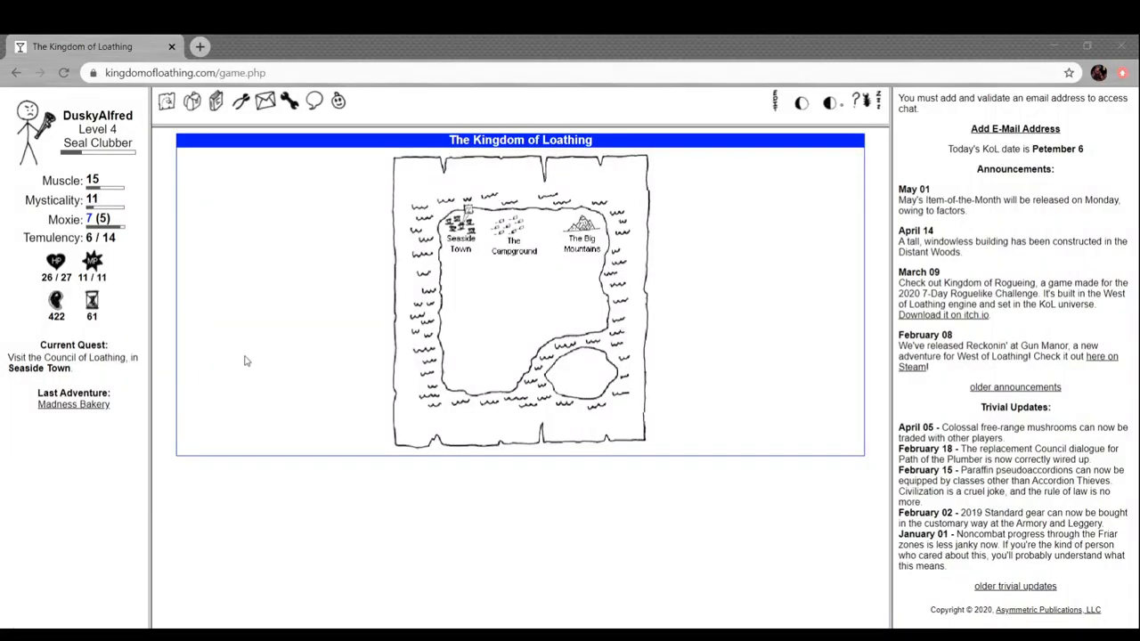
{"action": "mouse_move", "coordinate": [252, 346]}
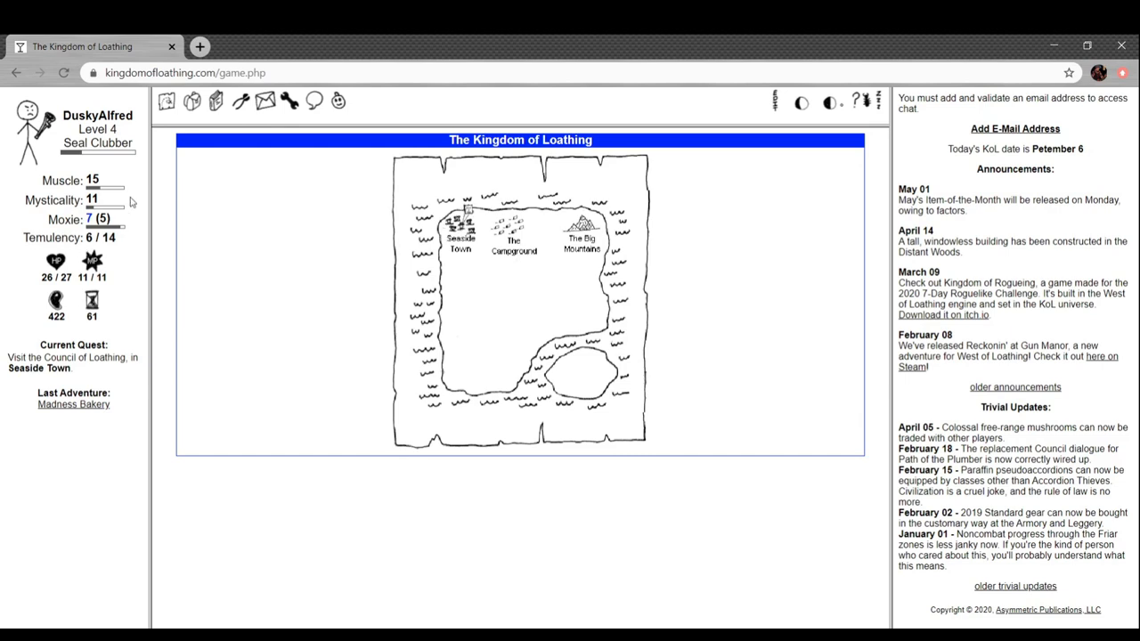
{"action": "mouse_move", "coordinate": [221, 312]}
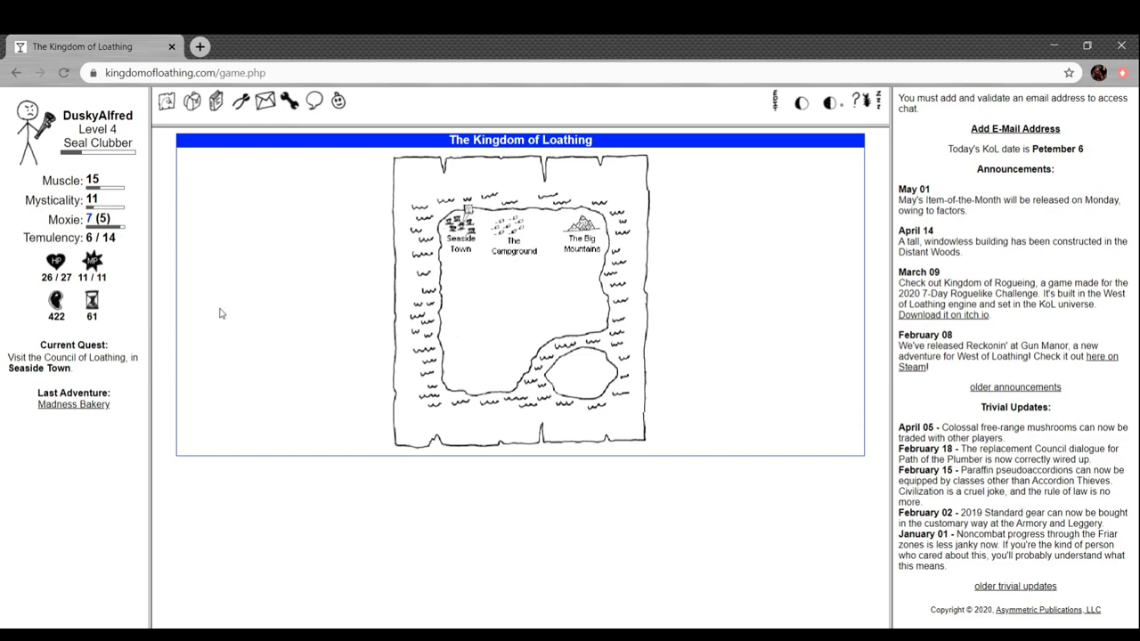
{"action": "mouse_move", "coordinate": [115, 330]}
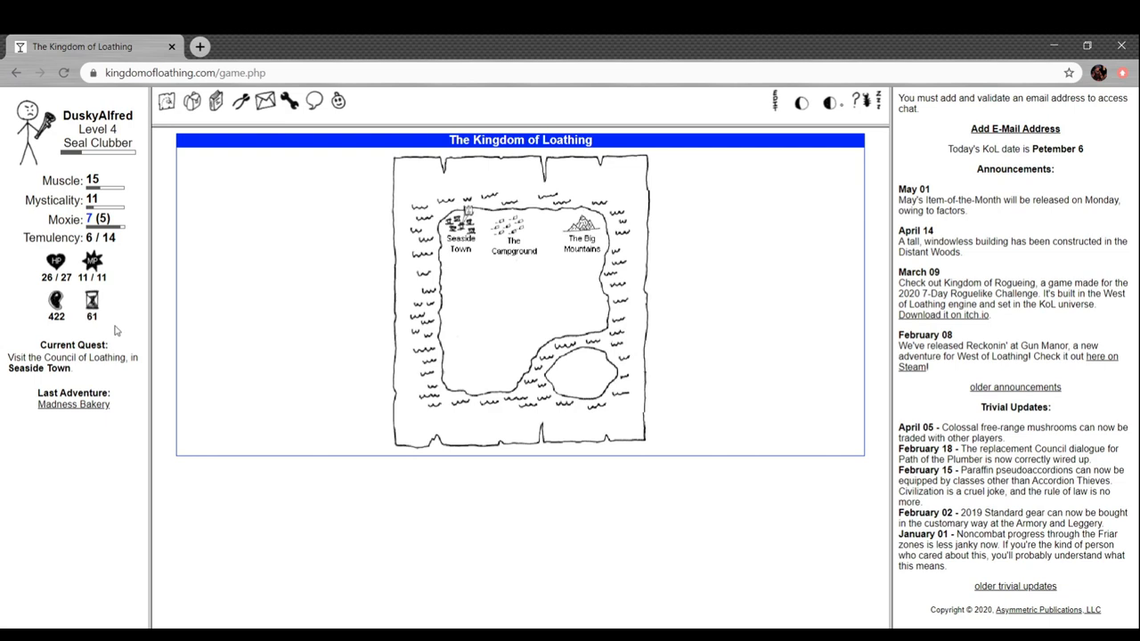
Travel via Seaside Town to the Madness Bakery and win the creep fight for a creepy mask
{"action": "left_click", "coordinate": [461, 227]}
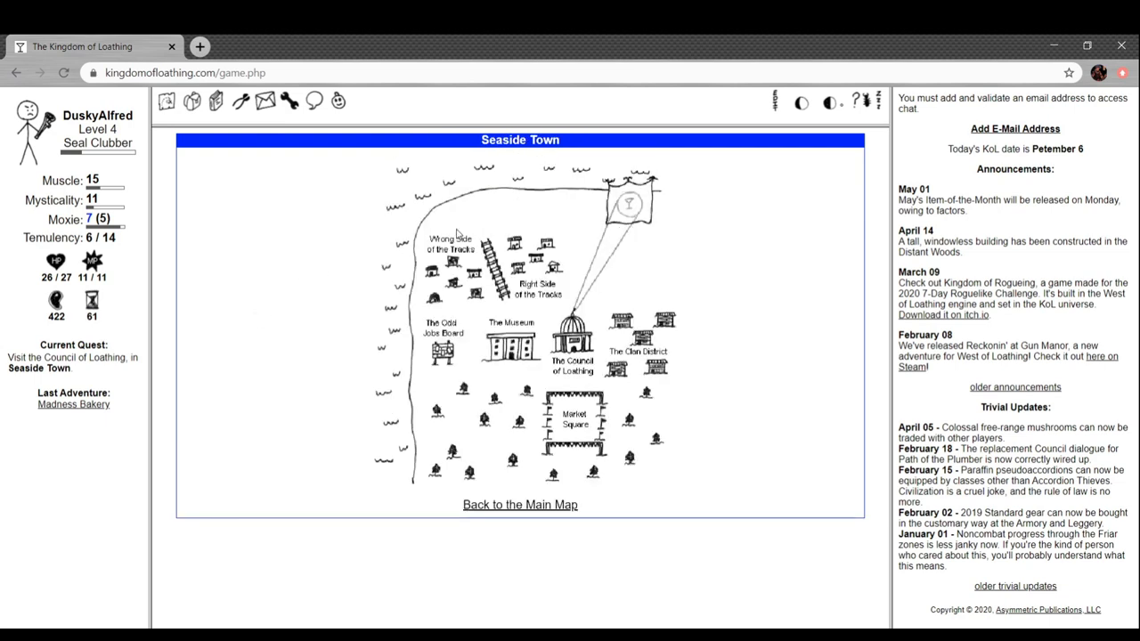
{"action": "left_click", "coordinate": [538, 287]}
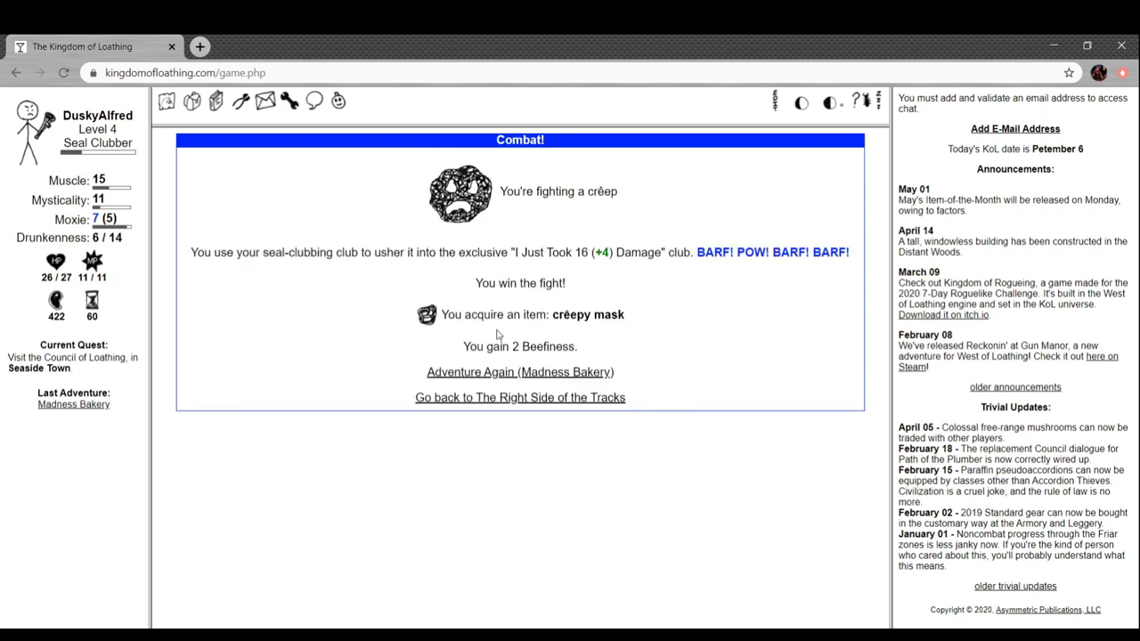
Beat the baguette lady for a magical baguette, then bake a popular tart in the popular machine
{"action": "left_click", "coordinate": [519, 371]}
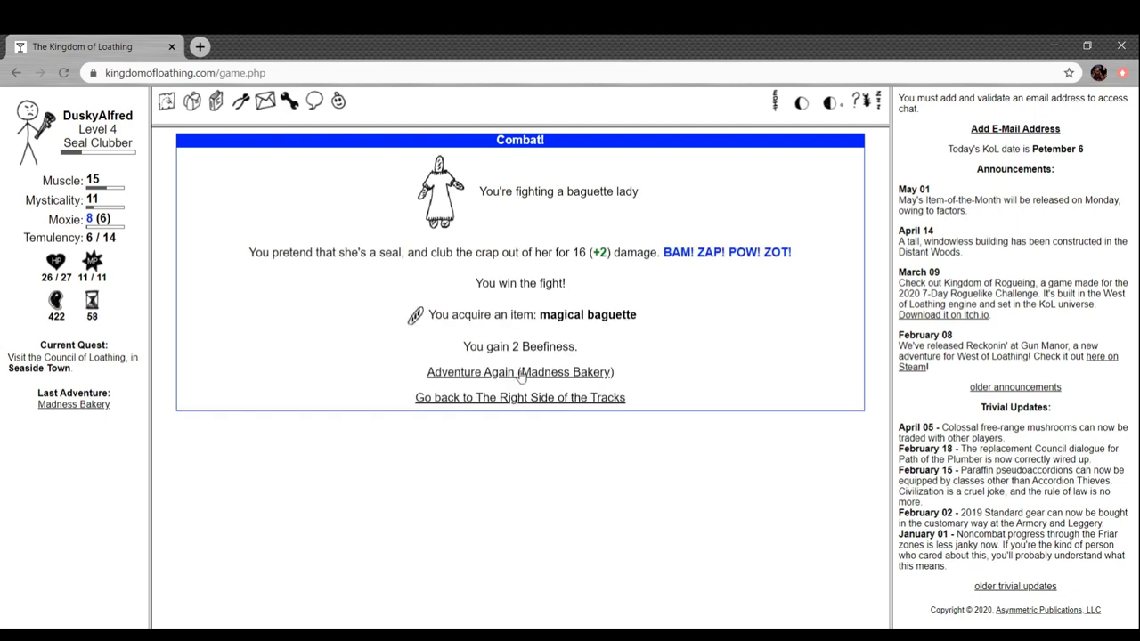
{"action": "left_click", "coordinate": [519, 371]}
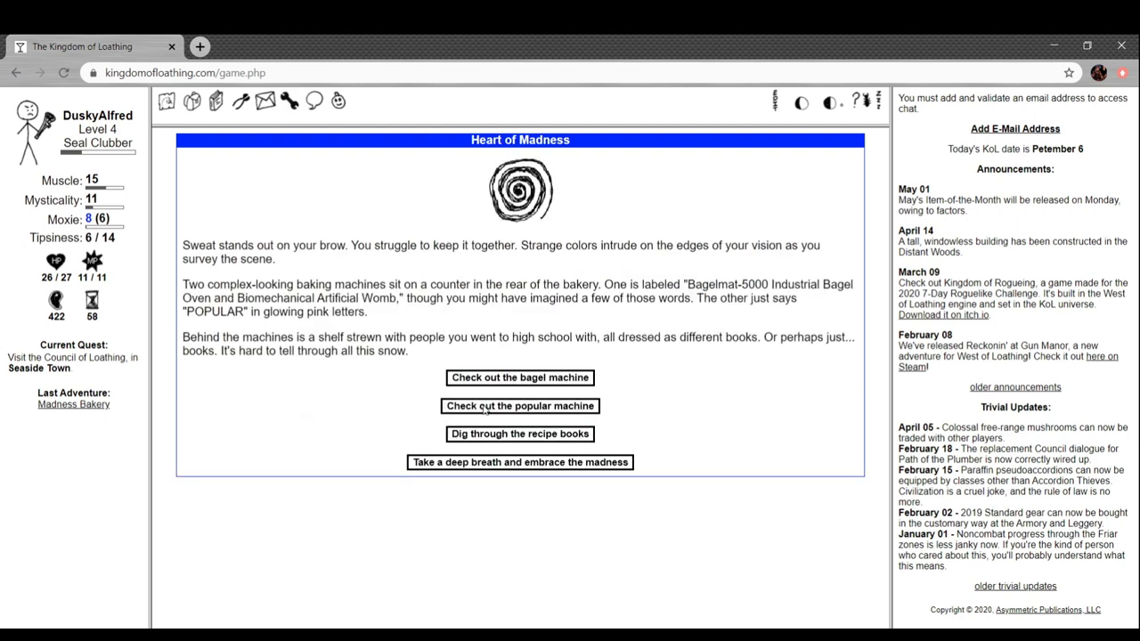
{"action": "left_click", "coordinate": [519, 405]}
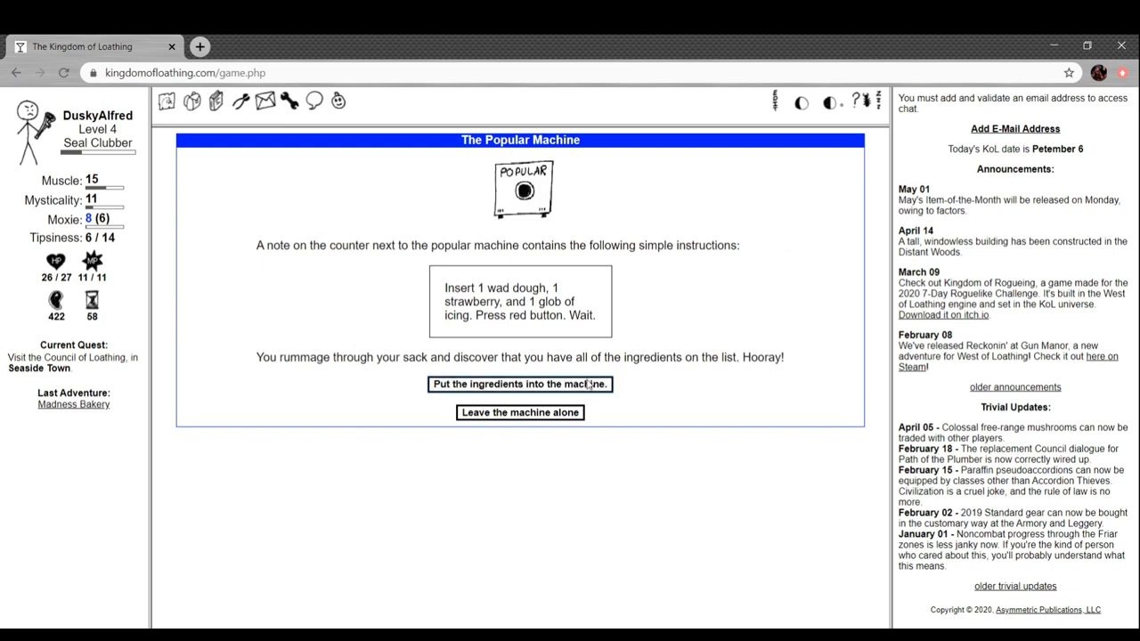
{"action": "left_click", "coordinate": [519, 383]}
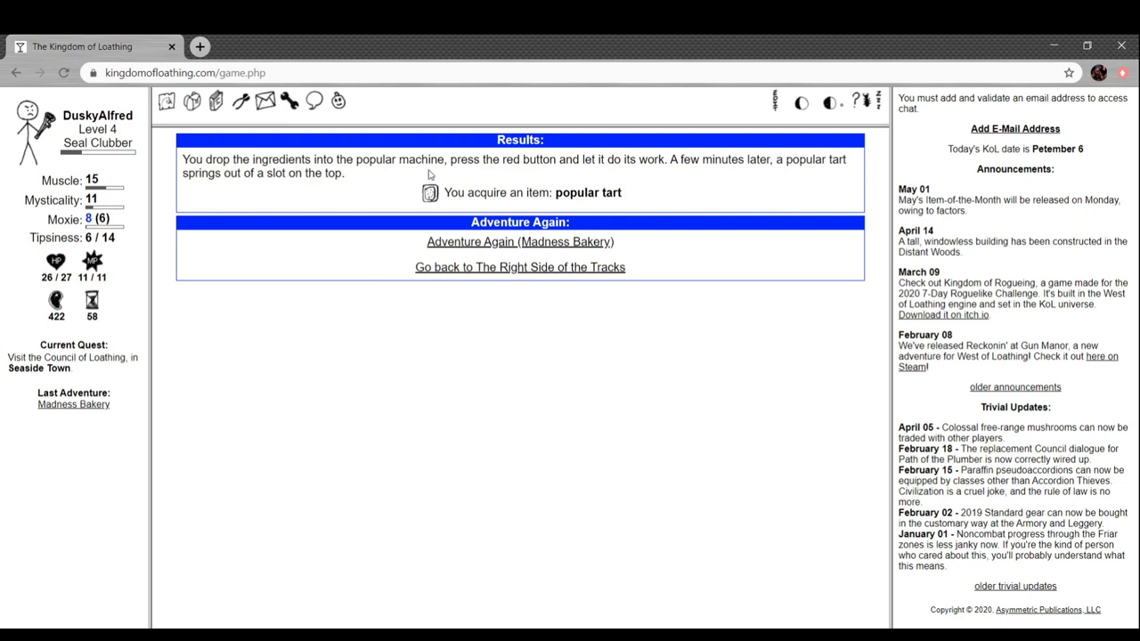
{"action": "mouse_move", "coordinate": [461, 175]}
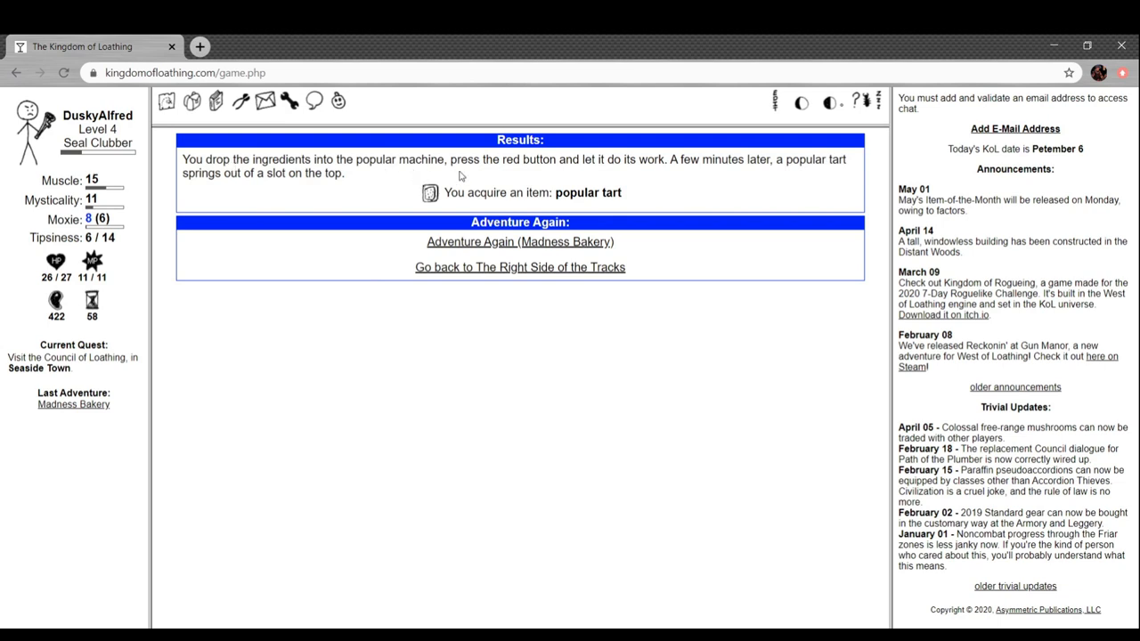
{"action": "mouse_move", "coordinate": [409, 193]}
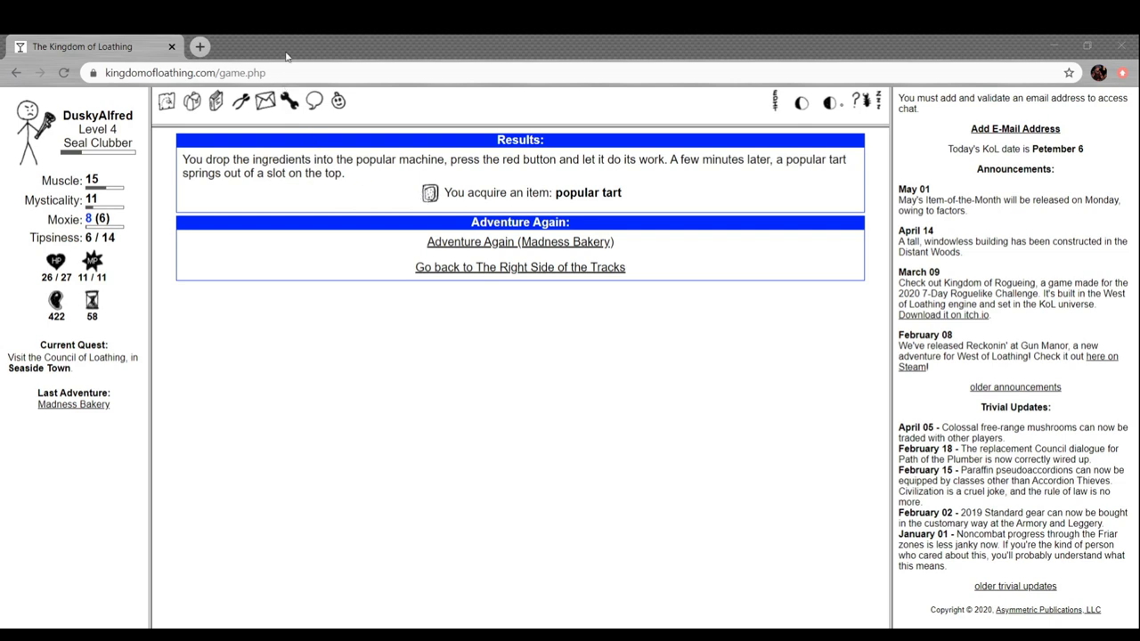
{"action": "mouse_move", "coordinate": [530, 249]}
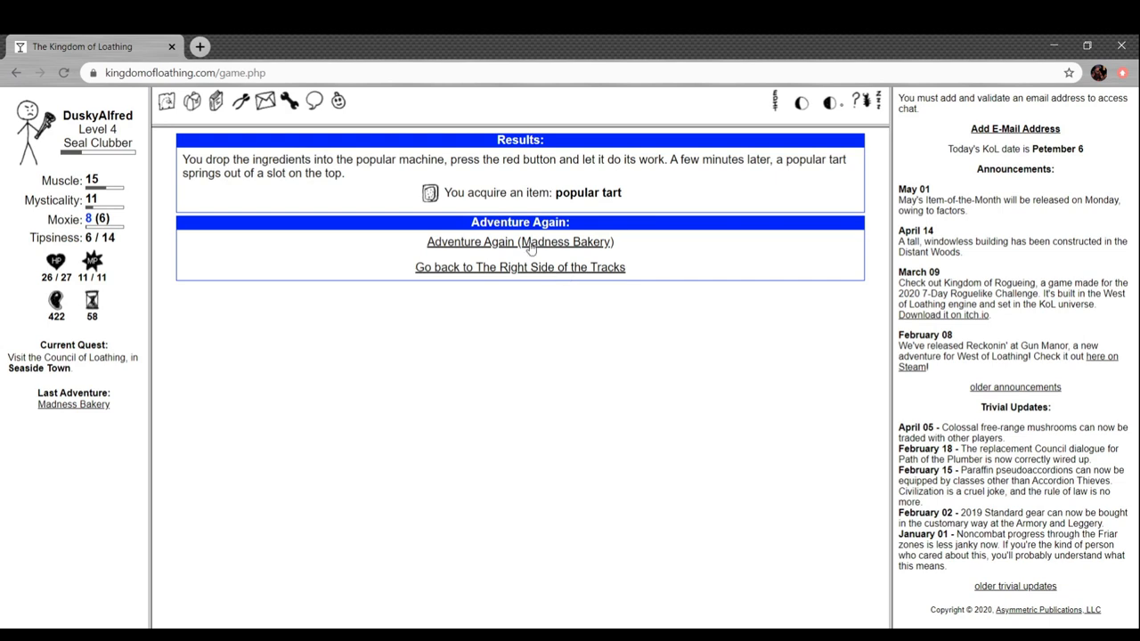
Keep adventuring in the bakery, fleeing a creep and beating a gingerbread murderer for icing and dough
{"action": "left_click", "coordinate": [519, 242]}
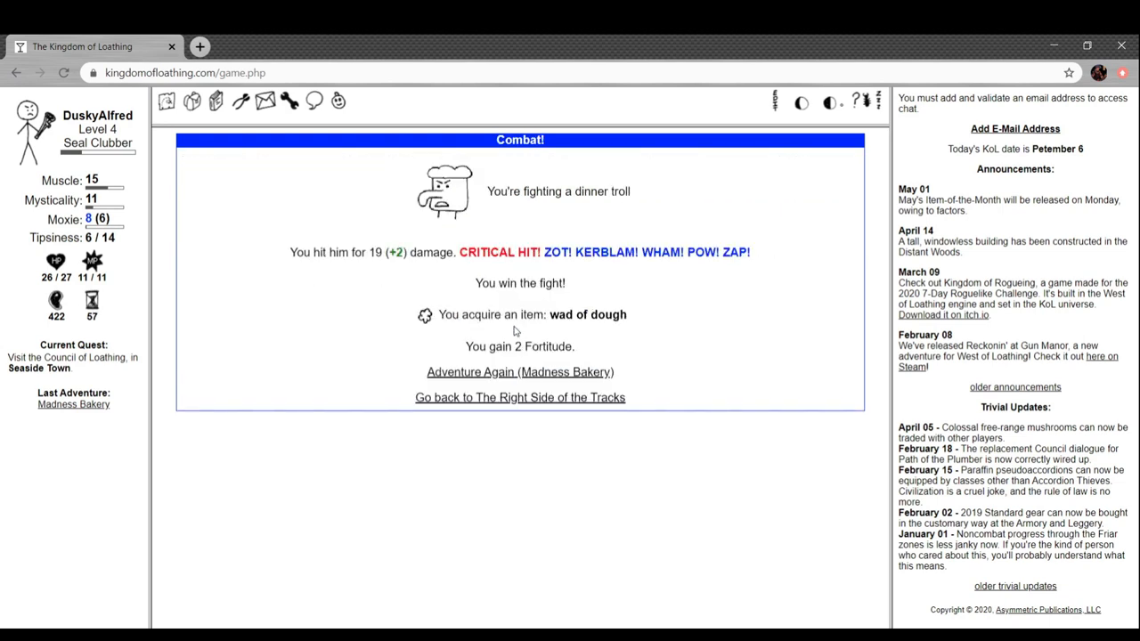
{"action": "left_click", "coordinate": [519, 371]}
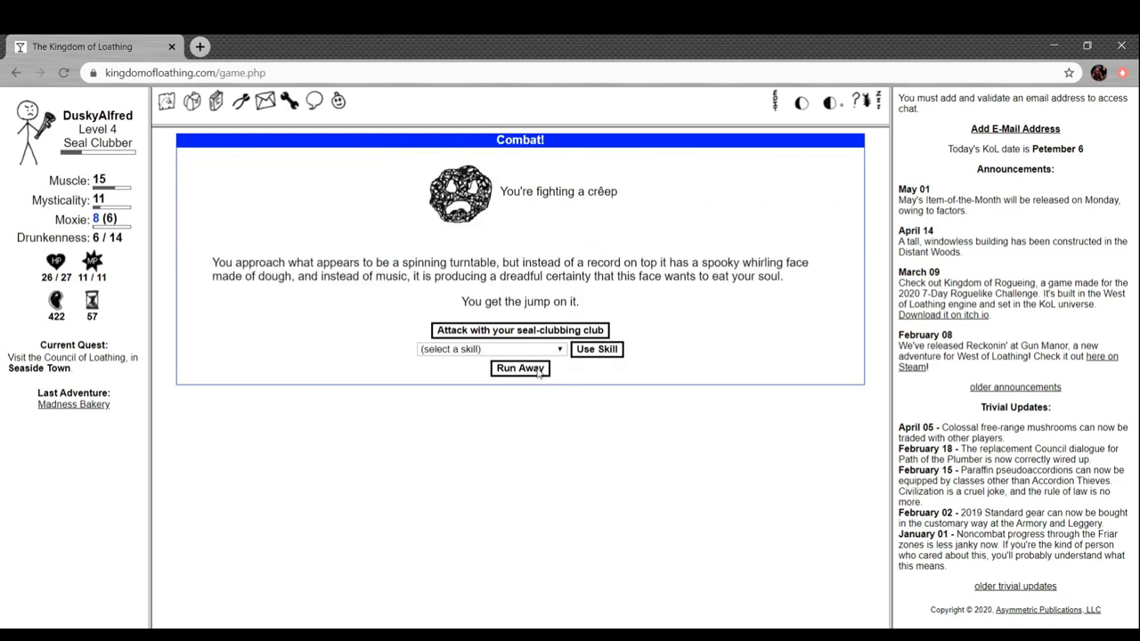
{"action": "left_click", "coordinate": [519, 367]}
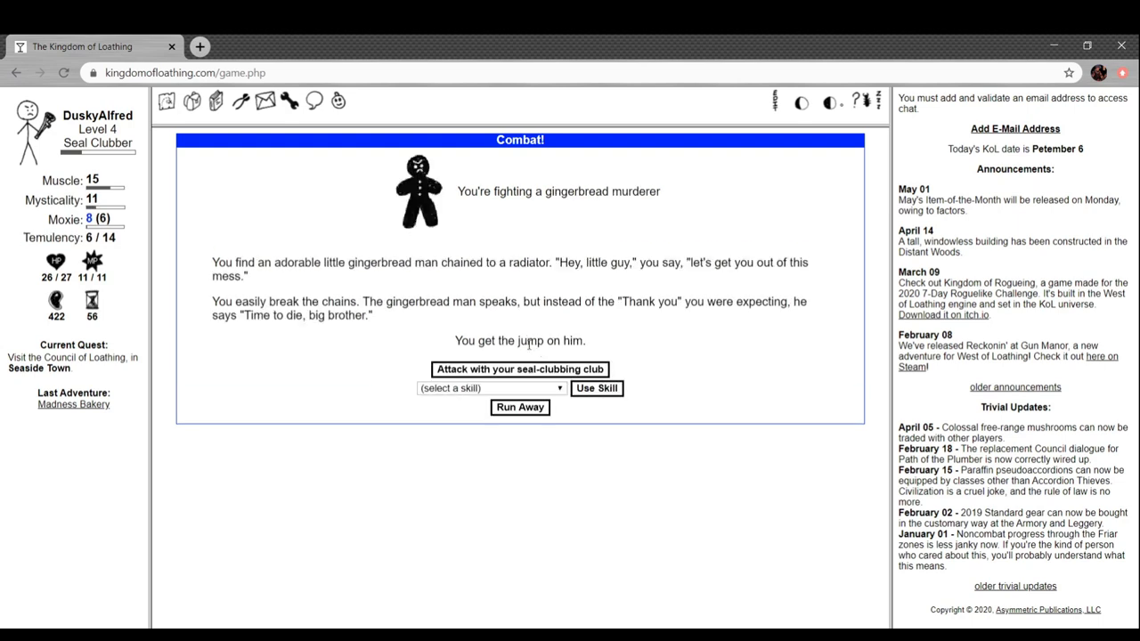
{"action": "left_click", "coordinate": [519, 369]}
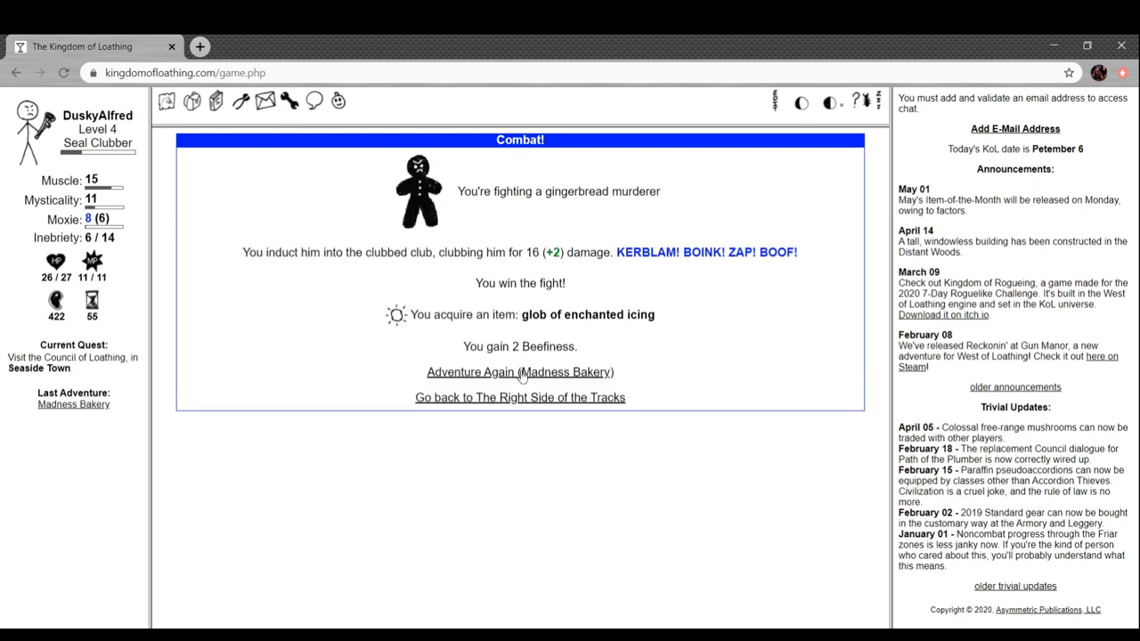
{"action": "left_click", "coordinate": [519, 371]}
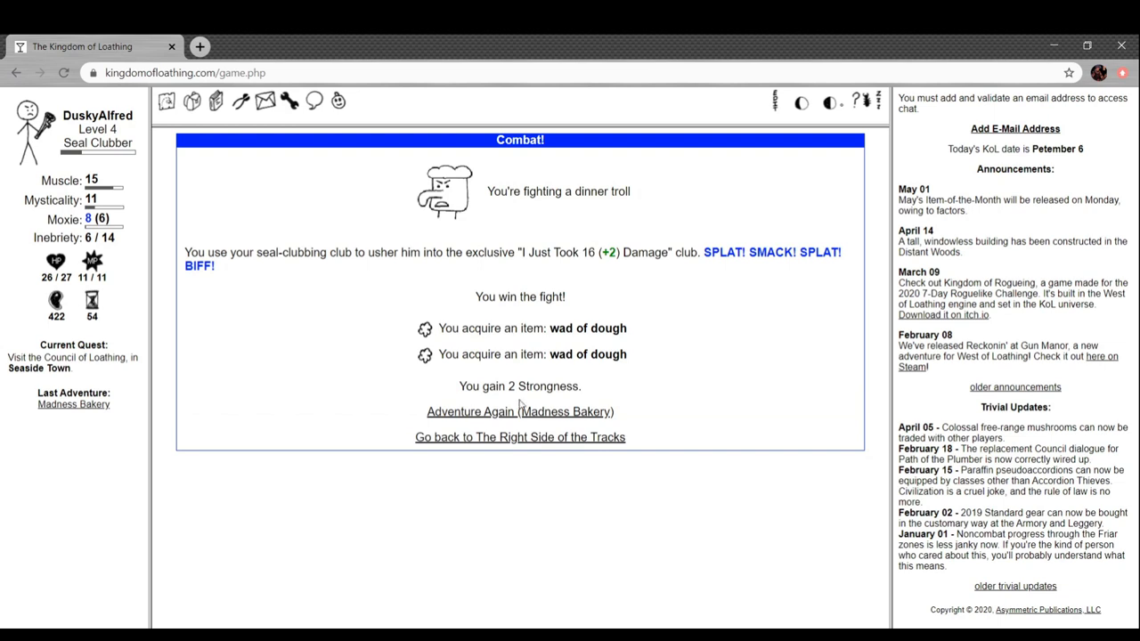
Turn a wad of dough into plain bagels at the Bagelmat-5000, then take a deep breath for Mysticality
{"action": "left_click", "coordinate": [518, 410]}
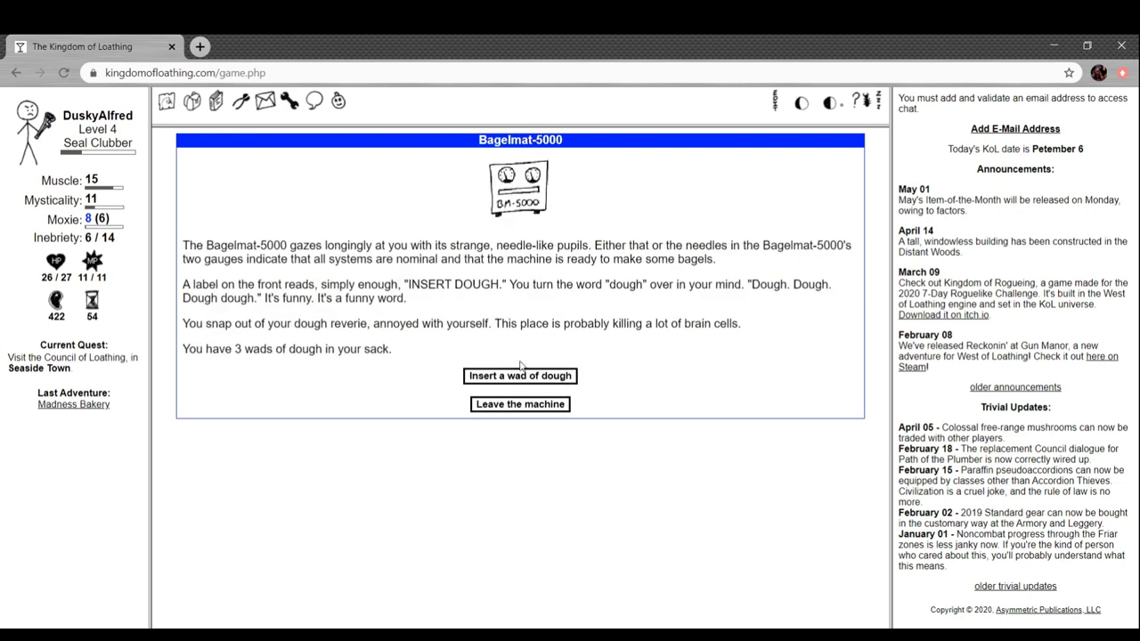
{"action": "left_click", "coordinate": [519, 375]}
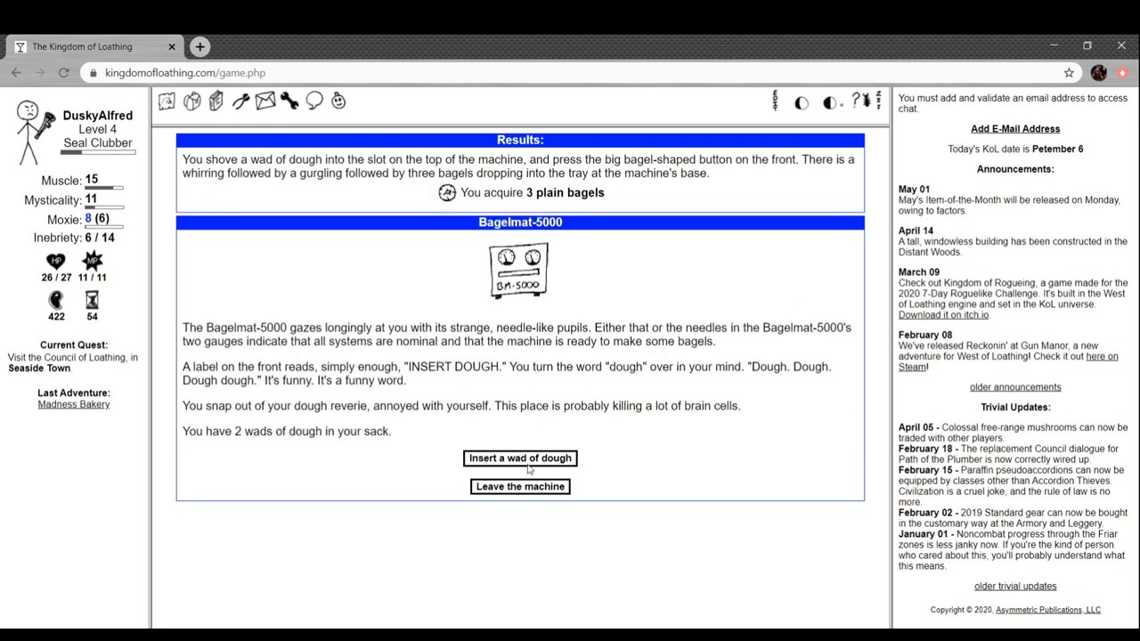
{"action": "left_click", "coordinate": [519, 487]}
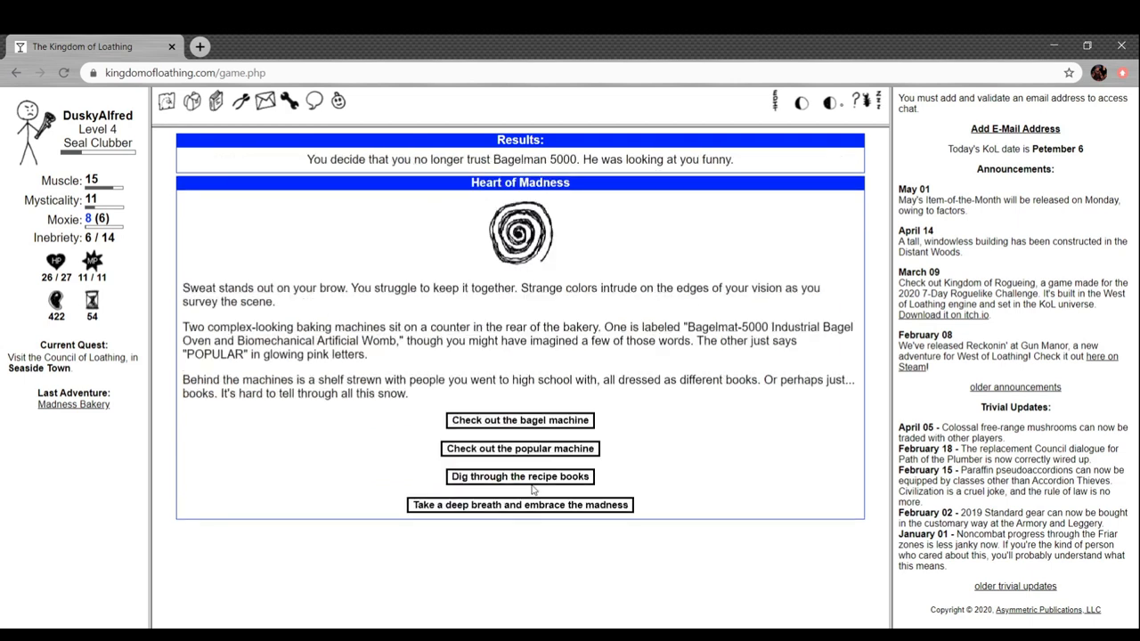
{"action": "left_click", "coordinate": [519, 505]}
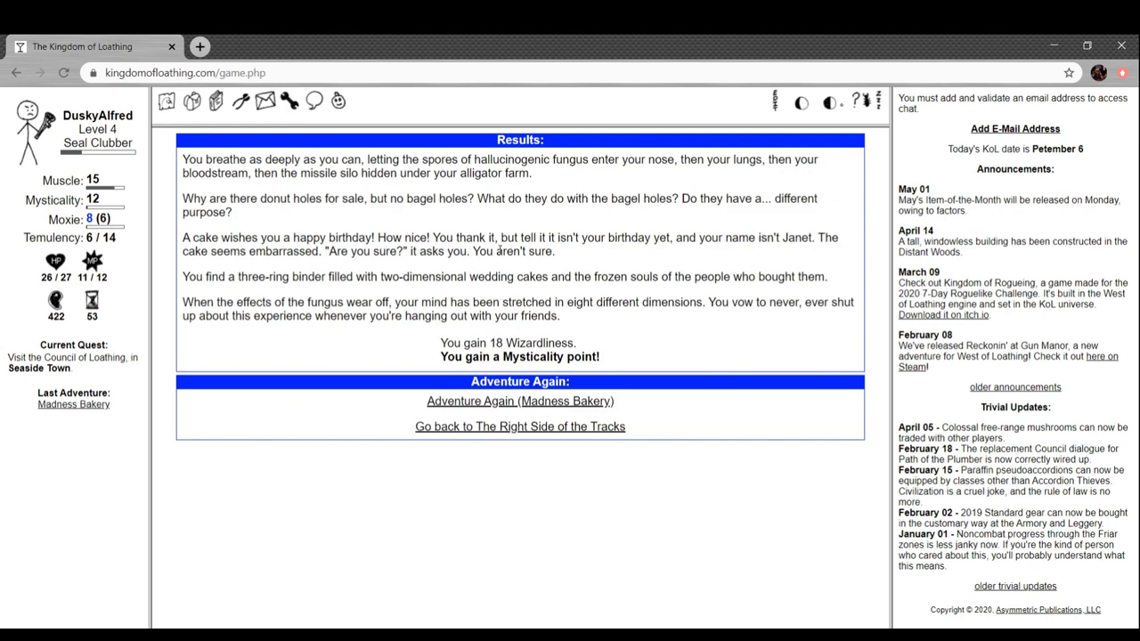
{"action": "left_click", "coordinate": [519, 425]}
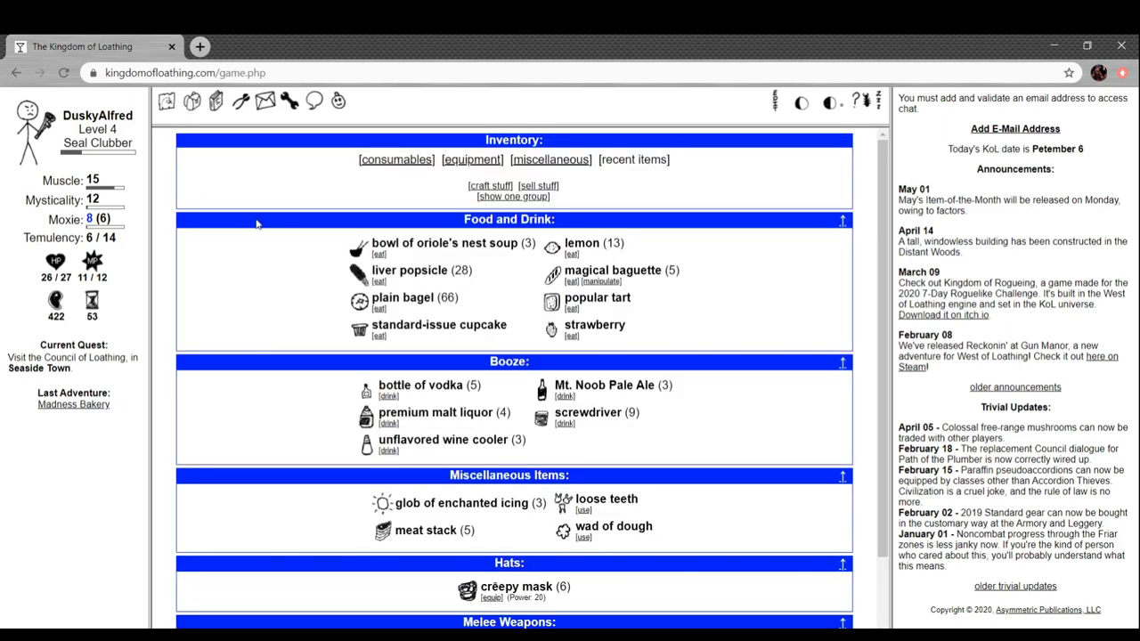
{"action": "mouse_move", "coordinate": [612, 267]}
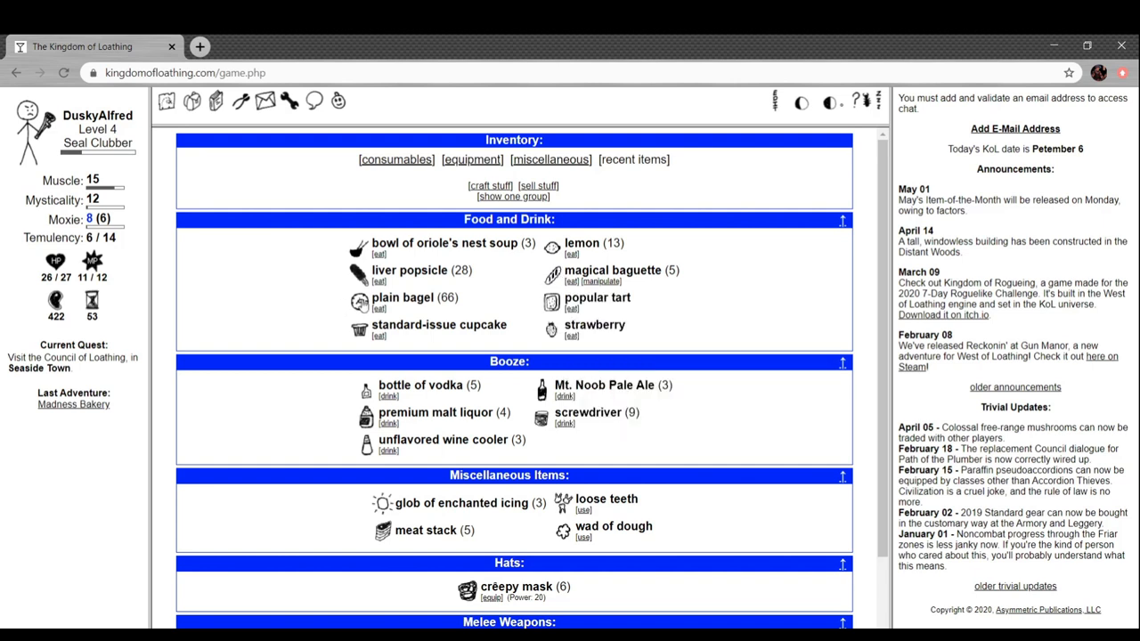
Eat plain bagels and a liver popsicle from inventory, bringing adventures up to 75
{"action": "left_click", "coordinate": [378, 310]}
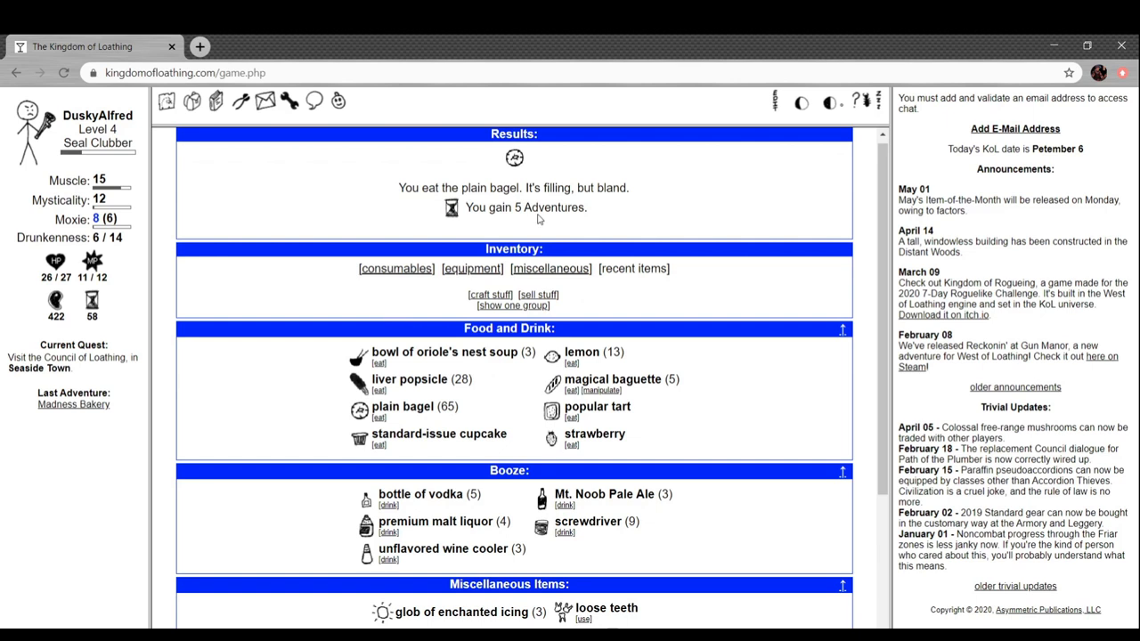
{"action": "mouse_move", "coordinate": [390, 489]}
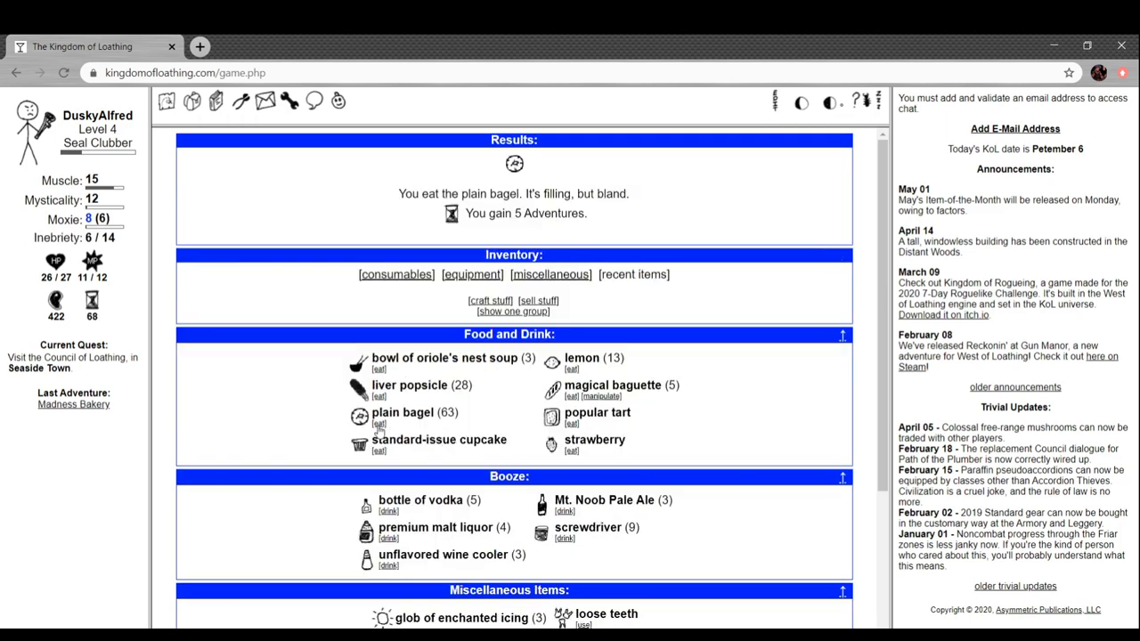
{"action": "left_click", "coordinate": [378, 423]}
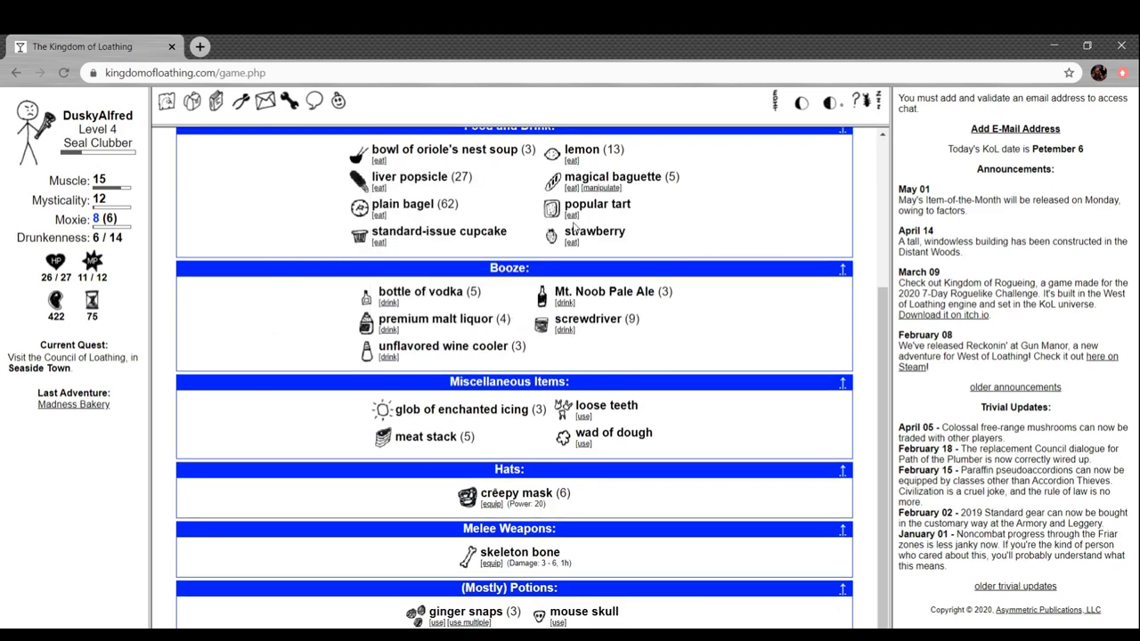
{"action": "mouse_move", "coordinate": [551, 208]}
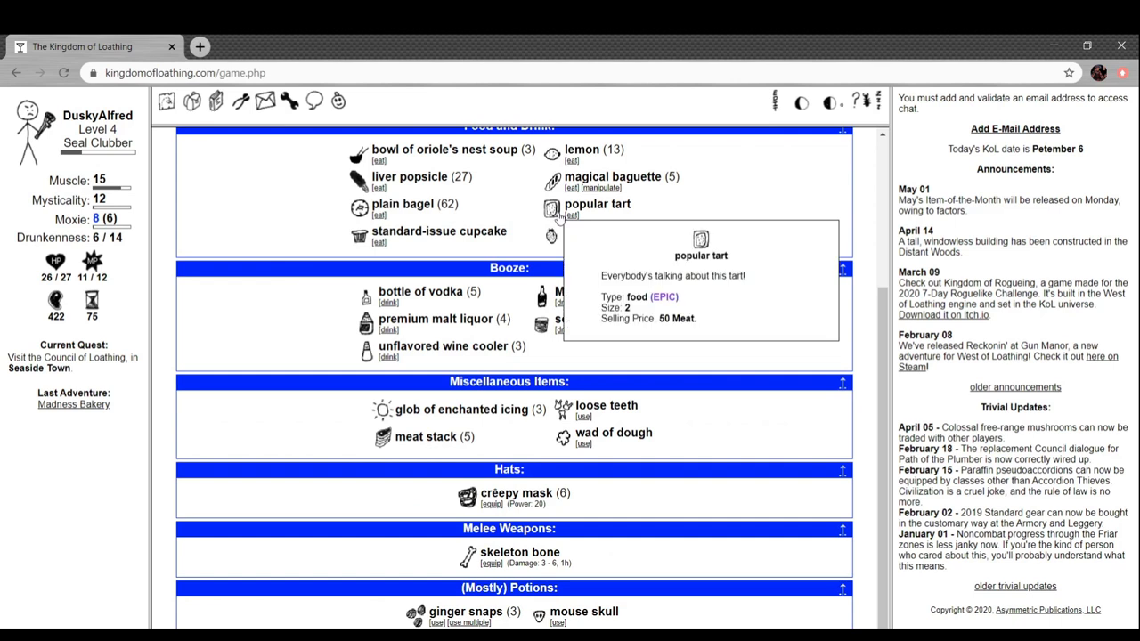
{"action": "mouse_move", "coordinate": [568, 220]}
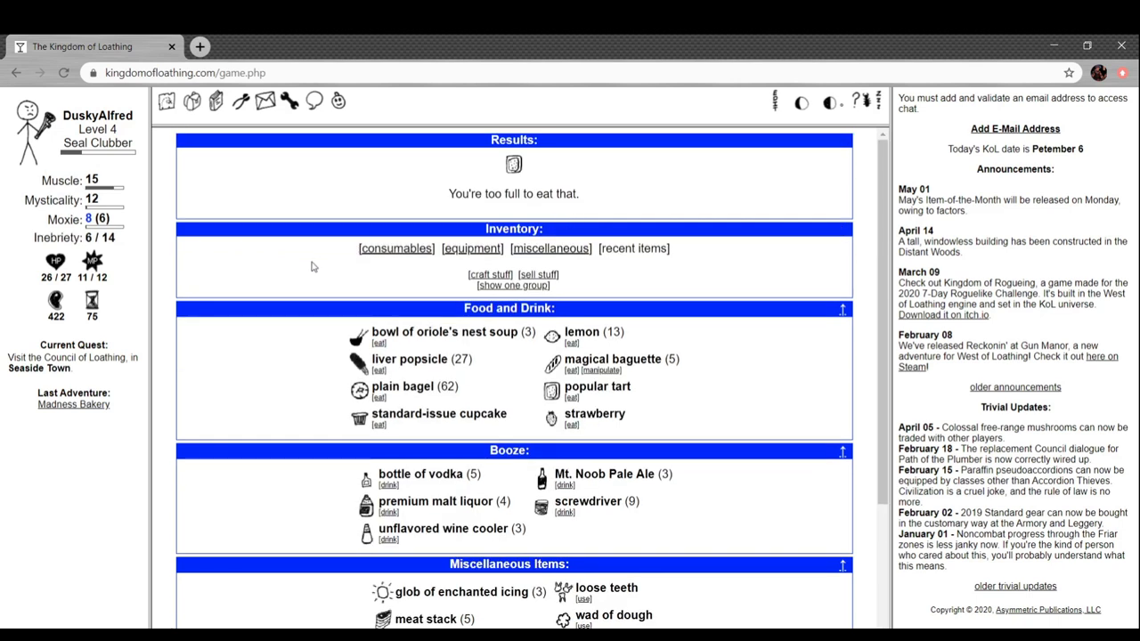
Flatten the wad of dough, grind the loose teeth, and fail to eat more while too full
{"action": "scroll", "scroll_direction": "down", "scroll_amount": 3}
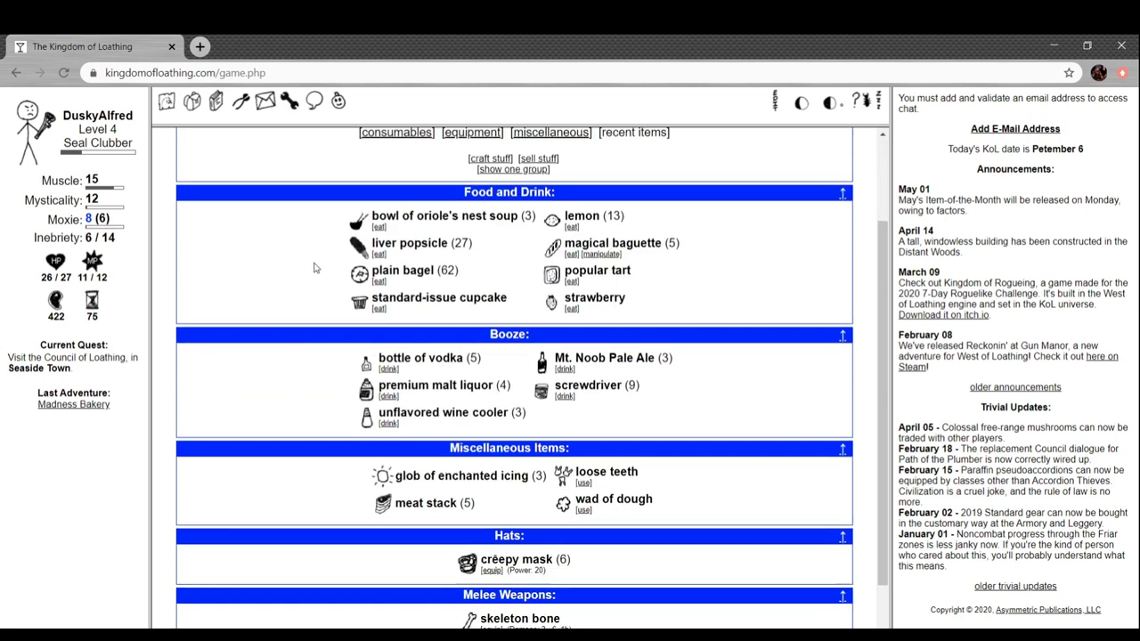
{"action": "scroll", "scroll_direction": "down", "scroll_amount": 3}
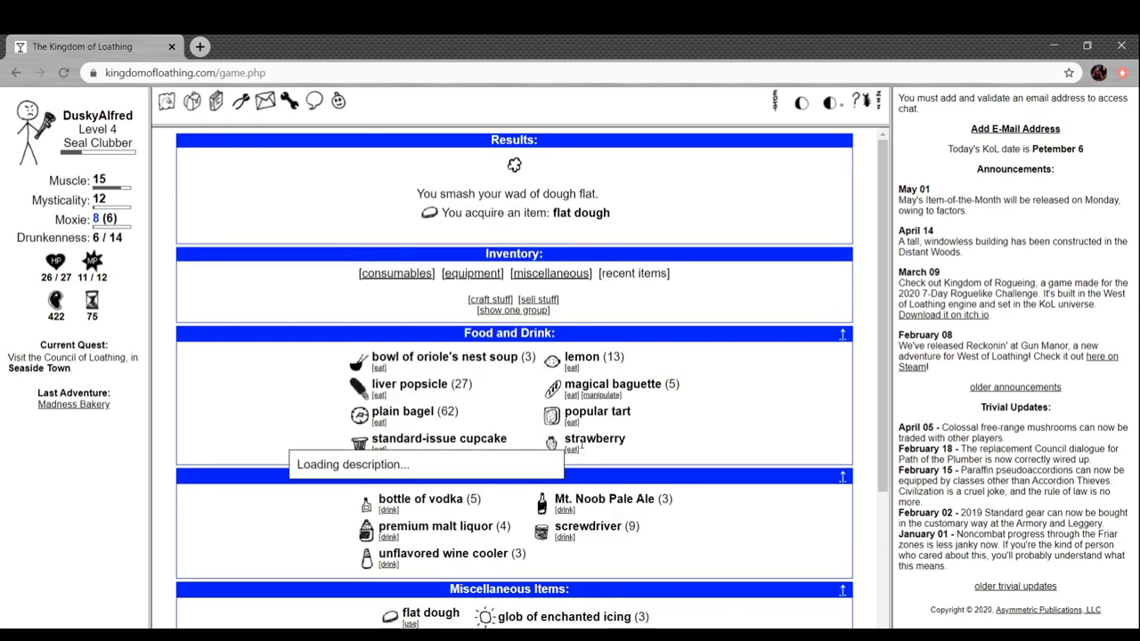
{"action": "mouse_move", "coordinate": [397, 226]}
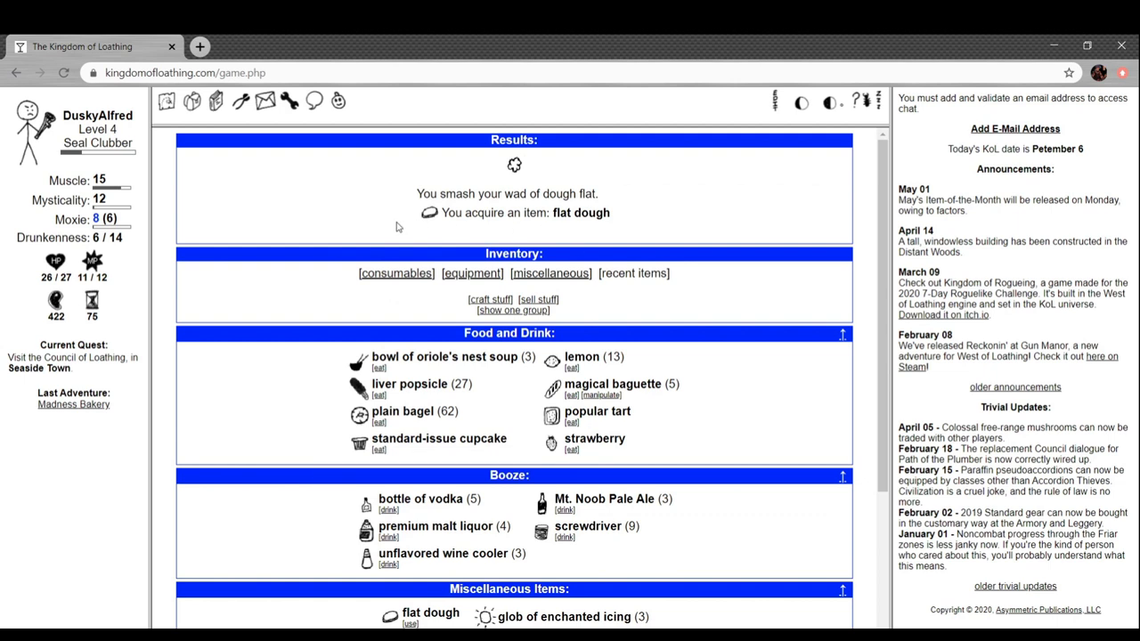
{"action": "scroll", "scroll_direction": "down", "scroll_amount": 3}
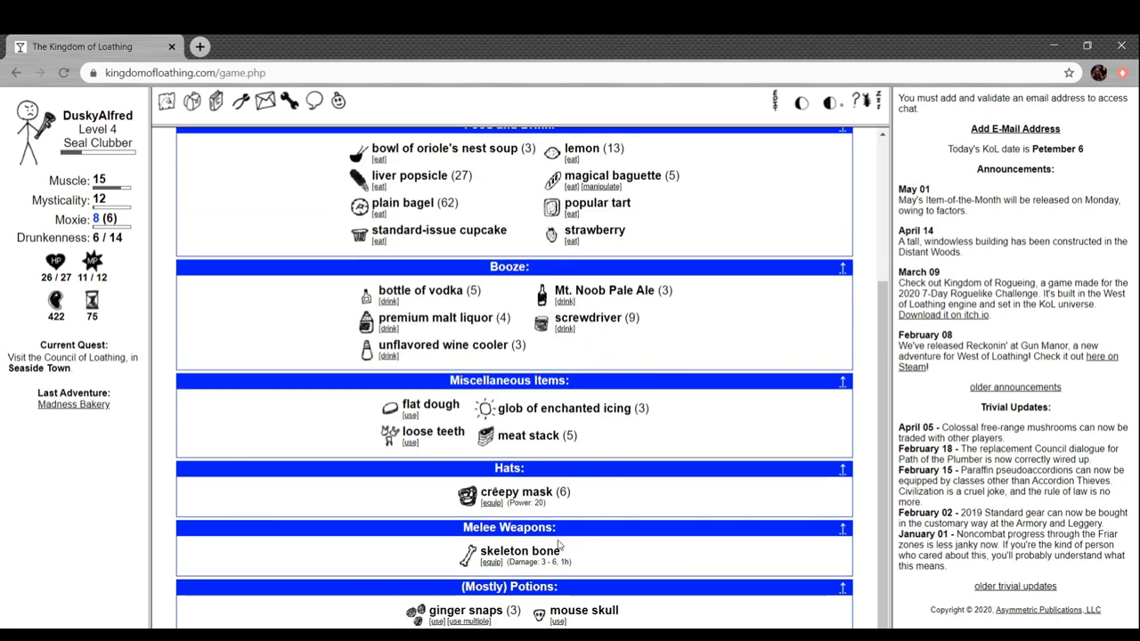
{"action": "mouse_move", "coordinate": [410, 443]}
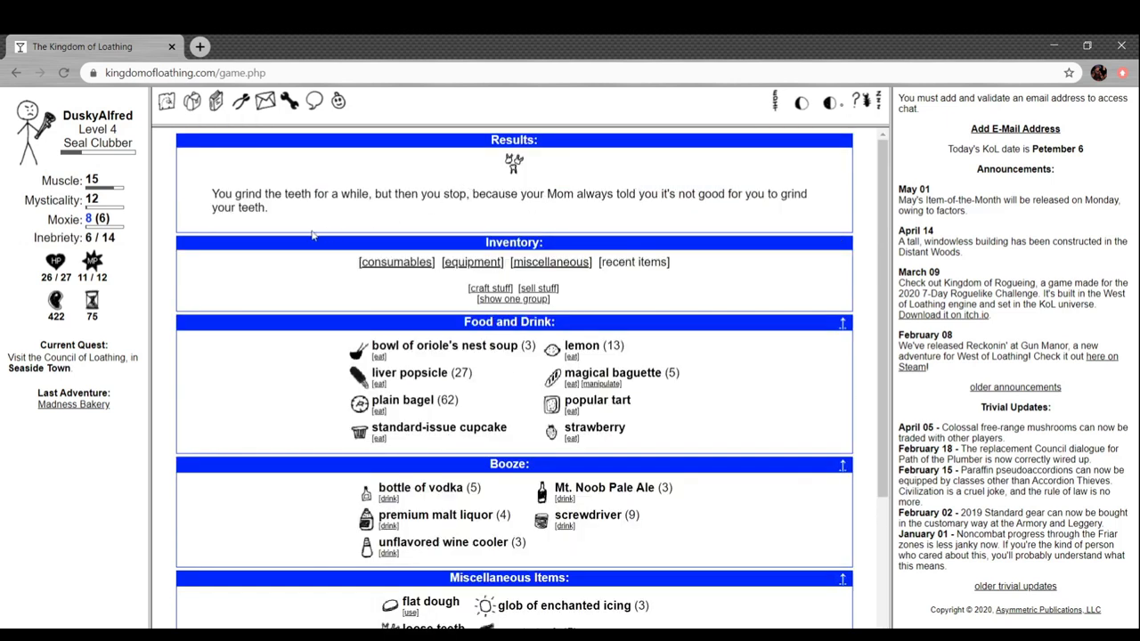
{"action": "mouse_move", "coordinate": [413, 167]}
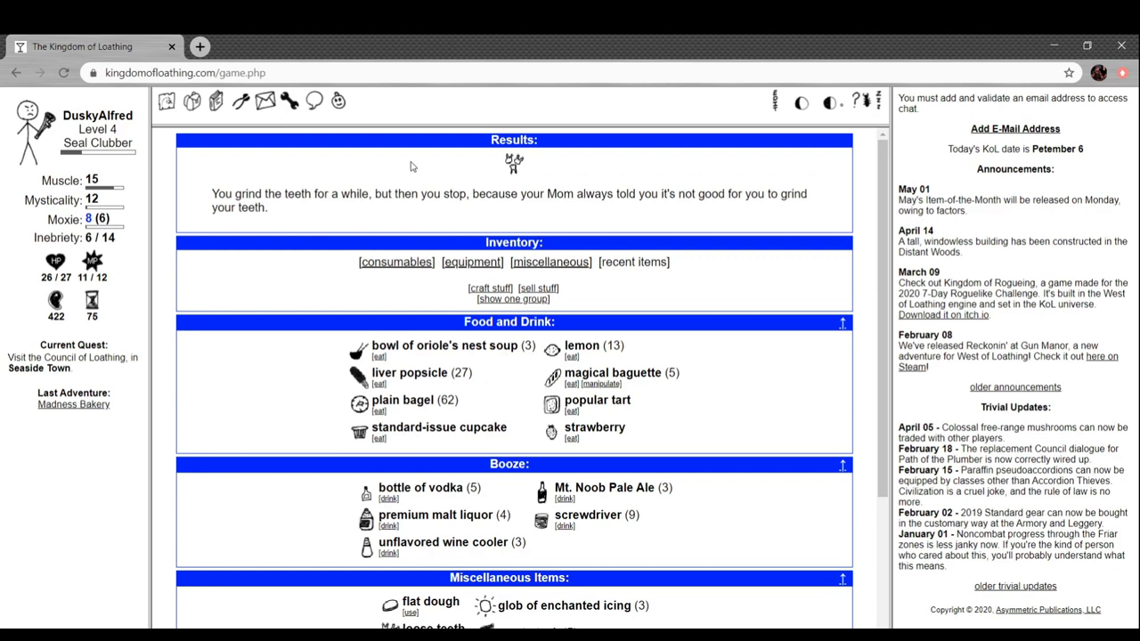
{"action": "scroll", "scroll_direction": "down", "scroll_amount": 3}
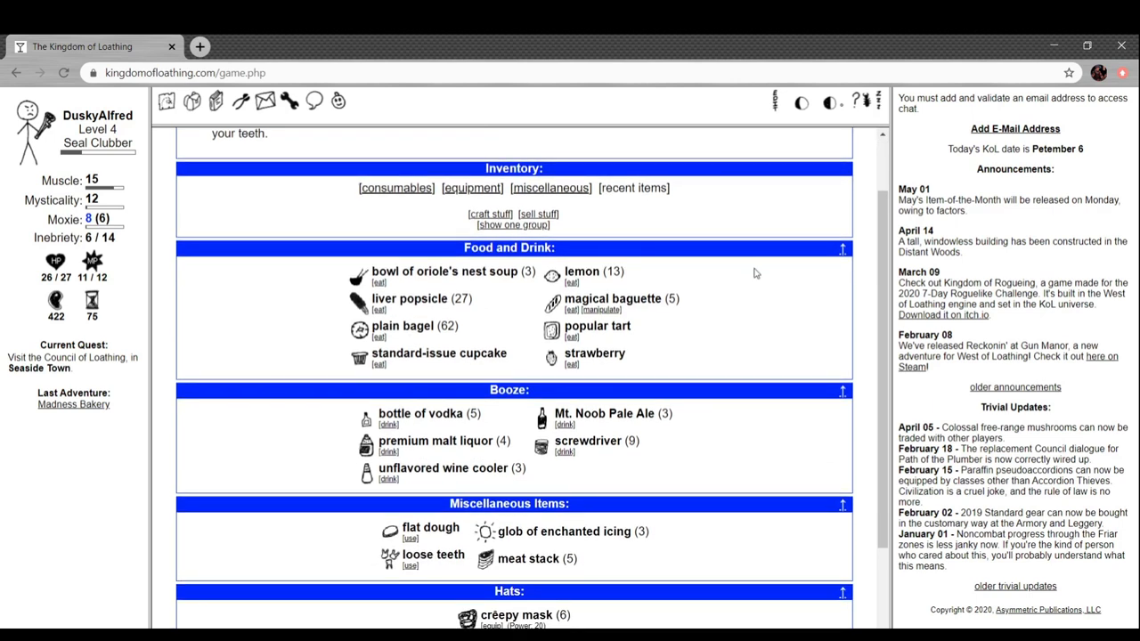
{"action": "scroll", "scroll_direction": "down", "scroll_amount": 3}
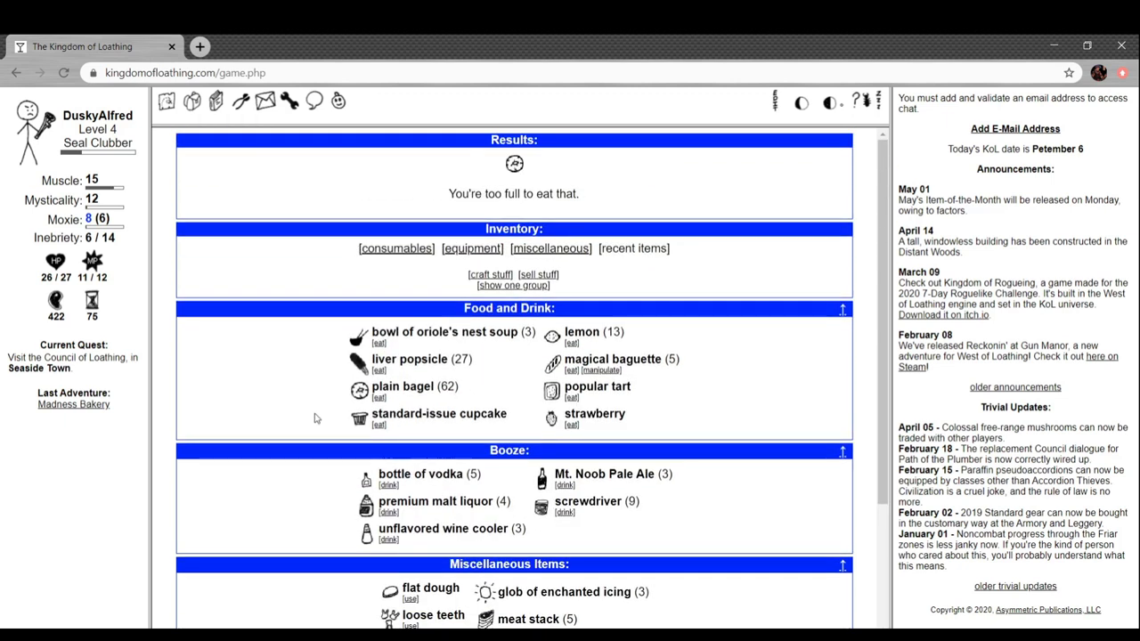
Glance at the Cook Stuff page, then view the character sheet showing 75 adventures and 422 meat
{"action": "left_click", "coordinate": [166, 100]}
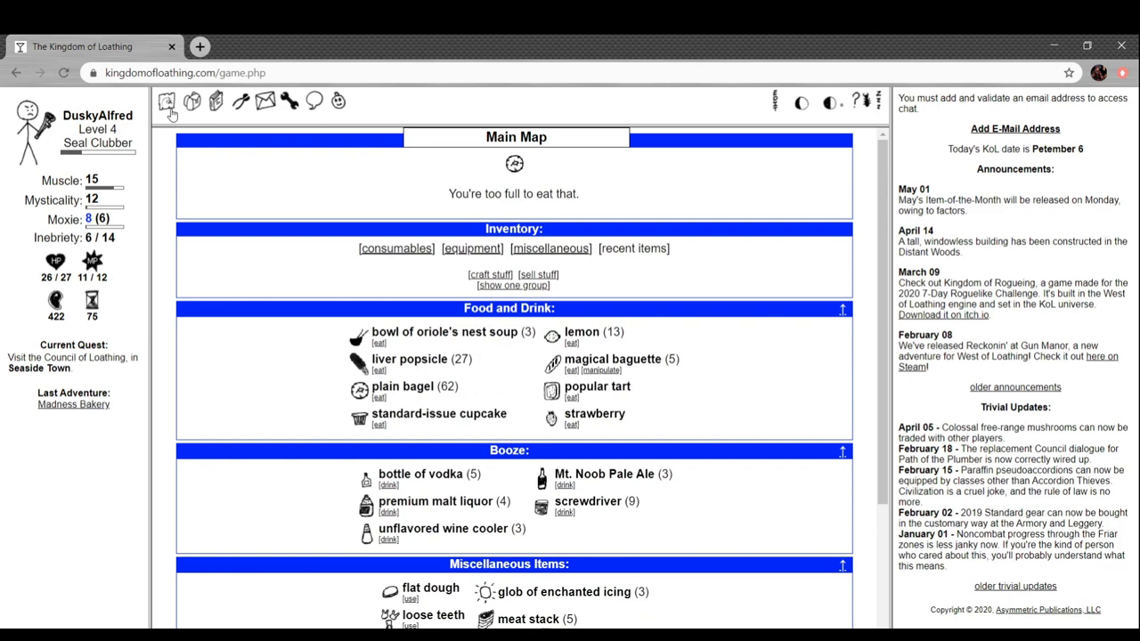
{"action": "left_click", "coordinate": [166, 100]}
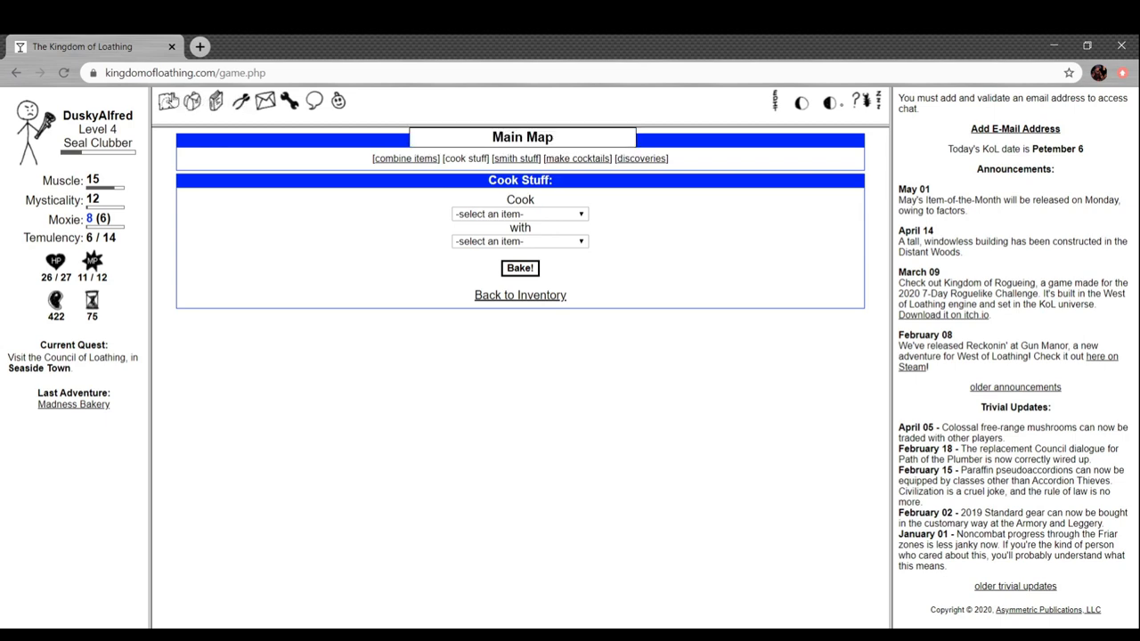
{"action": "left_click", "coordinate": [519, 294]}
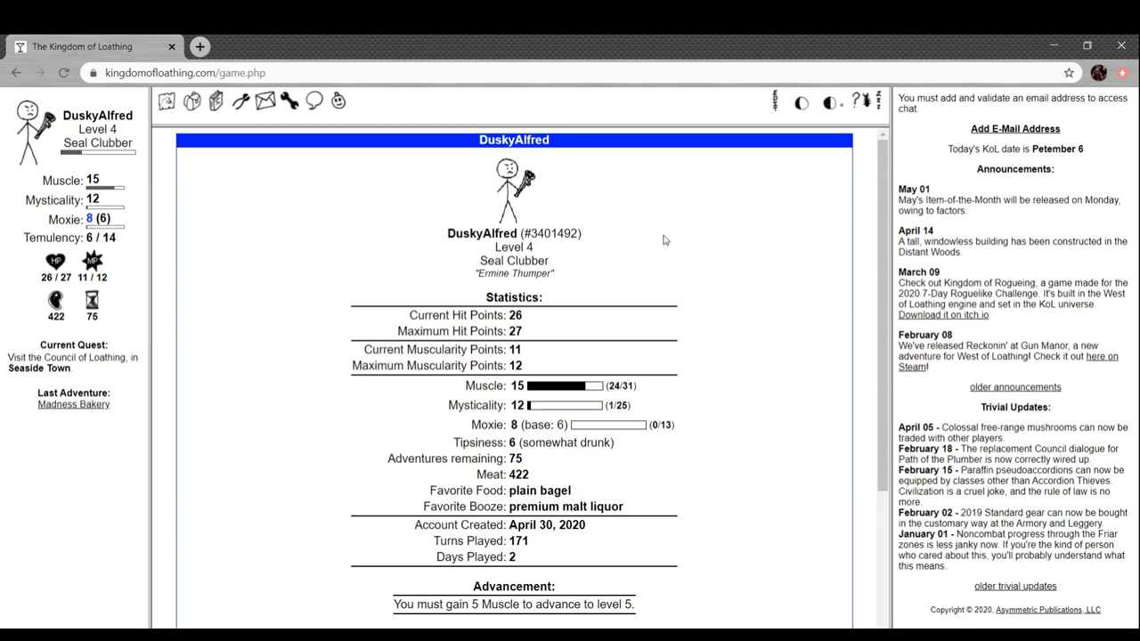
{"action": "scroll", "scroll_direction": "down", "scroll_amount": 3}
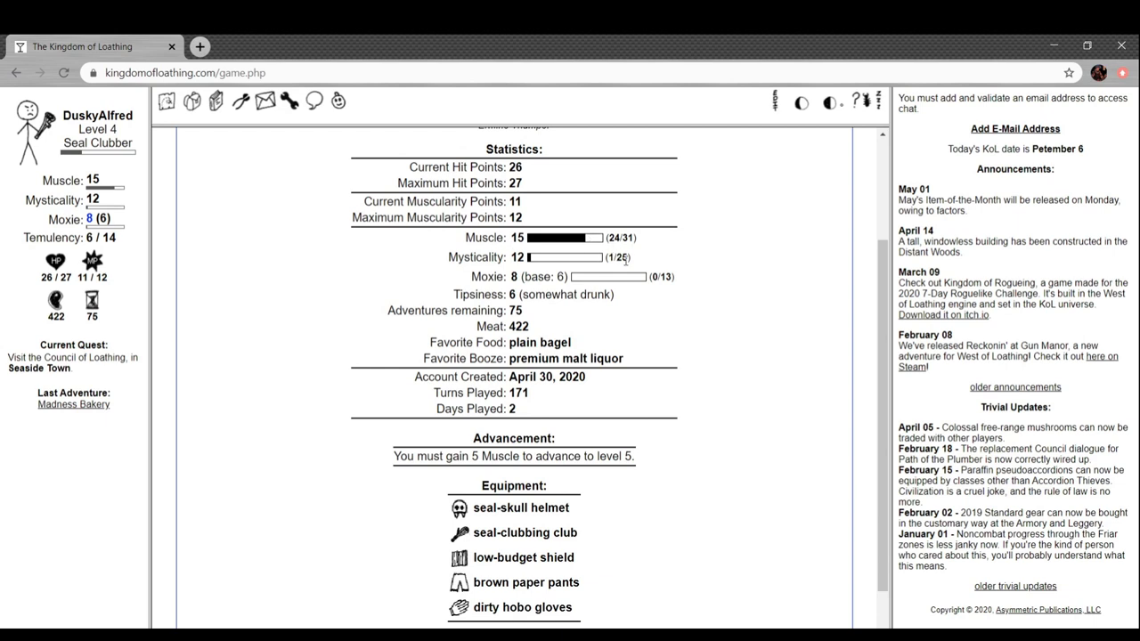
{"action": "mouse_move", "coordinate": [767, 360]}
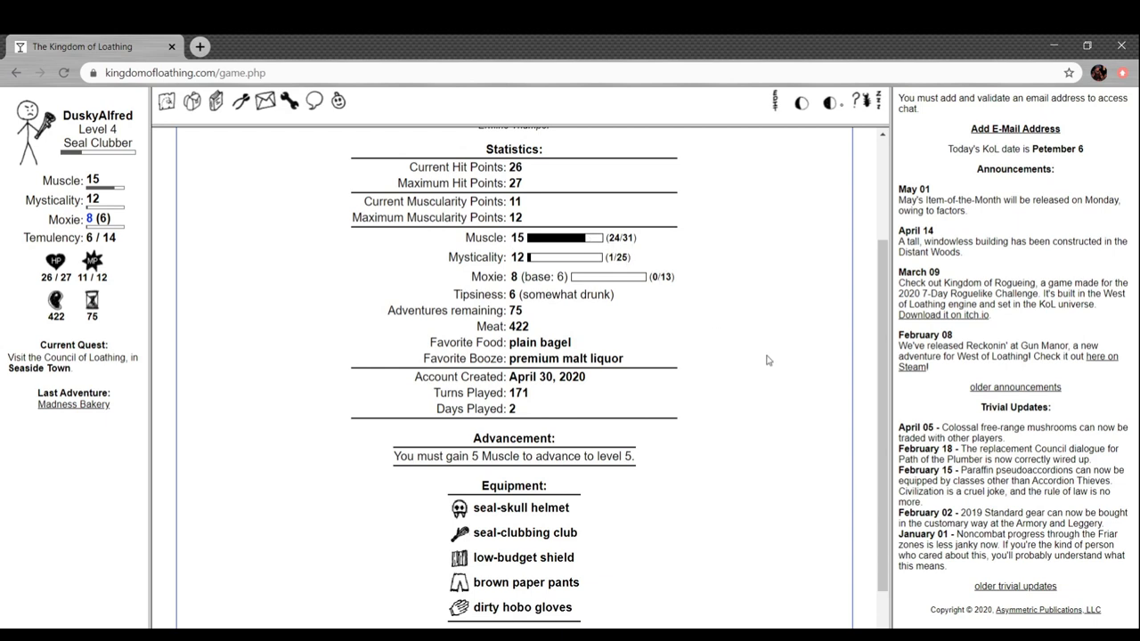
{"action": "scroll", "scroll_direction": "down", "scroll_amount": 3}
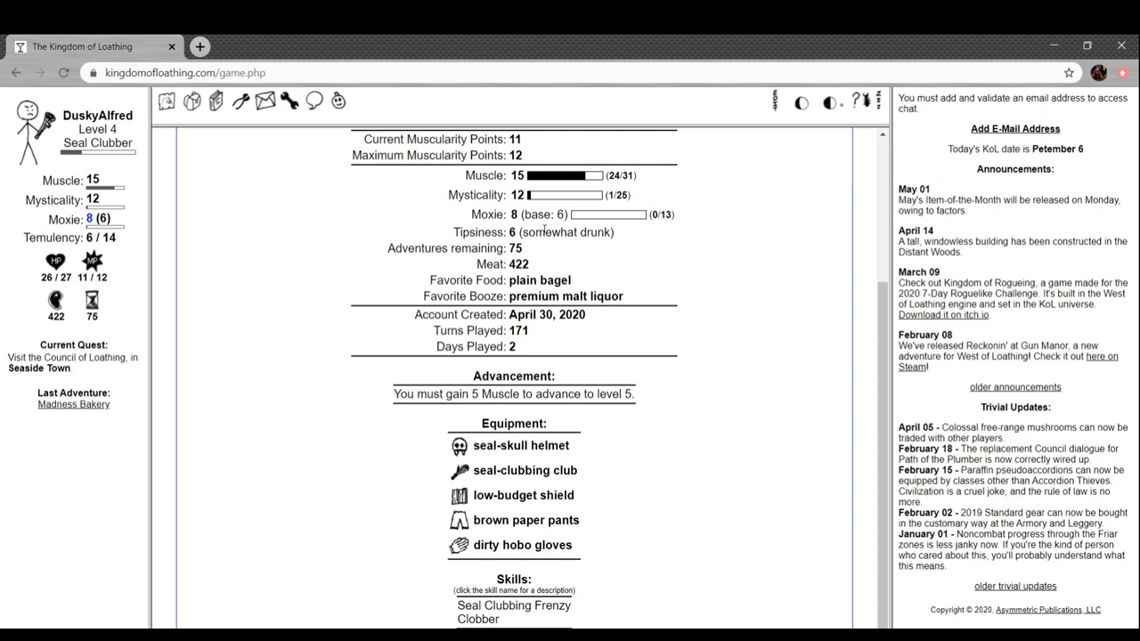
{"action": "mouse_move", "coordinate": [599, 287]}
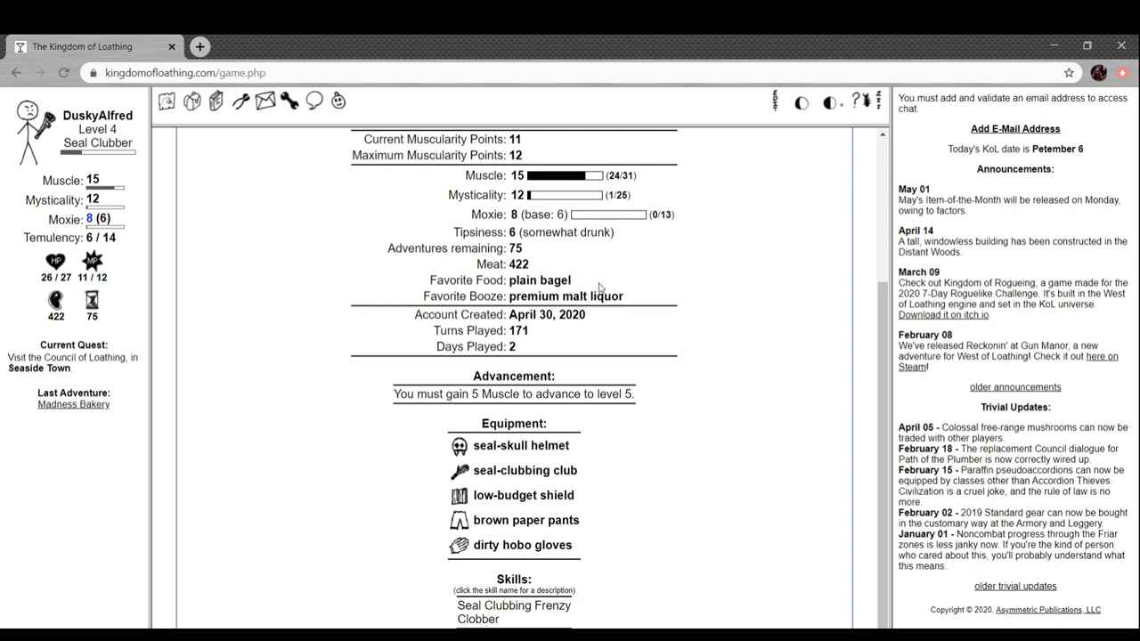
{"action": "mouse_move", "coordinate": [719, 391]}
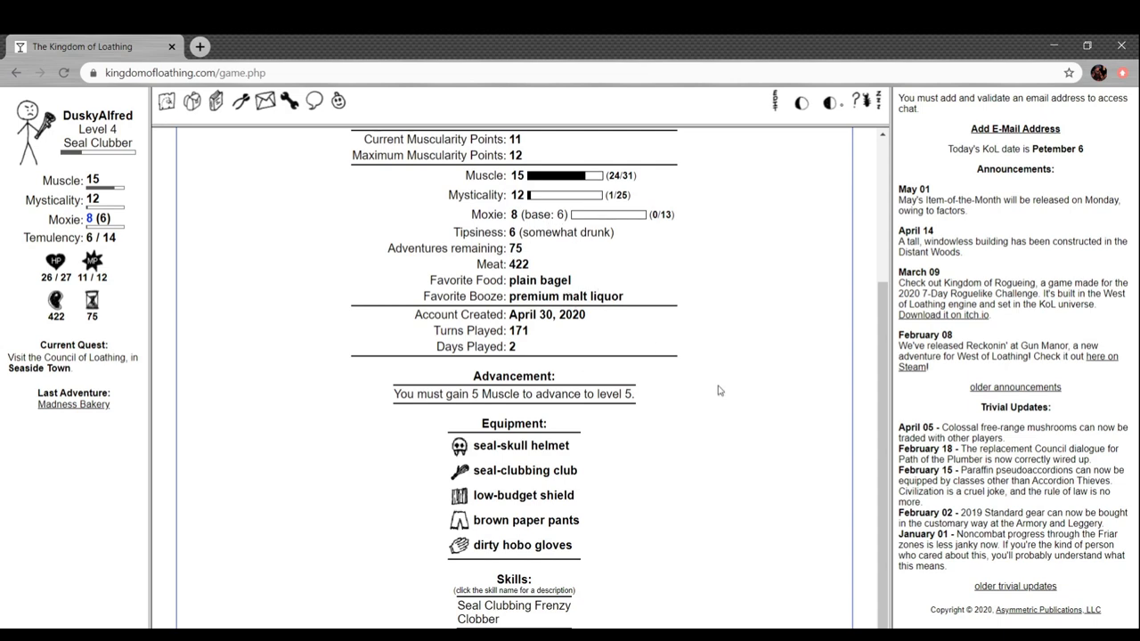
{"action": "mouse_move", "coordinate": [677, 436]}
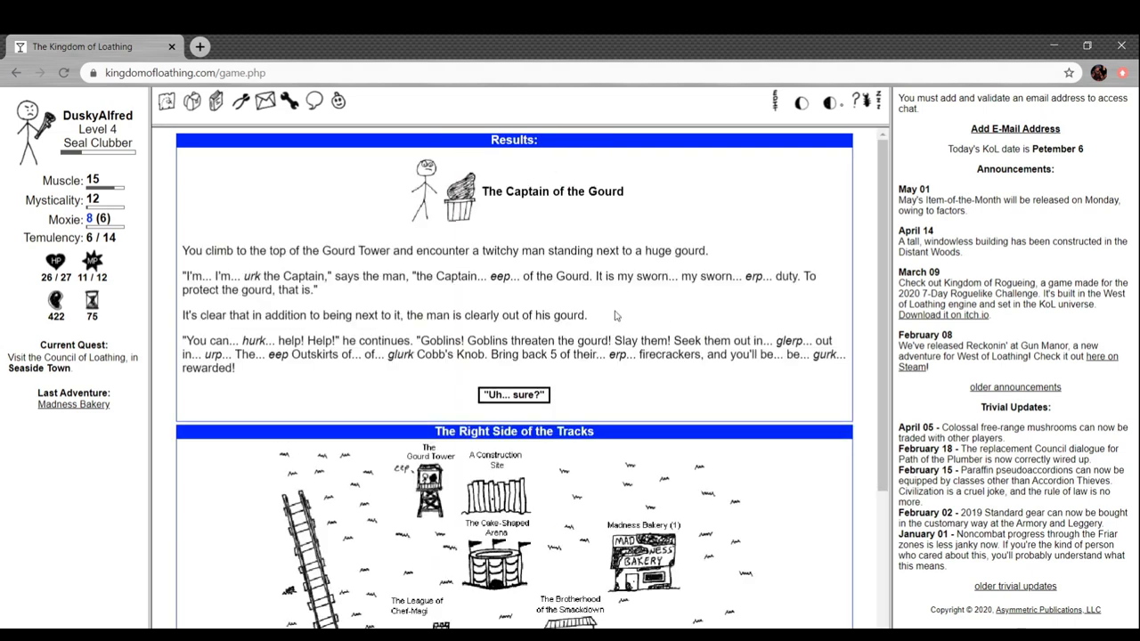
{"action": "mouse_move", "coordinate": [559, 220]}
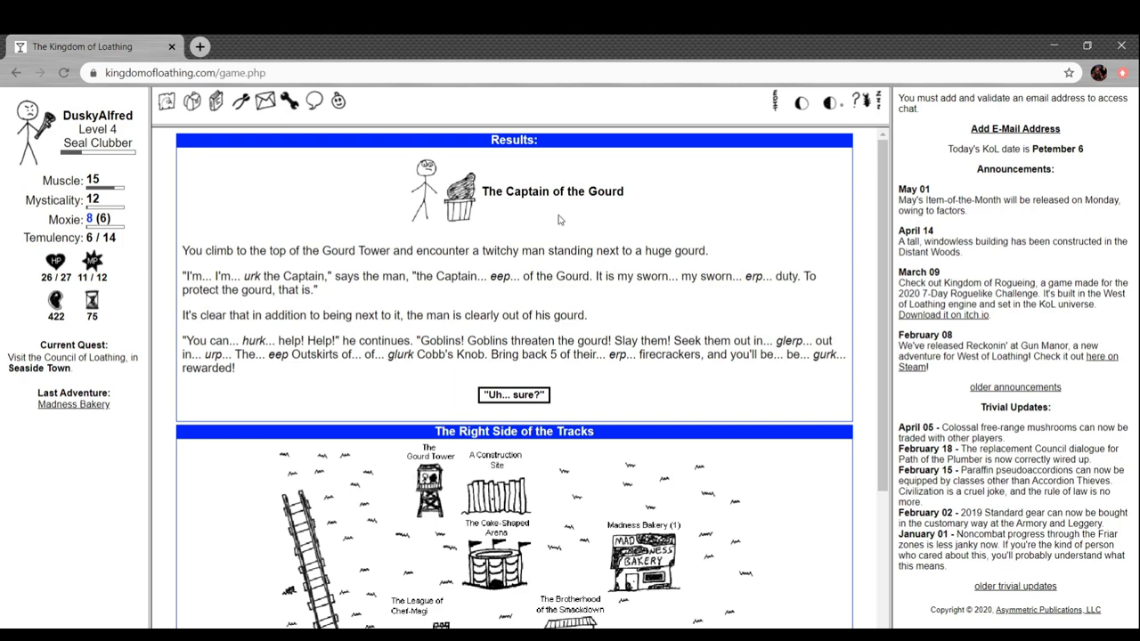
{"action": "mouse_move", "coordinate": [600, 222]}
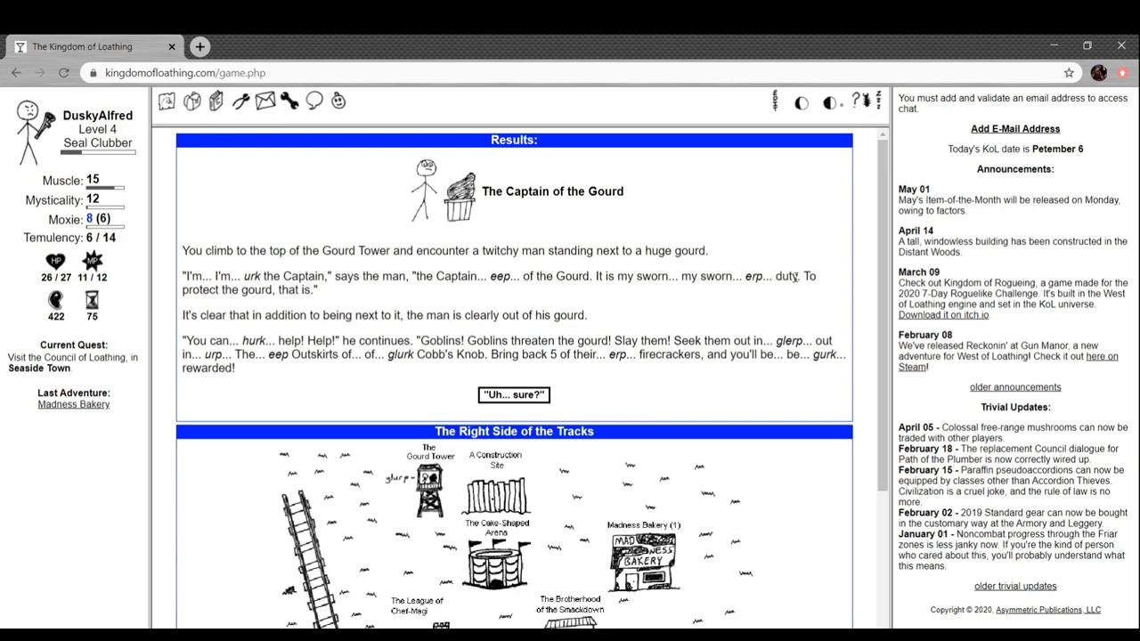
{"action": "mouse_move", "coordinate": [677, 301]}
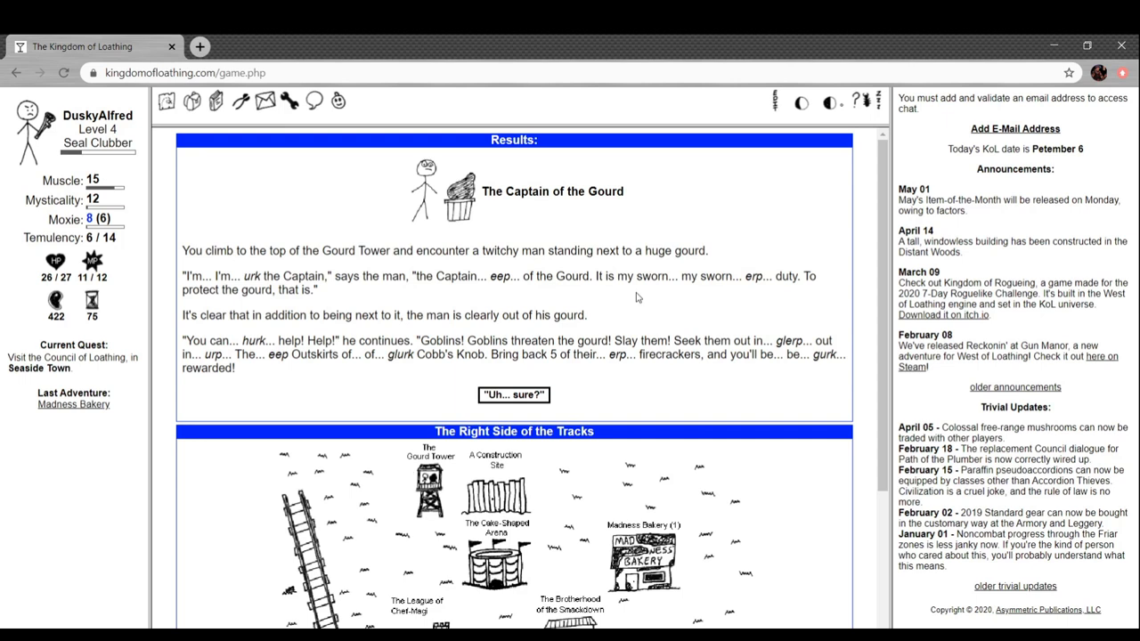
{"action": "mouse_move", "coordinate": [323, 333]}
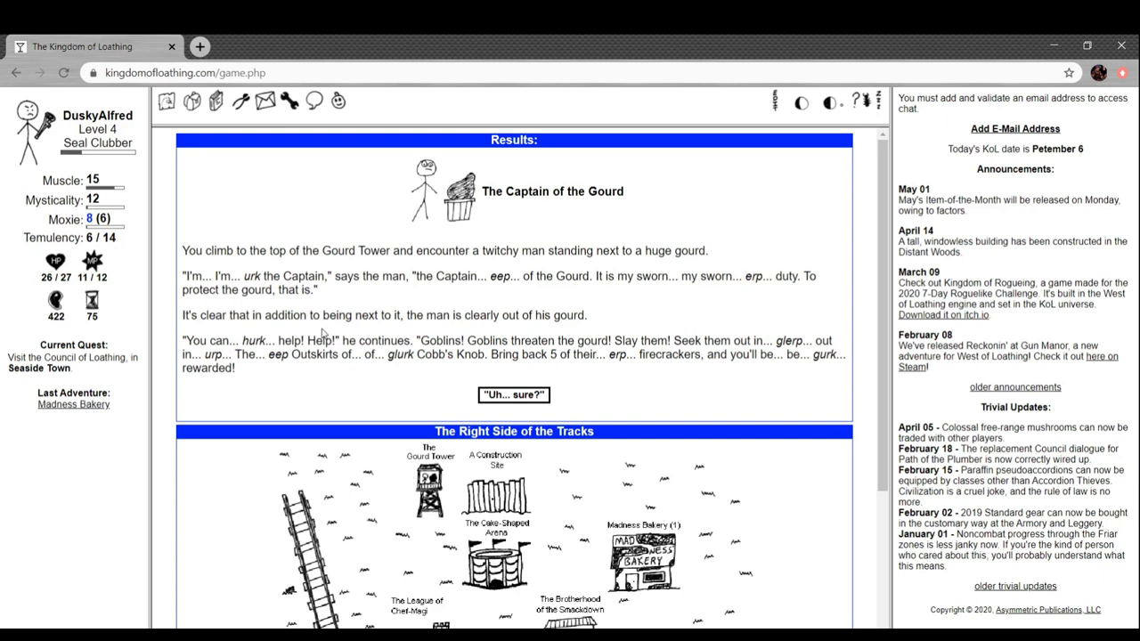
Climb the Gourd Tower and hear the Captain ask for five goblin firecrackers
{"action": "scroll", "scroll_direction": "down", "scroll_amount": 3}
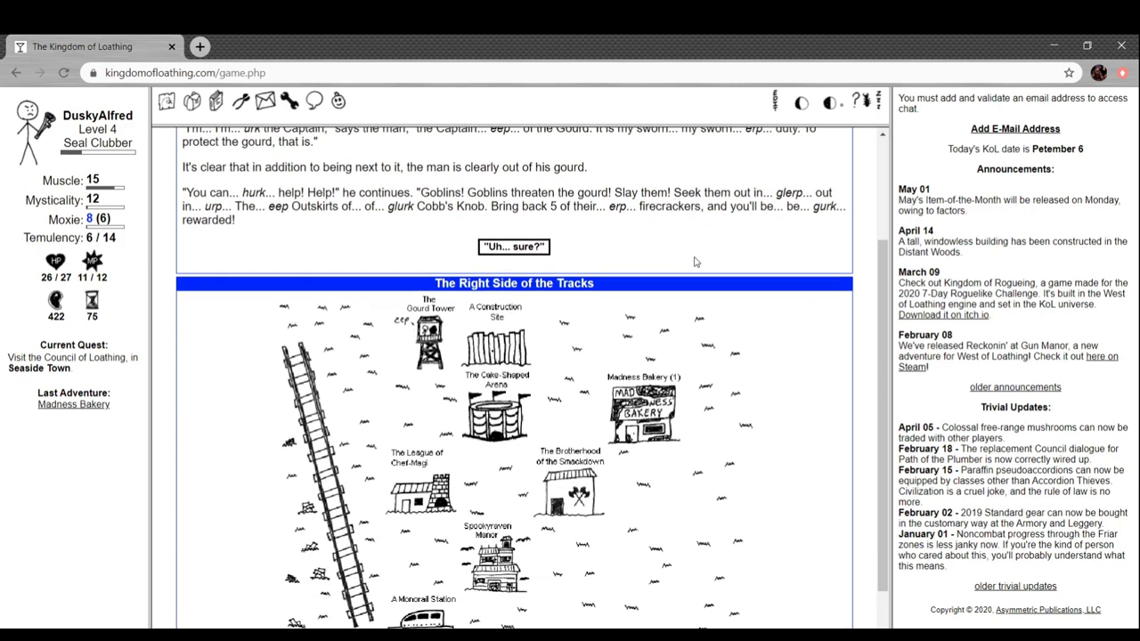
{"action": "scroll", "scroll_direction": "down", "scroll_amount": 3}
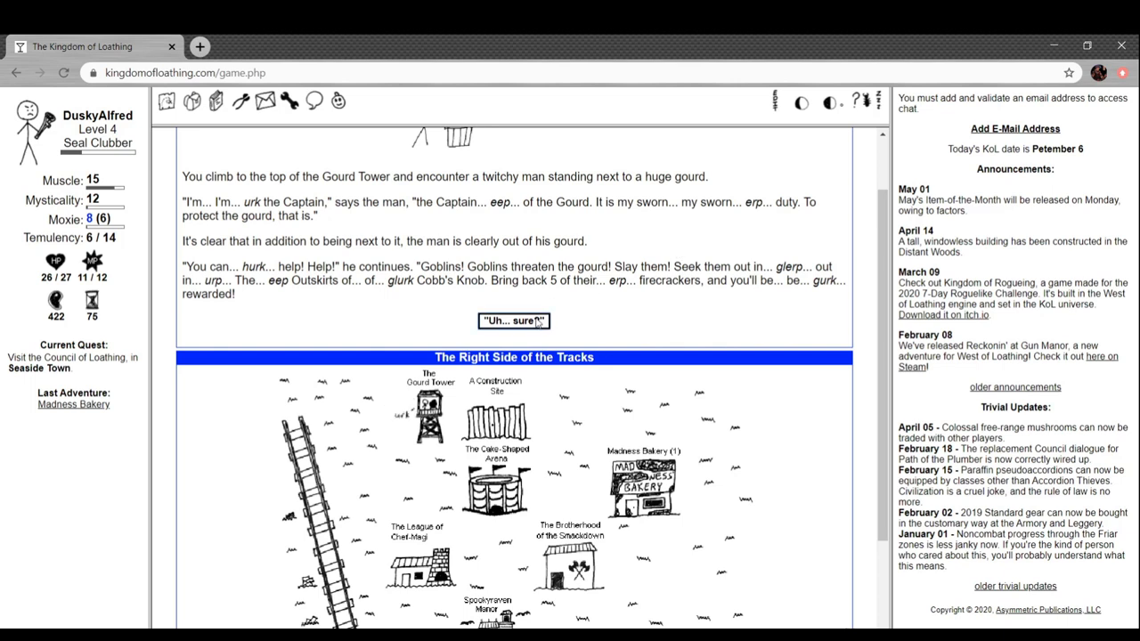
Accept the goblin firecracker quest and view the Cake-Shaped Arena, which requires a familiar
{"action": "left_click", "coordinate": [514, 320]}
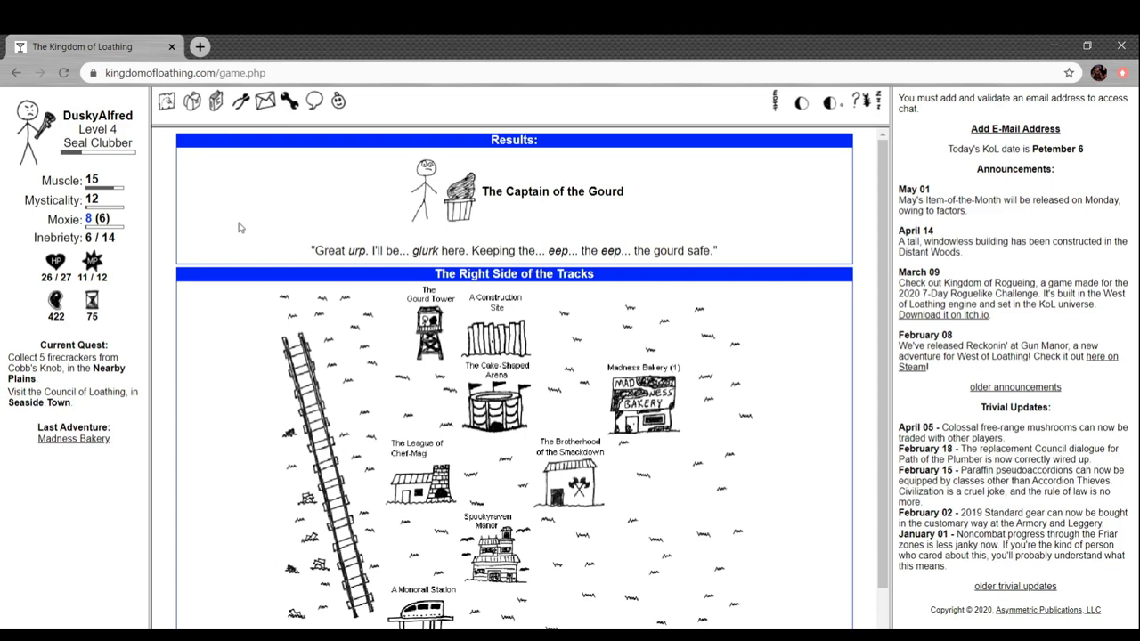
{"action": "mouse_move", "coordinate": [498, 338]}
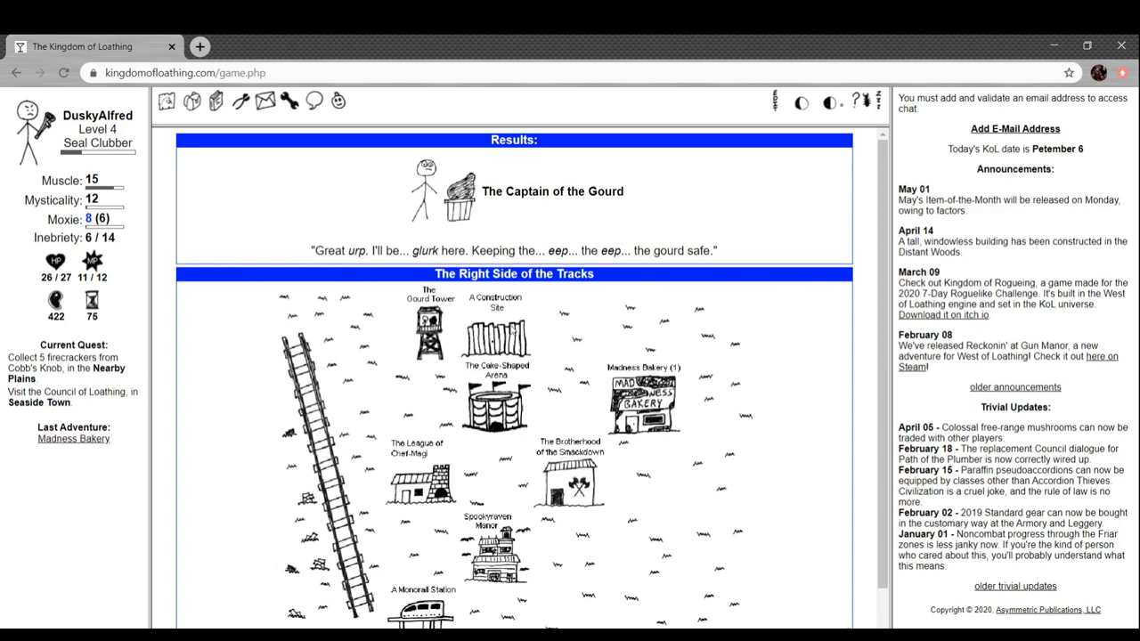
{"action": "scroll", "scroll_direction": "down", "scroll_amount": 3}
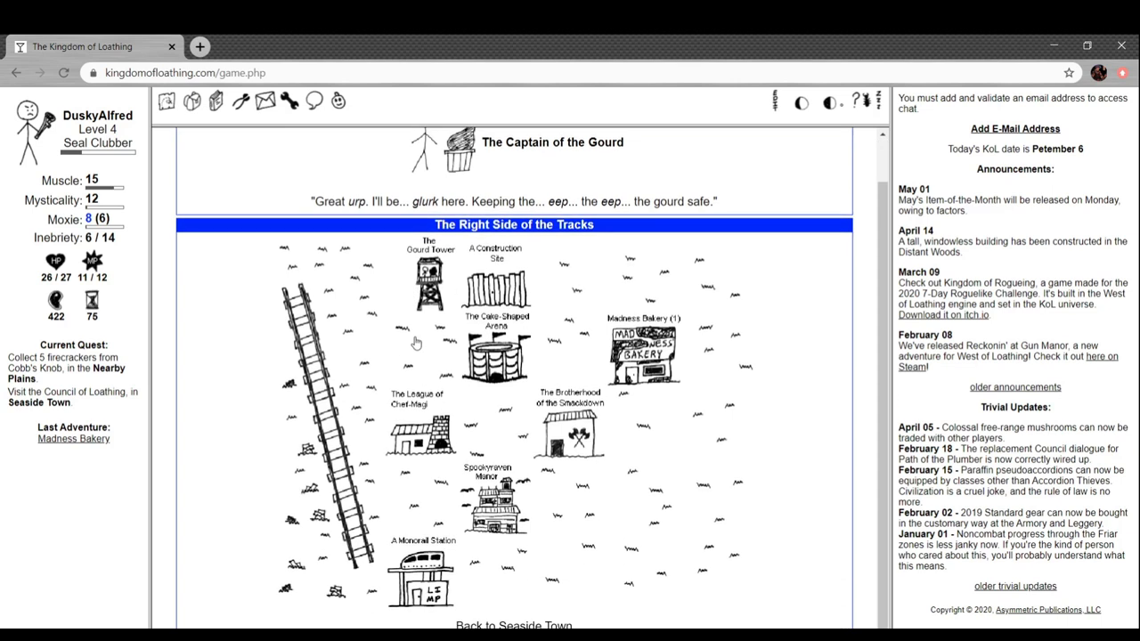
{"action": "scroll", "scroll_direction": "down", "scroll_amount": 3}
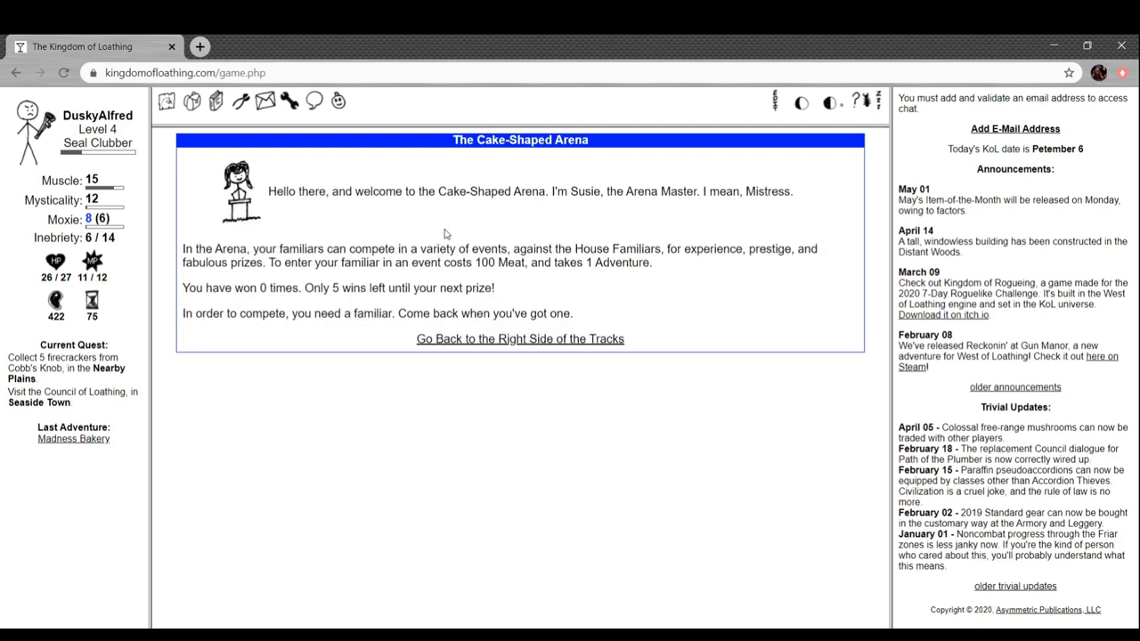
{"action": "mouse_move", "coordinate": [529, 339]}
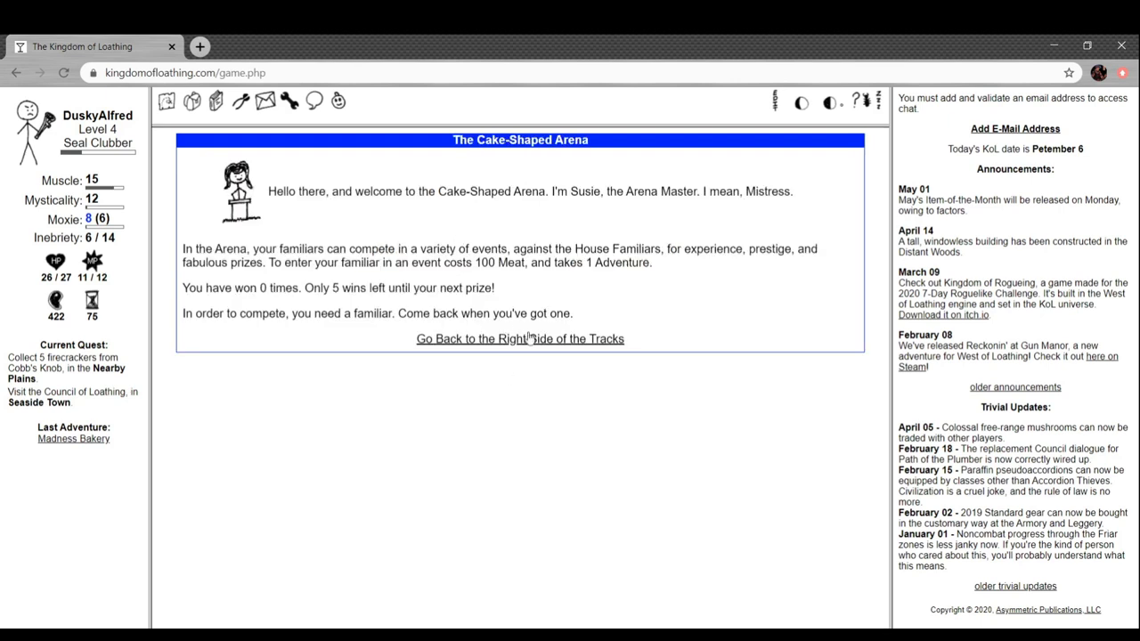
{"action": "mouse_move", "coordinate": [409, 217]}
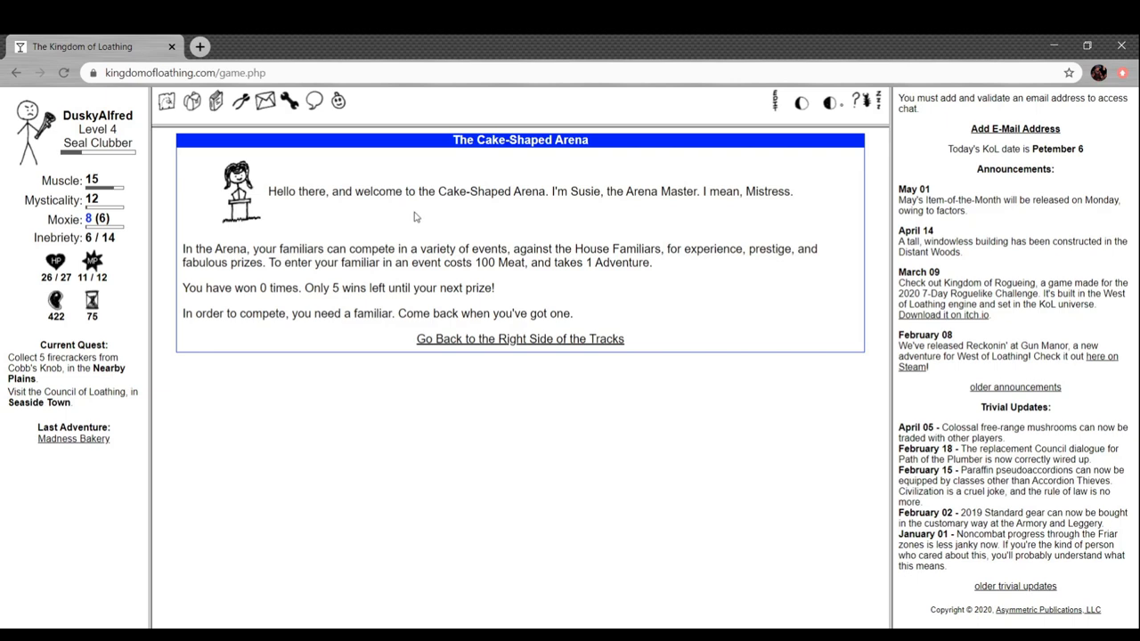
{"action": "mouse_move", "coordinate": [565, 347]}
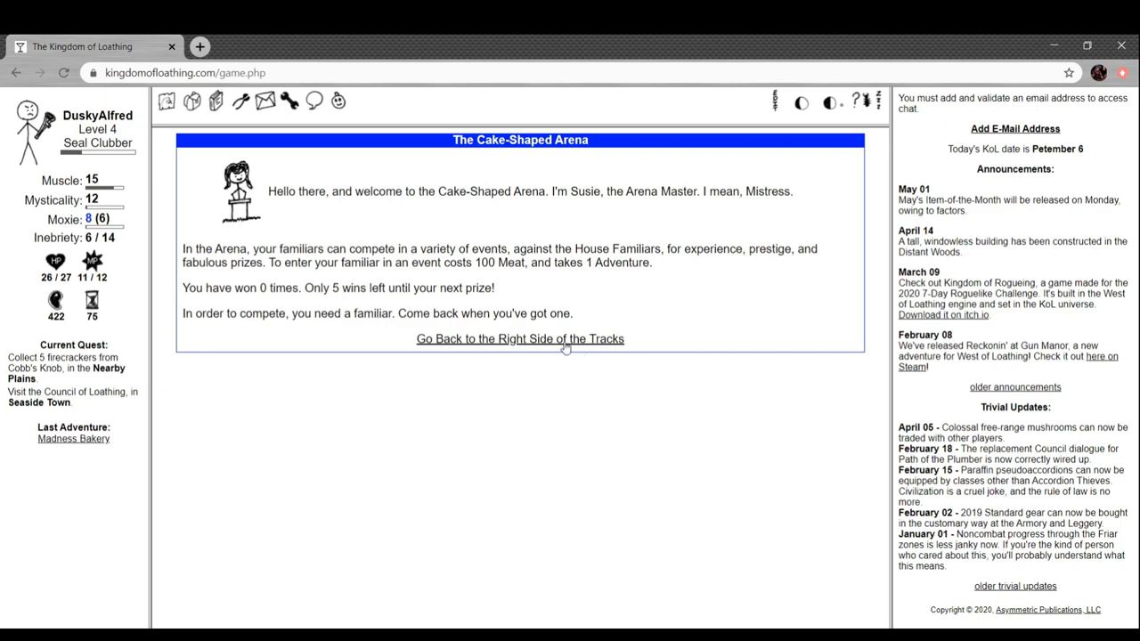
Try the League of Chef-Magi, get turned away, and return to the Seaside Town map
{"action": "left_click", "coordinate": [520, 338]}
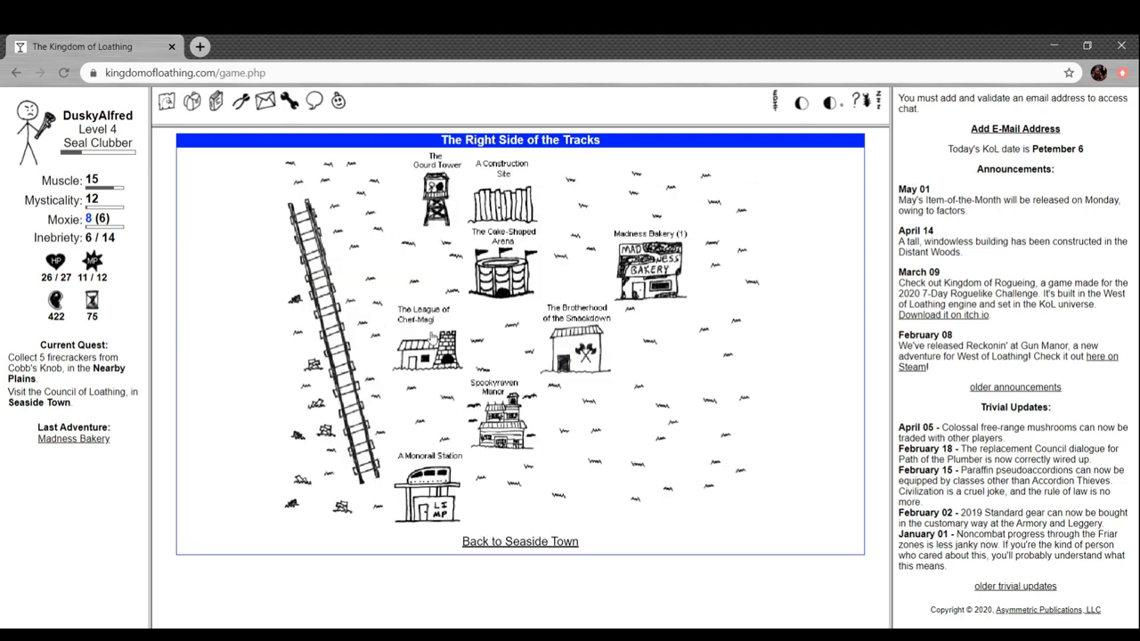
{"action": "left_click", "coordinate": [427, 347]}
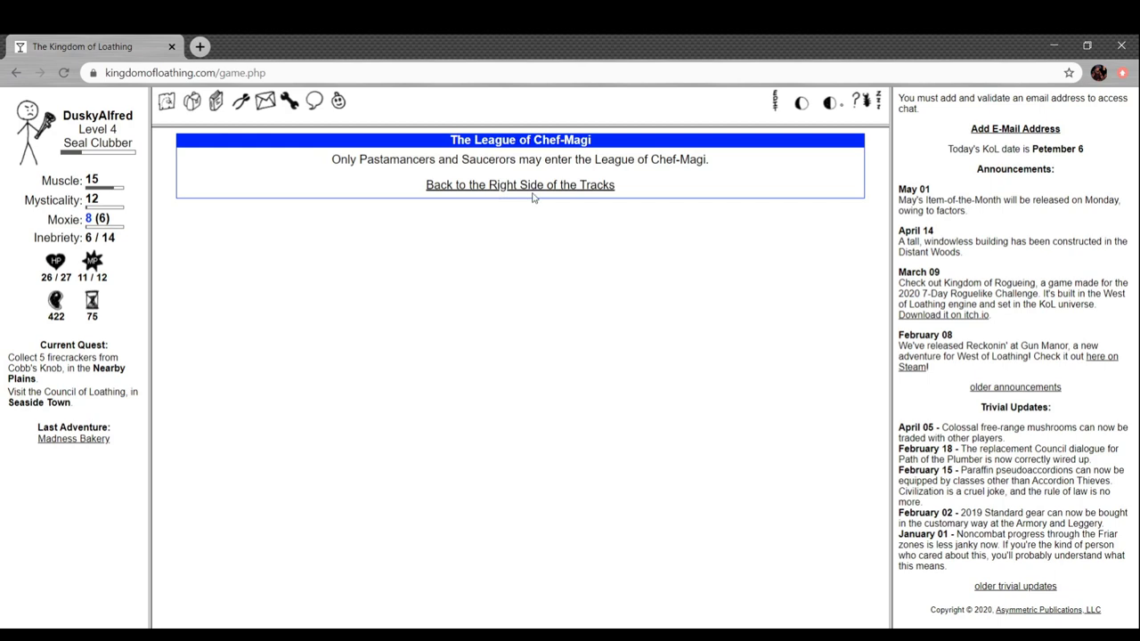
{"action": "left_click", "coordinate": [519, 184]}
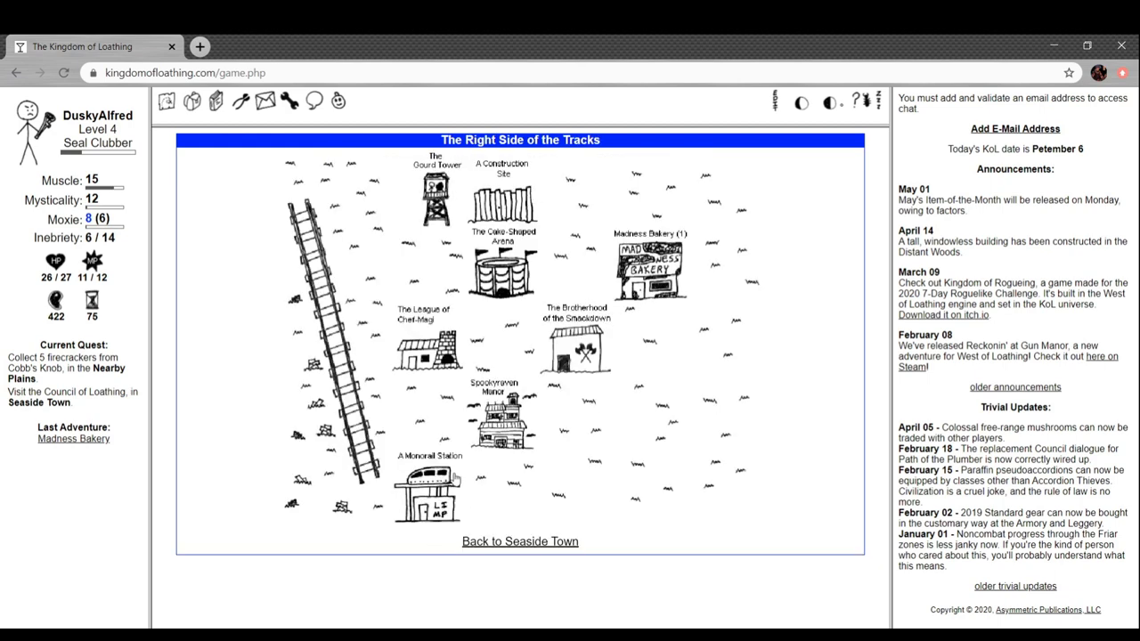
{"action": "left_click", "coordinate": [519, 541]}
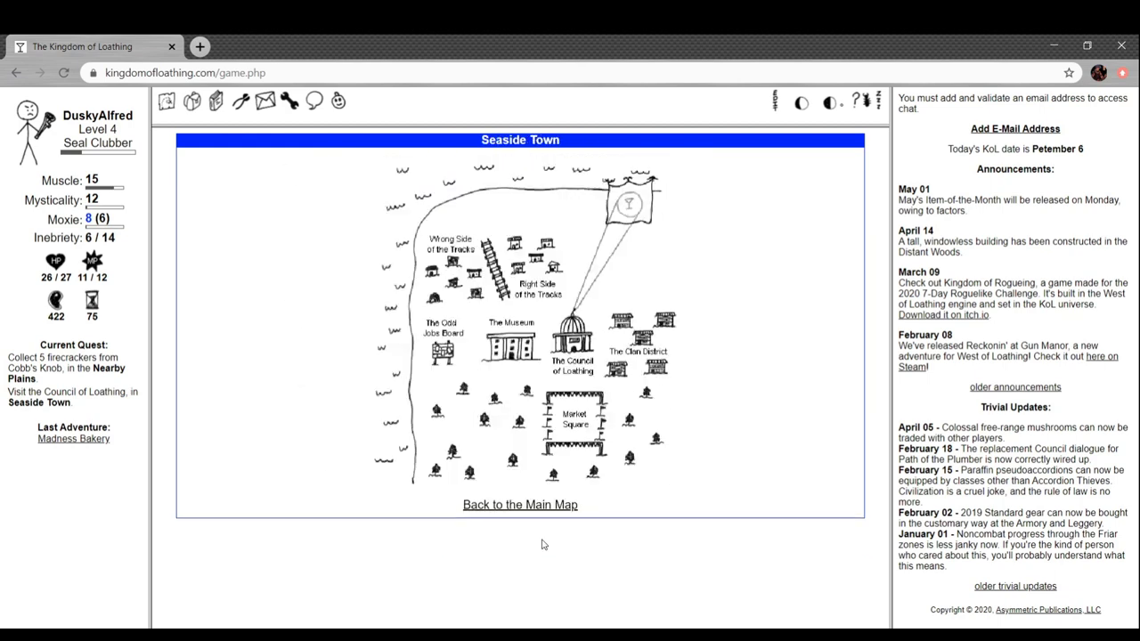
Get refused at the Department of Shadowy Arts and Crafts, then enter the Brotherhood of the Smackdown
{"action": "left_click", "coordinate": [450, 245]}
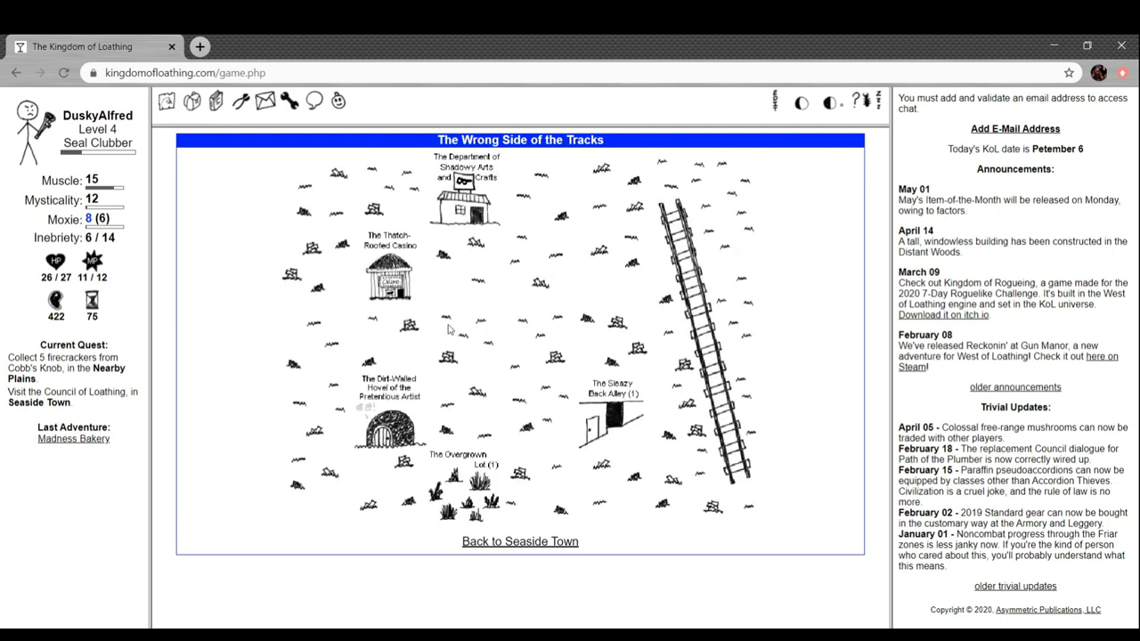
{"action": "left_click", "coordinate": [461, 205]}
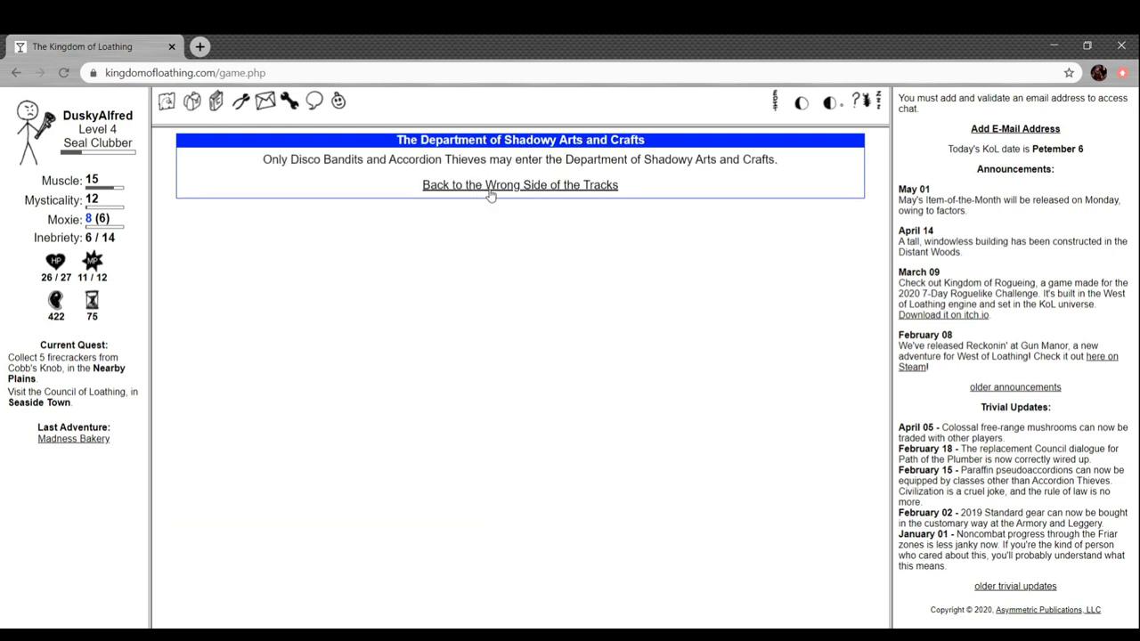
{"action": "left_click", "coordinate": [519, 184]}
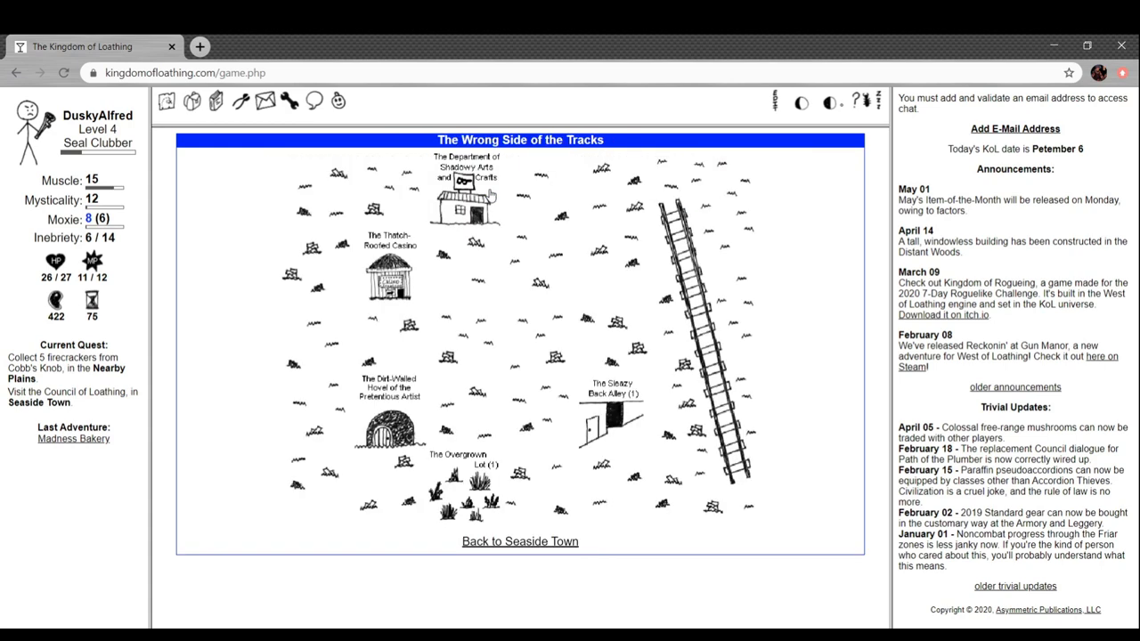
{"action": "left_click", "coordinate": [519, 541]}
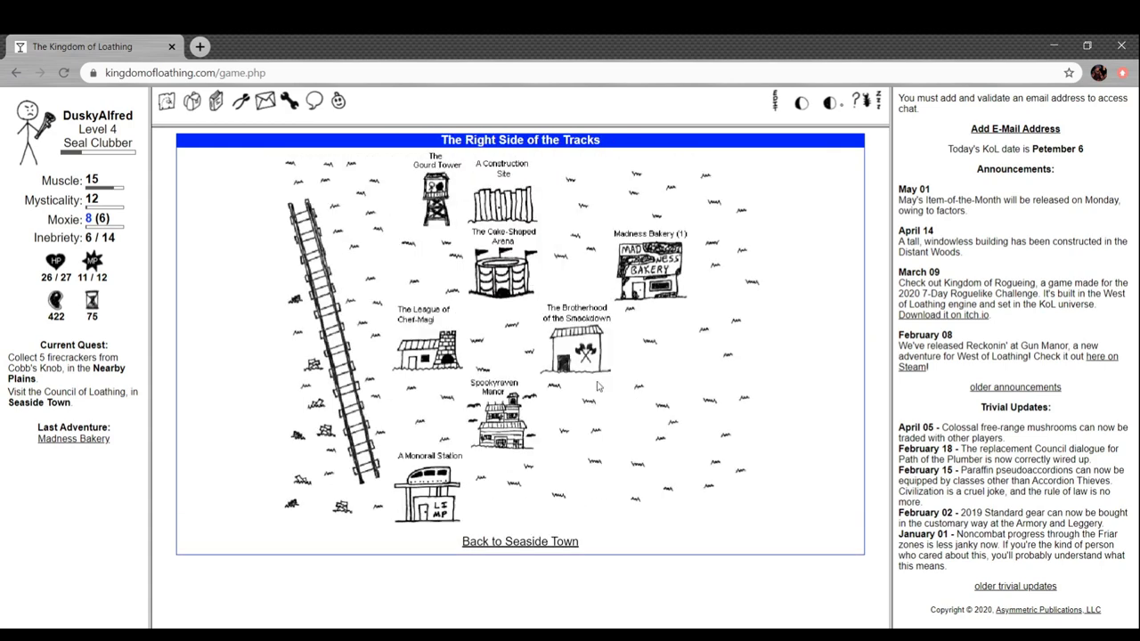
{"action": "left_click", "coordinate": [574, 343]}
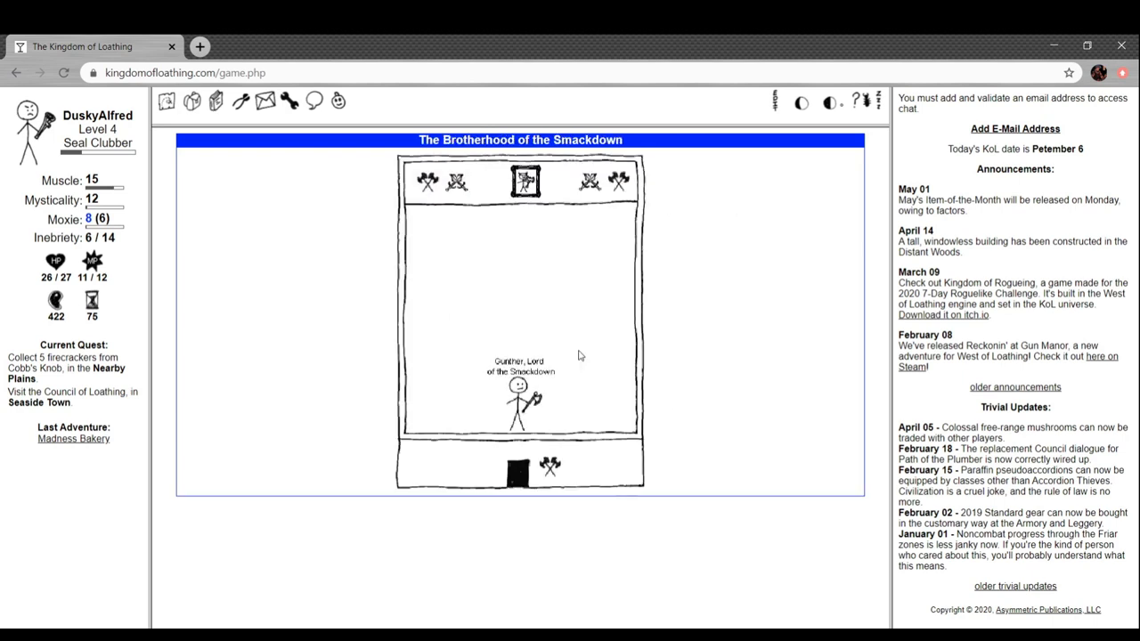
{"action": "mouse_move", "coordinate": [594, 268]}
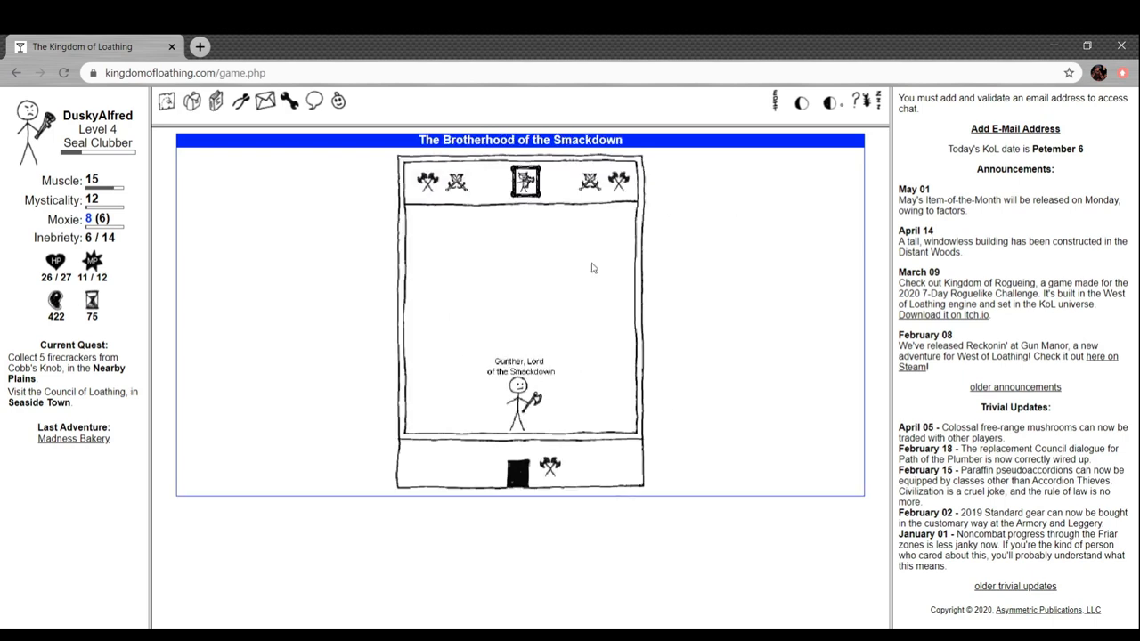
Talk to Gunther and take his quest for the biggest Knob Goblin sausage from Cobb's Knob
{"action": "left_click", "coordinate": [521, 387]}
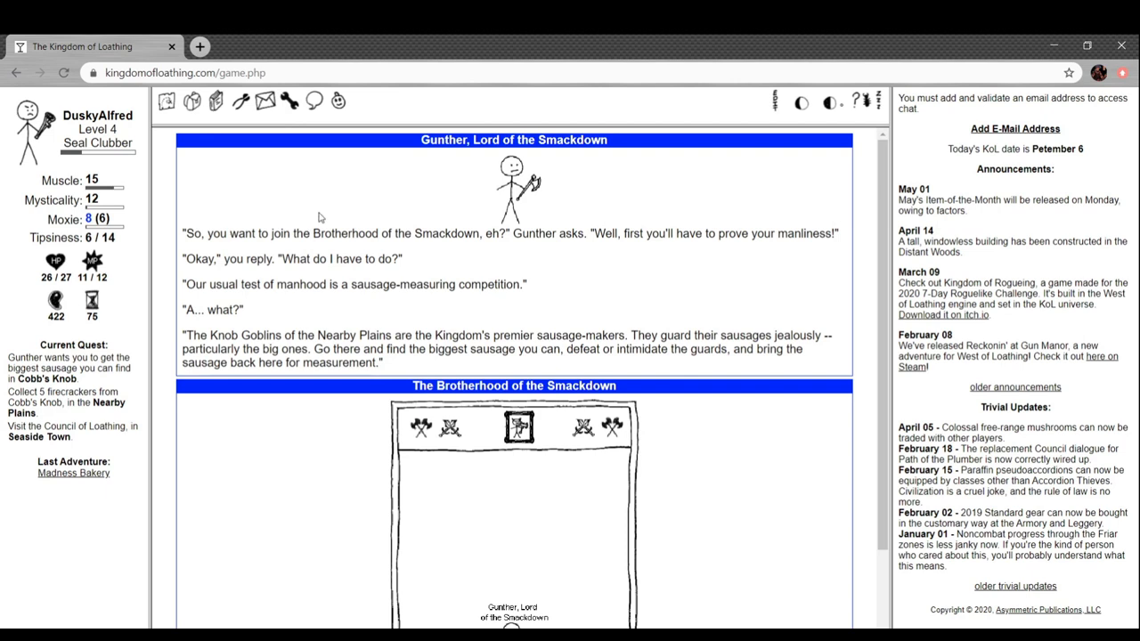
{"action": "mouse_move", "coordinate": [384, 190]}
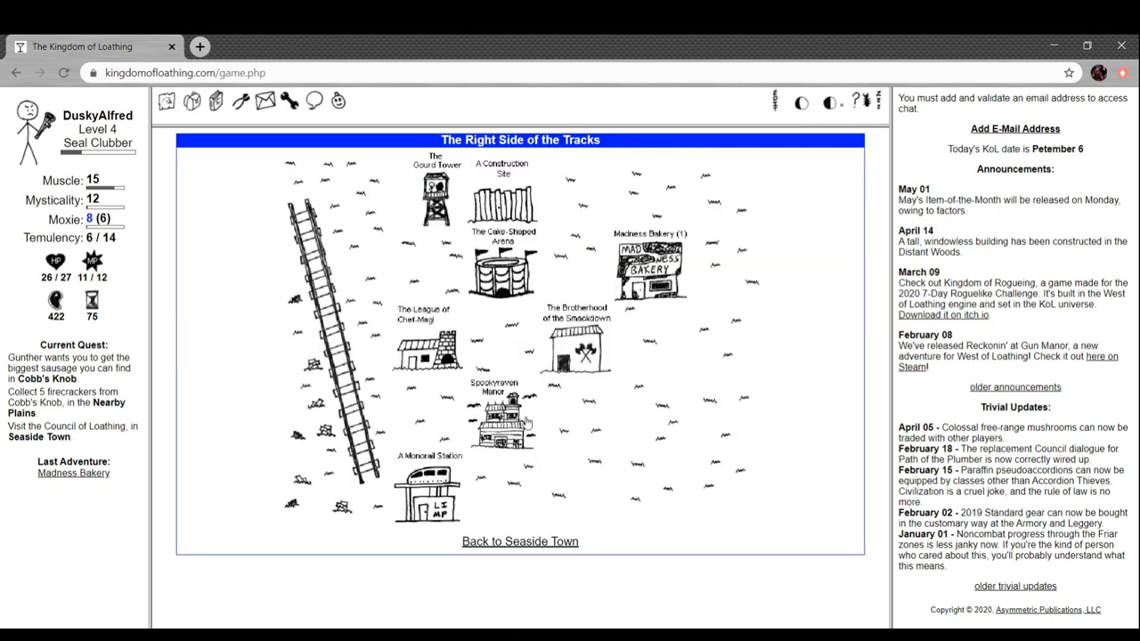
{"action": "left_click", "coordinate": [501, 418]}
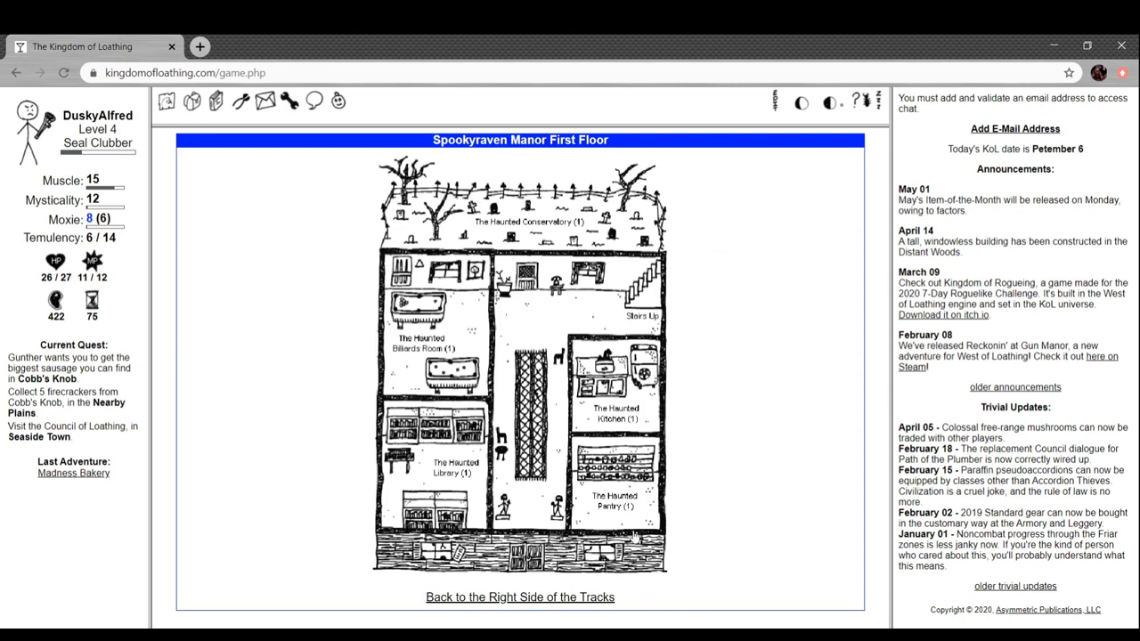
{"action": "mouse_move", "coordinate": [528, 599]}
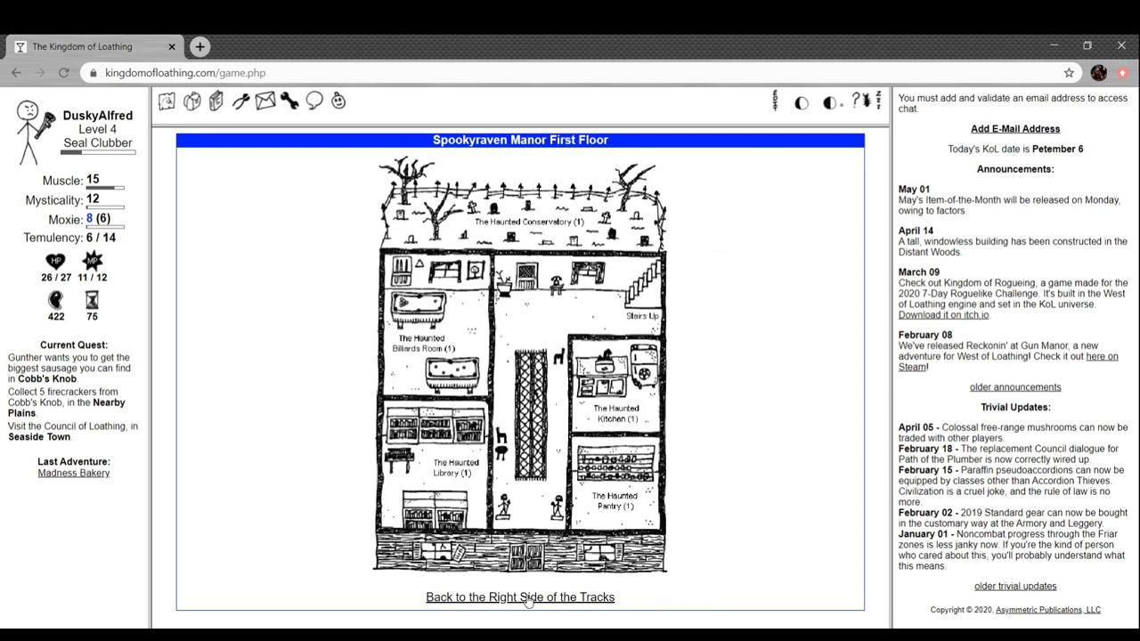
{"action": "mouse_move", "coordinate": [552, 249]}
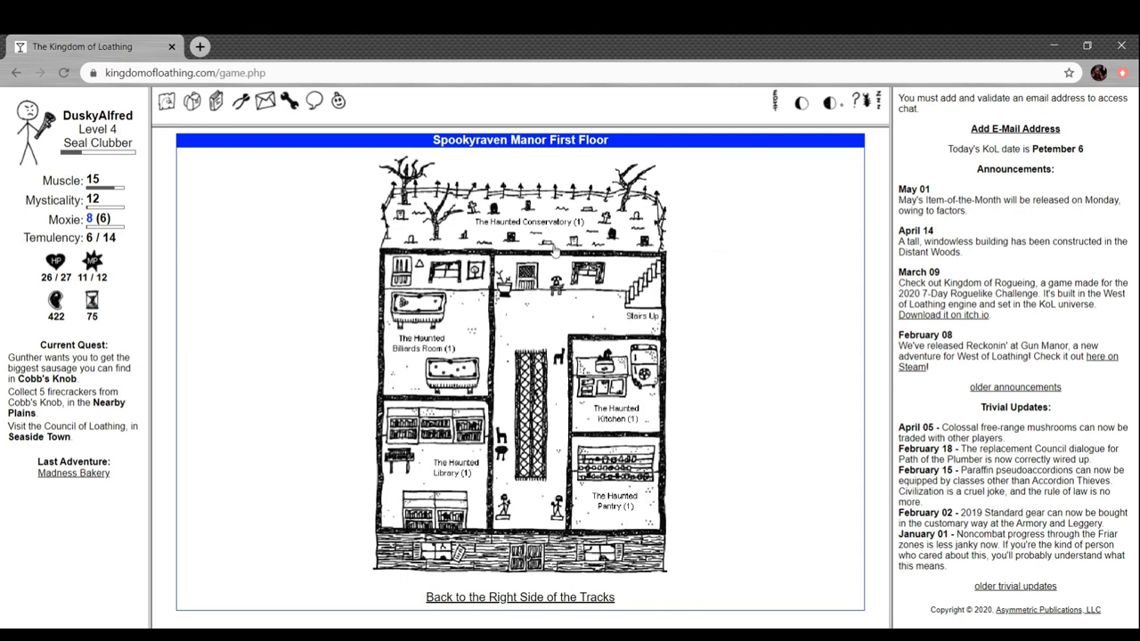
{"action": "left_click", "coordinate": [519, 597]}
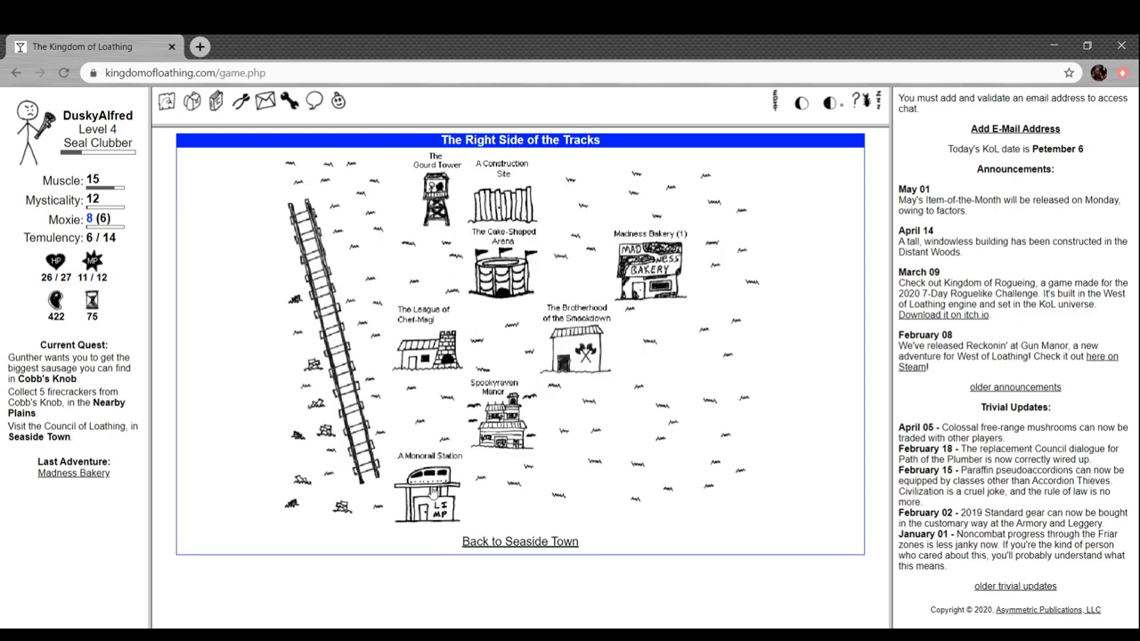
{"action": "left_click", "coordinate": [428, 494]}
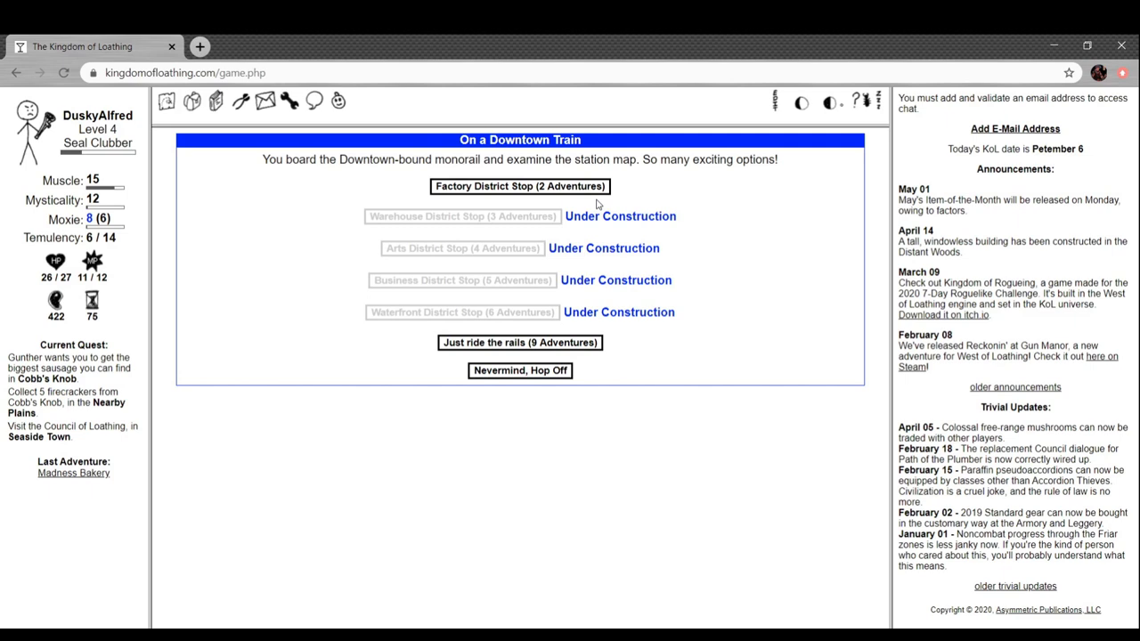
{"action": "mouse_move", "coordinate": [526, 388]}
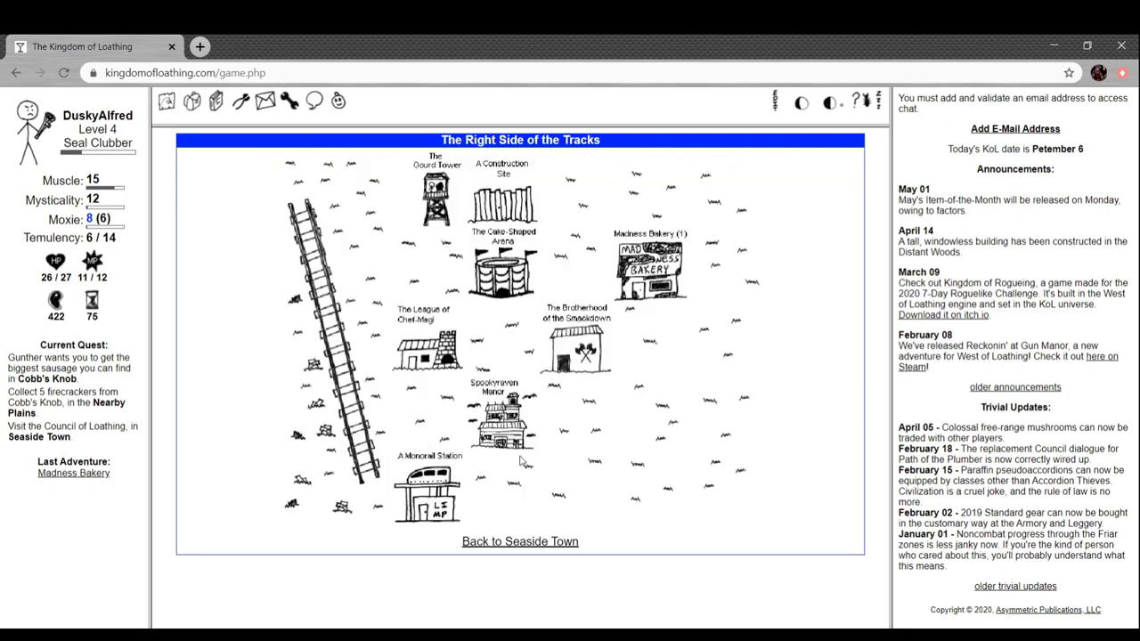
{"action": "mouse_move", "coordinate": [481, 481]}
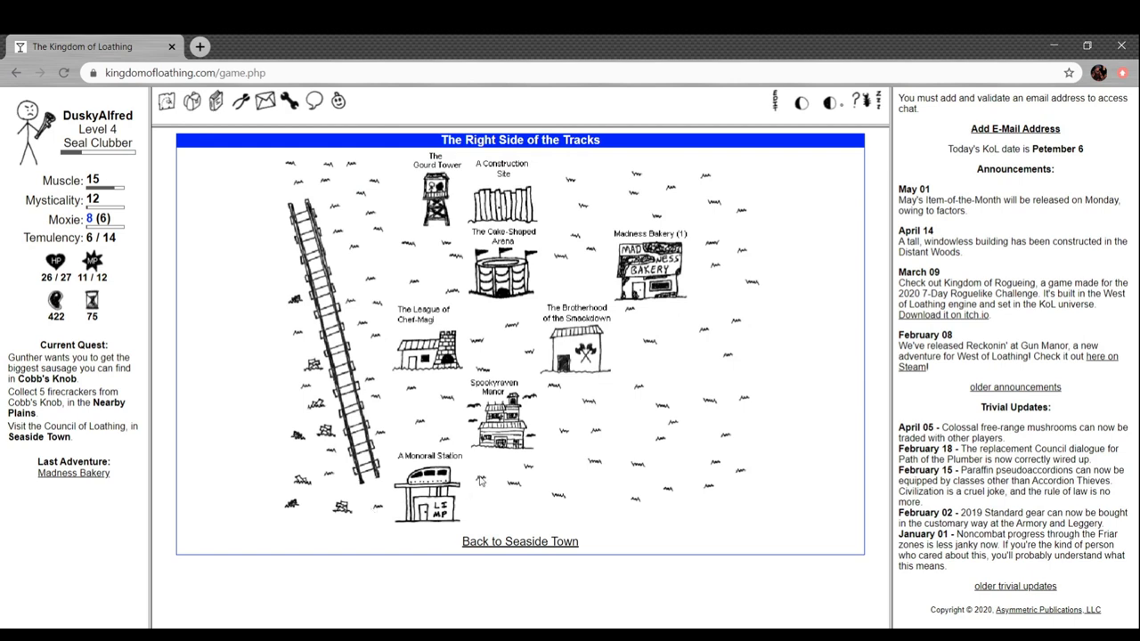
{"action": "mouse_move", "coordinate": [511, 292]}
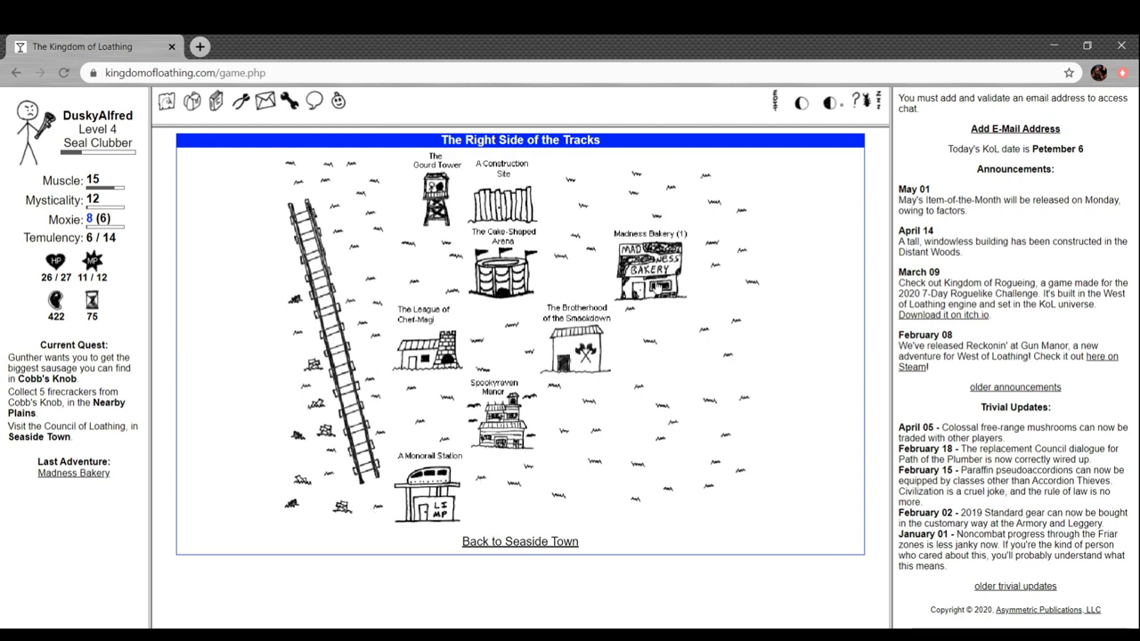
Visit the Pretentious Artist's hovel and agree to find his palette, paint and paintbrush
{"action": "left_click", "coordinate": [519, 541]}
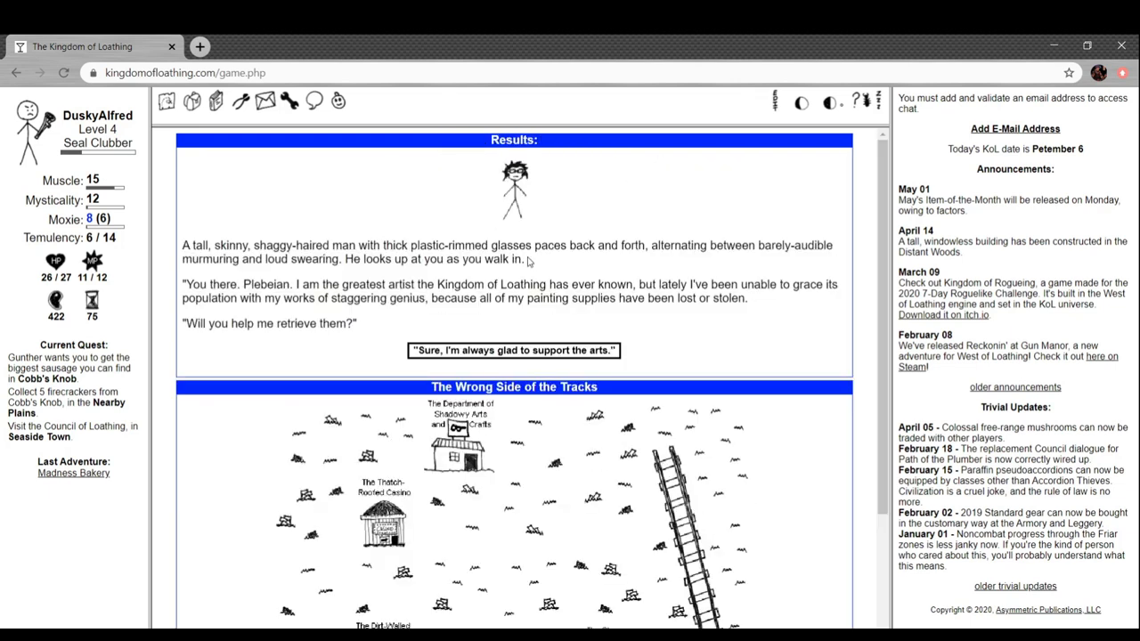
{"action": "left_click", "coordinate": [512, 350]}
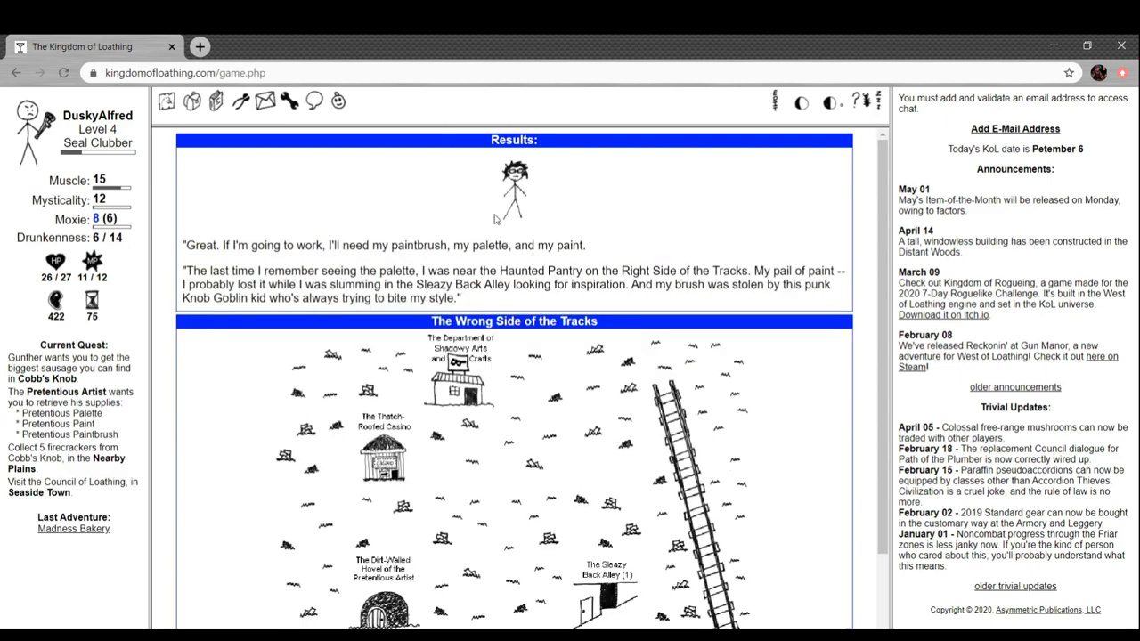
{"action": "mouse_move", "coordinate": [229, 358]}
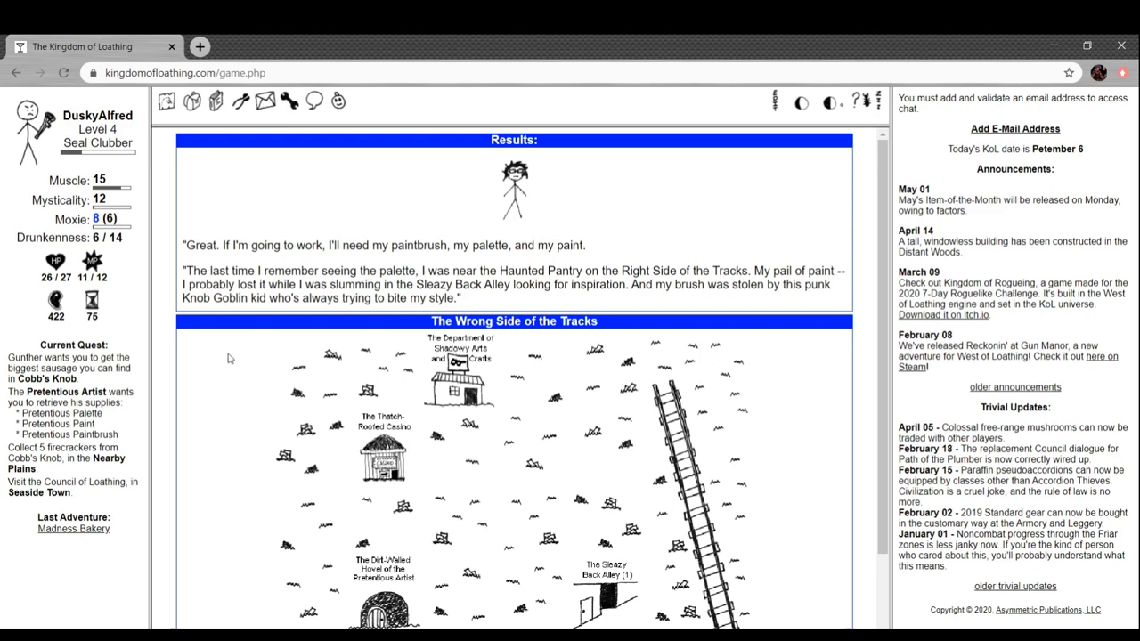
{"action": "scroll", "scroll_direction": "down", "scroll_amount": 3}
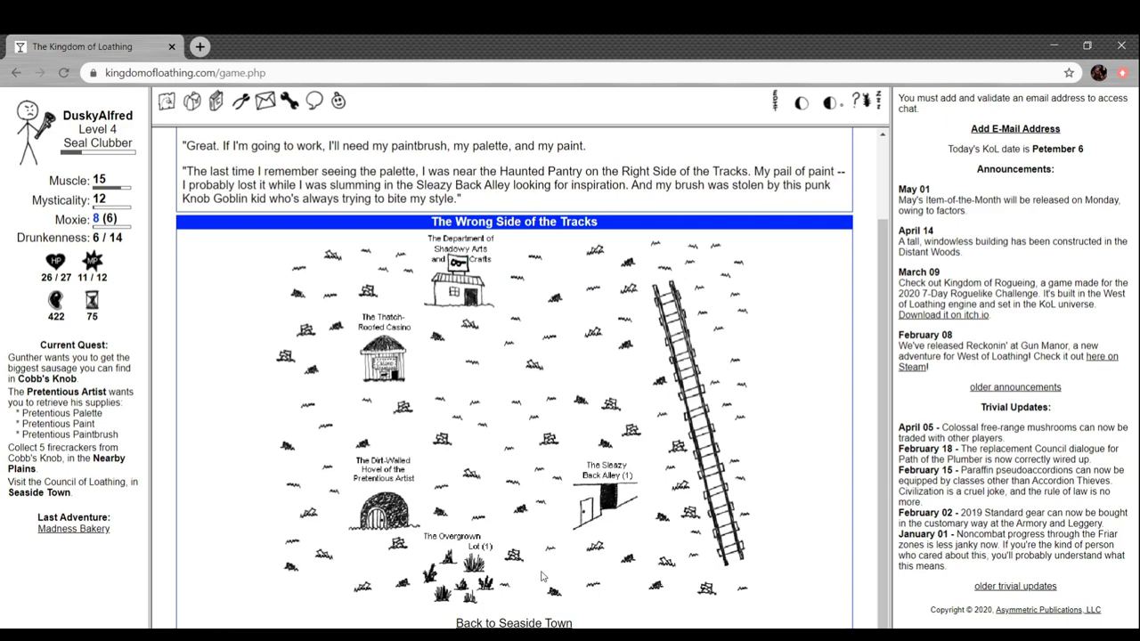
{"action": "mouse_move", "coordinate": [604, 625]}
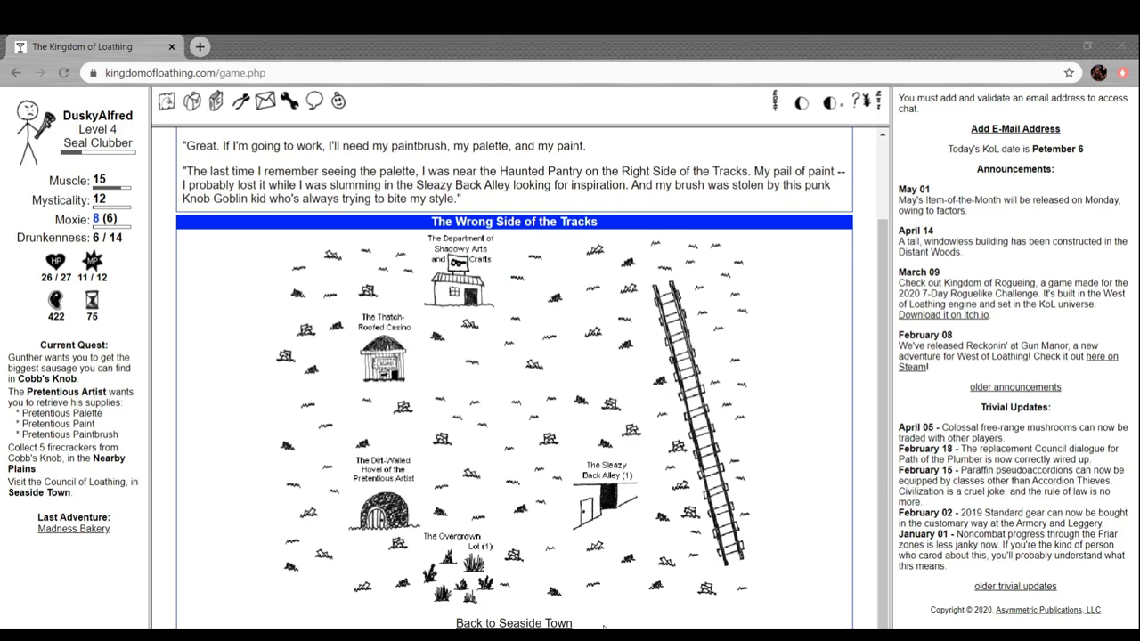
{"action": "mouse_move", "coordinate": [445, 597]}
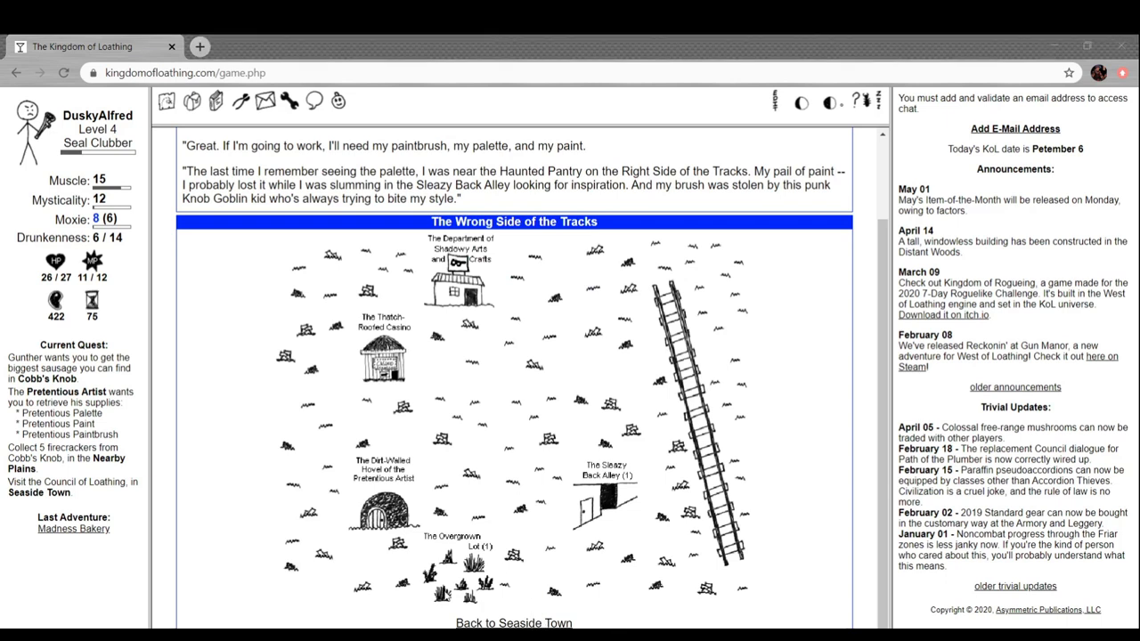
{"action": "mouse_move", "coordinate": [386, 611]}
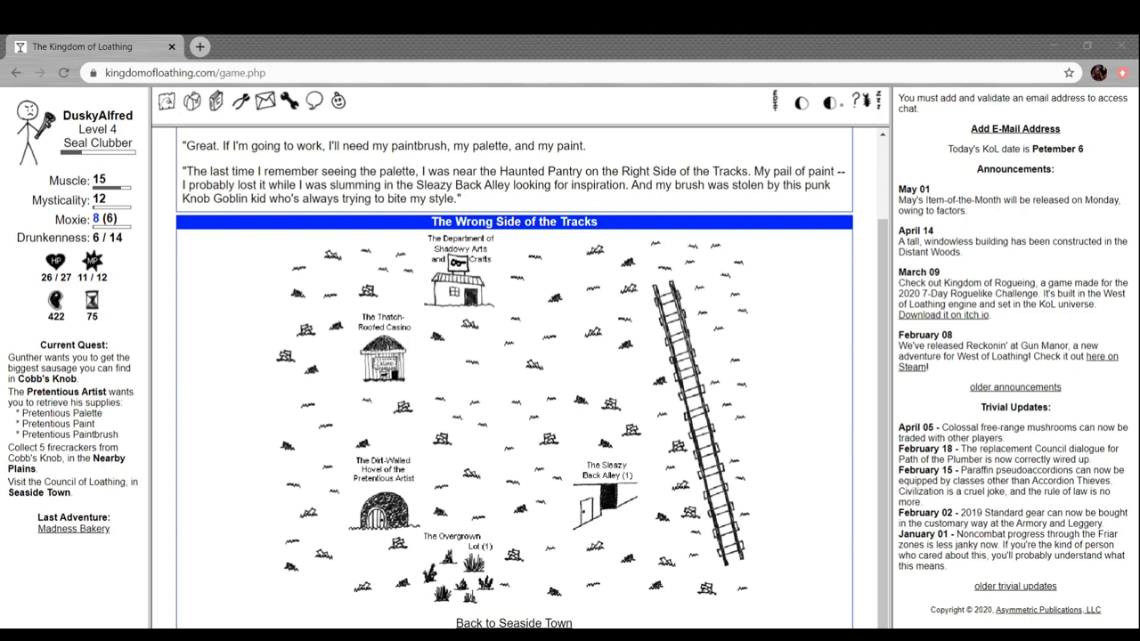
{"action": "mouse_move", "coordinate": [363, 436]}
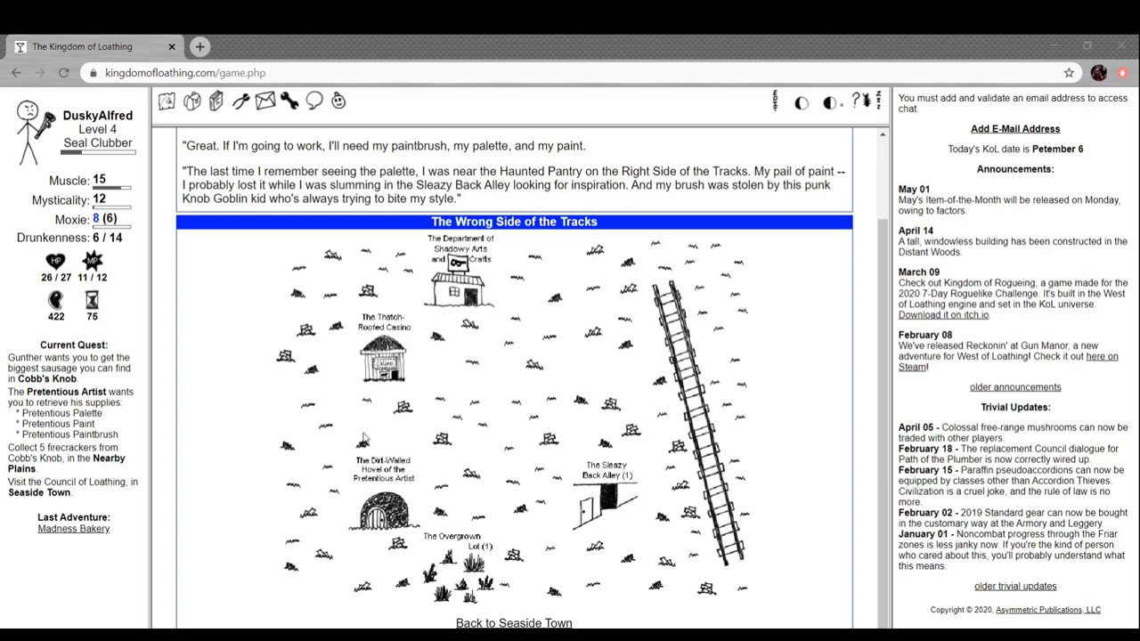
{"action": "mouse_move", "coordinate": [246, 325]}
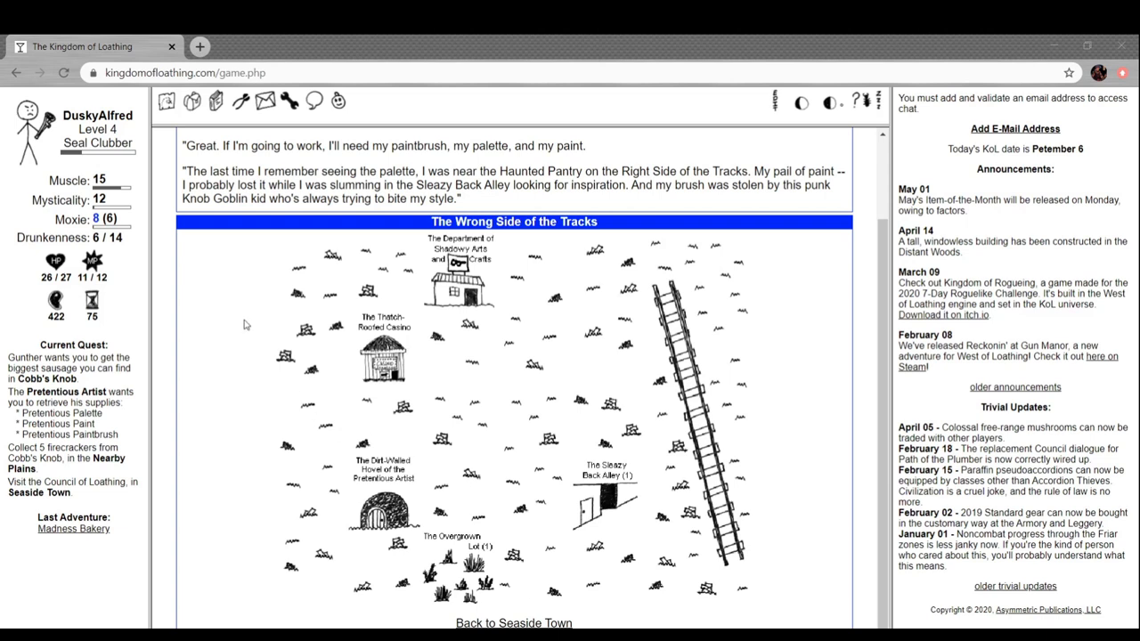
{"action": "mouse_move", "coordinate": [278, 320]}
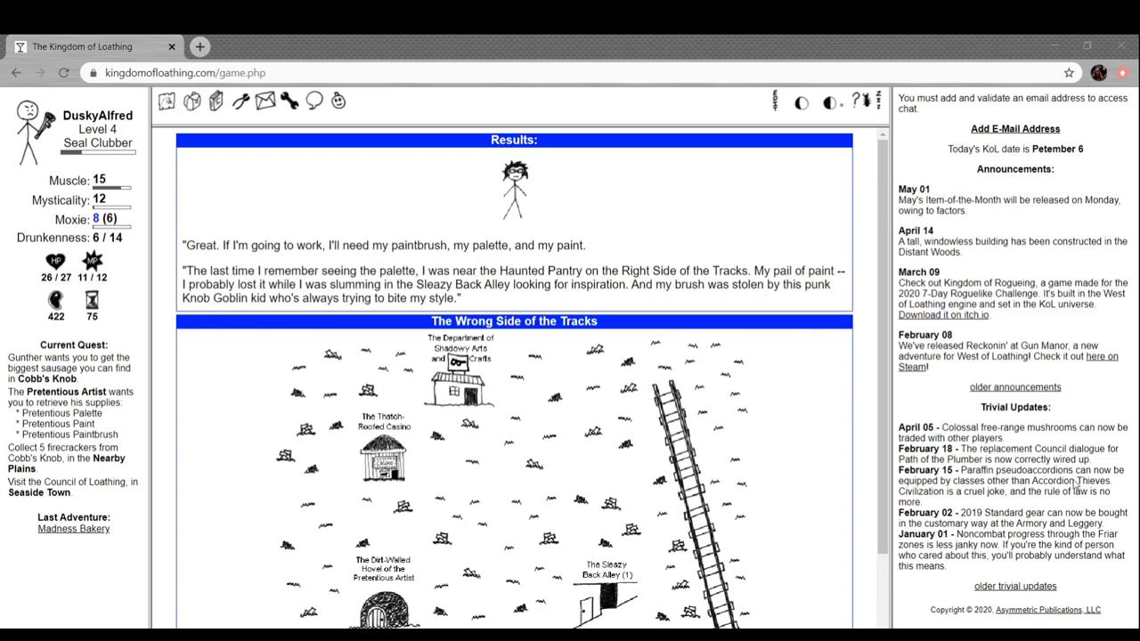
{"action": "mouse_move", "coordinate": [1077, 480]}
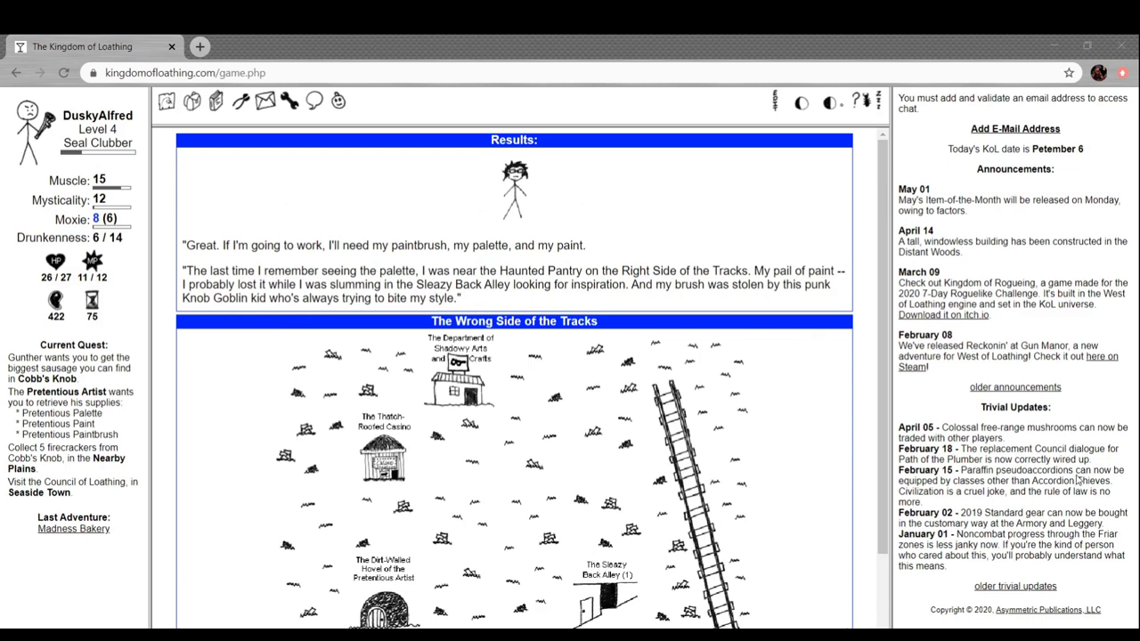
{"action": "mouse_move", "coordinate": [163, 182]}
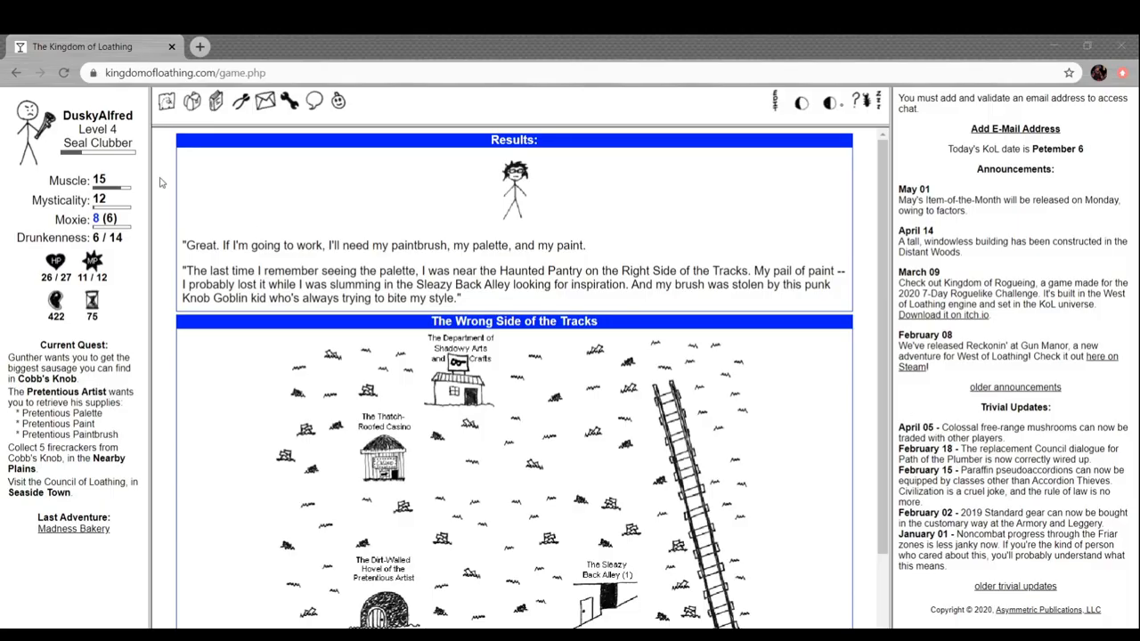
{"action": "mouse_move", "coordinate": [309, 203]}
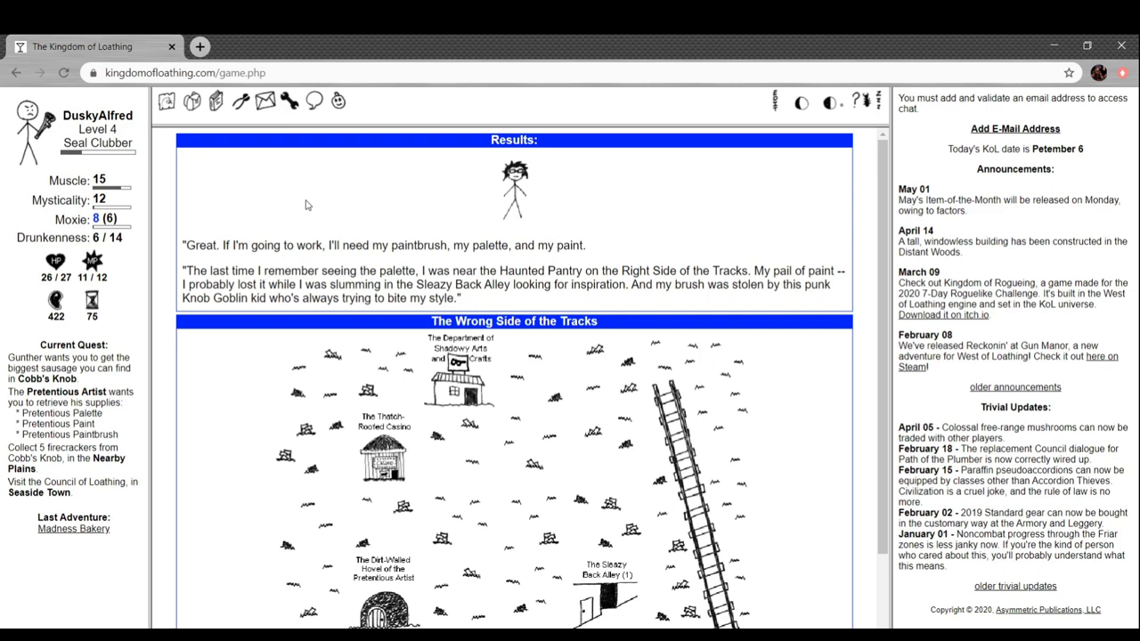
Scroll to the main Kingdom map showing Seaside Town, the Campground and the Big Mountains
{"action": "scroll", "scroll_direction": "down", "scroll_amount": 3}
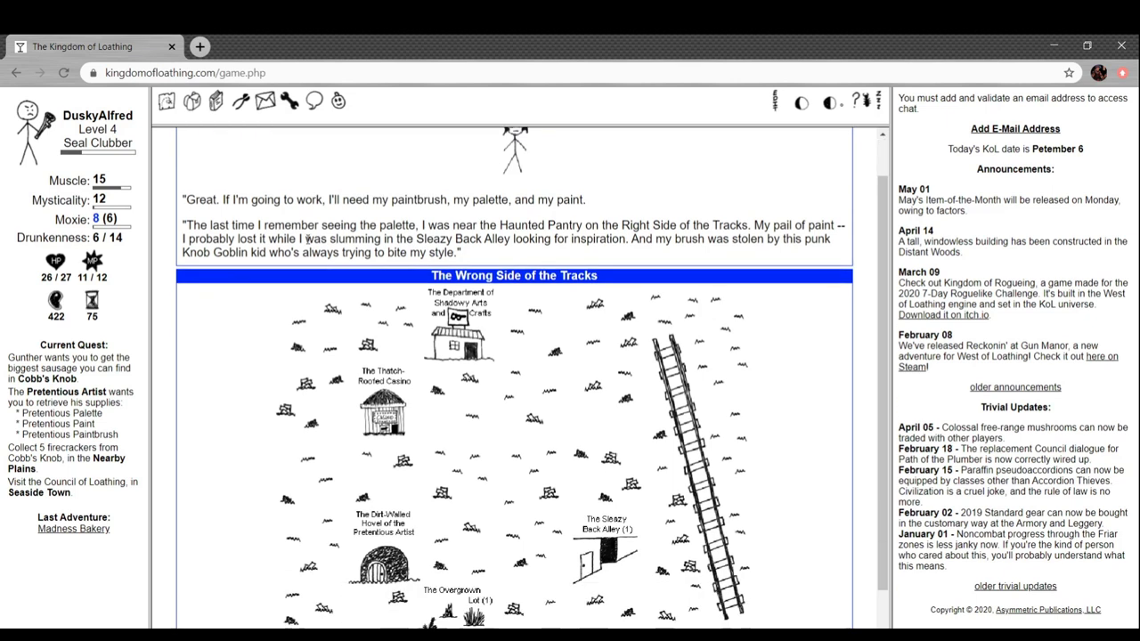
{"action": "scroll", "scroll_direction": "down", "scroll_amount": 3}
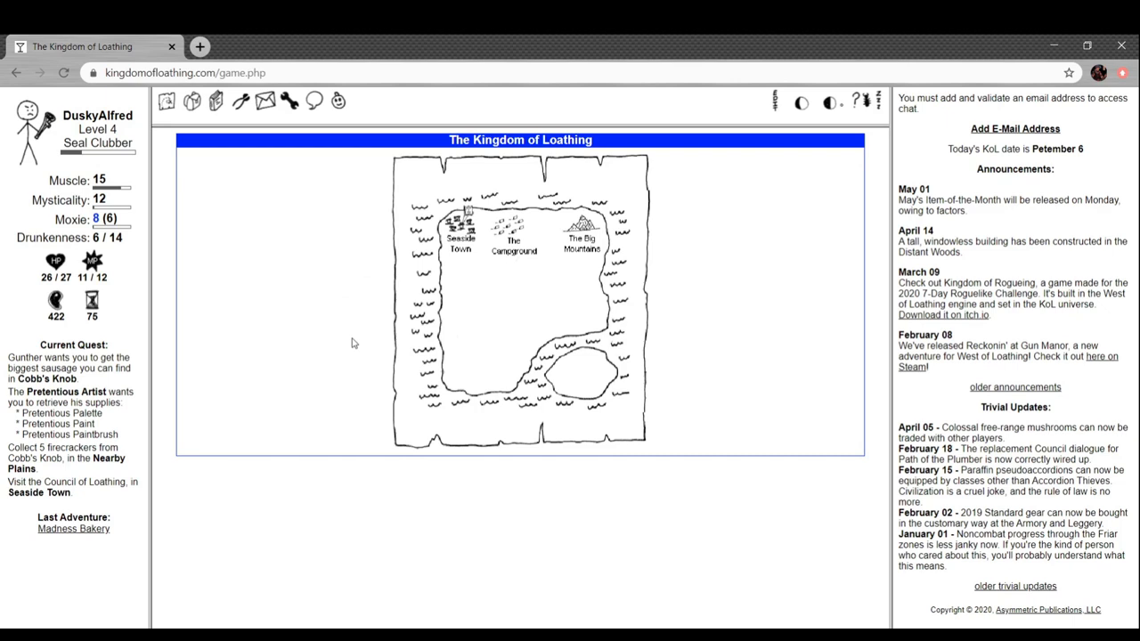
{"action": "mouse_move", "coordinate": [384, 341]}
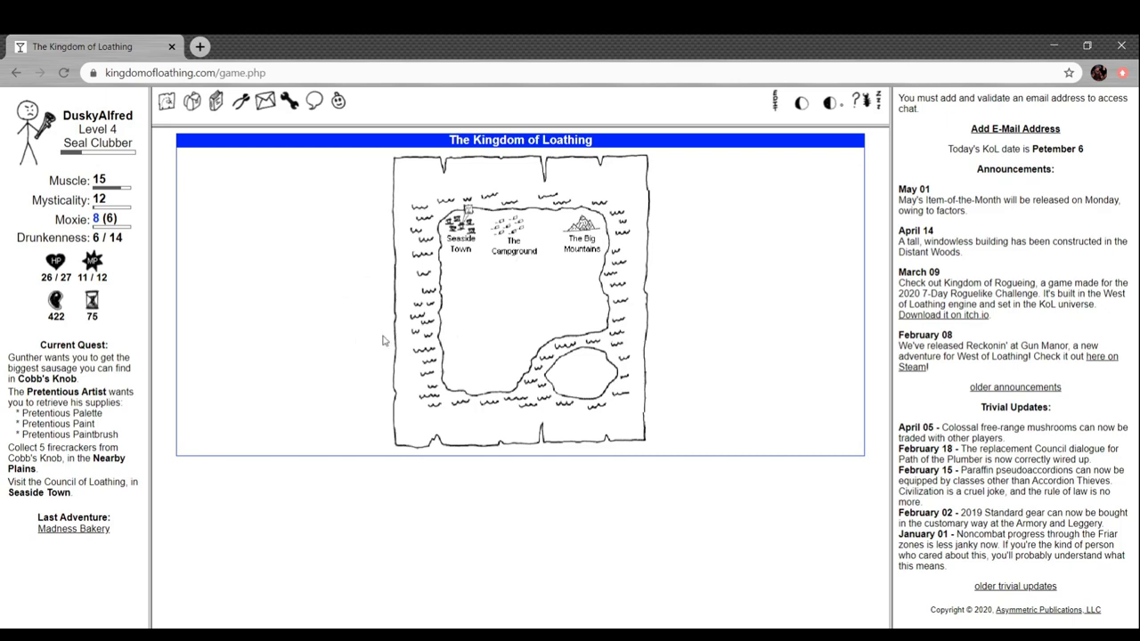
Enter the Barrel Full of Barrels in the Big Mountains and smash two barrels
{"action": "left_click", "coordinate": [581, 222]}
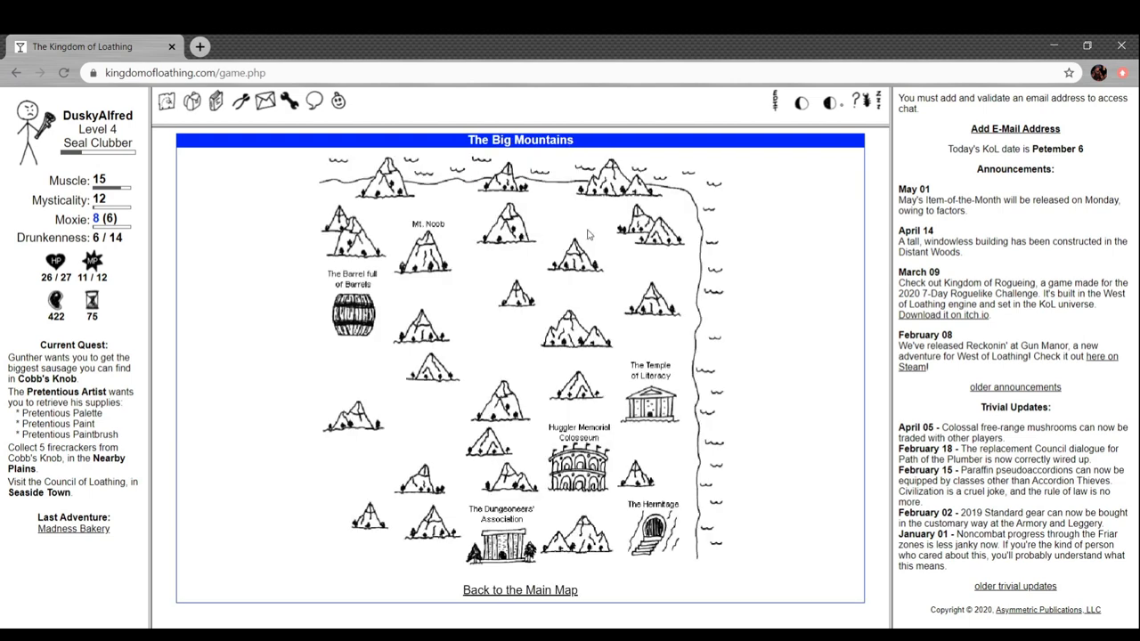
{"action": "mouse_move", "coordinate": [276, 303]}
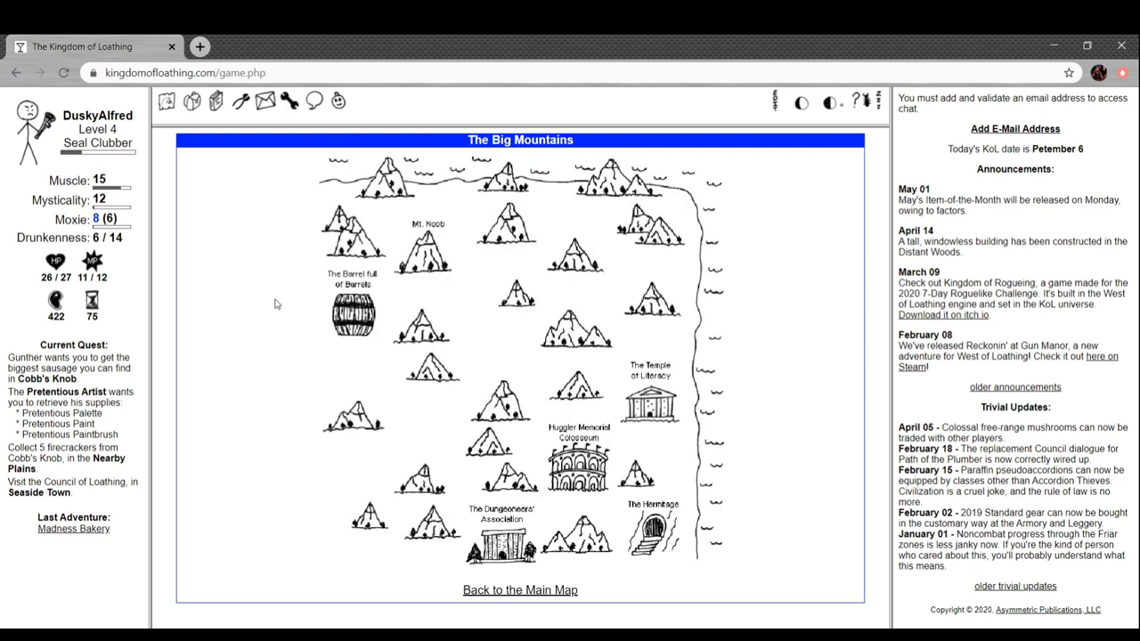
{"action": "mouse_move", "coordinate": [828, 450]}
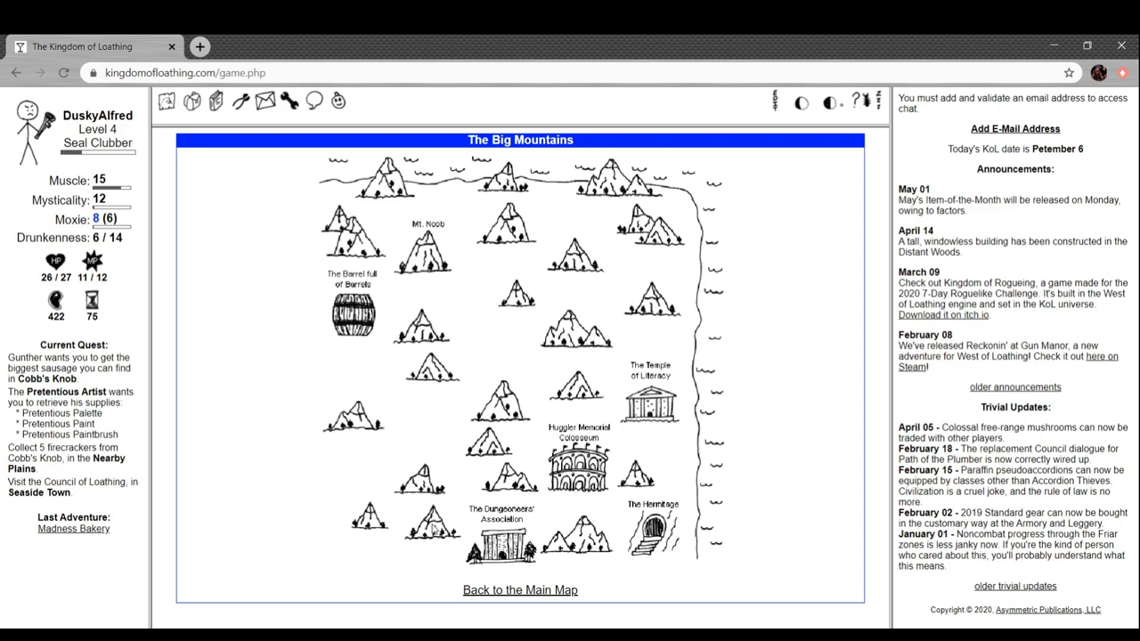
{"action": "left_click", "coordinate": [351, 313]}
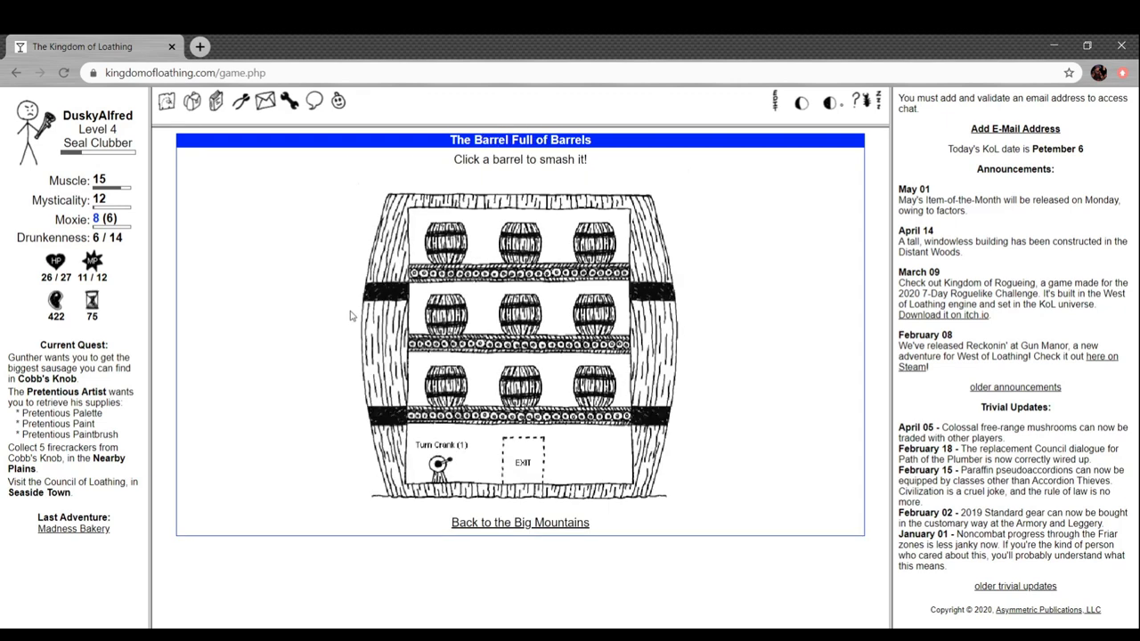
{"action": "left_click", "coordinate": [447, 241]}
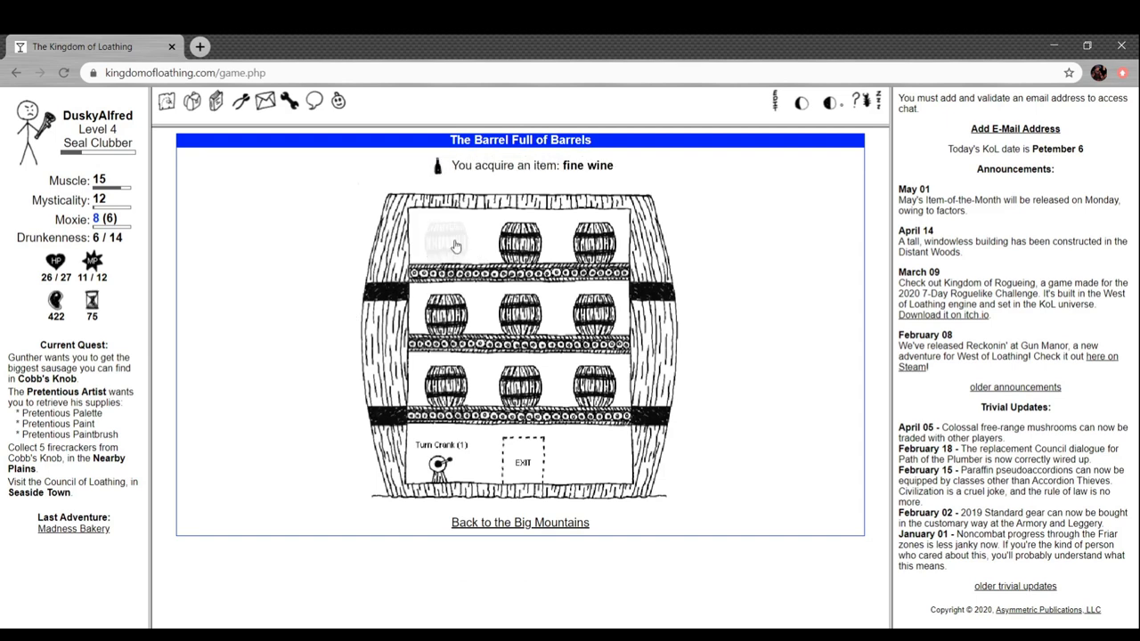
{"action": "left_click", "coordinate": [445, 238]}
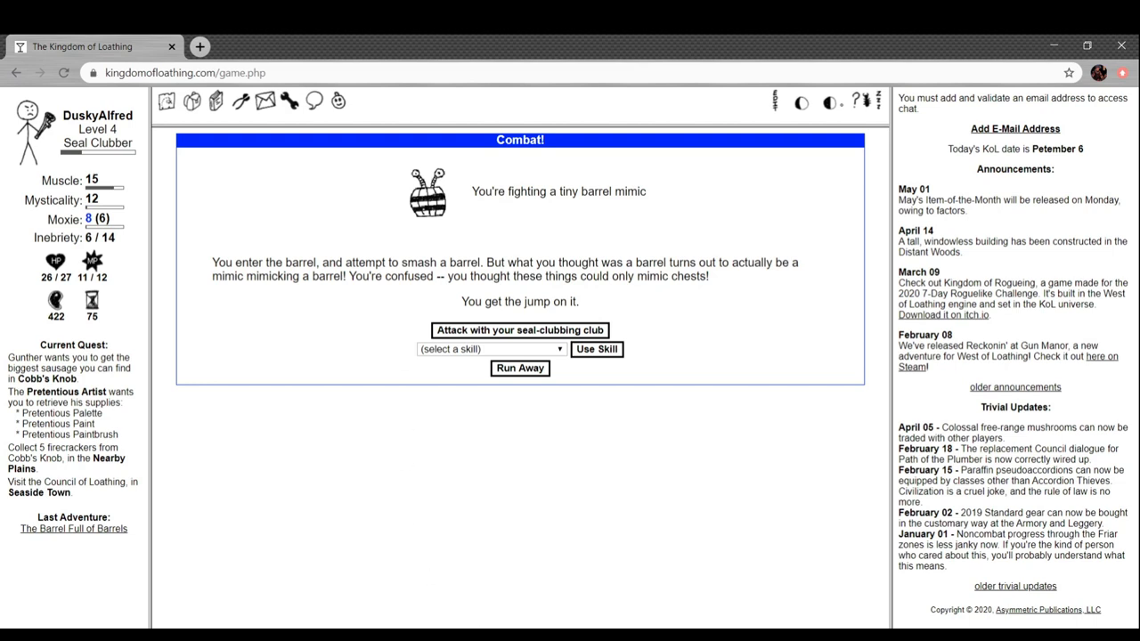
{"action": "mouse_move", "coordinate": [334, 327]}
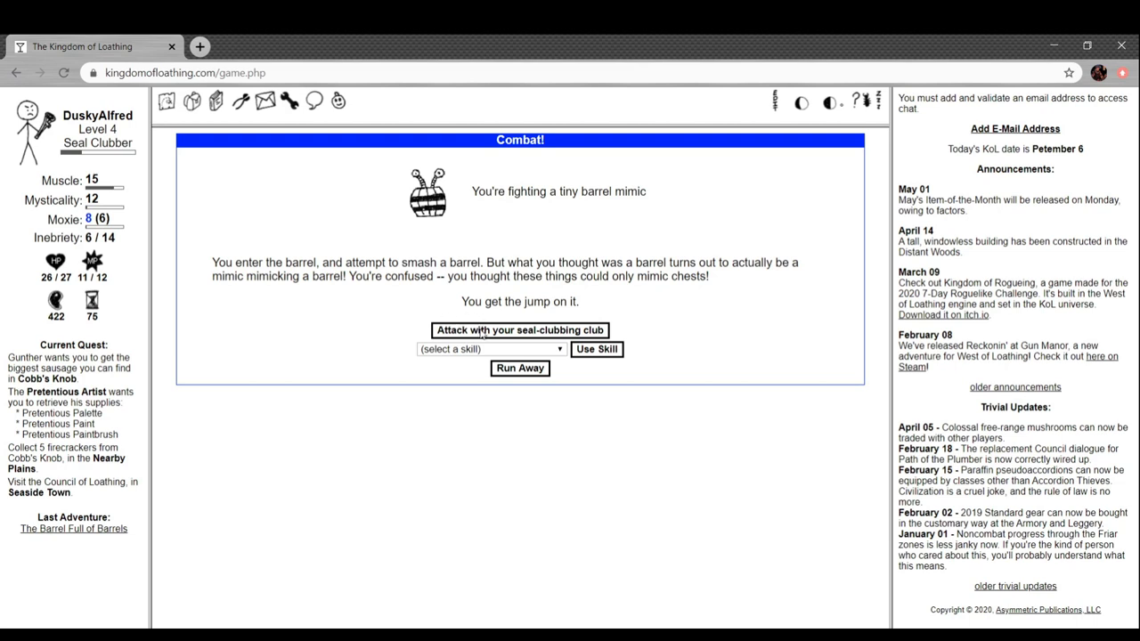
Fight the tiny barrel mimic with seal-clubbing club attacks and Clobber
{"action": "left_click", "coordinate": [519, 329]}
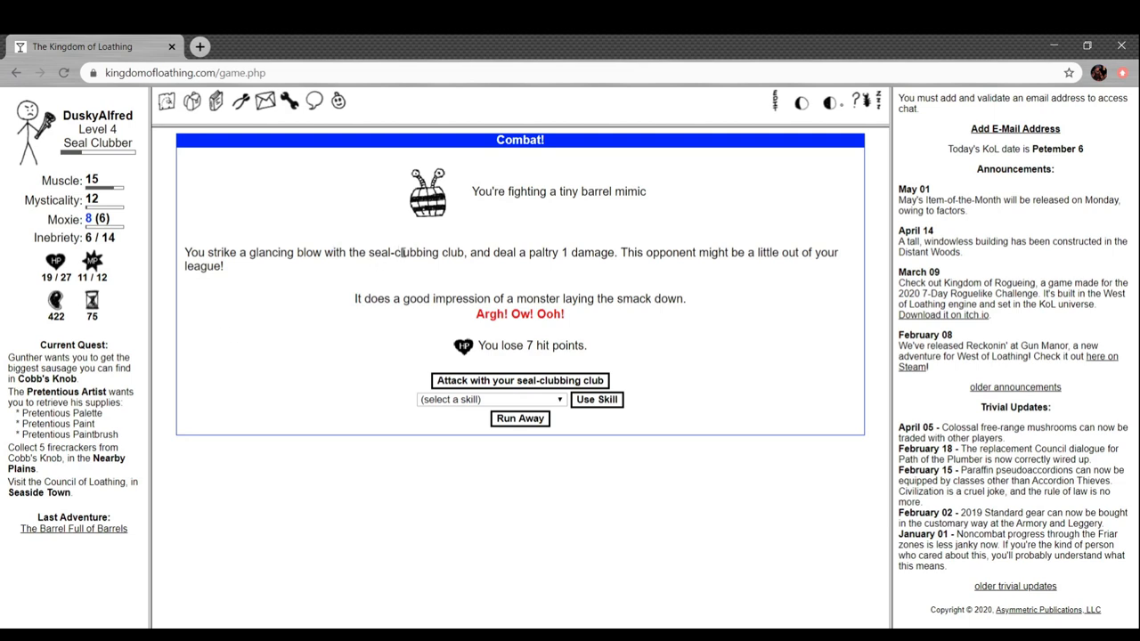
{"action": "mouse_move", "coordinate": [392, 273]}
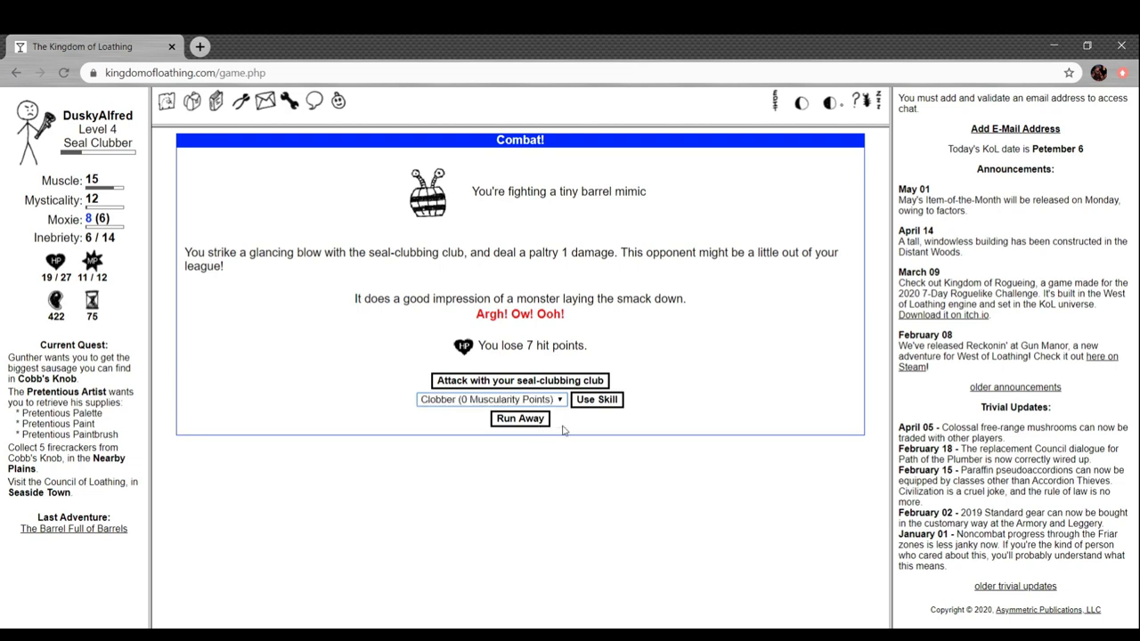
{"action": "left_click", "coordinate": [519, 380]}
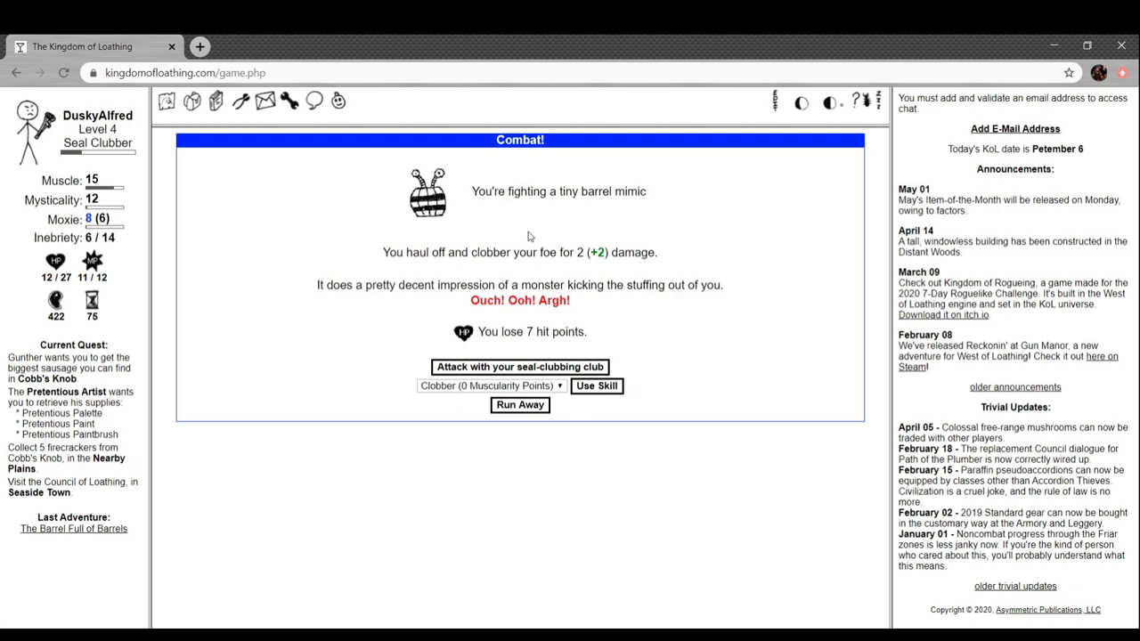
{"action": "mouse_move", "coordinate": [465, 289]}
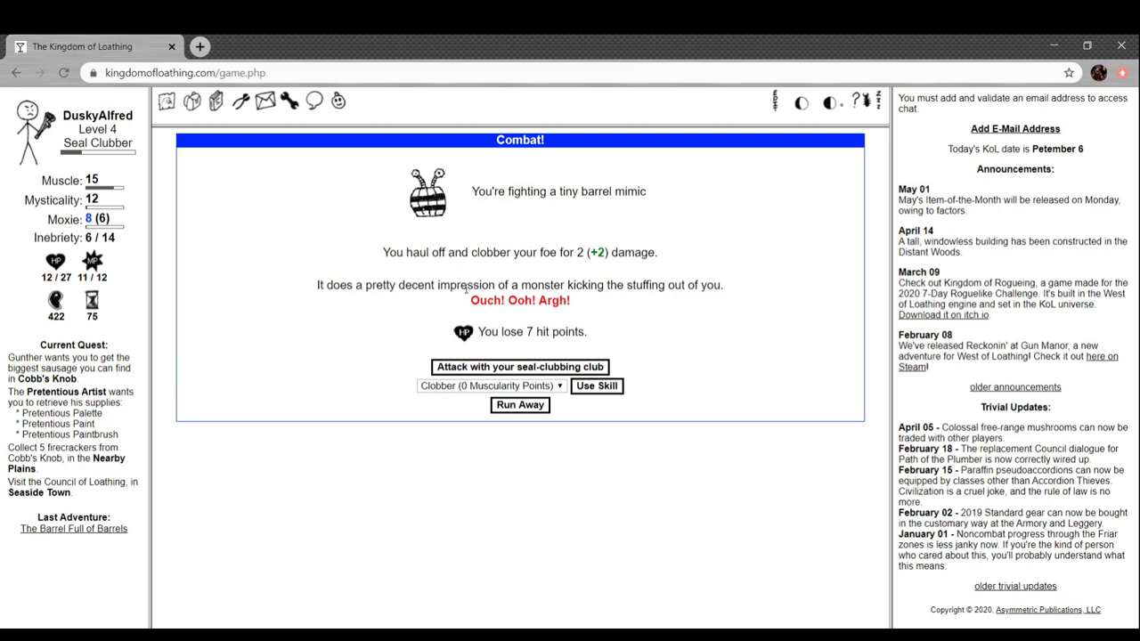
{"action": "mouse_move", "coordinate": [531, 269]}
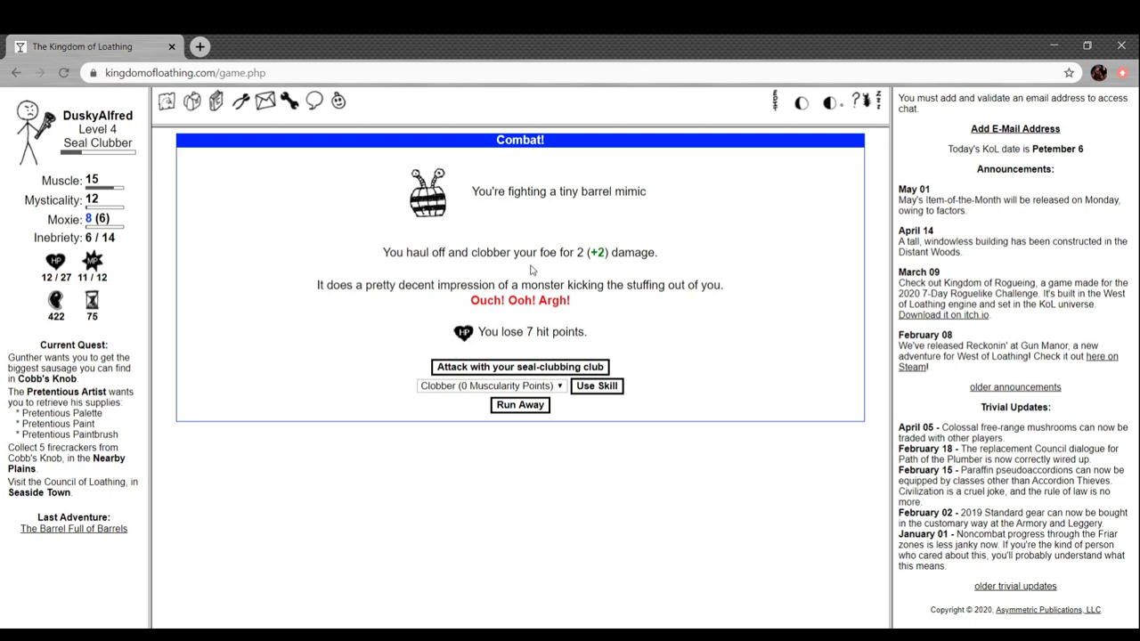
{"action": "mouse_move", "coordinate": [497, 327]}
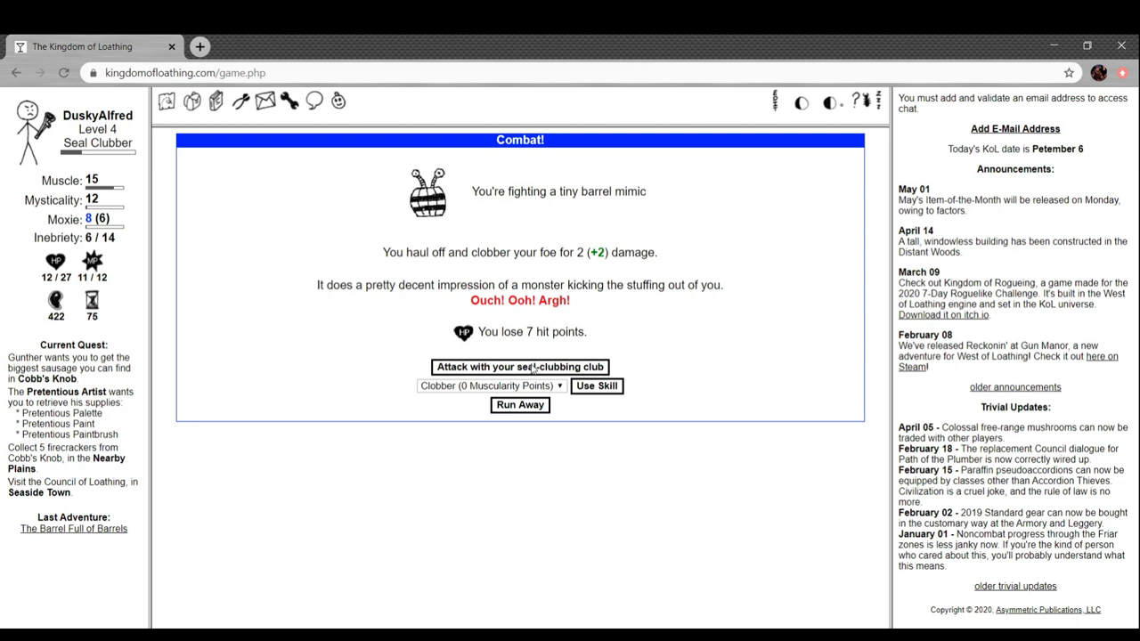
{"action": "left_click", "coordinate": [519, 366]}
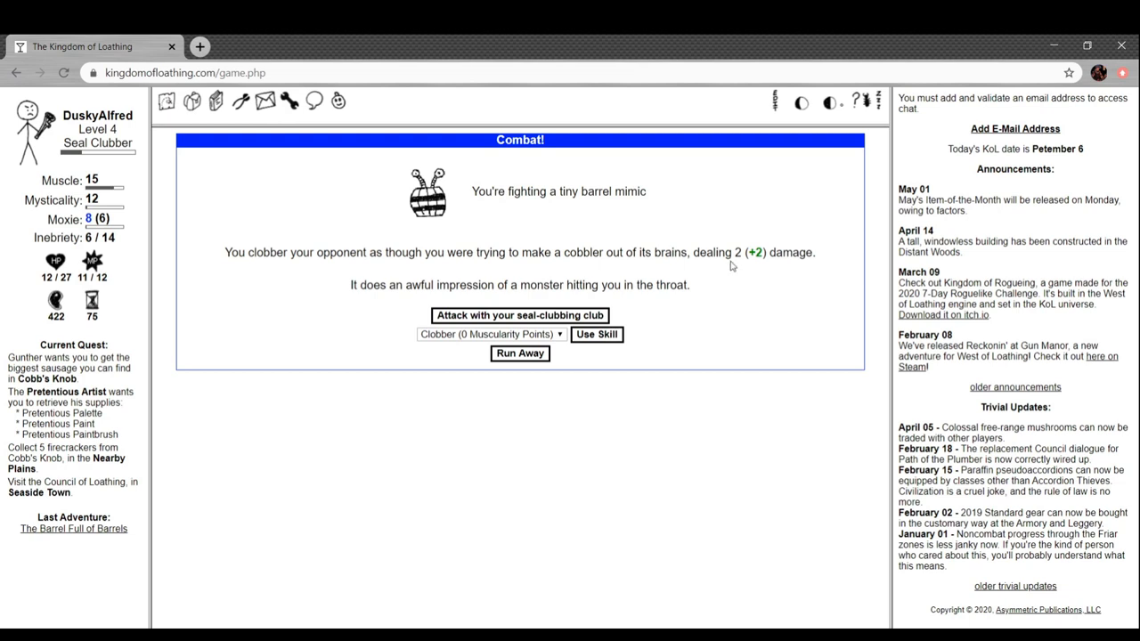
{"action": "mouse_move", "coordinate": [477, 272]}
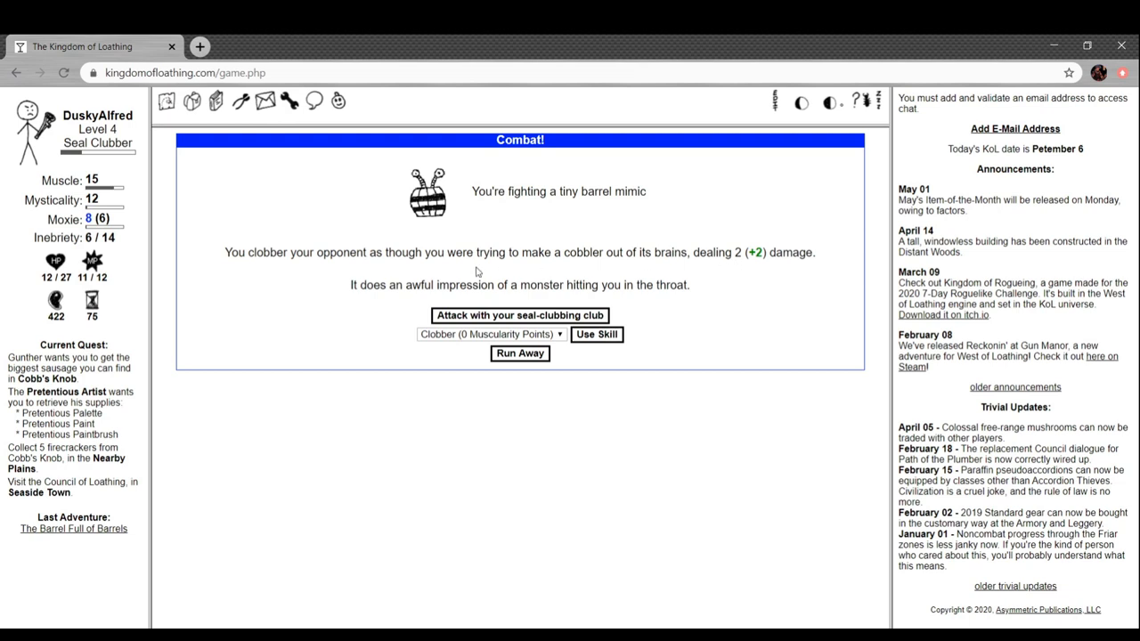
{"action": "mouse_move", "coordinate": [623, 350]}
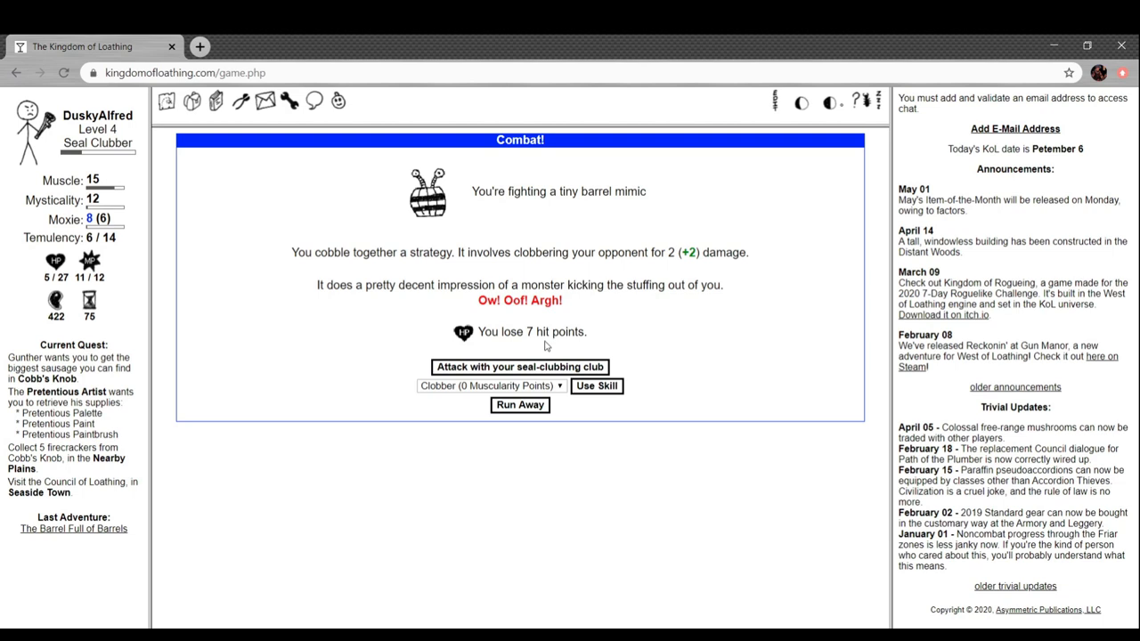
{"action": "mouse_move", "coordinate": [610, 394]}
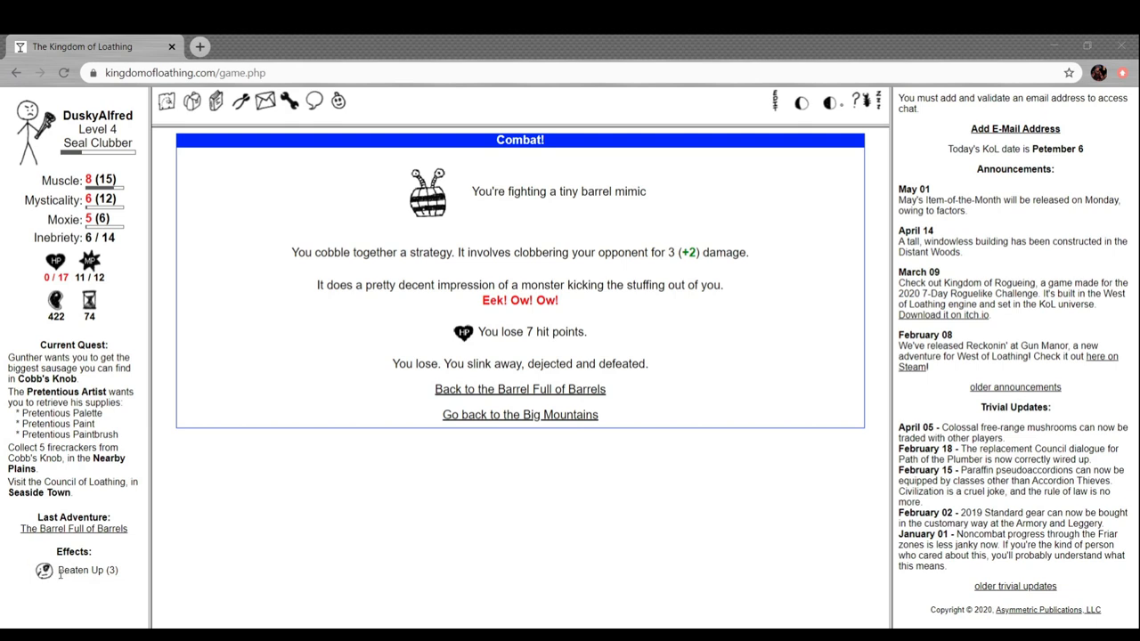
{"action": "mouse_move", "coordinate": [281, 54]}
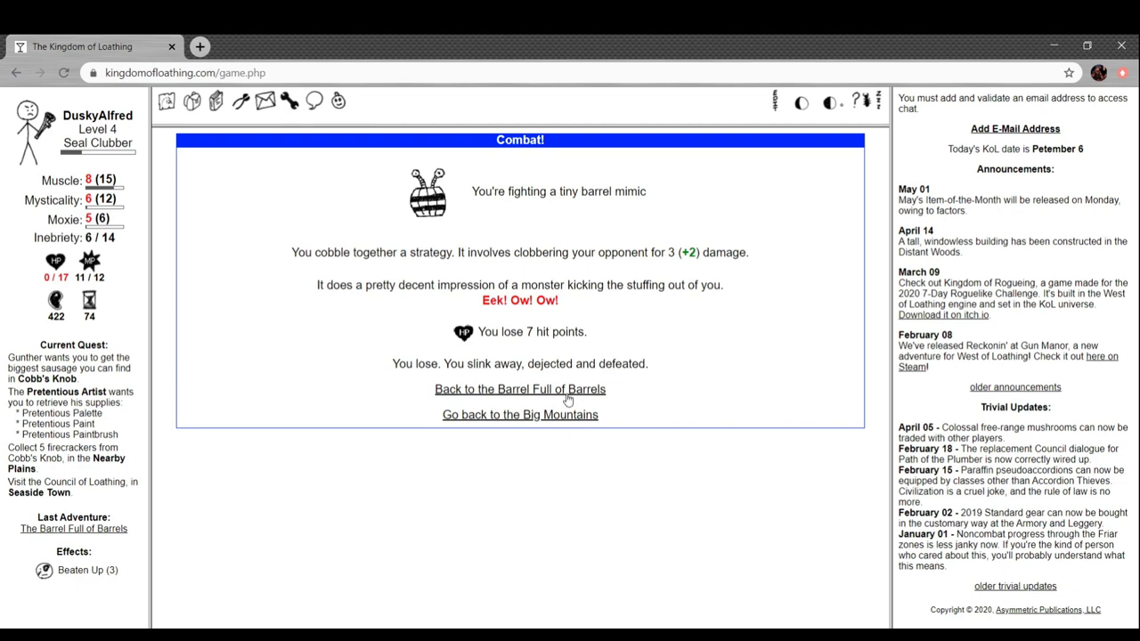
Smash another barrel for a Dyspepsi-Cola, then rest at the campsite to clear Beaten Up
{"action": "left_click", "coordinate": [519, 389]}
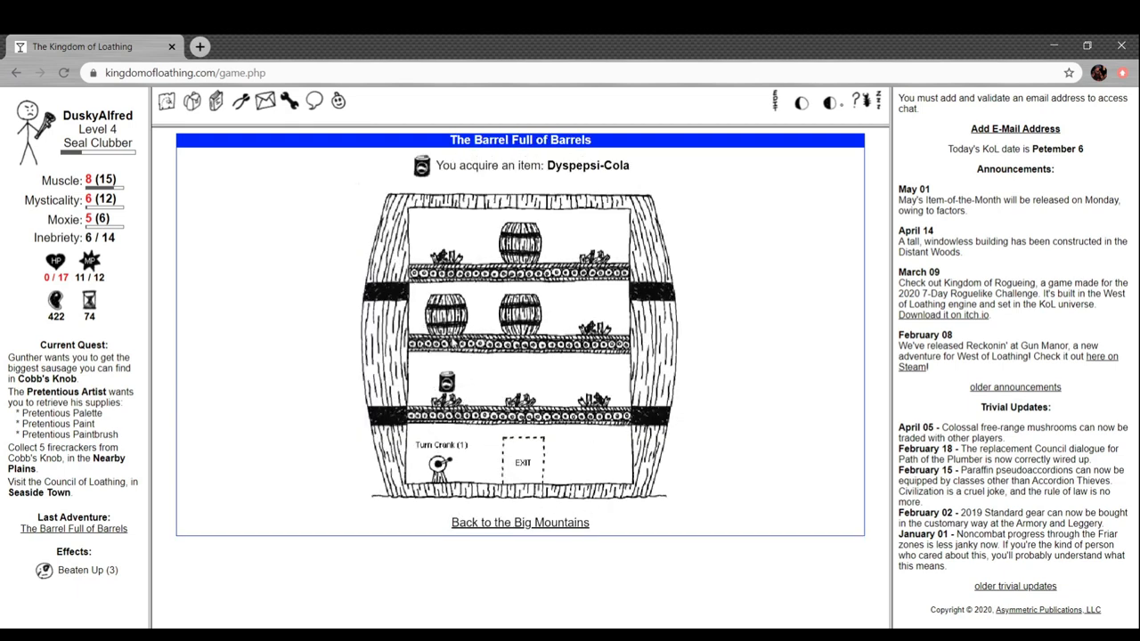
{"action": "left_click", "coordinate": [446, 308]}
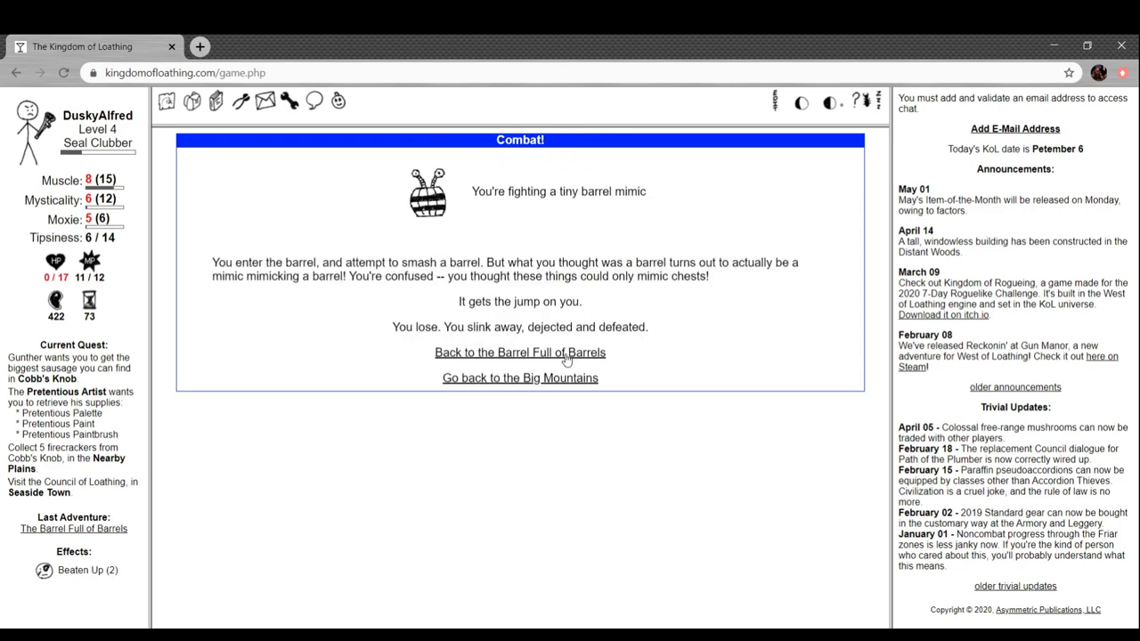
{"action": "left_click", "coordinate": [519, 352]}
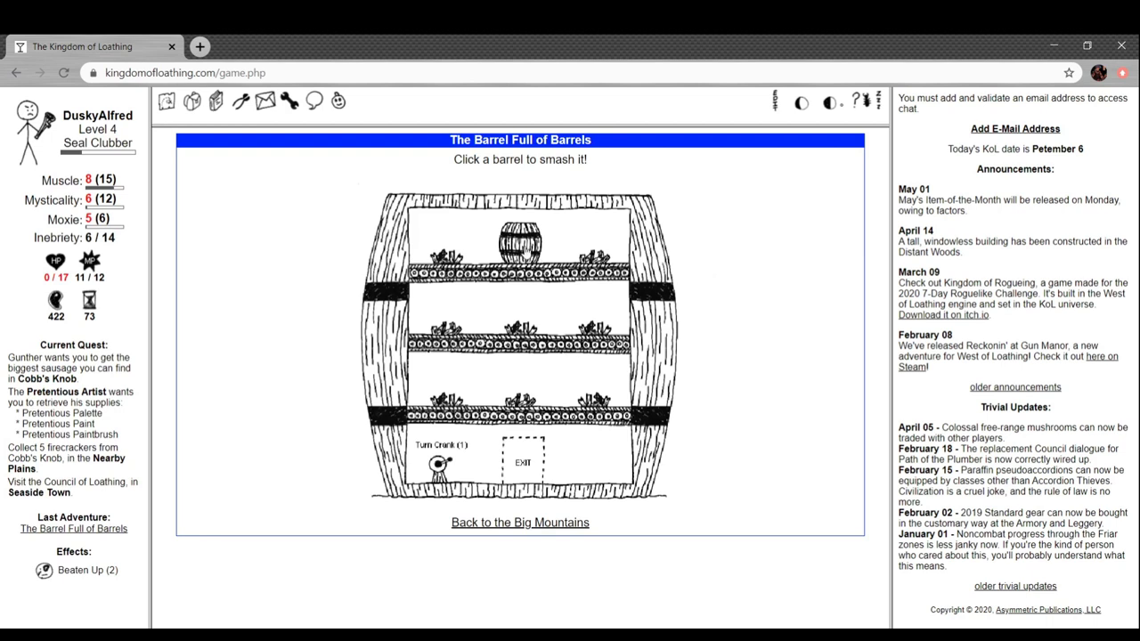
{"action": "left_click", "coordinate": [520, 241]}
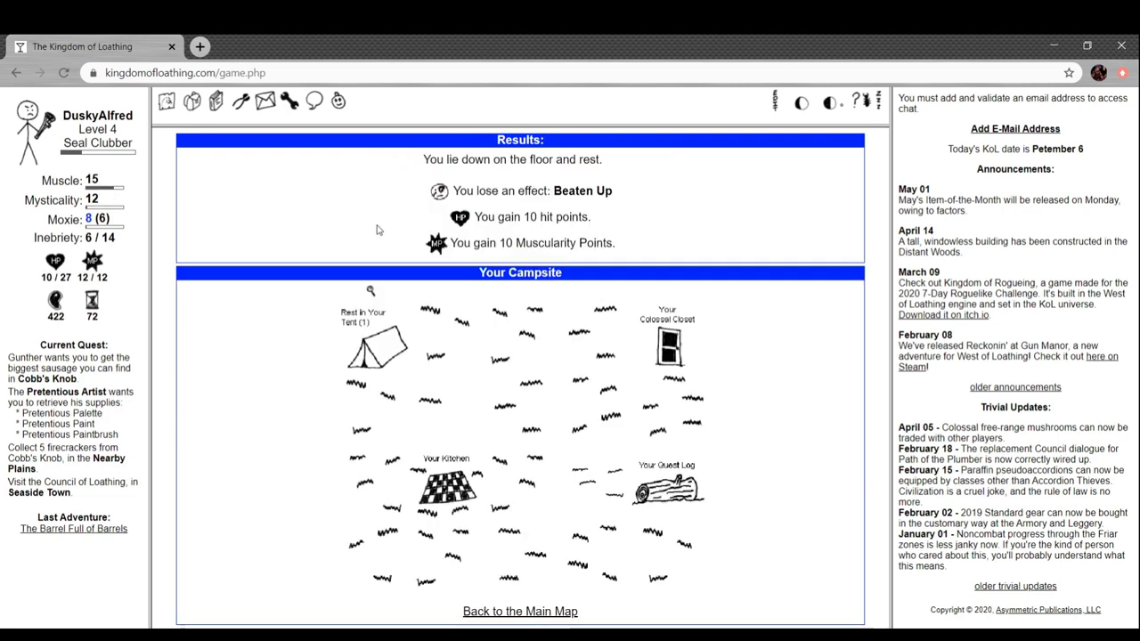
{"action": "mouse_move", "coordinate": [281, 291]}
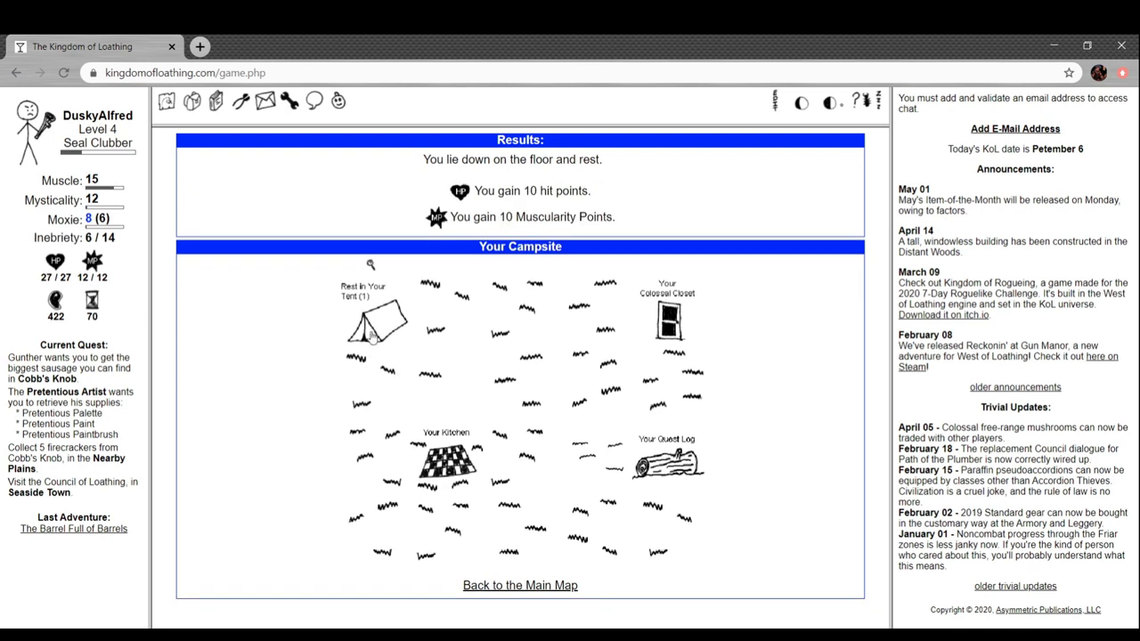
Go from the main map into Seaside Town and the Odd Jobs Board
{"action": "left_click", "coordinate": [167, 100]}
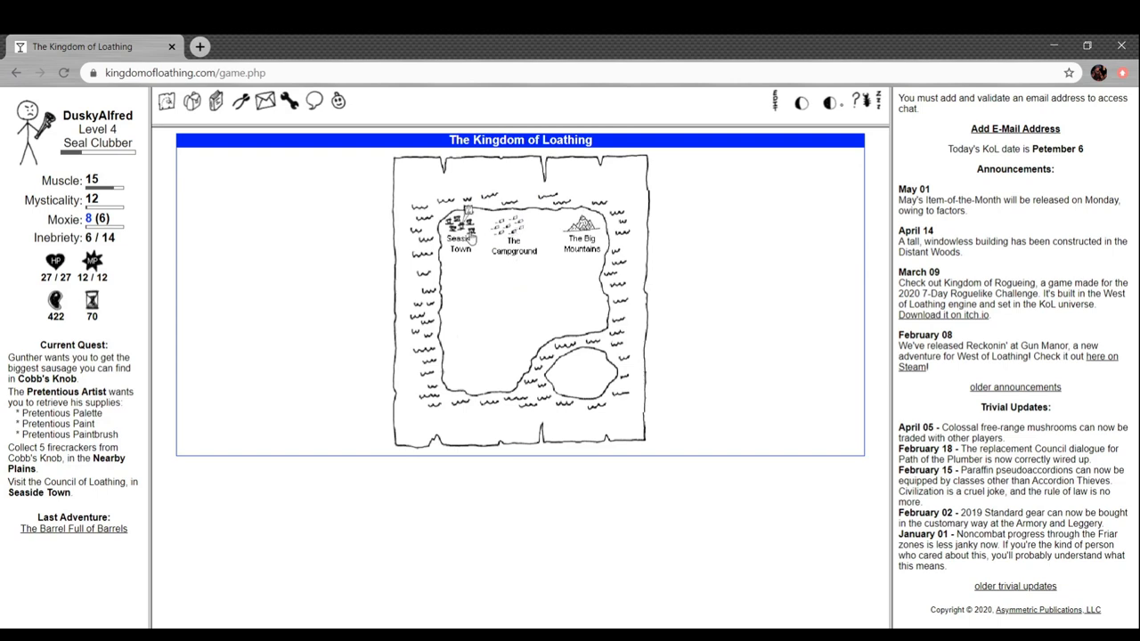
{"action": "left_click", "coordinate": [460, 230]}
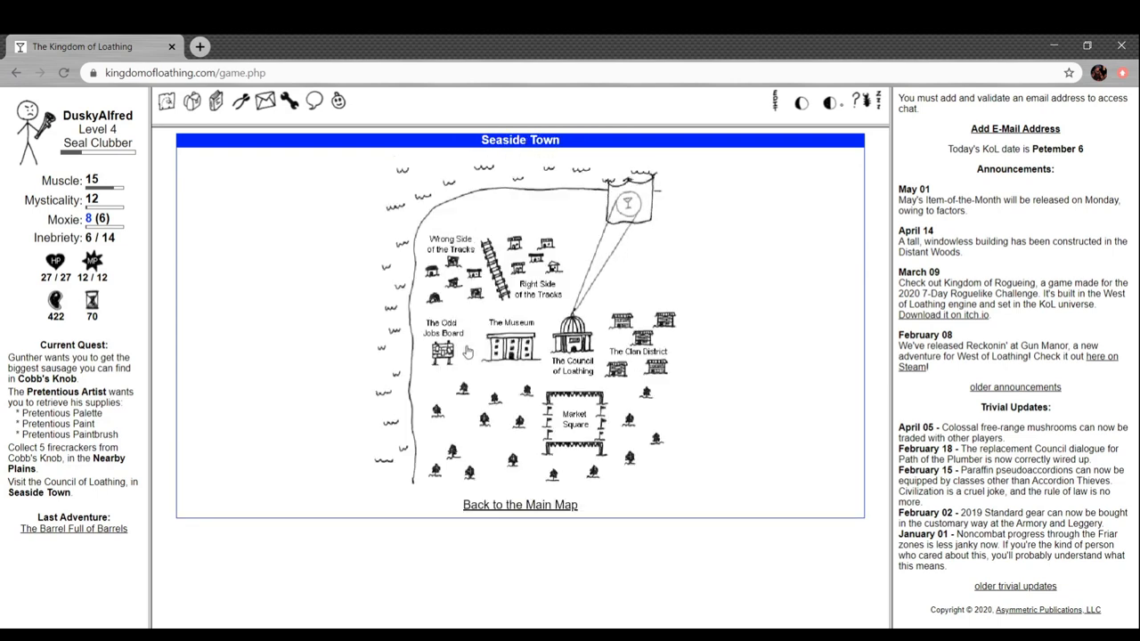
{"action": "left_click", "coordinate": [443, 332]}
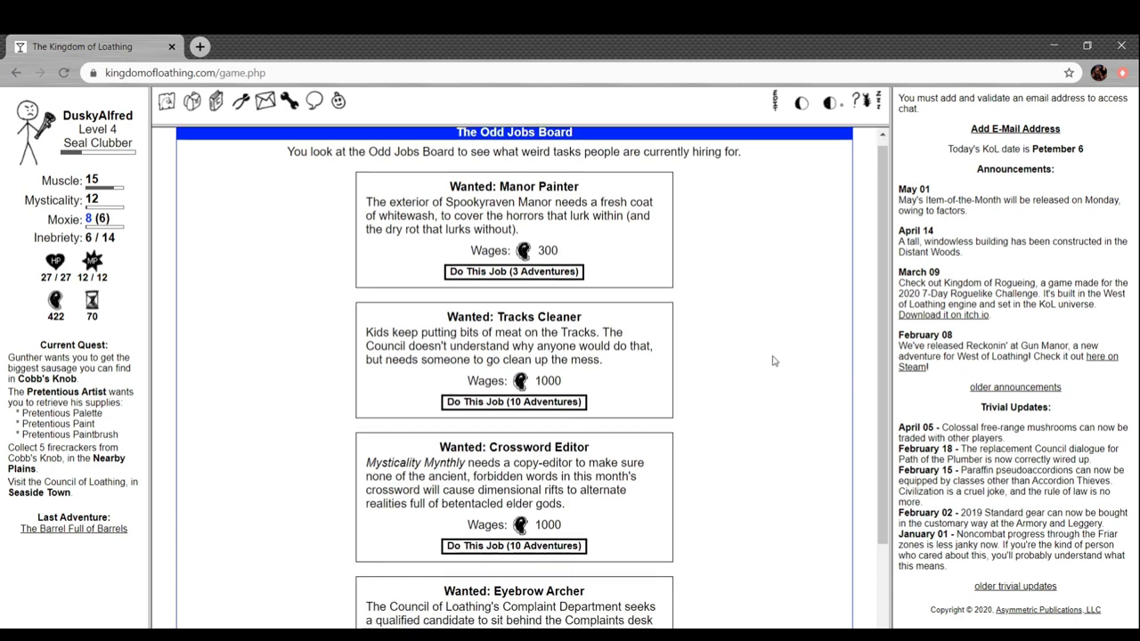
Do the Manor Painter job for 3 adventures, then browse the remaining jobs
{"action": "scroll", "scroll_direction": "down", "scroll_amount": 3}
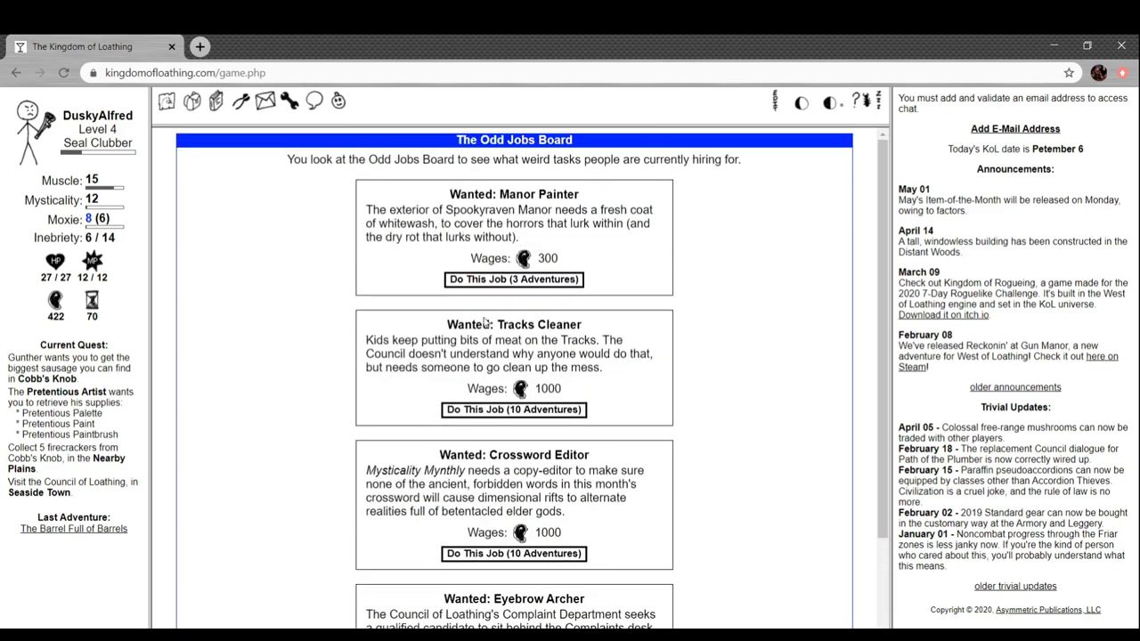
{"action": "mouse_move", "coordinate": [577, 338]}
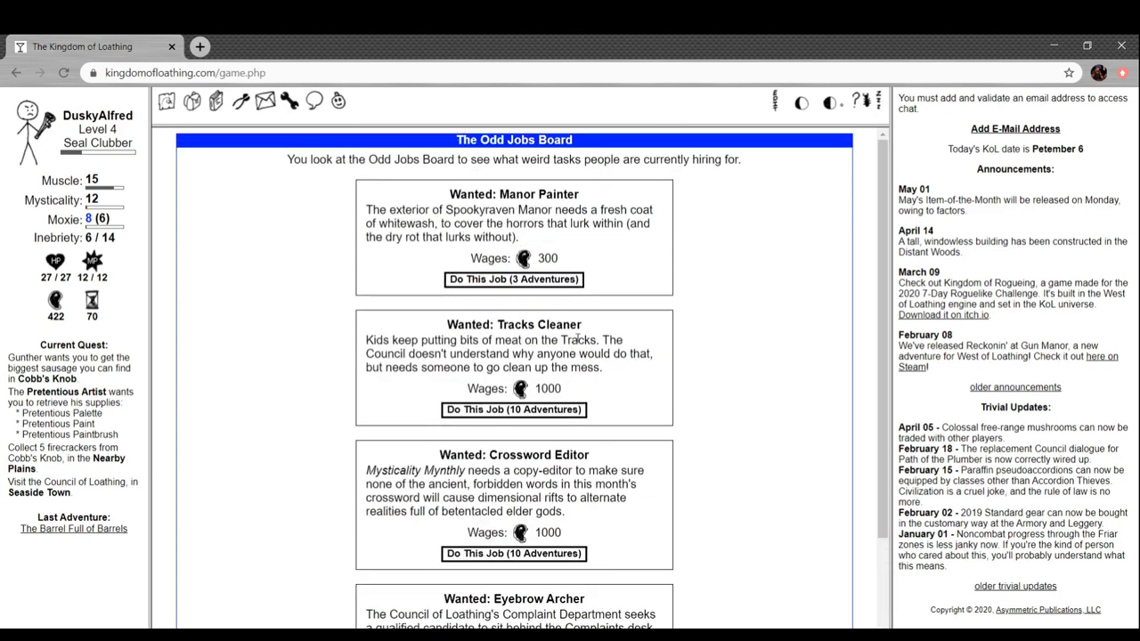
{"action": "mouse_move", "coordinate": [370, 249]}
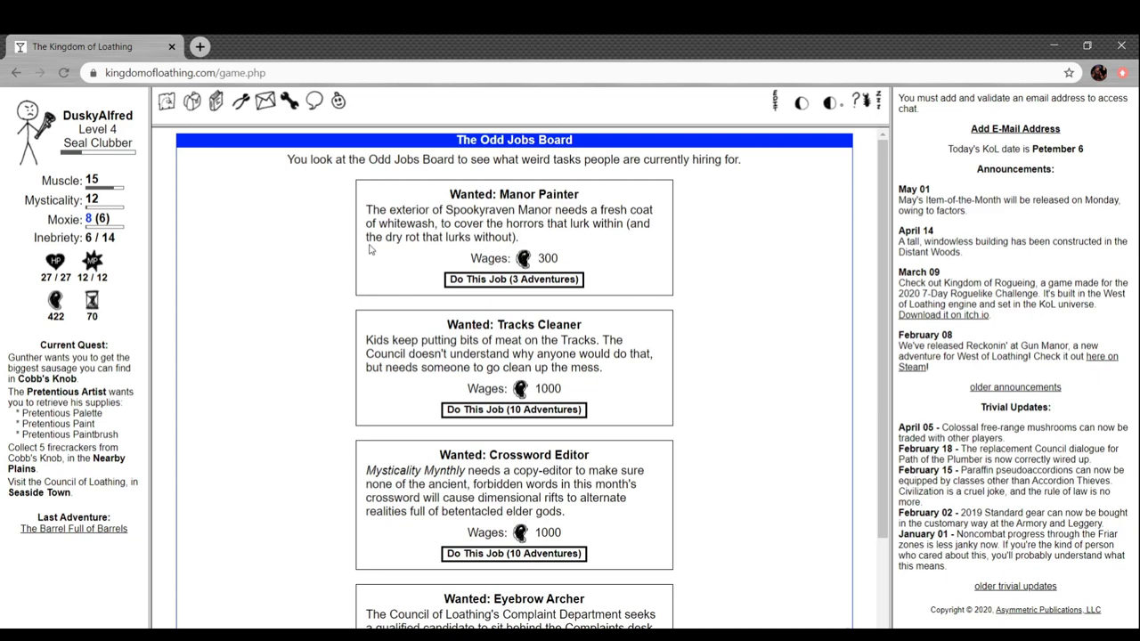
{"action": "mouse_move", "coordinate": [245, 151]}
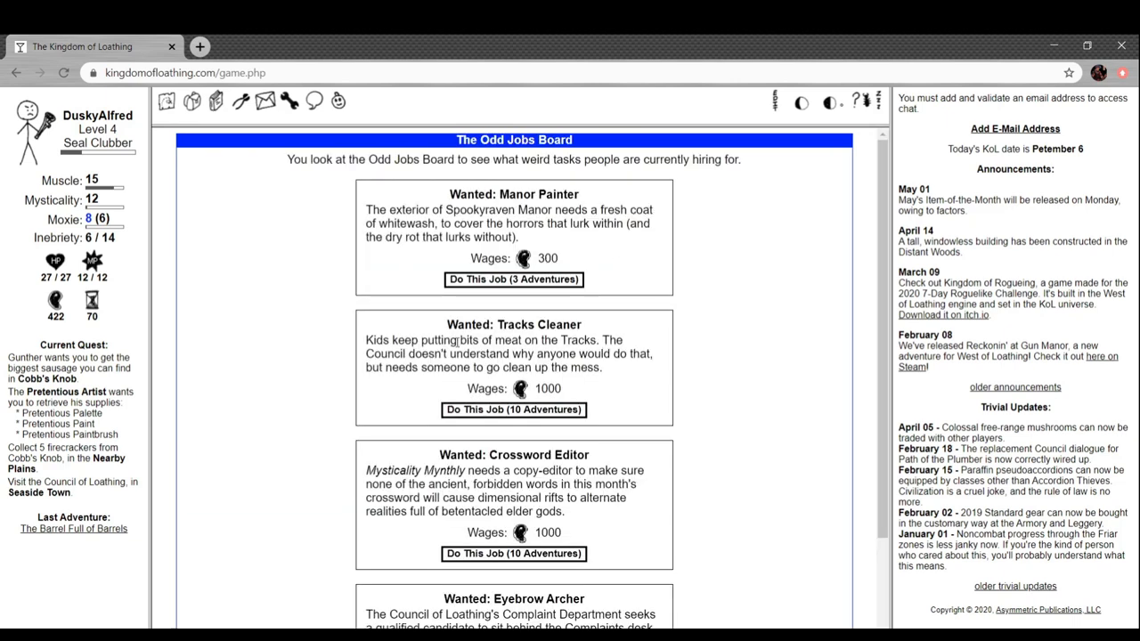
{"action": "left_click", "coordinate": [513, 279]}
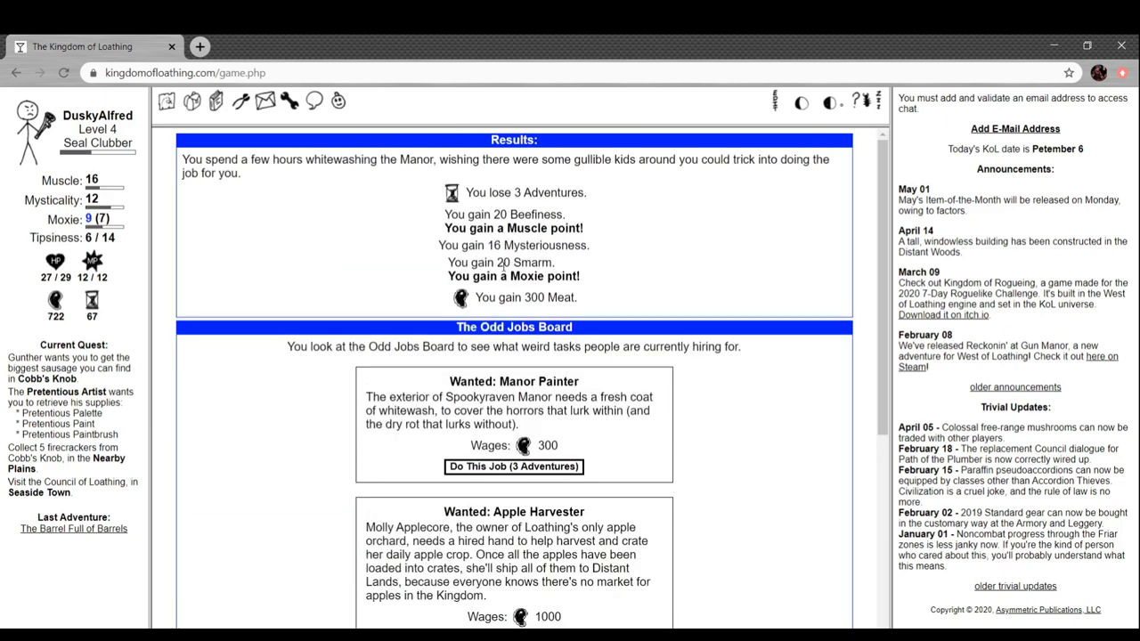
{"action": "mouse_move", "coordinate": [574, 208]}
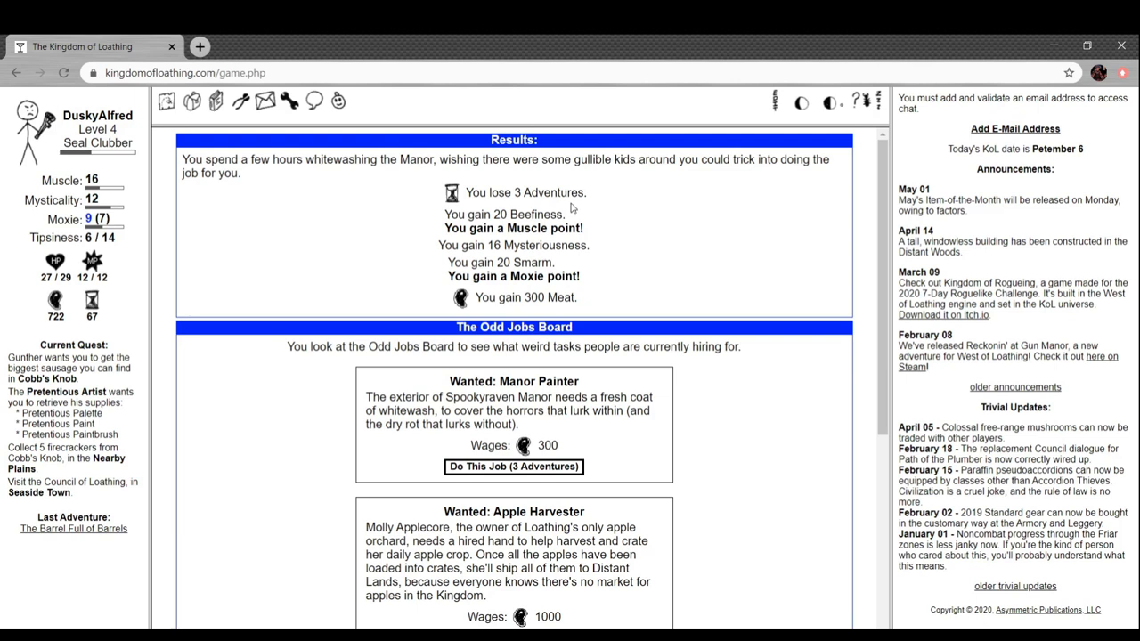
{"action": "mouse_move", "coordinate": [573, 222]}
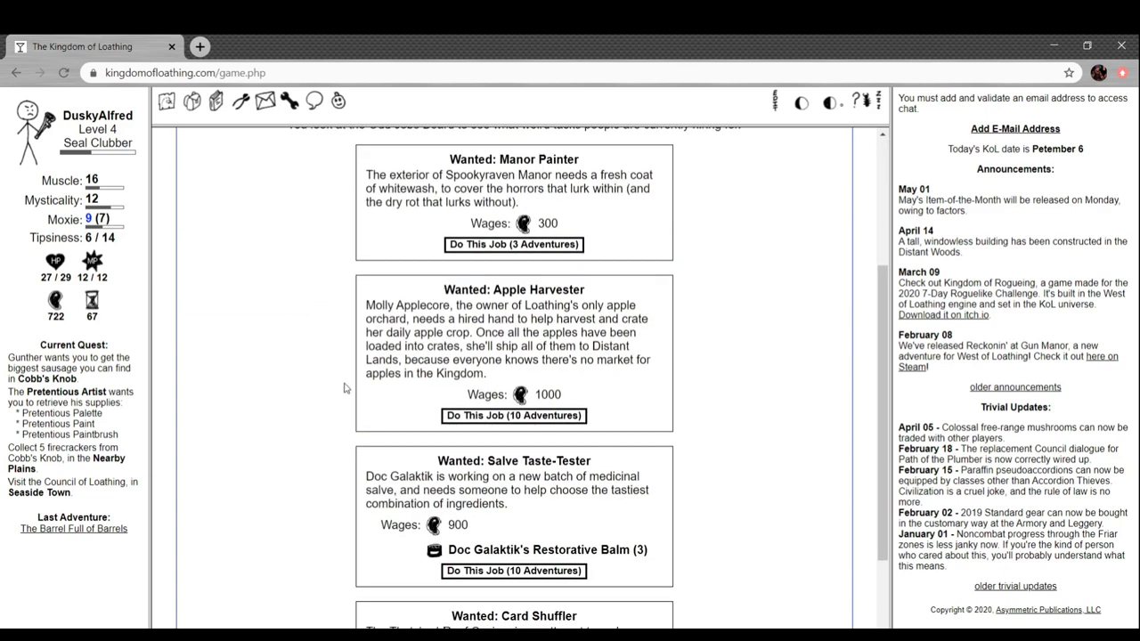
{"action": "left_click", "coordinate": [513, 244]}
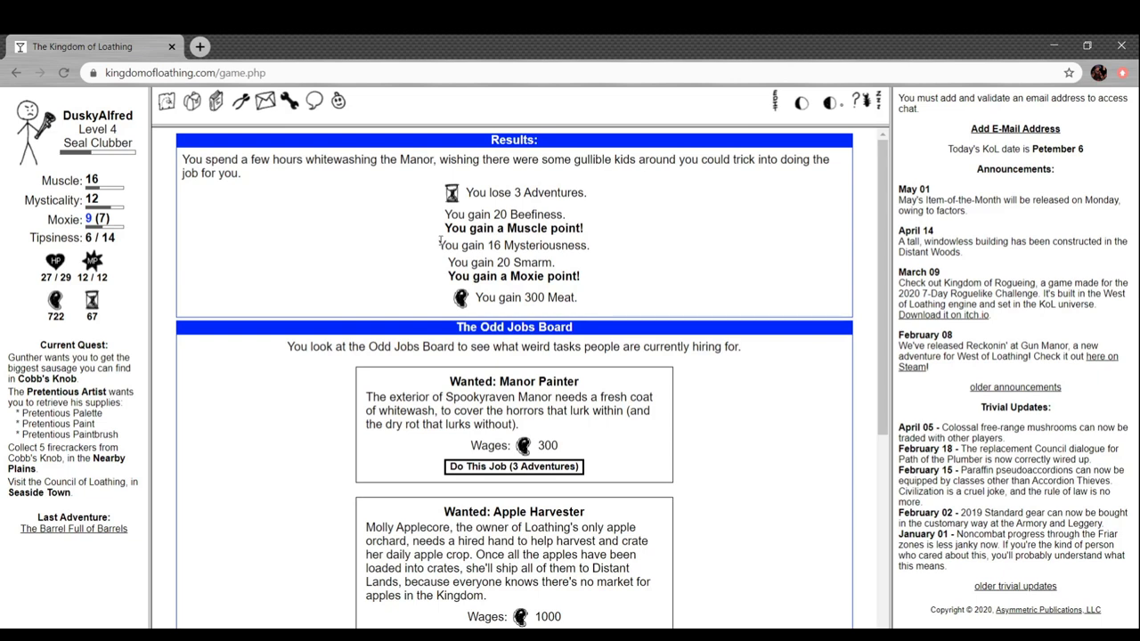
{"action": "scroll", "scroll_direction": "down", "scroll_amount": 3}
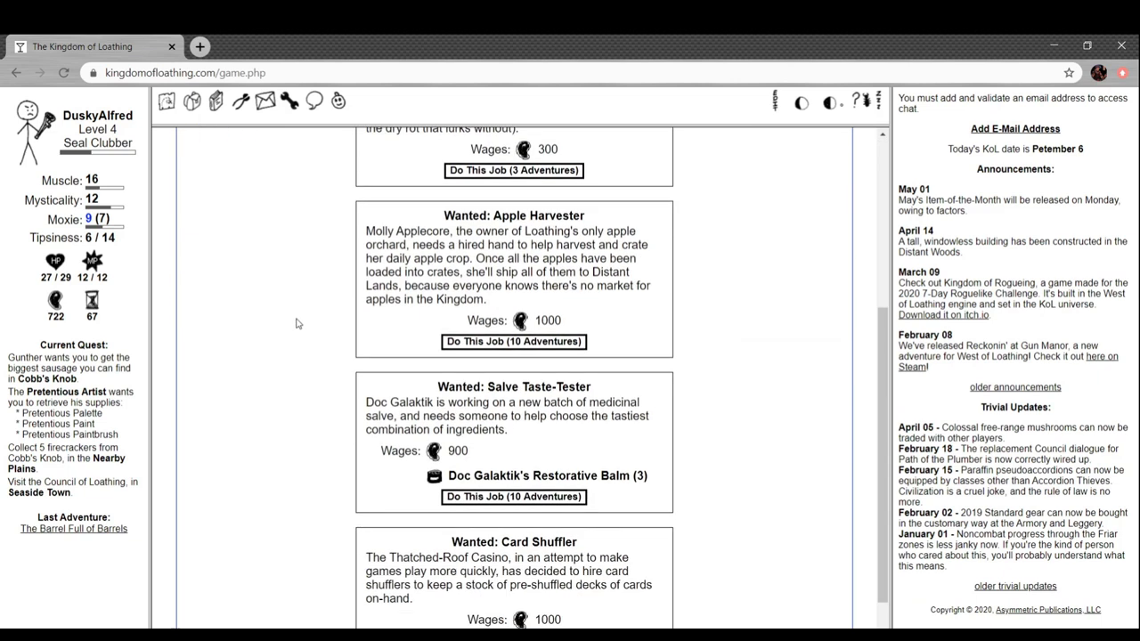
{"action": "mouse_move", "coordinate": [309, 298]}
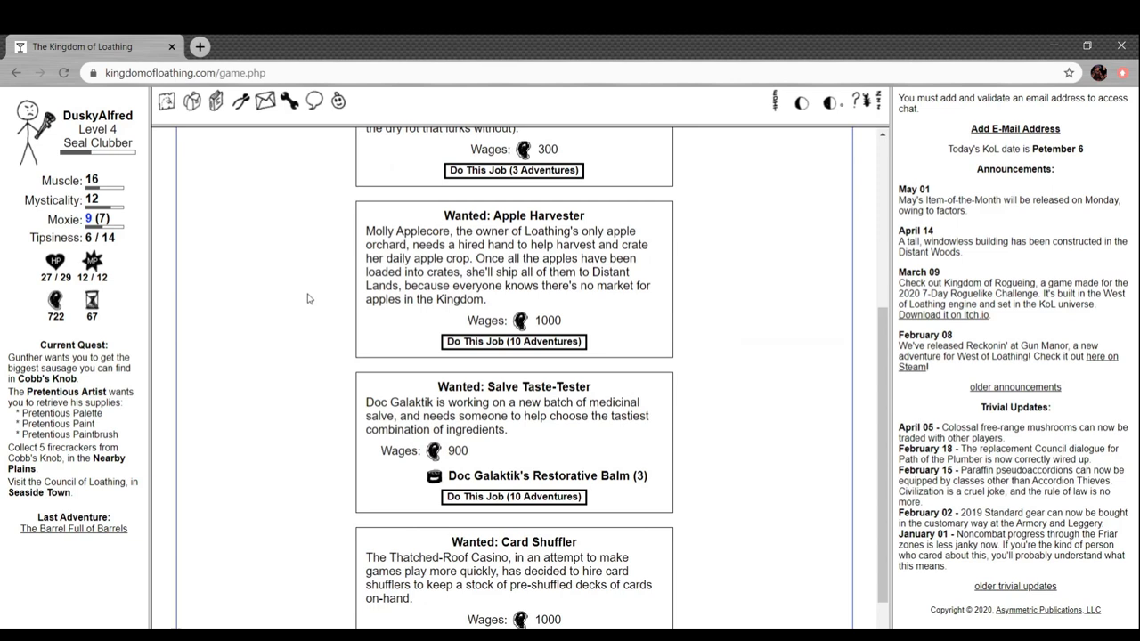
{"action": "scroll", "scroll_direction": "down", "scroll_amount": 3}
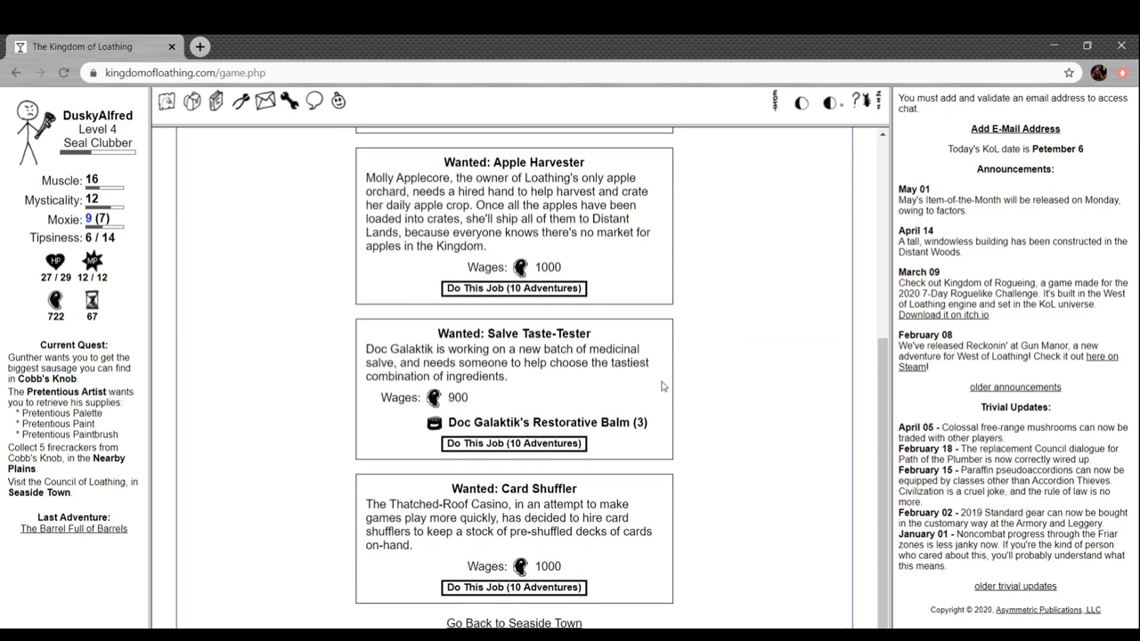
{"action": "mouse_move", "coordinate": [434, 556]}
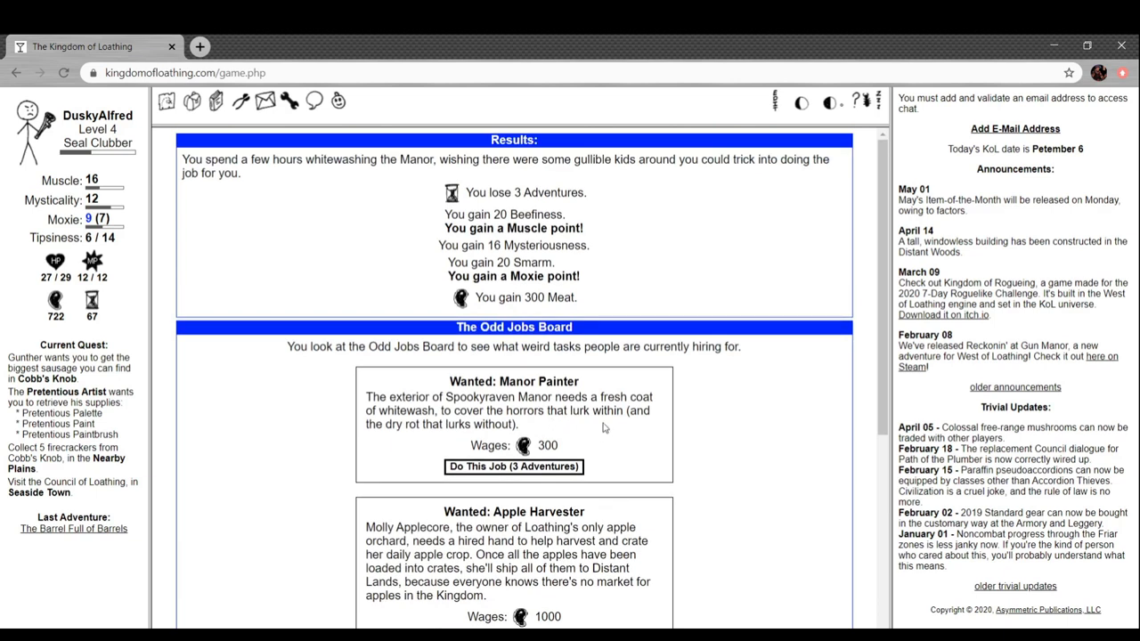
{"action": "mouse_move", "coordinate": [843, 467]}
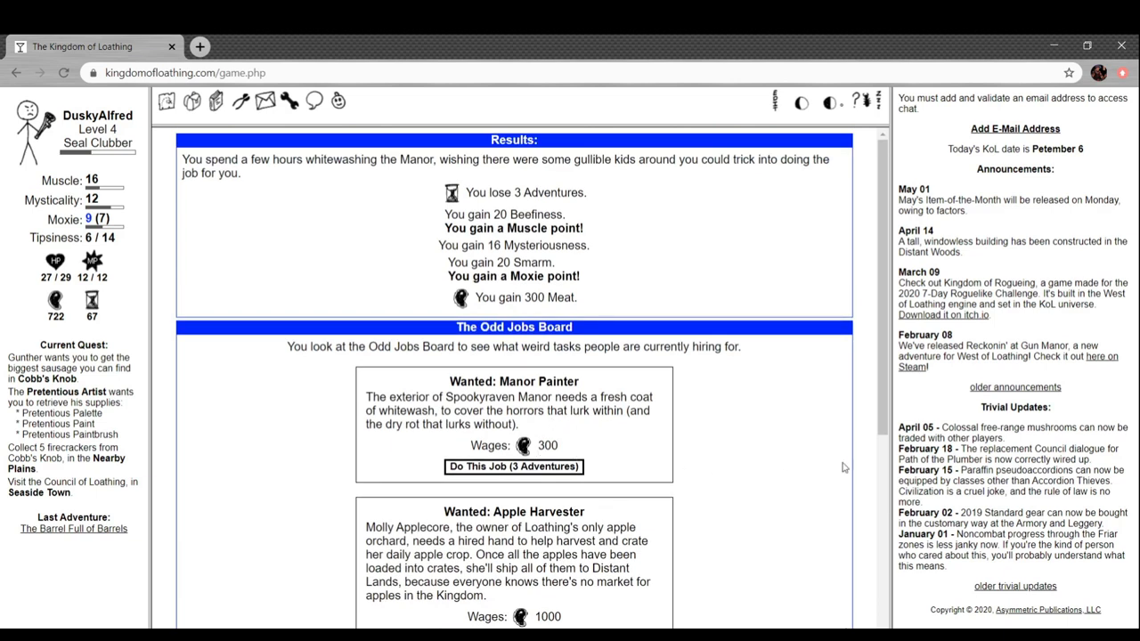
{"action": "scroll", "scroll_direction": "down", "scroll_amount": 3}
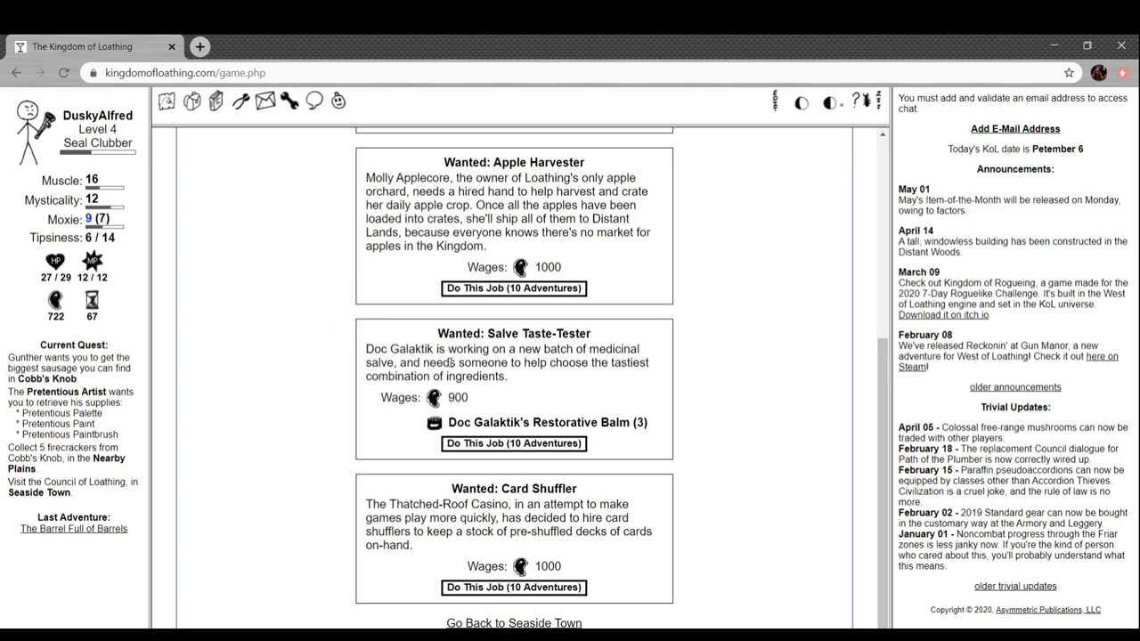
{"action": "mouse_move", "coordinate": [449, 365]}
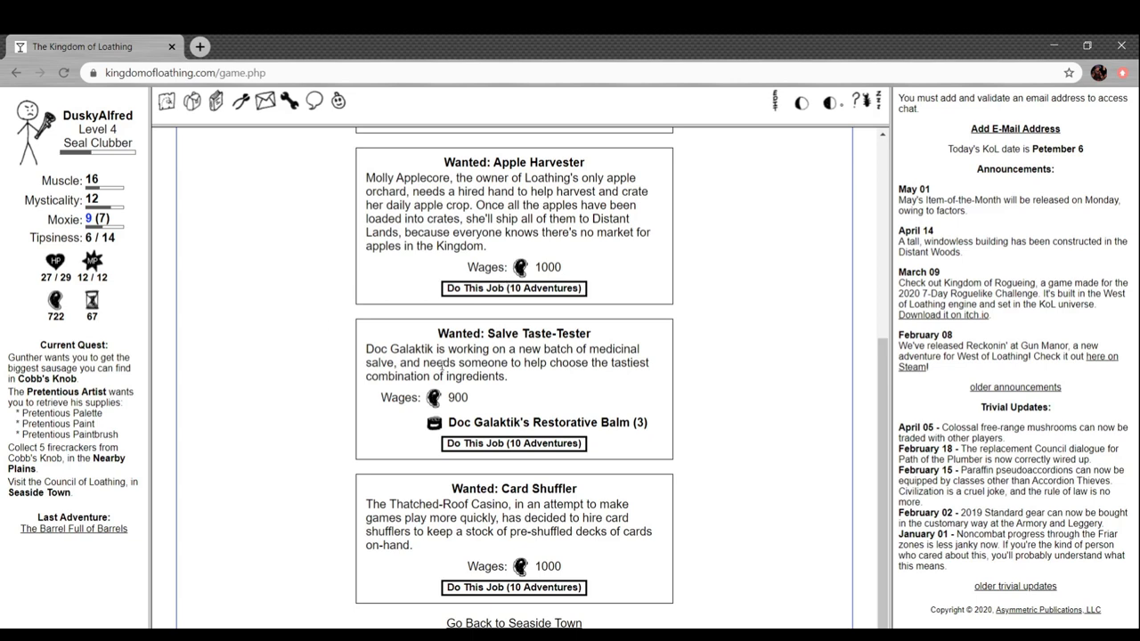
{"action": "mouse_move", "coordinate": [439, 365]}
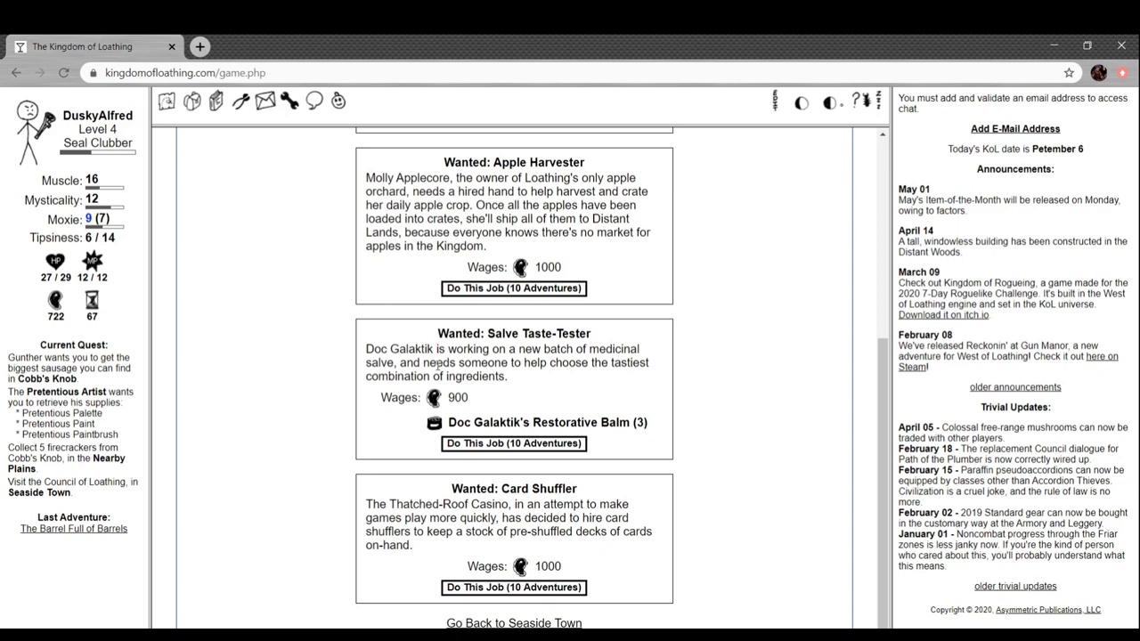
Work the Card Shuffler and Forge Bellower jobs, 10 adventures each, for 1,000 Meat apiece
{"action": "left_click", "coordinate": [513, 587]}
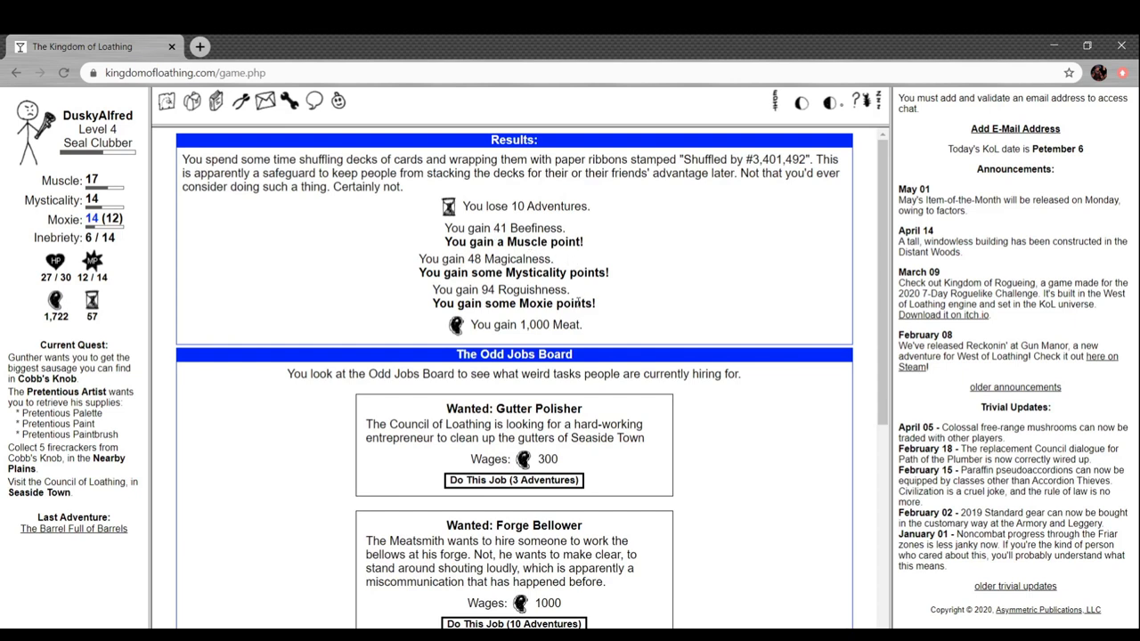
{"action": "mouse_move", "coordinate": [348, 272]}
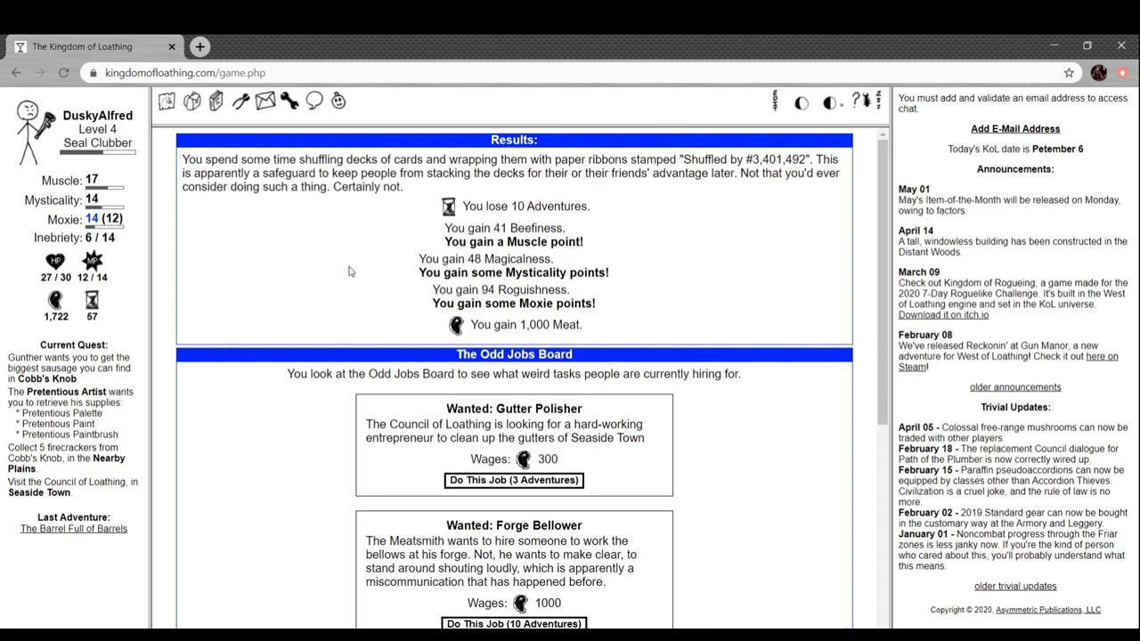
{"action": "scroll", "scroll_direction": "down", "scroll_amount": 3}
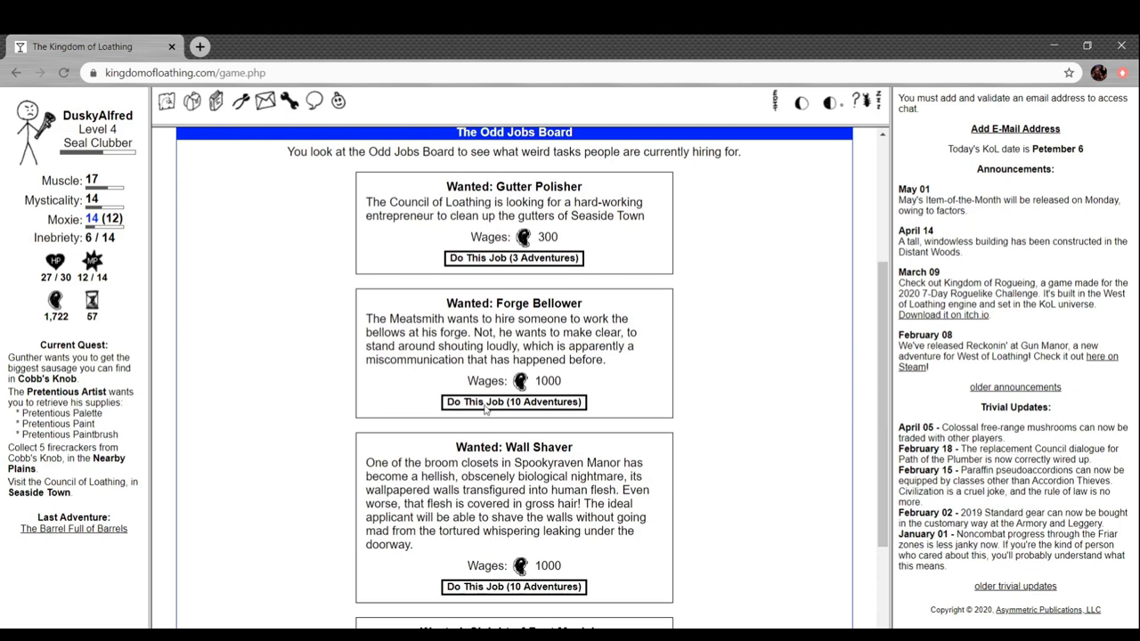
{"action": "left_click", "coordinate": [513, 401]}
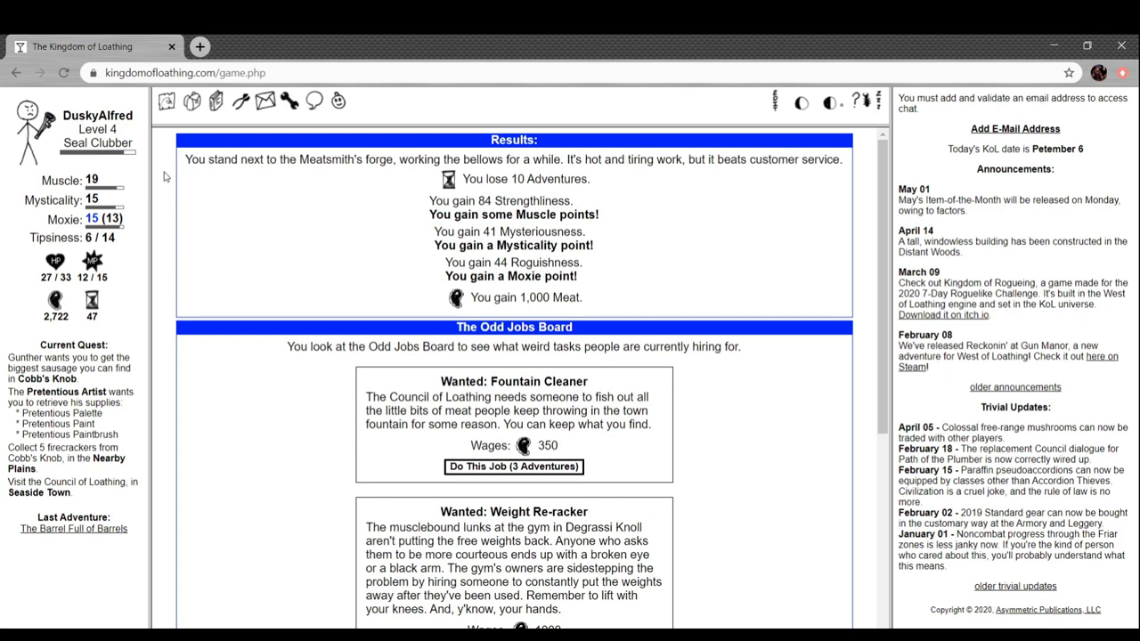
{"action": "mouse_move", "coordinate": [260, 174]}
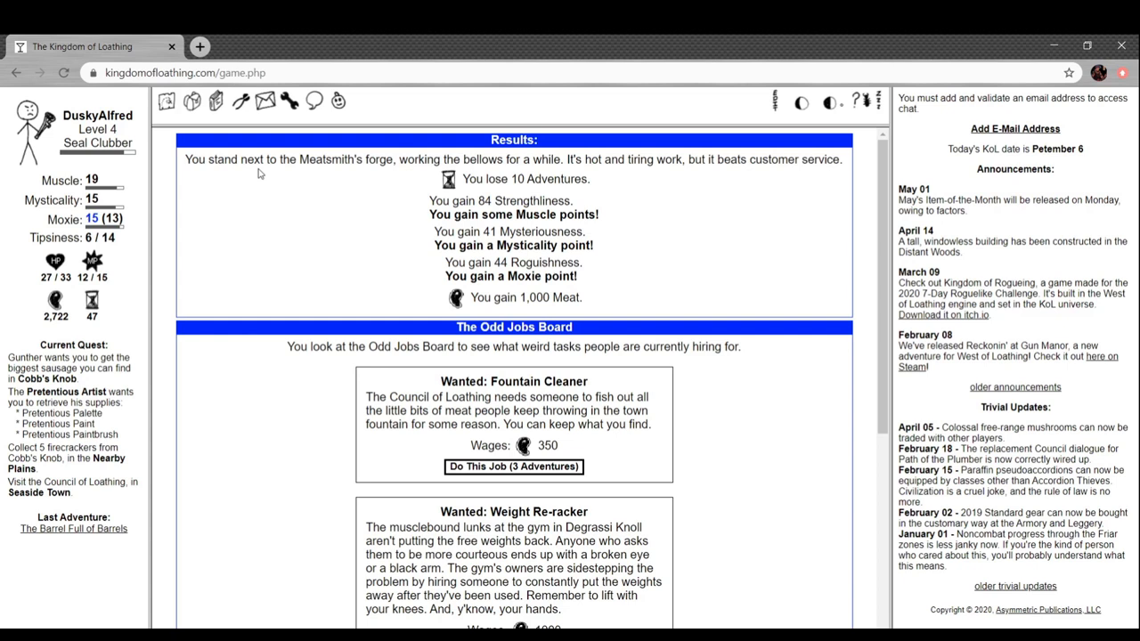
{"action": "mouse_move", "coordinate": [177, 101]}
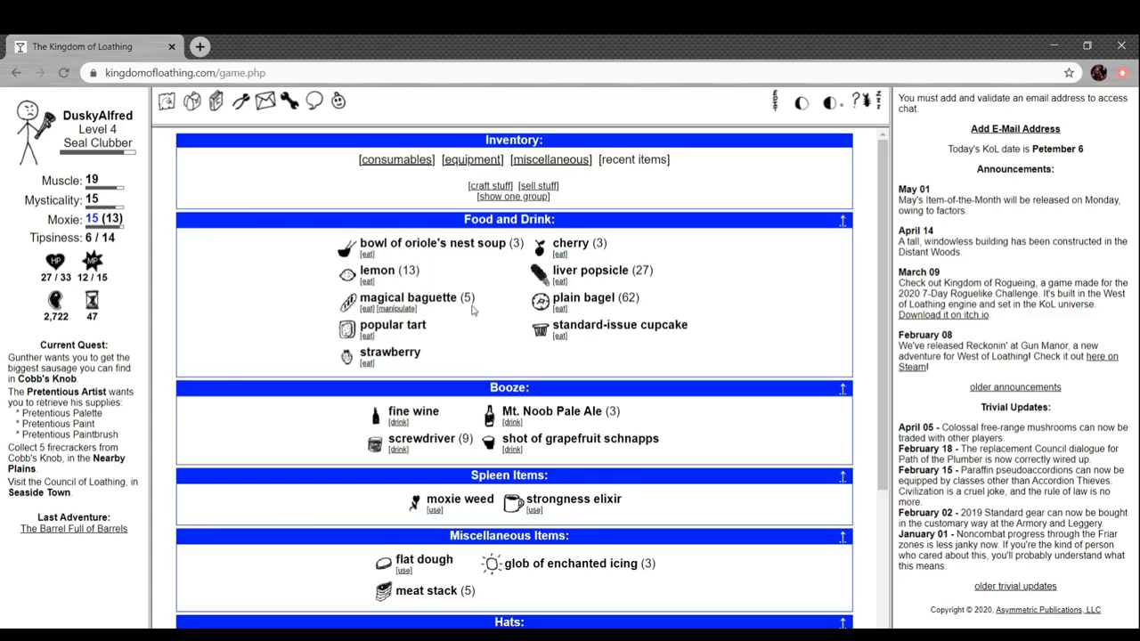
Use the strongness elixir and moxie weed and drink two screwdrivers, reaching Level 5
{"action": "scroll", "scroll_direction": "down", "scroll_amount": 3}
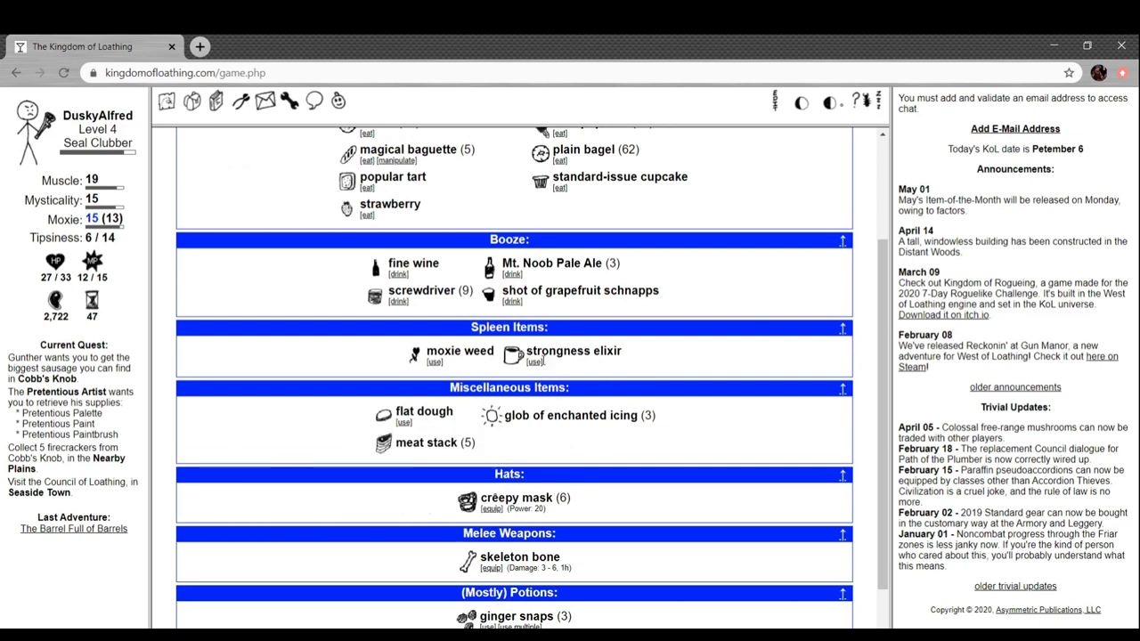
{"action": "left_click", "coordinate": [535, 361]}
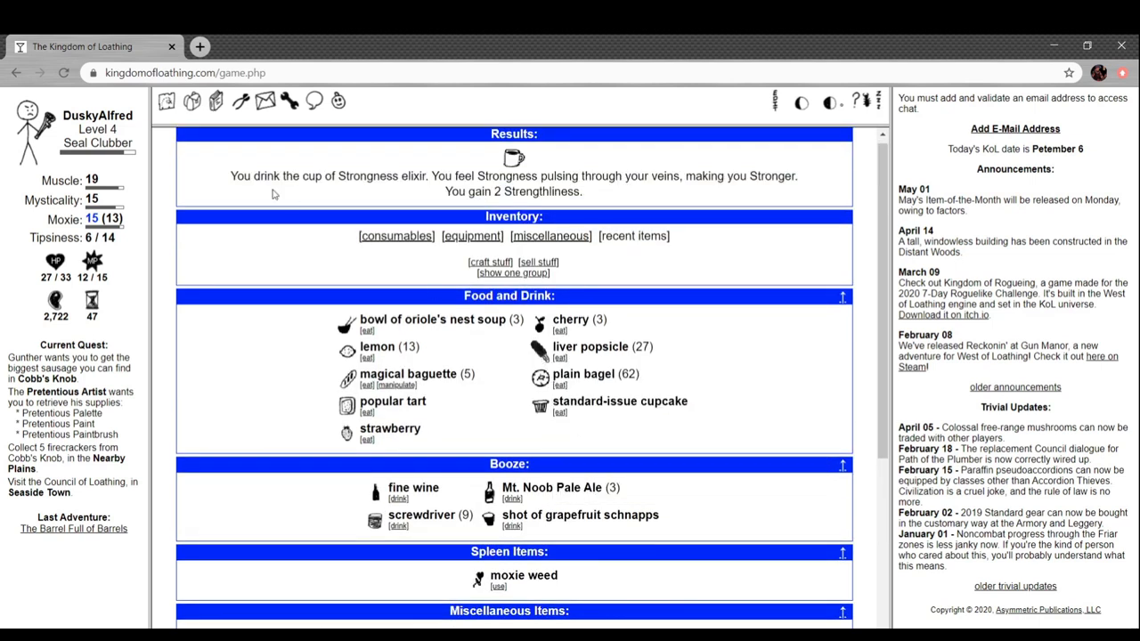
{"action": "scroll", "scroll_direction": "down", "scroll_amount": 3}
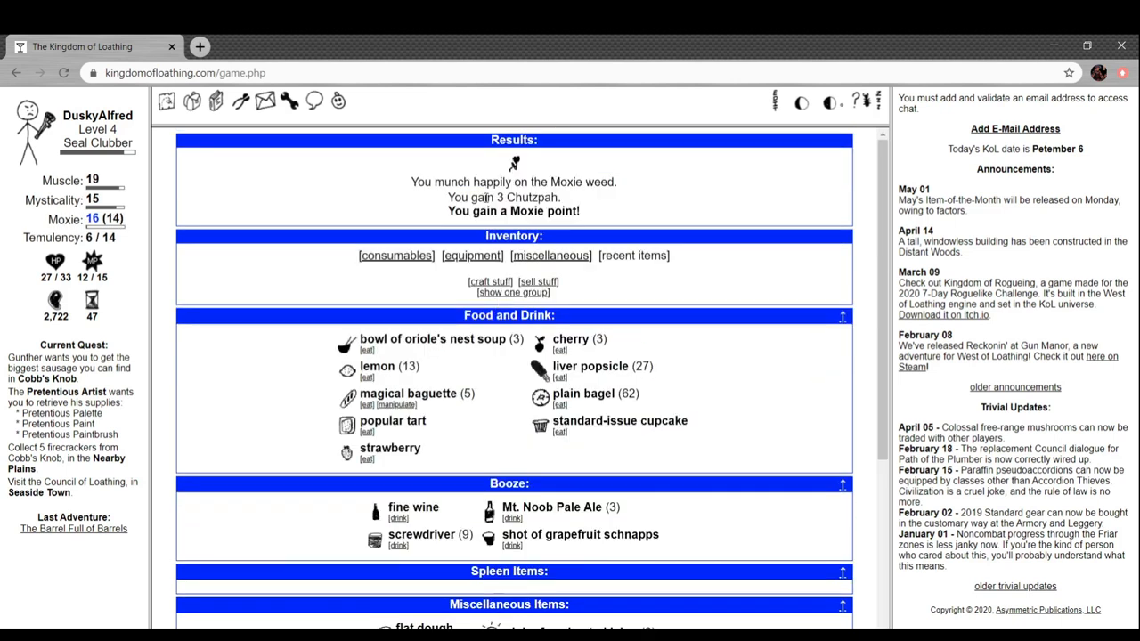
{"action": "scroll", "scroll_direction": "down", "scroll_amount": 3}
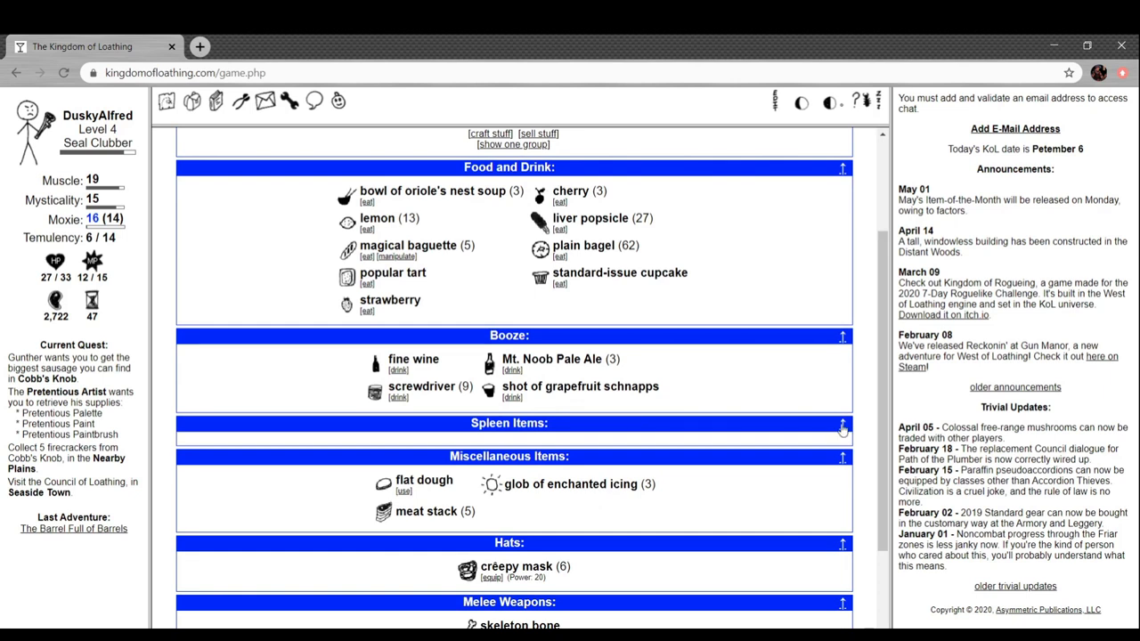
{"action": "mouse_move", "coordinate": [475, 423]}
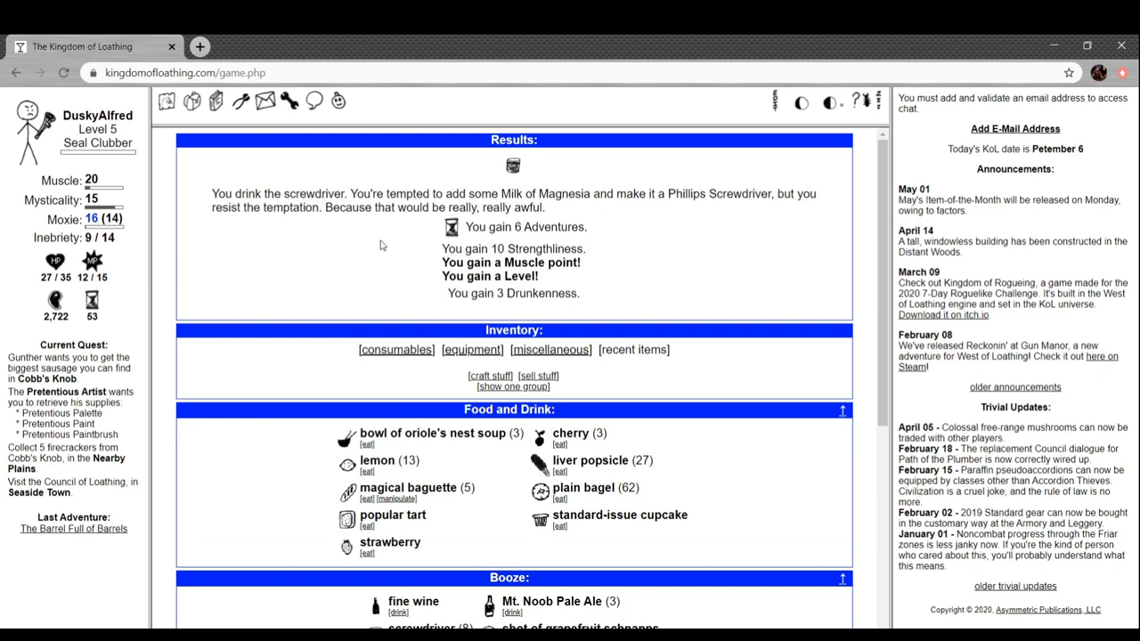
{"action": "mouse_move", "coordinate": [382, 245]}
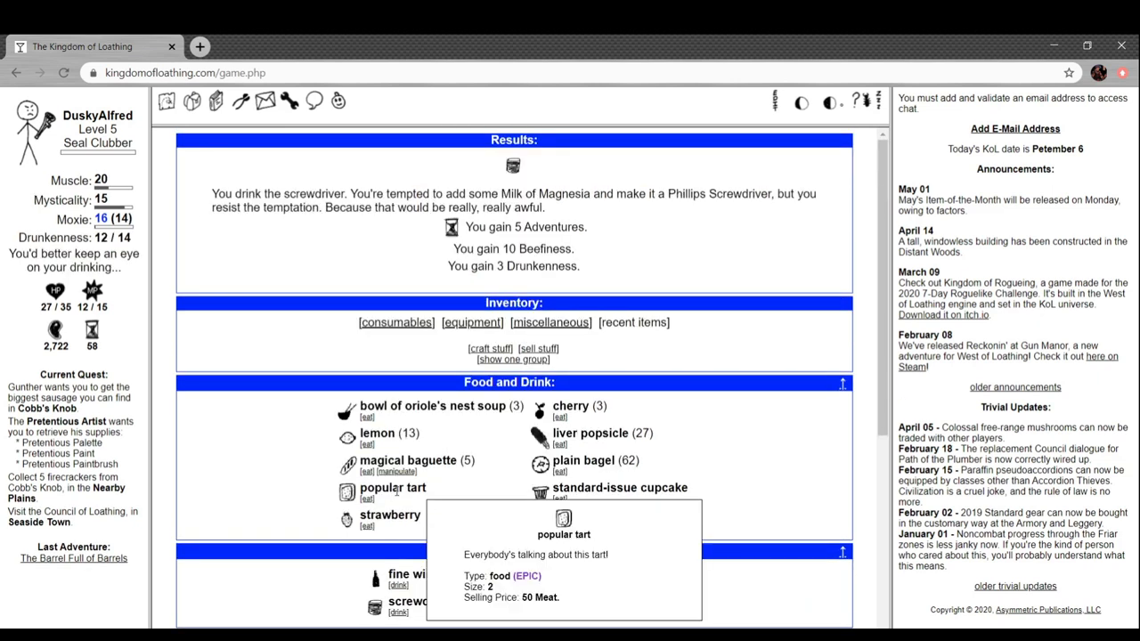
{"action": "scroll", "scroll_direction": "down", "scroll_amount": 3}
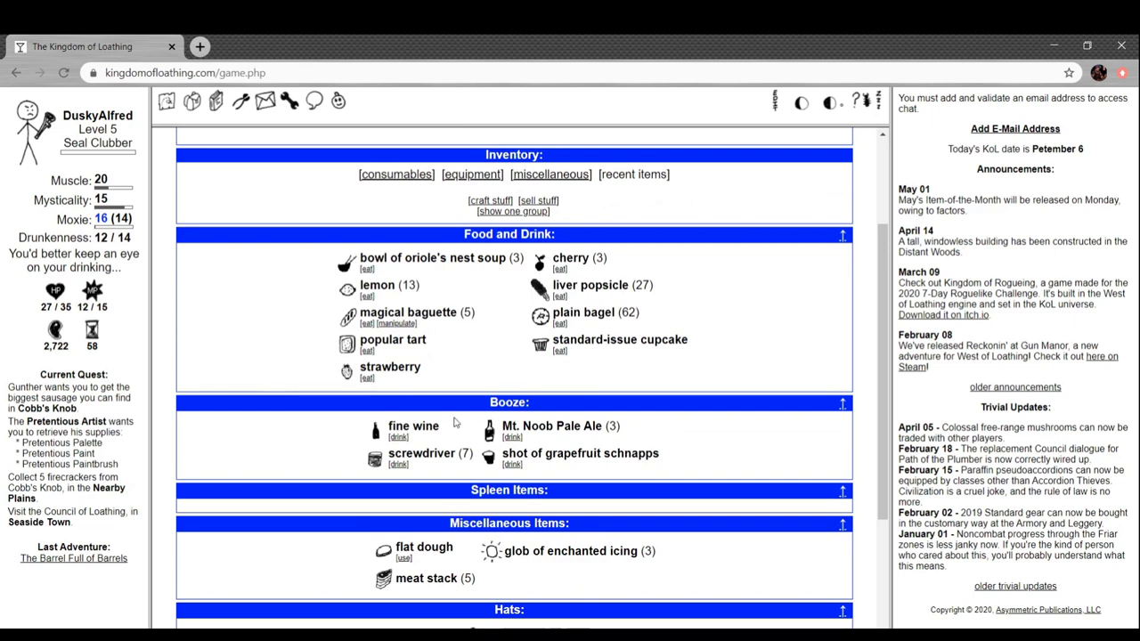
{"action": "left_click", "coordinate": [398, 463]}
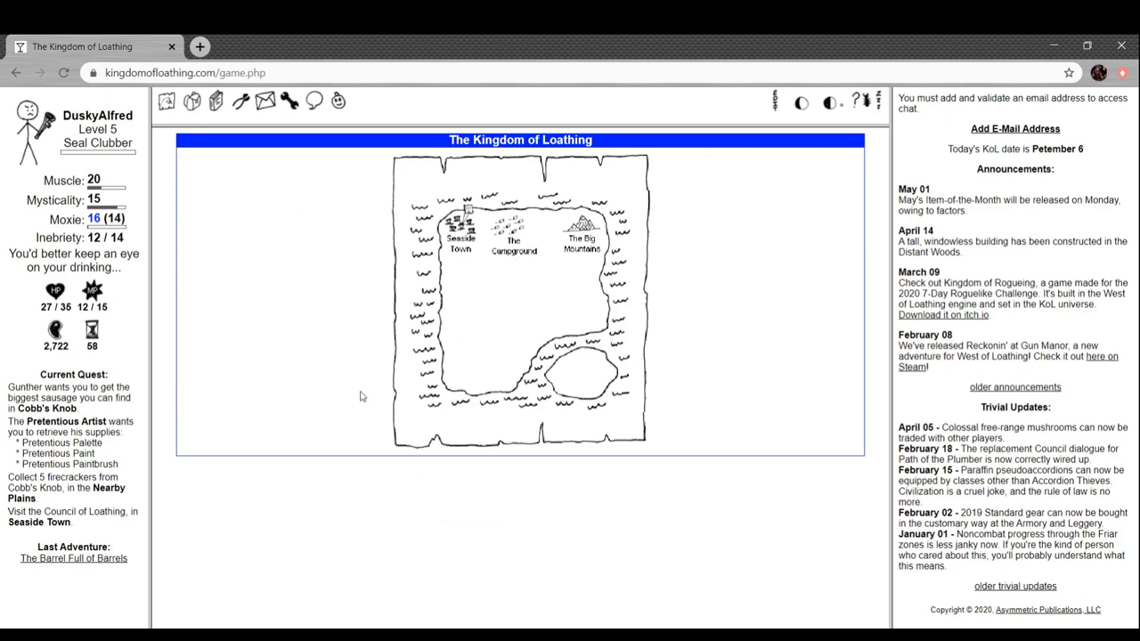
Do the Weight Re-racker job in Seaside Town for 1,000 Meat, totalling 3,722
{"action": "left_click", "coordinate": [460, 232]}
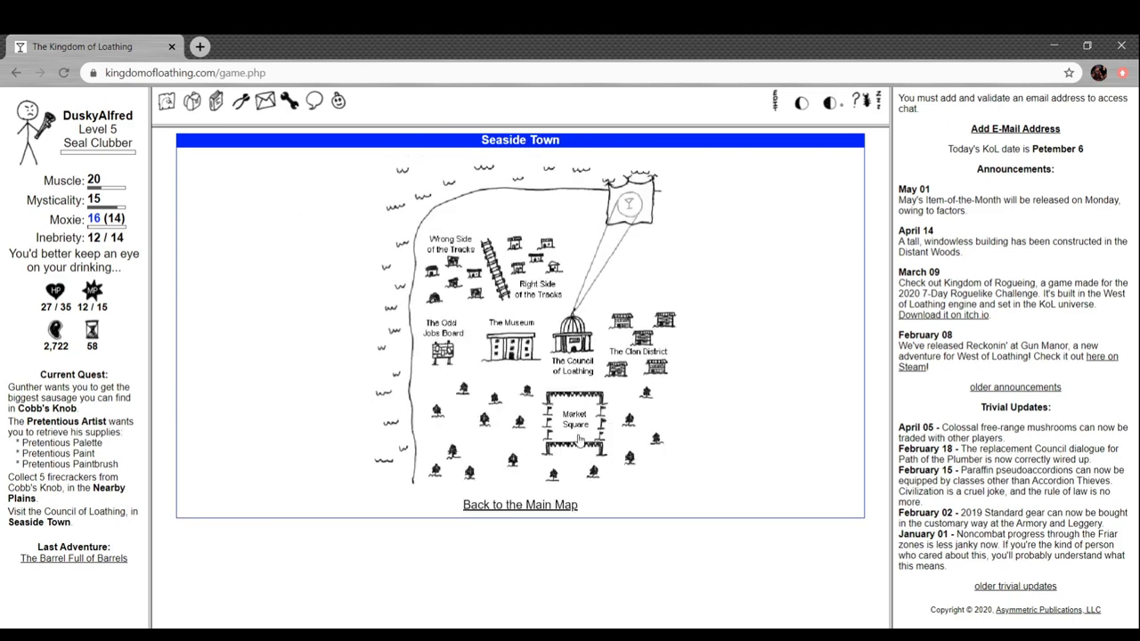
{"action": "left_click", "coordinate": [443, 330]}
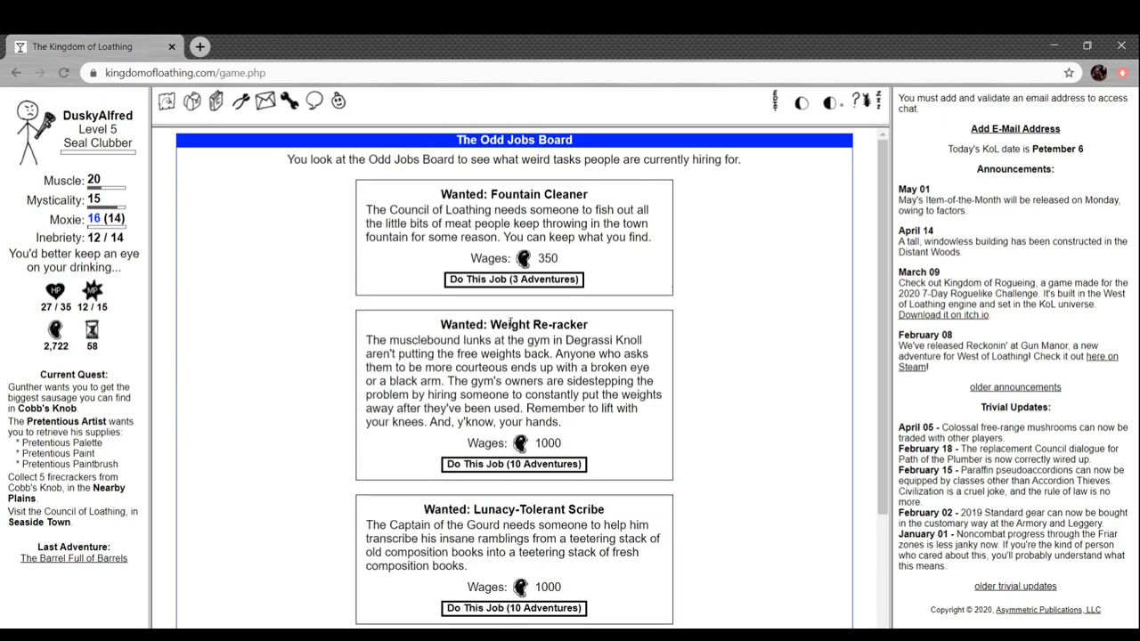
{"action": "scroll", "scroll_direction": "down", "scroll_amount": 3}
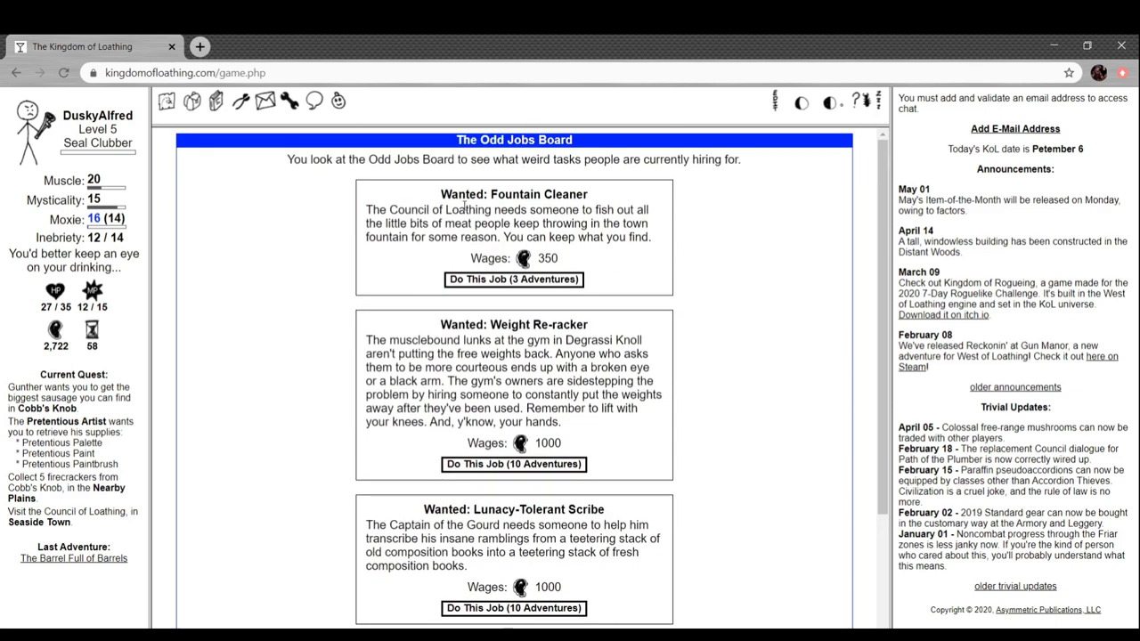
{"action": "left_click_drag", "start_coordinate": [464, 324], "coordinate": [600, 339]}
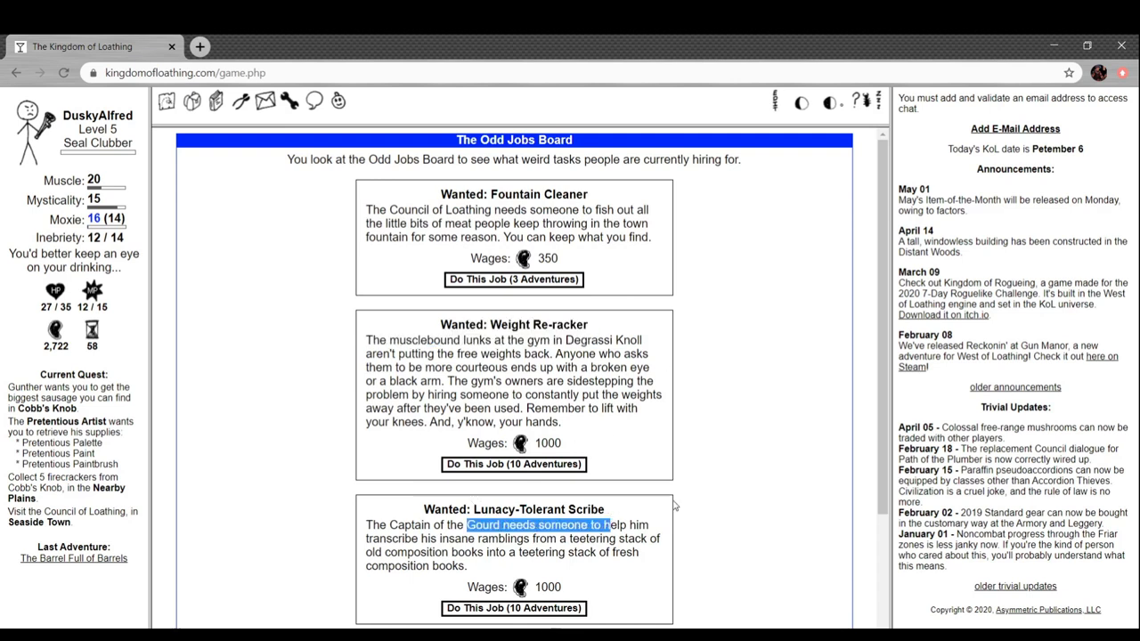
{"action": "scroll", "scroll_direction": "down", "scroll_amount": 3}
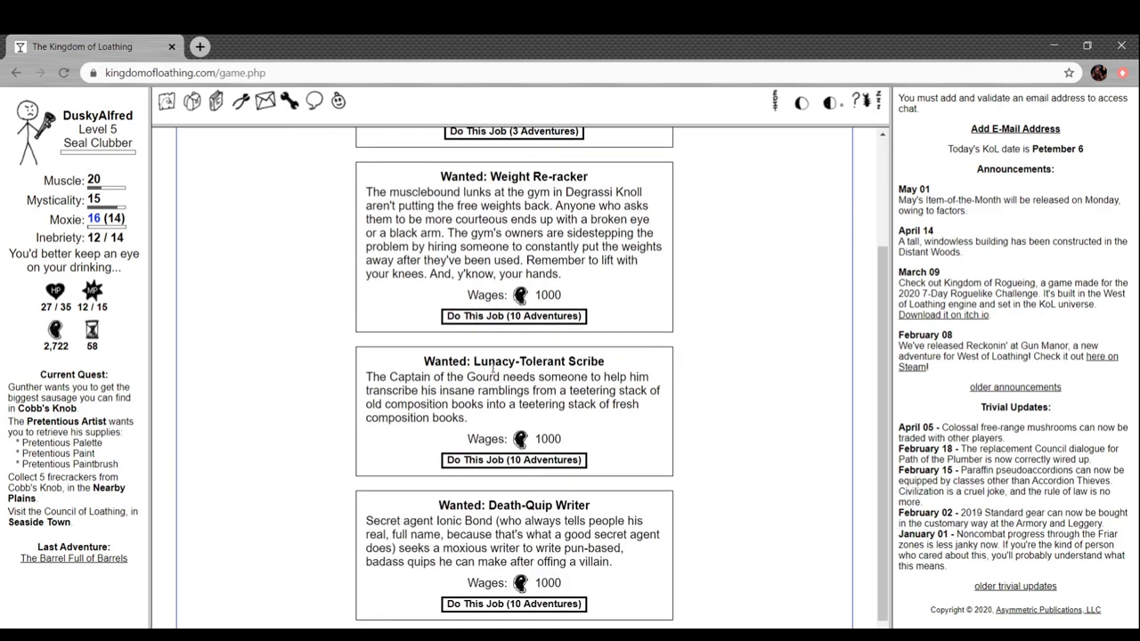
{"action": "mouse_move", "coordinate": [626, 516]}
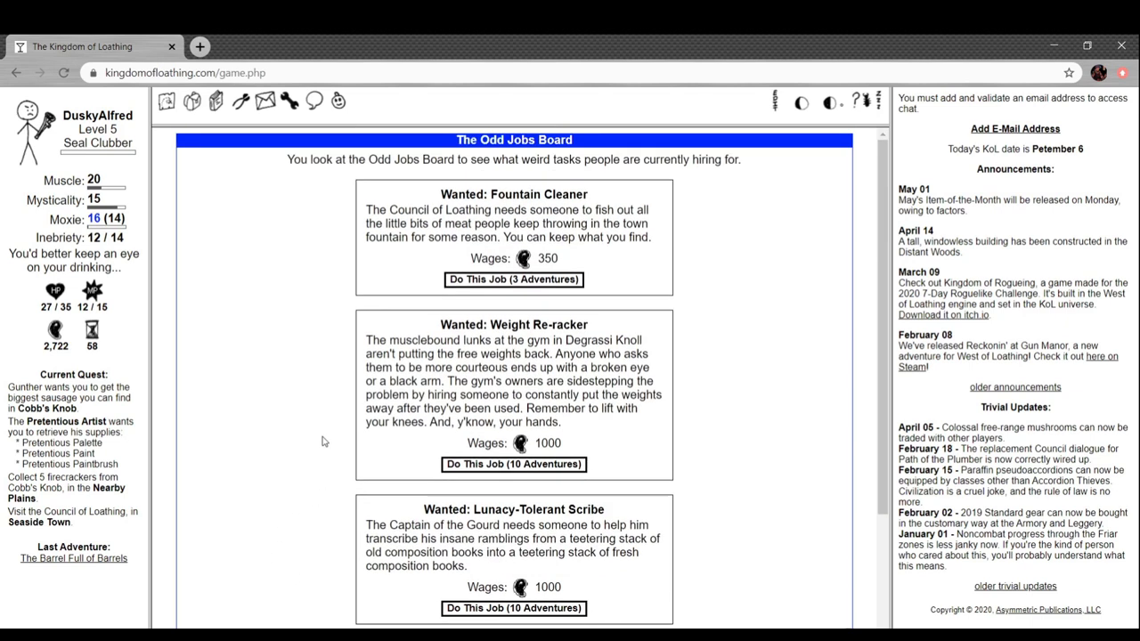
{"action": "mouse_move", "coordinate": [496, 336]}
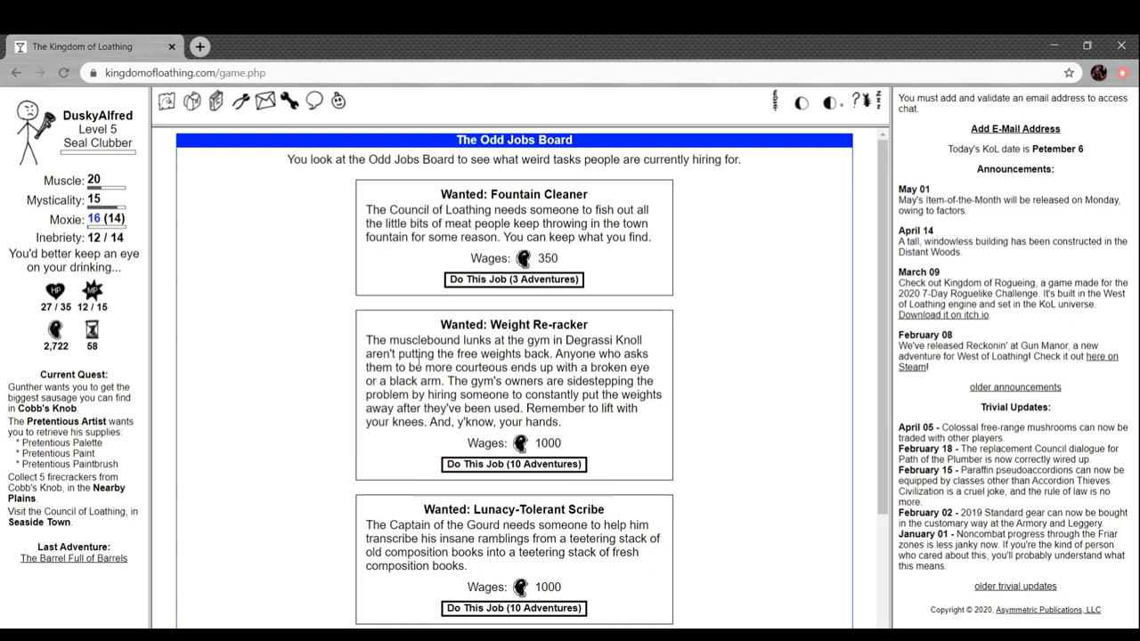
{"action": "mouse_move", "coordinate": [546, 504]}
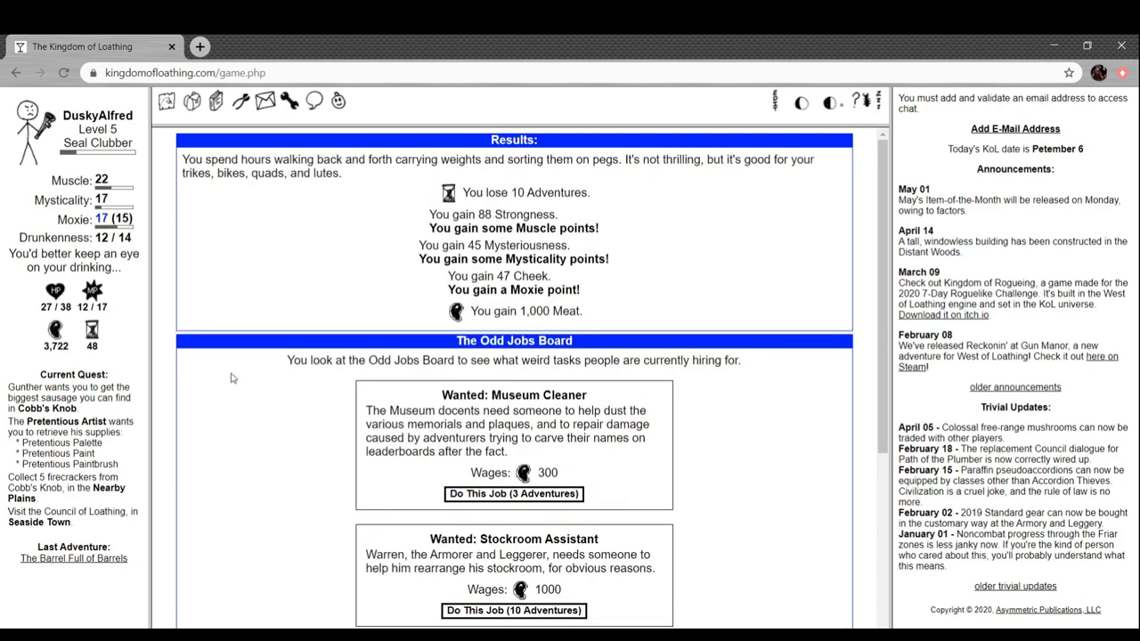
{"action": "mouse_move", "coordinate": [535, 282]}
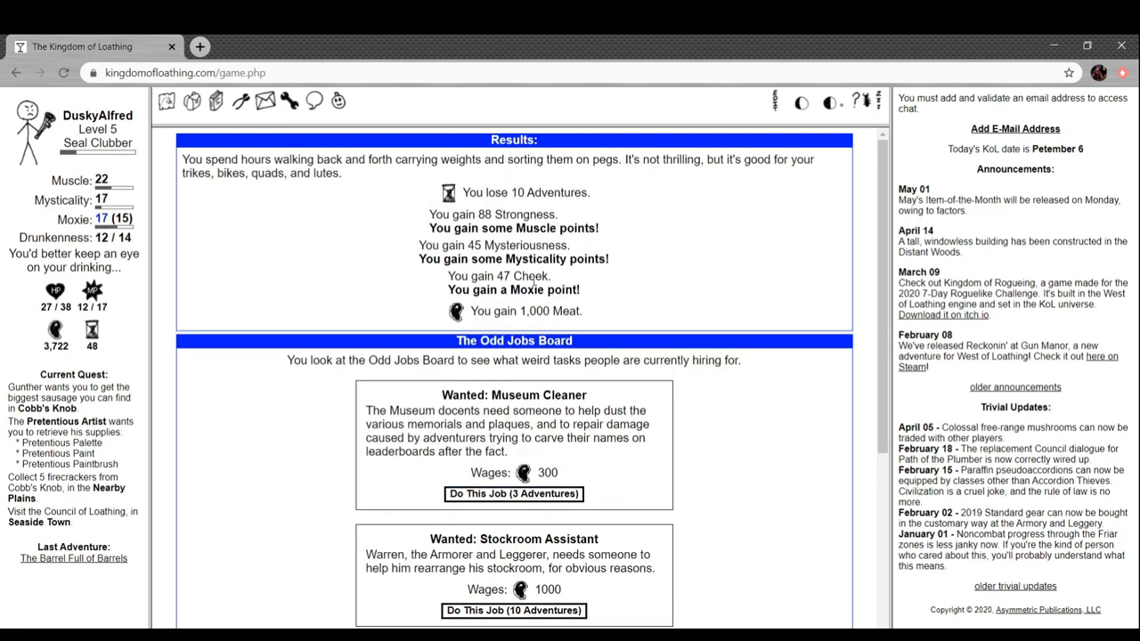
{"action": "left_click", "coordinate": [167, 100]}
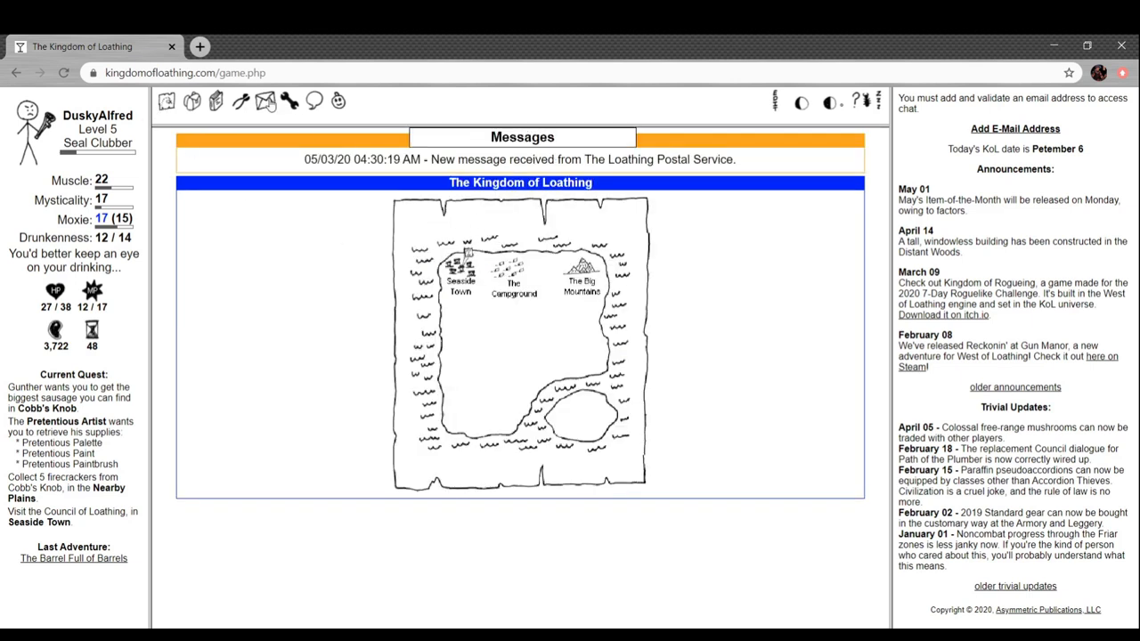
{"action": "mouse_move", "coordinate": [274, 112]}
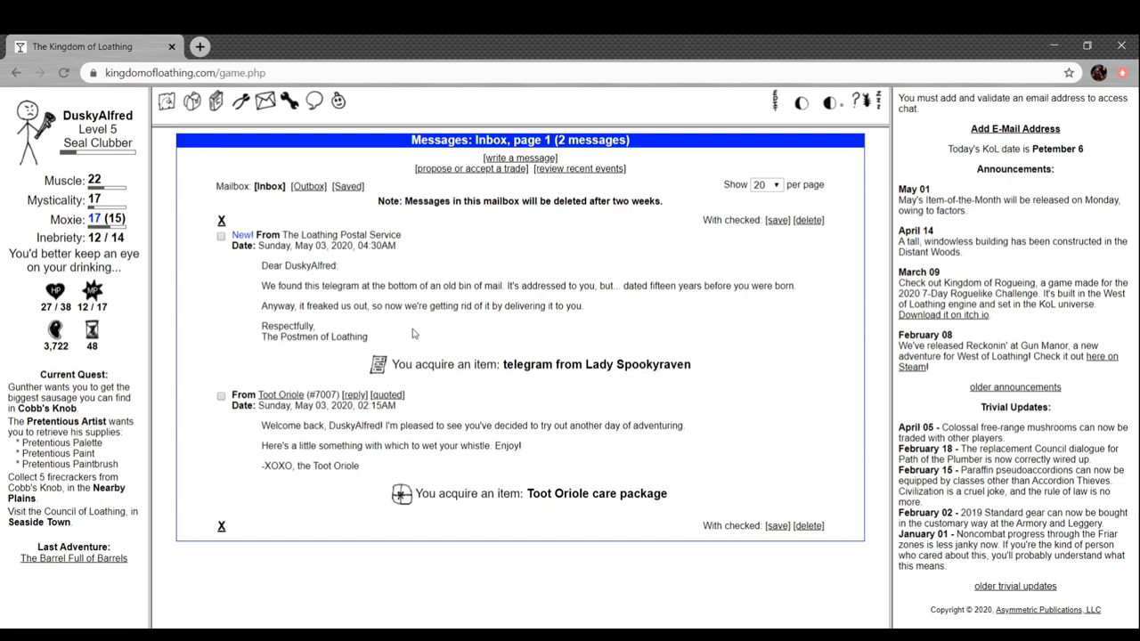
{"action": "mouse_move", "coordinate": [378, 320]}
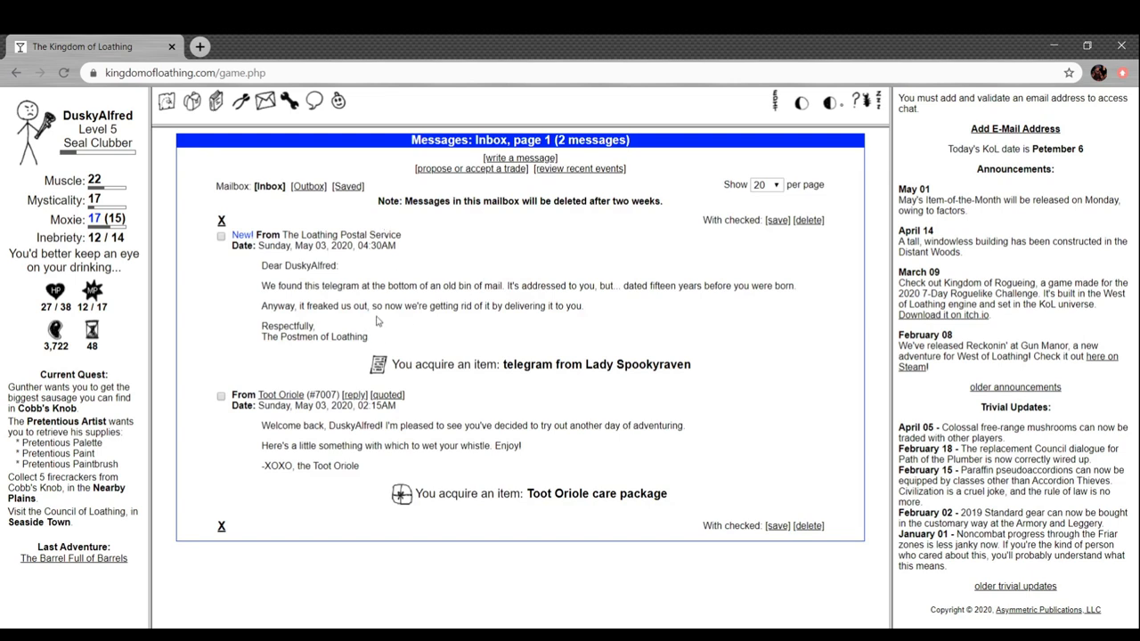
{"action": "mouse_move", "coordinate": [488, 301]}
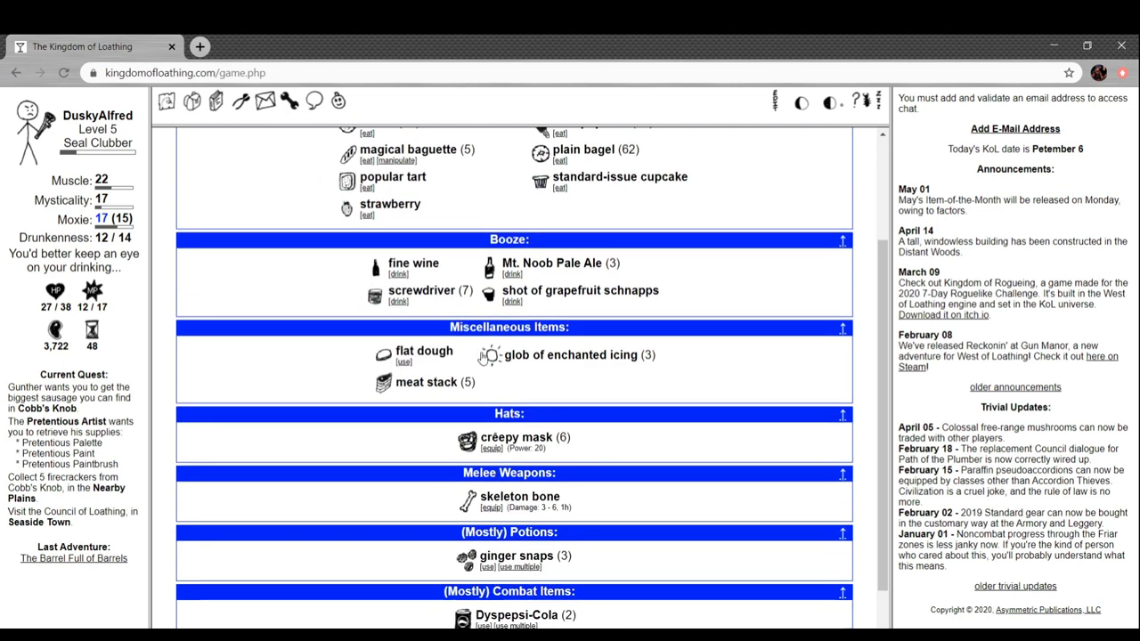
Use Lady Spookyraven's telegram from the inventory to unlock the Kitchen and Conservatory
{"action": "scroll", "scroll_direction": "down", "scroll_amount": 3}
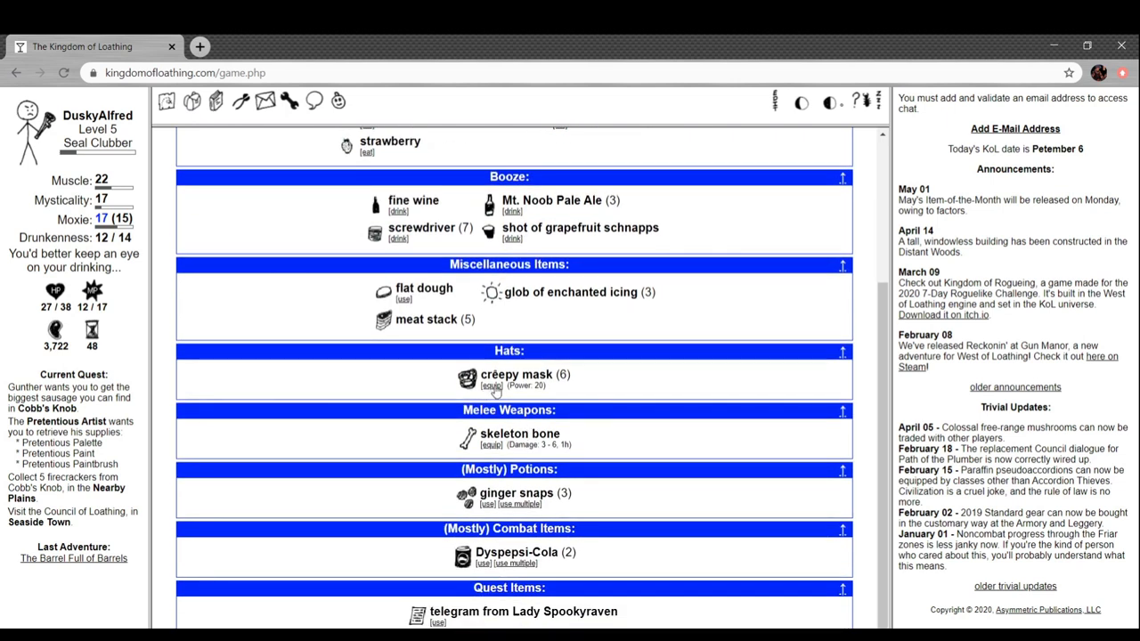
{"action": "mouse_move", "coordinate": [429, 372]}
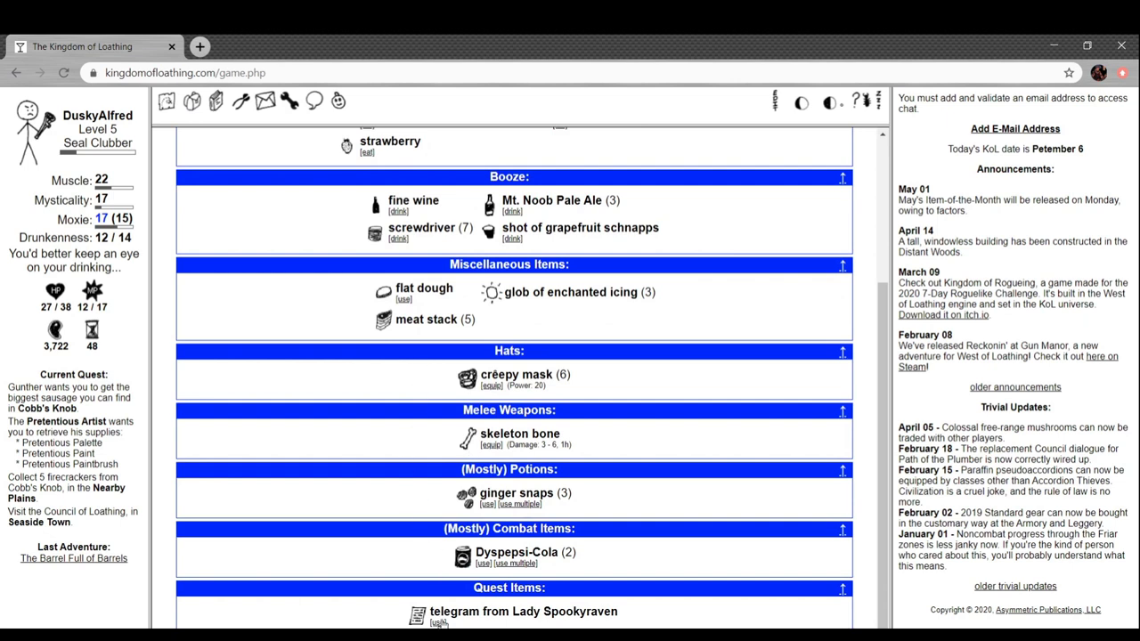
{"action": "left_click", "coordinate": [437, 622]}
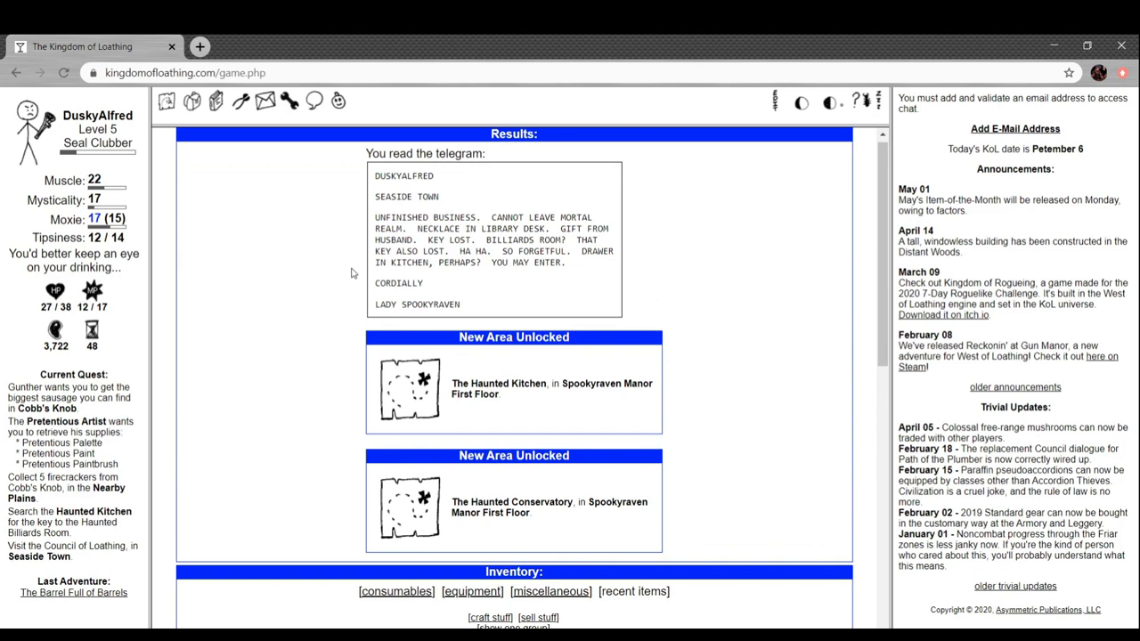
{"action": "mouse_move", "coordinate": [575, 196]}
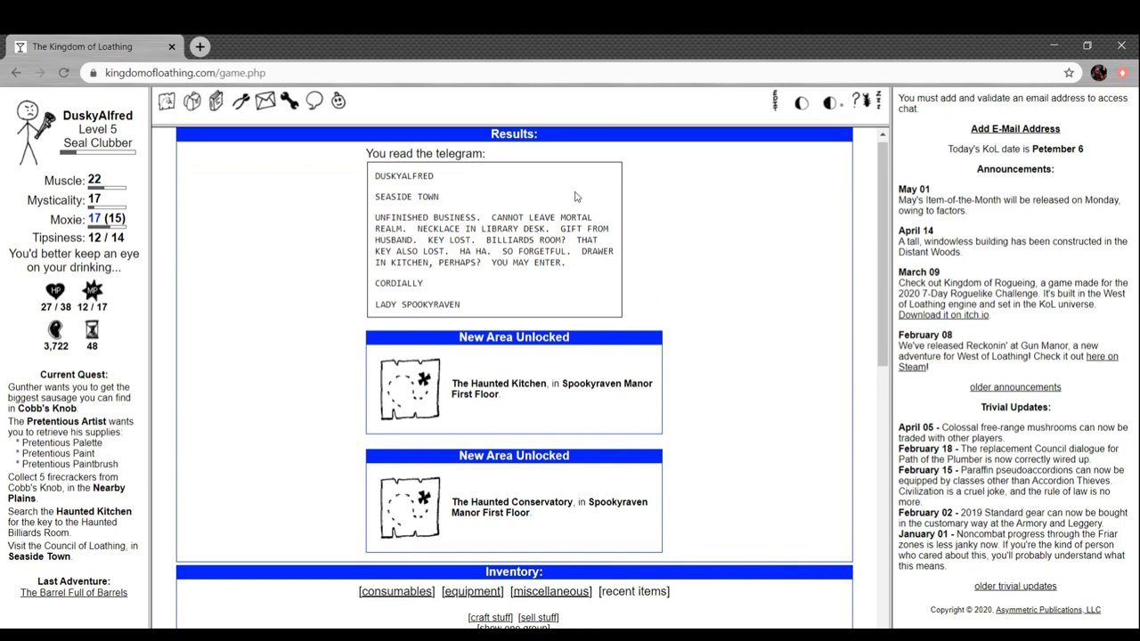
{"action": "mouse_move", "coordinate": [605, 216]}
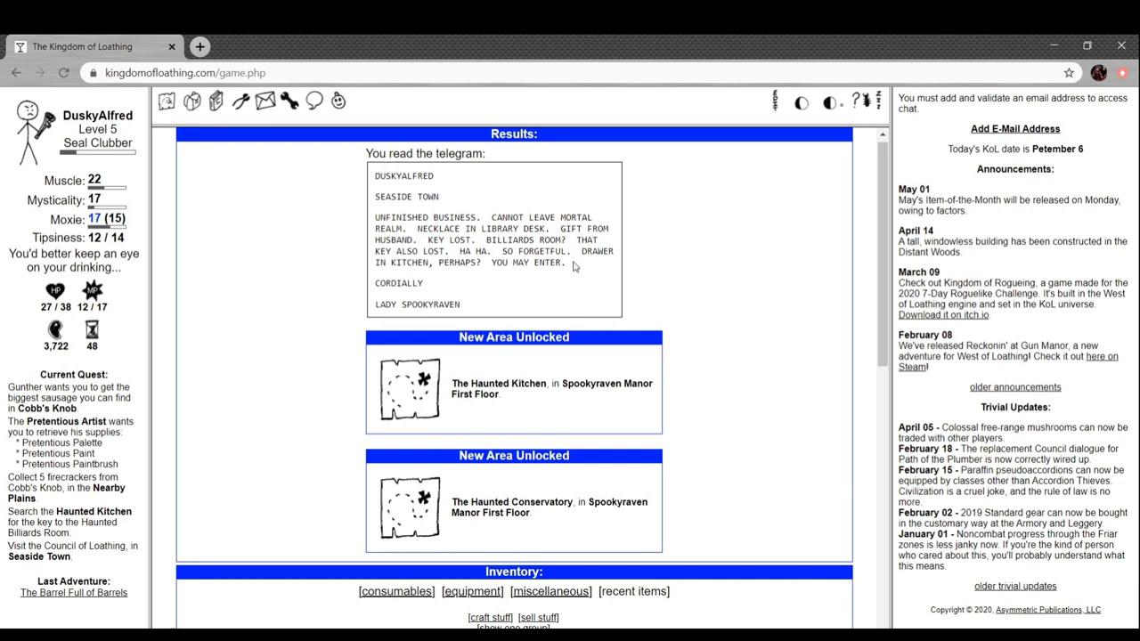
{"action": "mouse_move", "coordinate": [503, 273]}
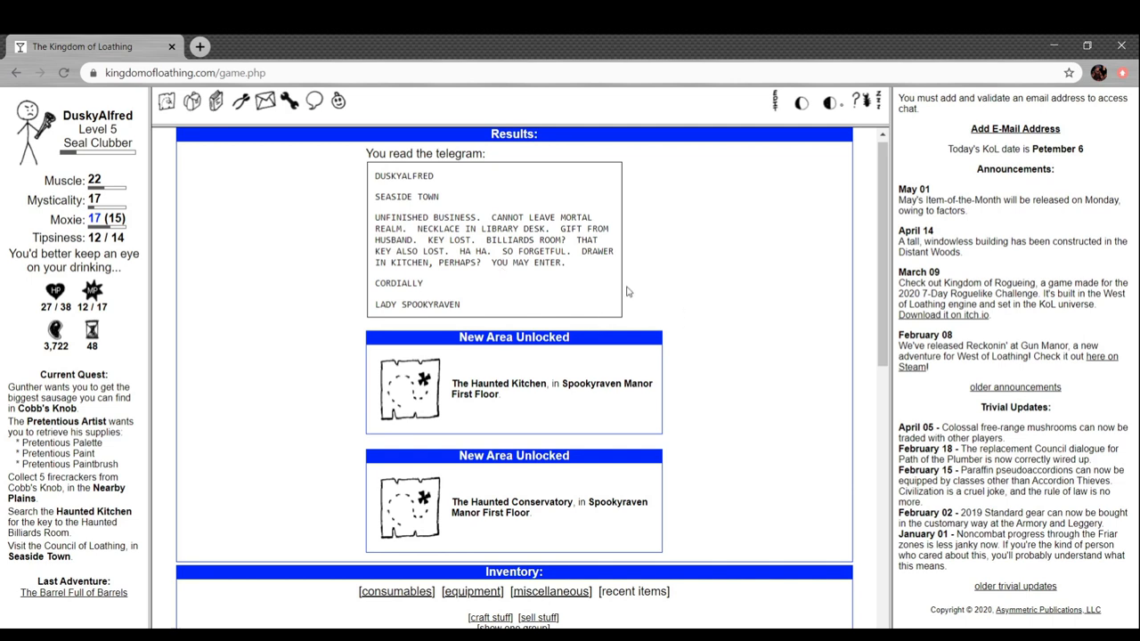
{"action": "scroll", "scroll_direction": "down", "scroll_amount": 3}
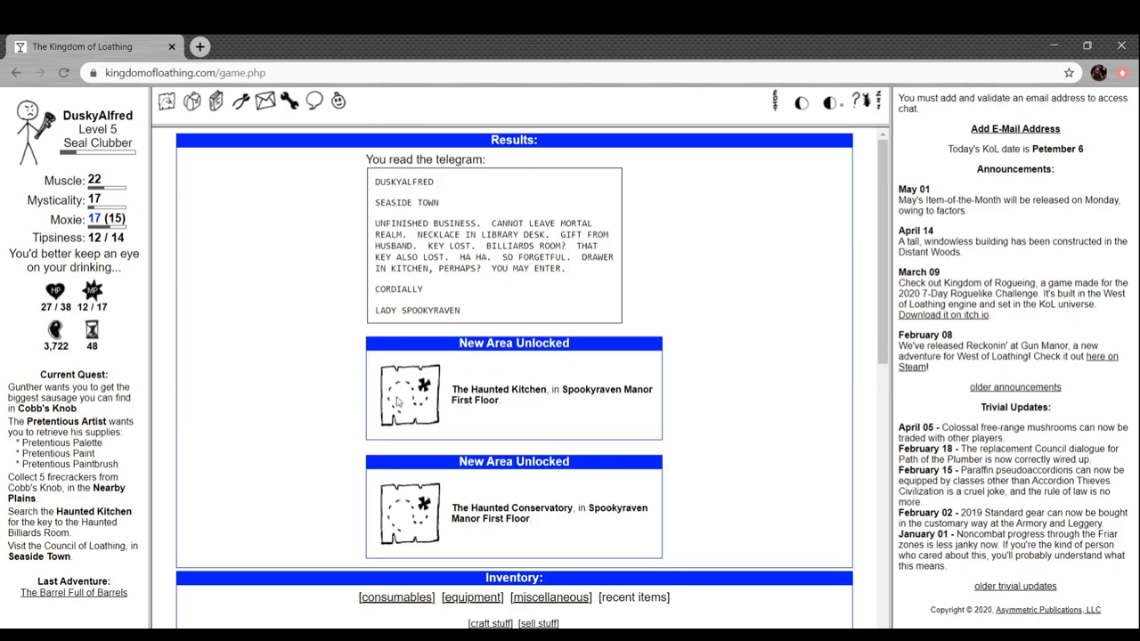
Equip the creepy mask and skeleton bone, replacing the seal-skull helmet and club
{"action": "scroll", "scroll_direction": "down", "scroll_amount": 3}
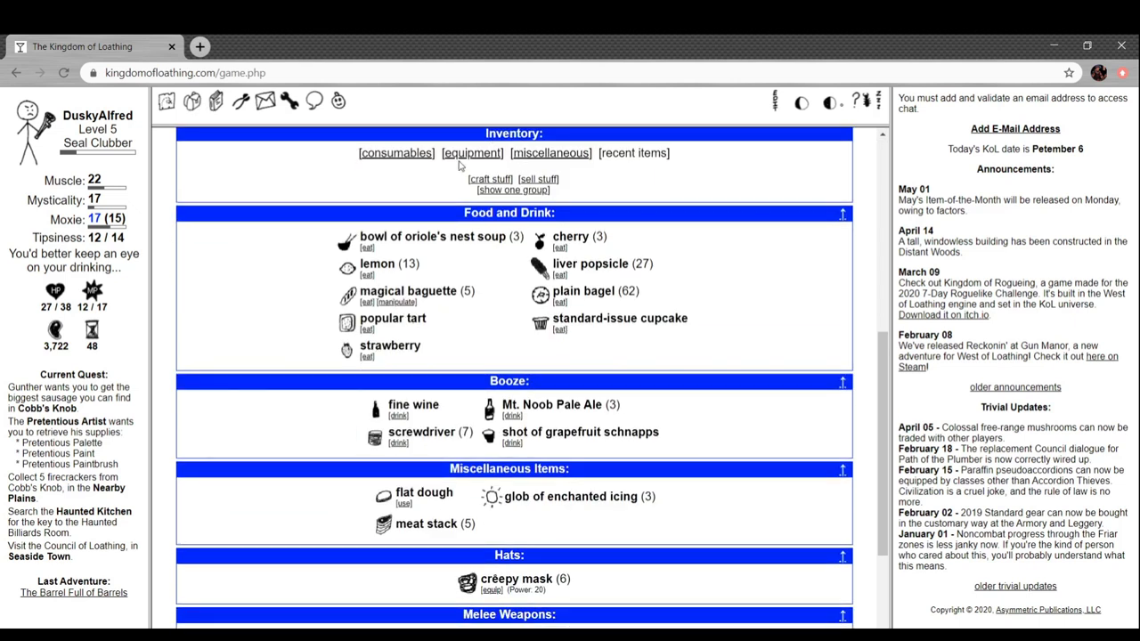
{"action": "left_click", "coordinate": [472, 153]}
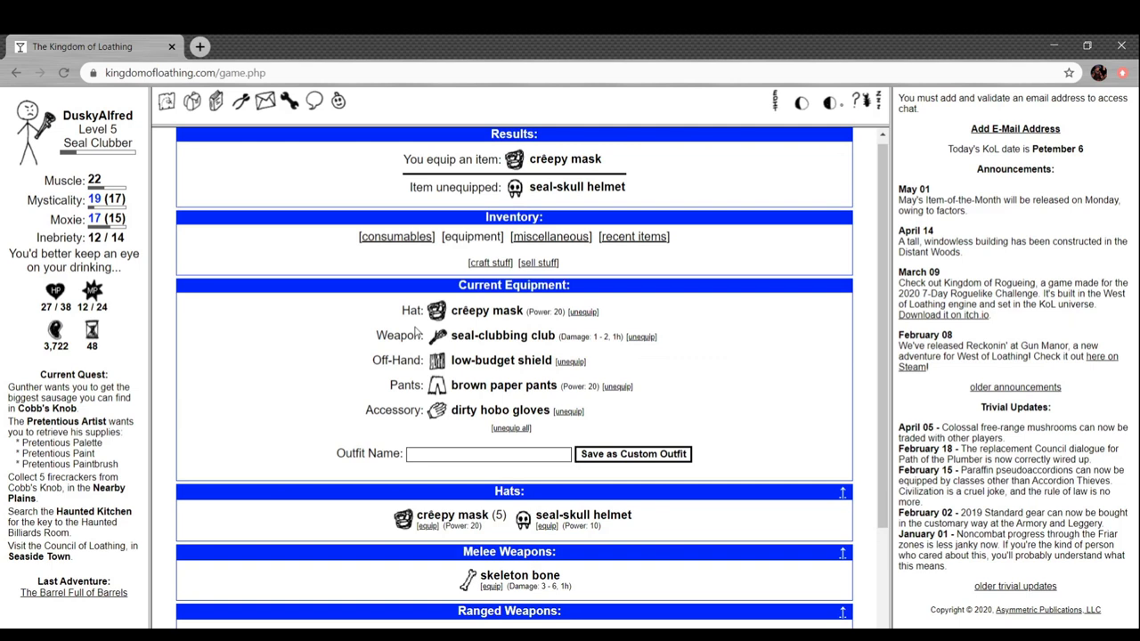
{"action": "scroll", "scroll_direction": "down", "scroll_amount": 3}
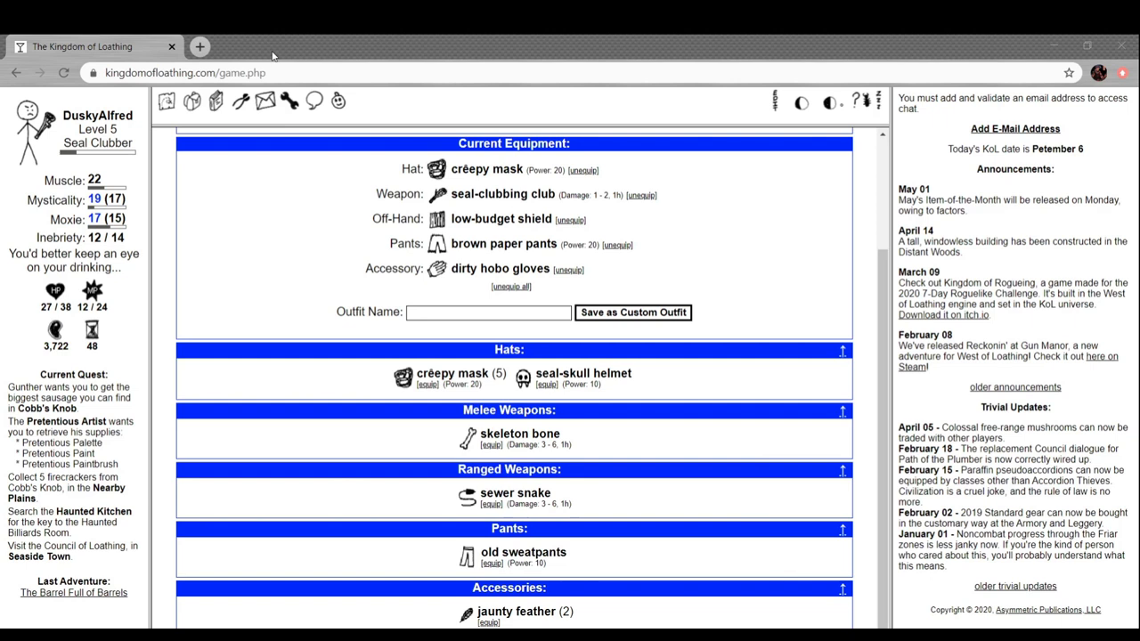
{"action": "left_click", "coordinate": [491, 444]}
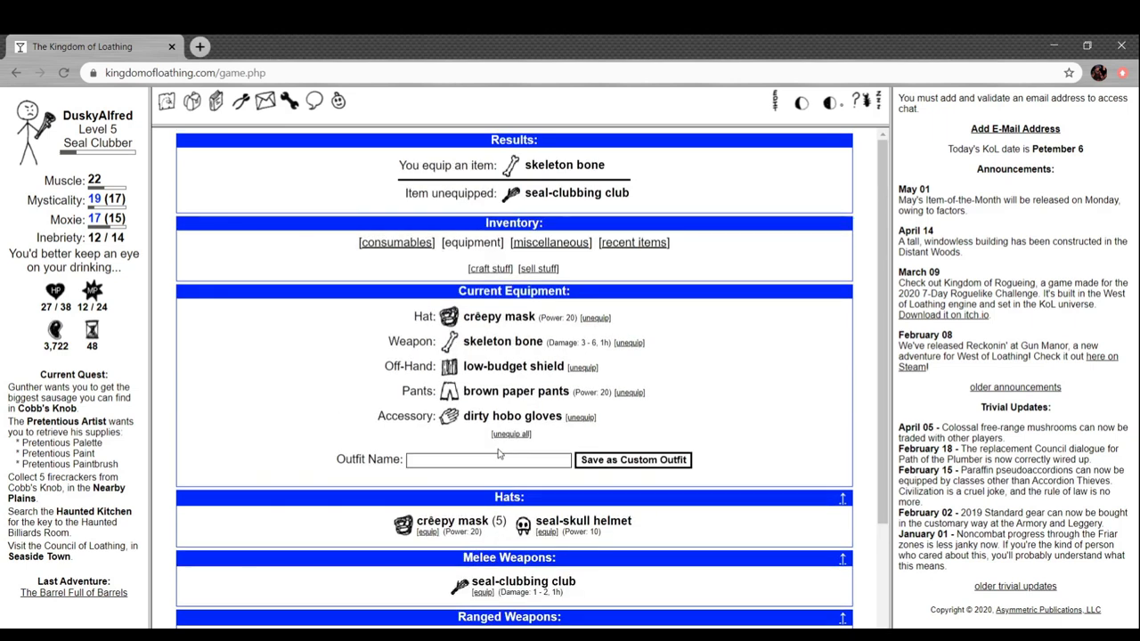
{"action": "mouse_move", "coordinate": [325, 335]}
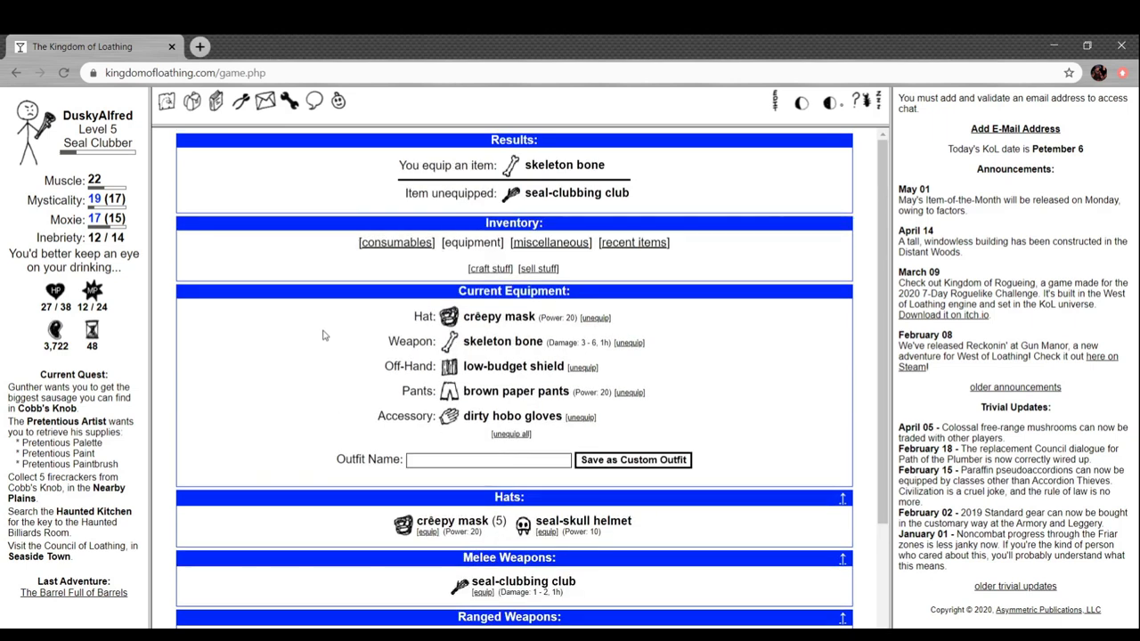
{"action": "scroll", "scroll_direction": "down", "scroll_amount": 3}
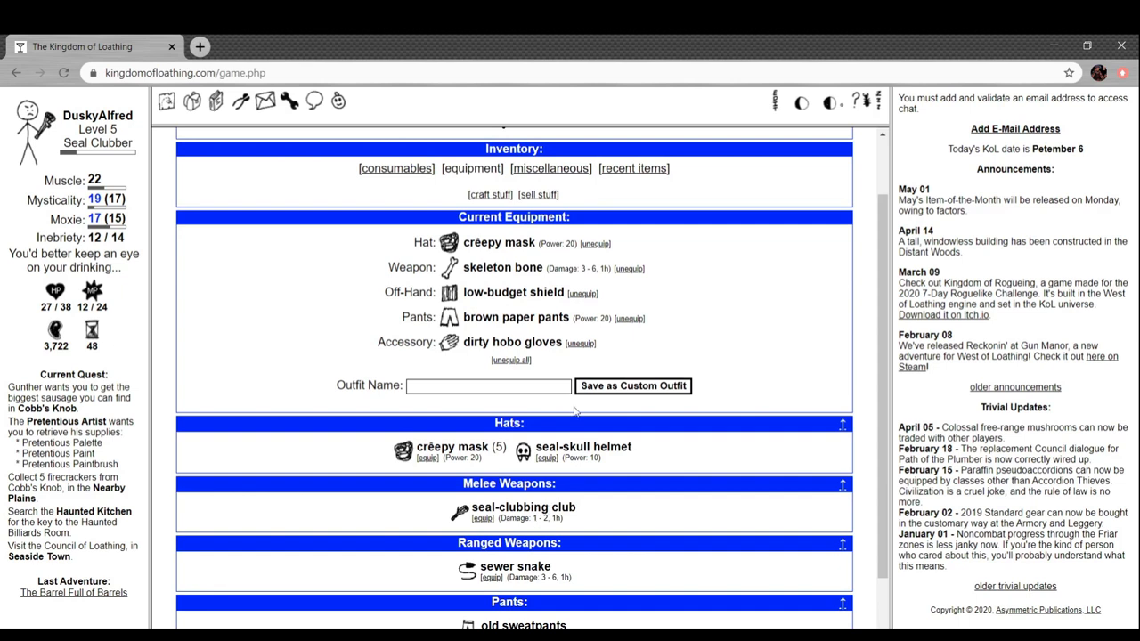
{"action": "mouse_move", "coordinate": [631, 305]}
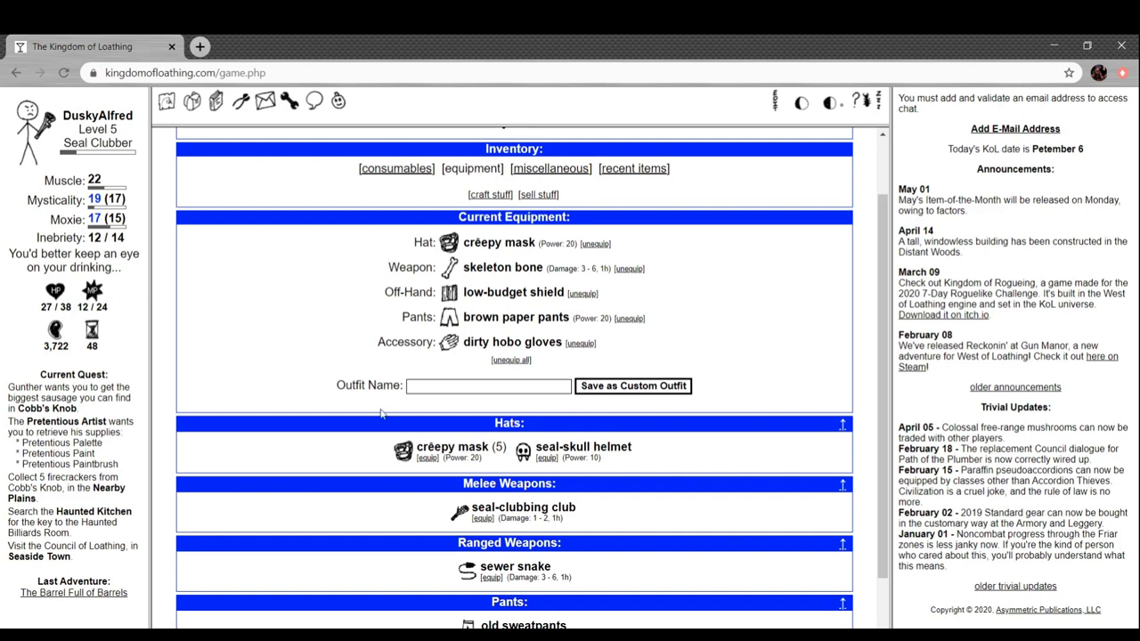
{"action": "scroll", "scroll_direction": "down", "scroll_amount": 3}
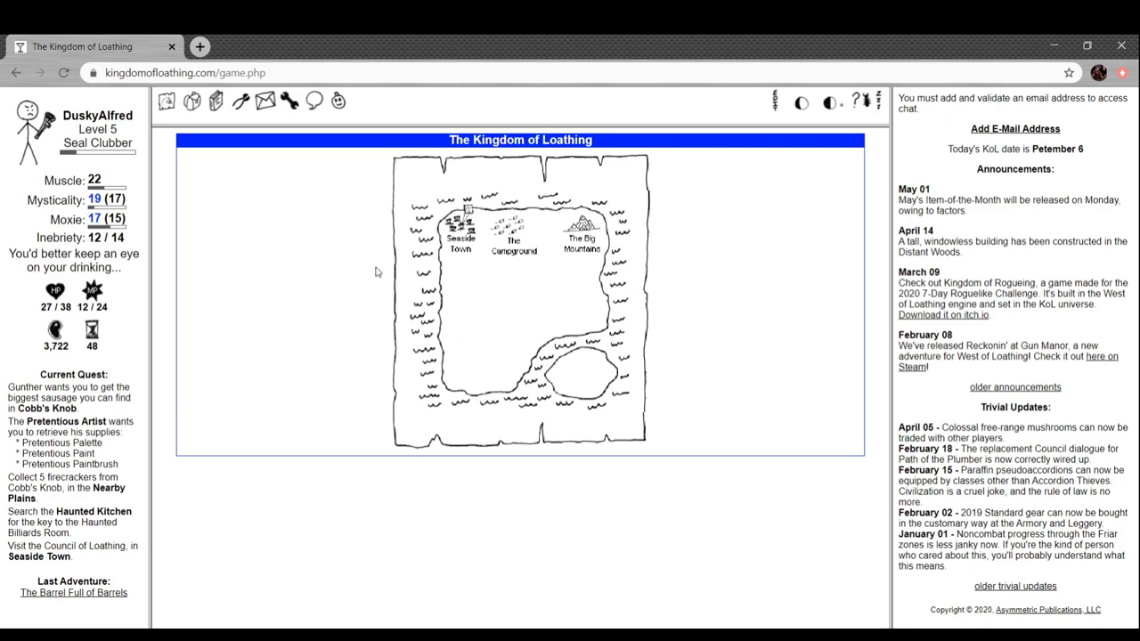
Spend one adventure smashing a barrel at the Big Mountains' Barrel Full of Barrels
{"action": "left_click", "coordinate": [582, 218]}
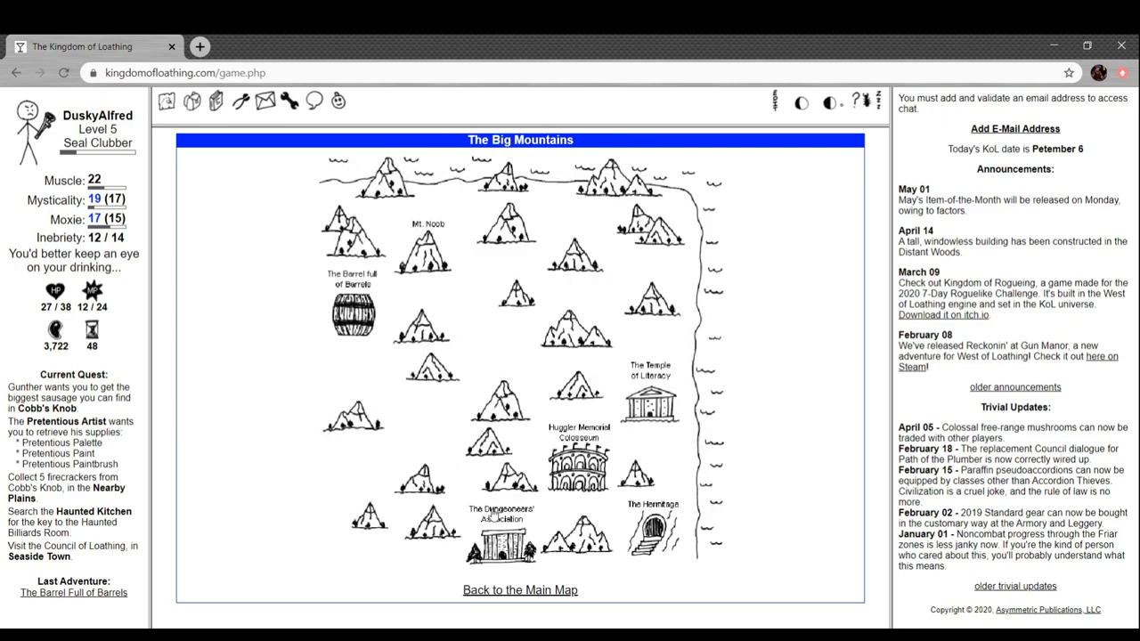
{"action": "left_click", "coordinate": [352, 316]}
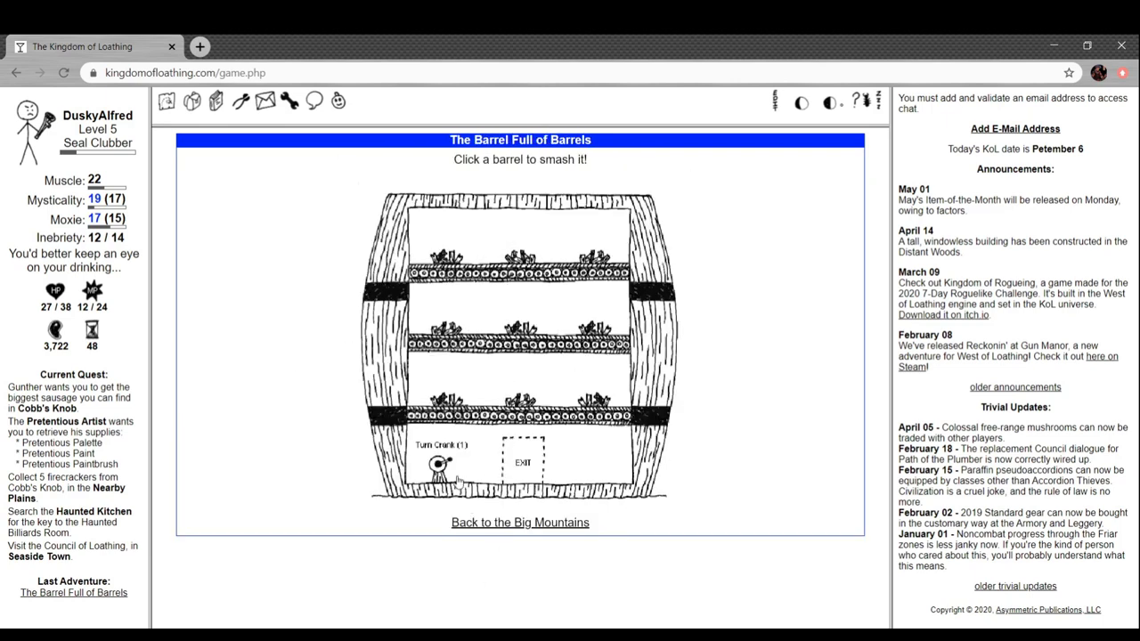
{"action": "left_click", "coordinate": [445, 263]}
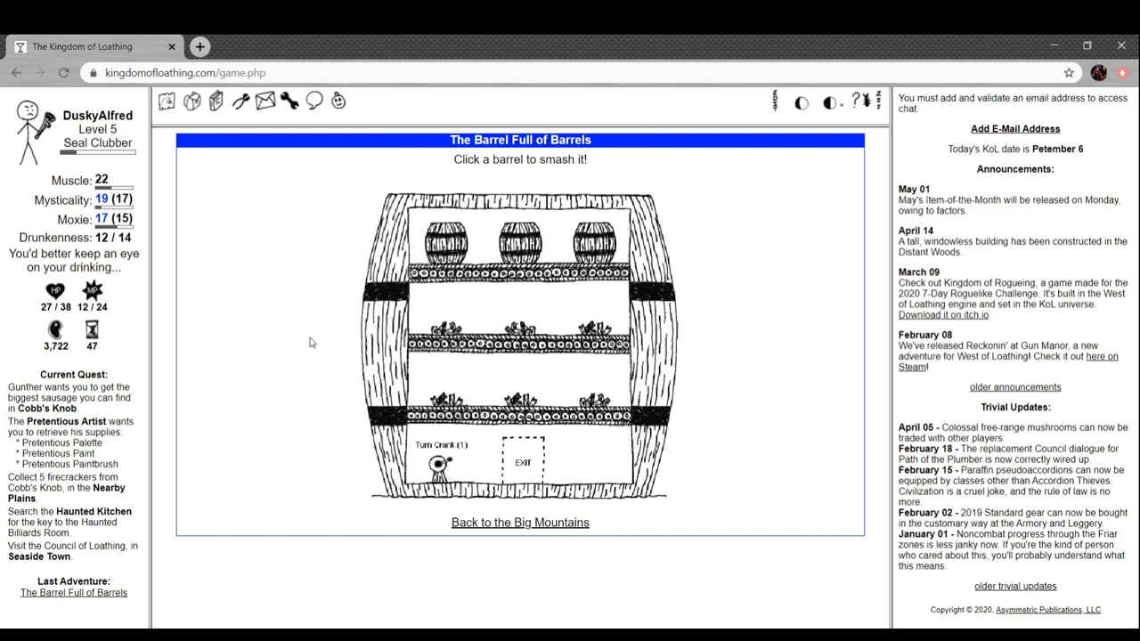
{"action": "left_click", "coordinate": [443, 239]}
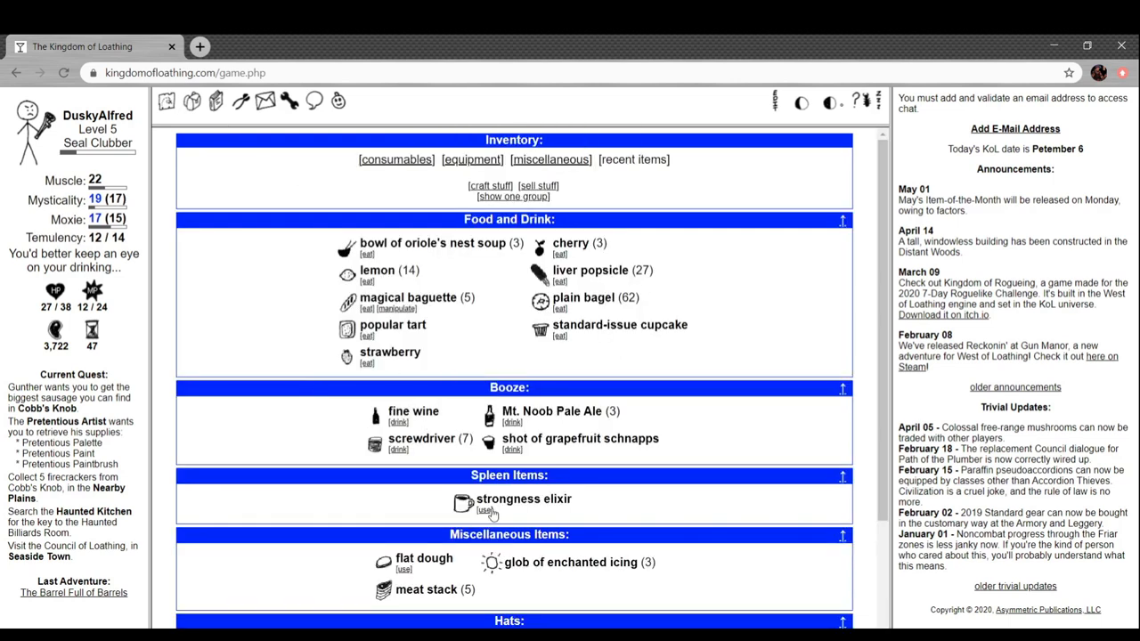
Check the character sheet (47 adventures, 210 turns), then travel to Seaside Town
{"action": "left_click", "coordinate": [484, 509]}
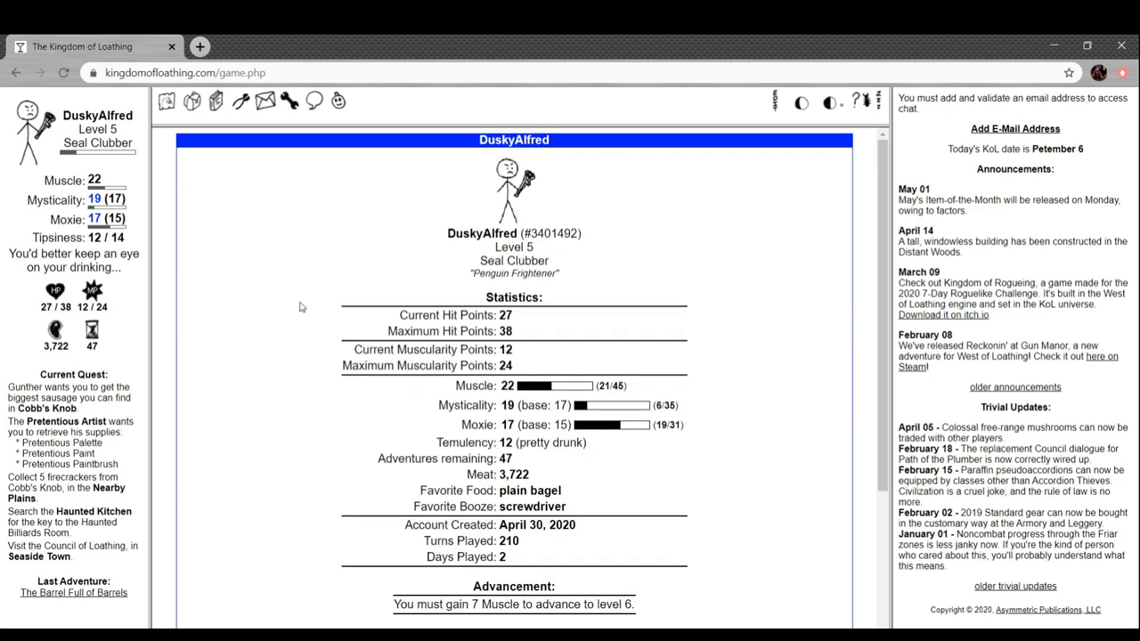
{"action": "scroll", "scroll_direction": "down", "scroll_amount": 3}
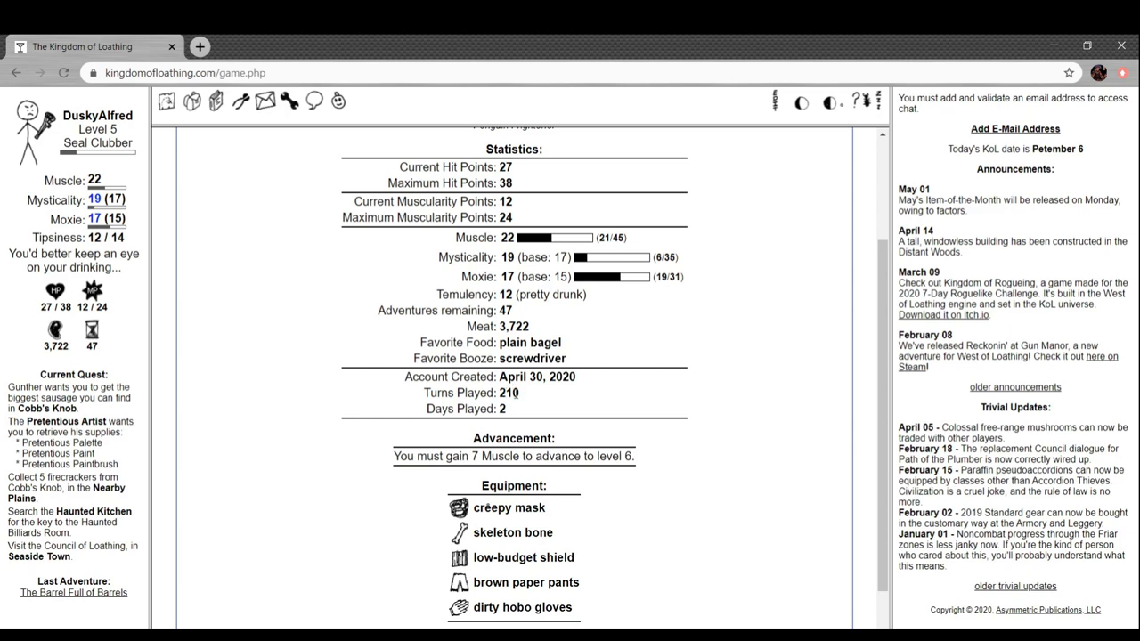
{"action": "scroll", "scroll_direction": "down", "scroll_amount": 3}
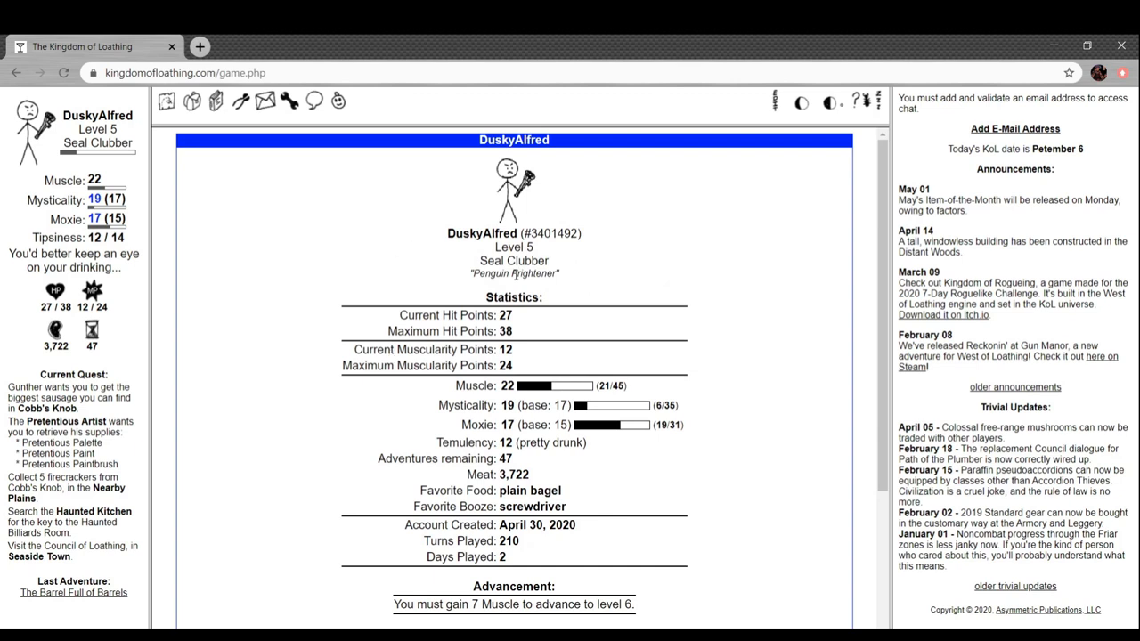
{"action": "left_click", "coordinate": [166, 100]}
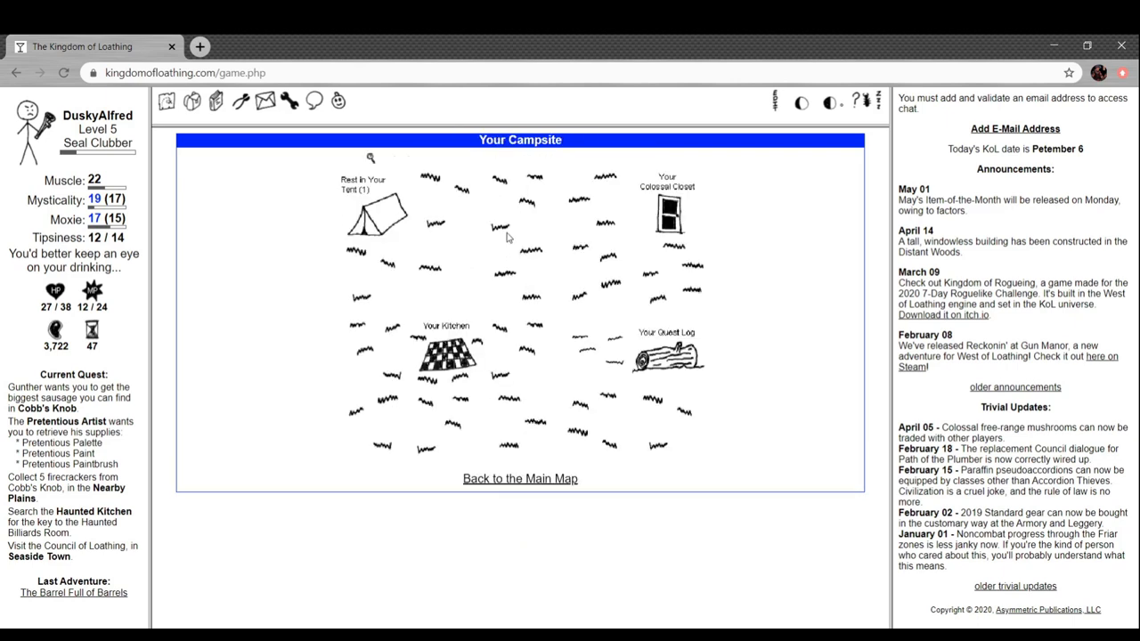
{"action": "left_click", "coordinate": [520, 478]}
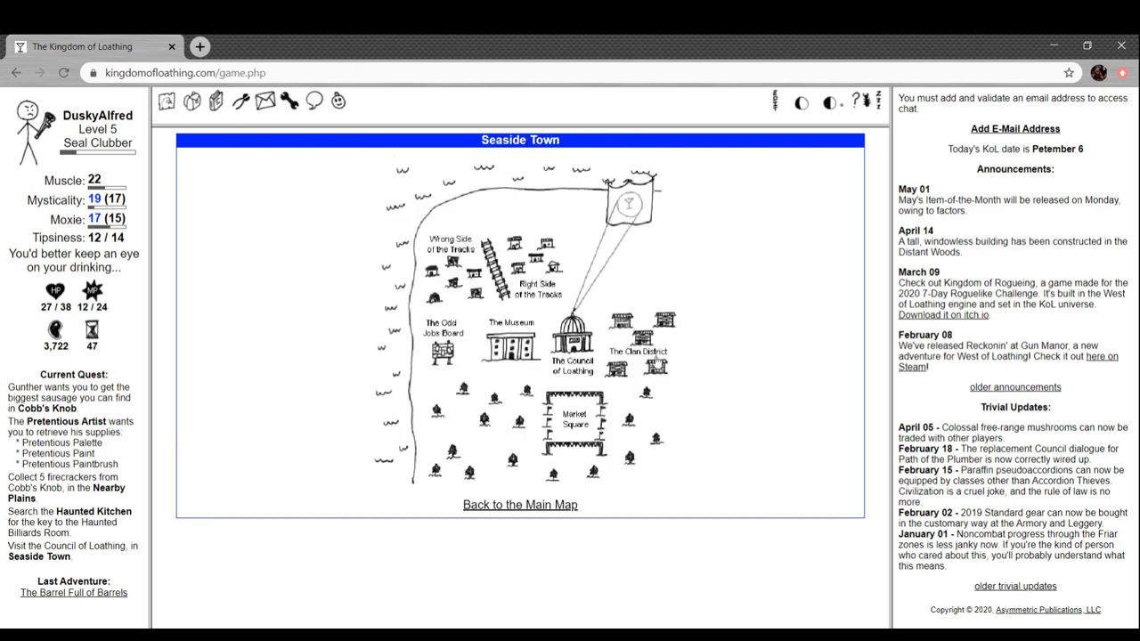
Browse the Meatsmith's wares in the Market Square
{"action": "left_click", "coordinate": [574, 419]}
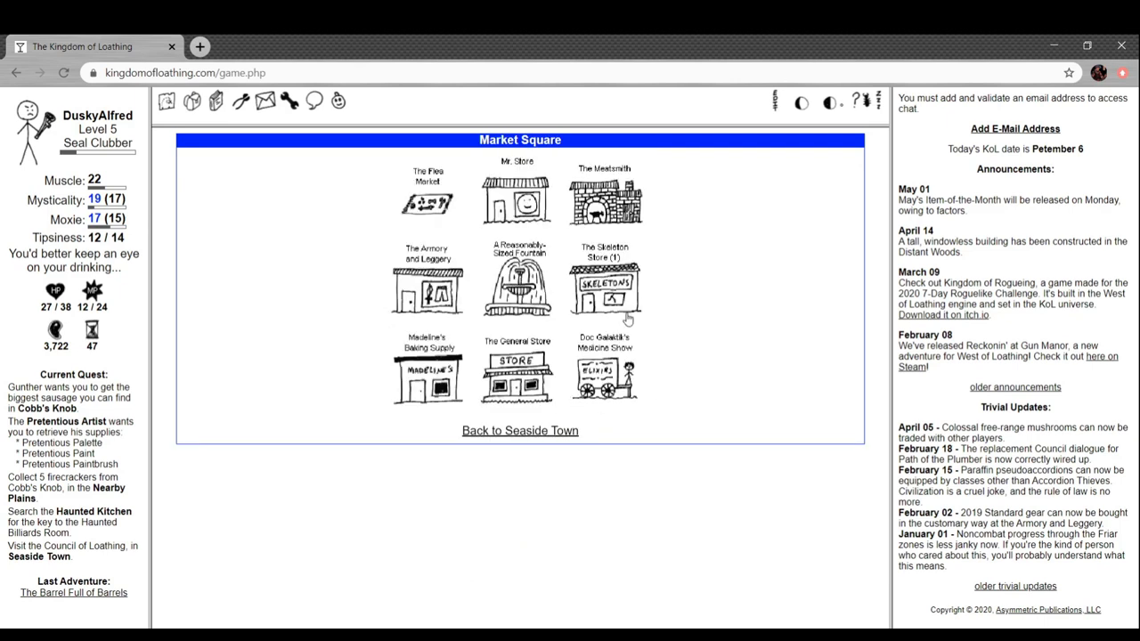
{"action": "left_click", "coordinate": [603, 196]}
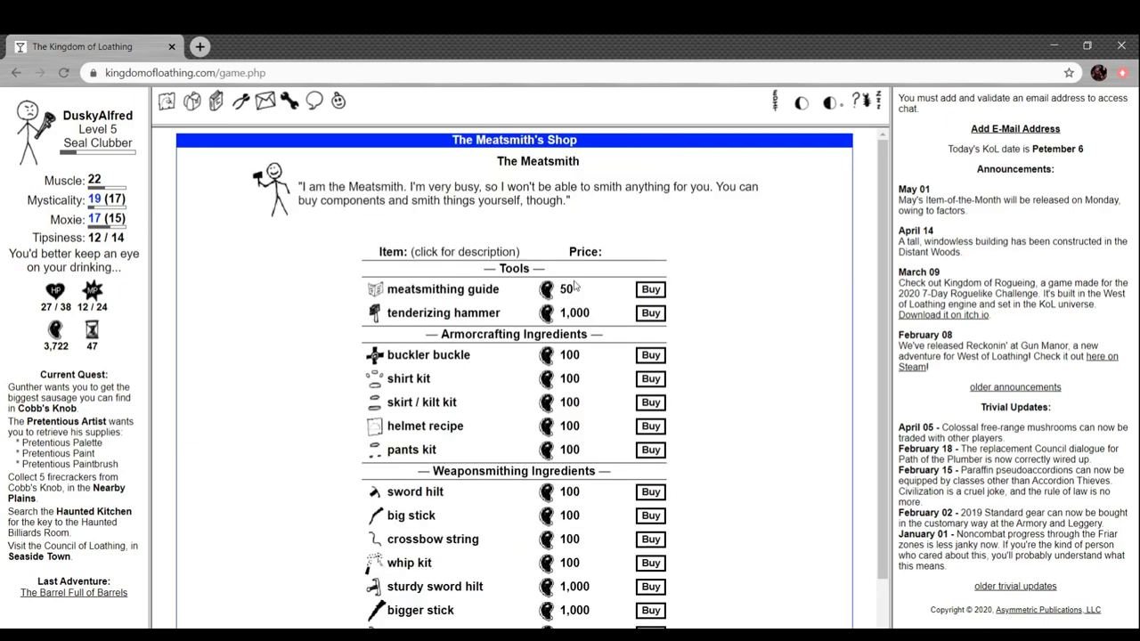
{"action": "scroll", "scroll_direction": "down", "scroll_amount": 3}
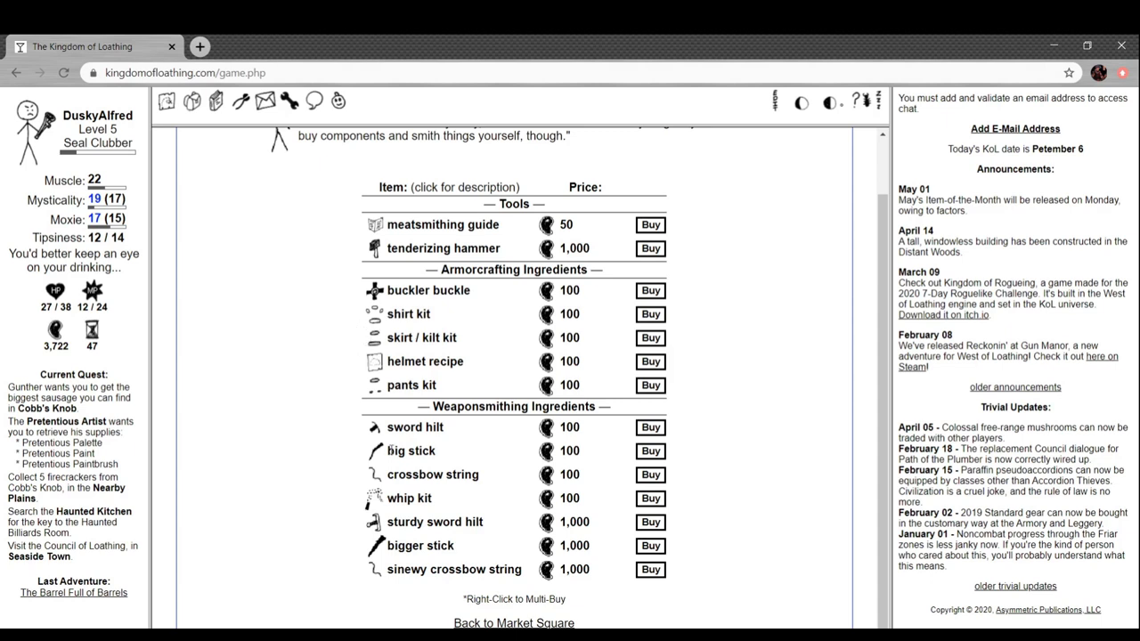
{"action": "left_click", "coordinate": [453, 569]}
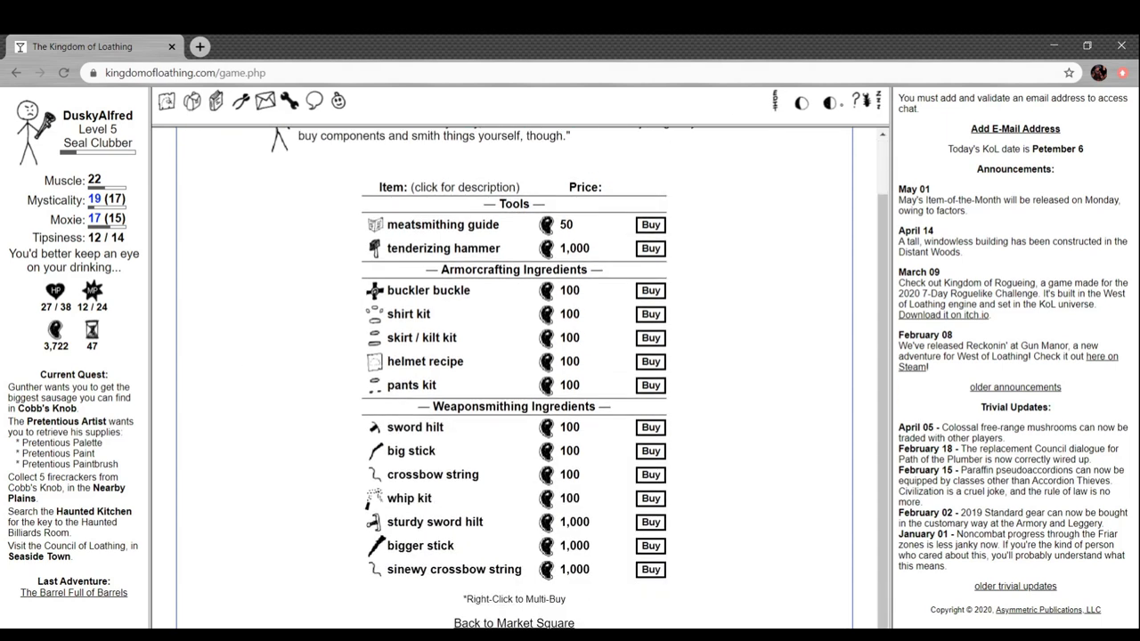
Browse the Armory and Leggery's weapons, hats and pants
{"action": "left_click", "coordinate": [514, 622]}
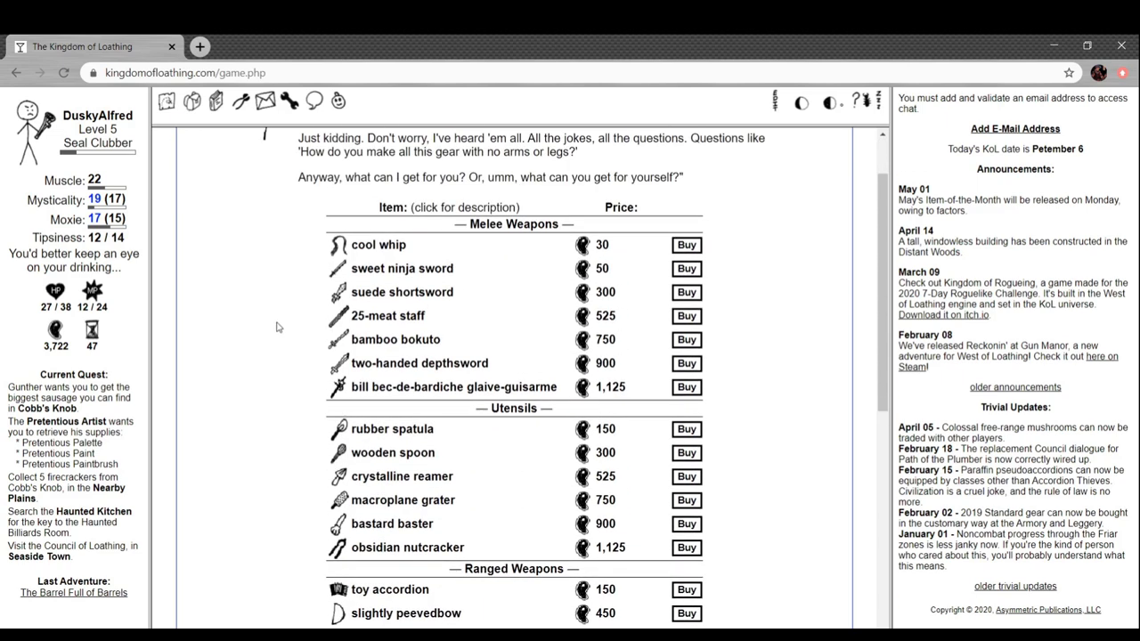
{"action": "scroll", "scroll_direction": "down", "scroll_amount": 3}
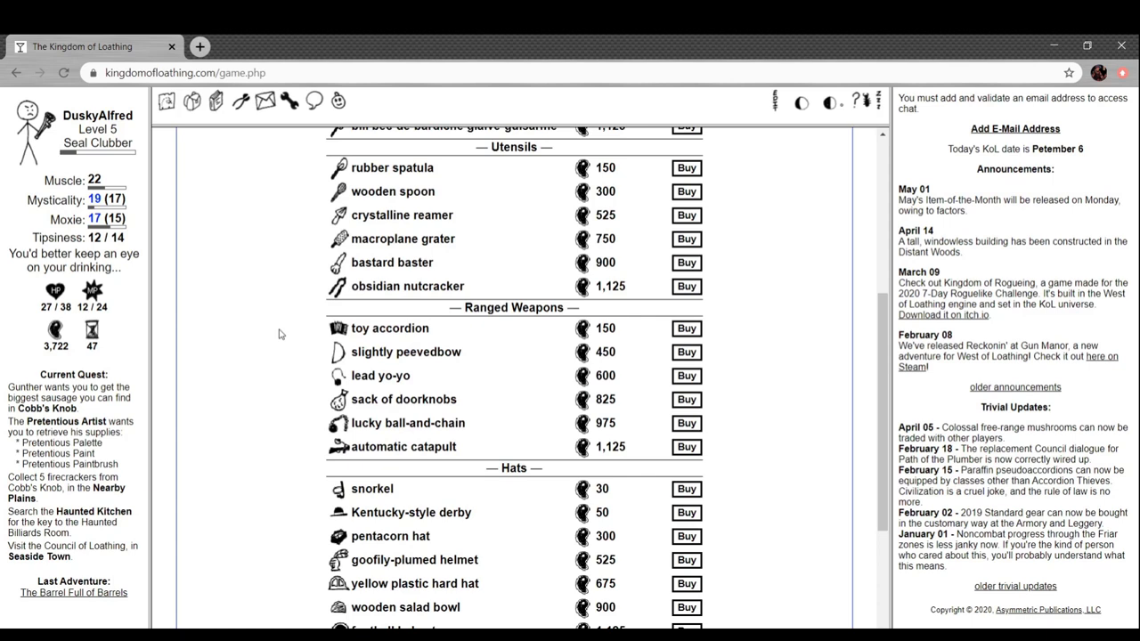
{"action": "scroll", "scroll_direction": "down", "scroll_amount": 3}
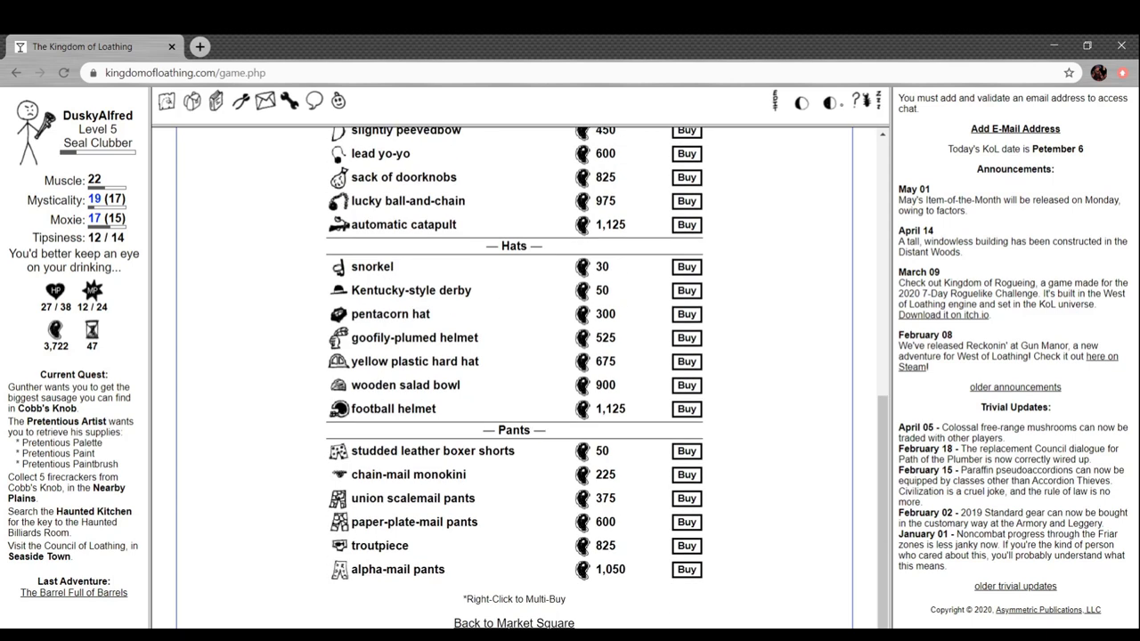
{"action": "left_click", "coordinate": [514, 622]}
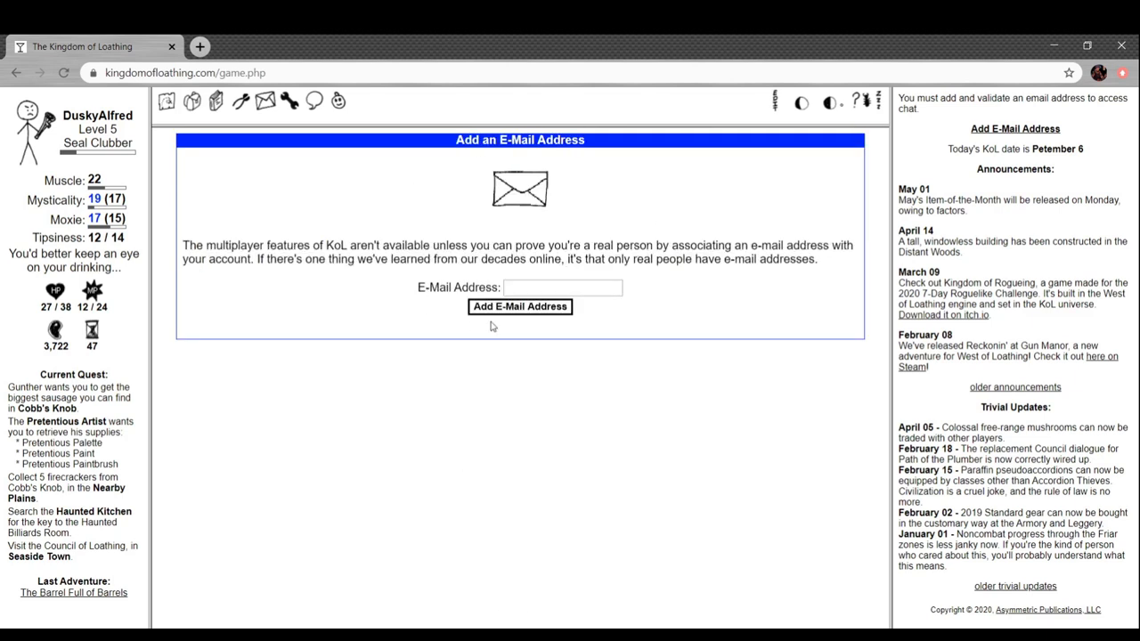
{"action": "mouse_move", "coordinate": [190, 122]}
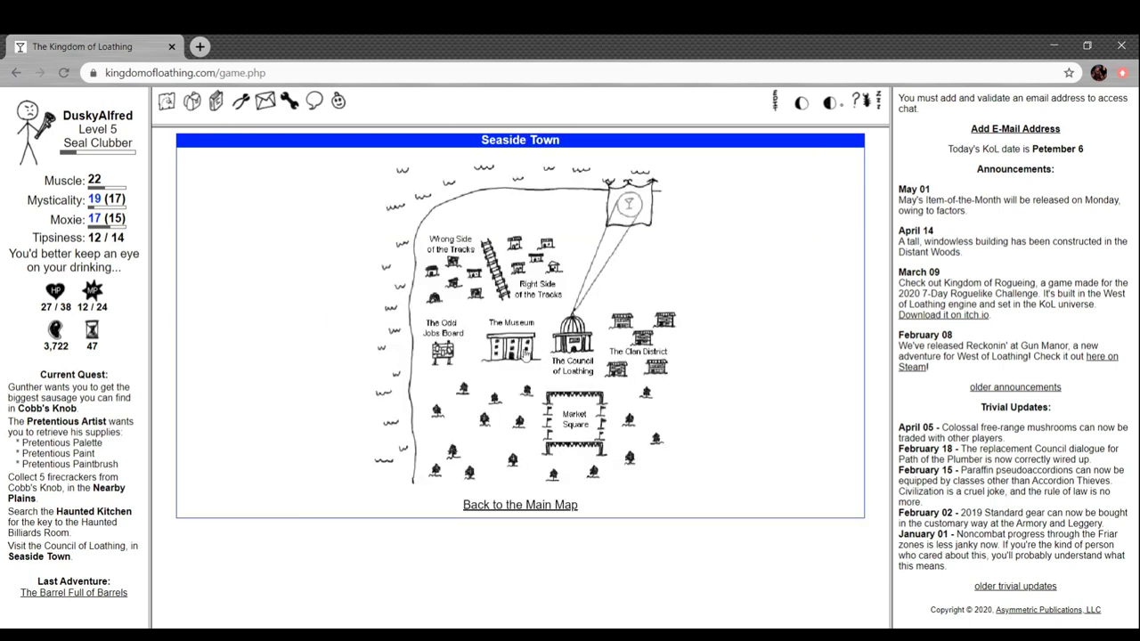
{"action": "mouse_move", "coordinate": [621, 366]}
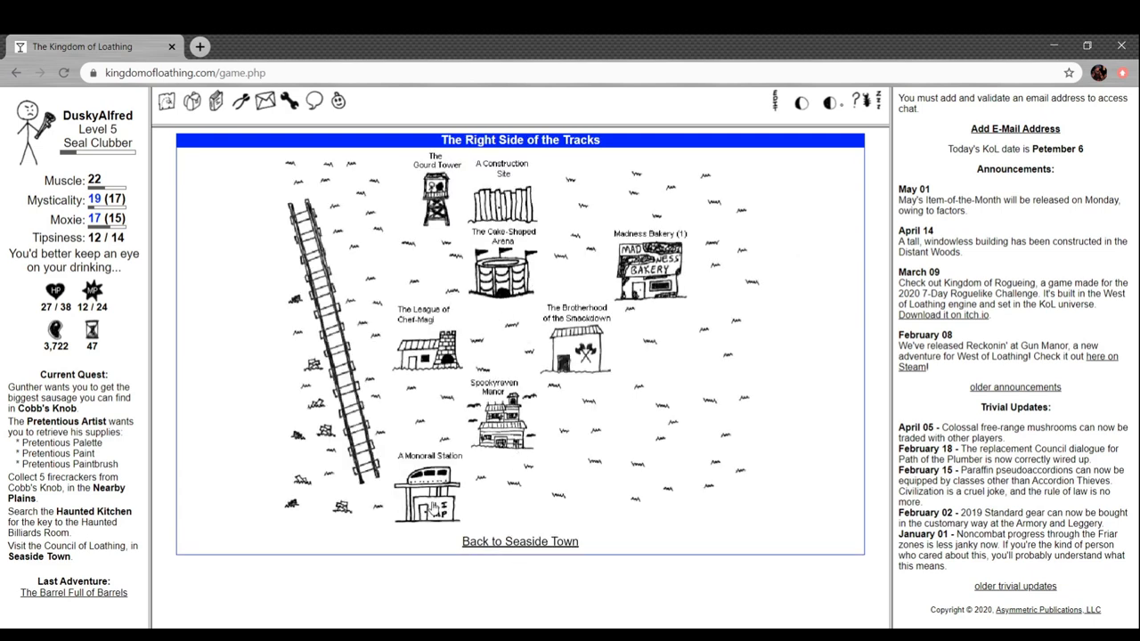
Return from the Right Side of the Tracks to the Seaside Town map
{"action": "left_click", "coordinate": [519, 541]}
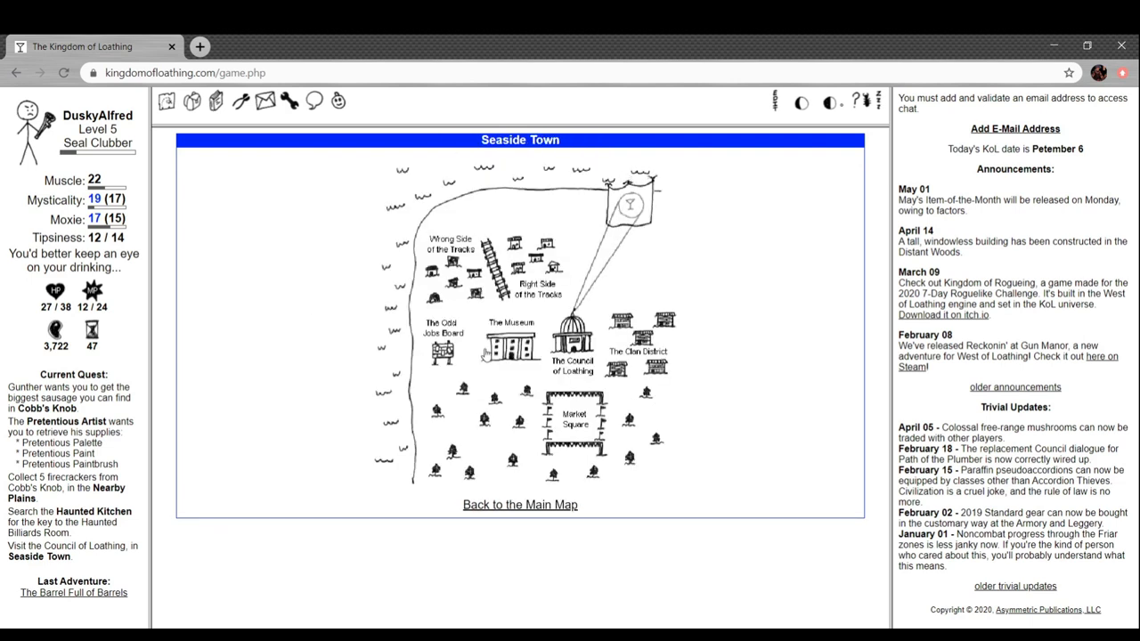
Enter the Museum and view the Collection Collection and the Weird Leaderboards
{"action": "left_click", "coordinate": [510, 343]}
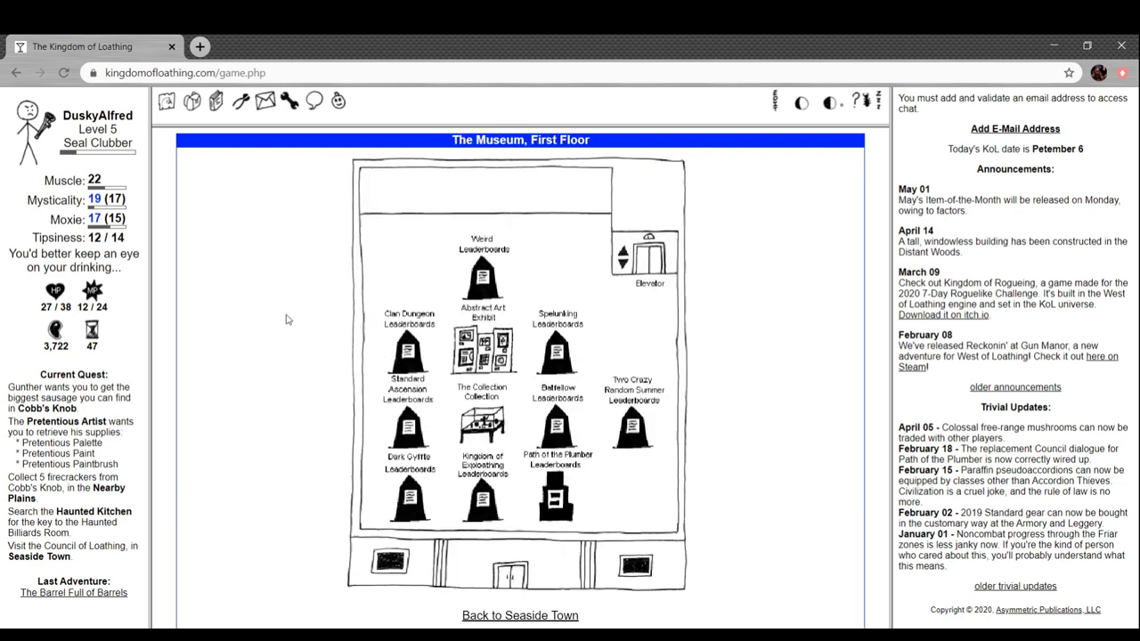
{"action": "mouse_move", "coordinate": [511, 455]}
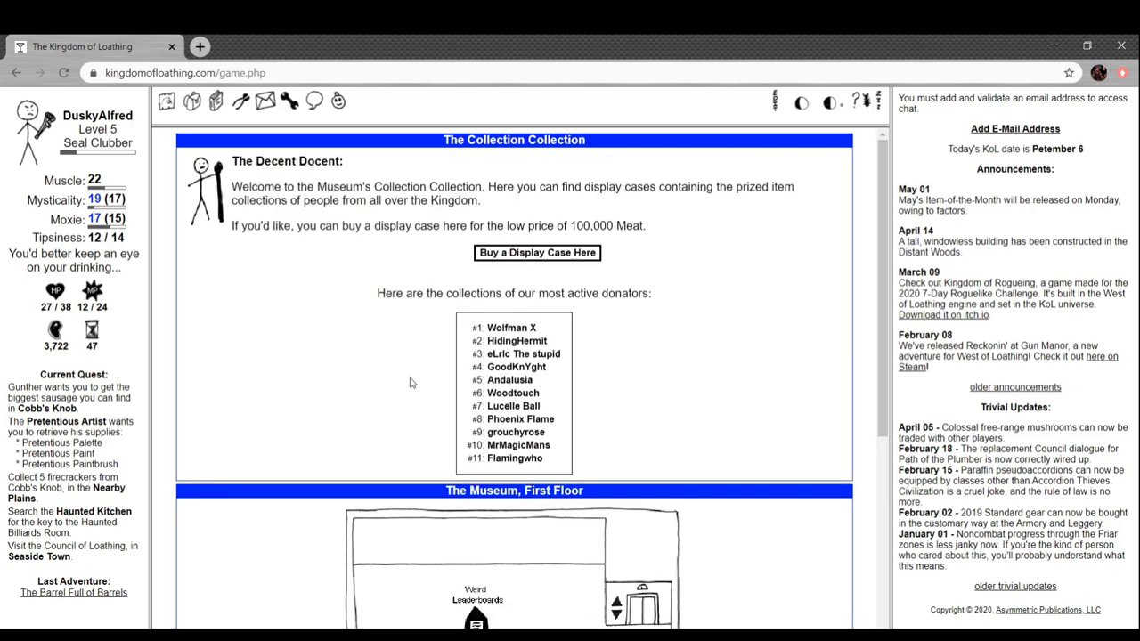
{"action": "scroll", "scroll_direction": "down", "scroll_amount": 3}
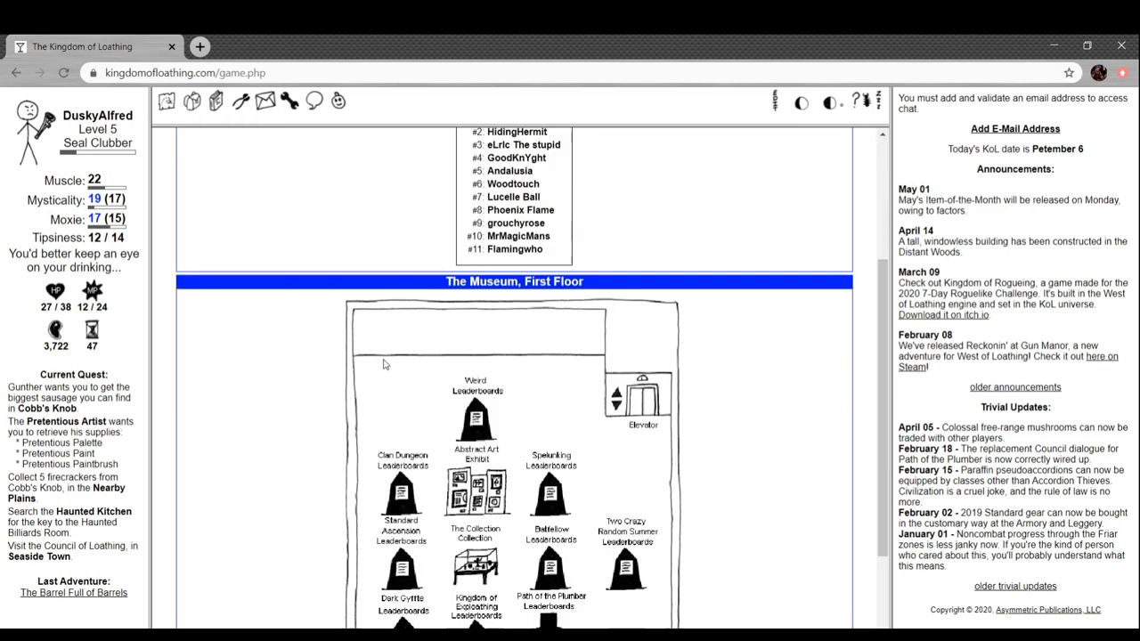
{"action": "left_click", "coordinate": [474, 419]}
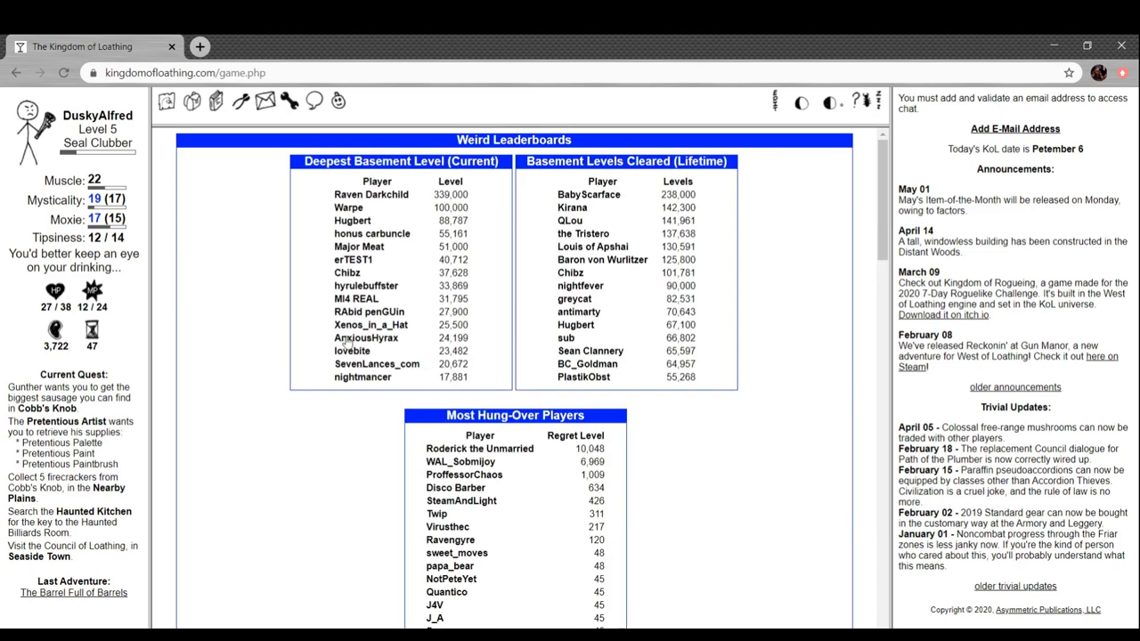
{"action": "scroll", "scroll_direction": "down", "scroll_amount": 3}
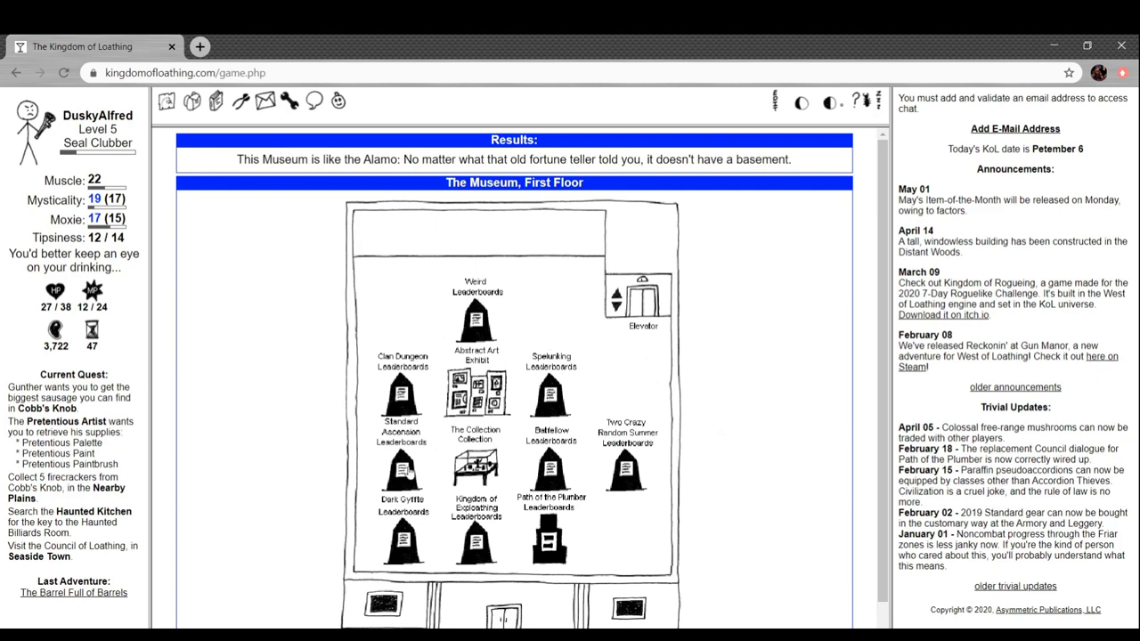
{"action": "scroll", "scroll_direction": "down", "scroll_amount": 3}
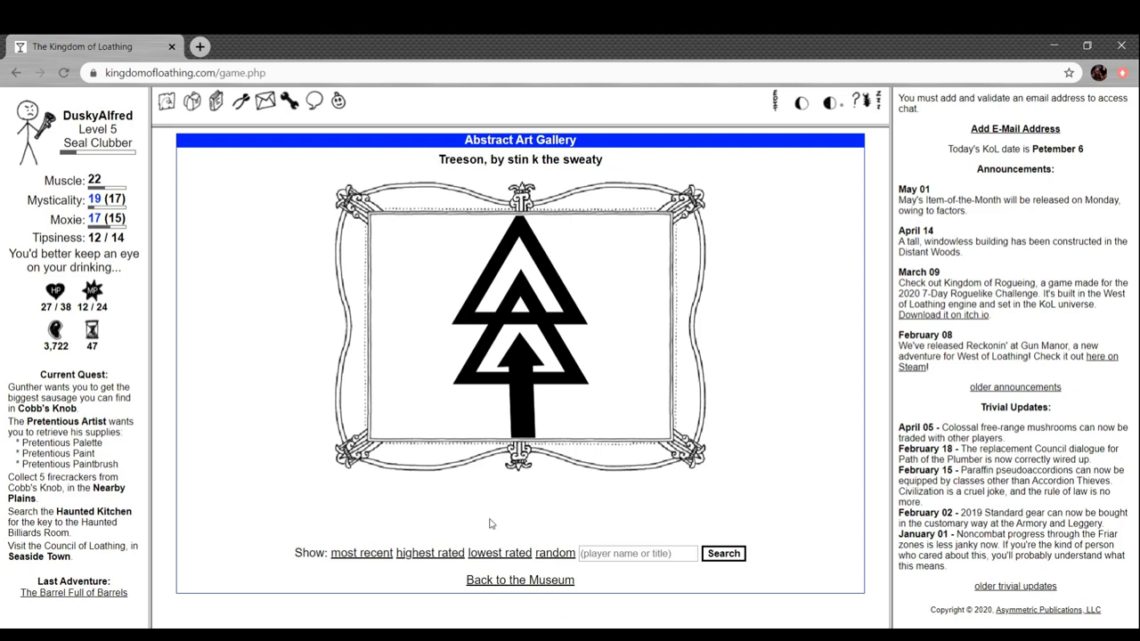
{"action": "mouse_move", "coordinate": [463, 575]}
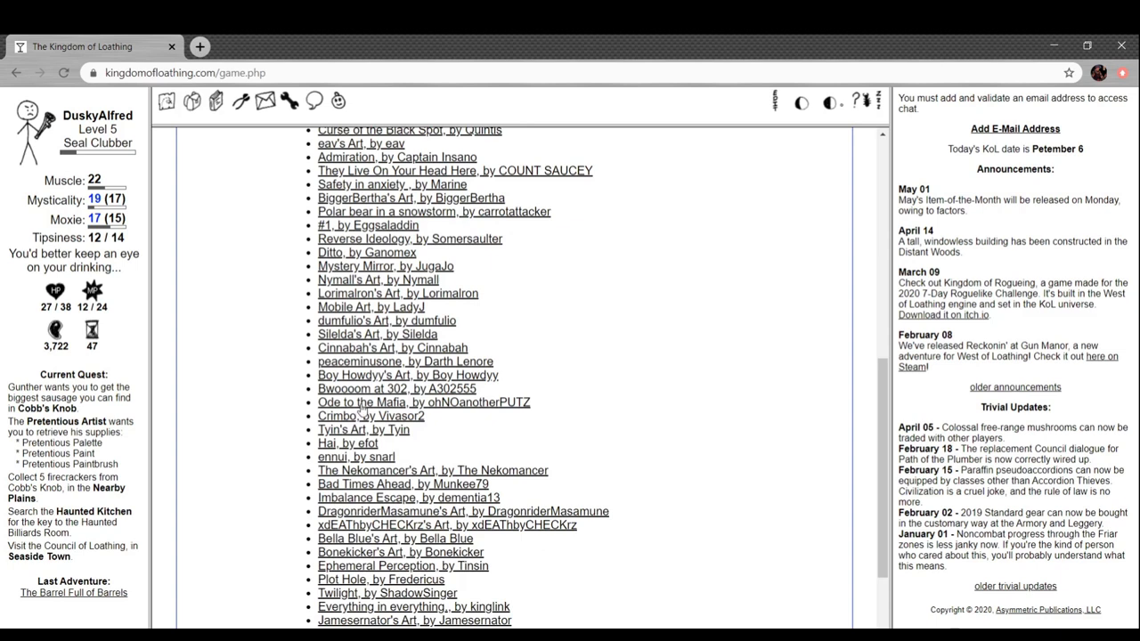
Open the Abstract Art Exhibit and view the painting Niktu's Art
{"action": "left_click", "coordinate": [422, 402]}
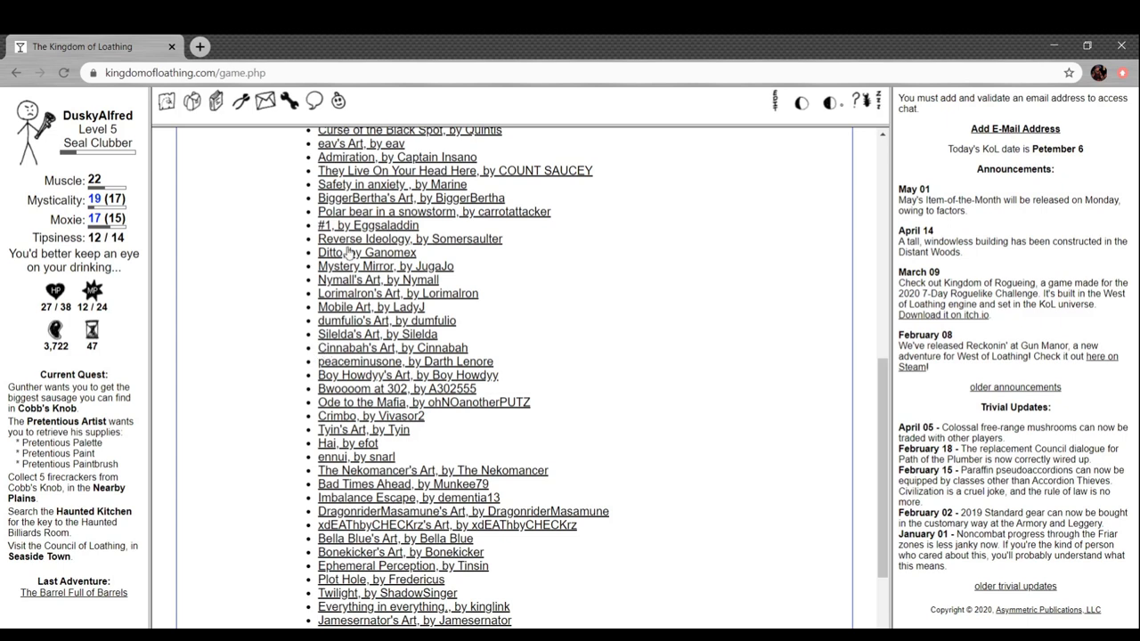
{"action": "left_click", "coordinate": [434, 211]}
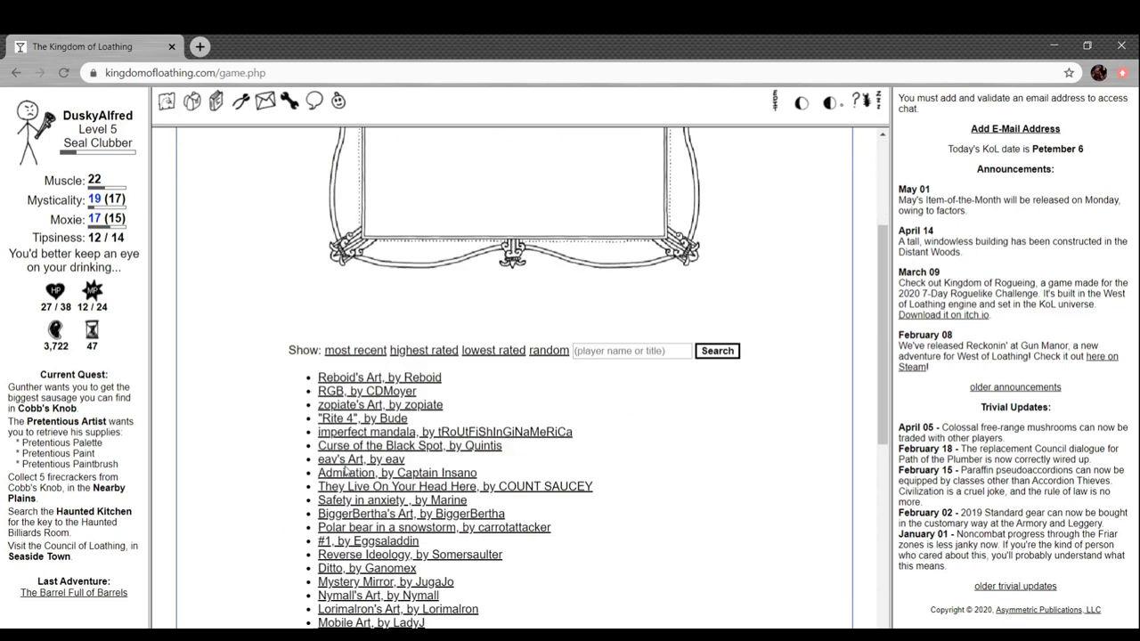
{"action": "scroll", "scroll_direction": "down", "scroll_amount": 3}
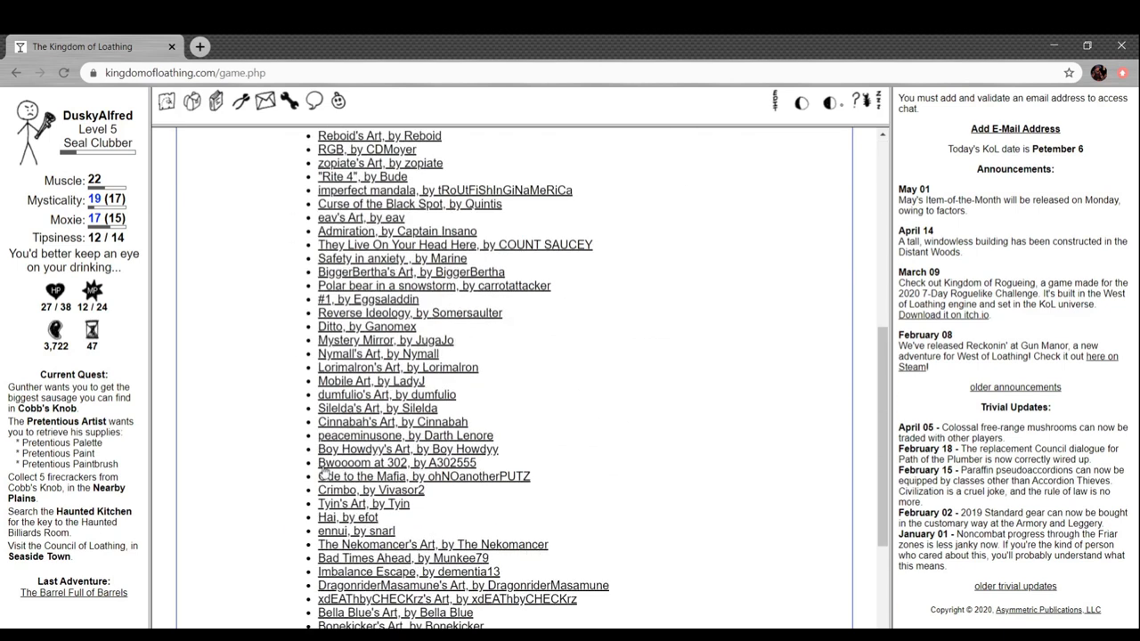
{"action": "scroll", "scroll_direction": "down", "scroll_amount": 3}
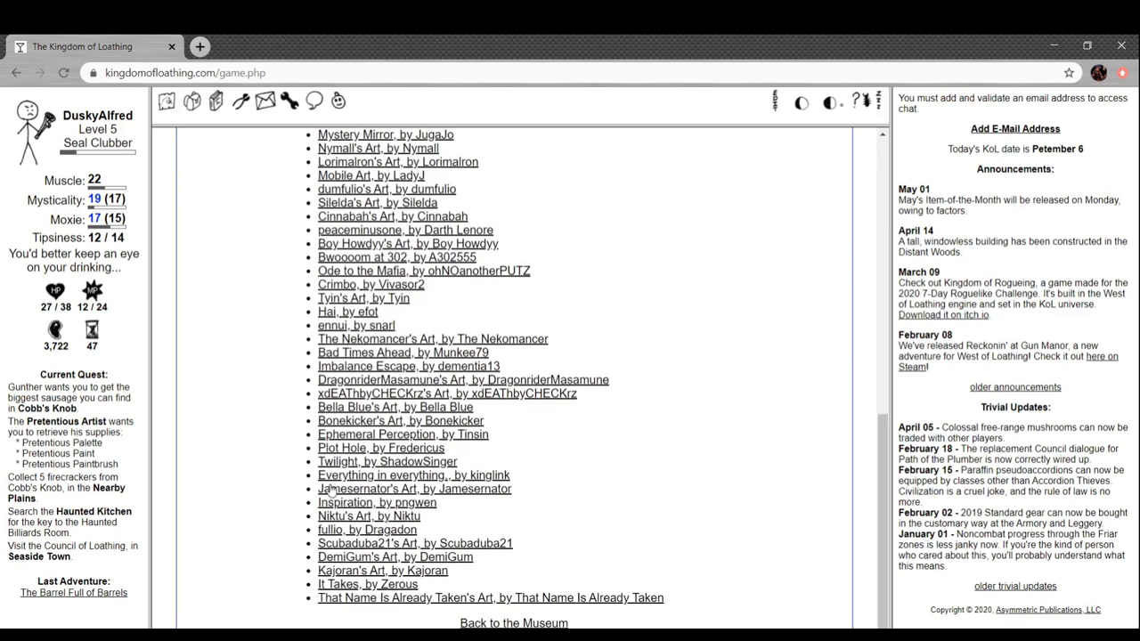
{"action": "left_click", "coordinate": [369, 515]}
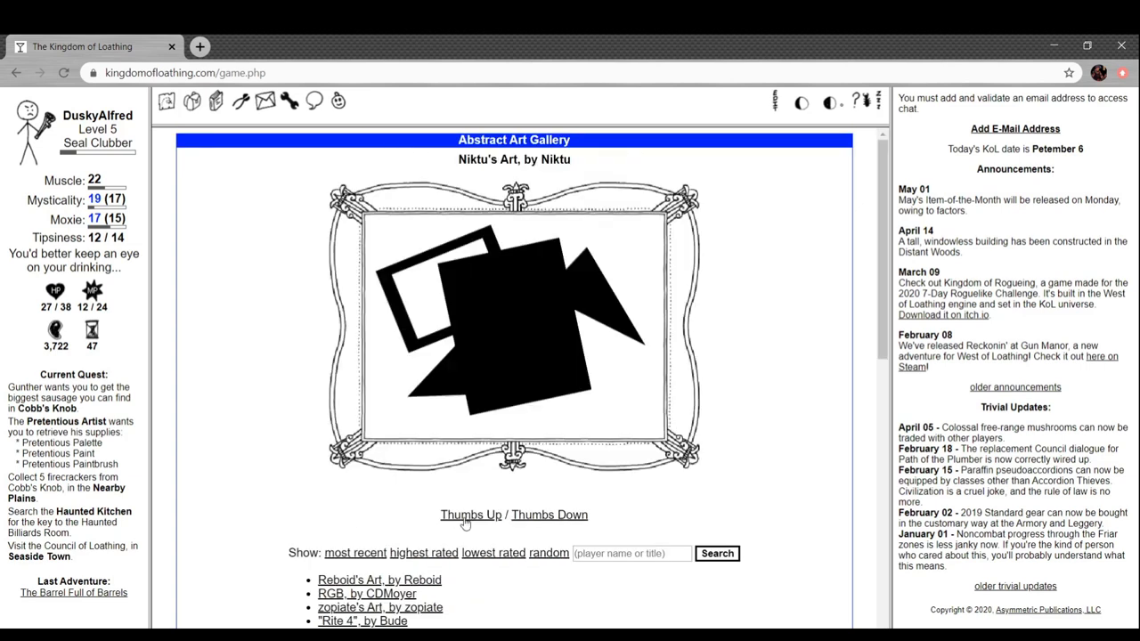
{"action": "mouse_move", "coordinate": [533, 518]}
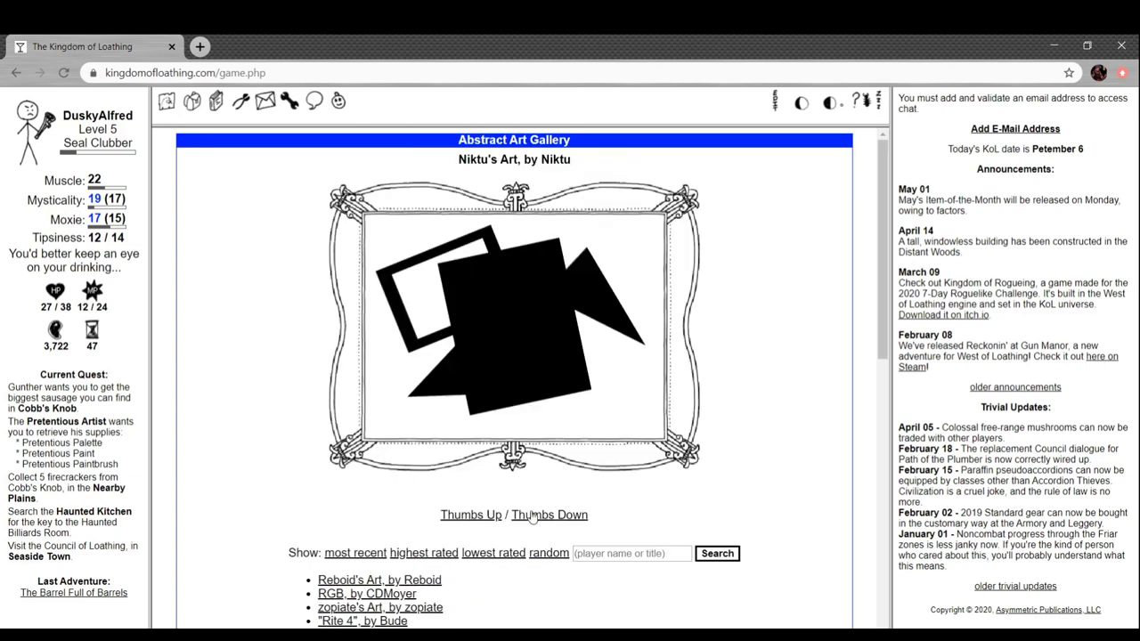
View the painting 'Safety in anxiety' from the artwork list
{"action": "scroll", "scroll_direction": "down", "scroll_amount": 3}
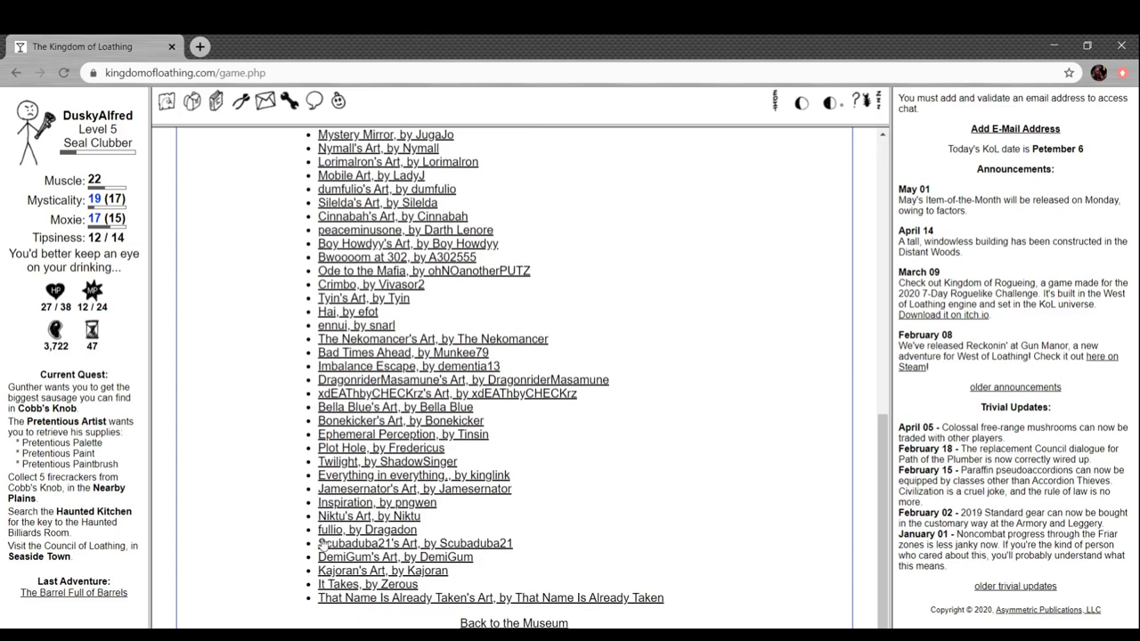
{"action": "left_click", "coordinate": [382, 570]}
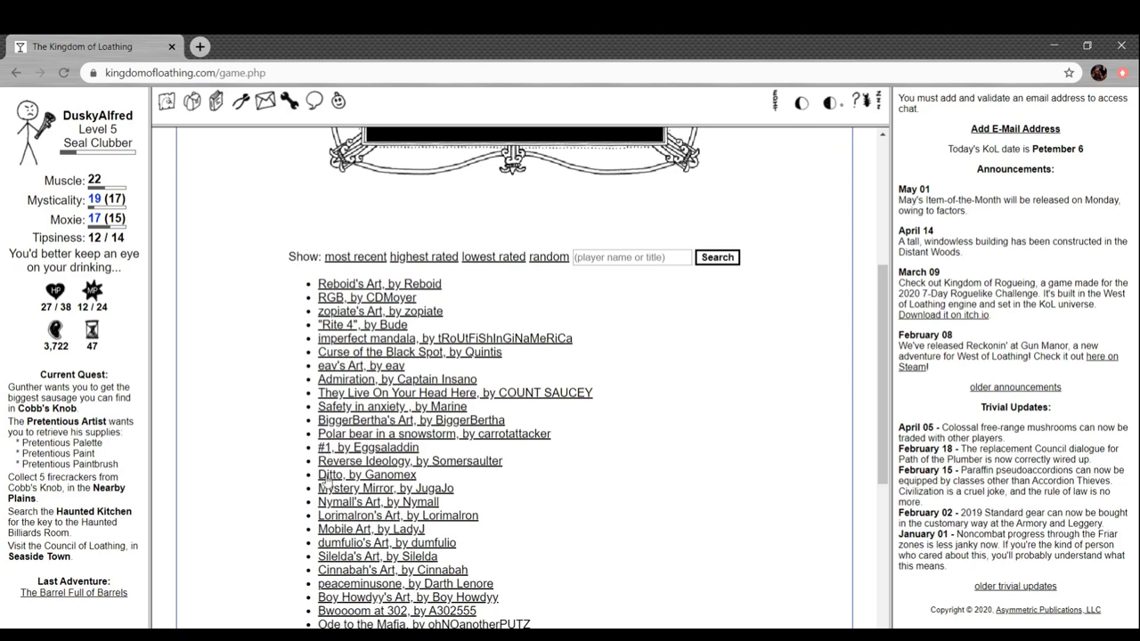
{"action": "left_click", "coordinate": [391, 406]}
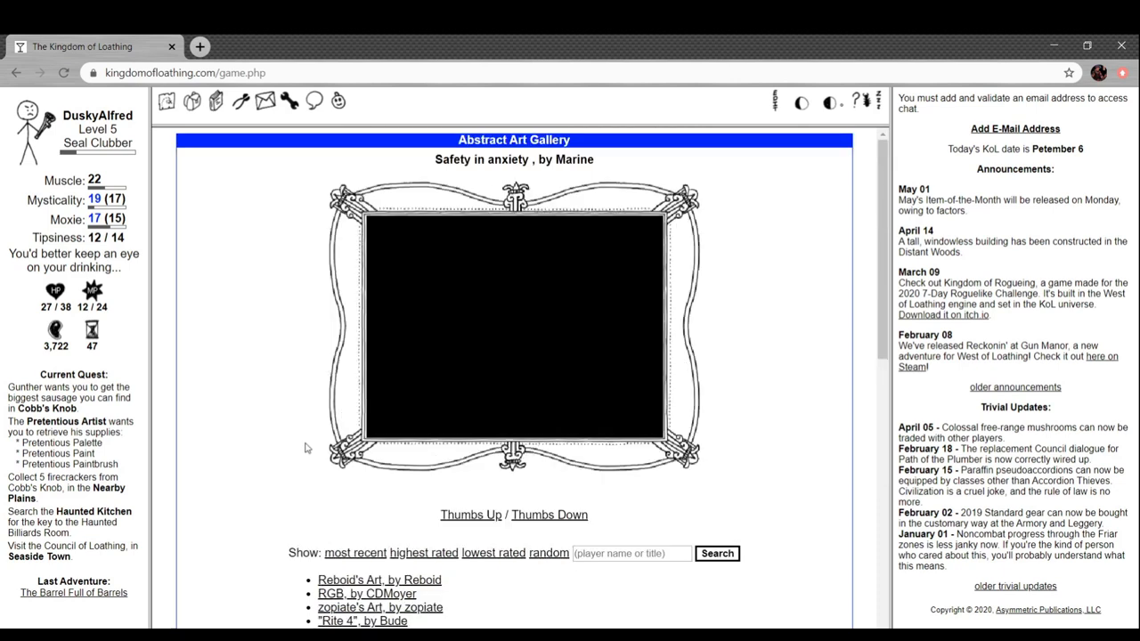
{"action": "mouse_move", "coordinate": [487, 523]}
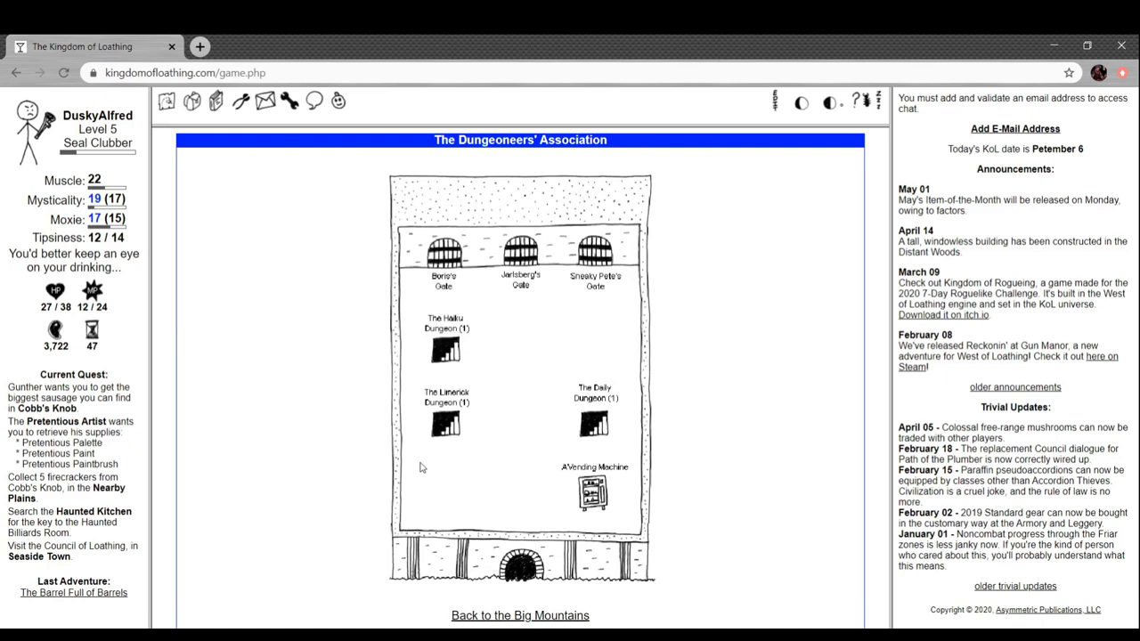
Check vending machine stock, including the dried gelatinous cube, and leave without buying
{"action": "left_click", "coordinate": [593, 495]}
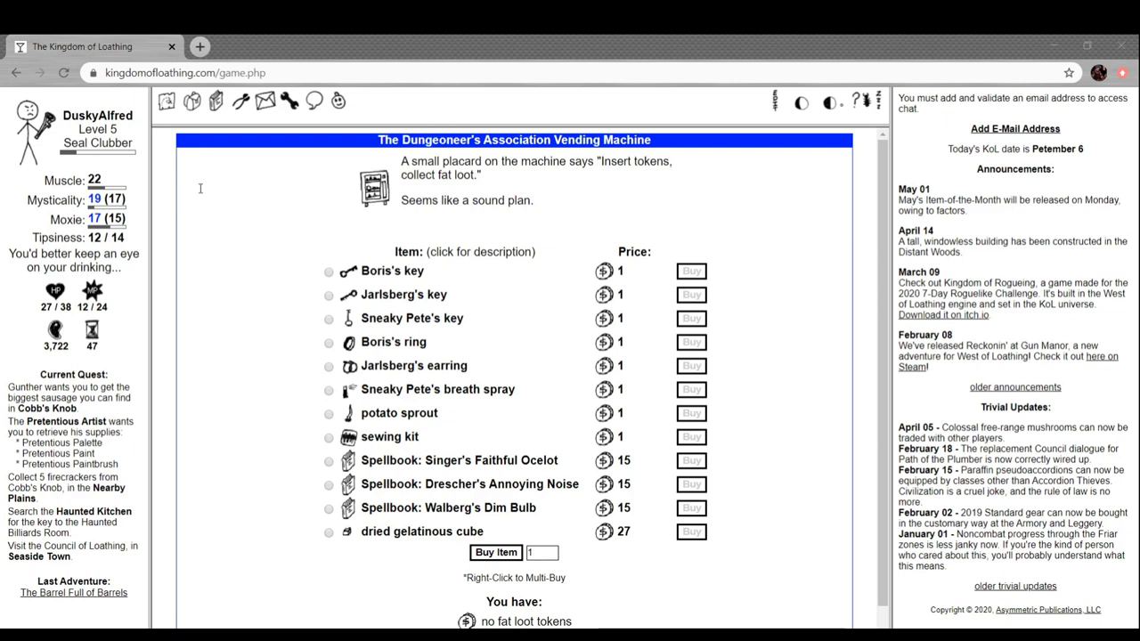
{"action": "mouse_move", "coordinate": [509, 314]}
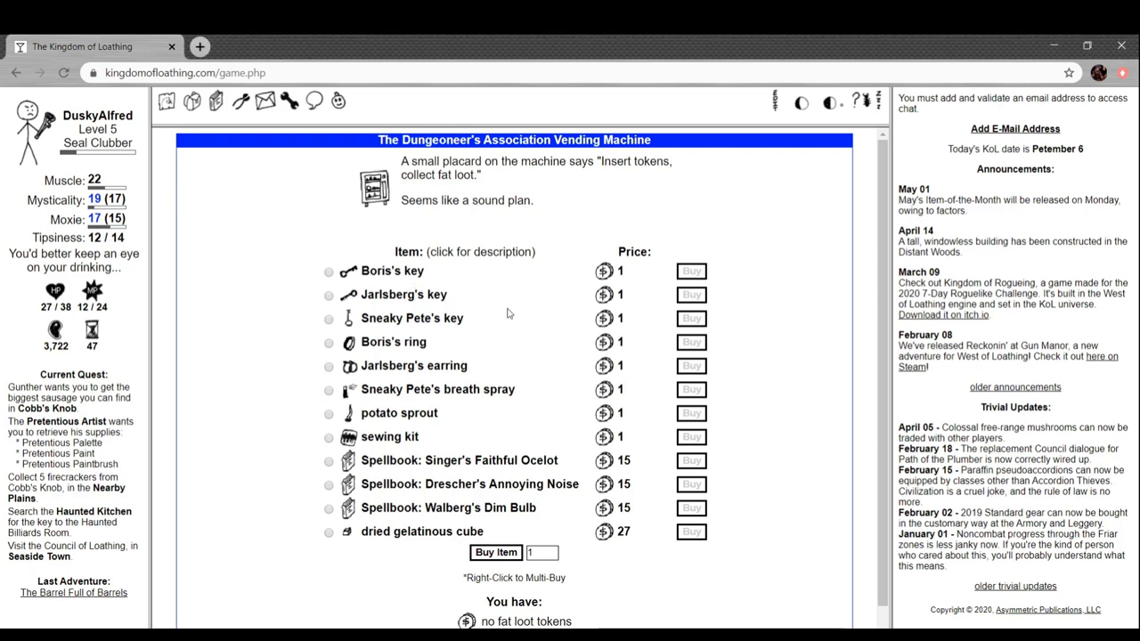
{"action": "scroll", "scroll_direction": "down", "scroll_amount": 3}
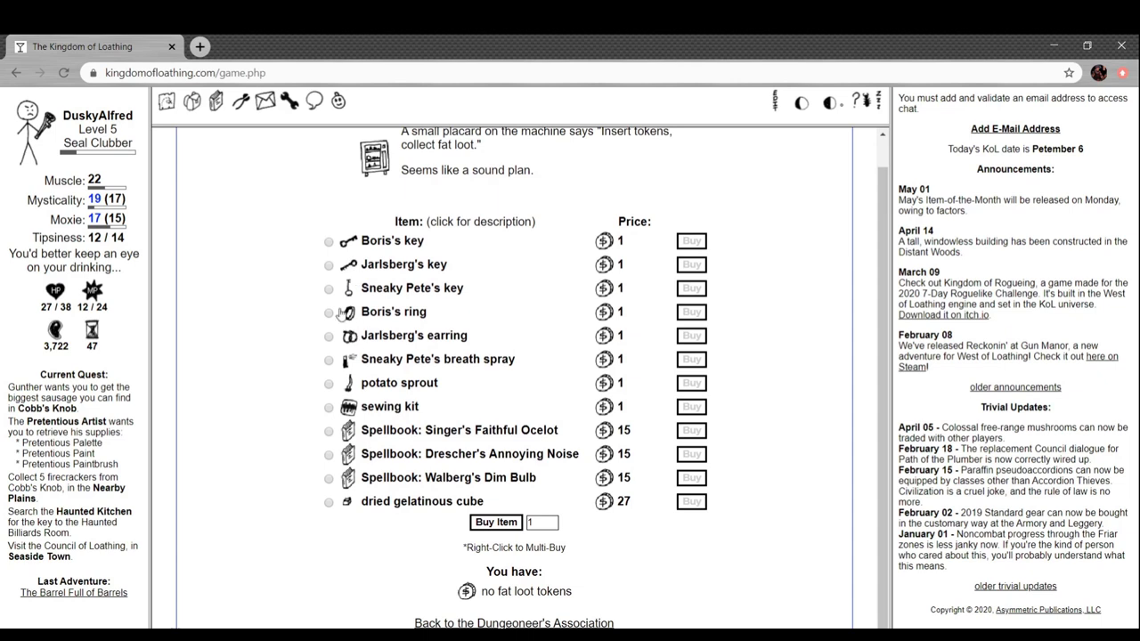
{"action": "left_click", "coordinate": [394, 312]}
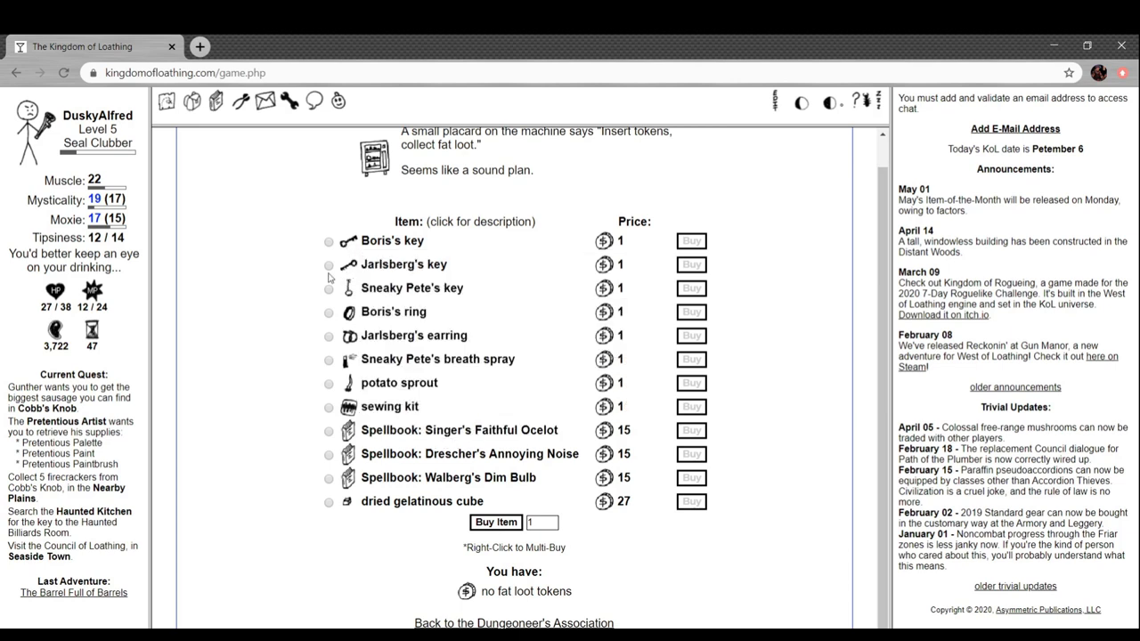
{"action": "mouse_move", "coordinate": [259, 278]}
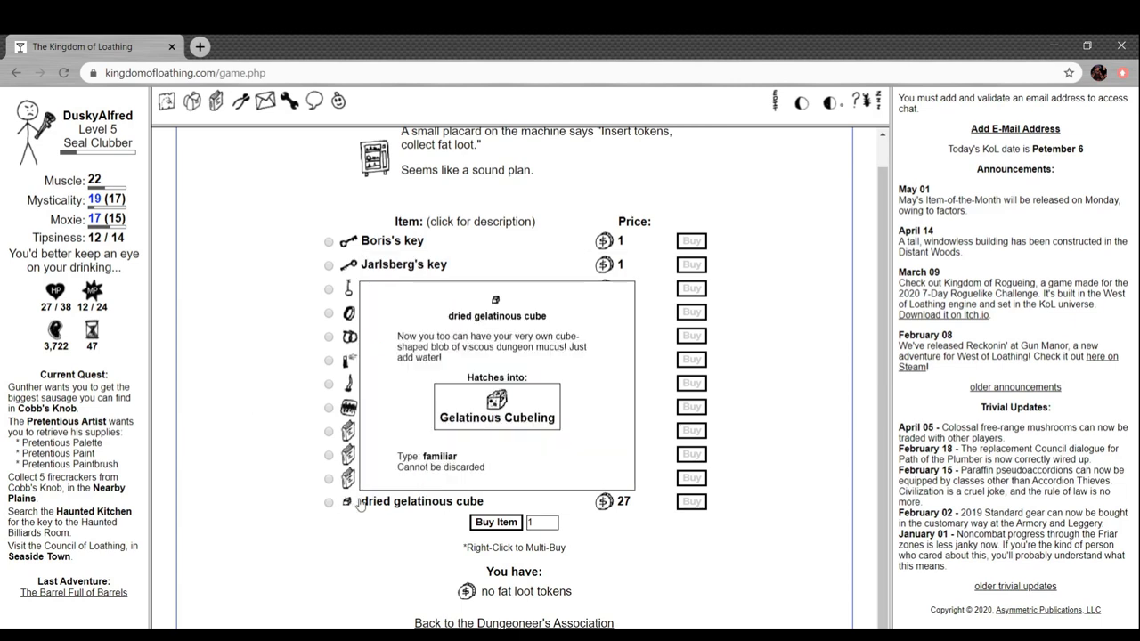
{"action": "mouse_move", "coordinate": [305, 524]}
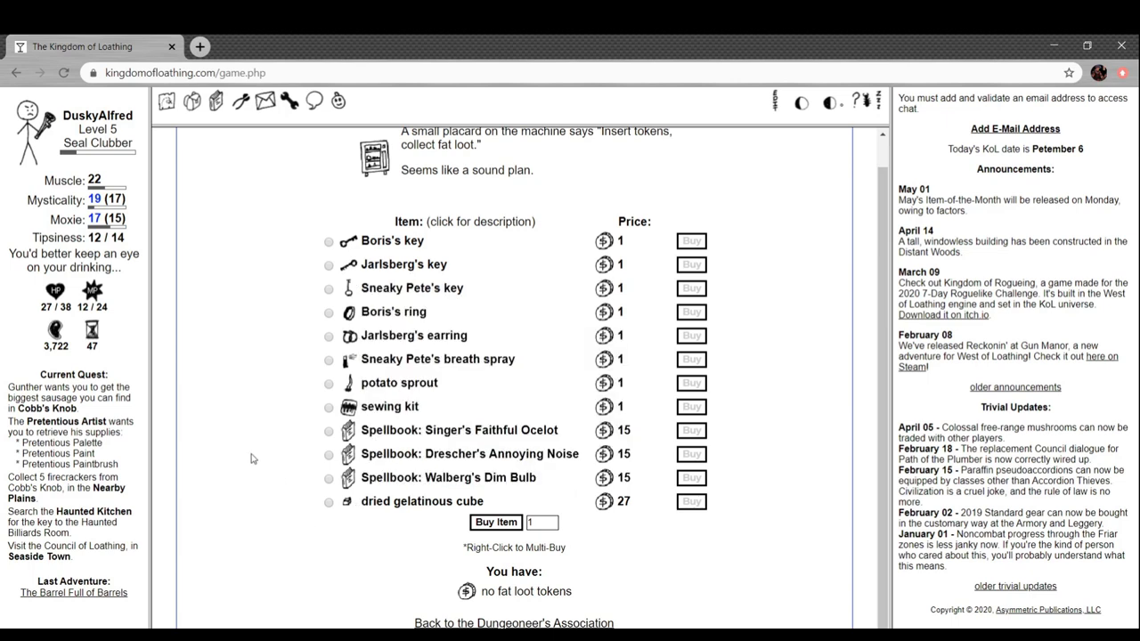
{"action": "left_click", "coordinate": [459, 430]}
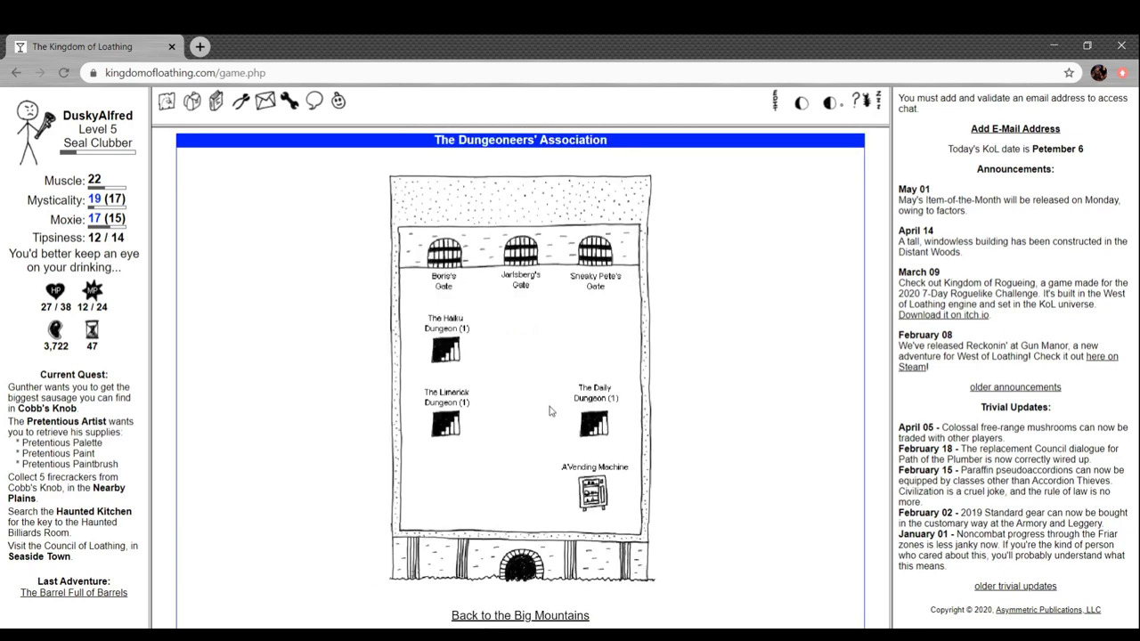
Beat the Daily Dungeon's pencil golem with the skeleton bone for a pencil stub
{"action": "left_click", "coordinate": [594, 425]}
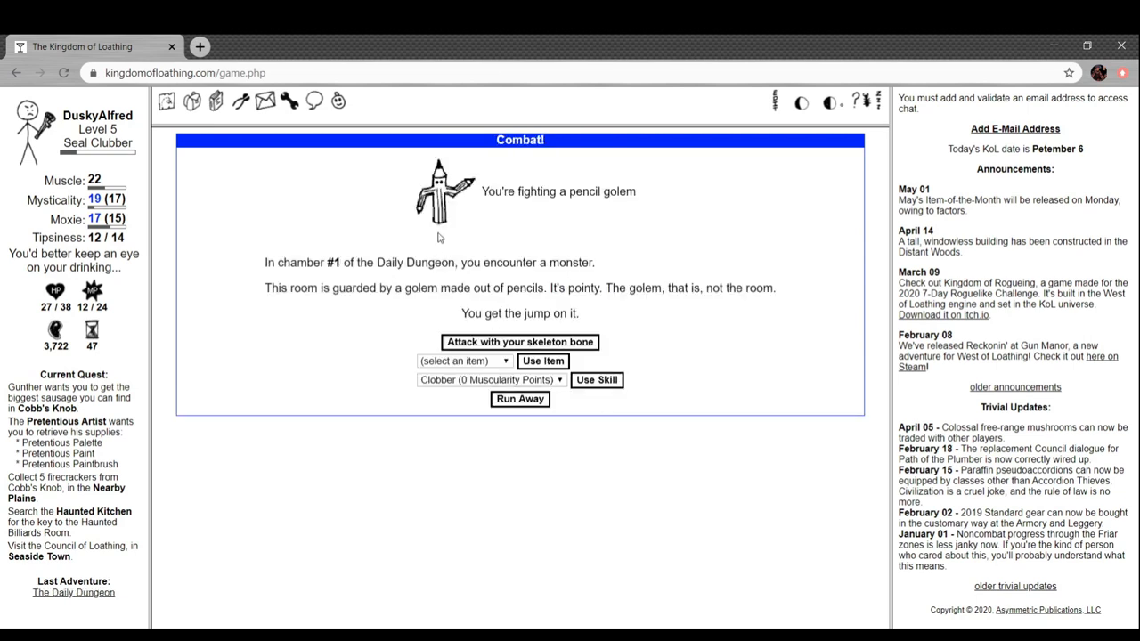
{"action": "mouse_move", "coordinate": [395, 243]}
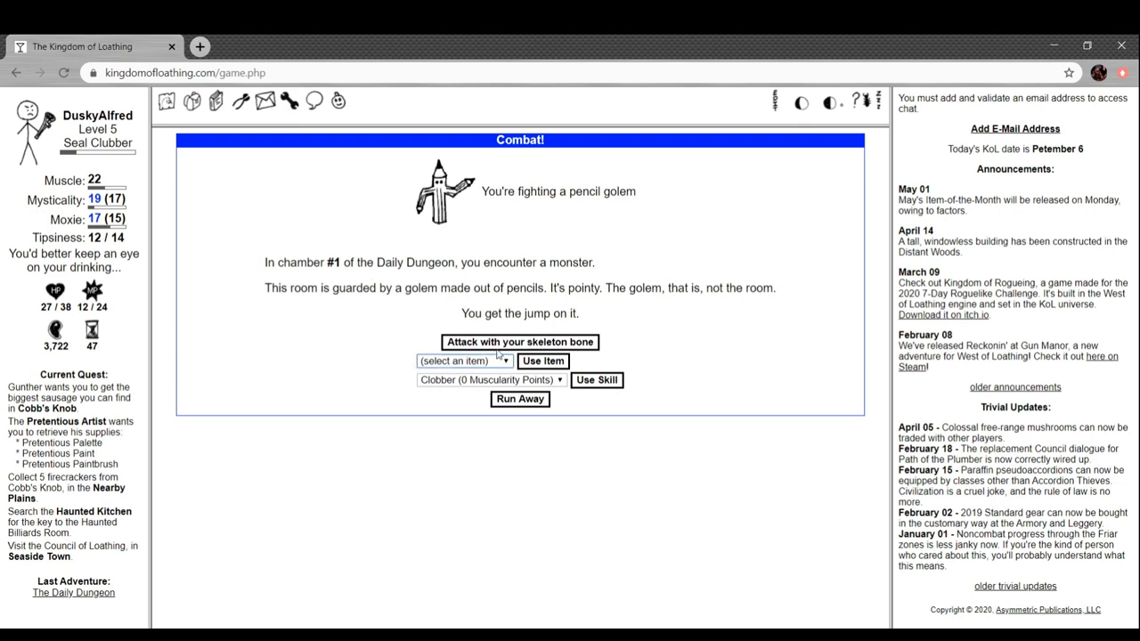
{"action": "left_click", "coordinate": [519, 341]}
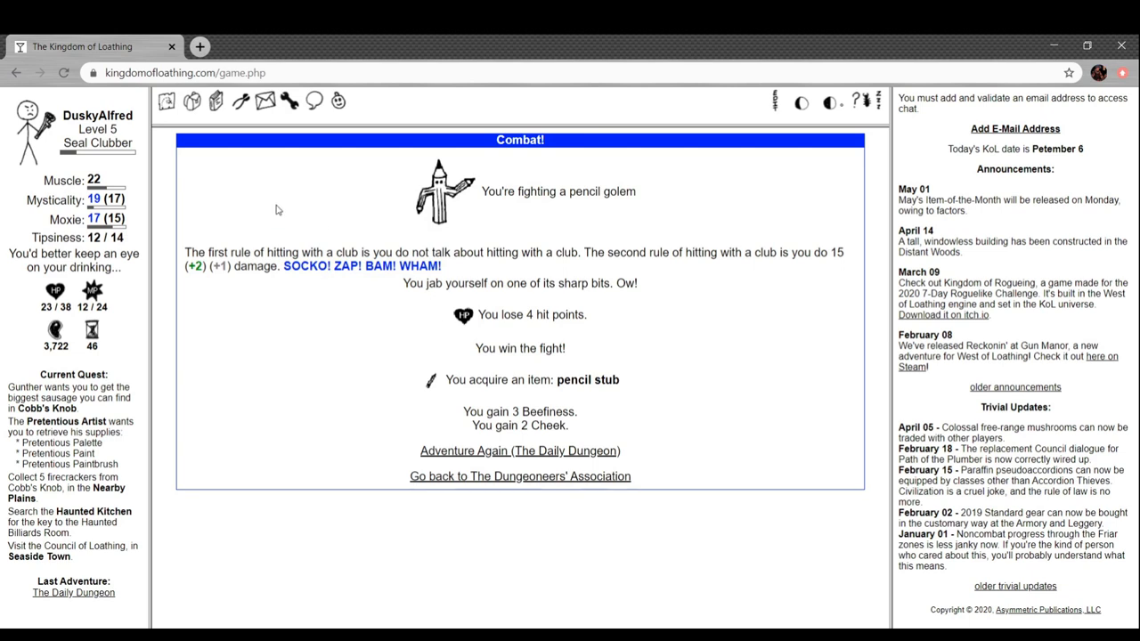
{"action": "mouse_move", "coordinate": [637, 237]}
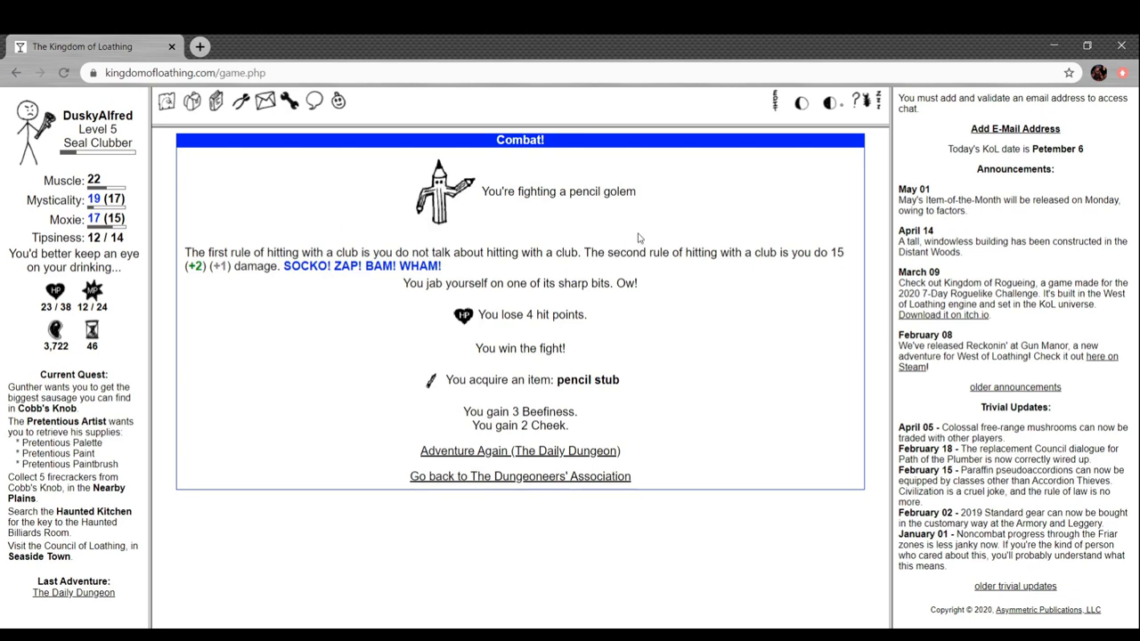
{"action": "mouse_move", "coordinate": [666, 225]}
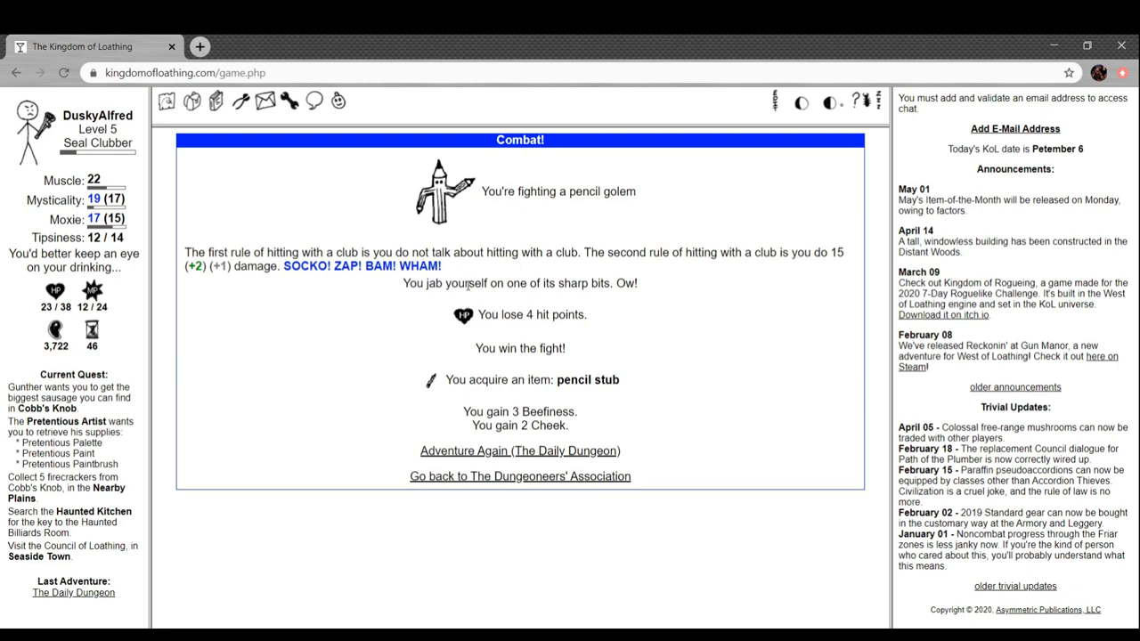
{"action": "mouse_move", "coordinate": [547, 327]}
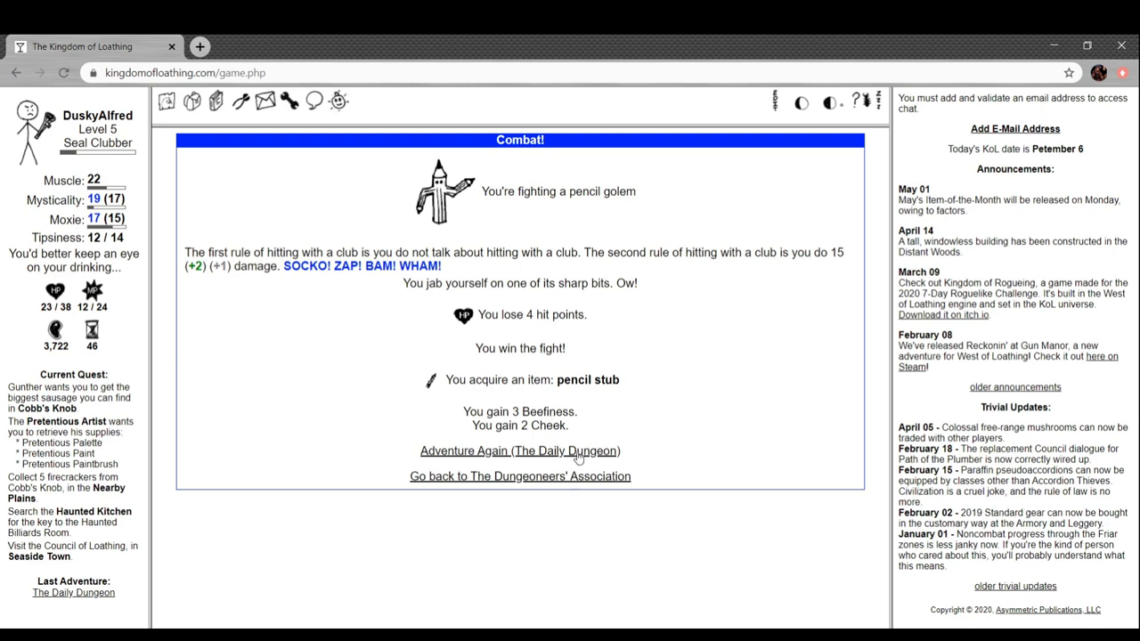
{"action": "left_click", "coordinate": [519, 450]}
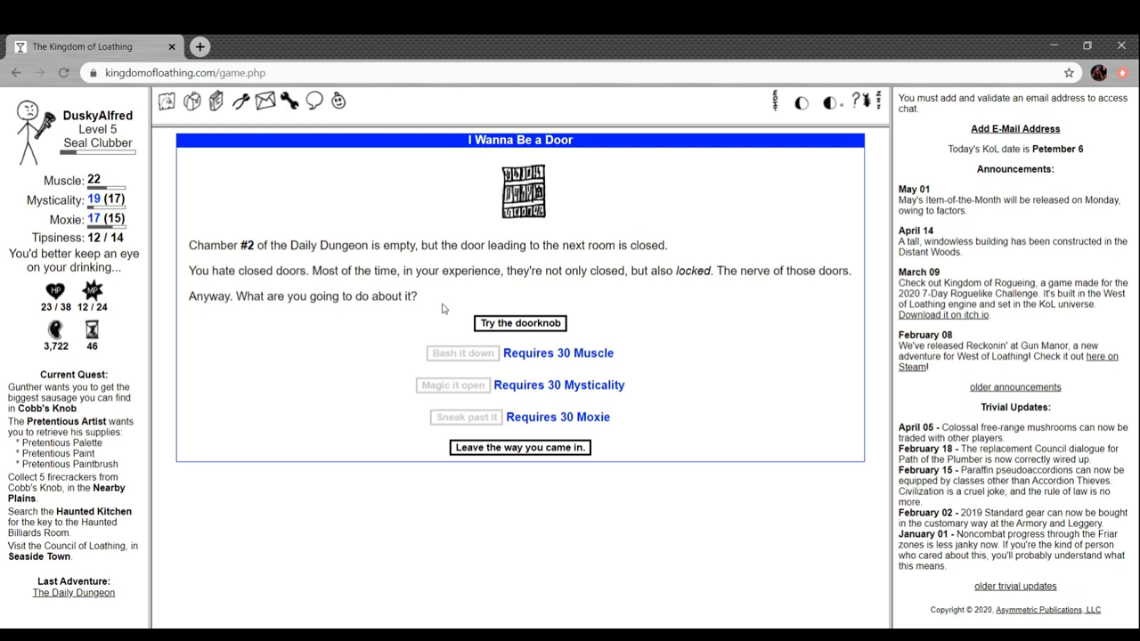
{"action": "mouse_move", "coordinate": [428, 359]}
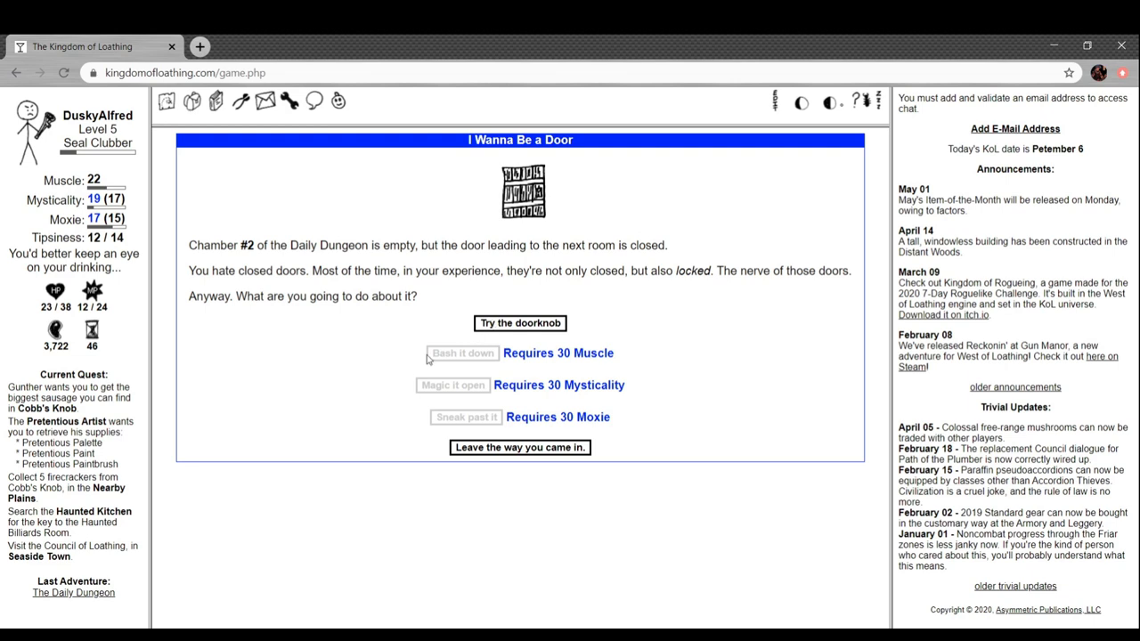
Open chamber 2's door, triggering the poison gas trap, then head to the Monorail Station
{"action": "left_click", "coordinate": [519, 322]}
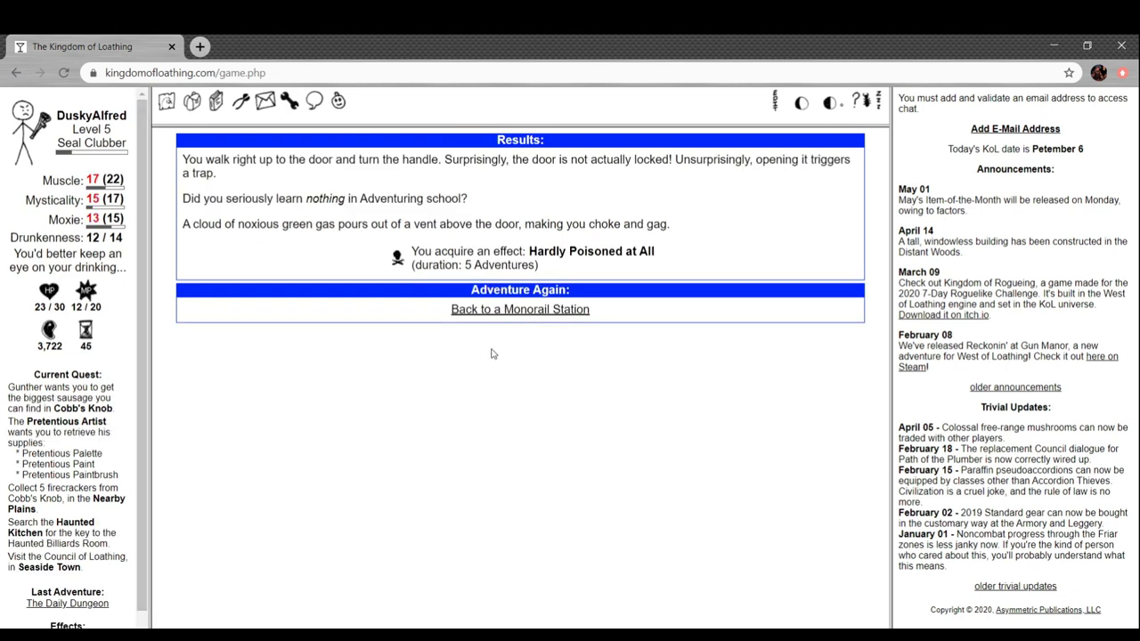
{"action": "mouse_move", "coordinate": [300, 177]}
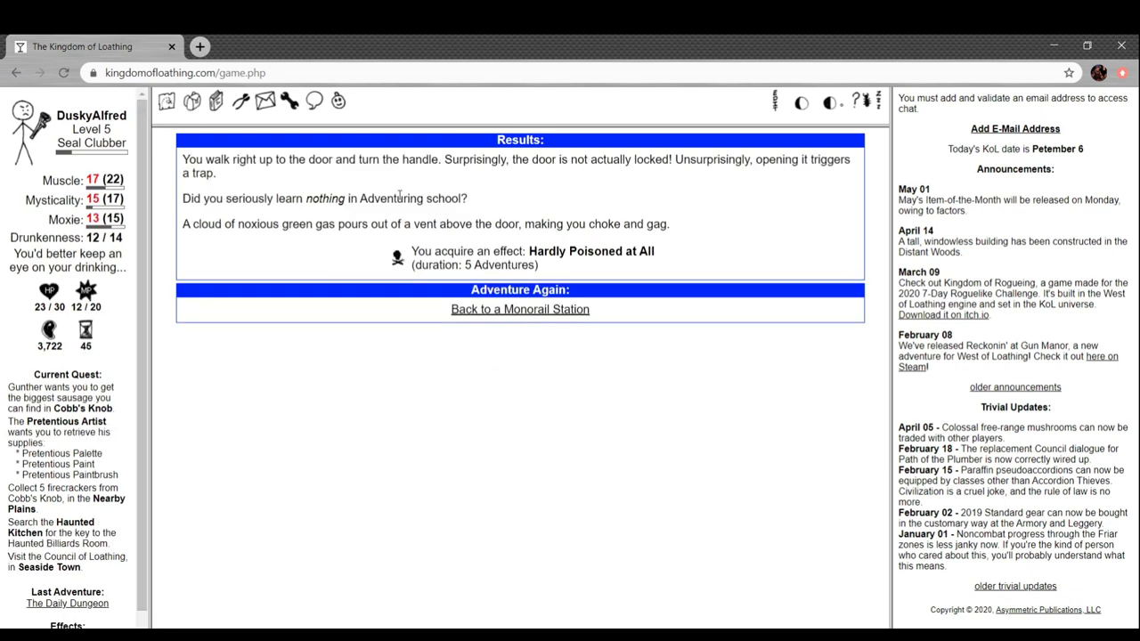
{"action": "mouse_move", "coordinate": [501, 196]}
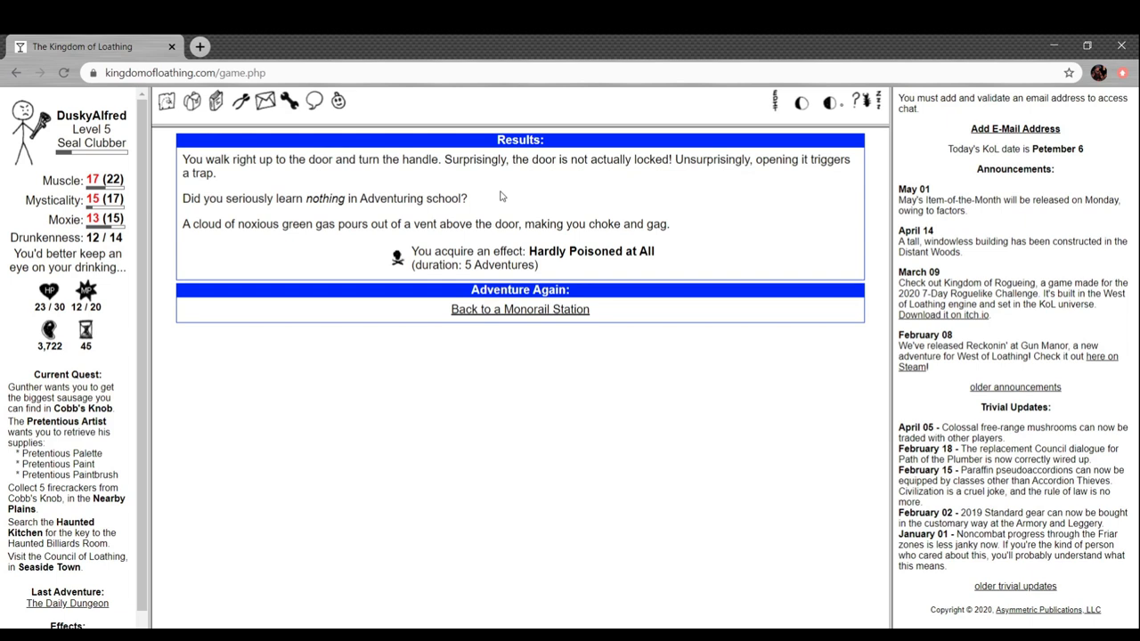
{"action": "mouse_move", "coordinate": [420, 230]}
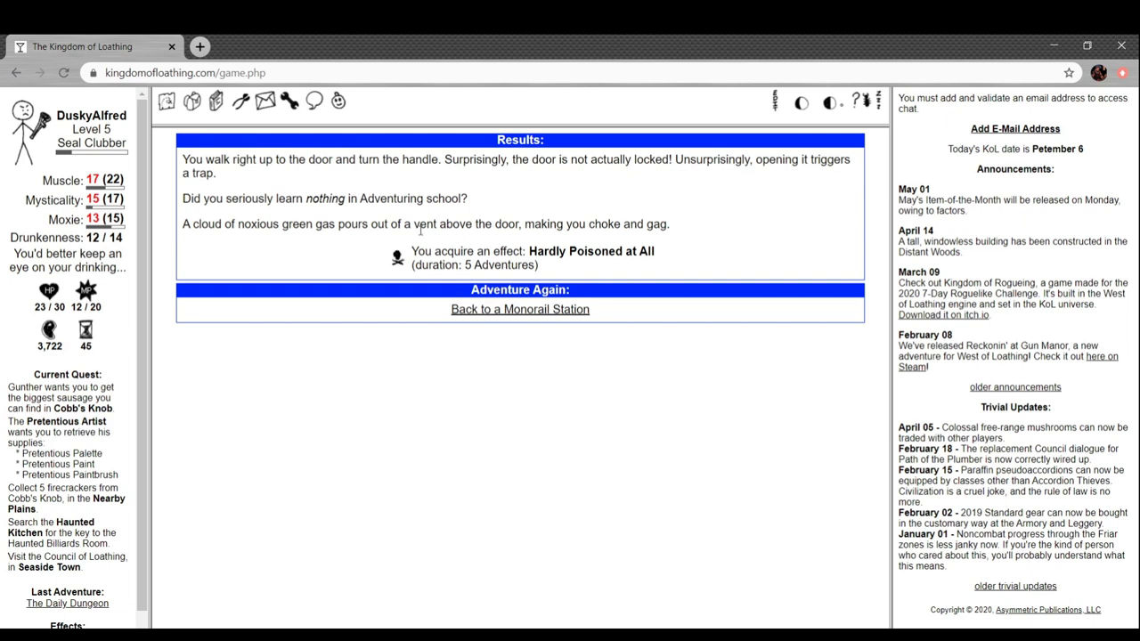
{"action": "mouse_move", "coordinate": [404, 263]}
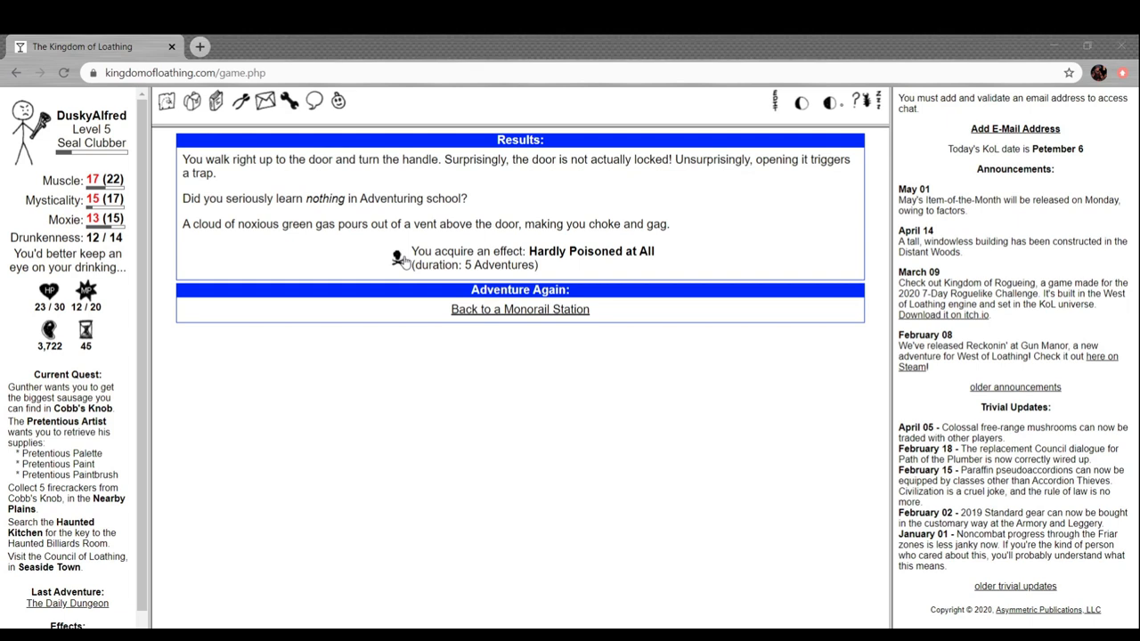
{"action": "mouse_move", "coordinate": [301, 199]}
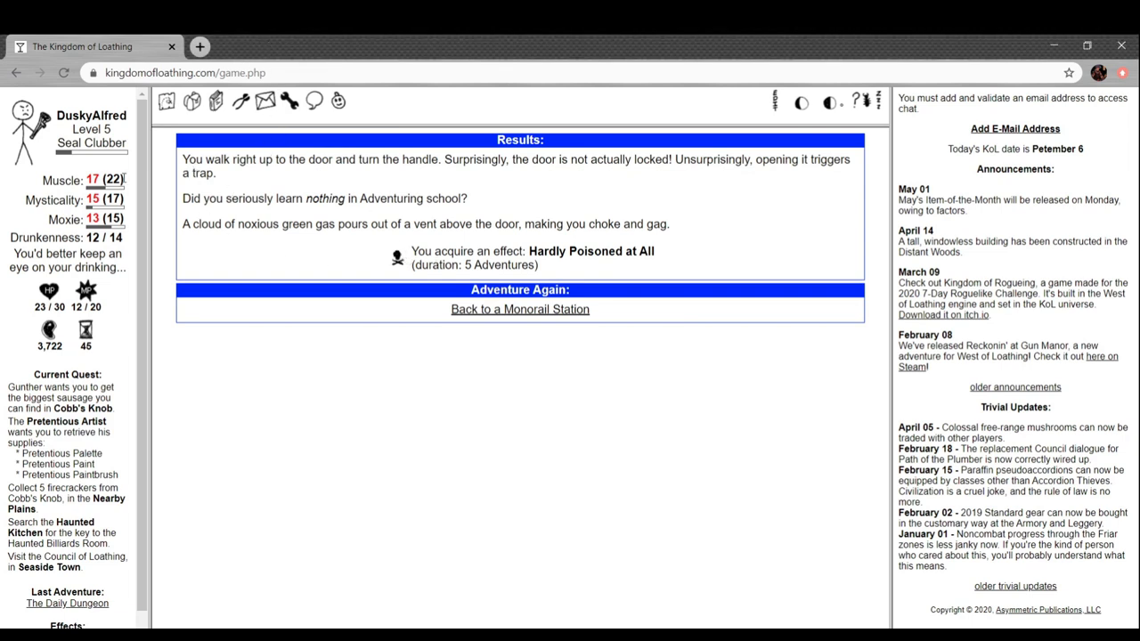
{"action": "left_click", "coordinate": [519, 309]}
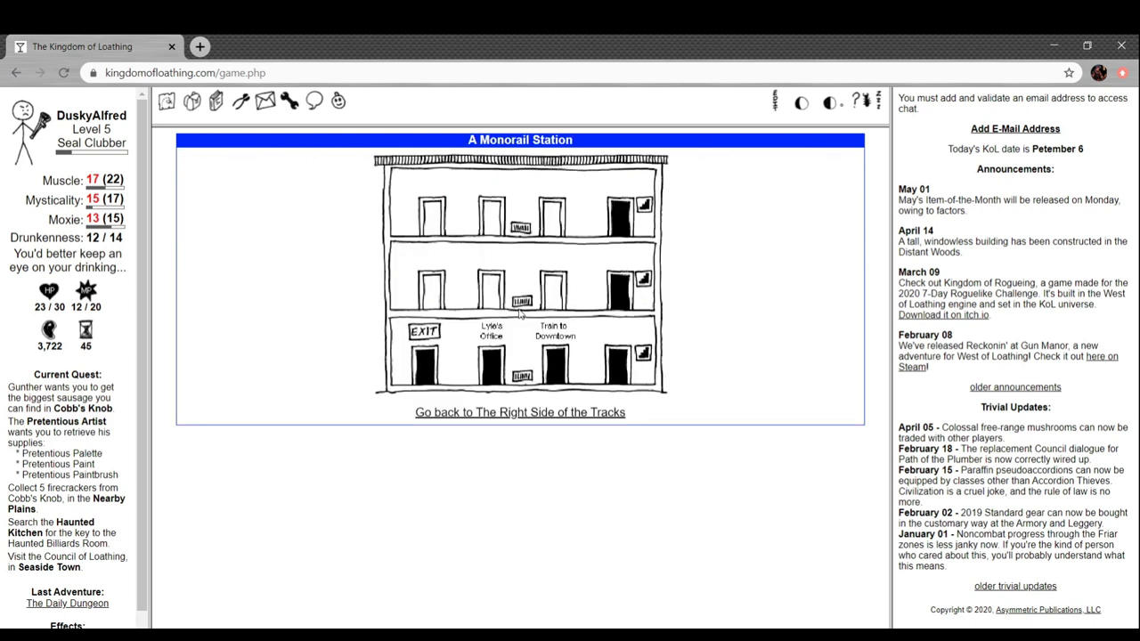
Look over the Temple of Literacy's chat-access quiz, then return to the Big Mountains map
{"action": "left_click", "coordinate": [519, 412]}
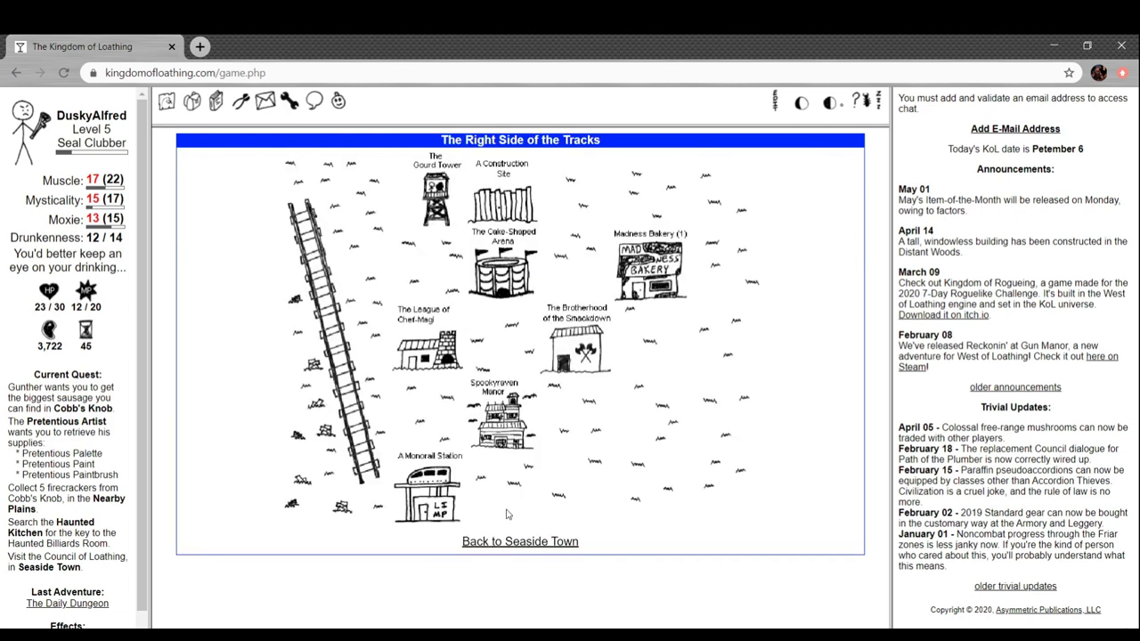
{"action": "left_click", "coordinate": [520, 541]}
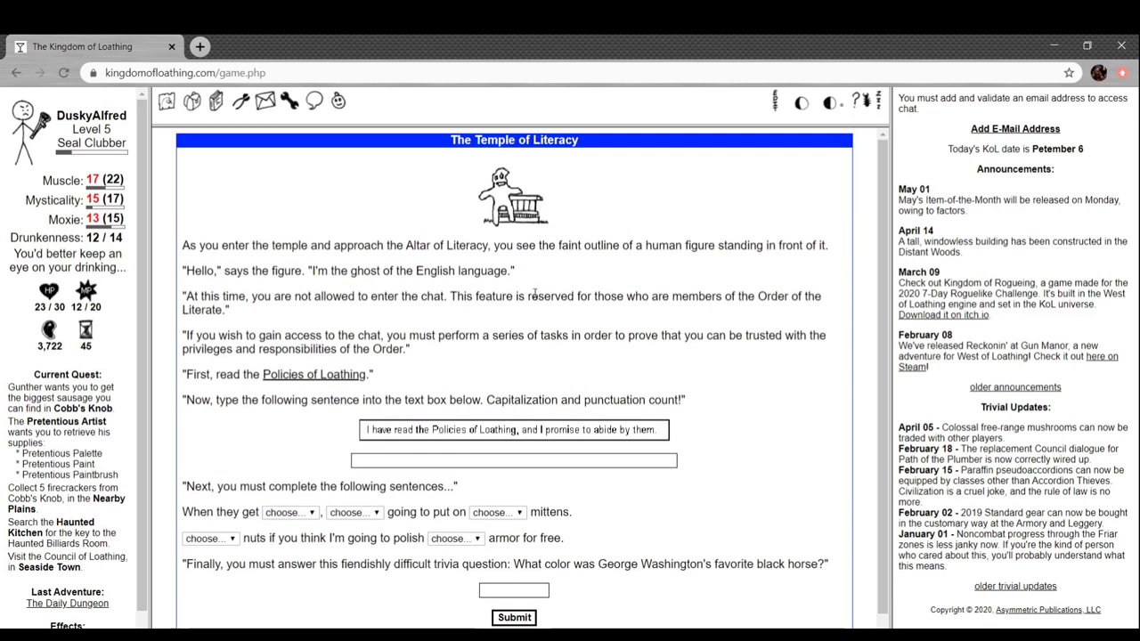
{"action": "mouse_move", "coordinate": [425, 426]}
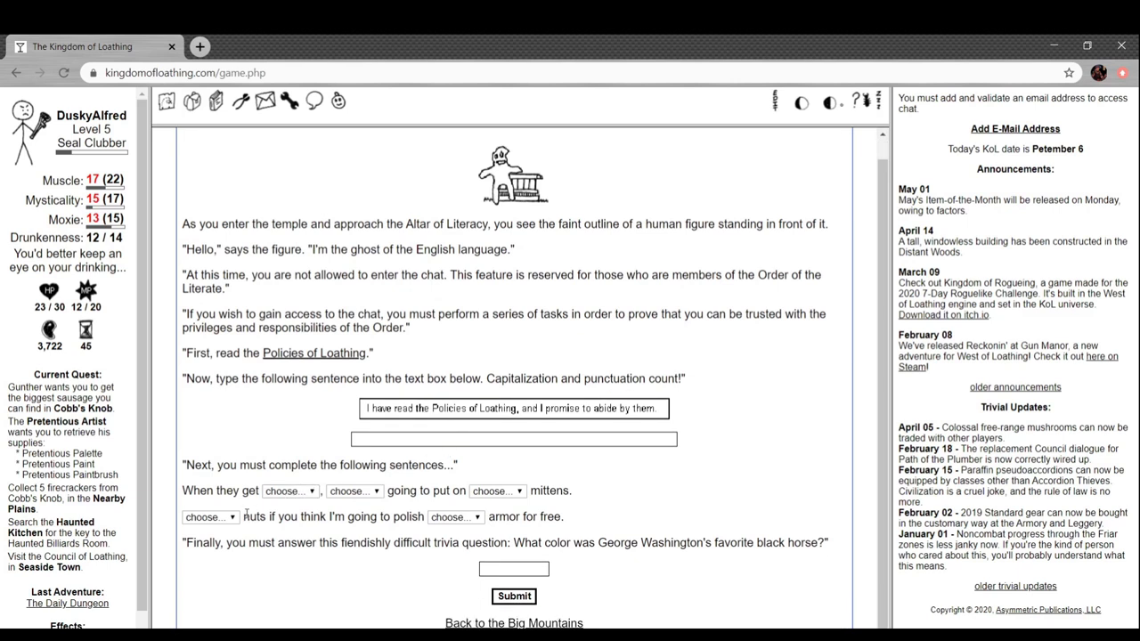
{"action": "left_click", "coordinate": [209, 516]}
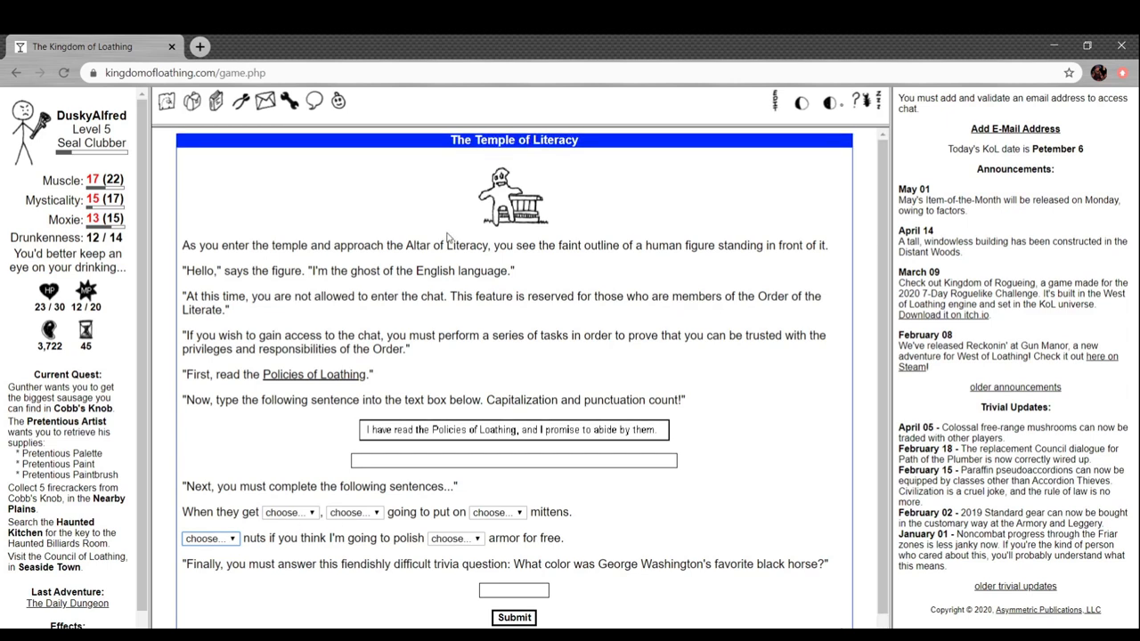
{"action": "mouse_move", "coordinate": [393, 286]}
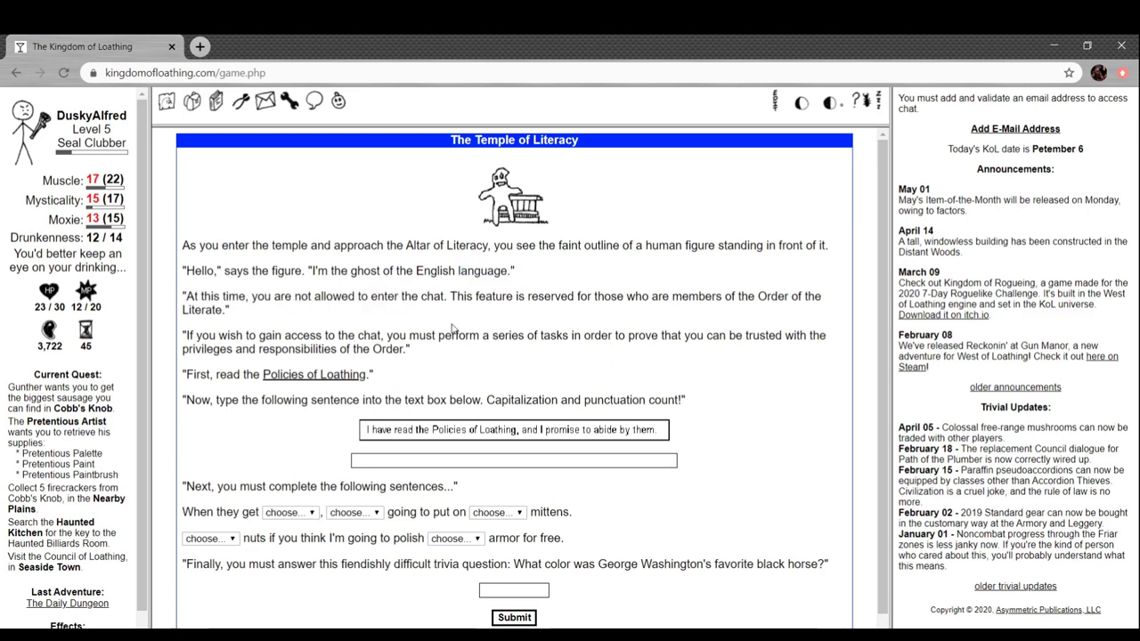
{"action": "scroll", "scroll_direction": "down", "scroll_amount": 3}
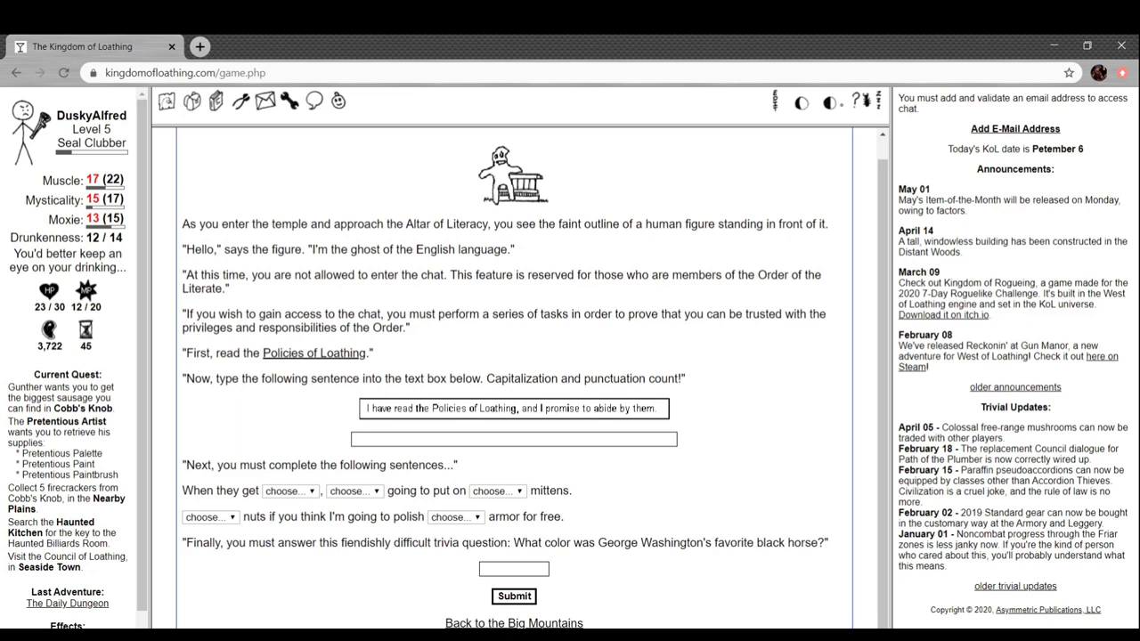
{"action": "left_click", "coordinate": [514, 622]}
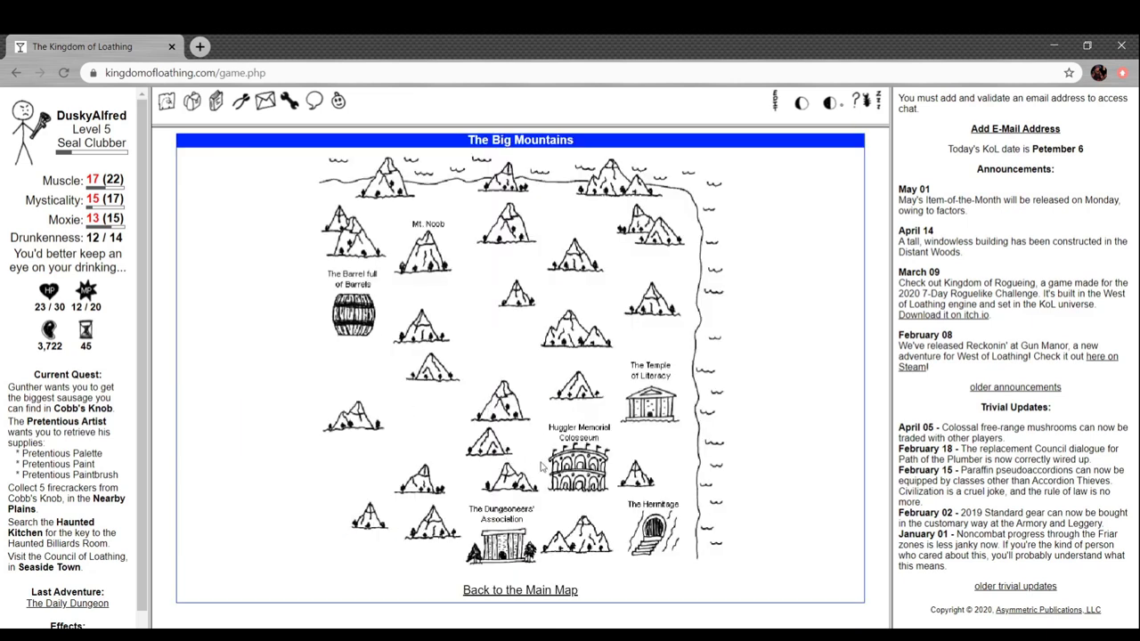
{"action": "mouse_move", "coordinate": [558, 554]}
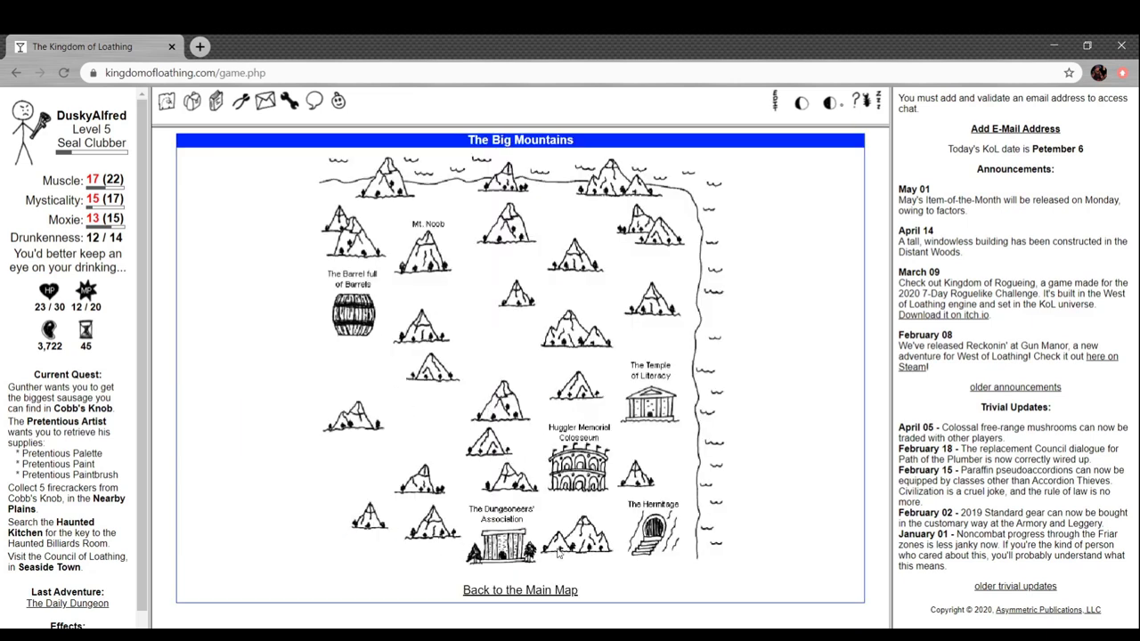
Browse the Hermitage's trade list requiring a Hermit Permit, then return to the Big Mountains
{"action": "left_click", "coordinate": [649, 531]}
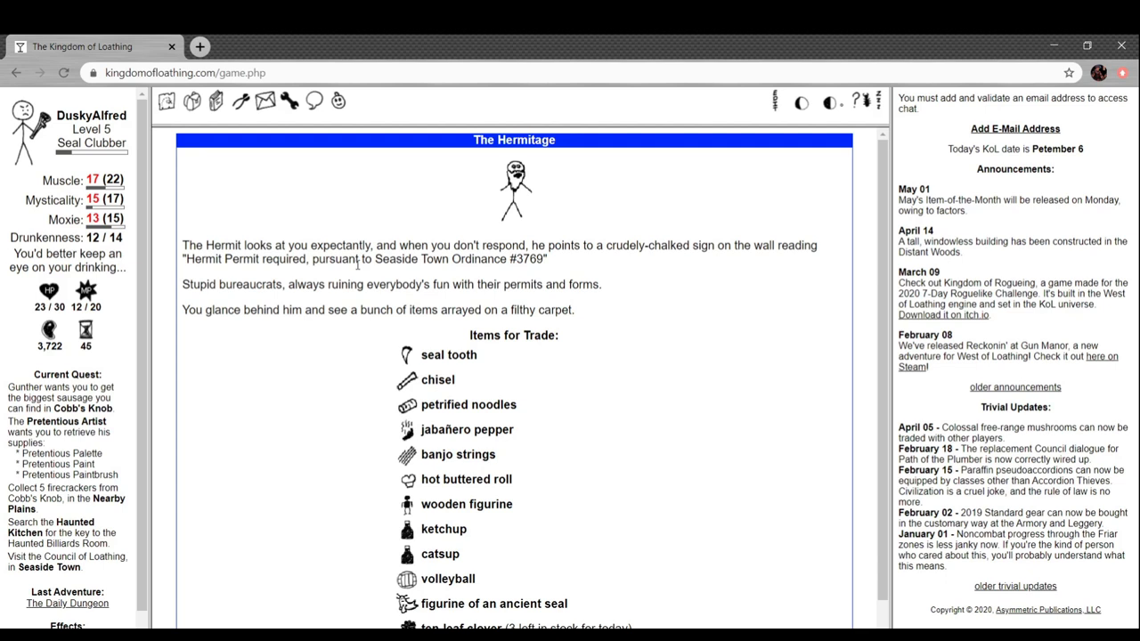
{"action": "scroll", "scroll_direction": "down", "scroll_amount": 3}
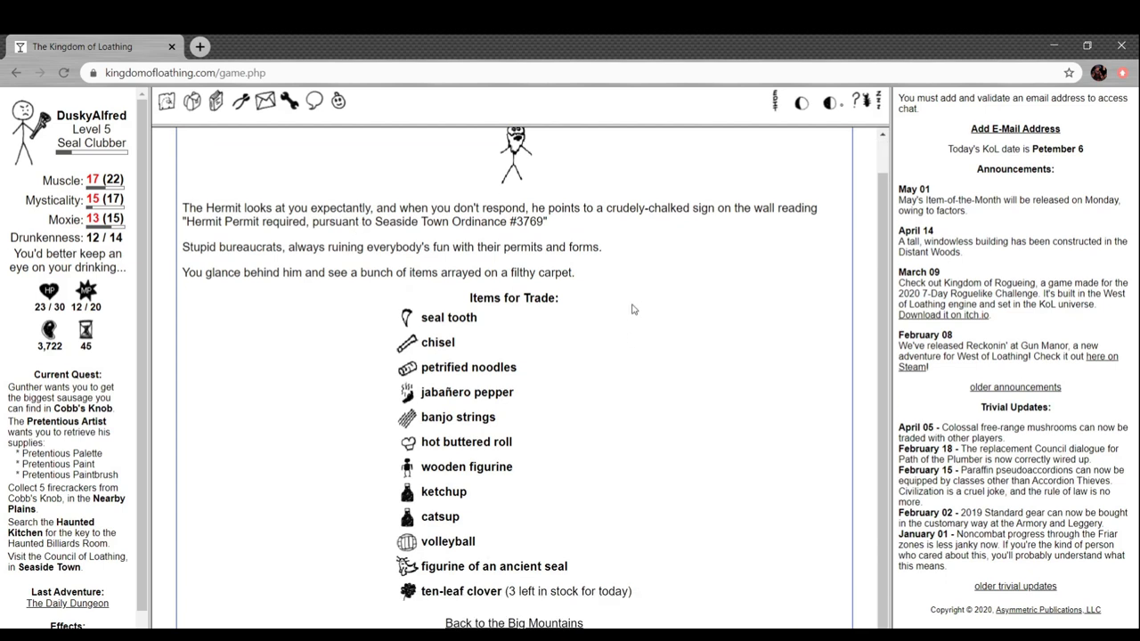
{"action": "mouse_move", "coordinate": [558, 290]}
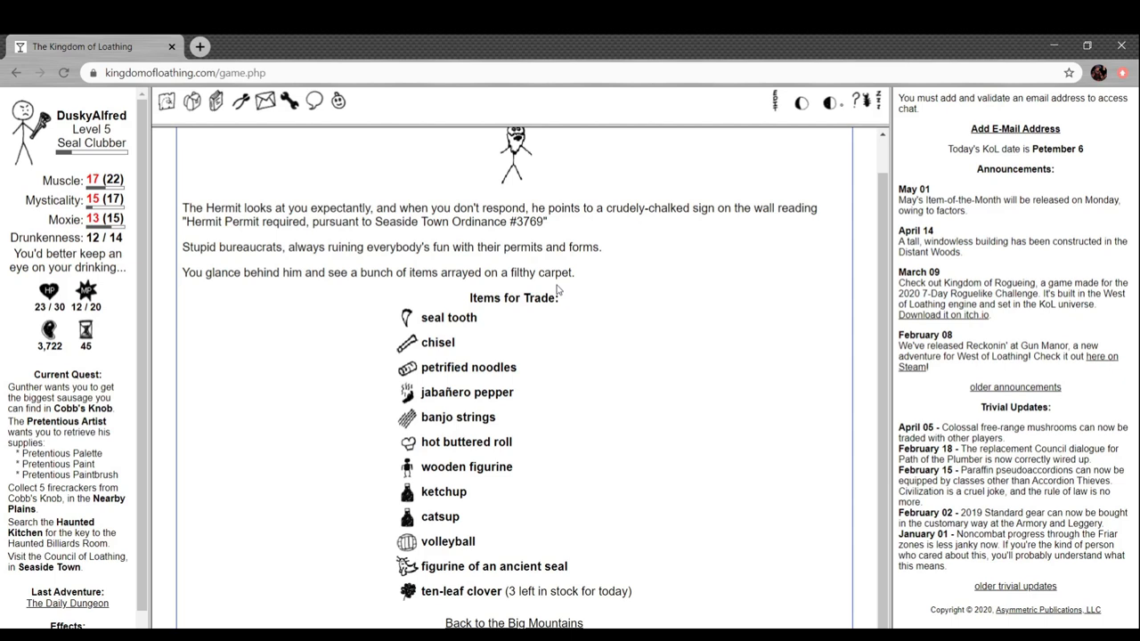
{"action": "mouse_move", "coordinate": [407, 321]}
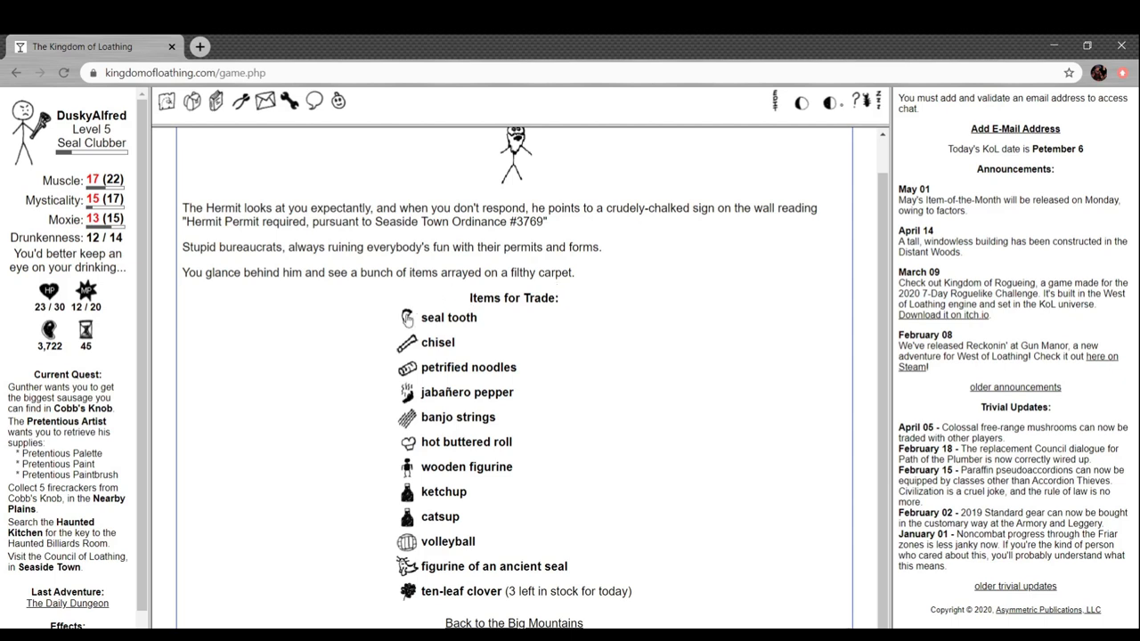
{"action": "mouse_move", "coordinate": [325, 399]}
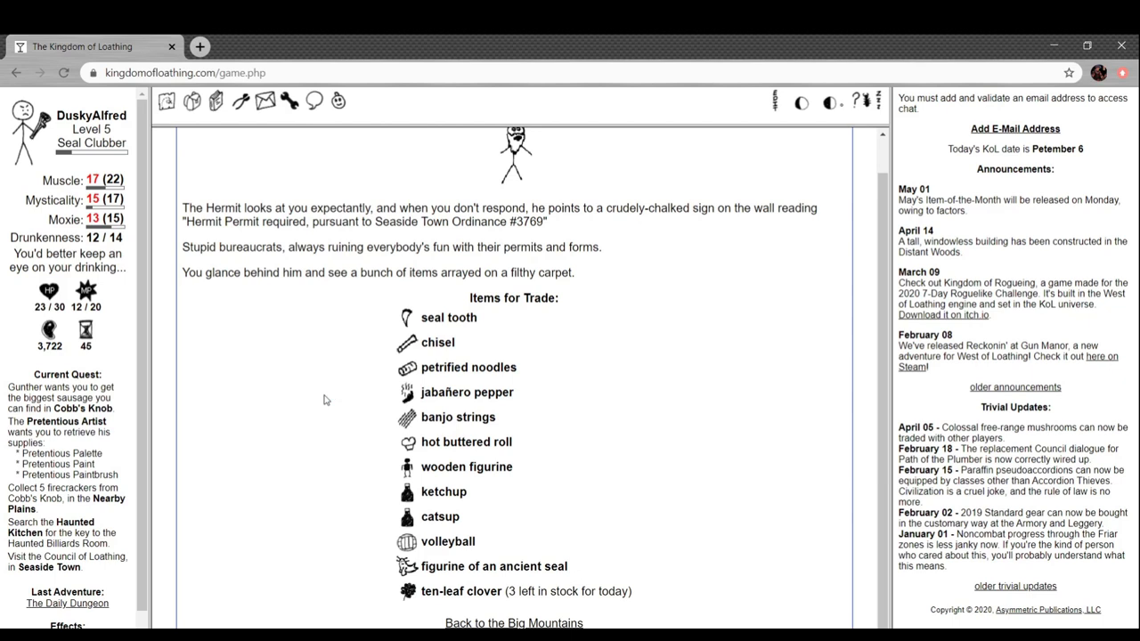
{"action": "mouse_move", "coordinate": [363, 466]}
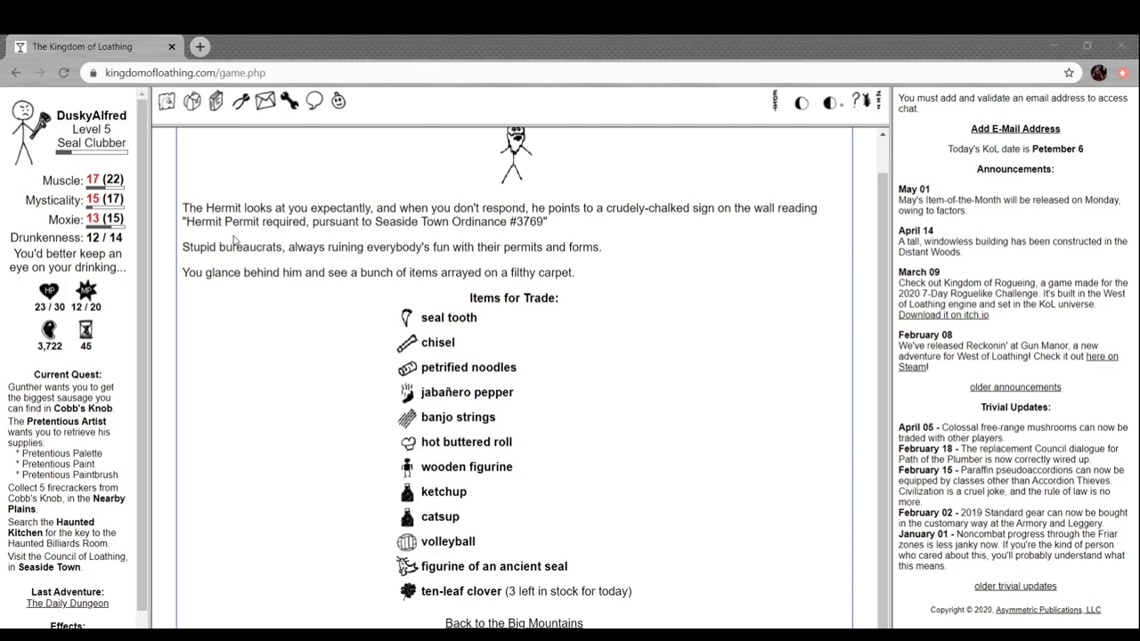
{"action": "mouse_move", "coordinate": [370, 338]}
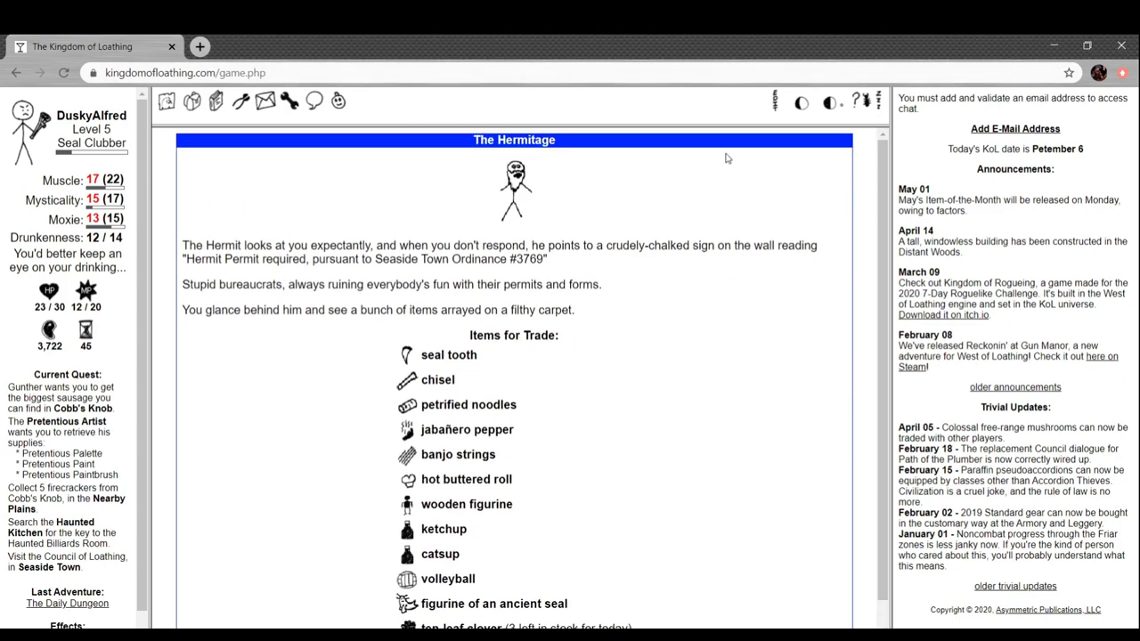
{"action": "scroll", "scroll_direction": "down", "scroll_amount": 3}
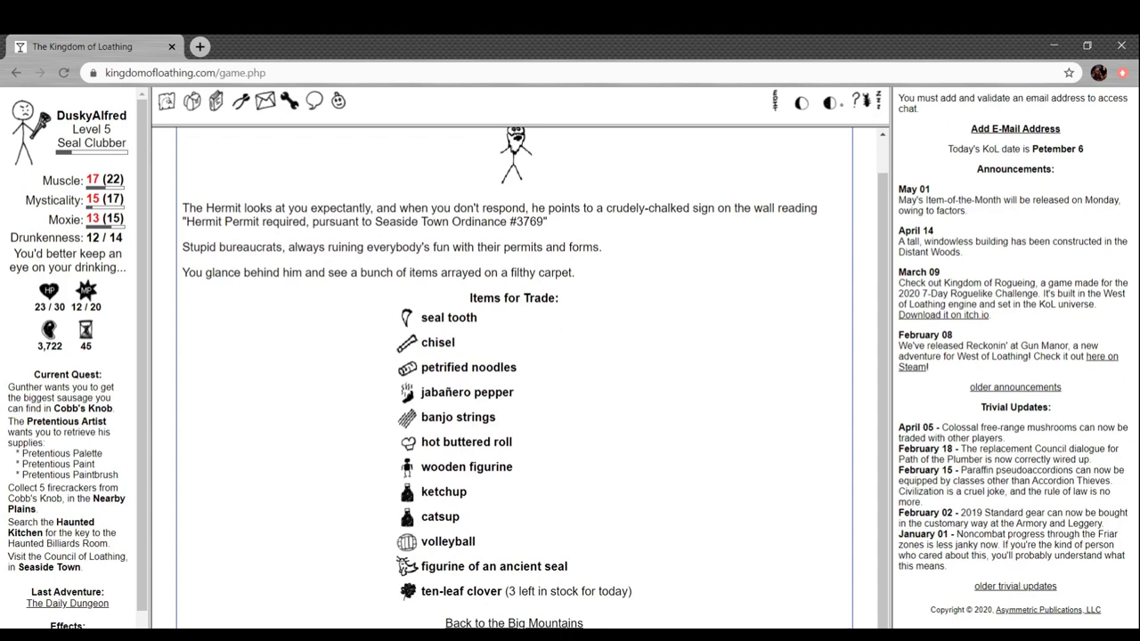
{"action": "left_click", "coordinate": [514, 622]}
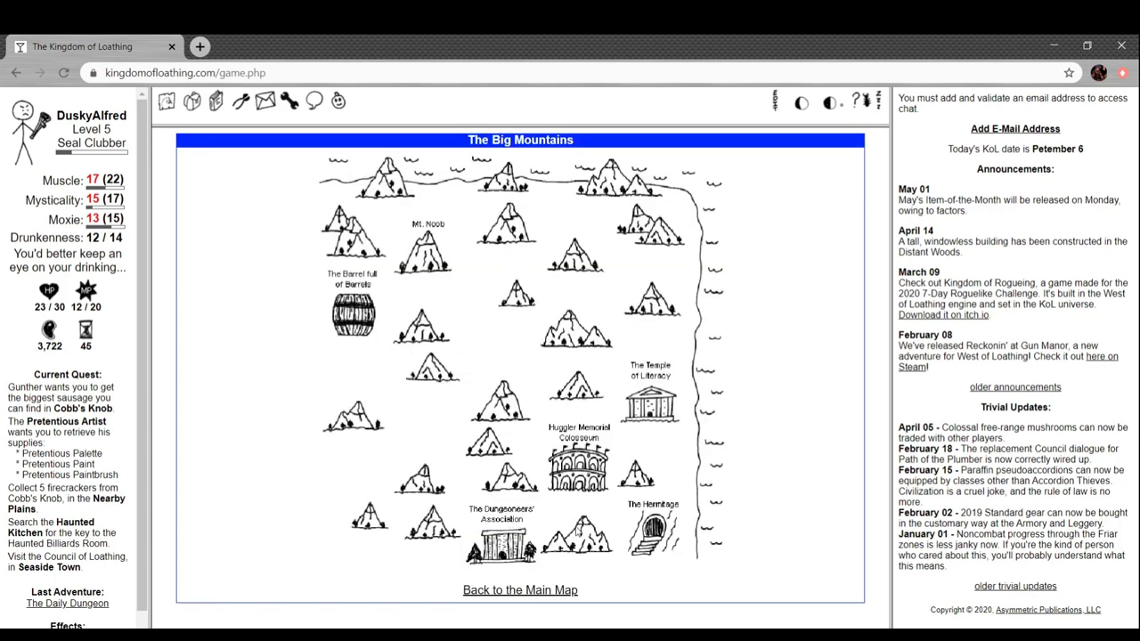
Enter the Daily Dungeon, back out, and re-enter into a 15 HP stove-burner trap
{"action": "left_click", "coordinate": [500, 530]}
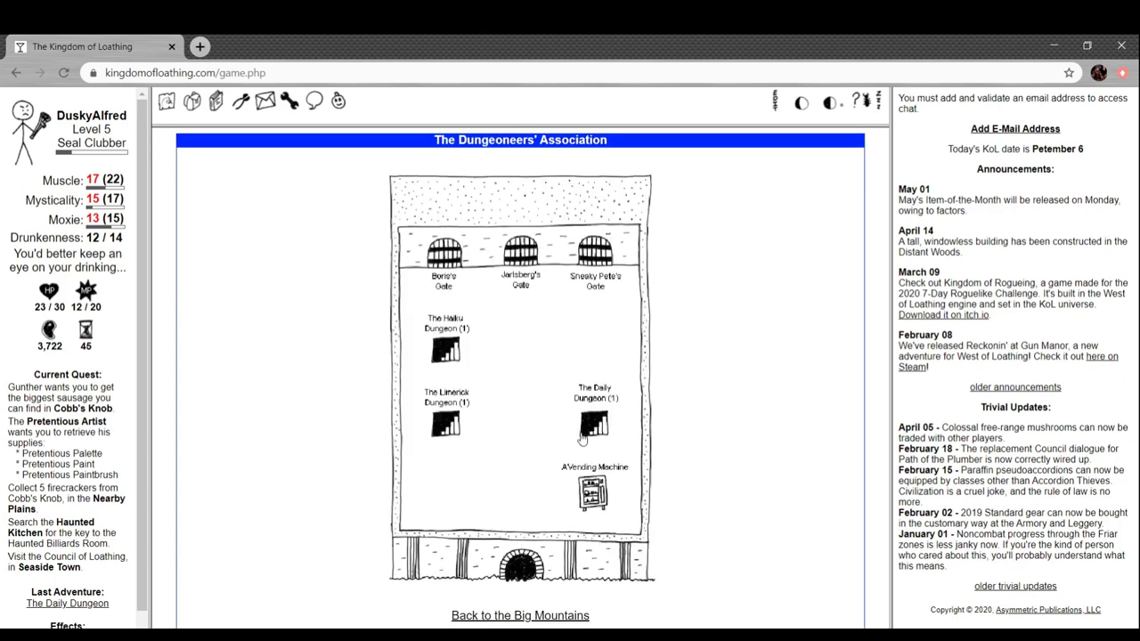
{"action": "left_click", "coordinate": [593, 427]}
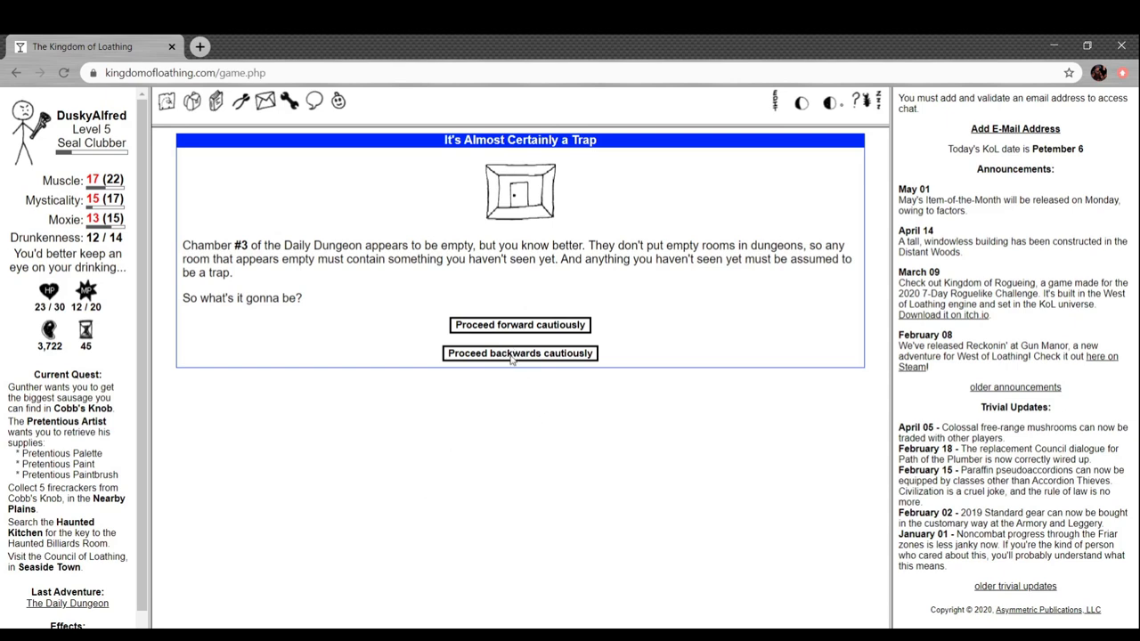
{"action": "mouse_move", "coordinate": [374, 301]}
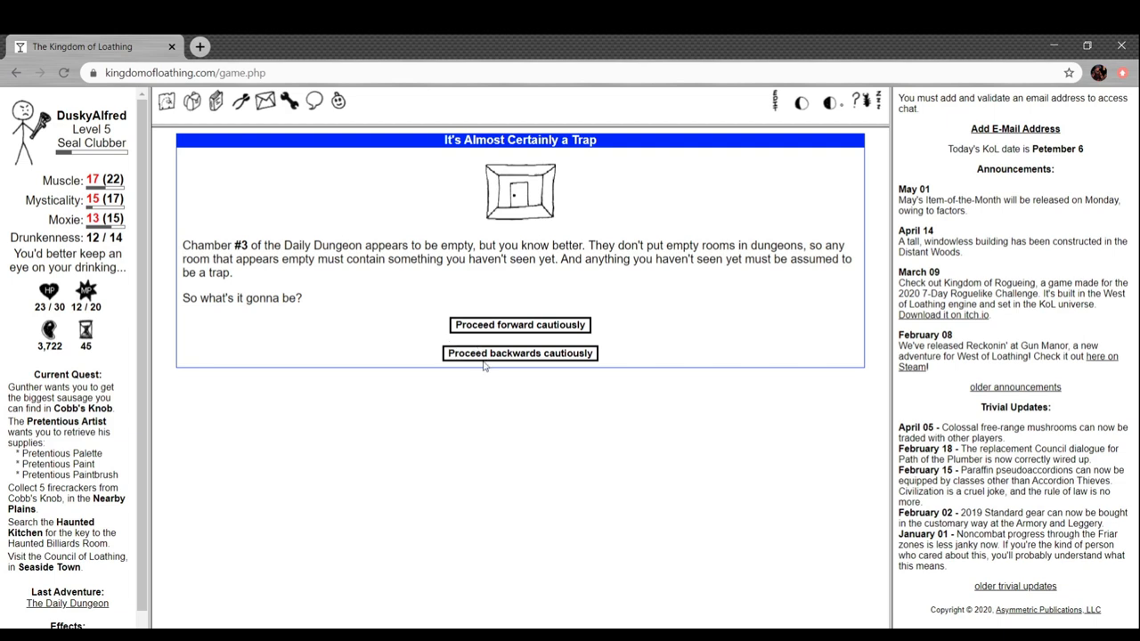
{"action": "left_click", "coordinate": [519, 353]}
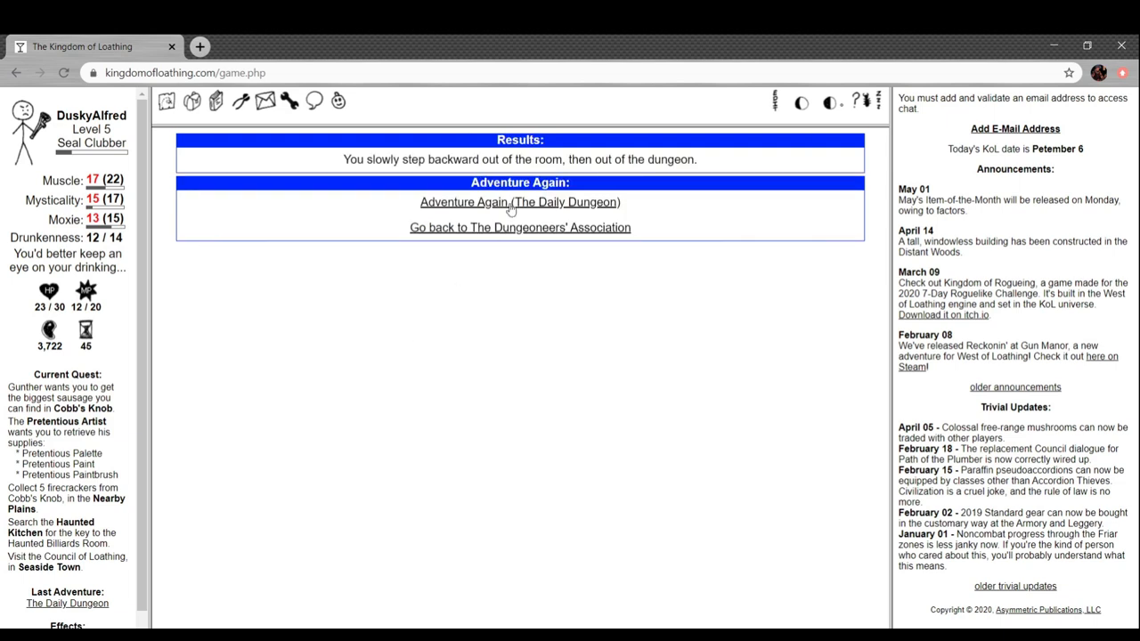
{"action": "left_click", "coordinate": [519, 202]}
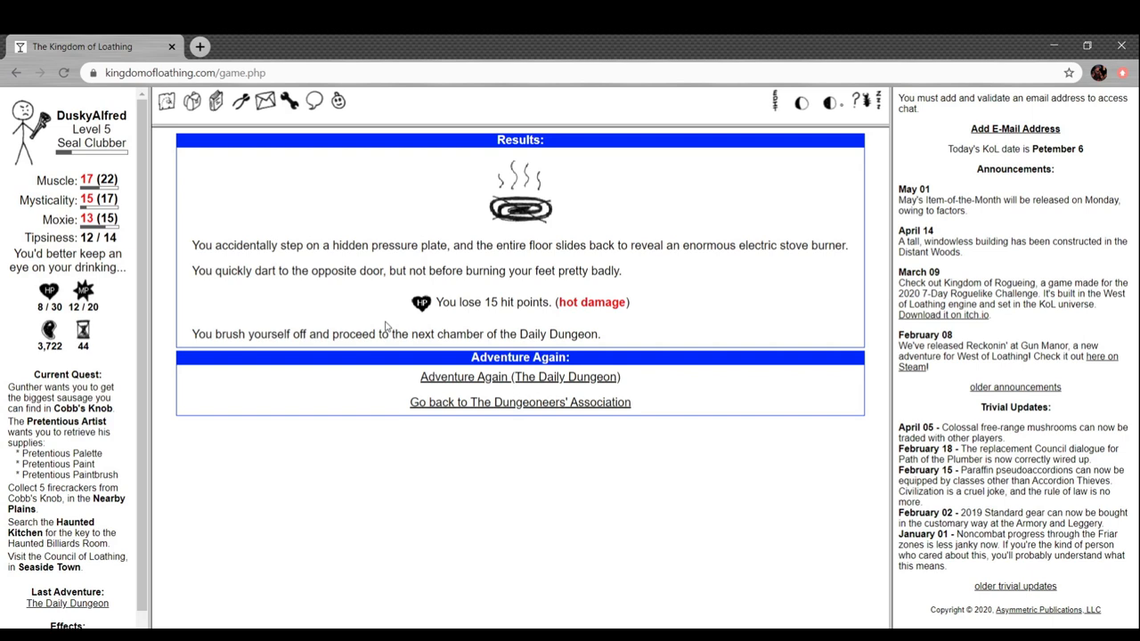
{"action": "mouse_move", "coordinate": [444, 286]}
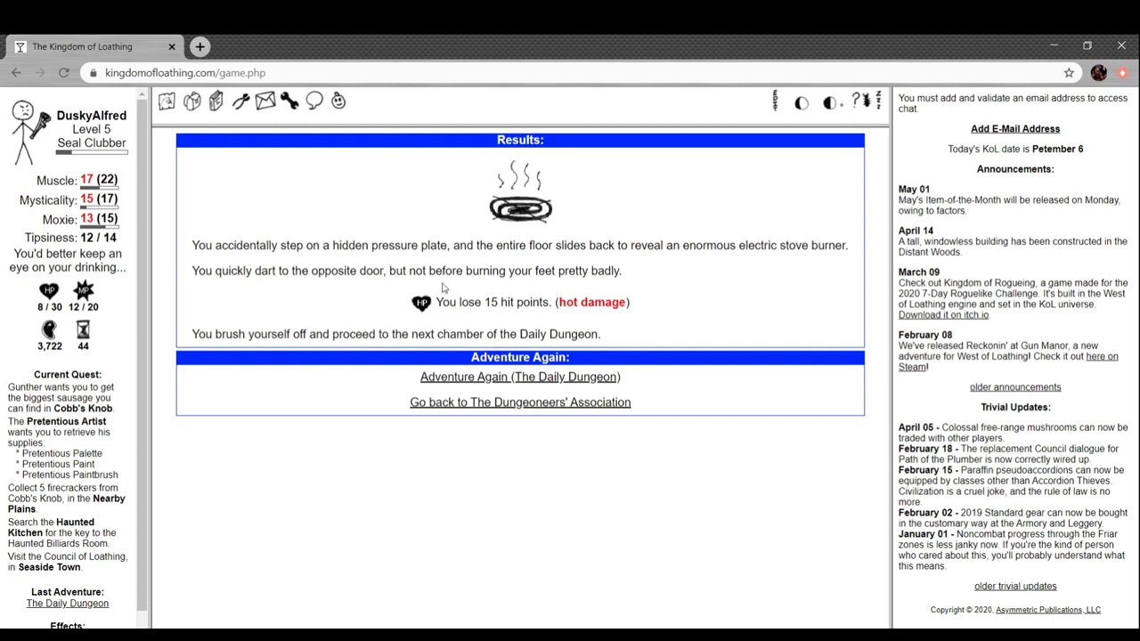
{"action": "mouse_move", "coordinate": [442, 292]}
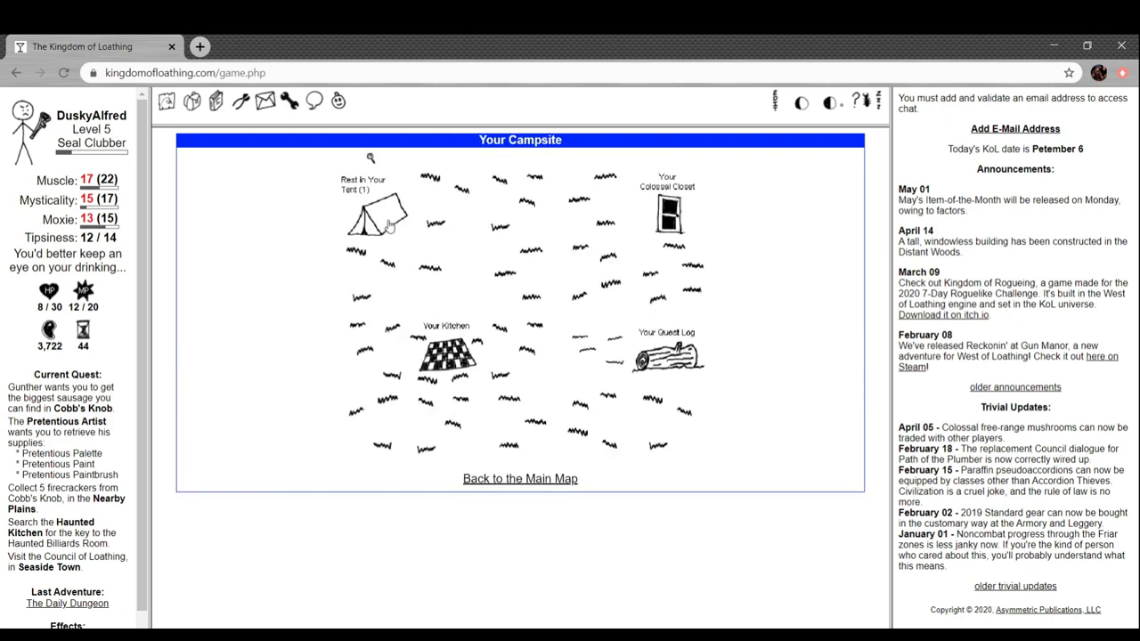
Rest in the campsite tent up to 24 HP, then leave chamber 4's door unopened
{"action": "left_click", "coordinate": [374, 214]}
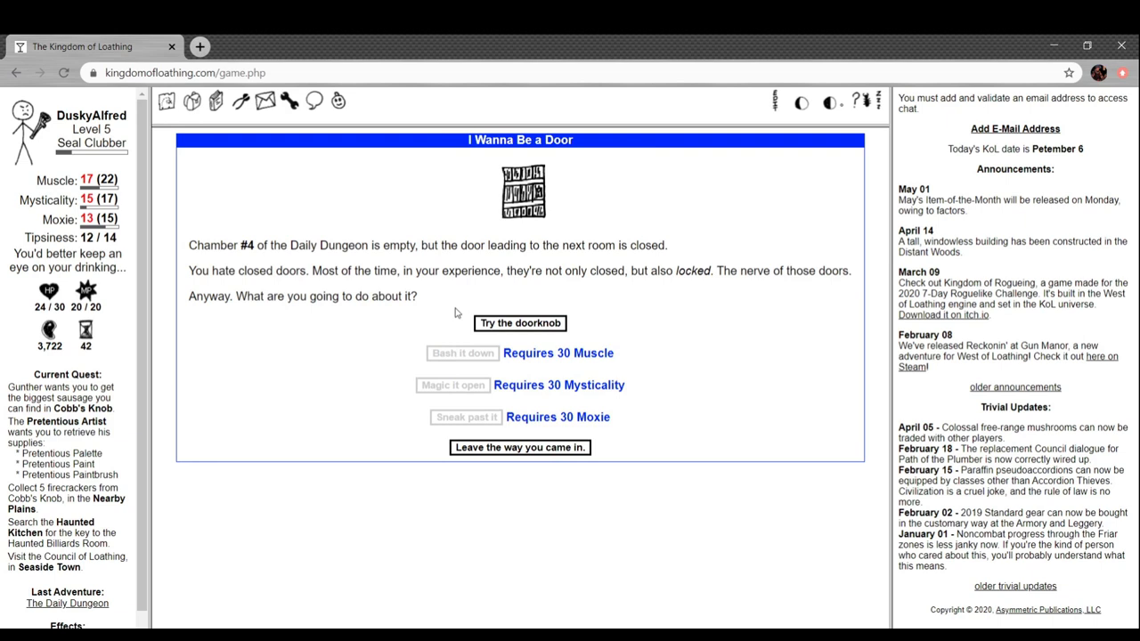
{"action": "mouse_move", "coordinate": [548, 520]}
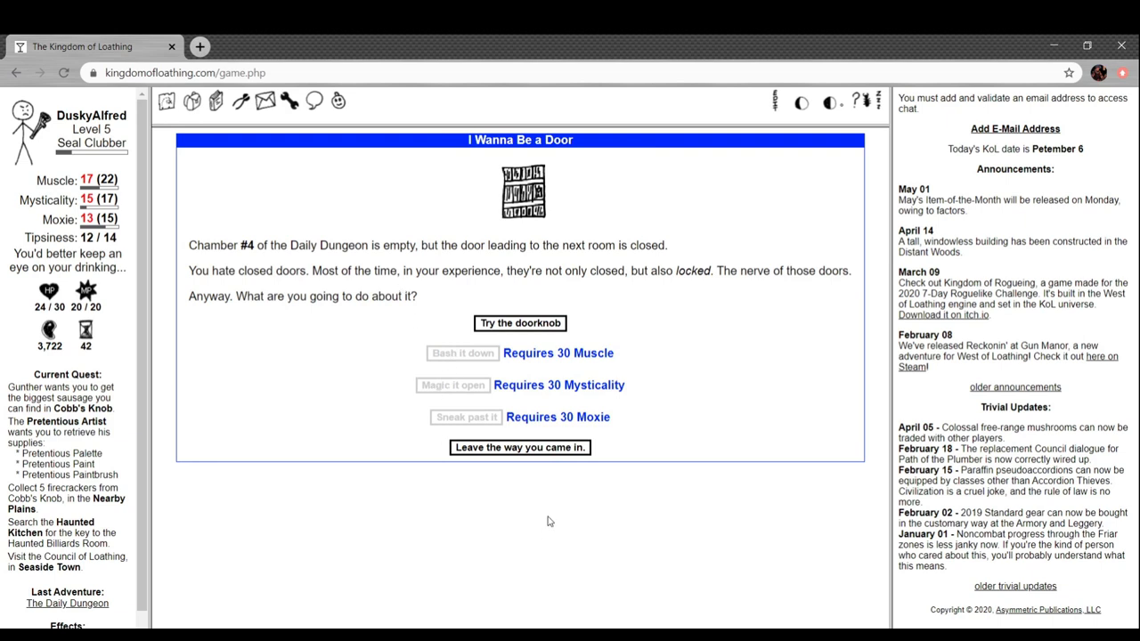
{"action": "mouse_move", "coordinate": [570, 451]}
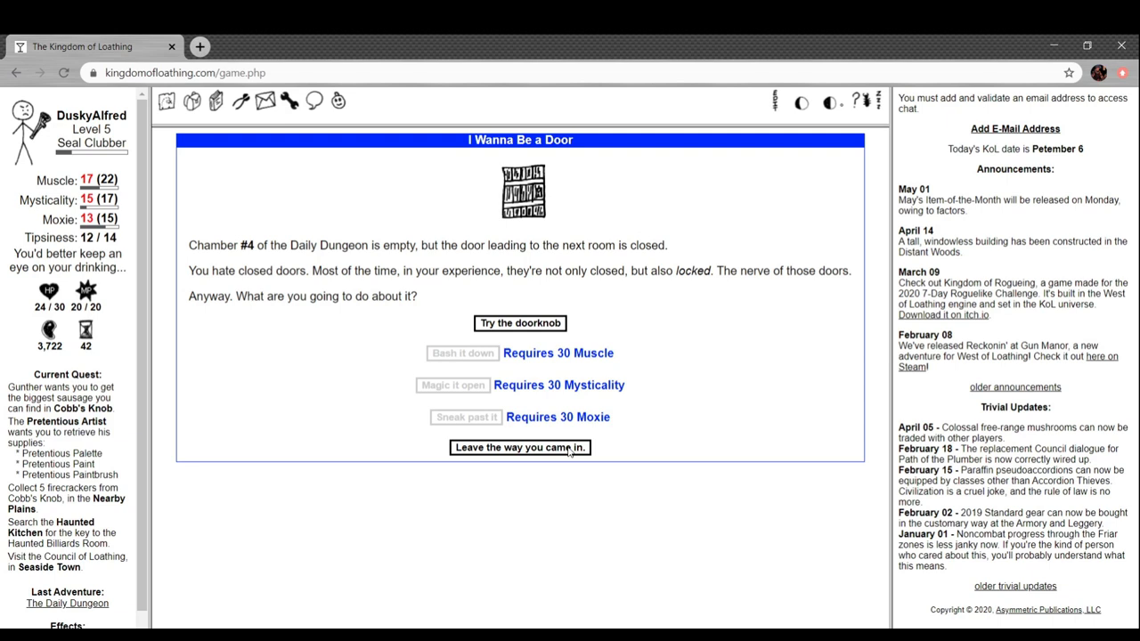
{"action": "left_click", "coordinate": [519, 447]}
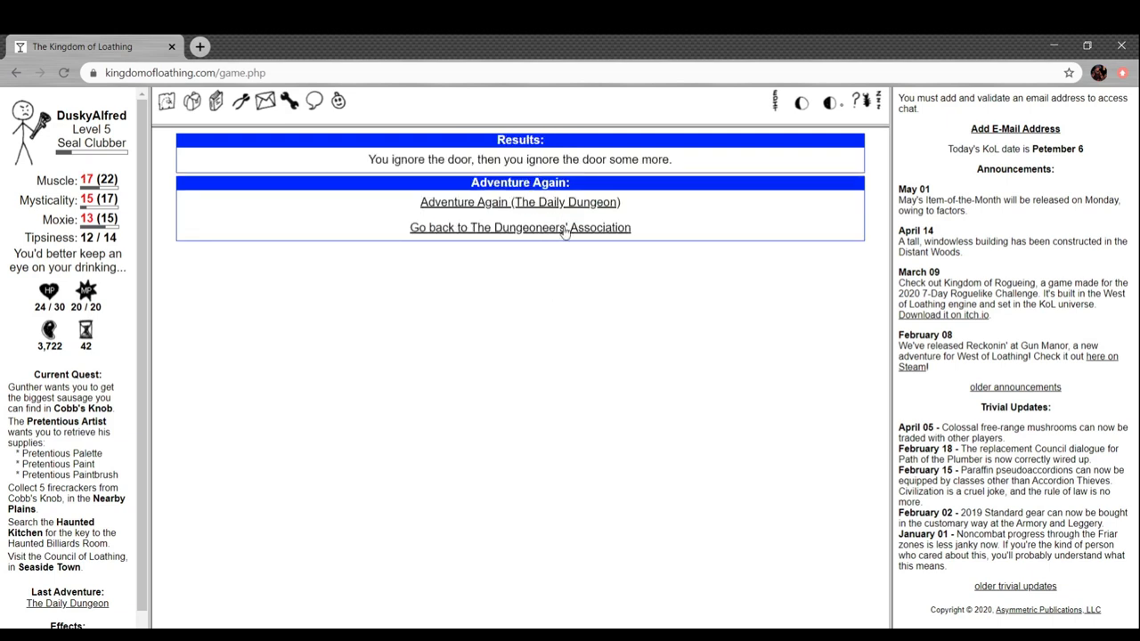
Return to the Dungeoneers' Association and beat the gelatinous cube with the skeleton bone
{"action": "left_click", "coordinate": [519, 227]}
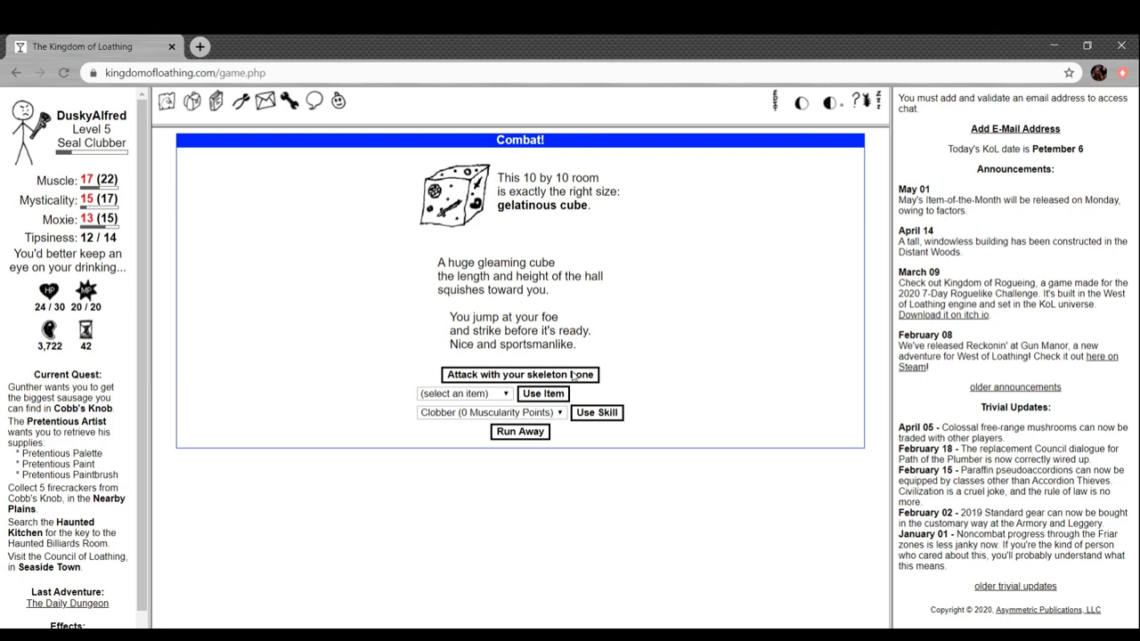
{"action": "left_click", "coordinate": [519, 374]}
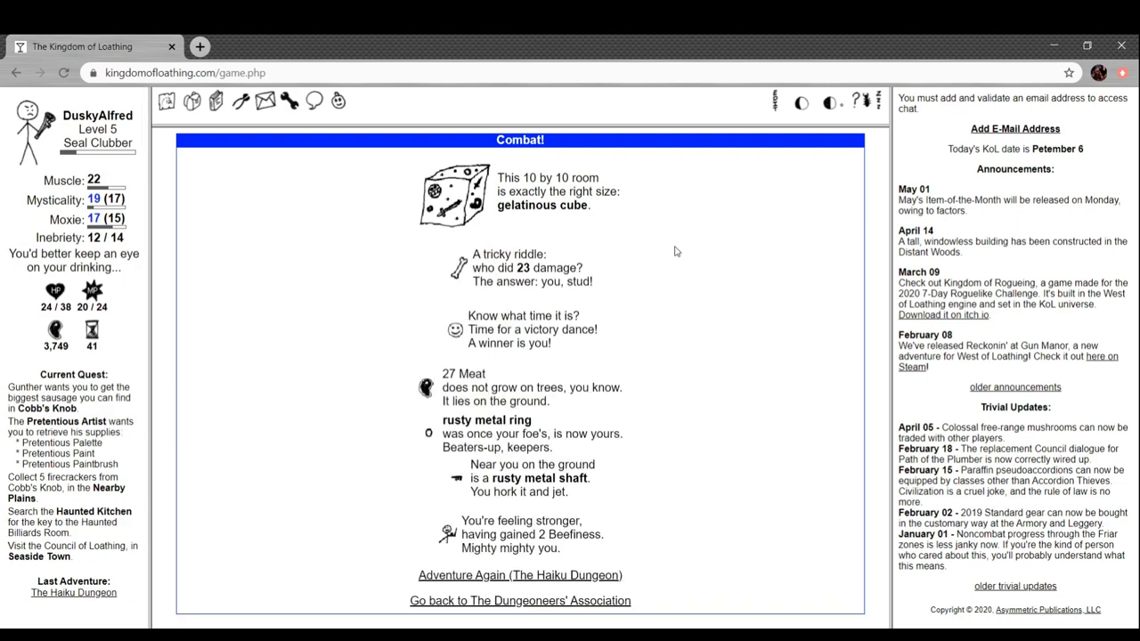
{"action": "mouse_move", "coordinate": [713, 291]}
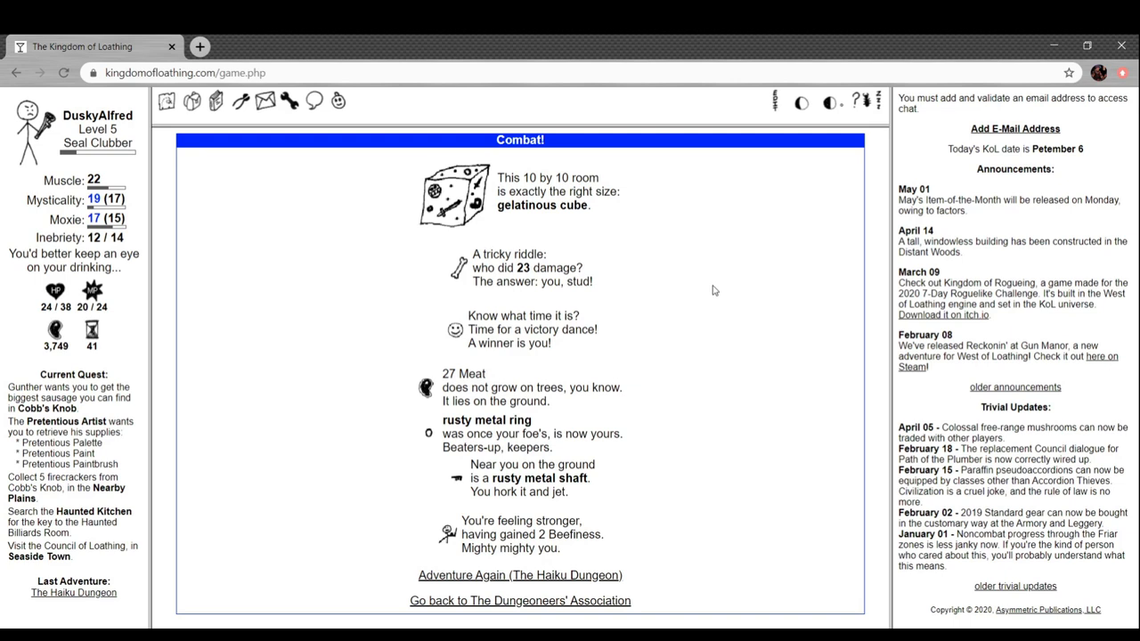
{"action": "mouse_move", "coordinate": [706, 388]}
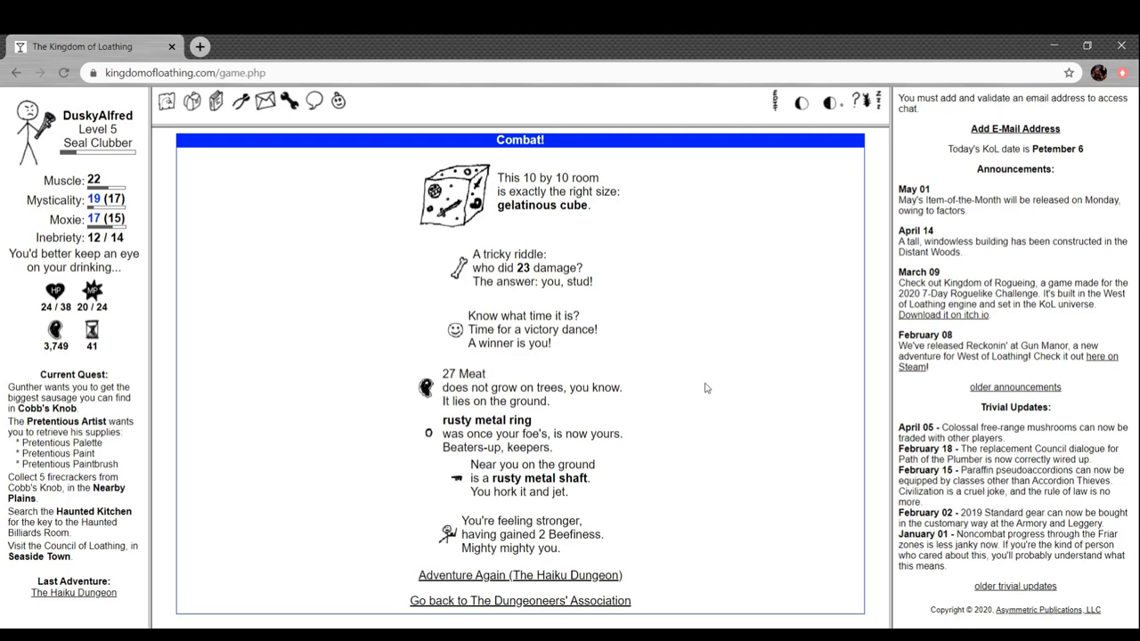
{"action": "mouse_move", "coordinate": [519, 543]}
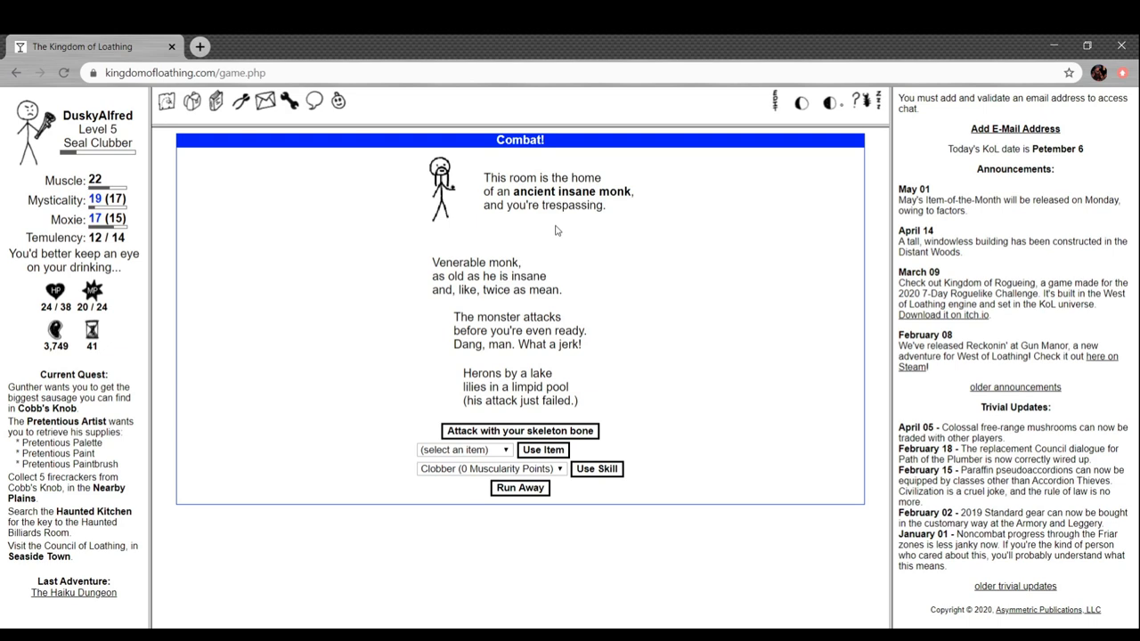
{"action": "mouse_move", "coordinate": [516, 432]}
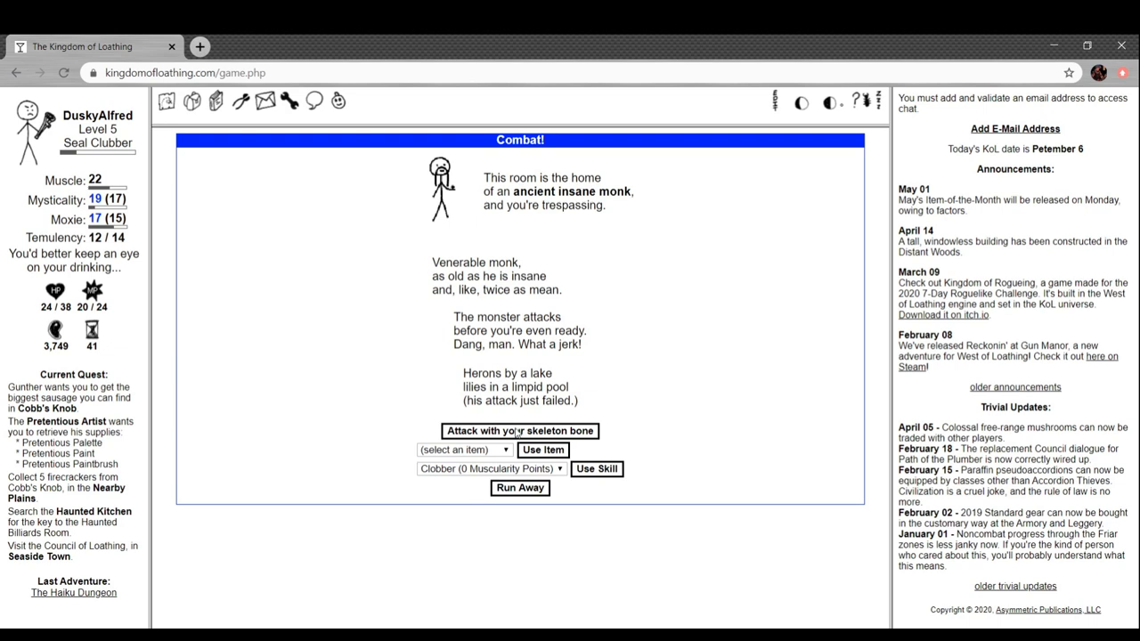
Beat the ancient insane monk with skeleton bone attacks for 1 muscle and 1 Chutzpah
{"action": "left_click", "coordinate": [519, 431]}
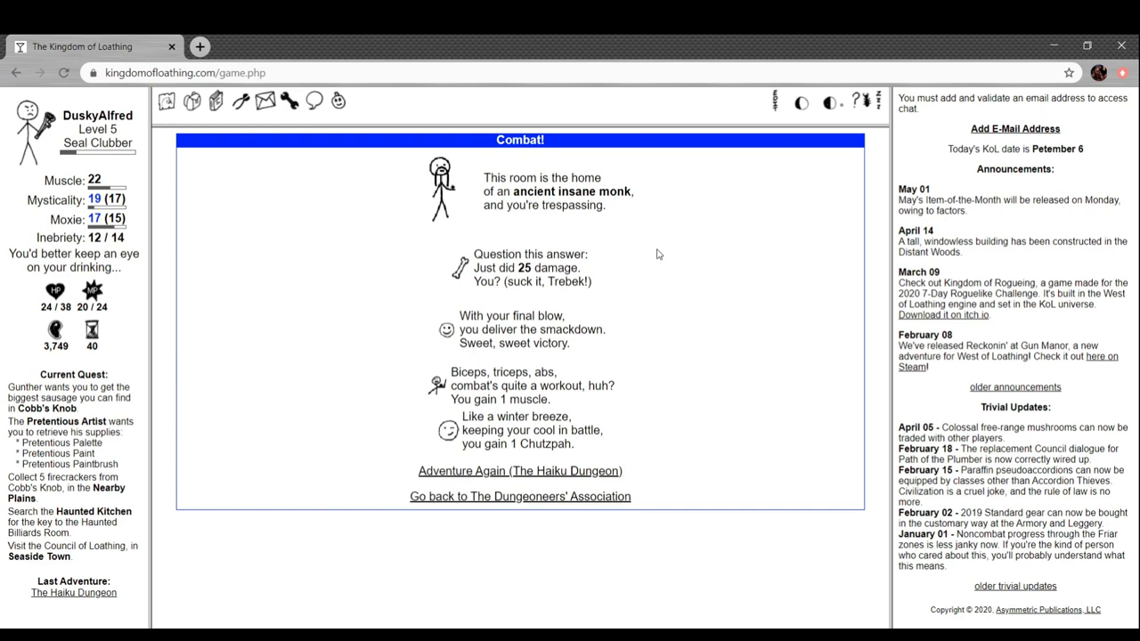
{"action": "mouse_move", "coordinate": [569, 283]}
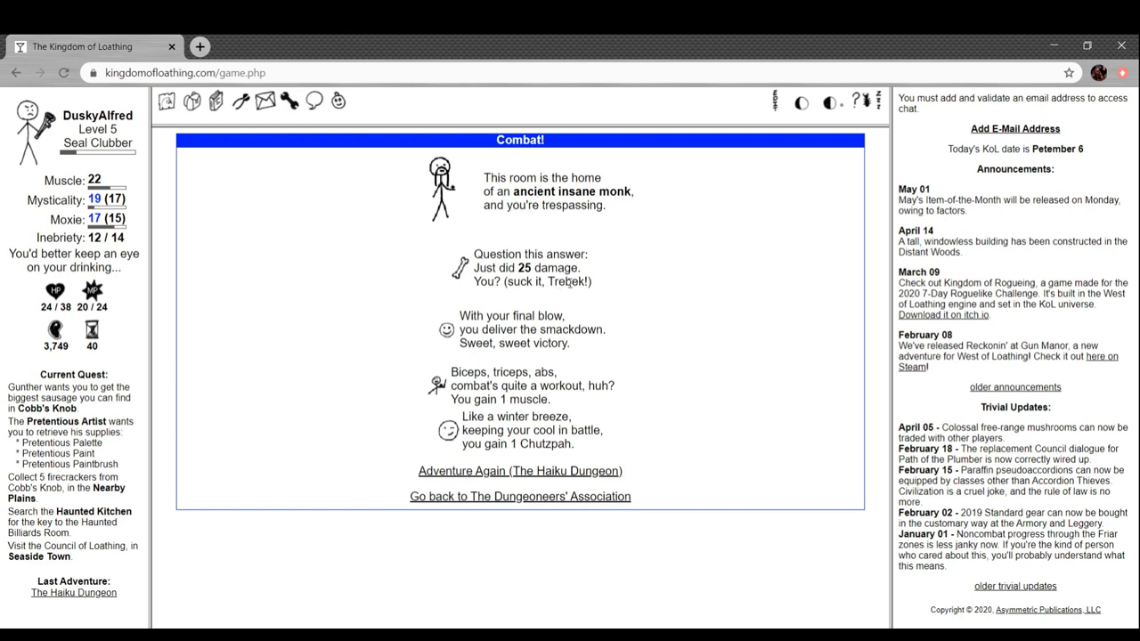
{"action": "mouse_move", "coordinate": [656, 283]}
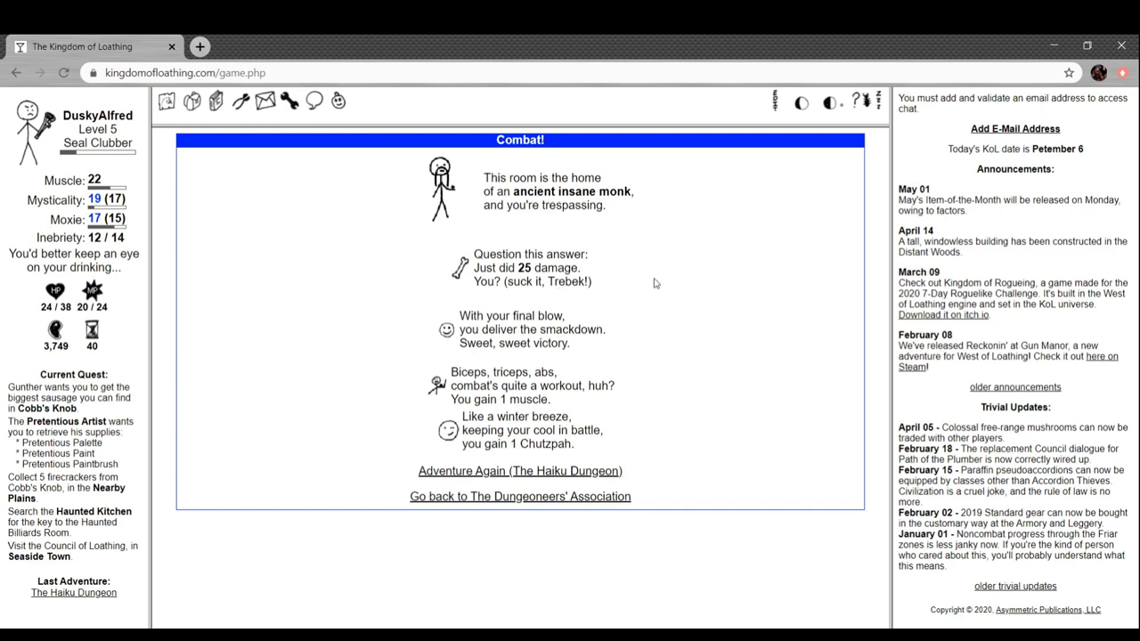
{"action": "mouse_move", "coordinate": [569, 317]}
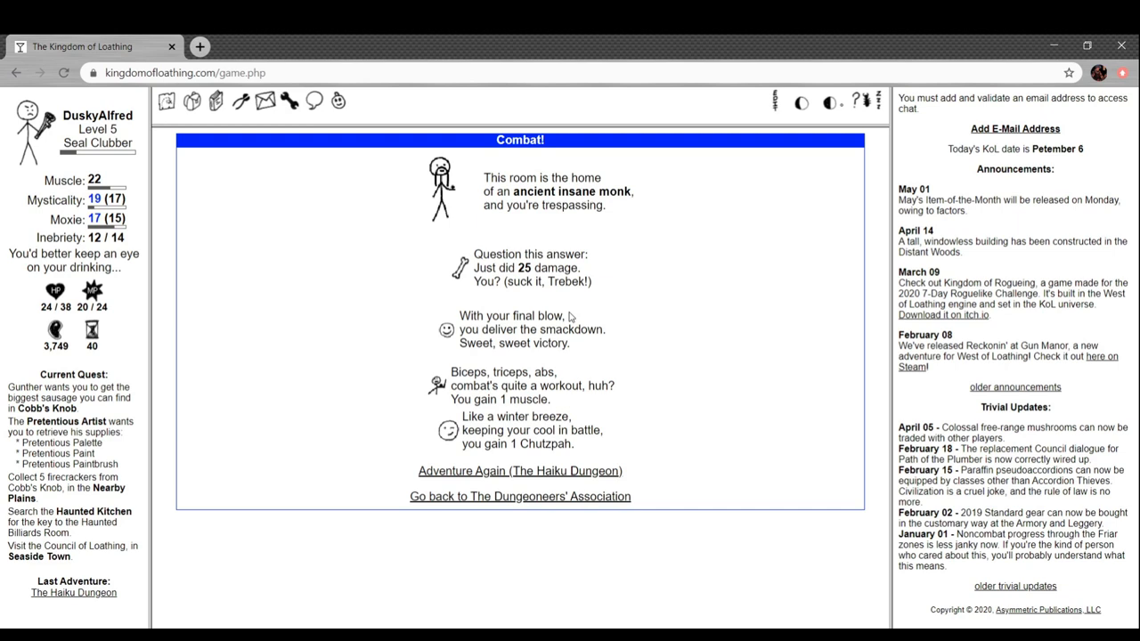
{"action": "mouse_move", "coordinate": [487, 470]}
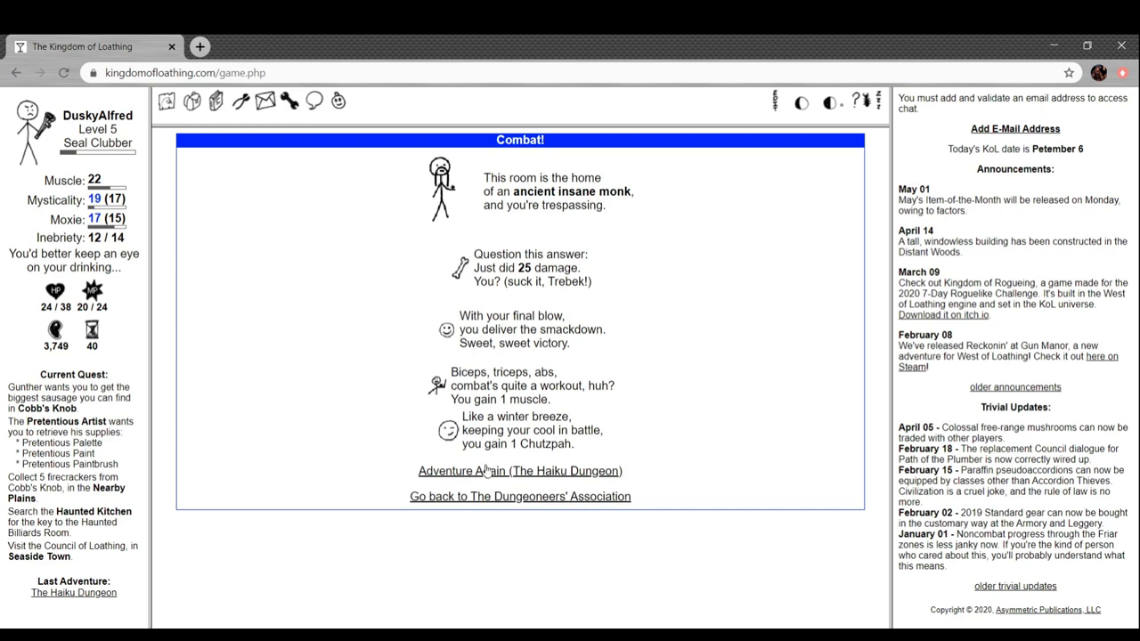
Adventure again, beat the Knob Goblin poseur for 17 Meat, and start another Haiku Dungeon fight
{"action": "left_click", "coordinate": [519, 470]}
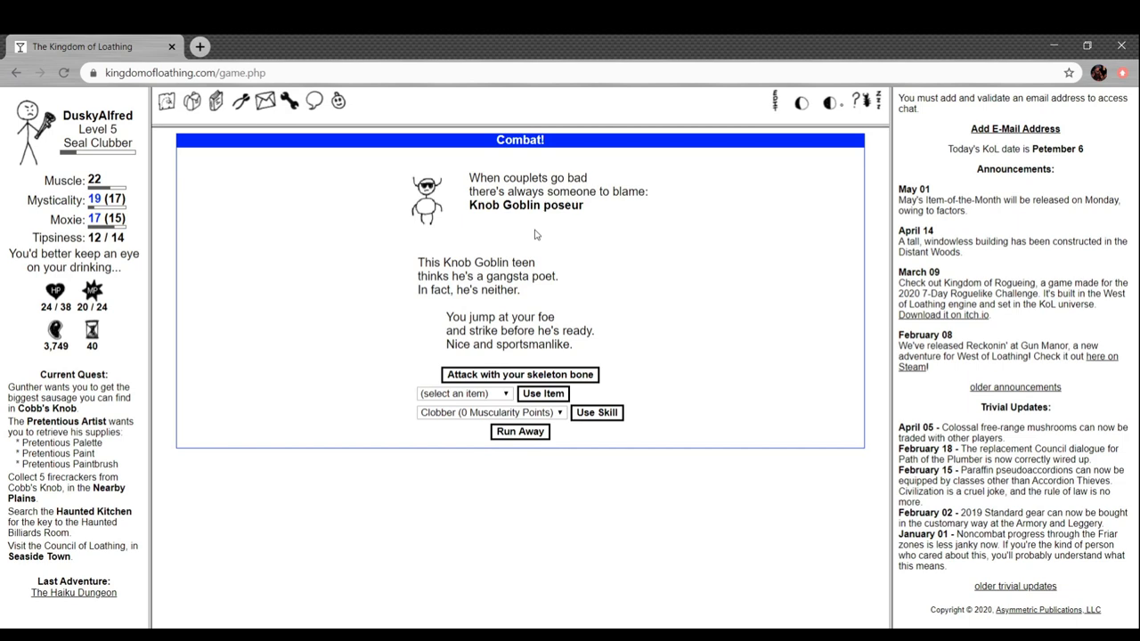
{"action": "mouse_move", "coordinate": [637, 257]}
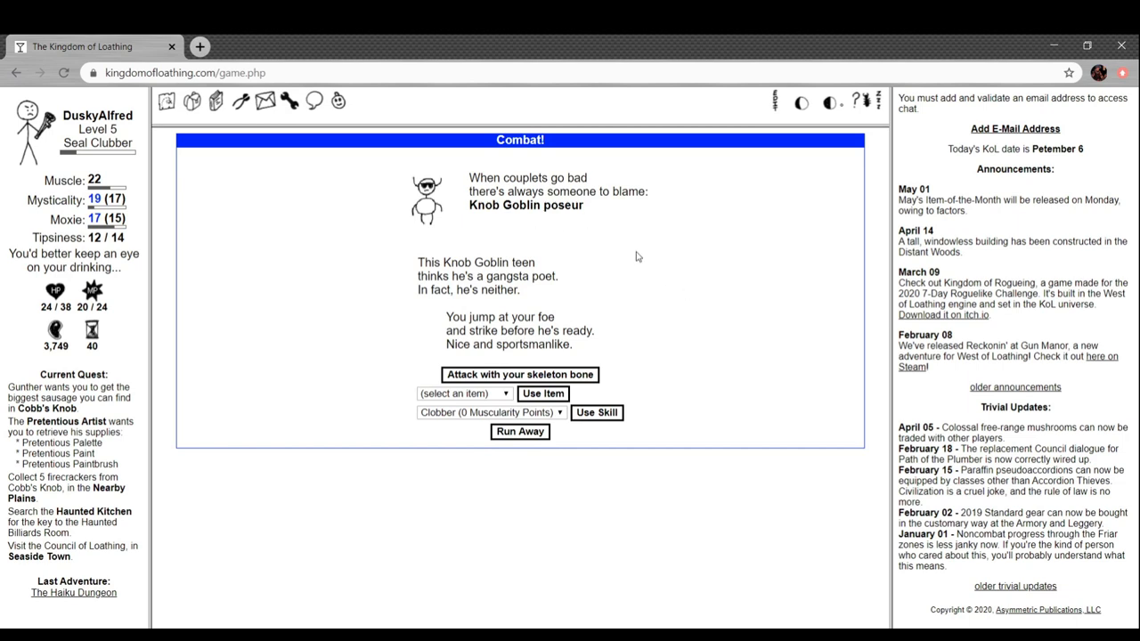
{"action": "mouse_move", "coordinate": [561, 209]}
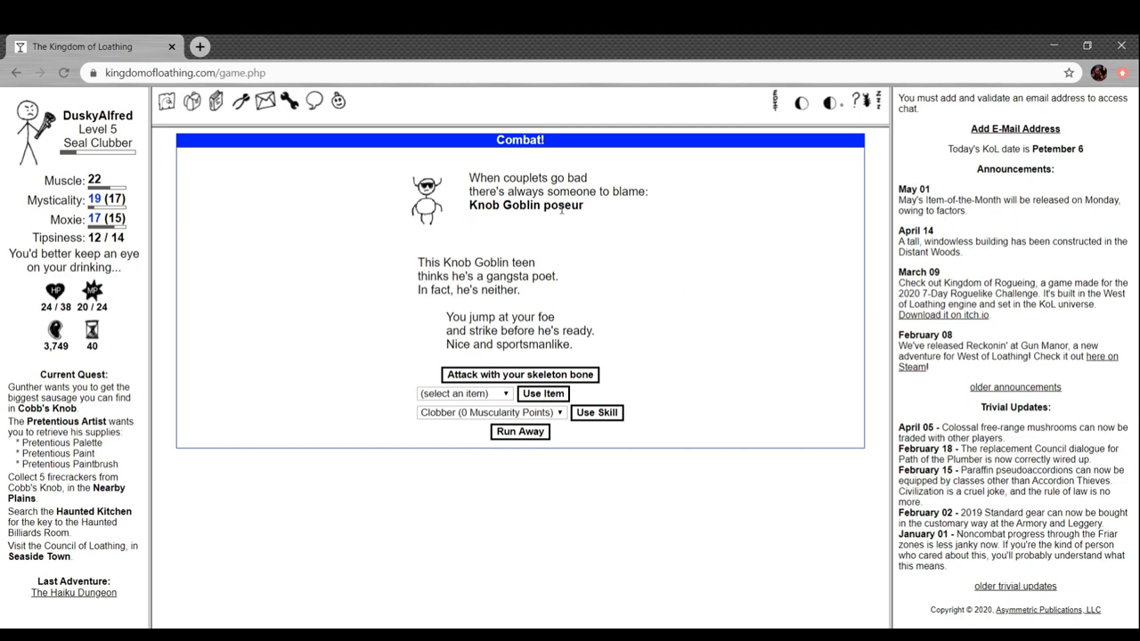
{"action": "mouse_move", "coordinate": [389, 244]}
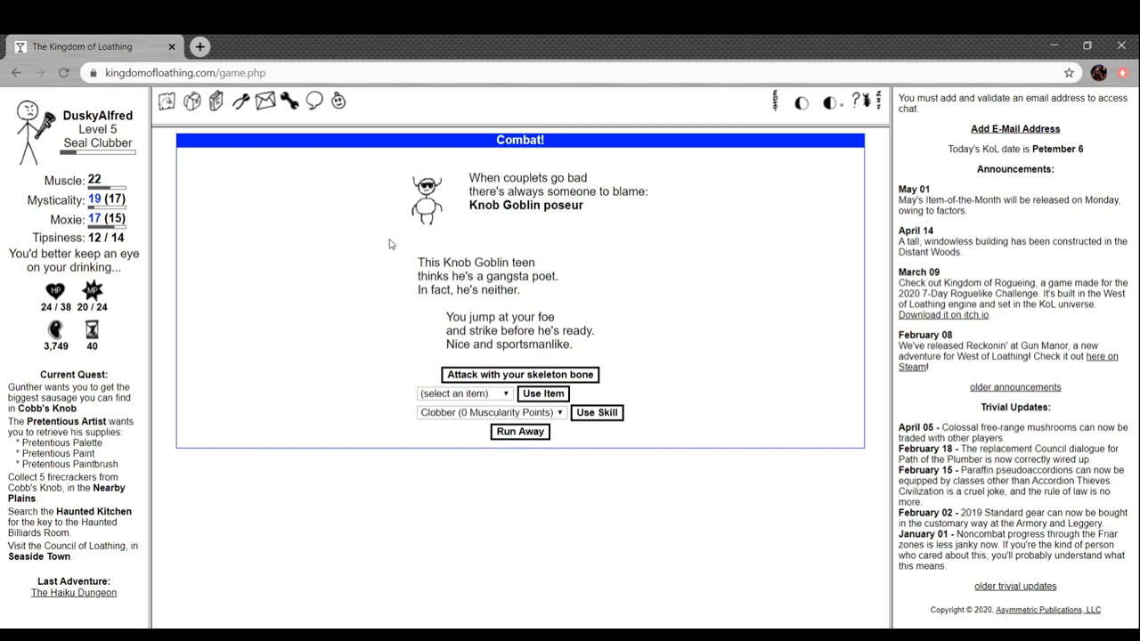
{"action": "mouse_move", "coordinate": [556, 374]}
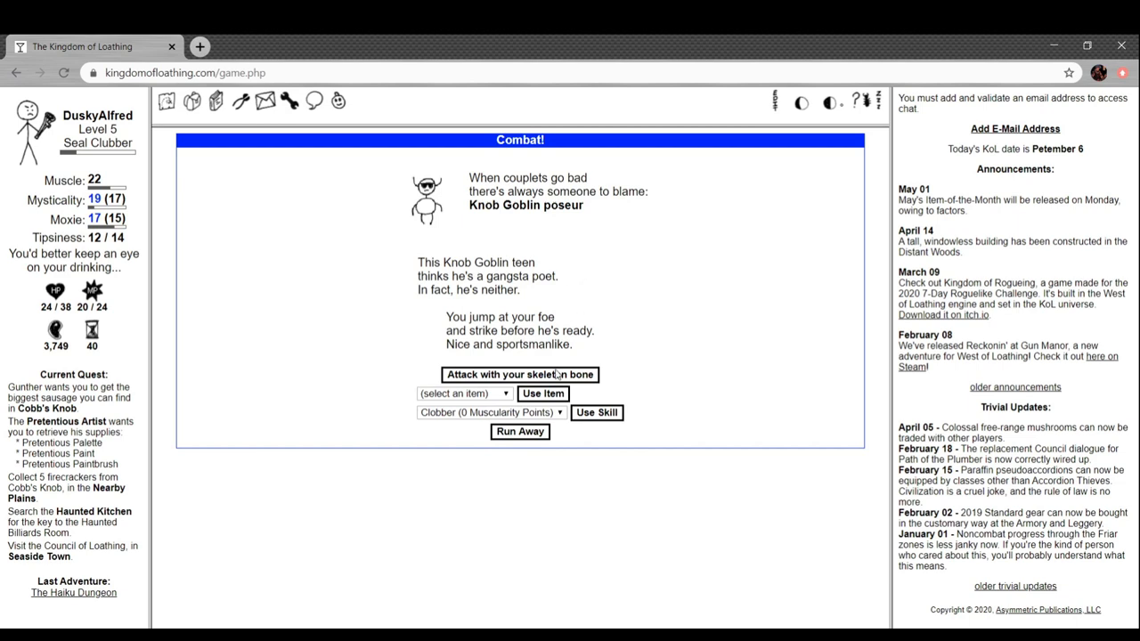
{"action": "left_click", "coordinate": [519, 374]}
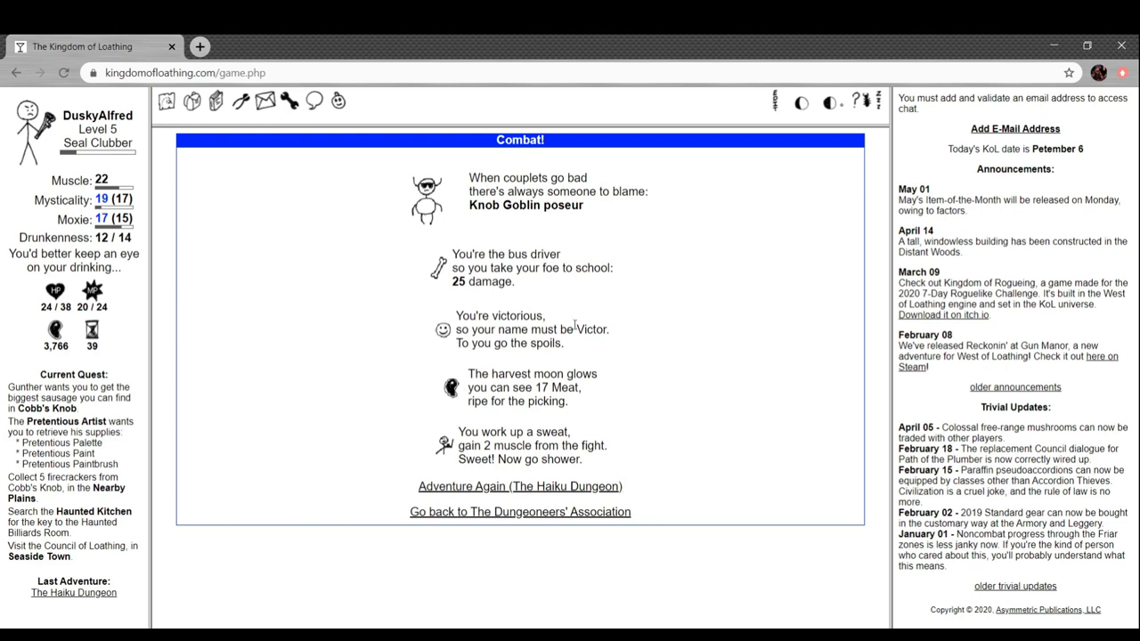
{"action": "mouse_move", "coordinate": [595, 333]}
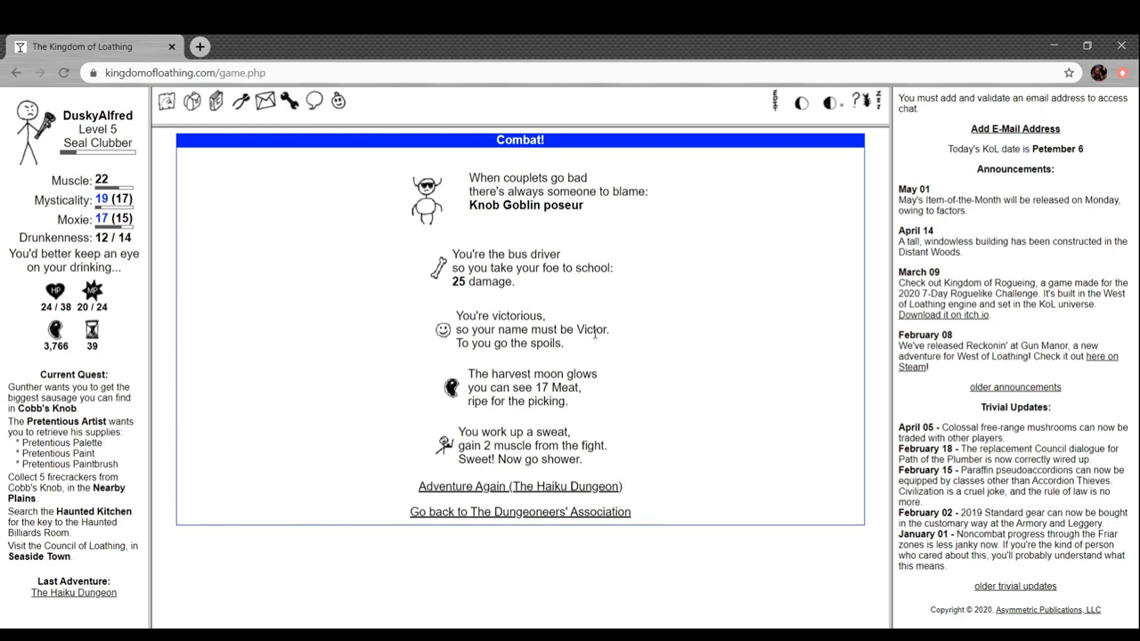
{"action": "mouse_move", "coordinate": [641, 316]}
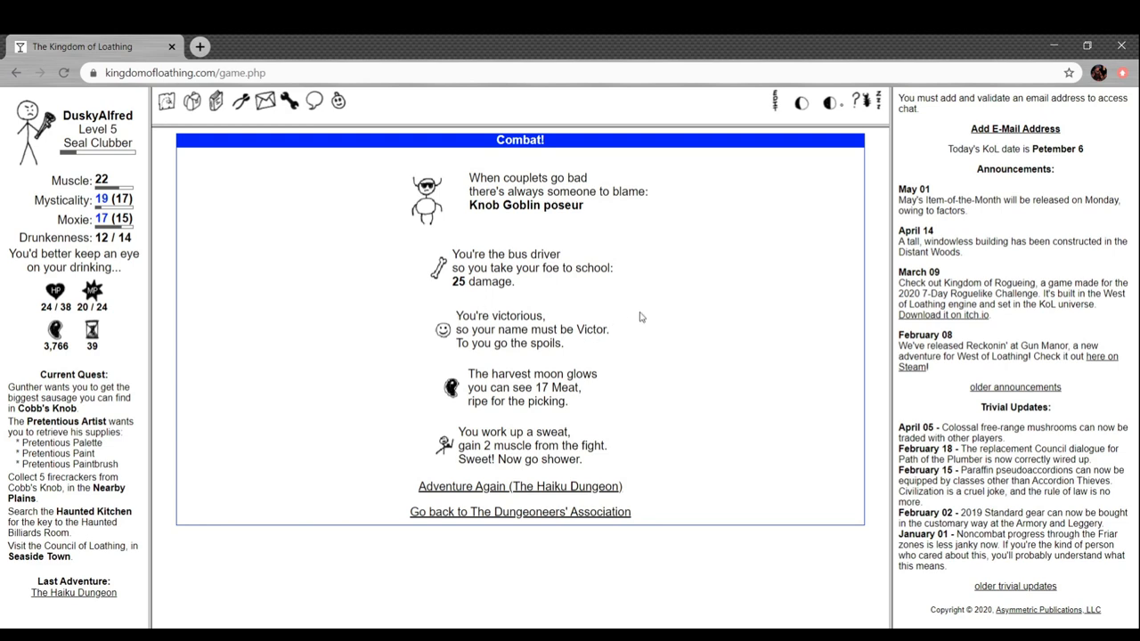
{"action": "mouse_move", "coordinate": [612, 386]}
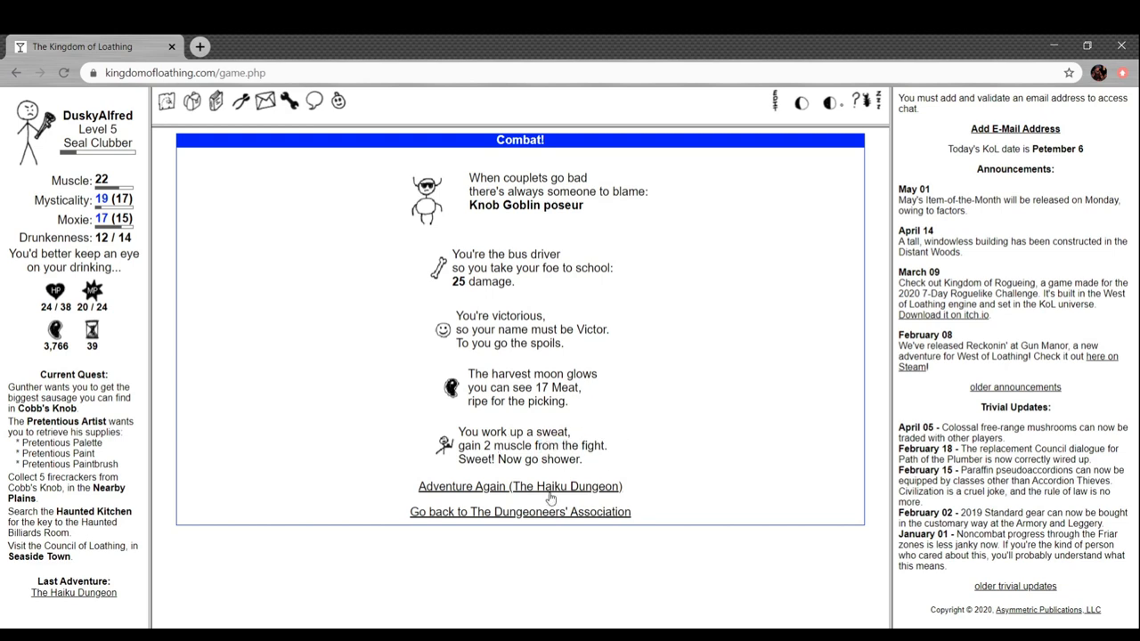
{"action": "mouse_move", "coordinate": [554, 495]}
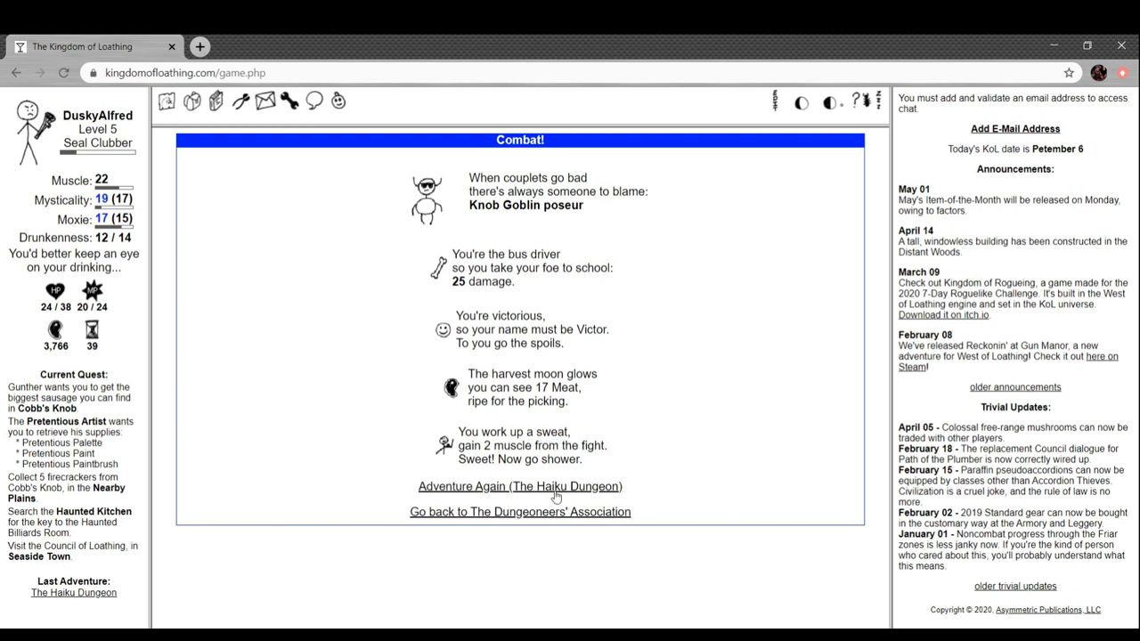
{"action": "left_click", "coordinate": [519, 486]}
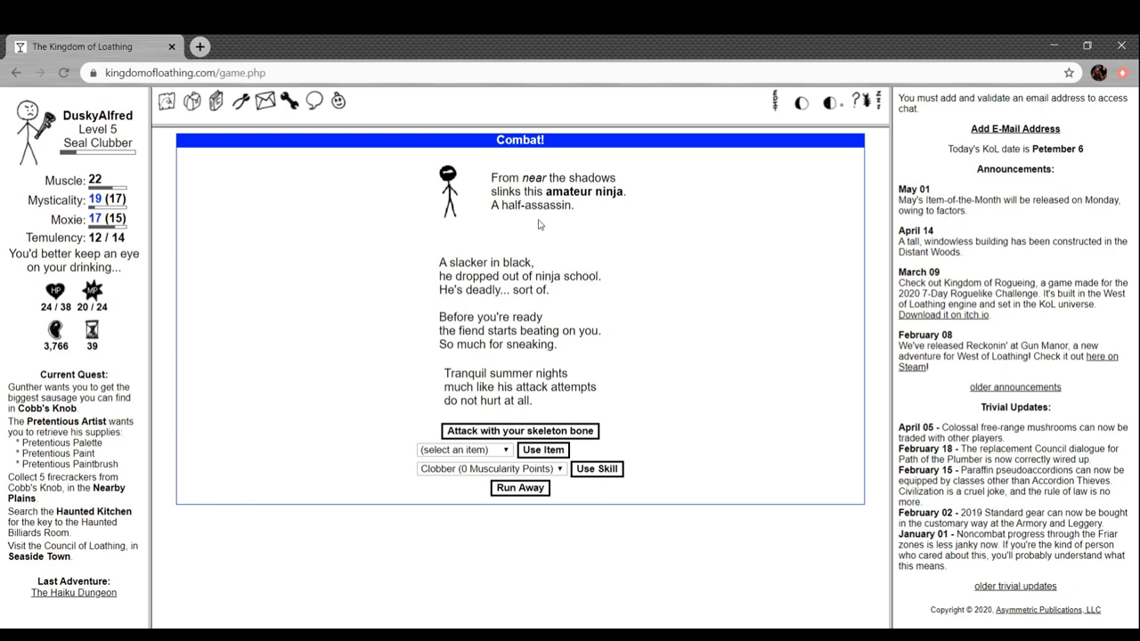
{"action": "mouse_move", "coordinate": [548, 230]}
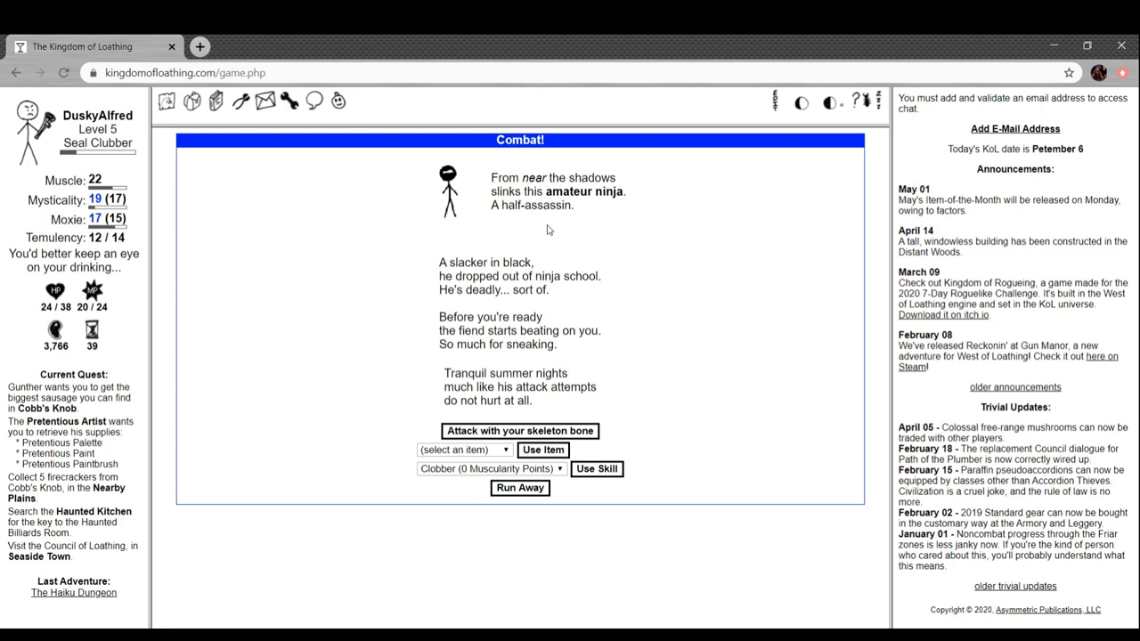
{"action": "mouse_move", "coordinate": [645, 337]}
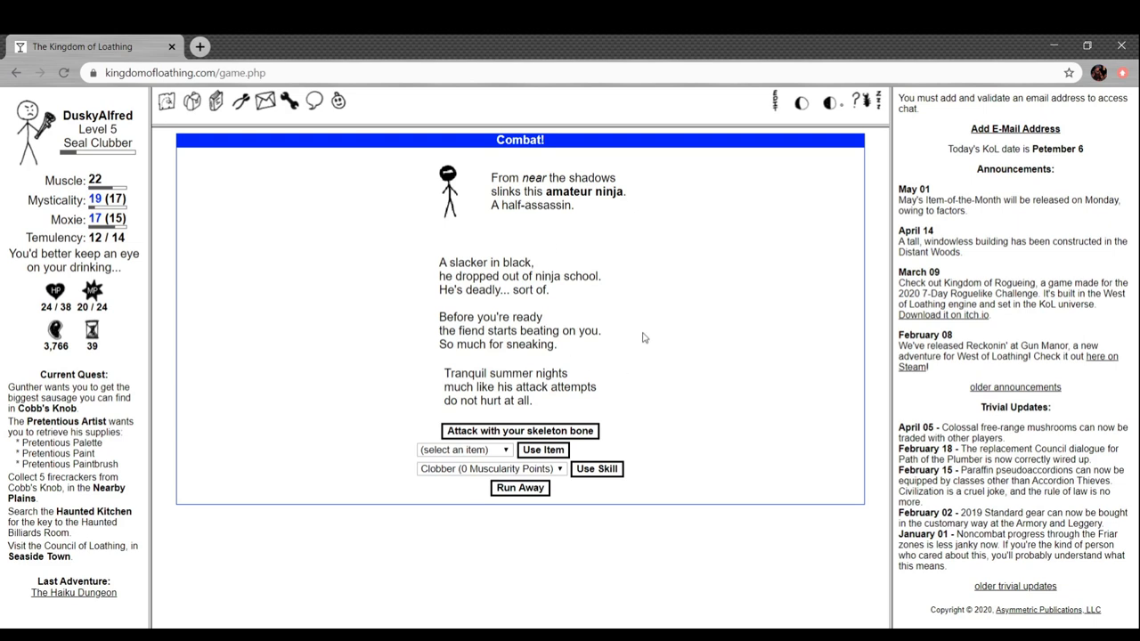
{"action": "mouse_move", "coordinate": [558, 411]}
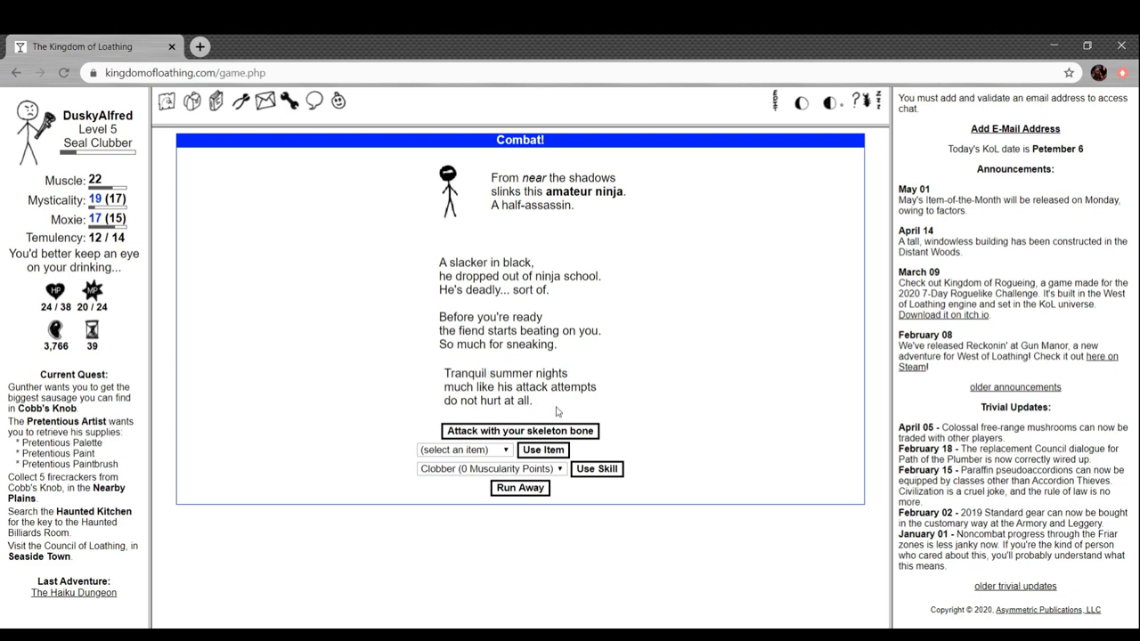
{"action": "mouse_move", "coordinate": [582, 429]}
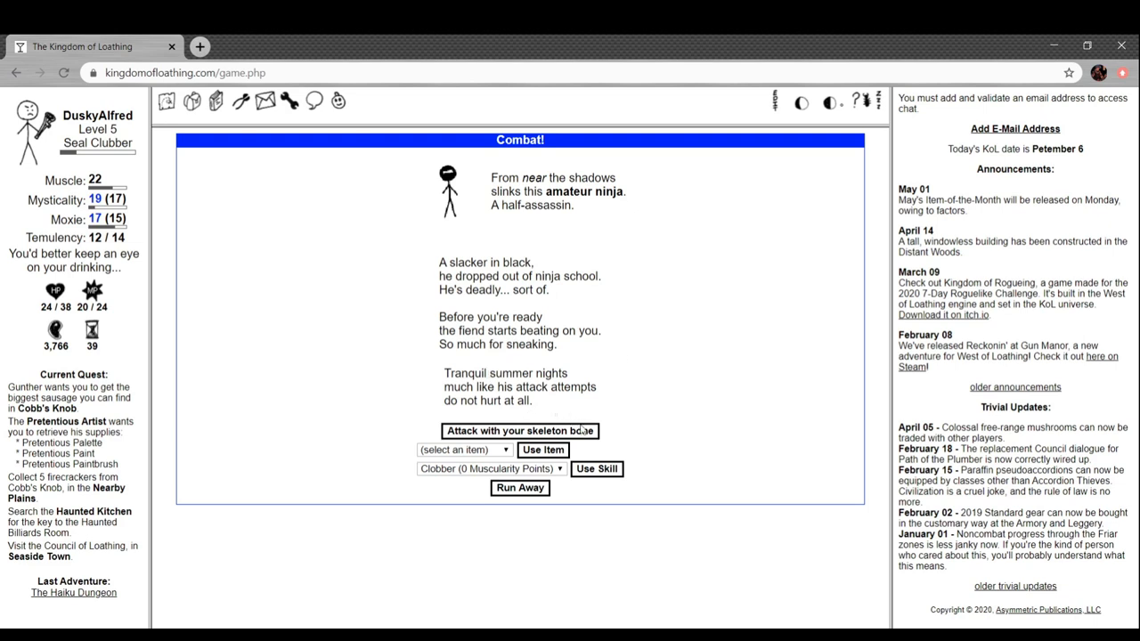
Beat the amateur ninja with the skeleton bone, then start the next Haiku Dungeon fight
{"action": "left_click", "coordinate": [519, 430]}
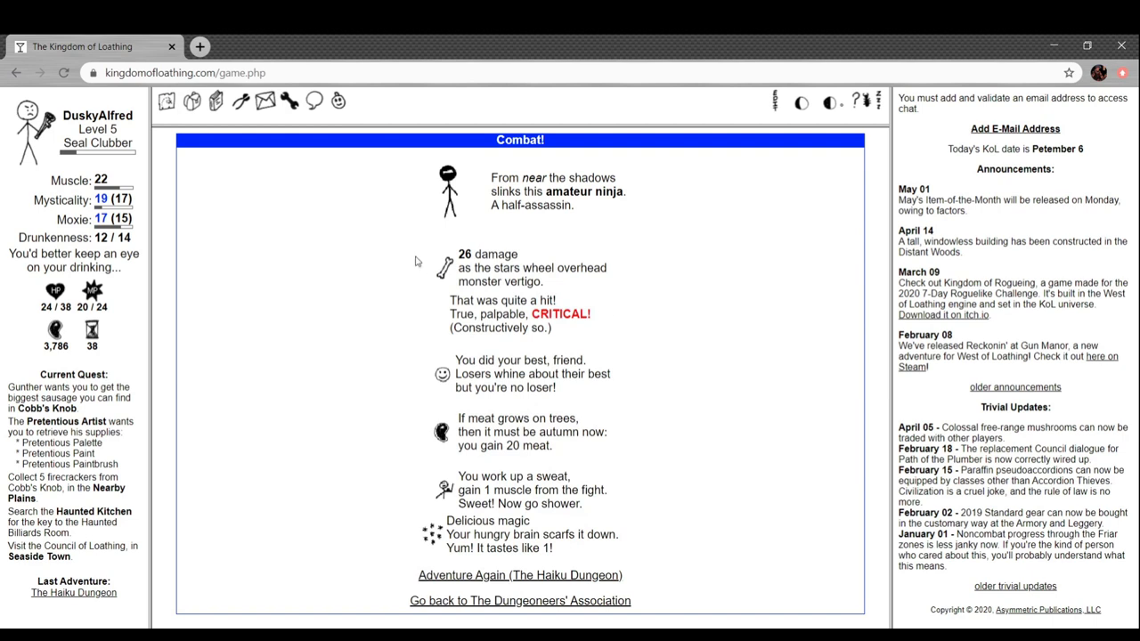
{"action": "mouse_move", "coordinate": [392, 301]}
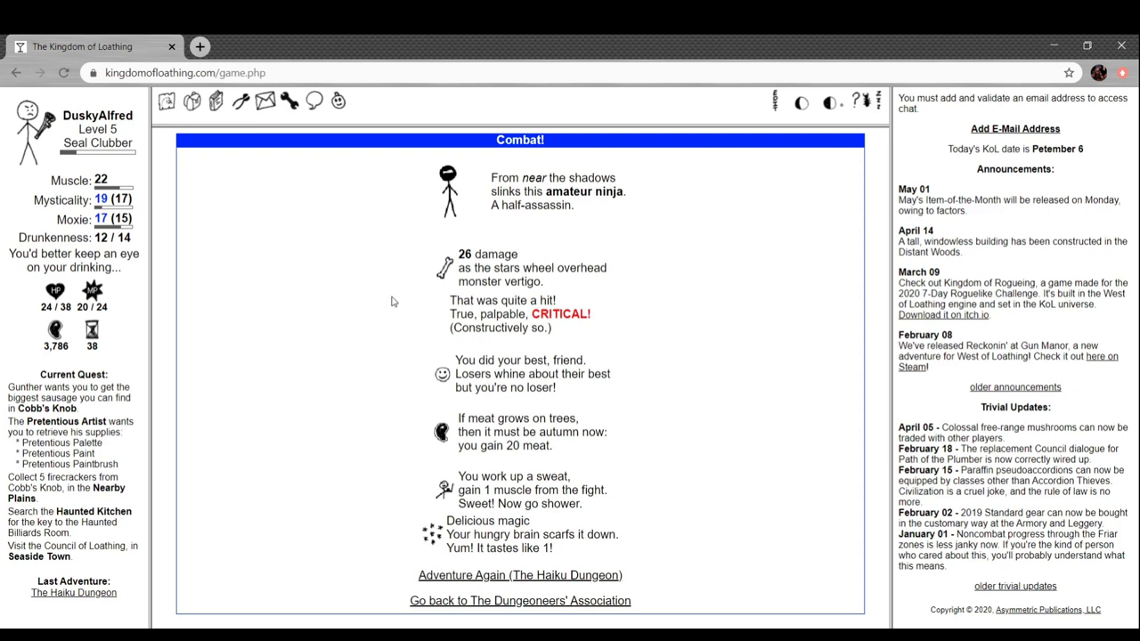
{"action": "mouse_move", "coordinate": [388, 281]}
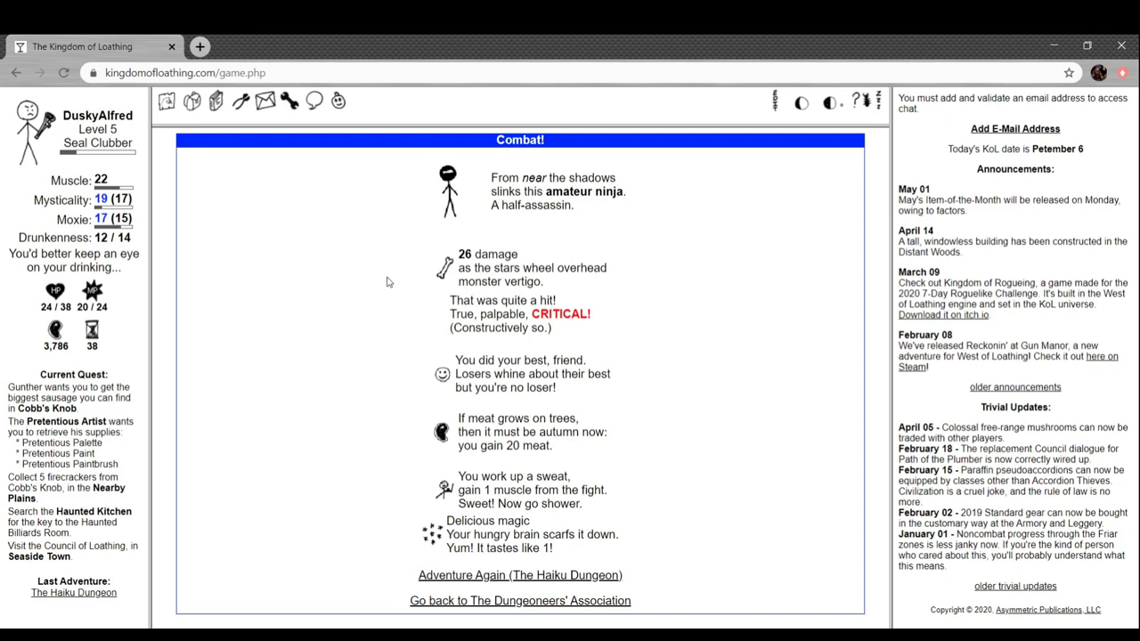
{"action": "mouse_move", "coordinate": [697, 443]}
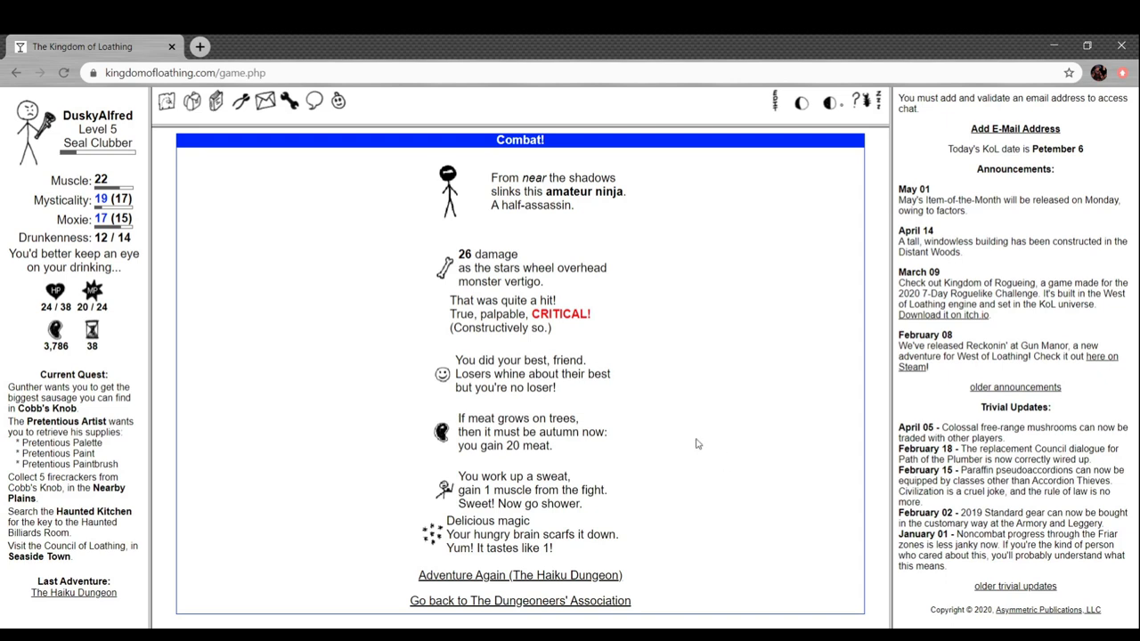
{"action": "mouse_move", "coordinate": [696, 442]}
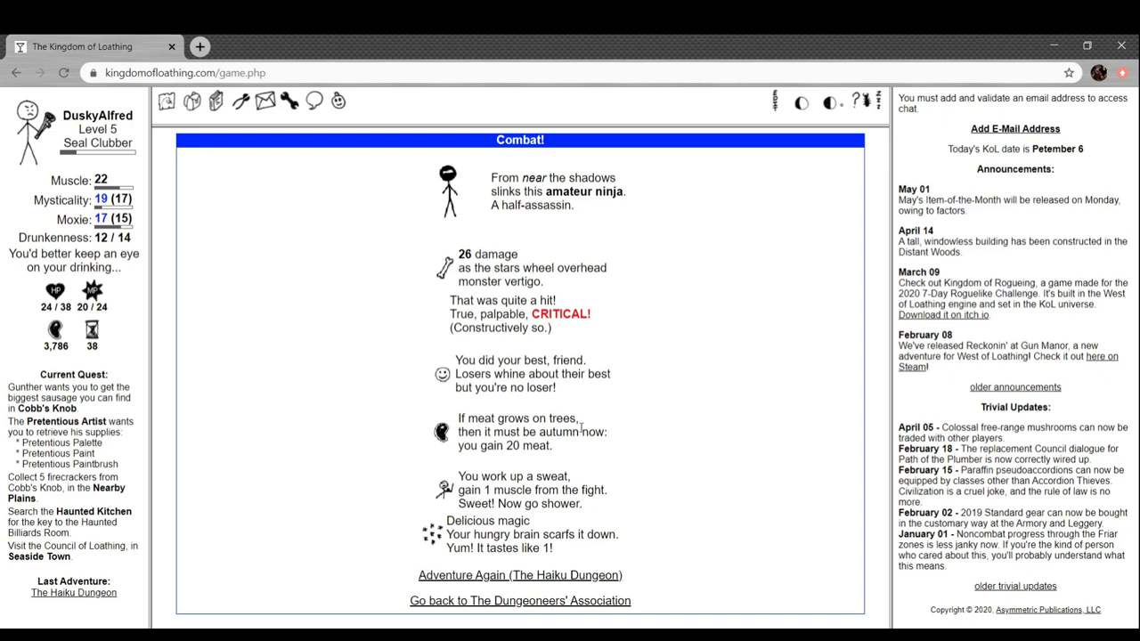
{"action": "mouse_move", "coordinate": [623, 430]}
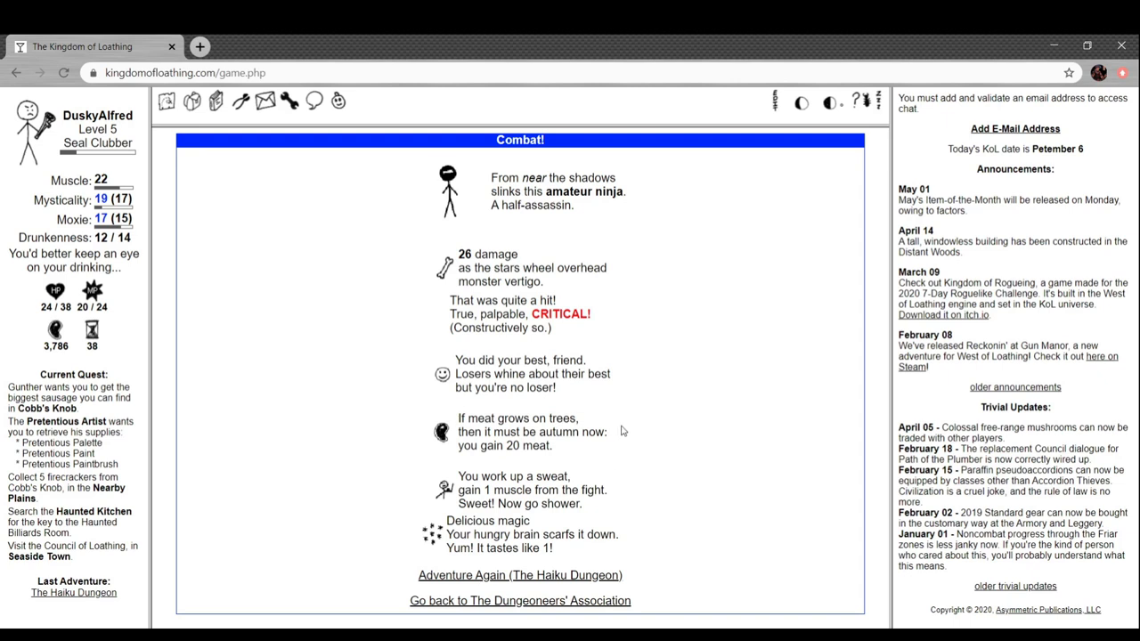
{"action": "mouse_move", "coordinate": [543, 516]}
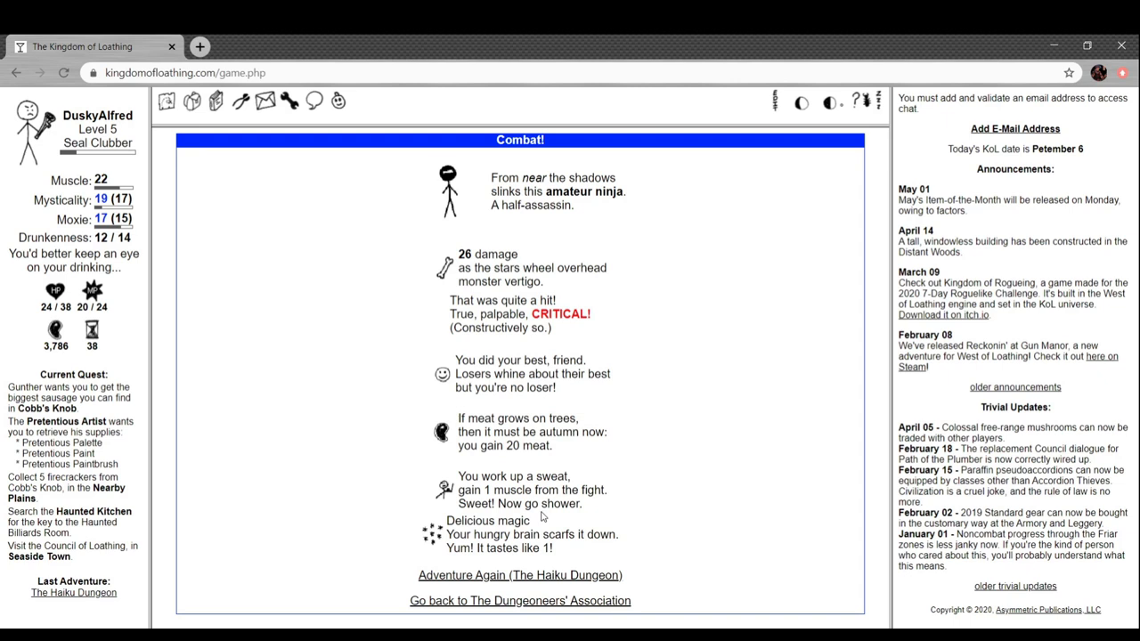
{"action": "mouse_move", "coordinate": [641, 527]}
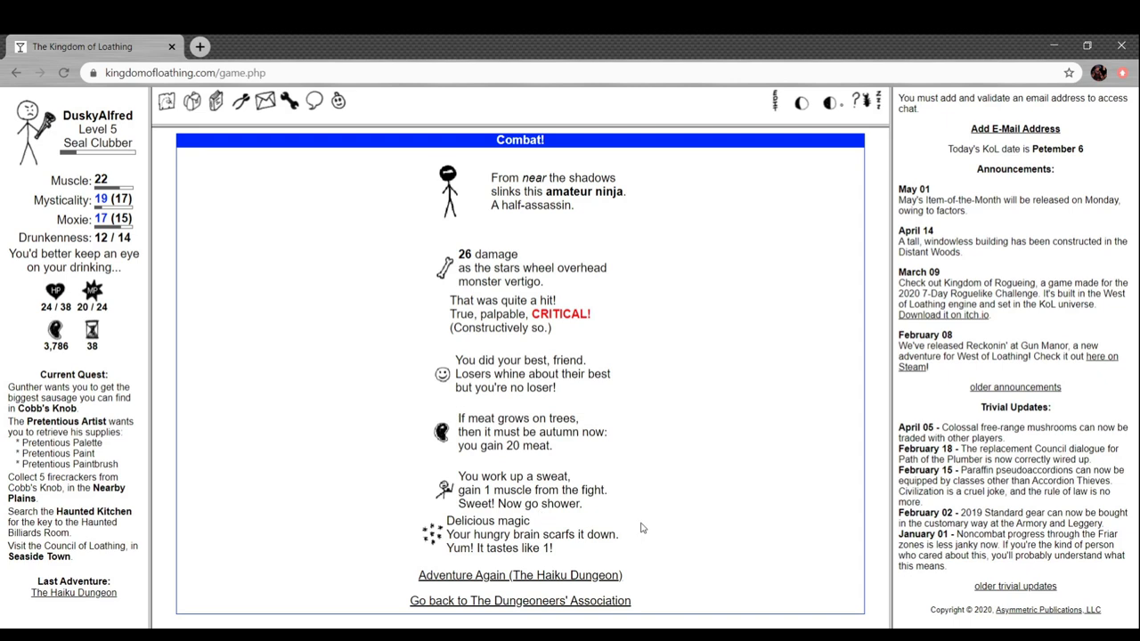
{"action": "mouse_move", "coordinate": [575, 585]}
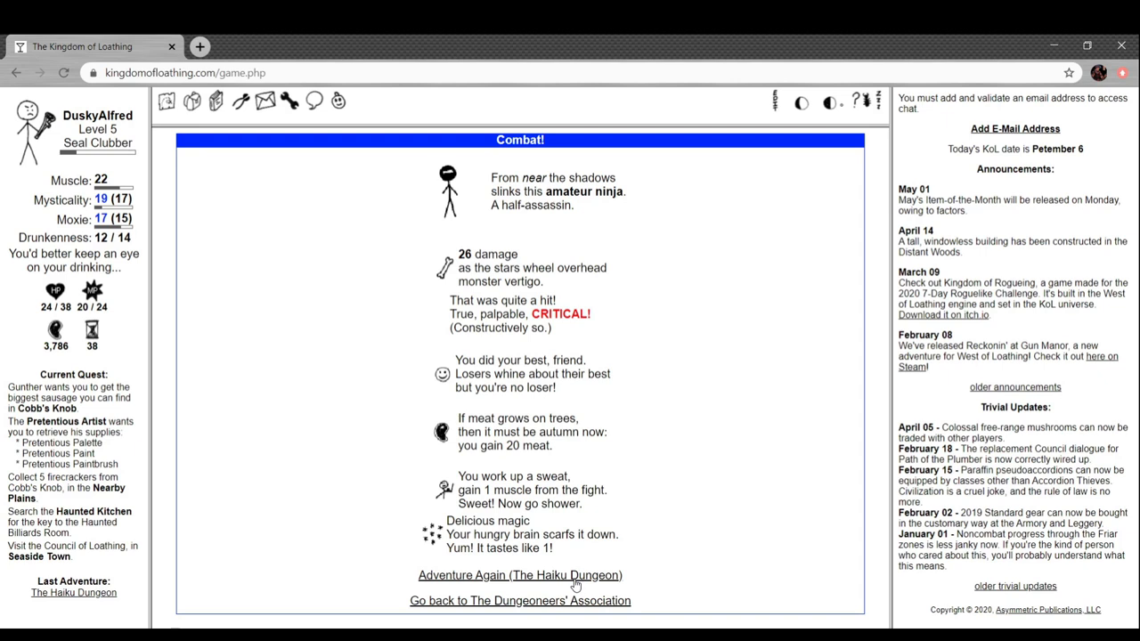
{"action": "left_click", "coordinate": [519, 575]}
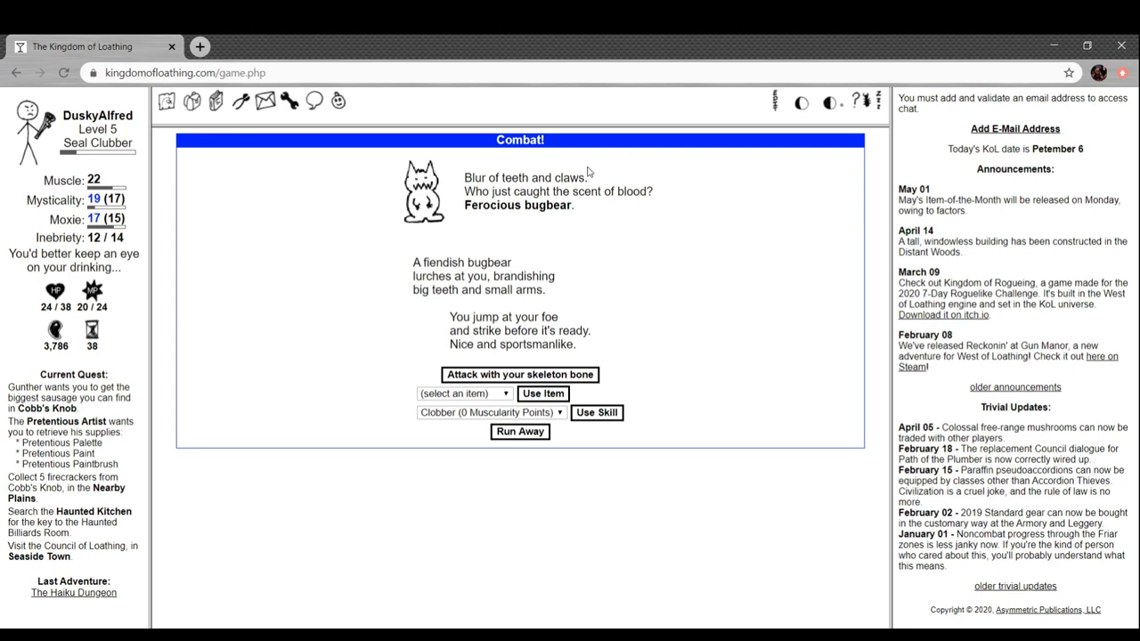
{"action": "mouse_move", "coordinate": [551, 222]}
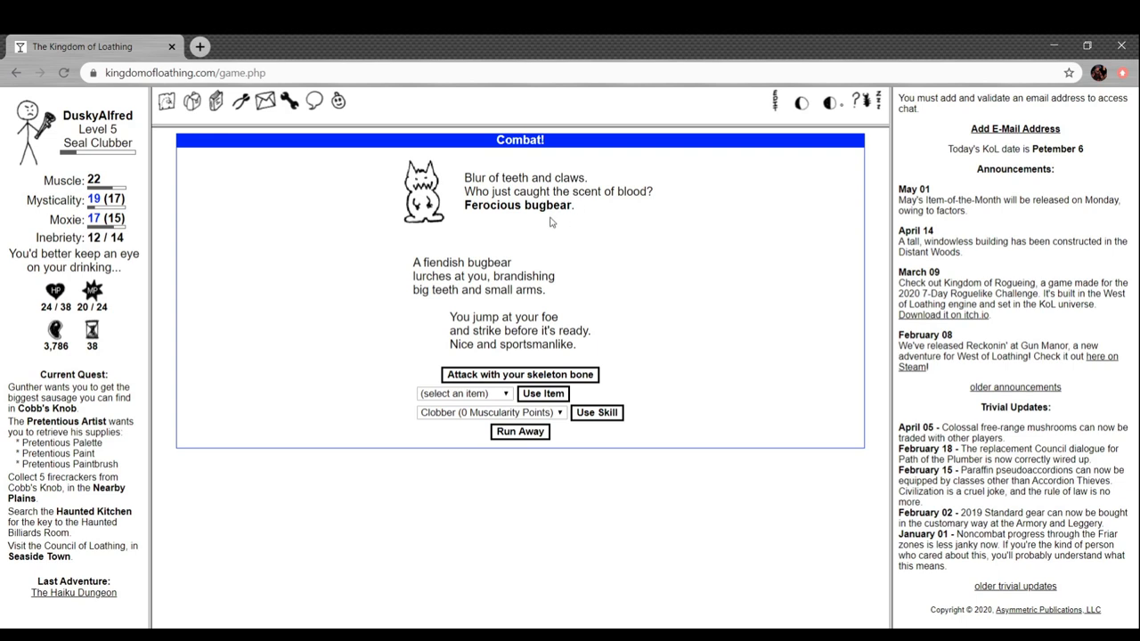
{"action": "mouse_move", "coordinate": [457, 243]}
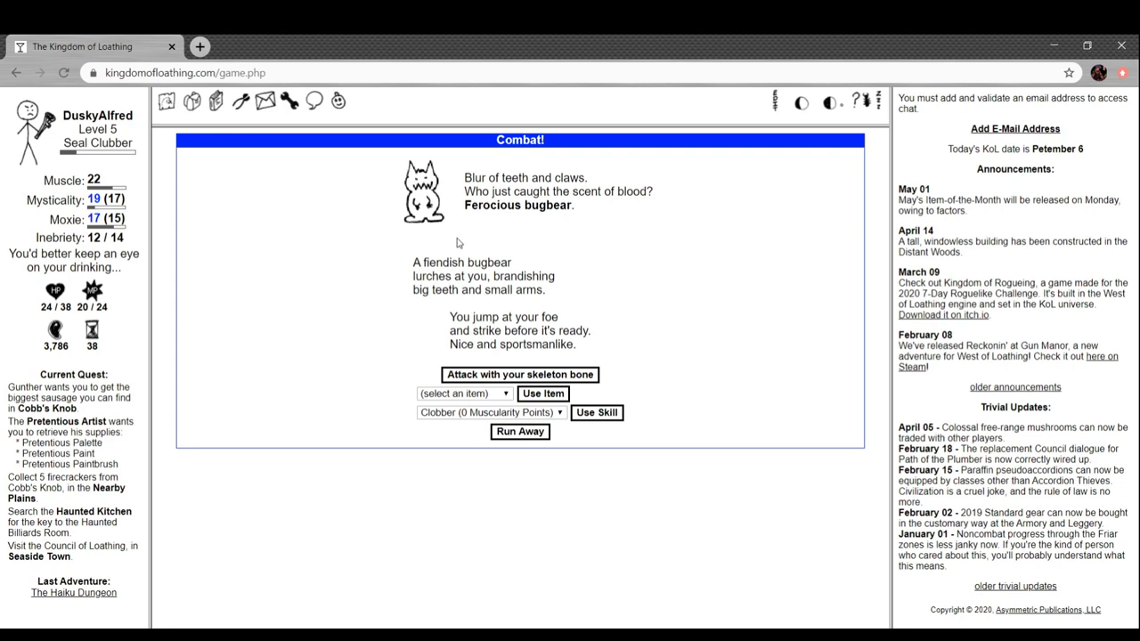
{"action": "mouse_move", "coordinate": [490, 288]}
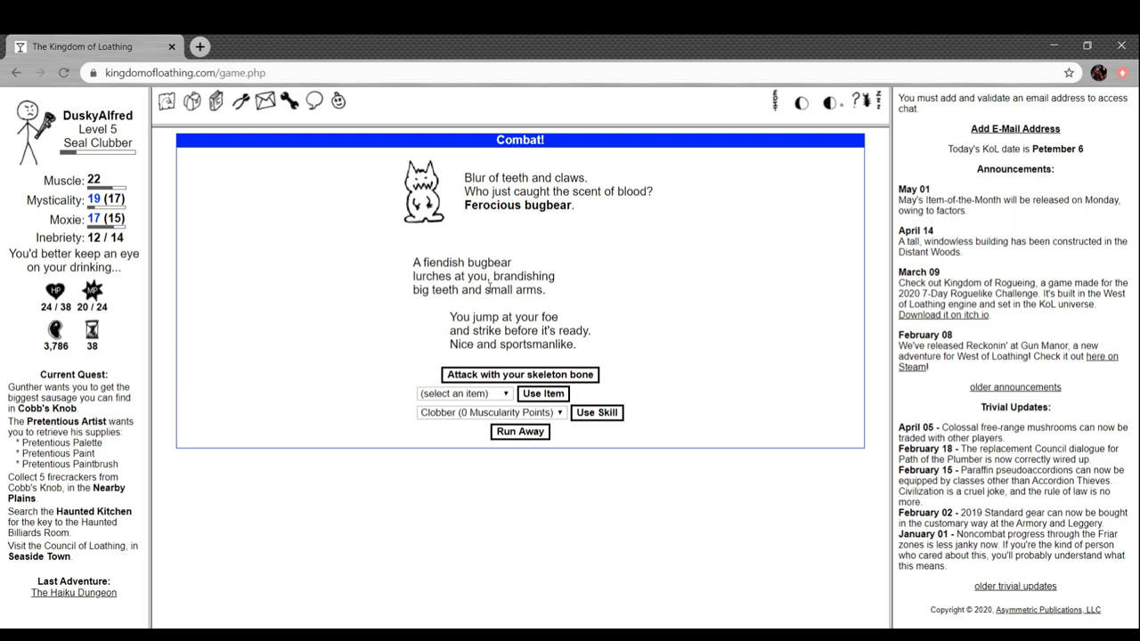
{"action": "mouse_move", "coordinate": [547, 373]}
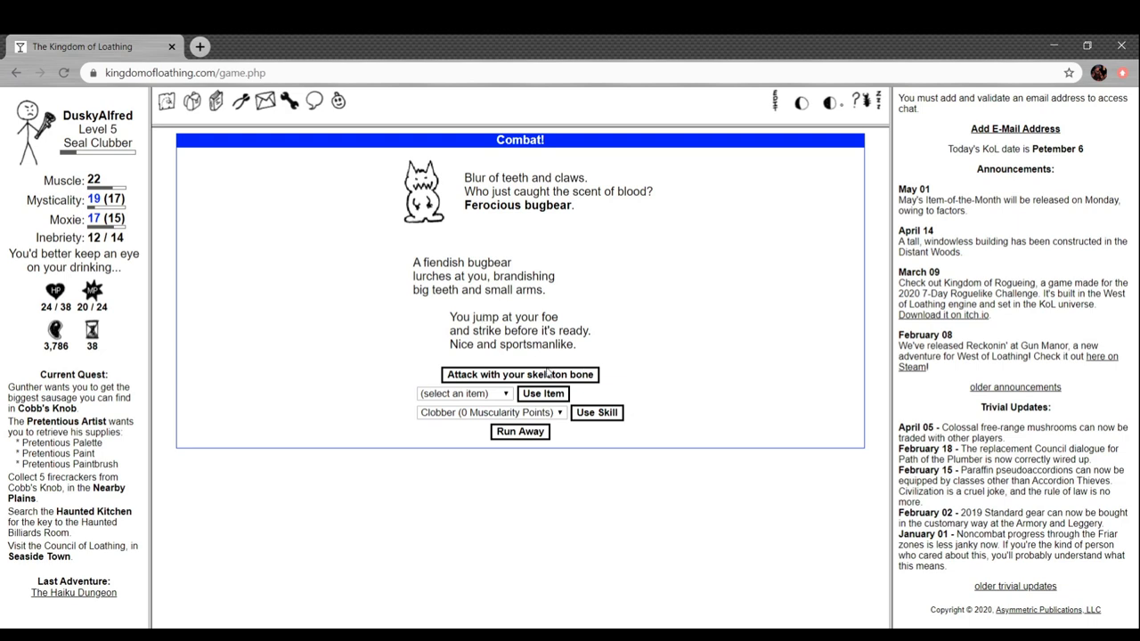
Beat the ferocious bugbear for 22 Meat and a bugbear beanie, then adventure again
{"action": "left_click", "coordinate": [519, 374]}
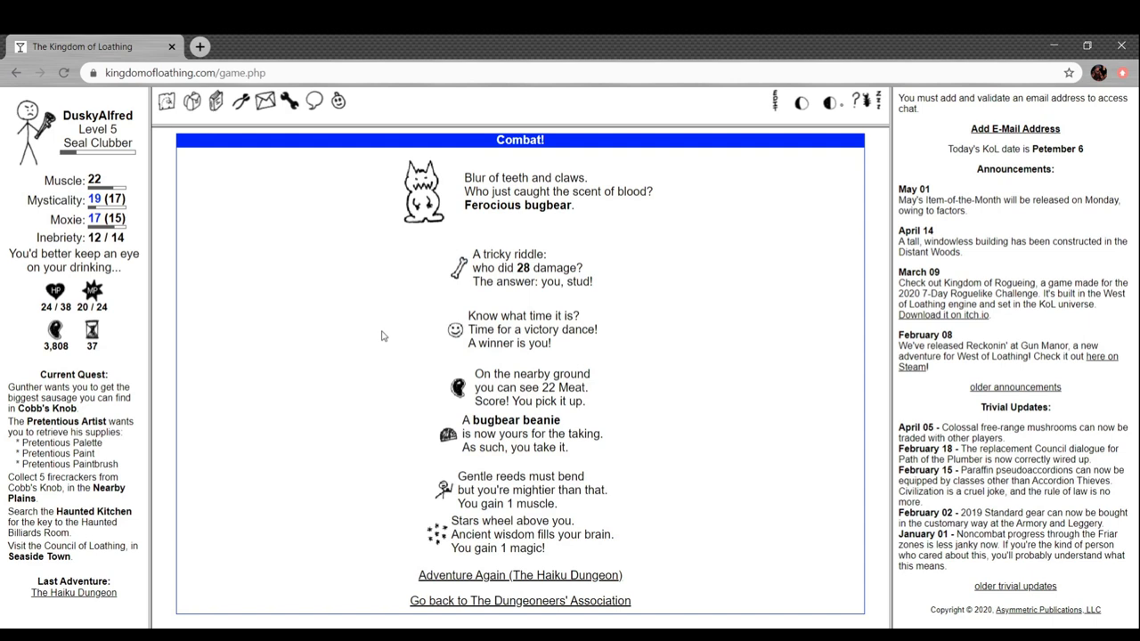
{"action": "mouse_move", "coordinate": [623, 438]}
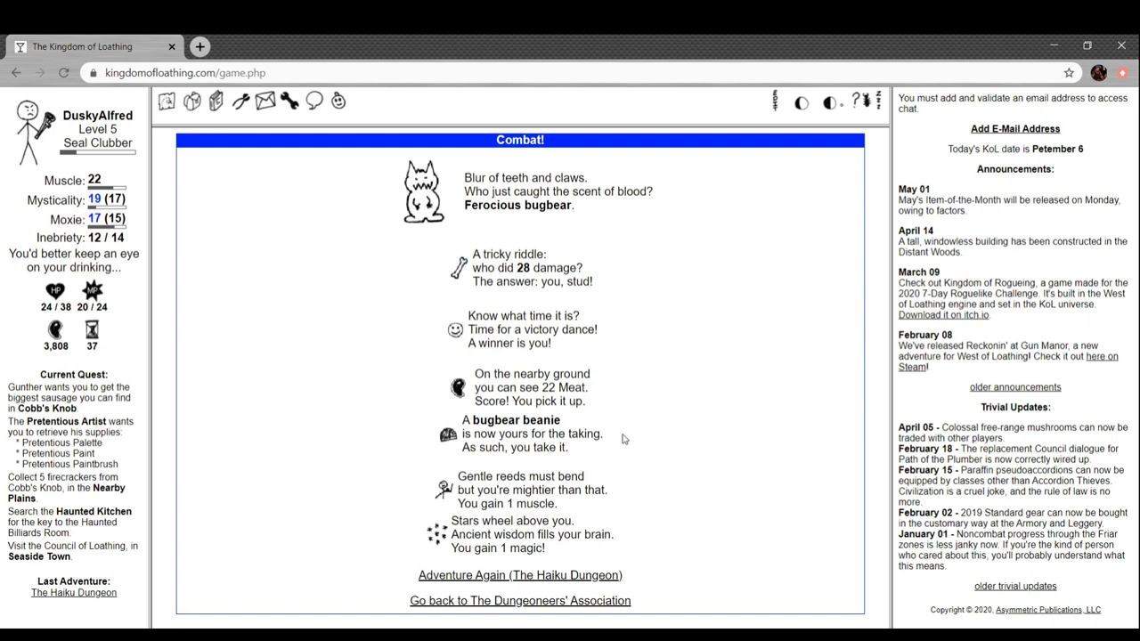
{"action": "mouse_move", "coordinate": [574, 460]}
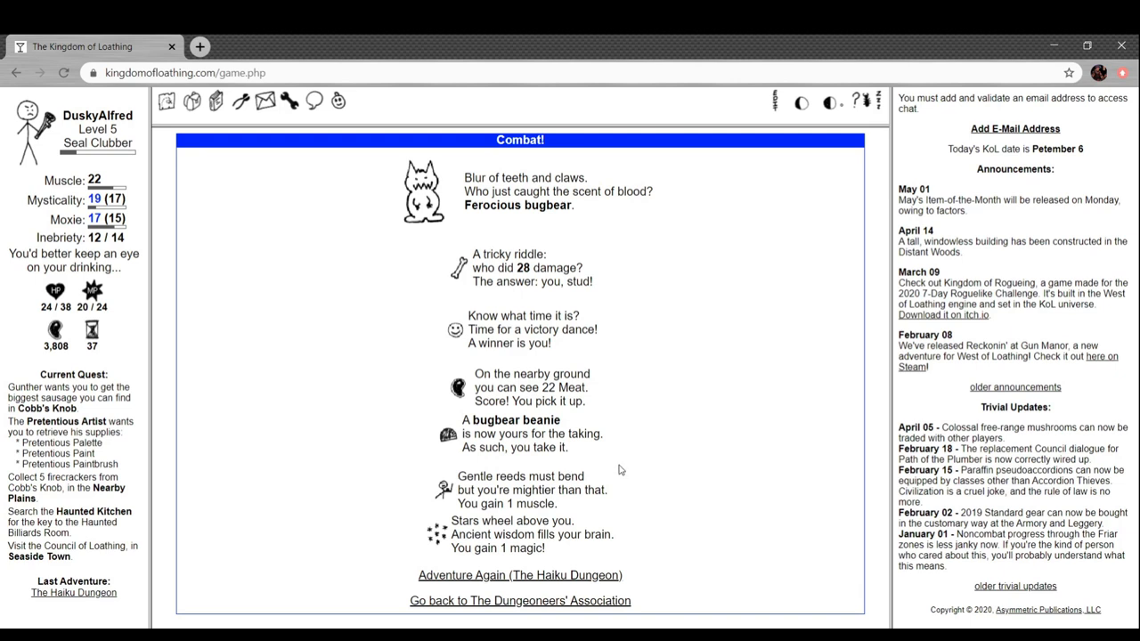
{"action": "mouse_move", "coordinate": [629, 466]}
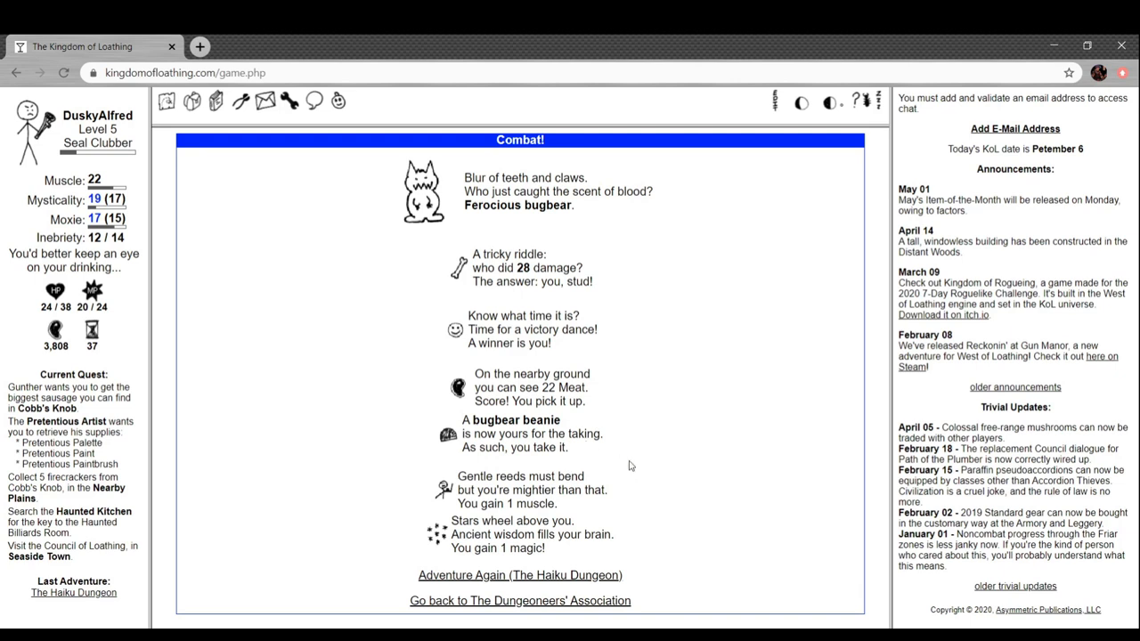
{"action": "mouse_move", "coordinate": [388, 496]}
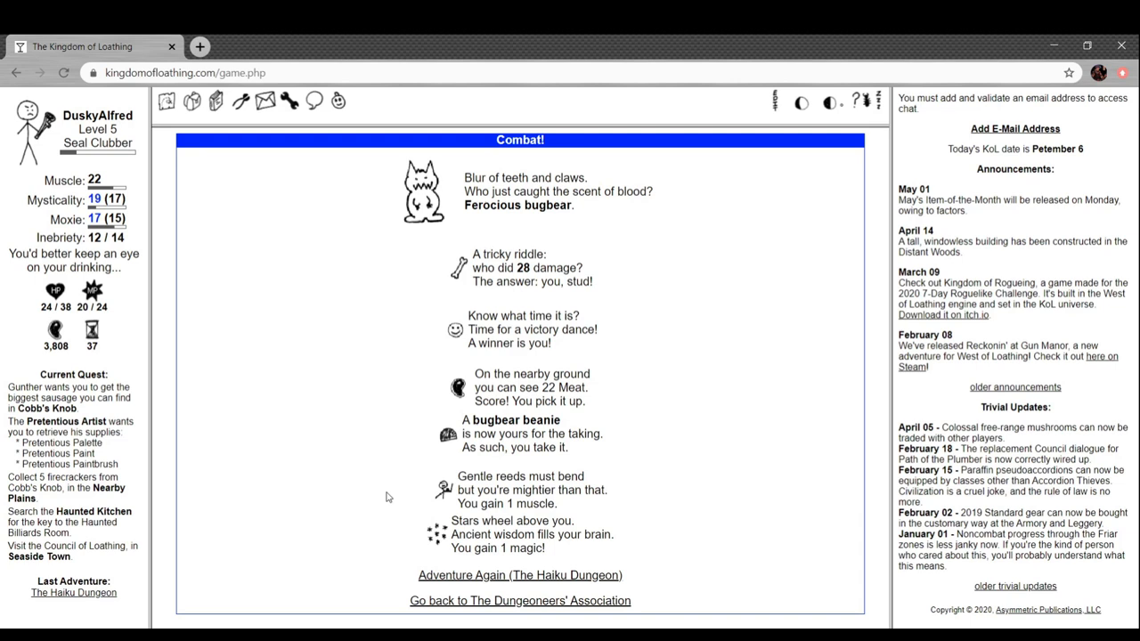
{"action": "mouse_move", "coordinate": [541, 584]}
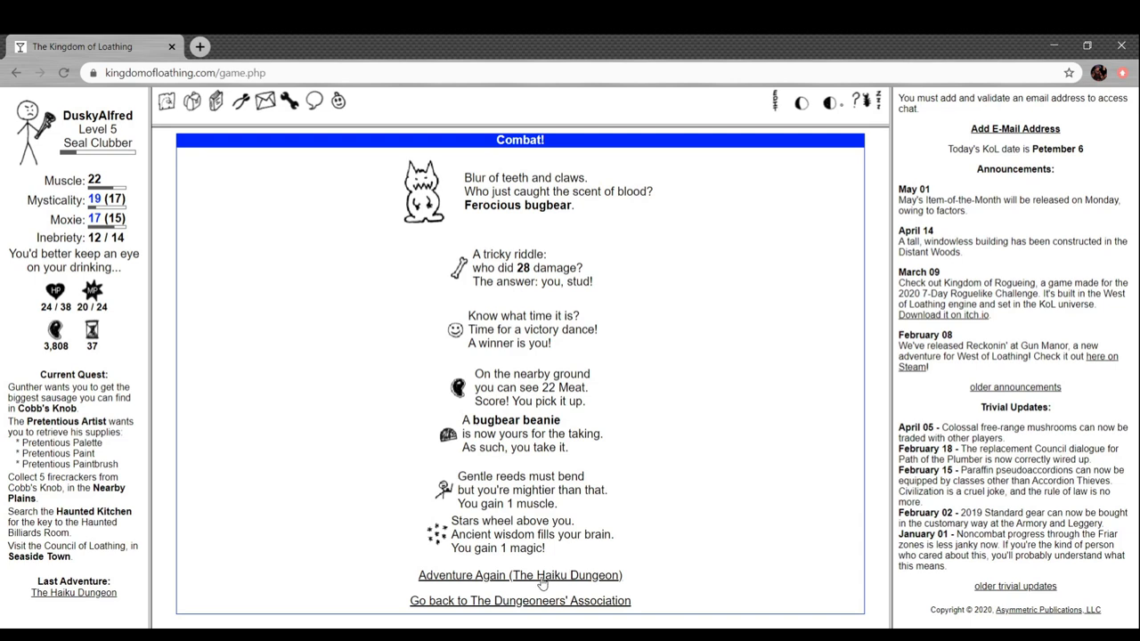
{"action": "left_click", "coordinate": [519, 575]}
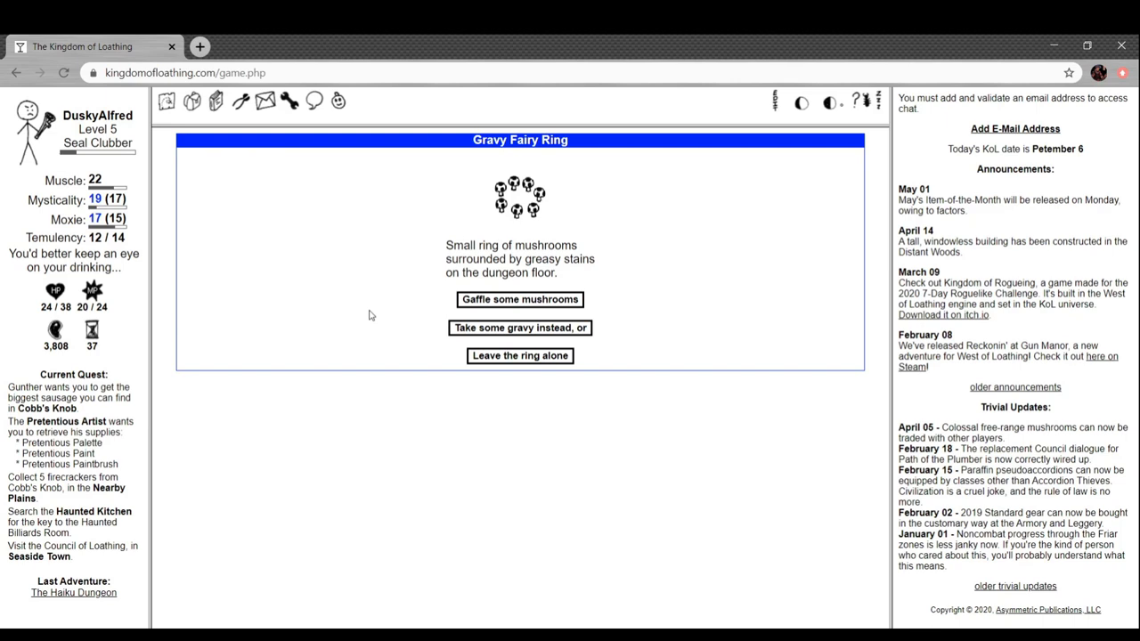
{"action": "mouse_move", "coordinate": [415, 316]}
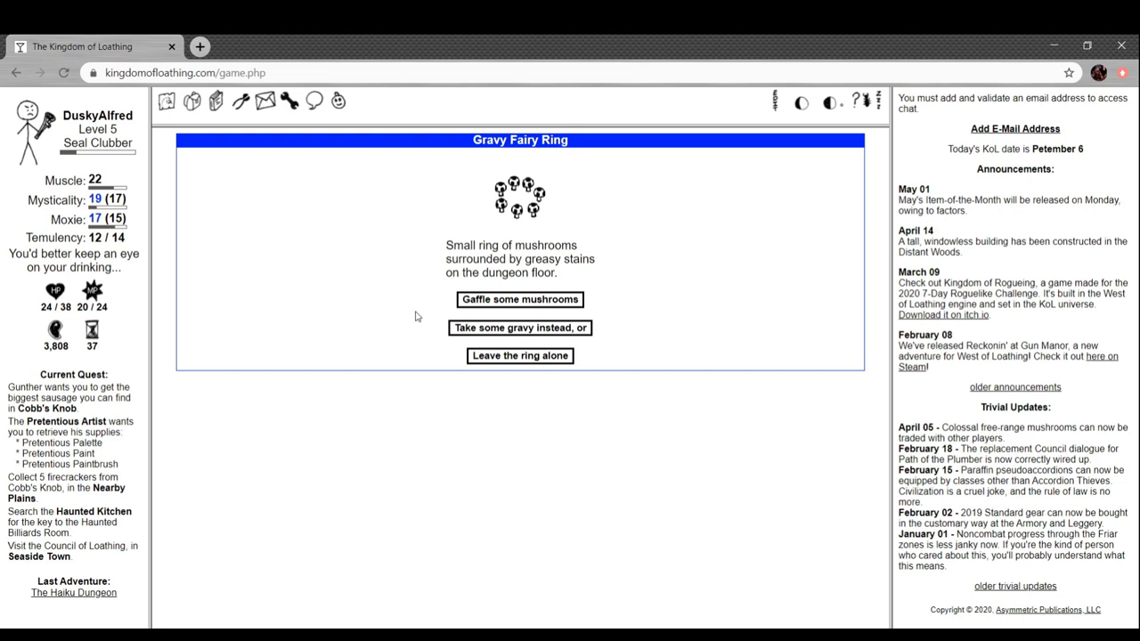
{"action": "mouse_move", "coordinate": [454, 344]}
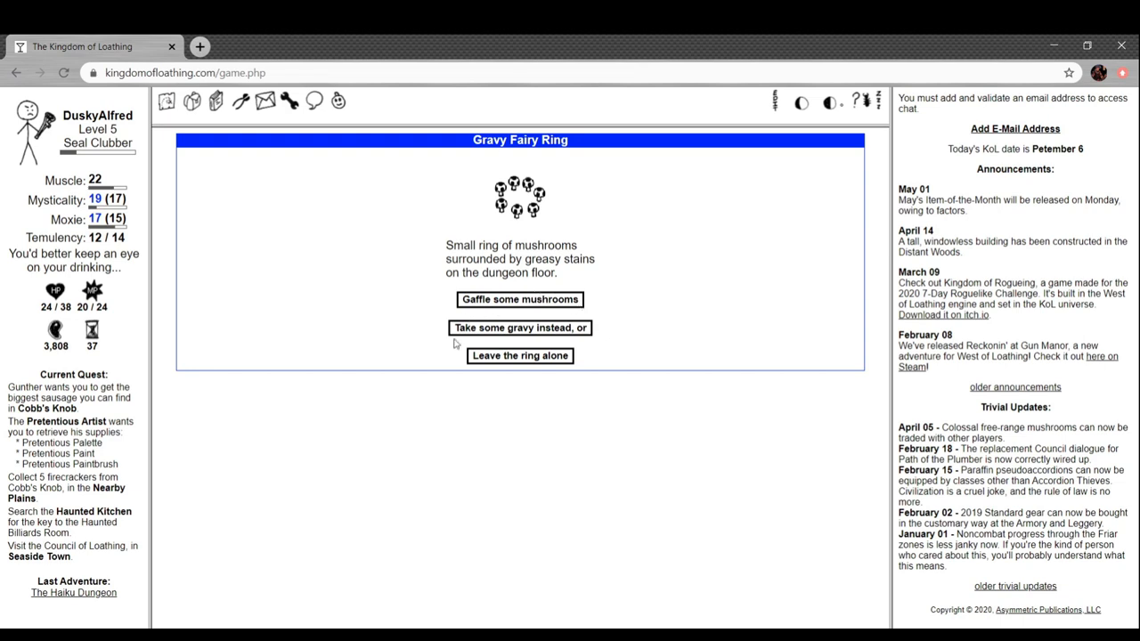
{"action": "mouse_move", "coordinate": [585, 337]}
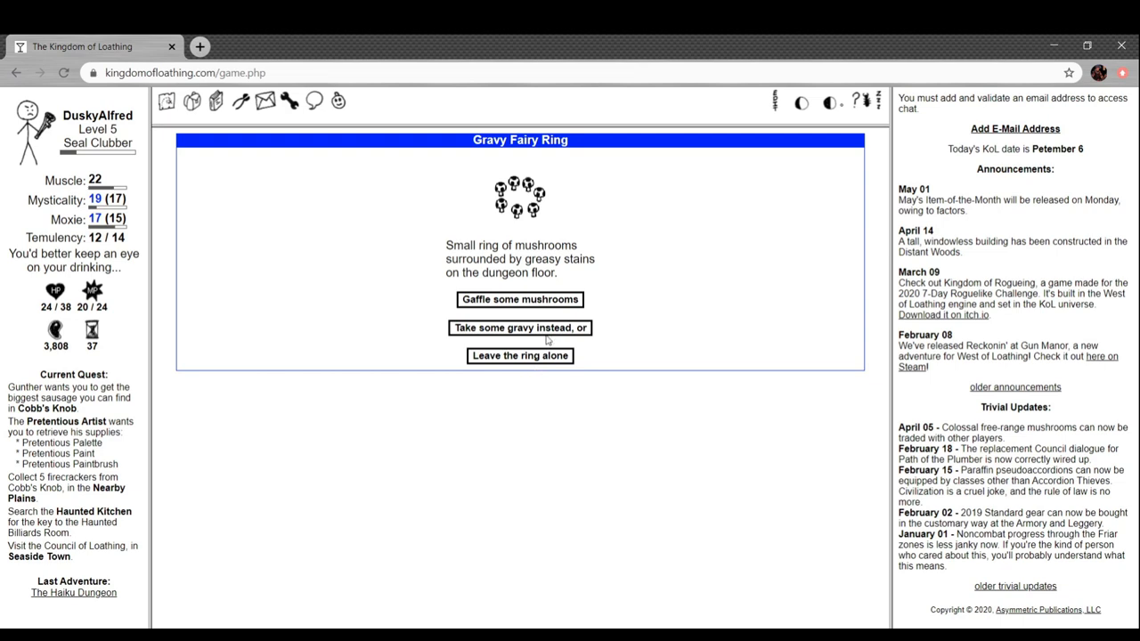
Resolve the Gravy Fairy Ring choice, then attack the bugbear and the ancient insane monk
{"action": "left_click", "coordinate": [519, 299]}
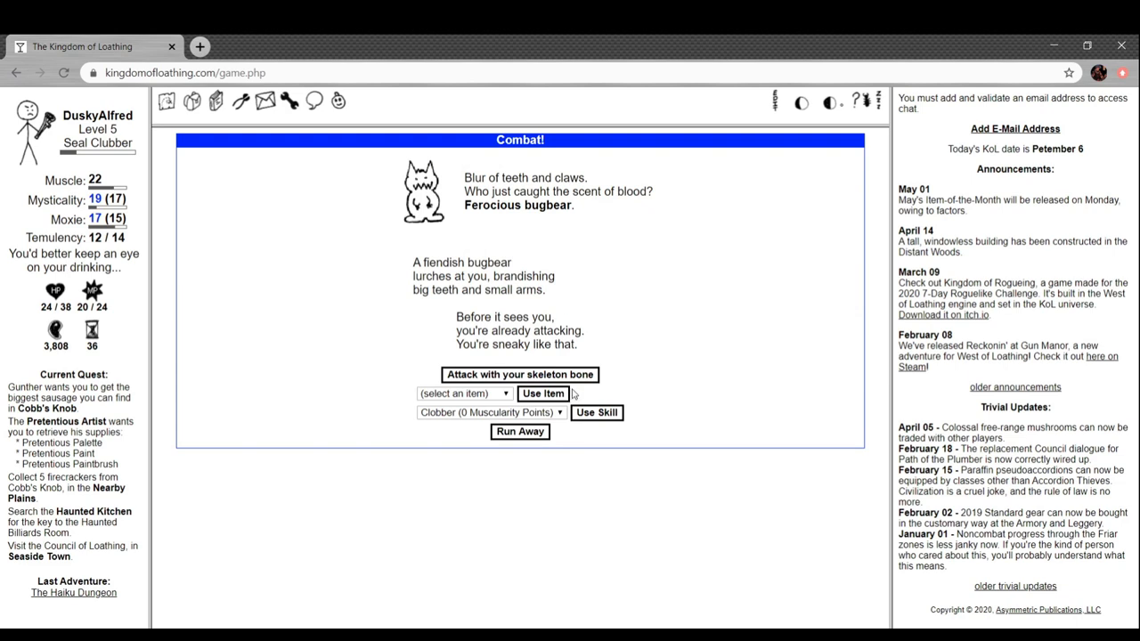
{"action": "left_click", "coordinate": [519, 374]}
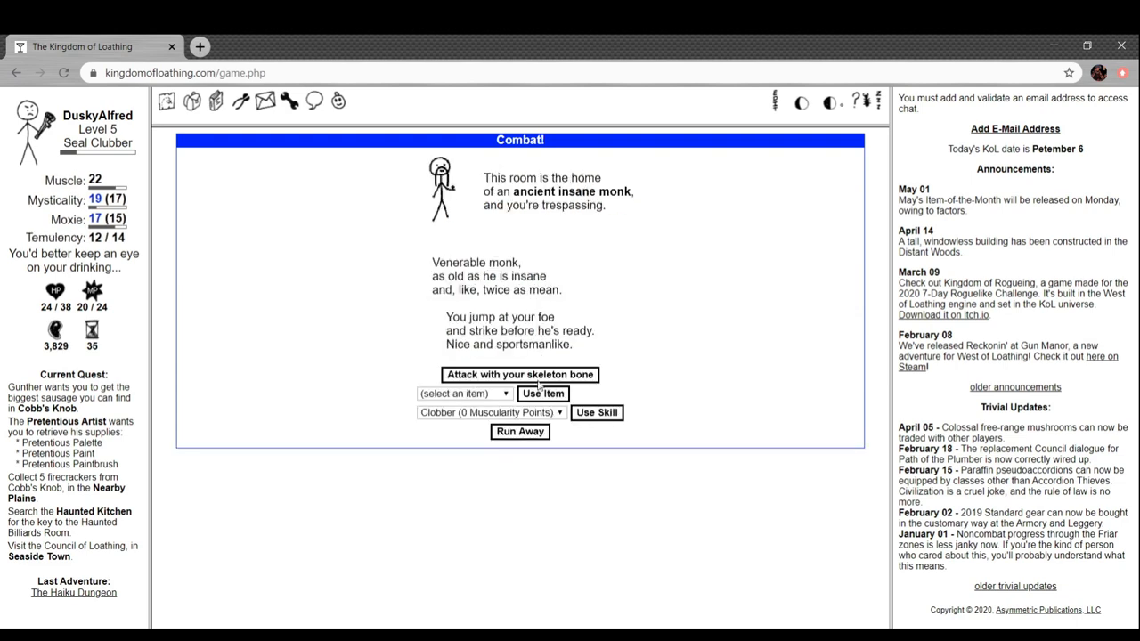
{"action": "left_click", "coordinate": [519, 374]}
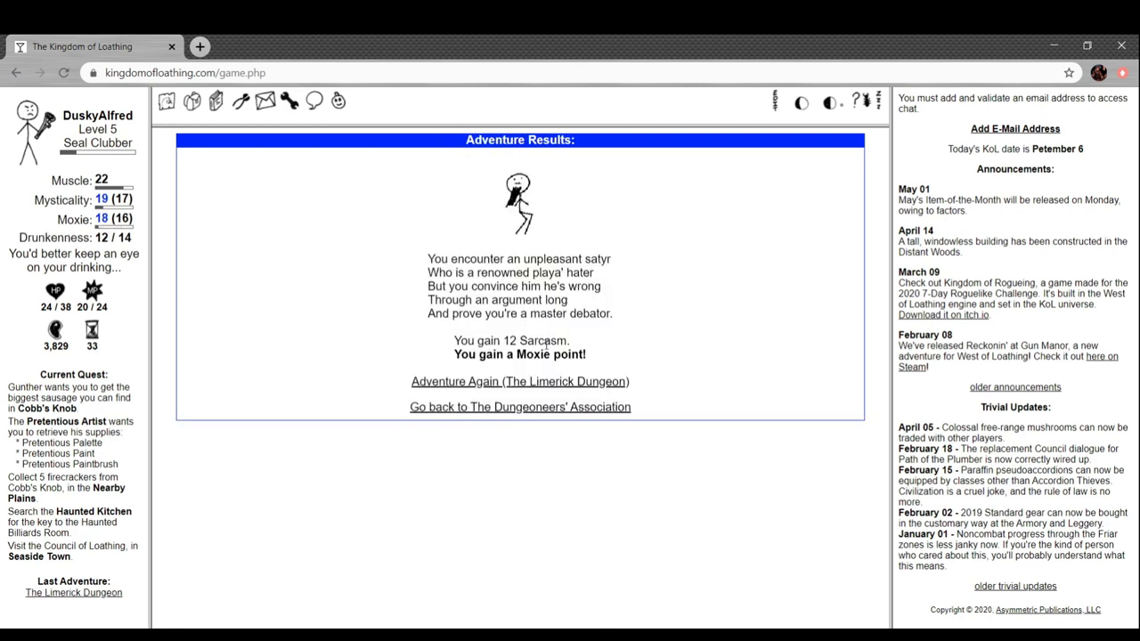
{"action": "mouse_move", "coordinate": [659, 281]}
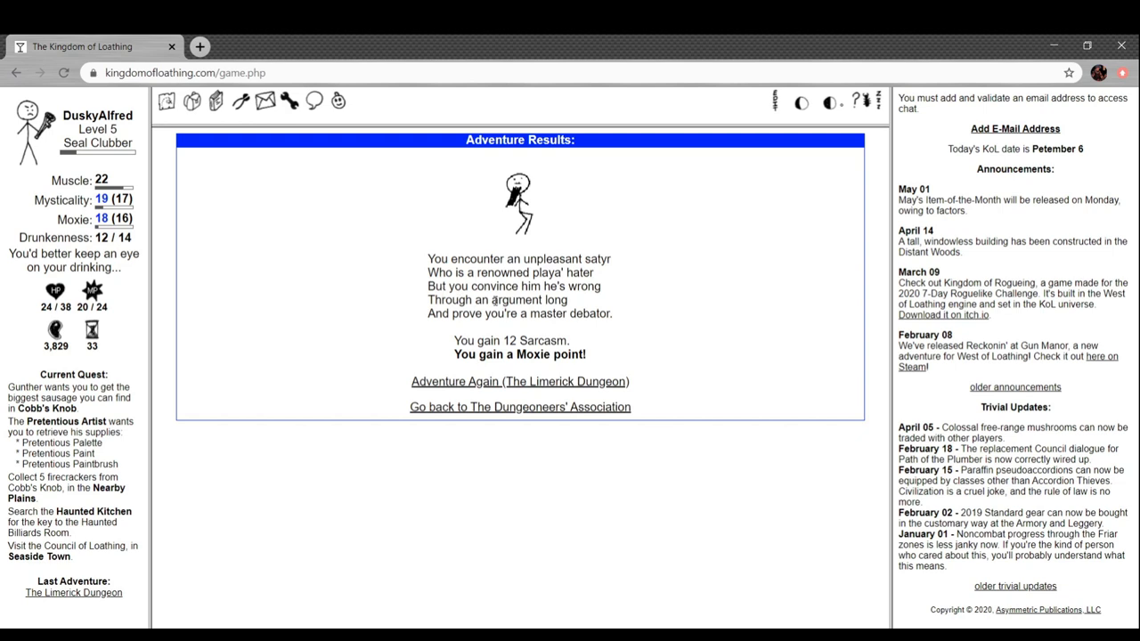
{"action": "mouse_move", "coordinate": [623, 323]}
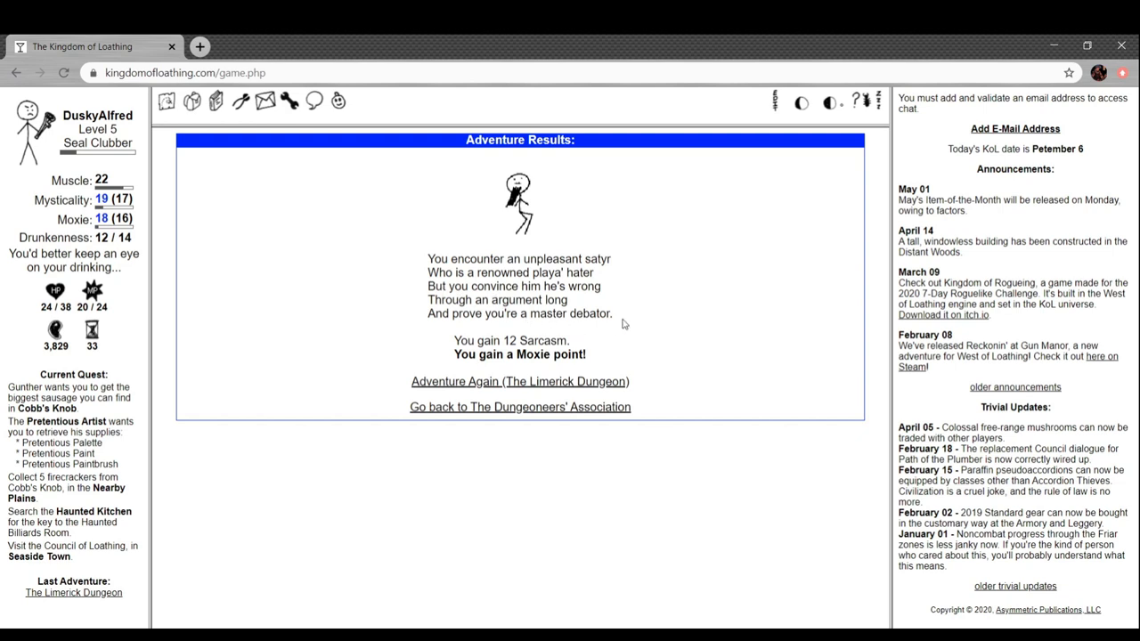
{"action": "mouse_move", "coordinate": [514, 392]}
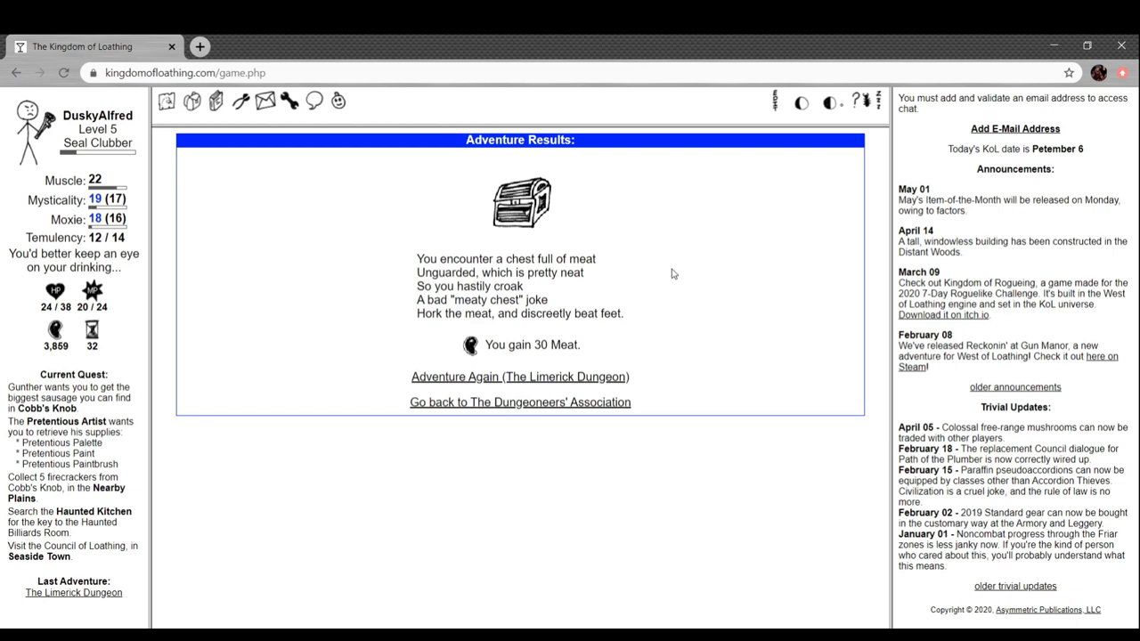
{"action": "mouse_move", "coordinate": [636, 343]}
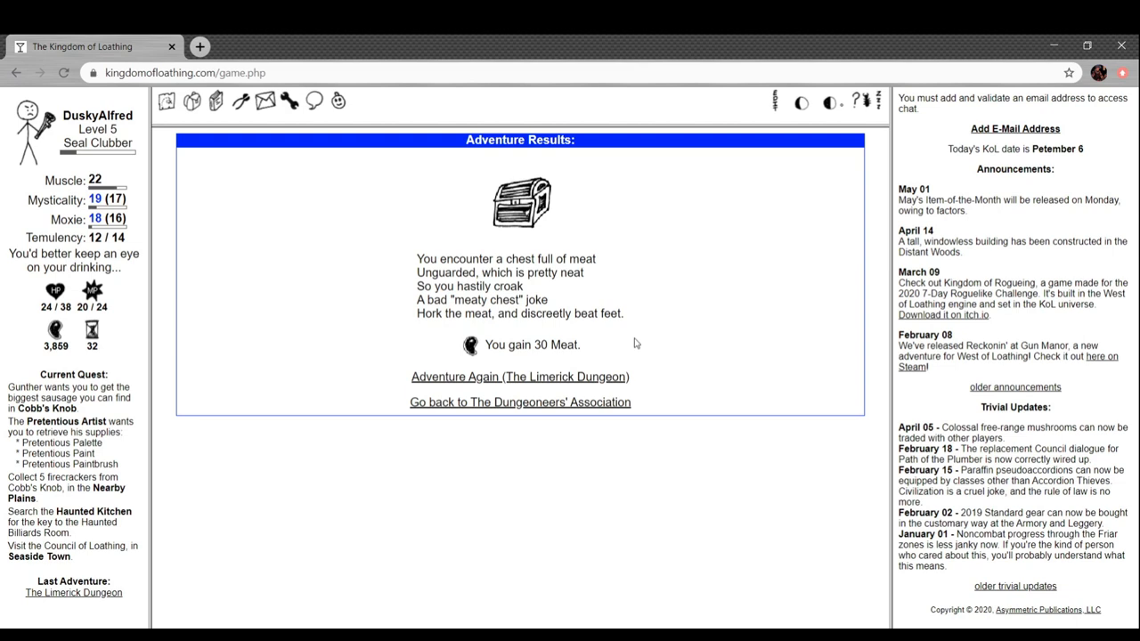
Adventure again in the Limerick Dungeon, then return to the Dungeoneers' Association
{"action": "left_click", "coordinate": [519, 376]}
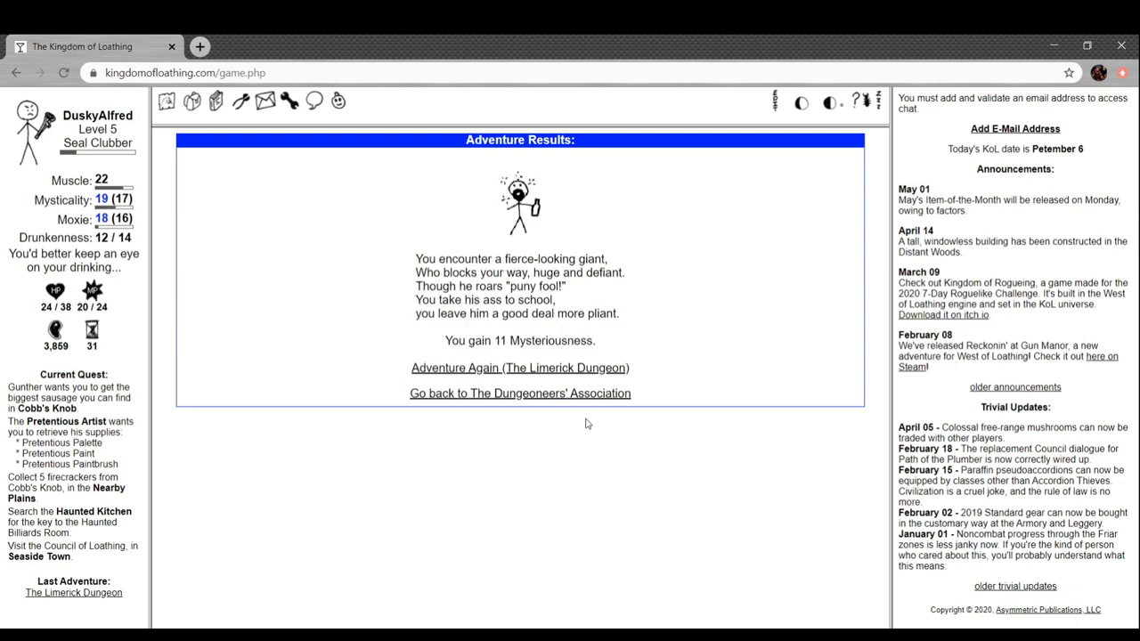
{"action": "mouse_move", "coordinate": [614, 238]}
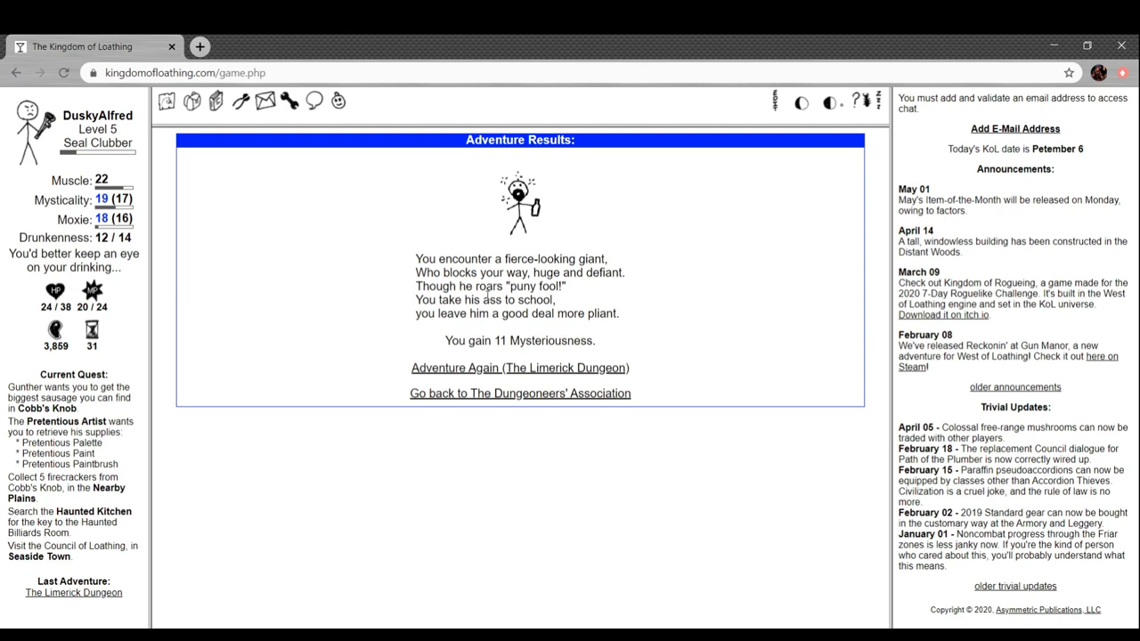
{"action": "mouse_move", "coordinate": [634, 293]}
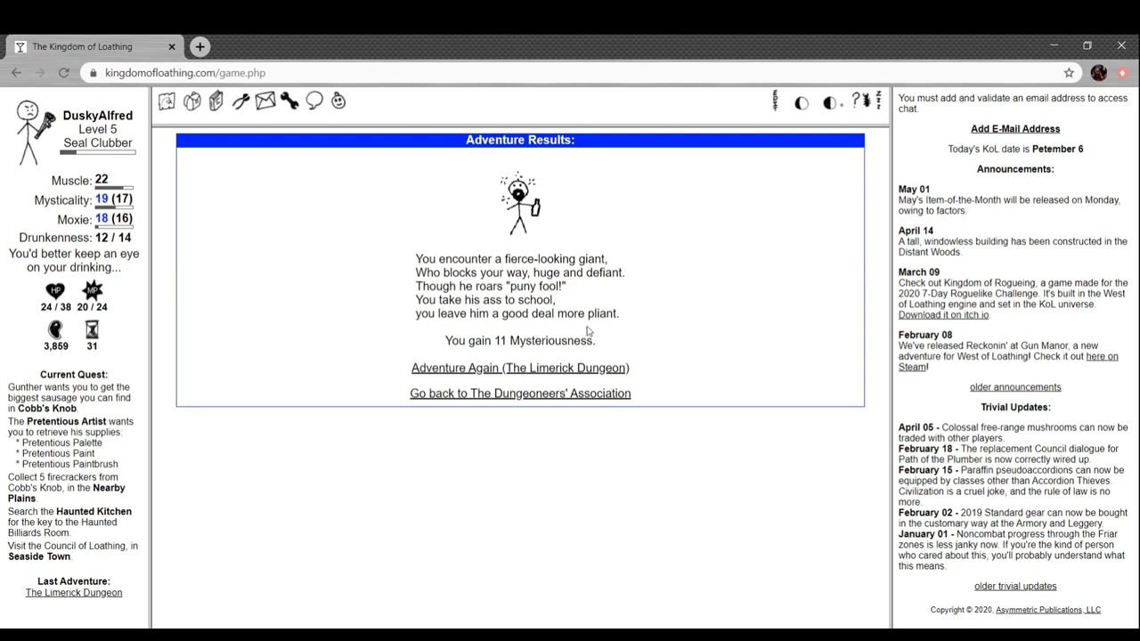
{"action": "mouse_move", "coordinate": [588, 330]}
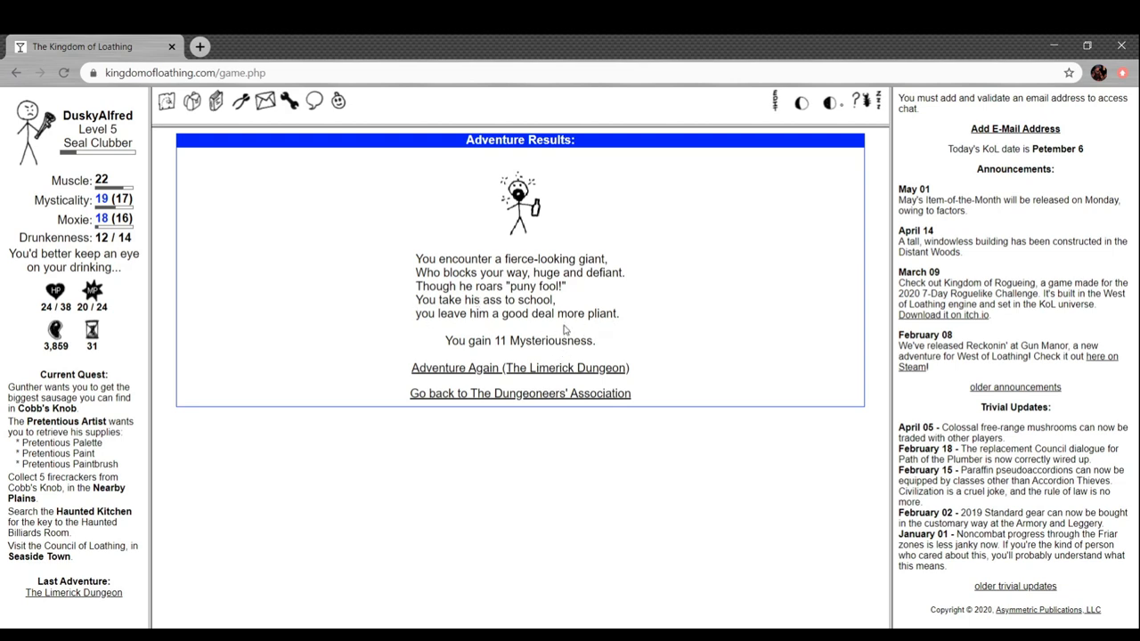
{"action": "left_click", "coordinate": [519, 392]}
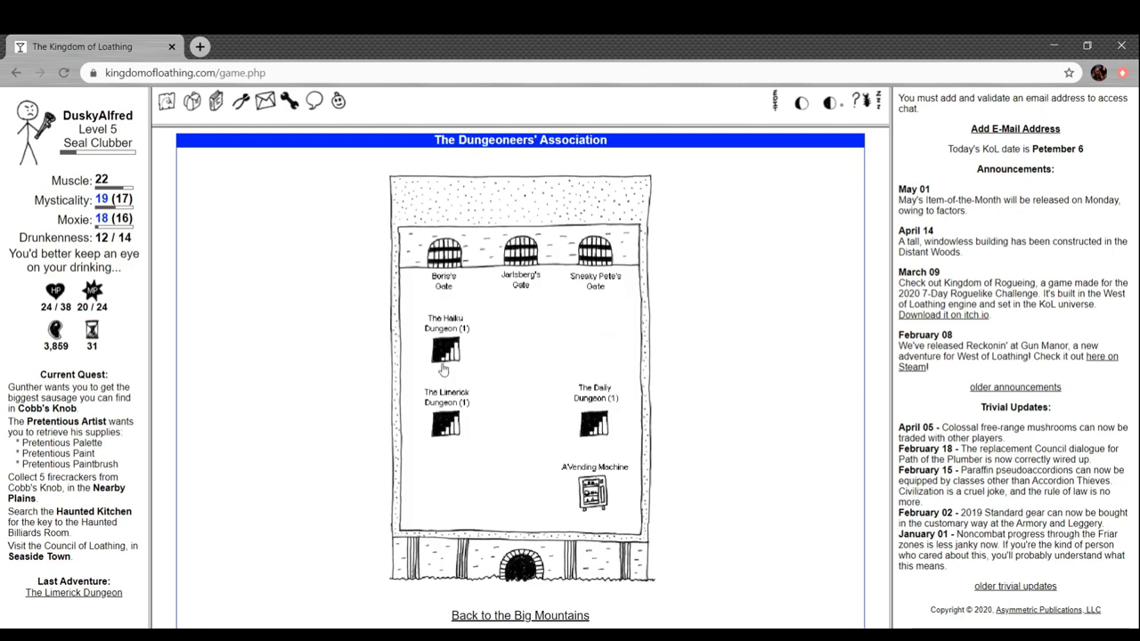
{"action": "mouse_move", "coordinate": [462, 435]}
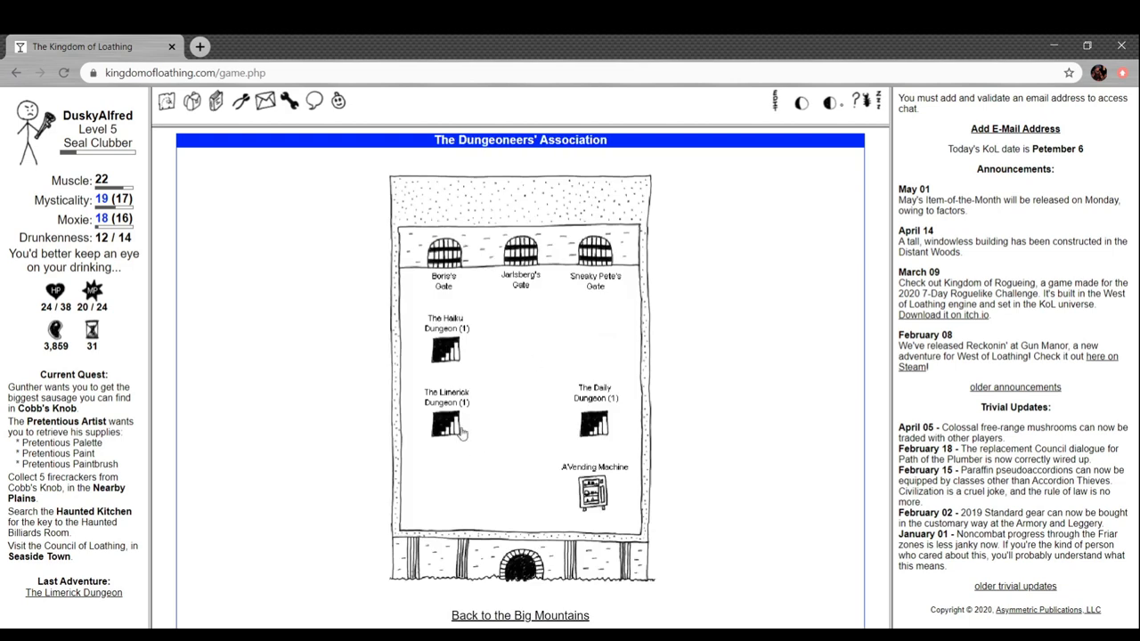
{"action": "mouse_move", "coordinate": [591, 450]}
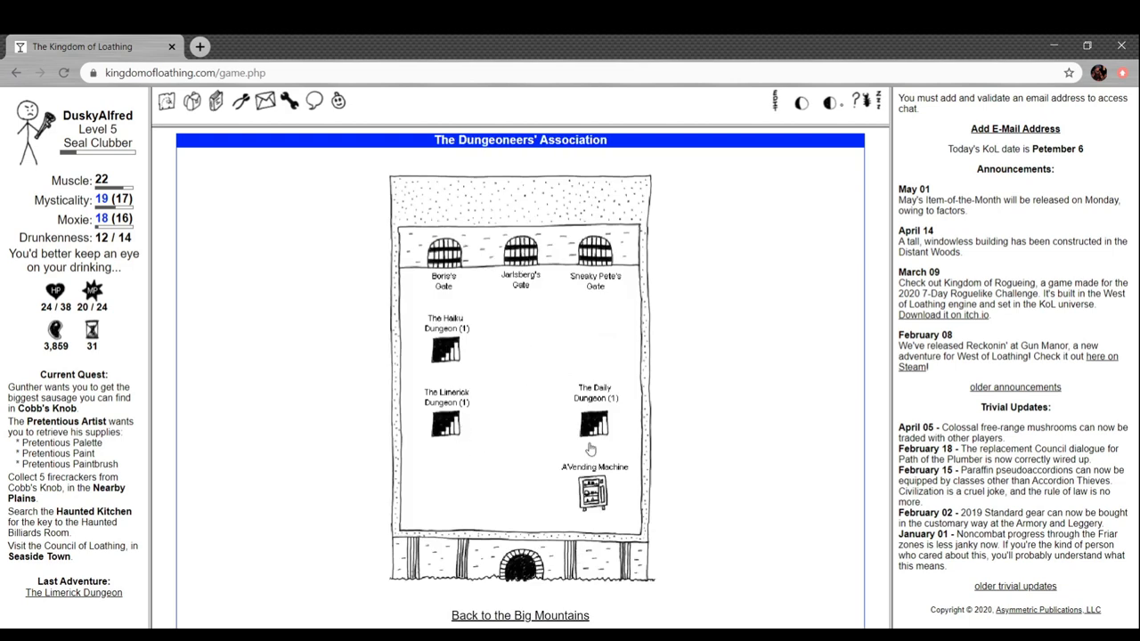
Browse the Dungeoneers' vending machine stock without buying, then head back to the Big Mountains
{"action": "left_click", "coordinate": [593, 494]}
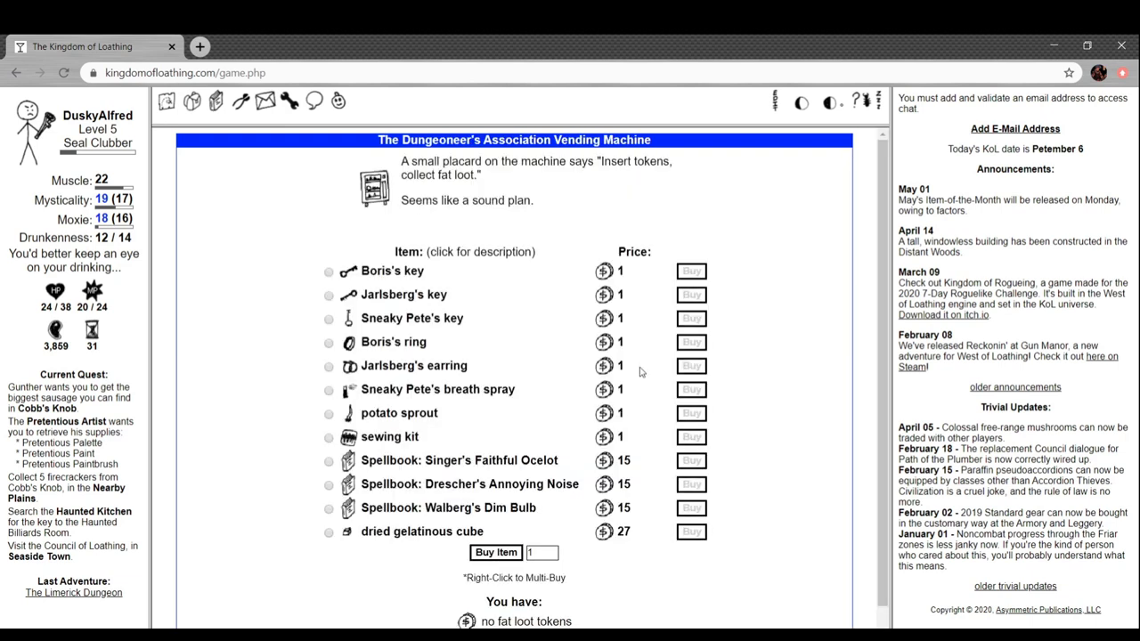
{"action": "mouse_move", "coordinate": [534, 432]}
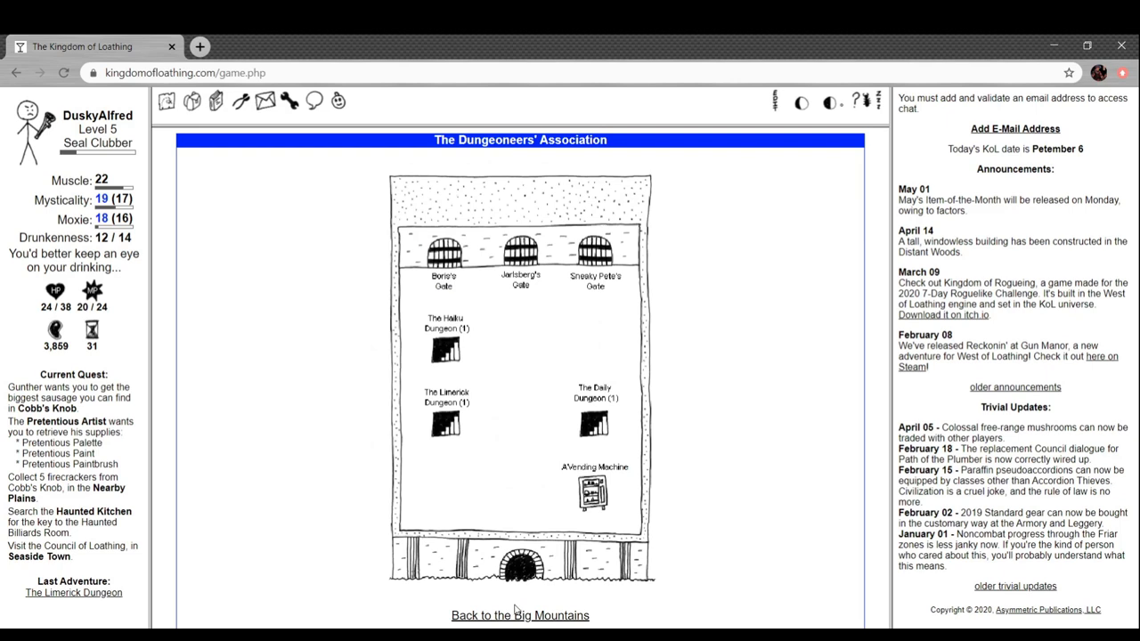
{"action": "left_click", "coordinate": [519, 615]}
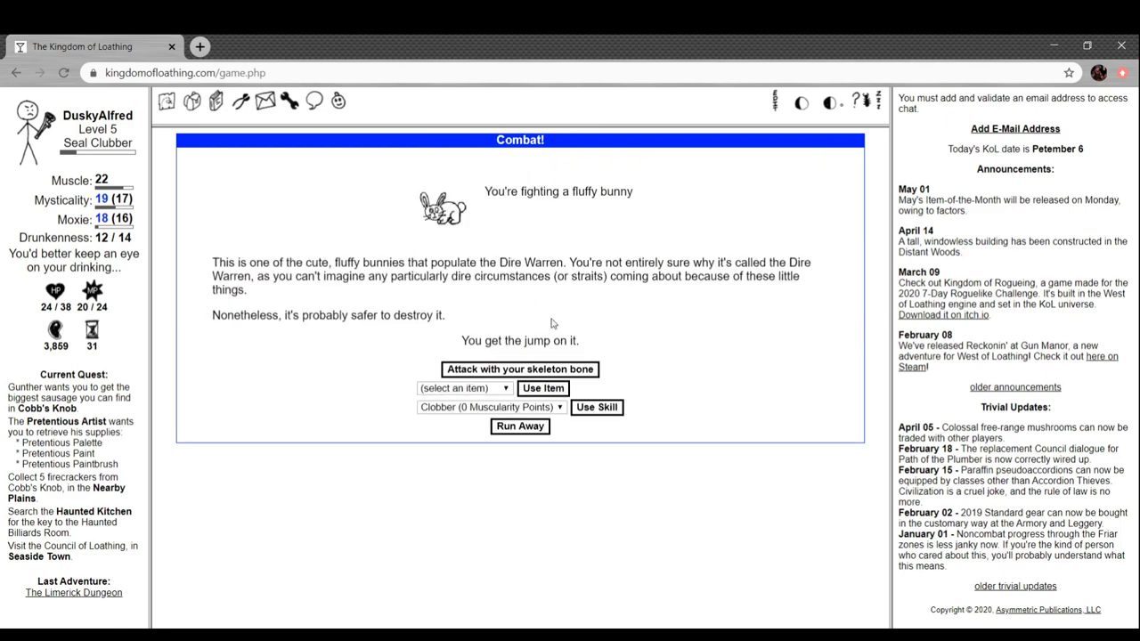
Kill the fluffy bunny with the skeleton bone, then travel back via Mt. Noob to the Nearby Plains
{"action": "left_click", "coordinate": [519, 369]}
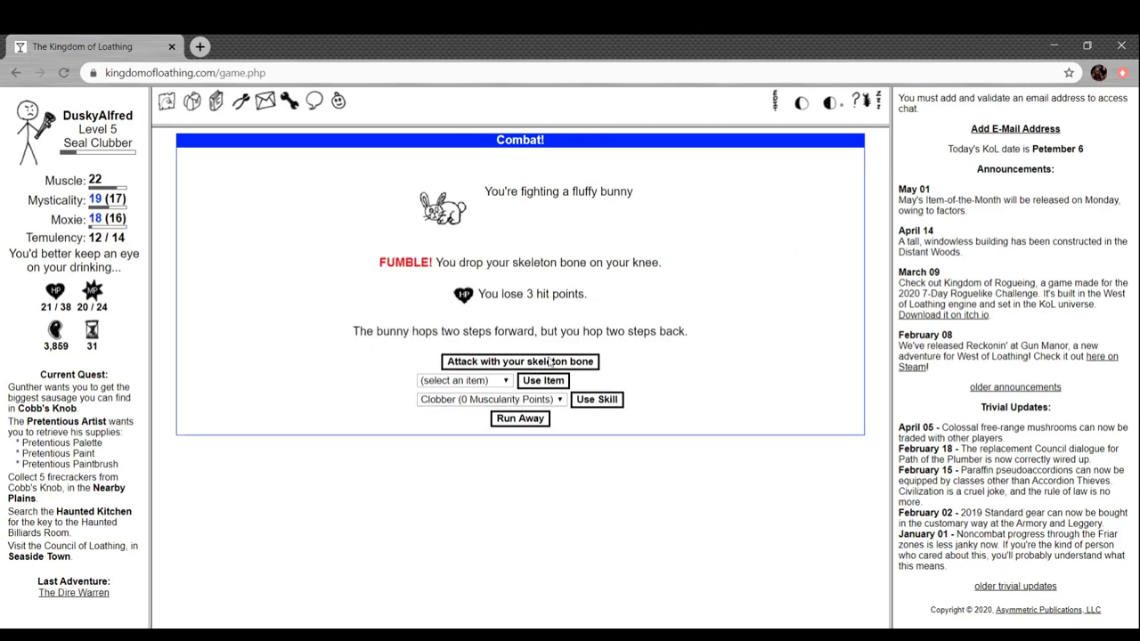
{"action": "left_click", "coordinate": [519, 361]}
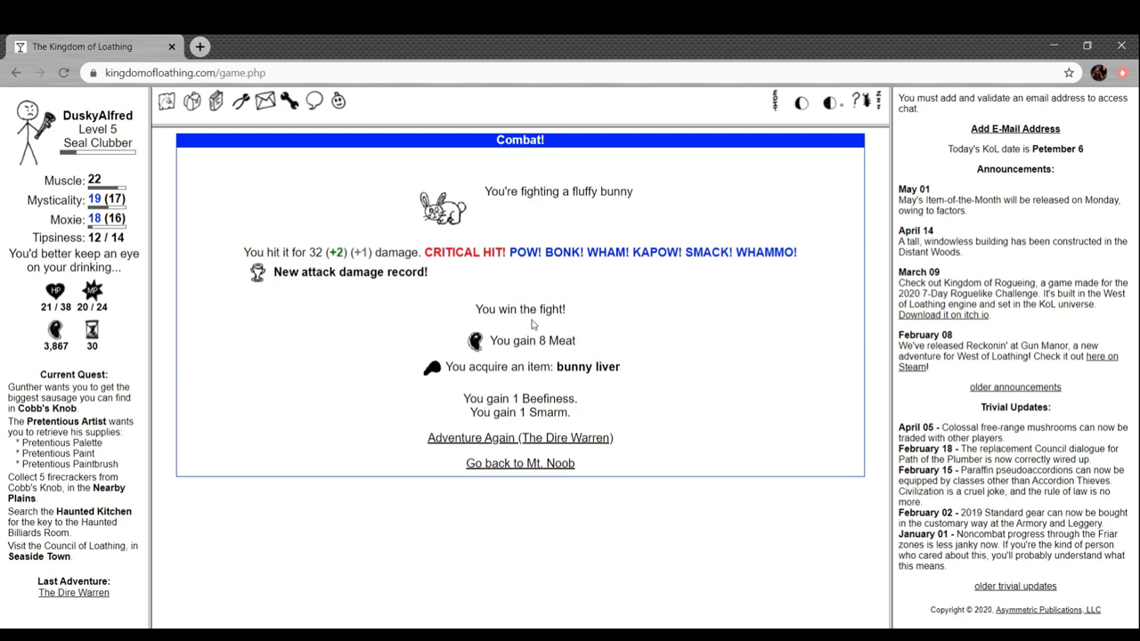
{"action": "left_click", "coordinate": [519, 462]}
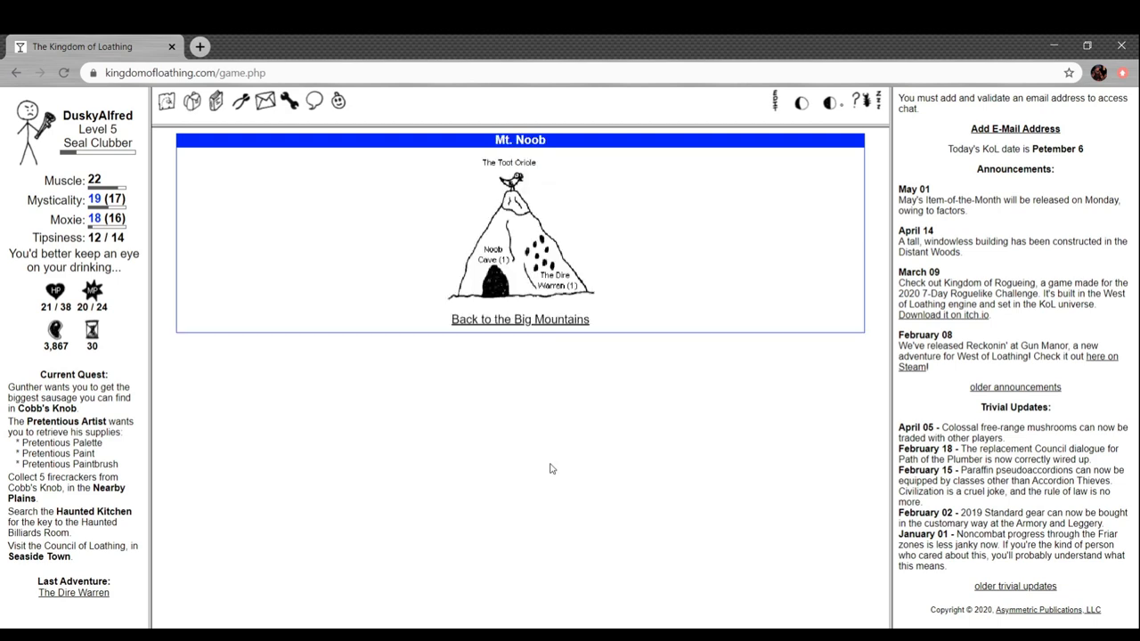
{"action": "left_click", "coordinate": [519, 319]}
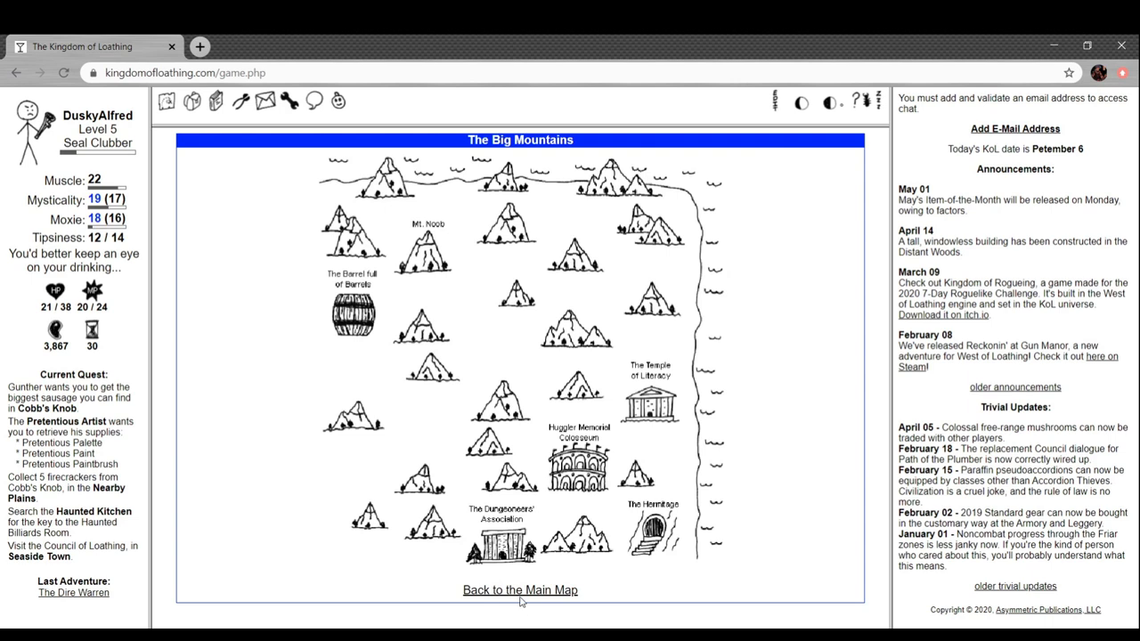
{"action": "left_click", "coordinate": [520, 589]}
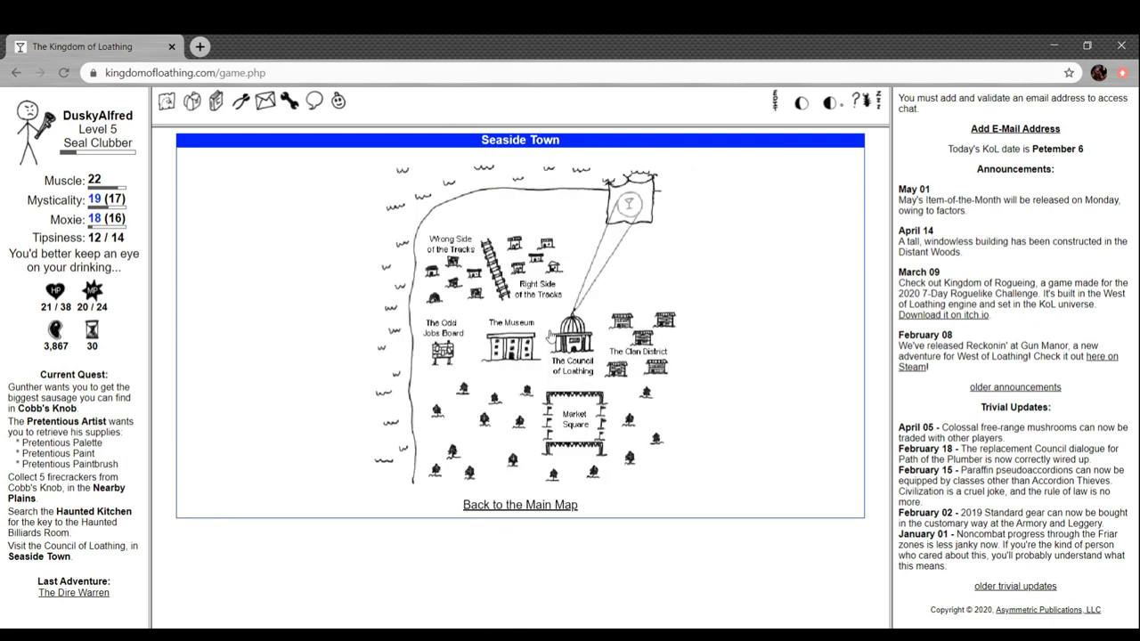
{"action": "mouse_move", "coordinate": [483, 359]}
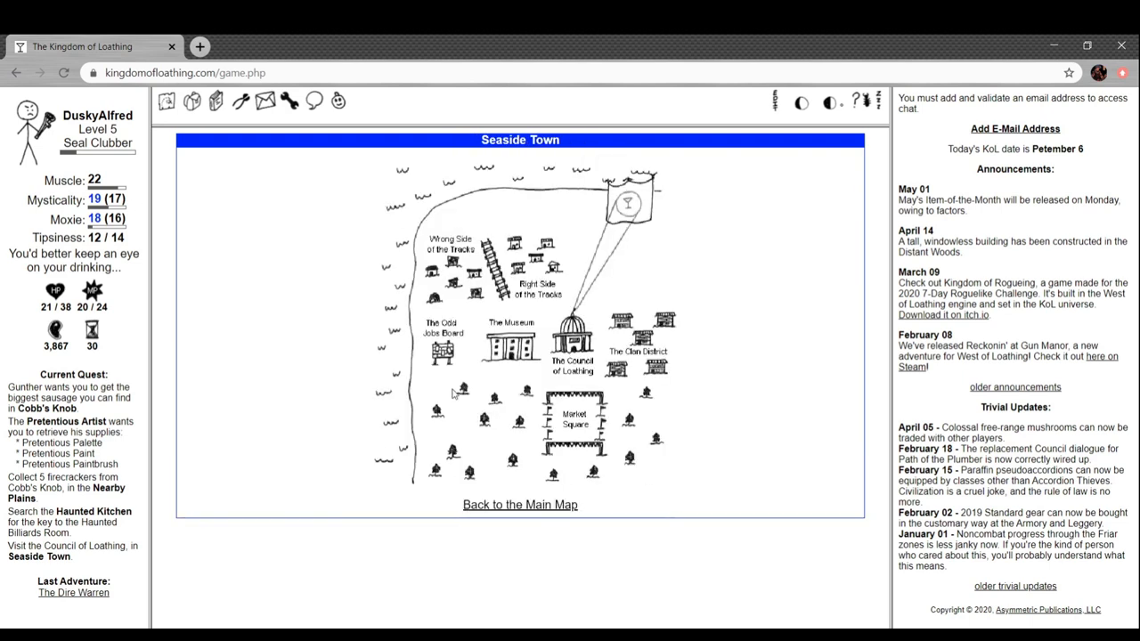
{"action": "left_click", "coordinate": [1014, 128]}
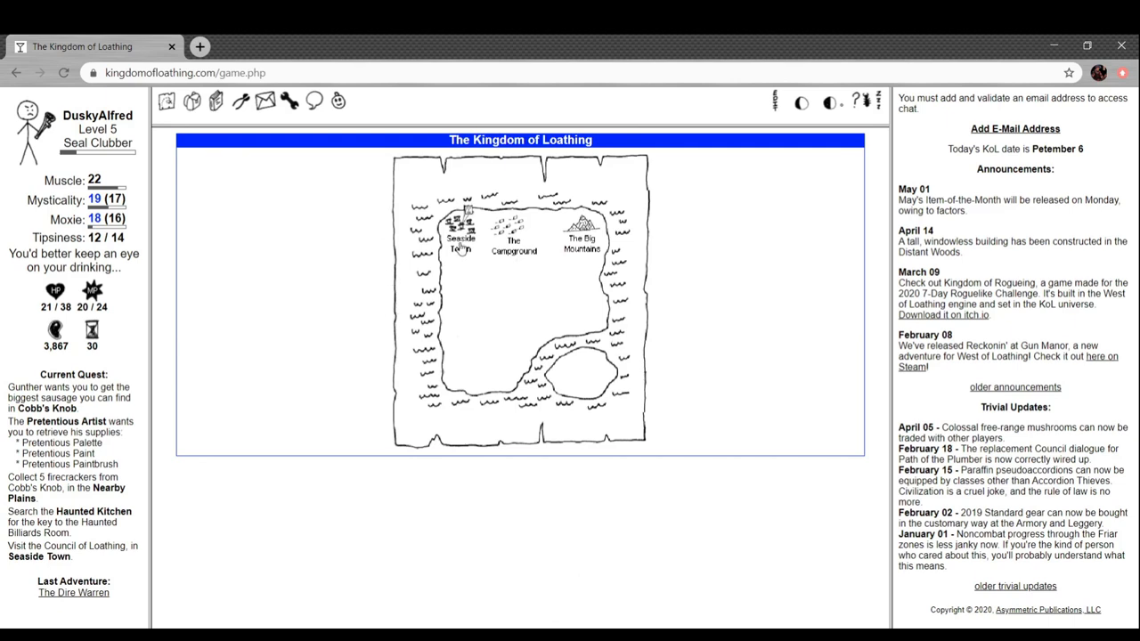
{"action": "left_click", "coordinate": [460, 240]}
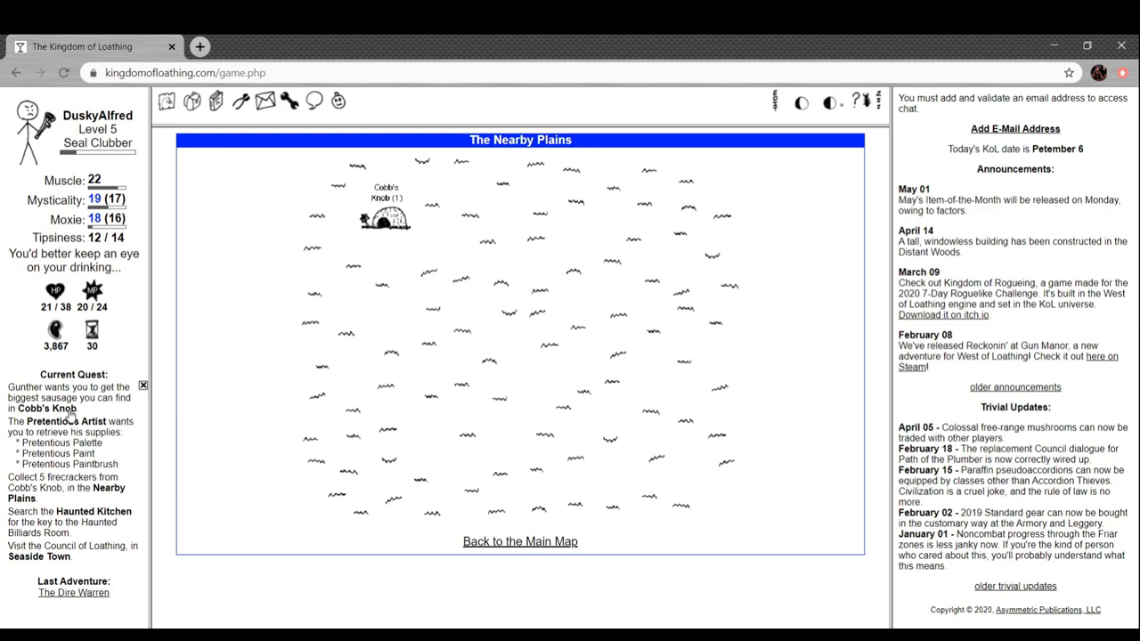
Defeat the sleeping Knob Goblin Guard outside Cobb's Knob with the skeleton bone
{"action": "left_click", "coordinate": [519, 540]}
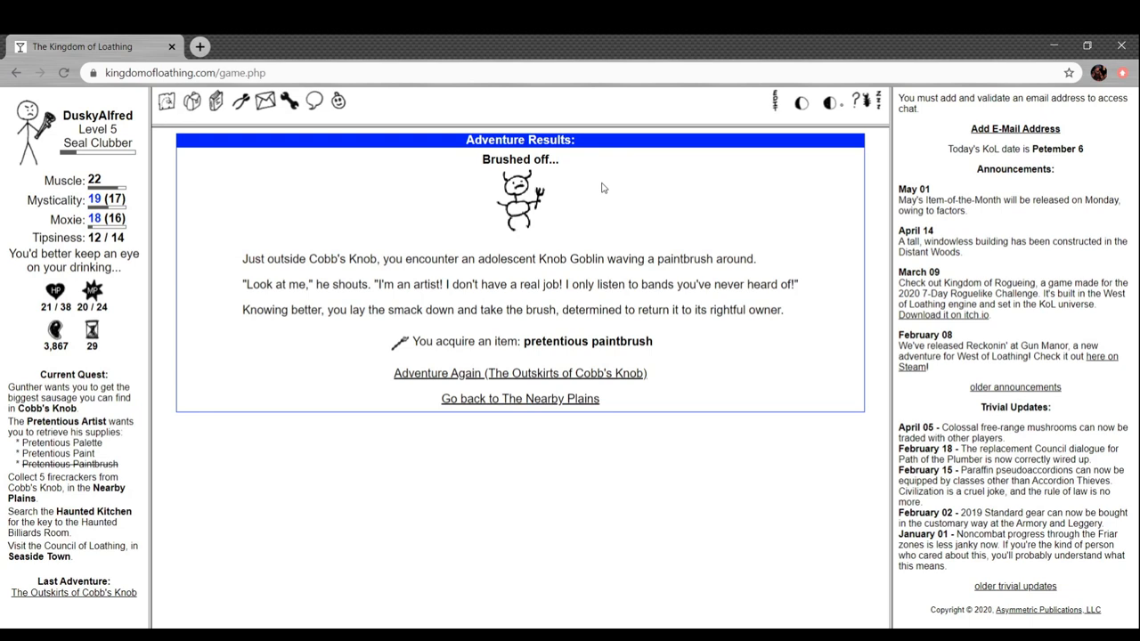
{"action": "mouse_move", "coordinate": [618, 214]}
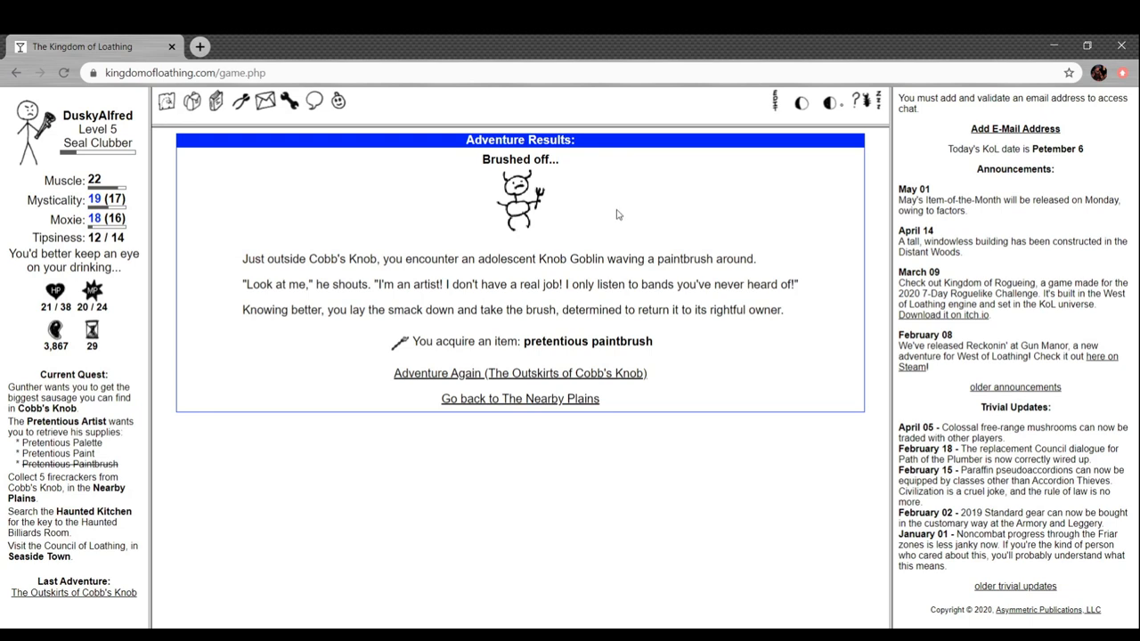
{"action": "mouse_move", "coordinate": [416, 215]}
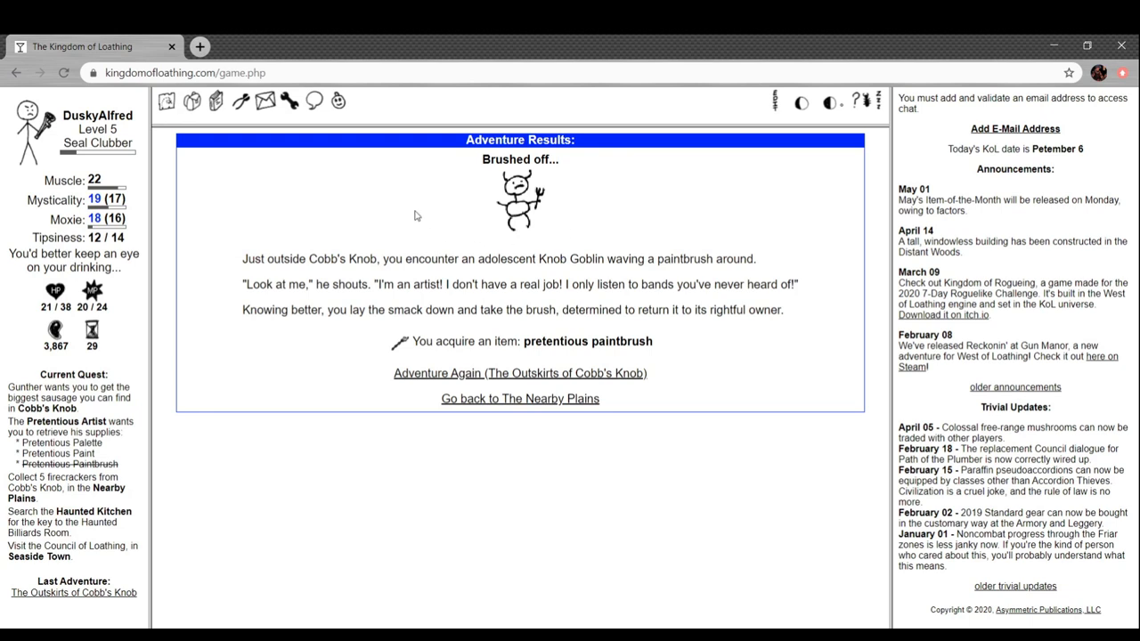
{"action": "mouse_move", "coordinate": [674, 234]}
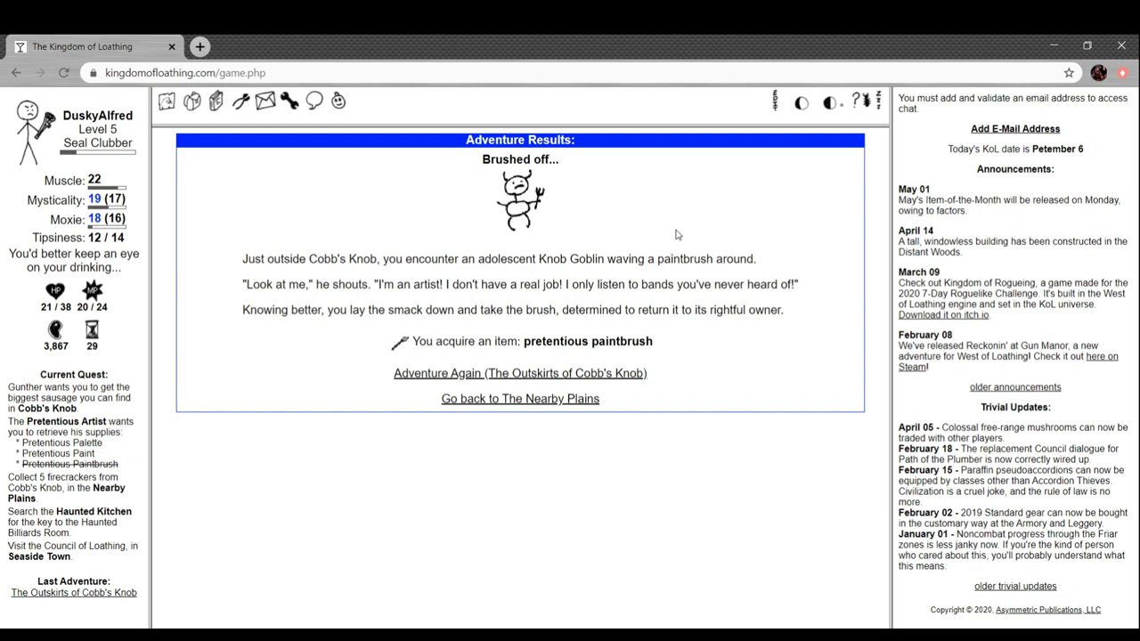
{"action": "mouse_move", "coordinate": [596, 272]}
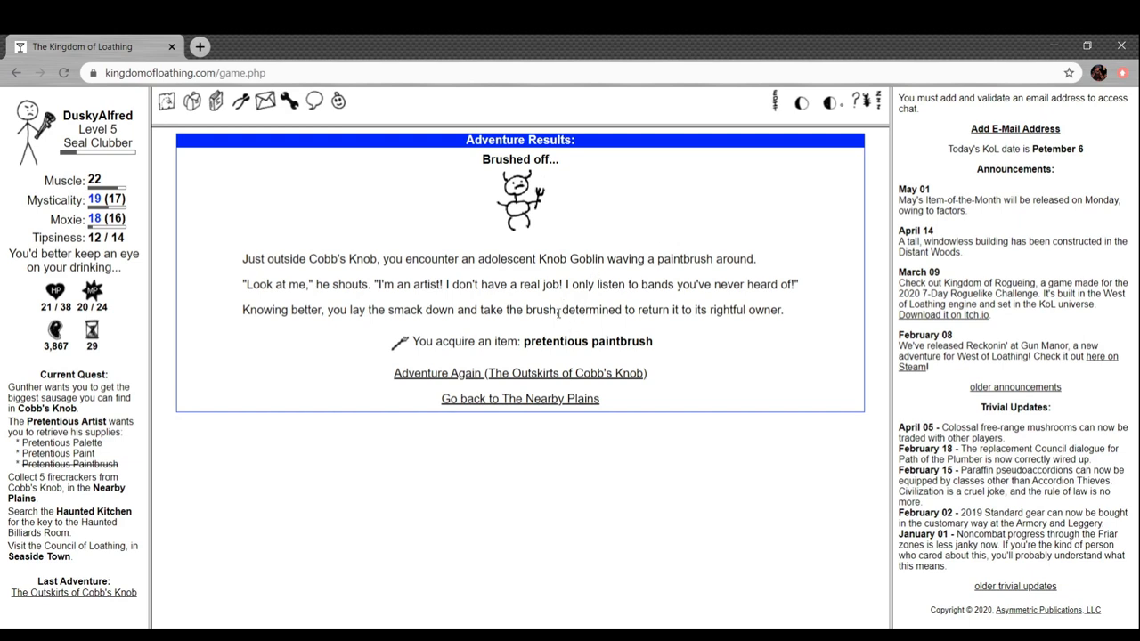
{"action": "mouse_move", "coordinate": [540, 373]}
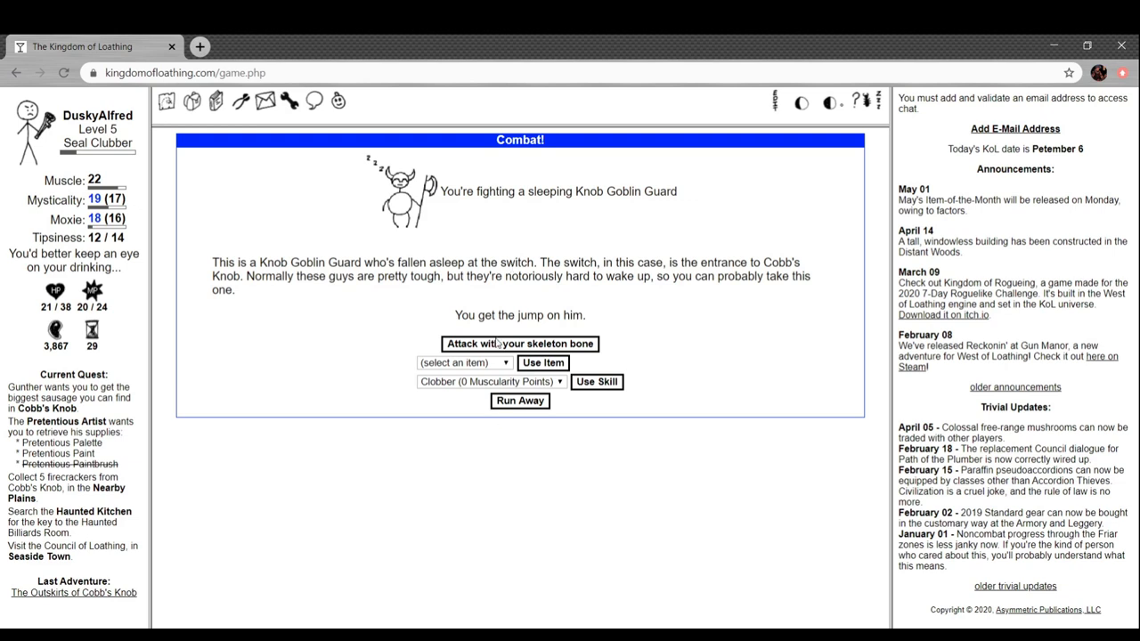
{"action": "left_click", "coordinate": [519, 343]}
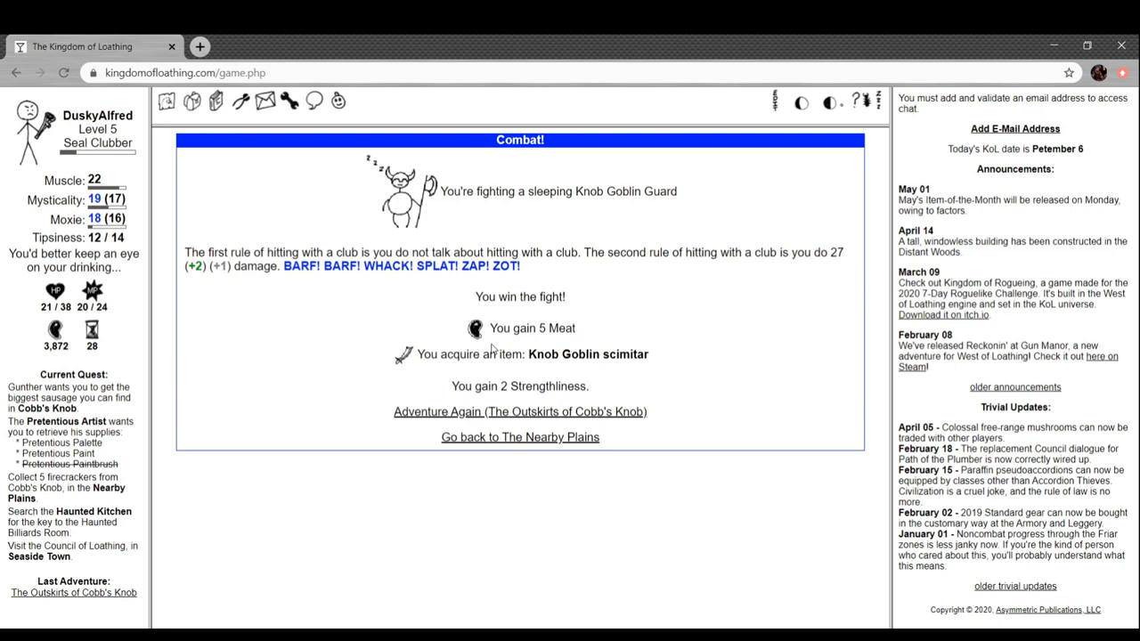
{"action": "mouse_move", "coordinate": [525, 245]}
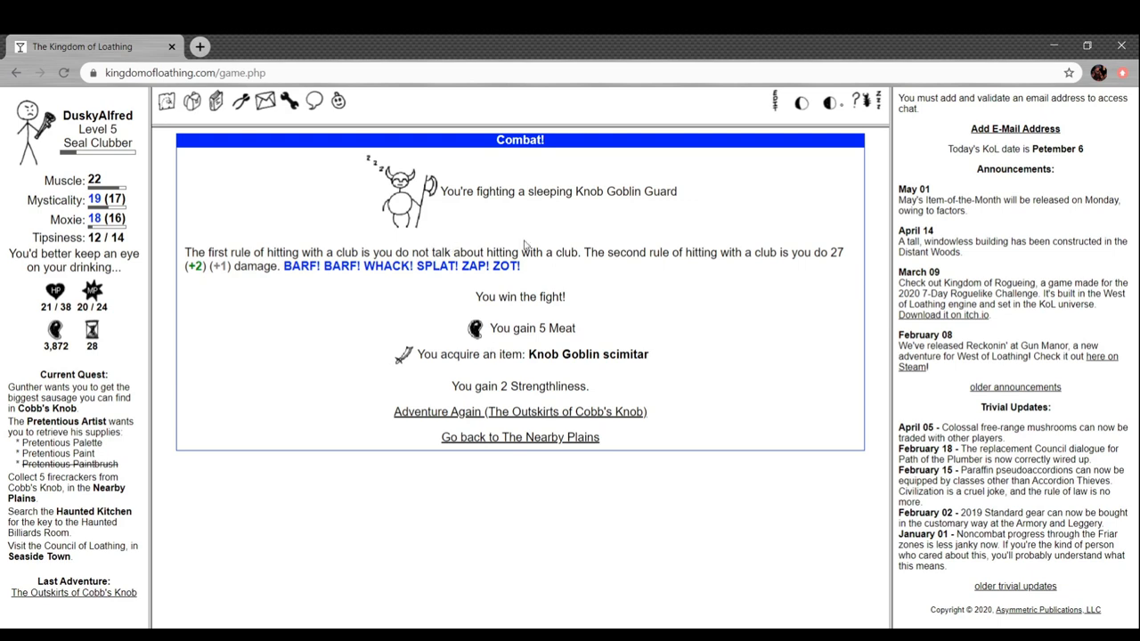
{"action": "mouse_move", "coordinate": [436, 350]}
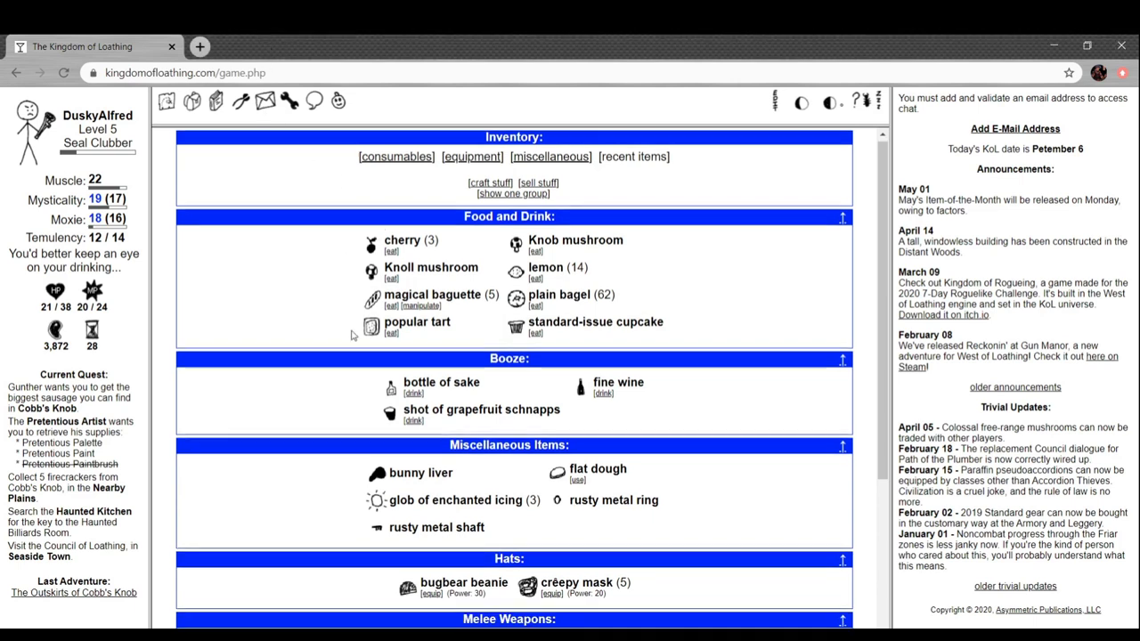
Equip the bugbear beanie in place of the creepy mask and return to the Nearby Plains
{"action": "scroll", "scroll_direction": "down", "scroll_amount": 3}
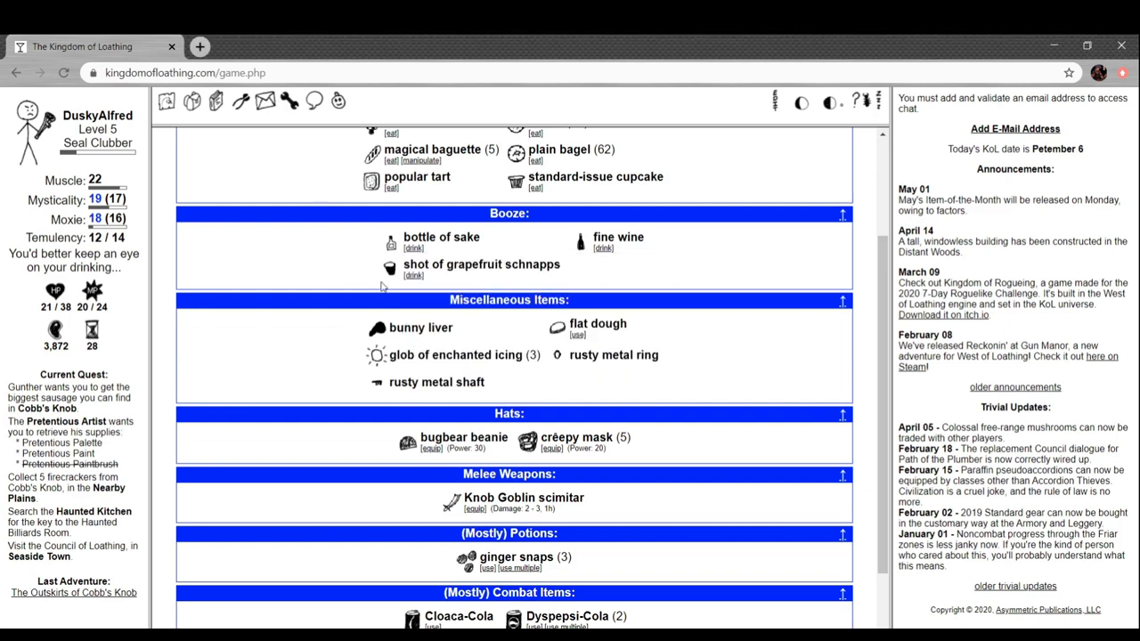
{"action": "scroll", "scroll_direction": "down", "scroll_amount": 3}
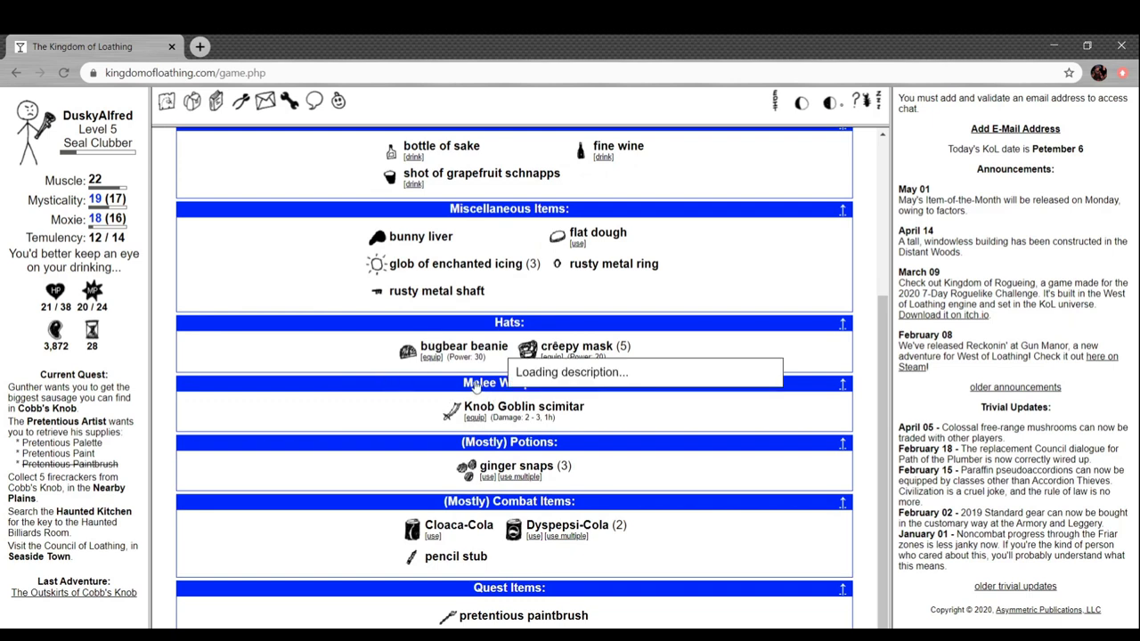
{"action": "left_click", "coordinate": [431, 357]}
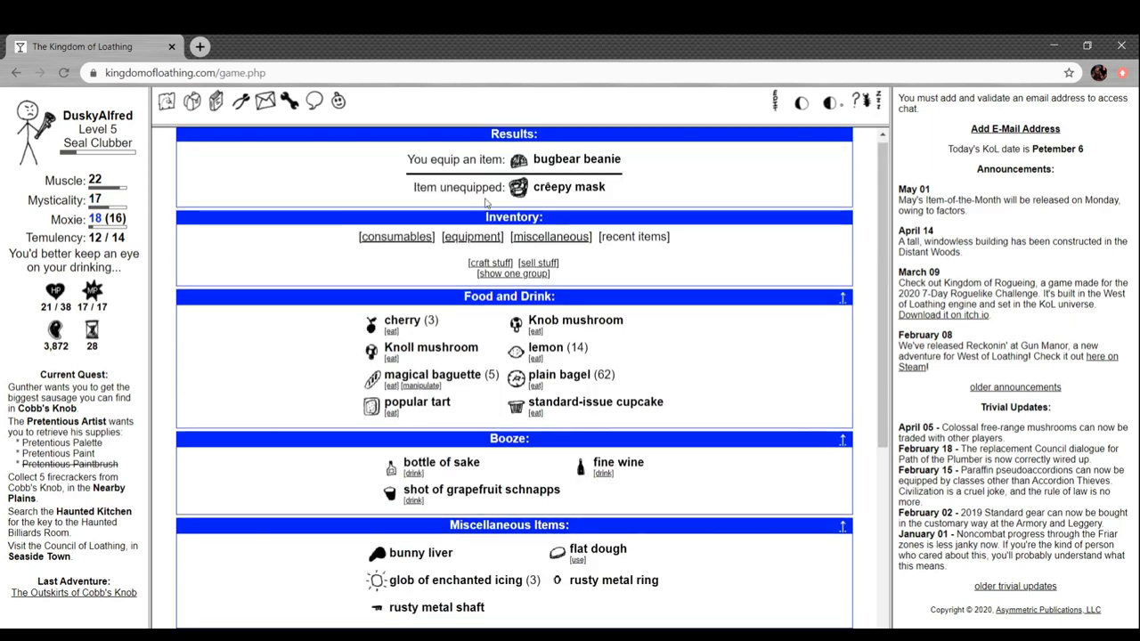
{"action": "mouse_move", "coordinate": [618, 461]}
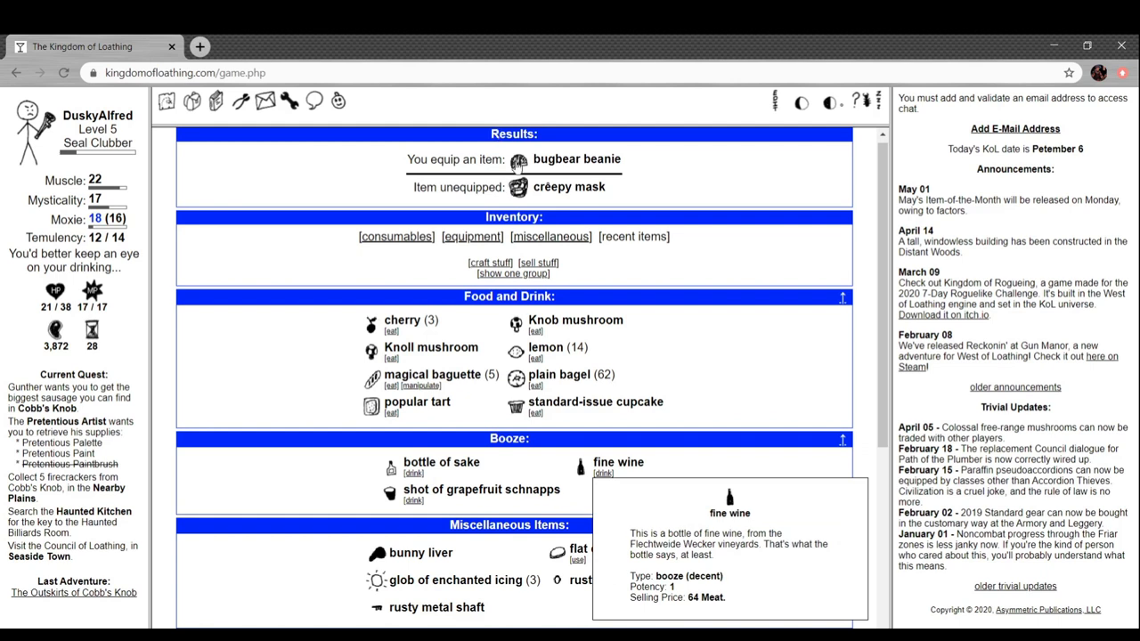
{"action": "scroll", "scroll_direction": "down", "scroll_amount": 3}
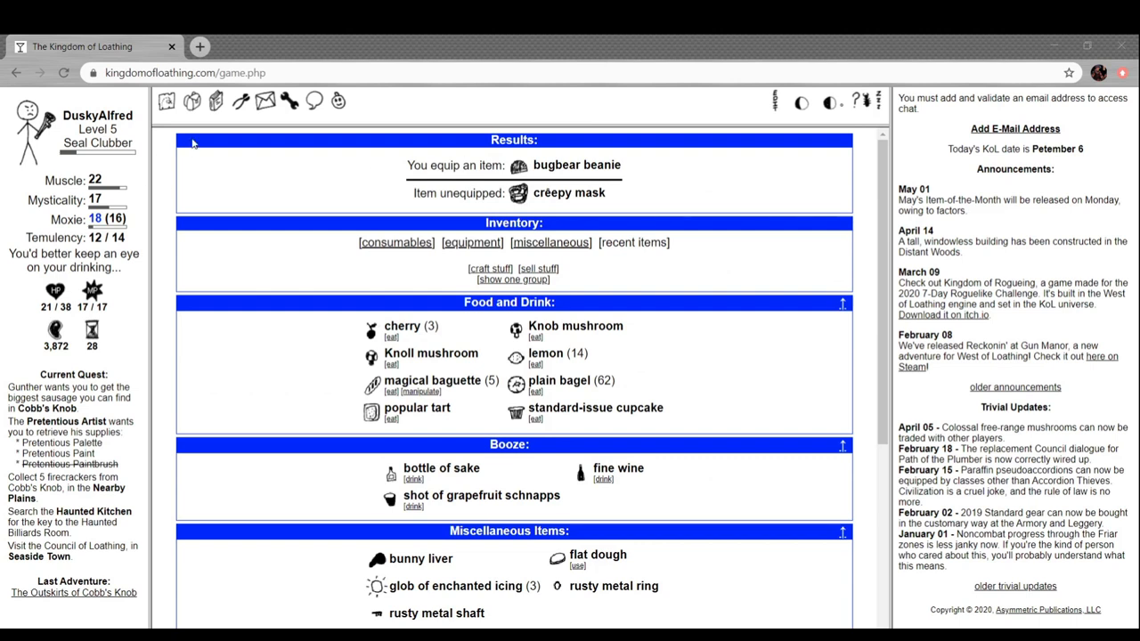
{"action": "mouse_move", "coordinate": [275, 55]}
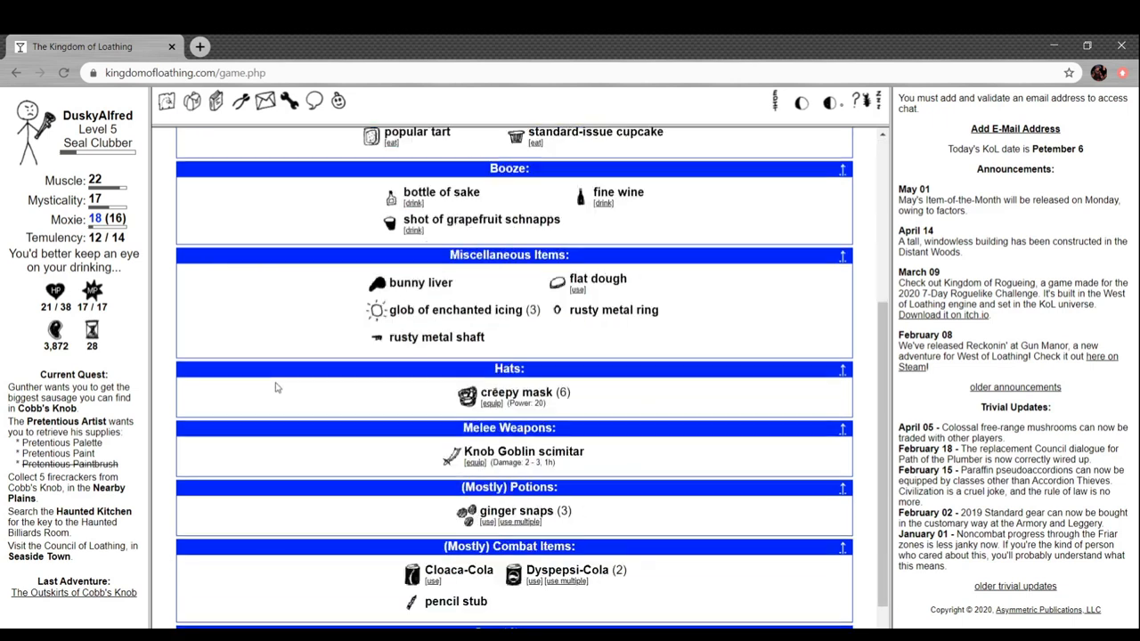
{"action": "scroll", "scroll_direction": "down", "scroll_amount": 3}
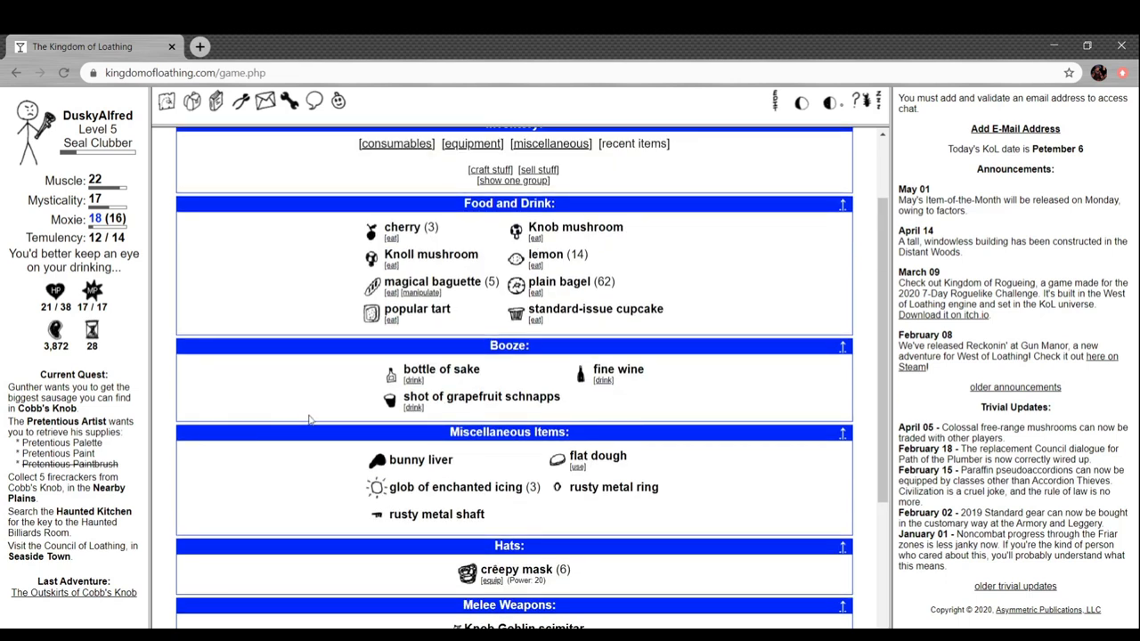
{"action": "mouse_move", "coordinate": [378, 518]}
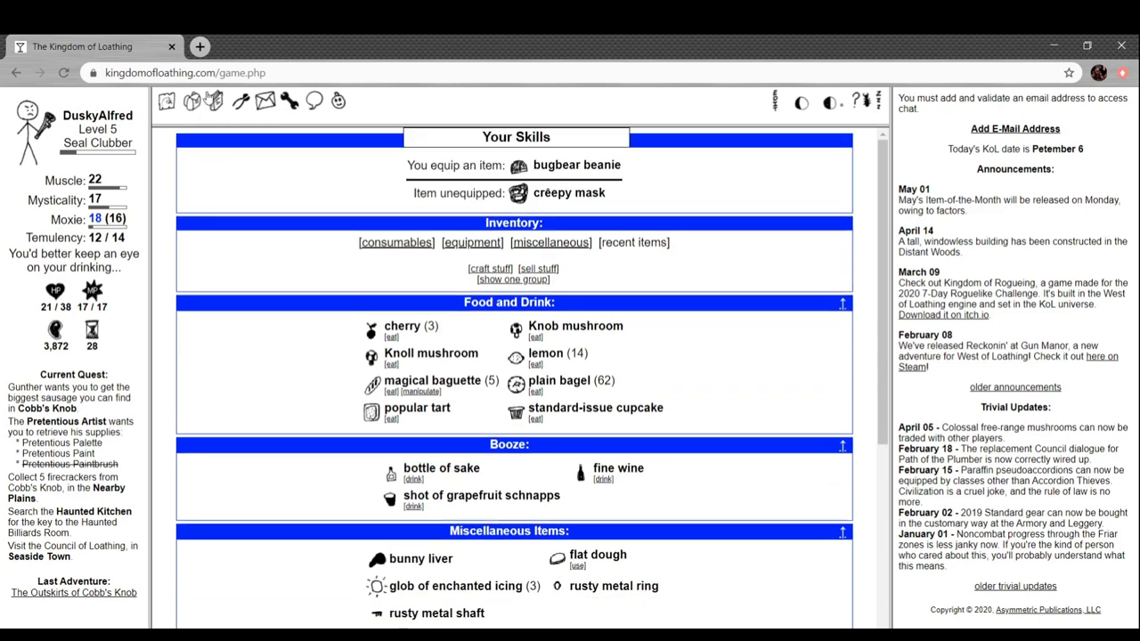
{"action": "left_click", "coordinate": [166, 100]}
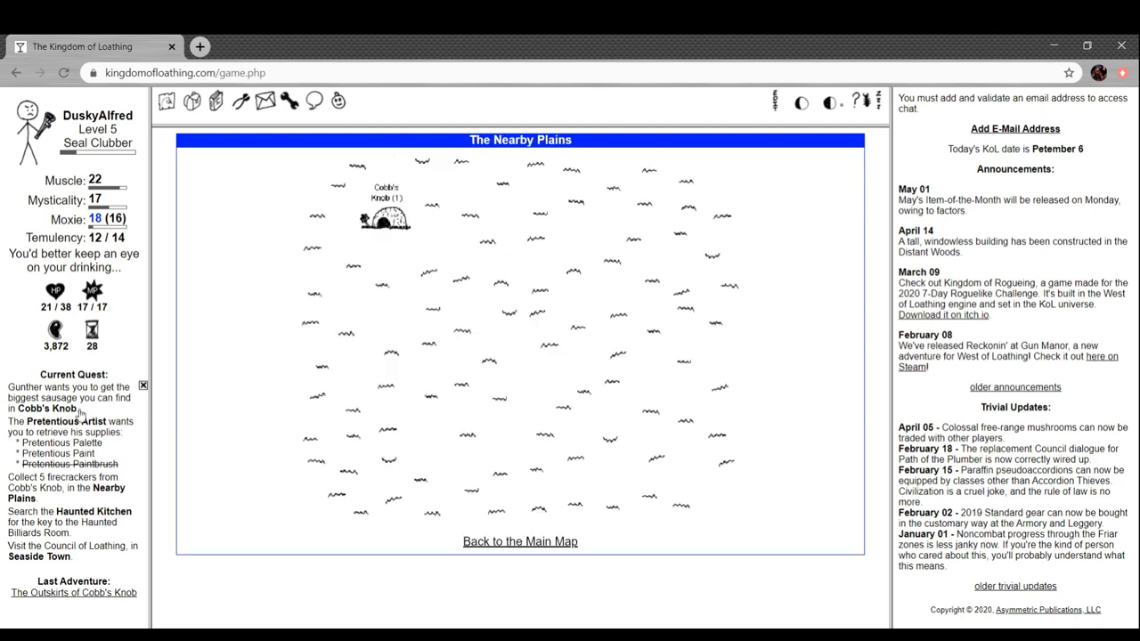
Revolt out of the chain gang, kill the Knob Goblin Assistant Chef, then view equipment
{"action": "left_click", "coordinate": [384, 218]}
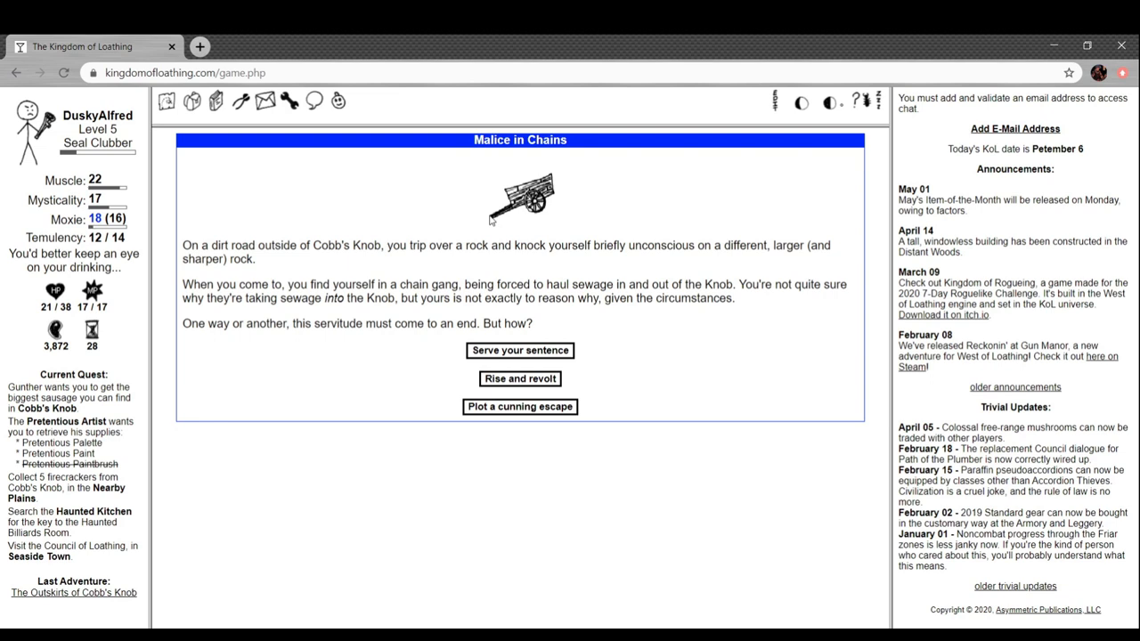
{"action": "mouse_move", "coordinate": [250, 559]}
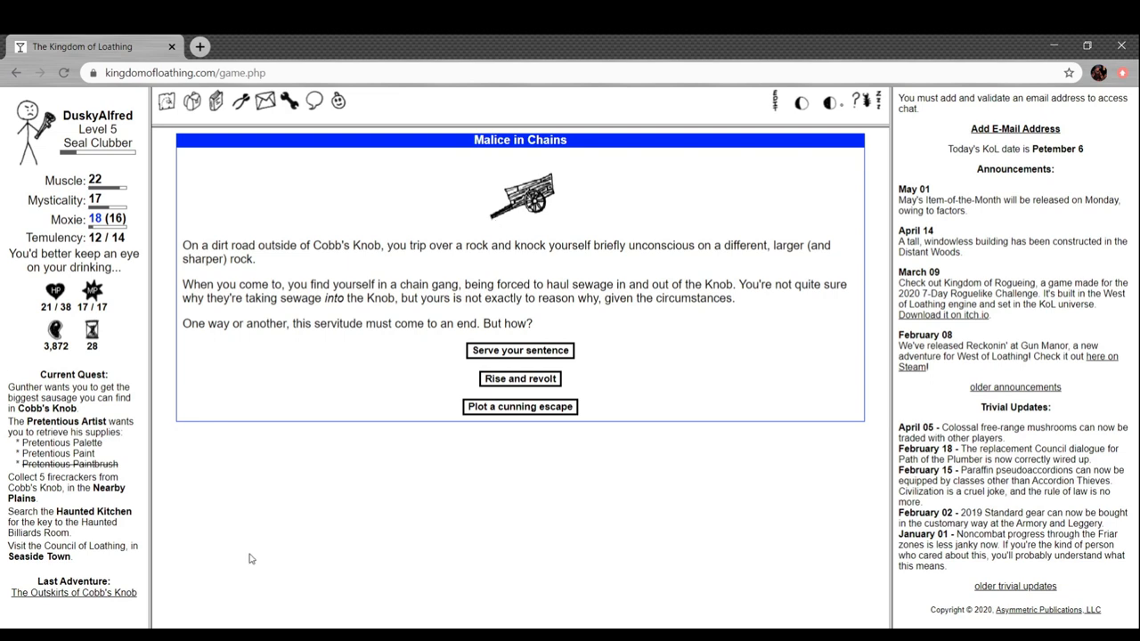
{"action": "left_click", "coordinate": [520, 379]}
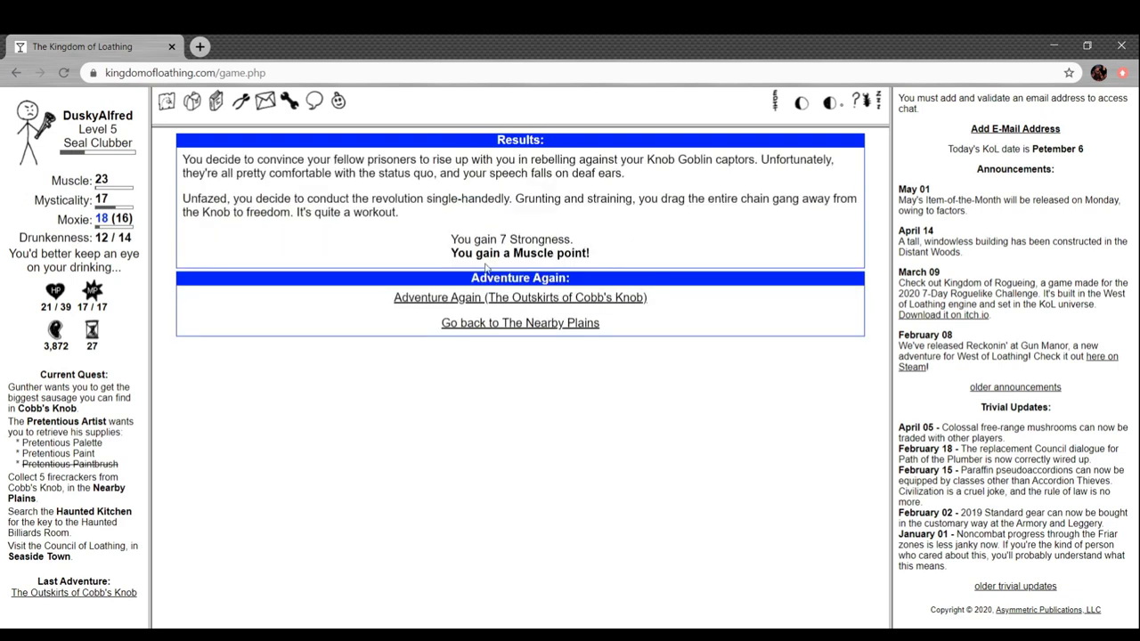
{"action": "mouse_move", "coordinate": [437, 220]}
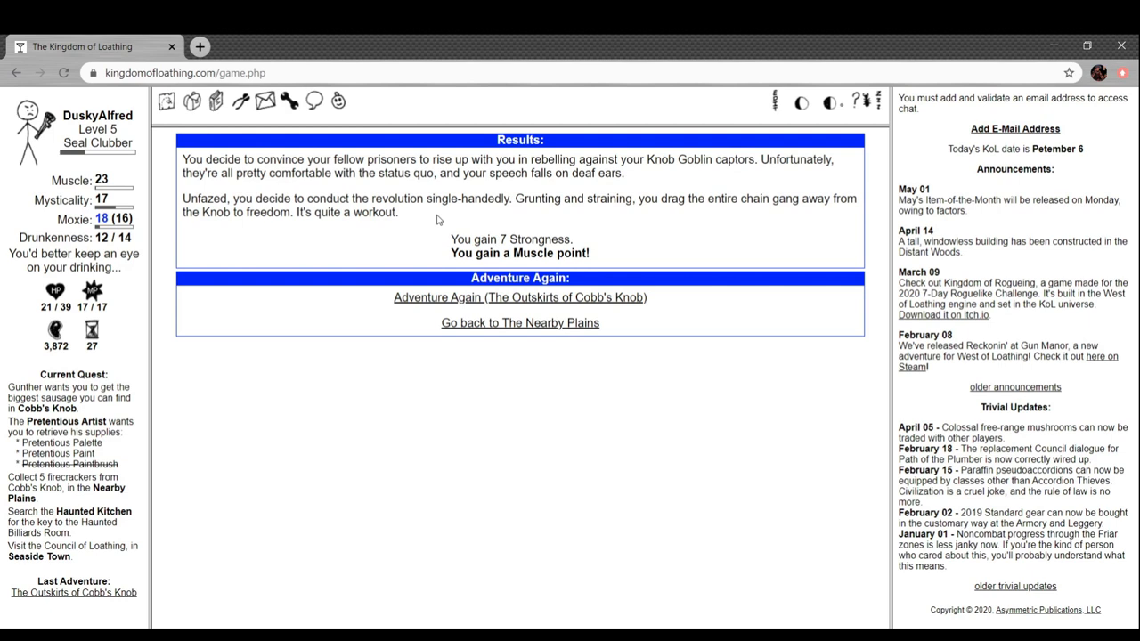
{"action": "left_click", "coordinate": [519, 297]}
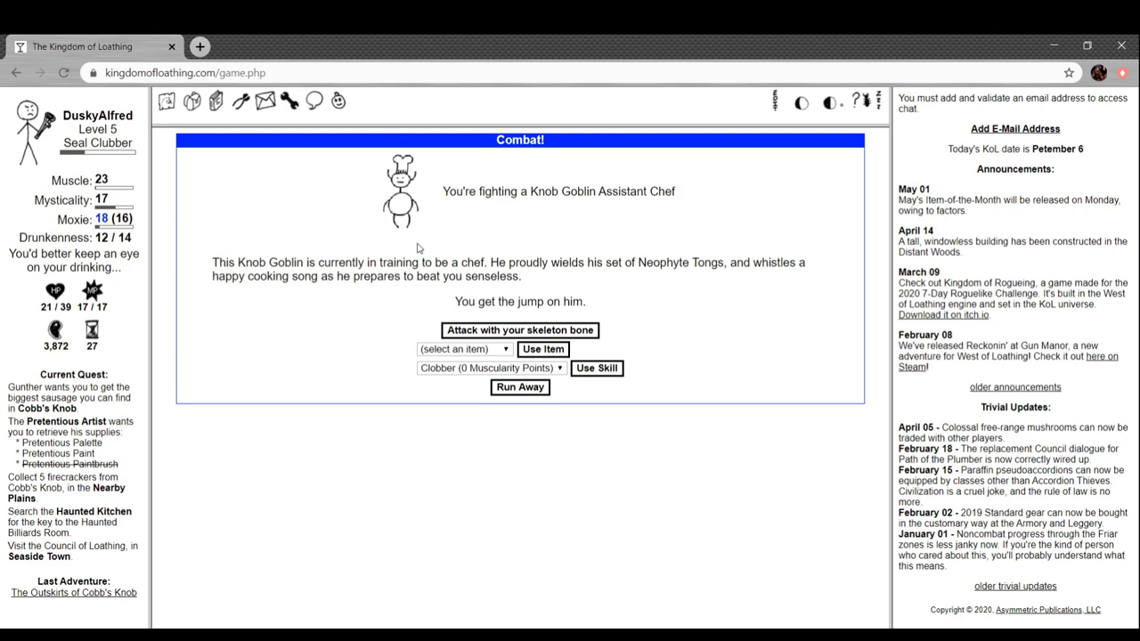
{"action": "mouse_move", "coordinate": [550, 315]}
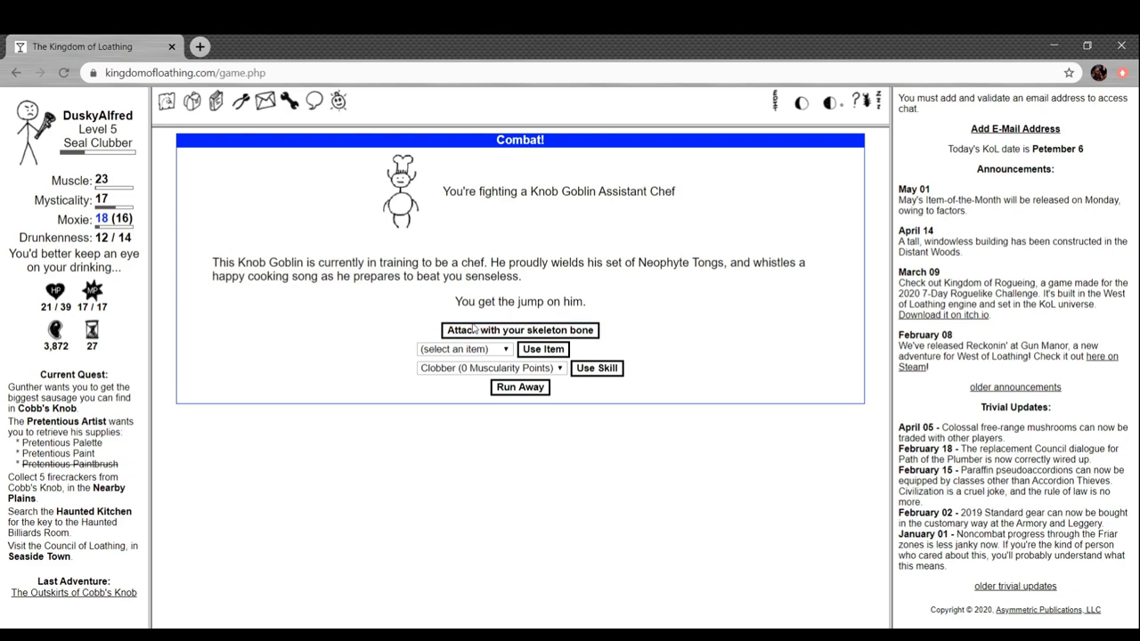
{"action": "left_click", "coordinate": [519, 329]}
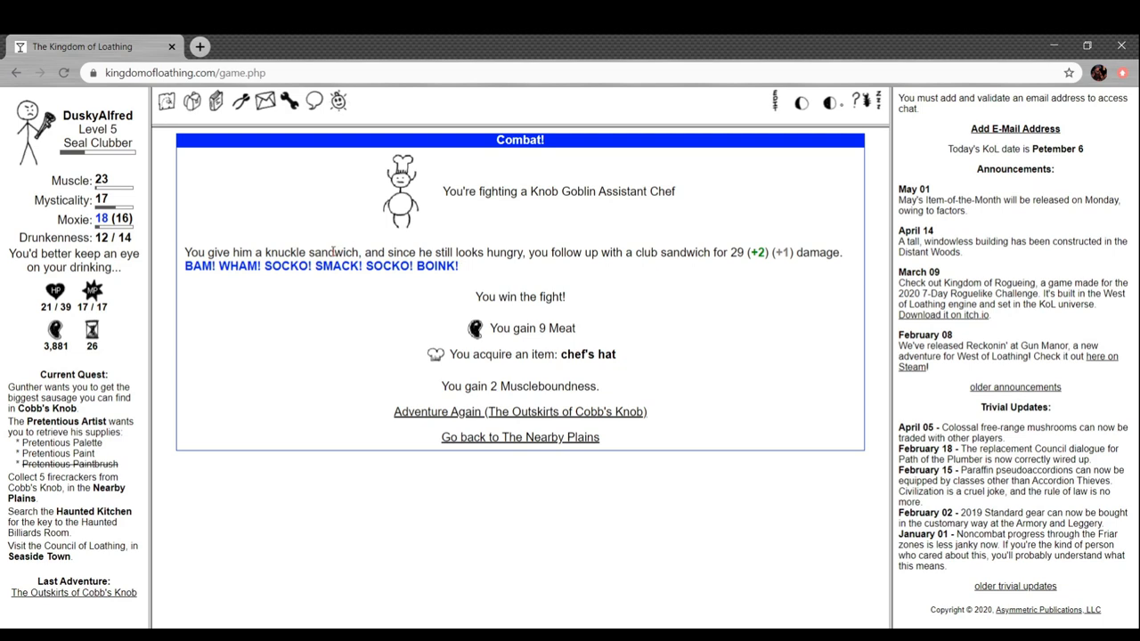
{"action": "mouse_move", "coordinate": [587, 268]}
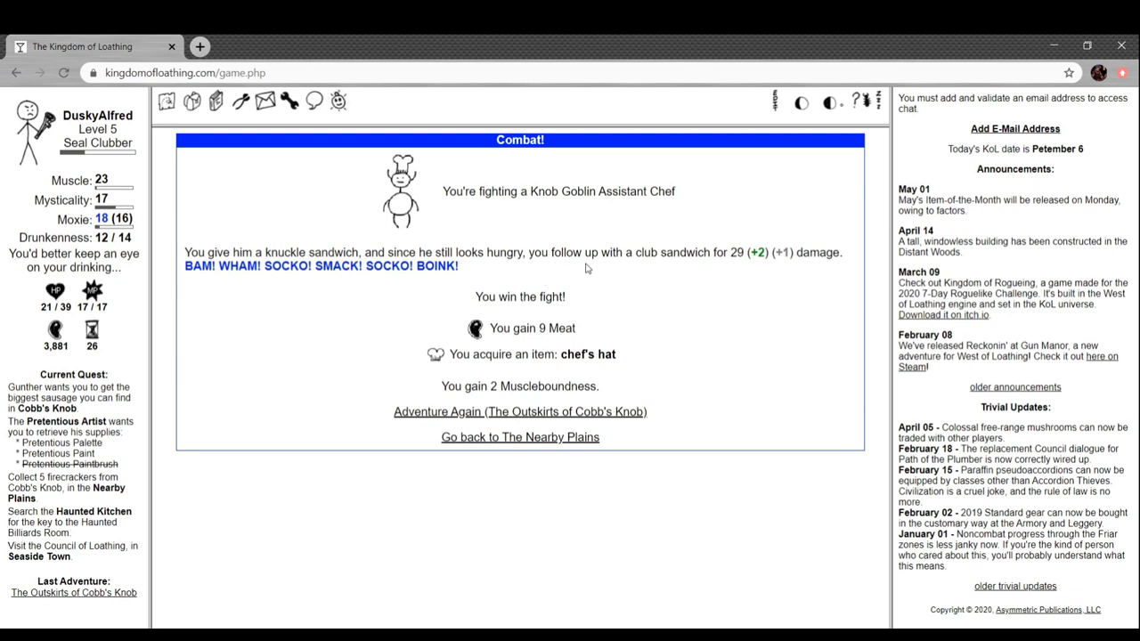
{"action": "mouse_move", "coordinate": [706, 214]}
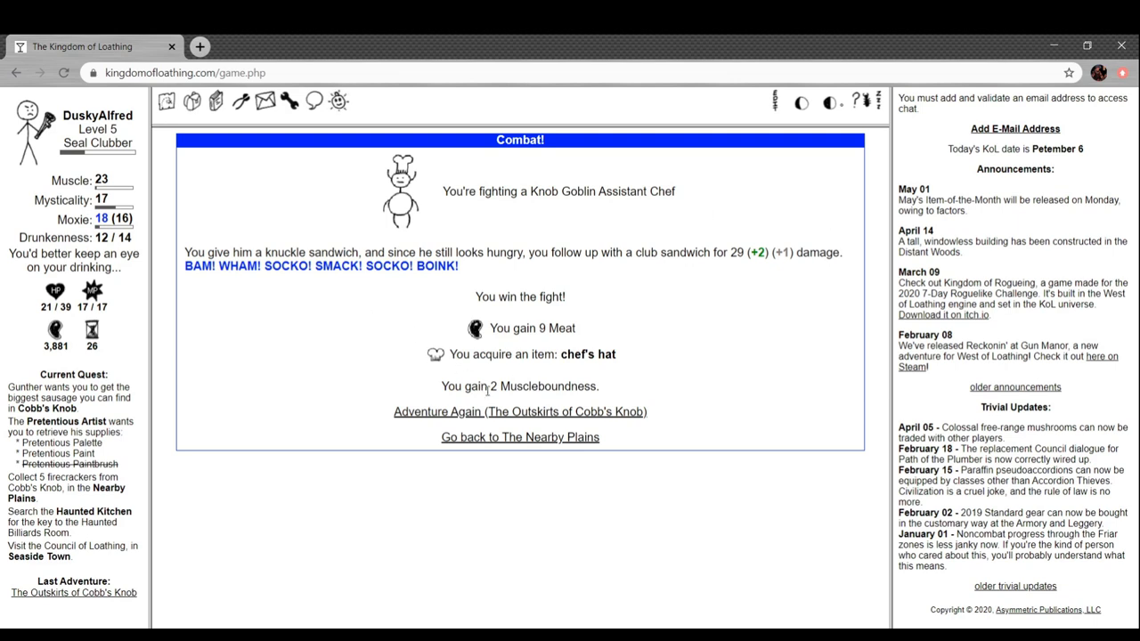
{"action": "left_click", "coordinate": [166, 100]}
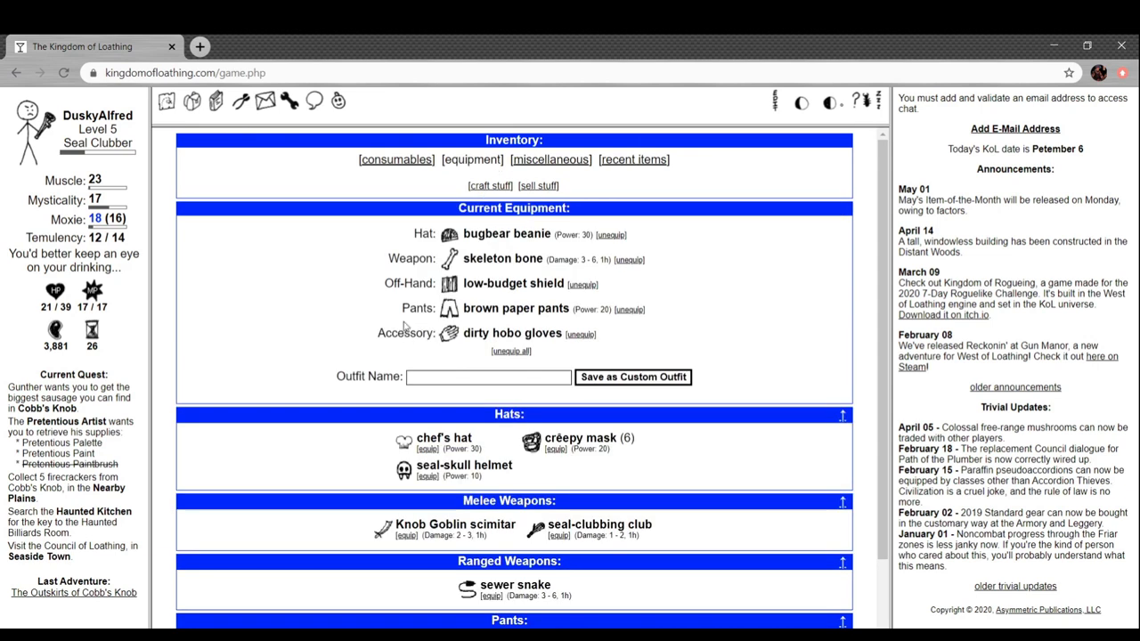
{"action": "mouse_move", "coordinate": [403, 443]}
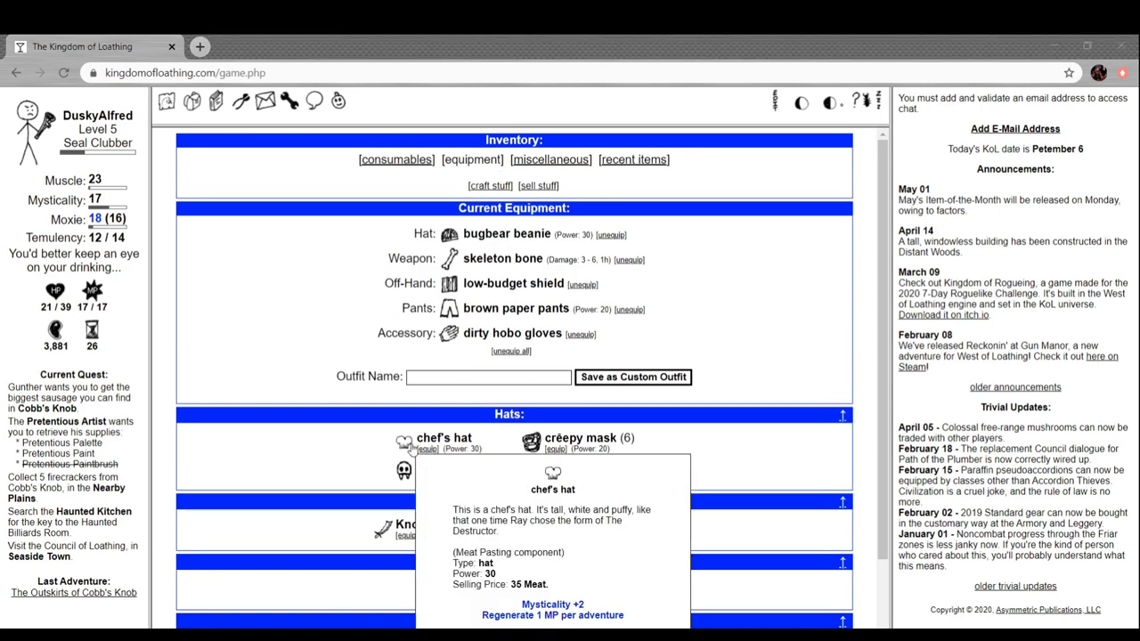
{"action": "mouse_move", "coordinate": [539, 472]}
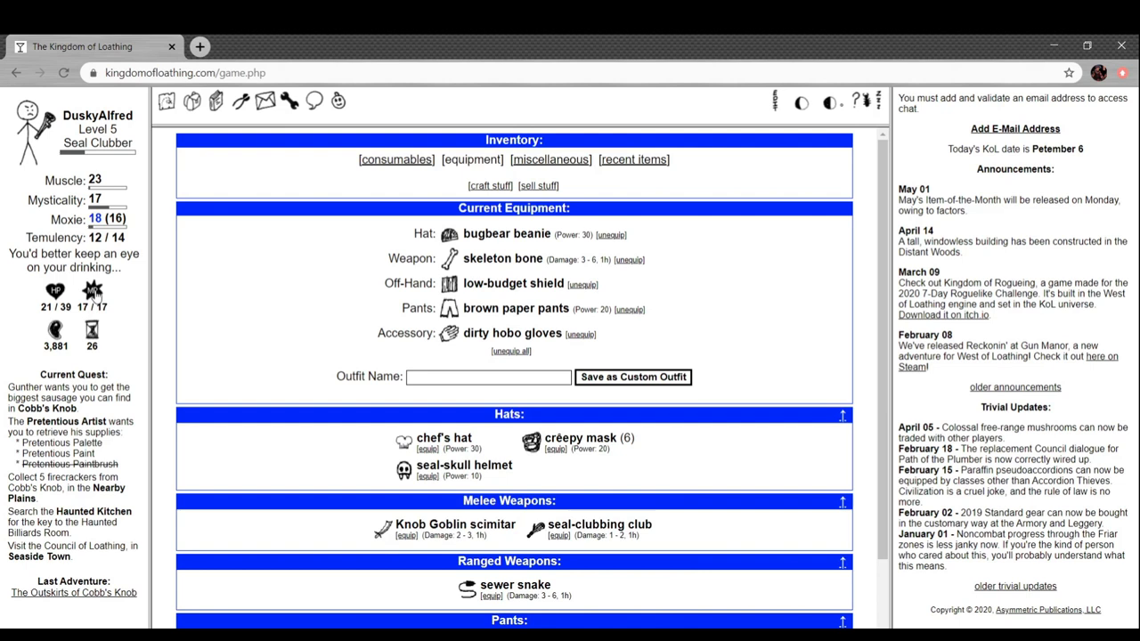
Scroll the inventory and go to the sell stuff page
{"action": "scroll", "scroll_direction": "down", "scroll_amount": 3}
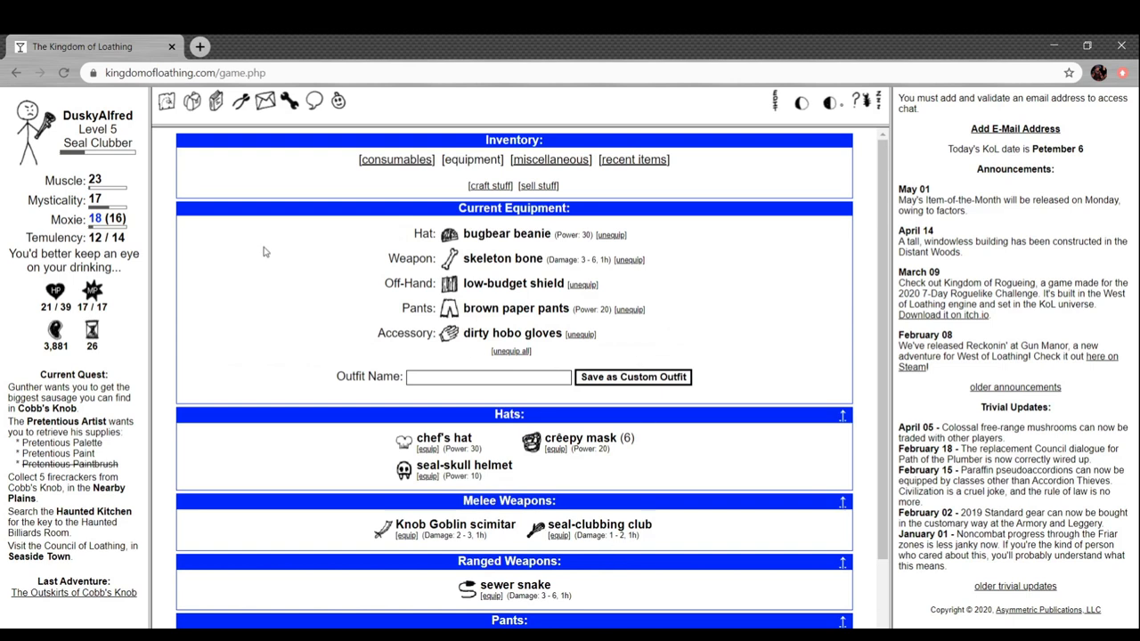
{"action": "mouse_move", "coordinate": [551, 165]}
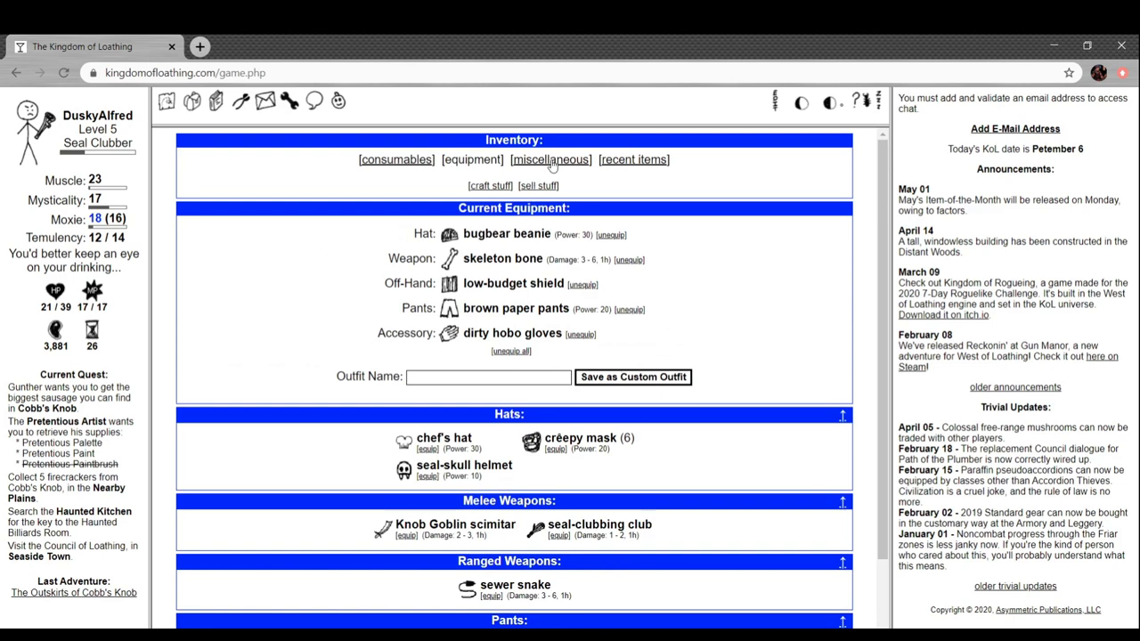
{"action": "left_click", "coordinate": [537, 185]}
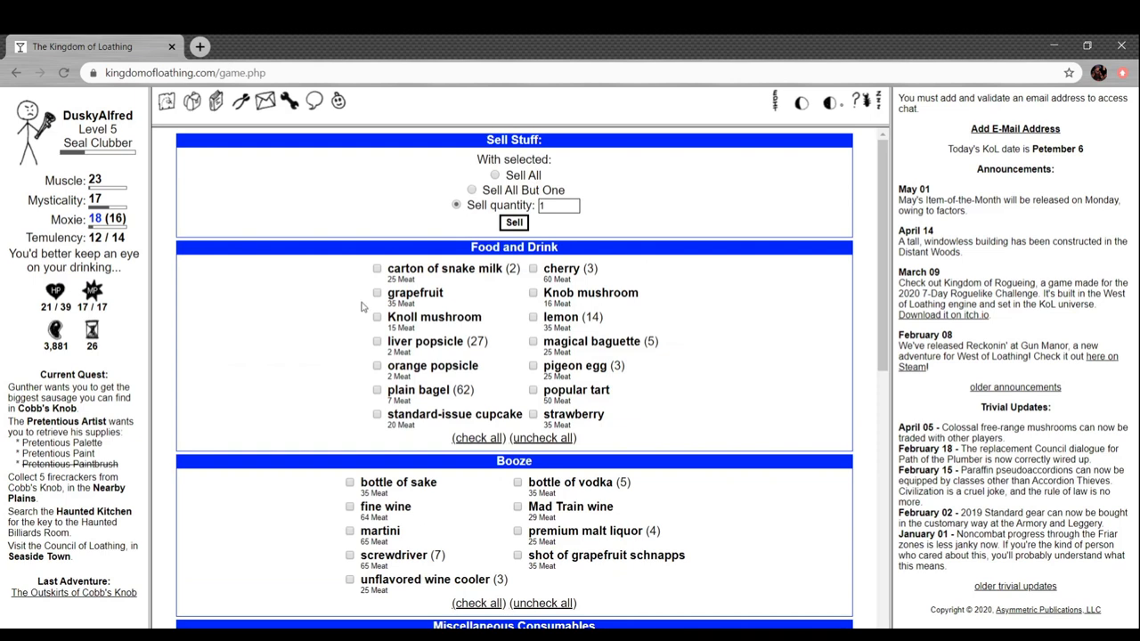
Sell all five crëepy masks for 125 Meat
{"action": "scroll", "scroll_direction": "down", "scroll_amount": 3}
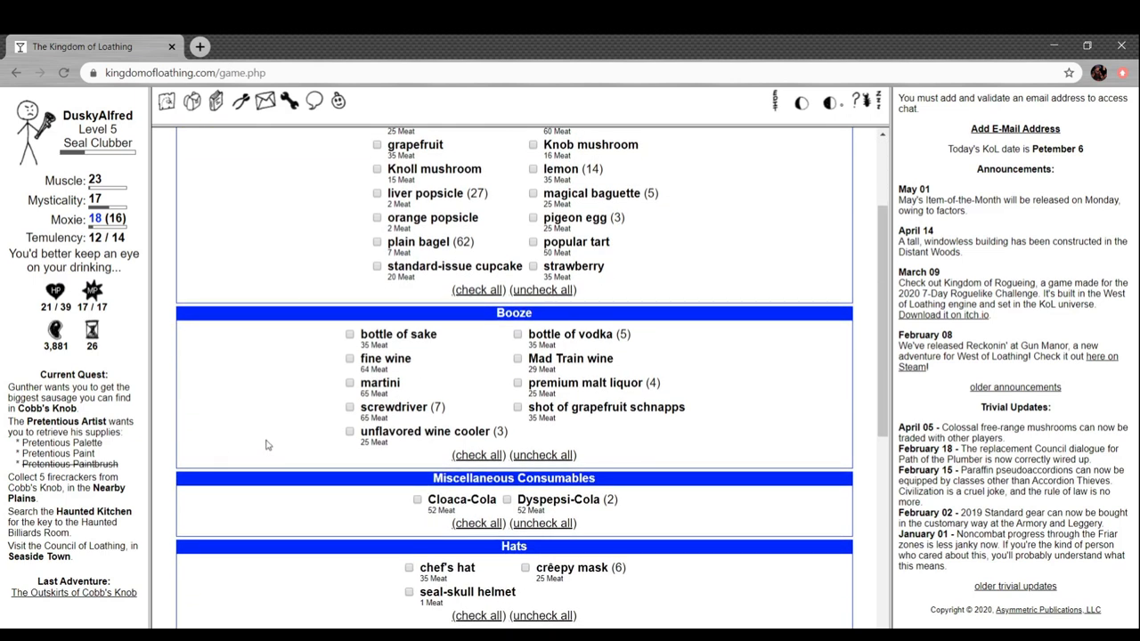
{"action": "scroll", "scroll_direction": "down", "scroll_amount": 3}
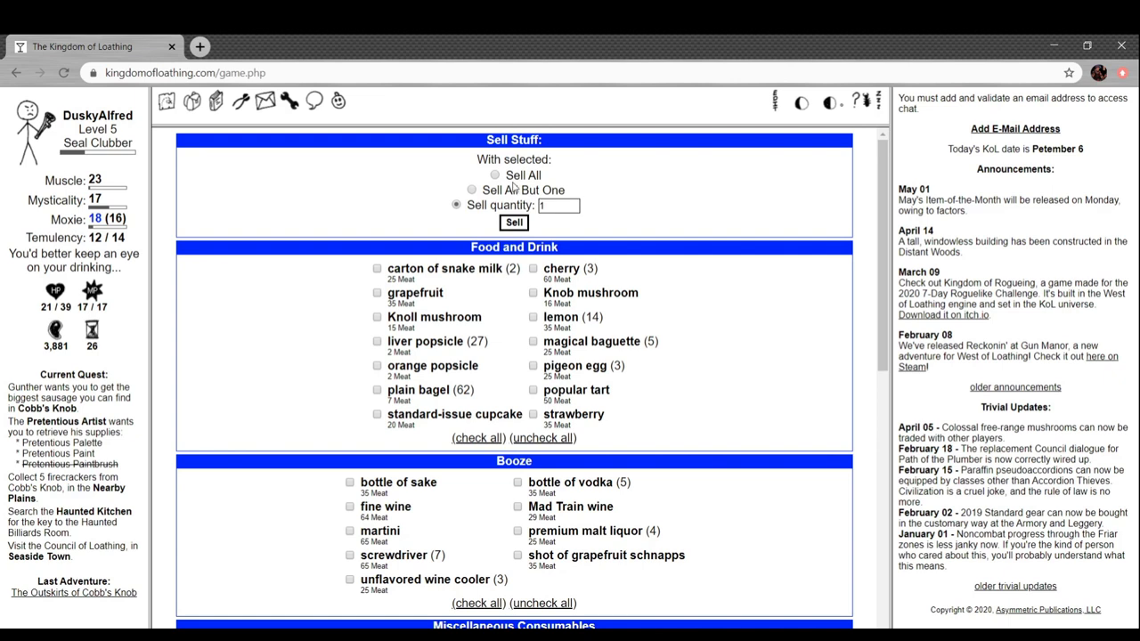
{"action": "left_click", "coordinate": [471, 189]}
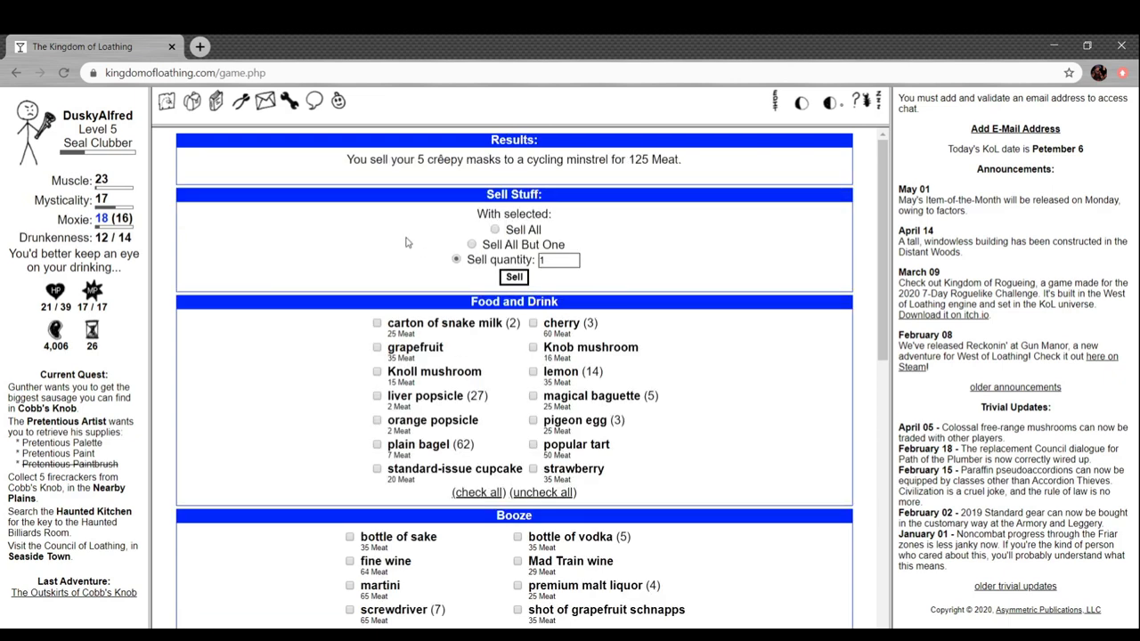
{"action": "mouse_move", "coordinate": [552, 205]}
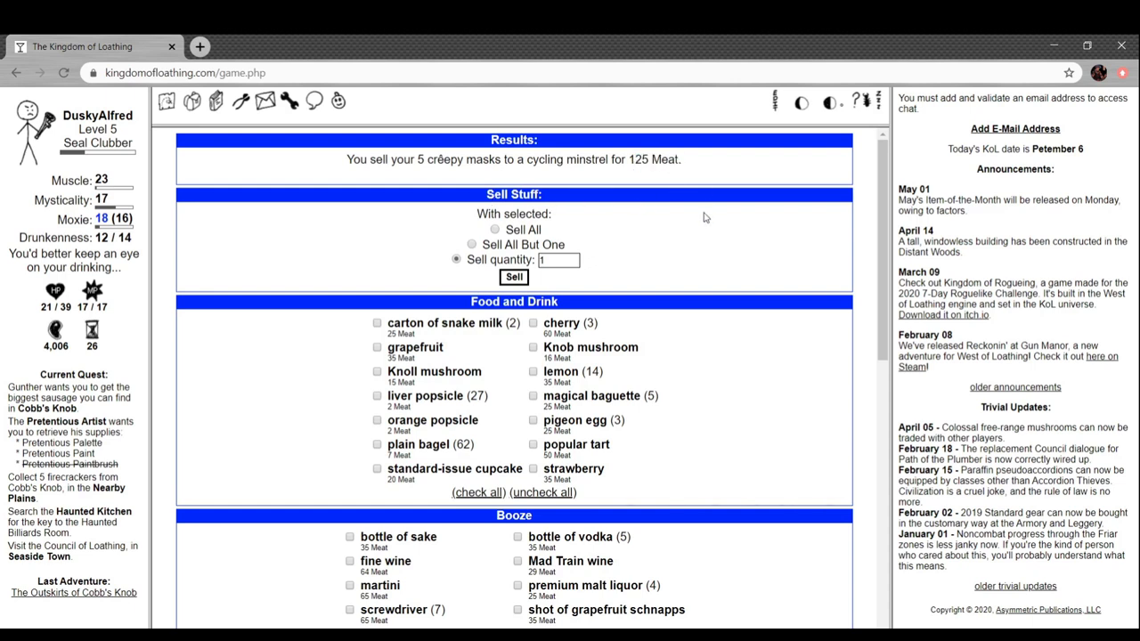
{"action": "scroll", "scroll_direction": "down", "scroll_amount": 3}
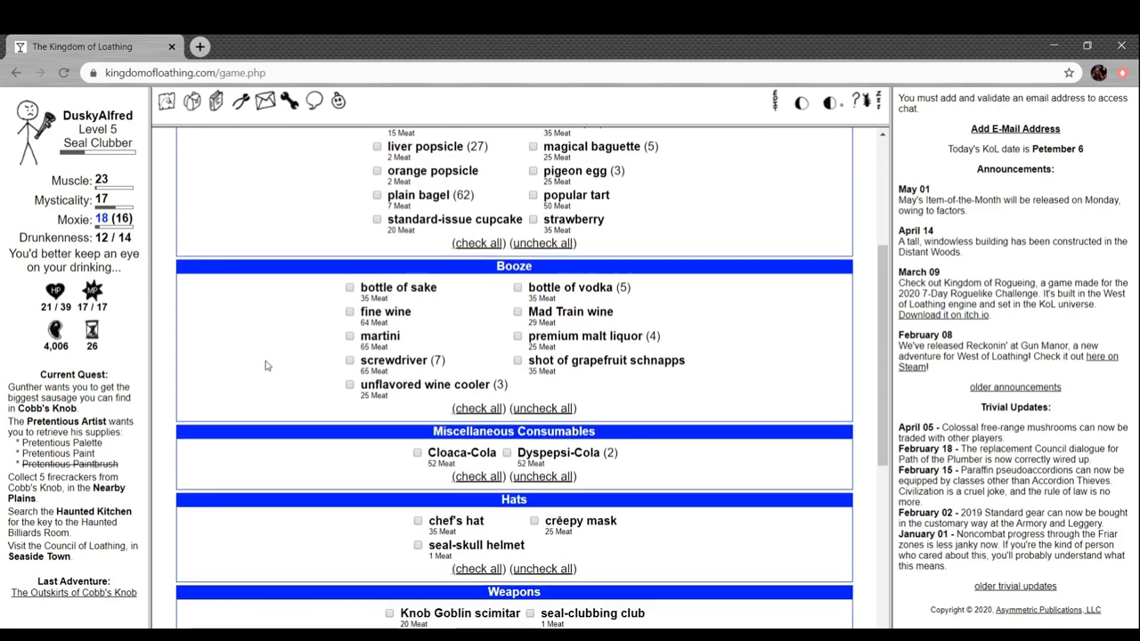
{"action": "scroll", "scroll_direction": "down", "scroll_amount": 3}
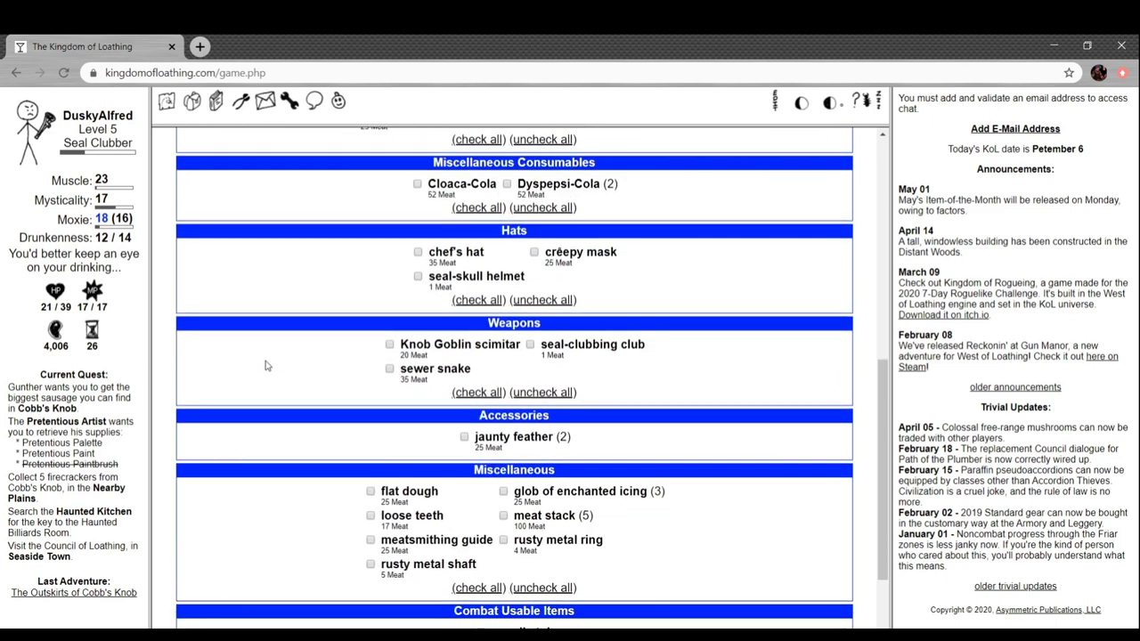
{"action": "mouse_move", "coordinate": [303, 456]}
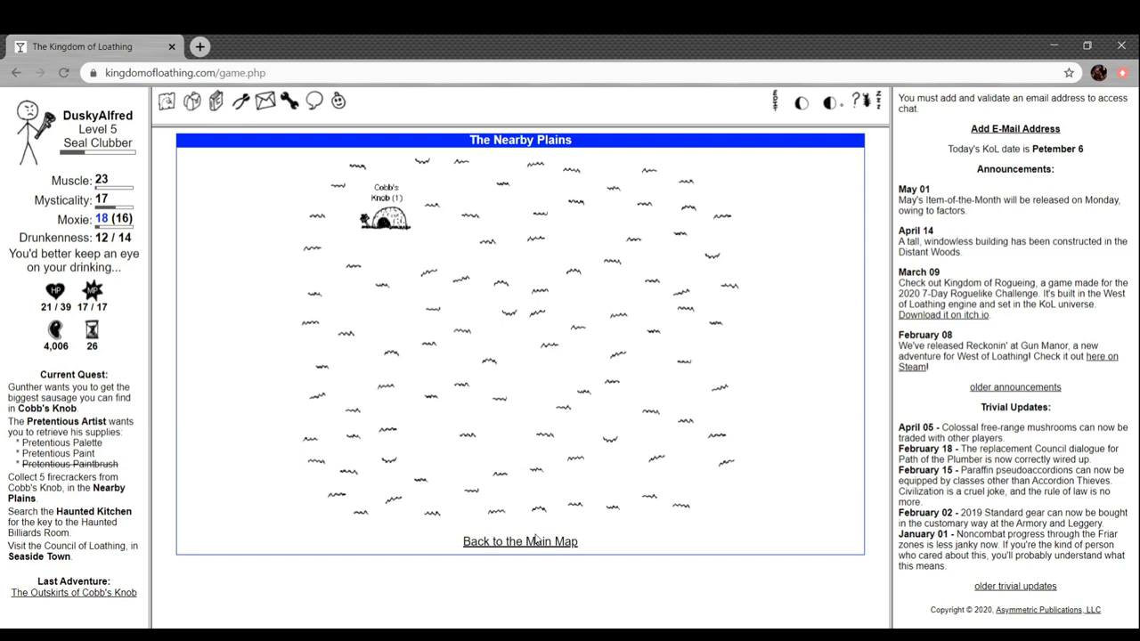
Peek at the campsite, then adventure in the Outskirts of Cobb's Knob against the Barbecue Team
{"action": "left_click", "coordinate": [520, 540]}
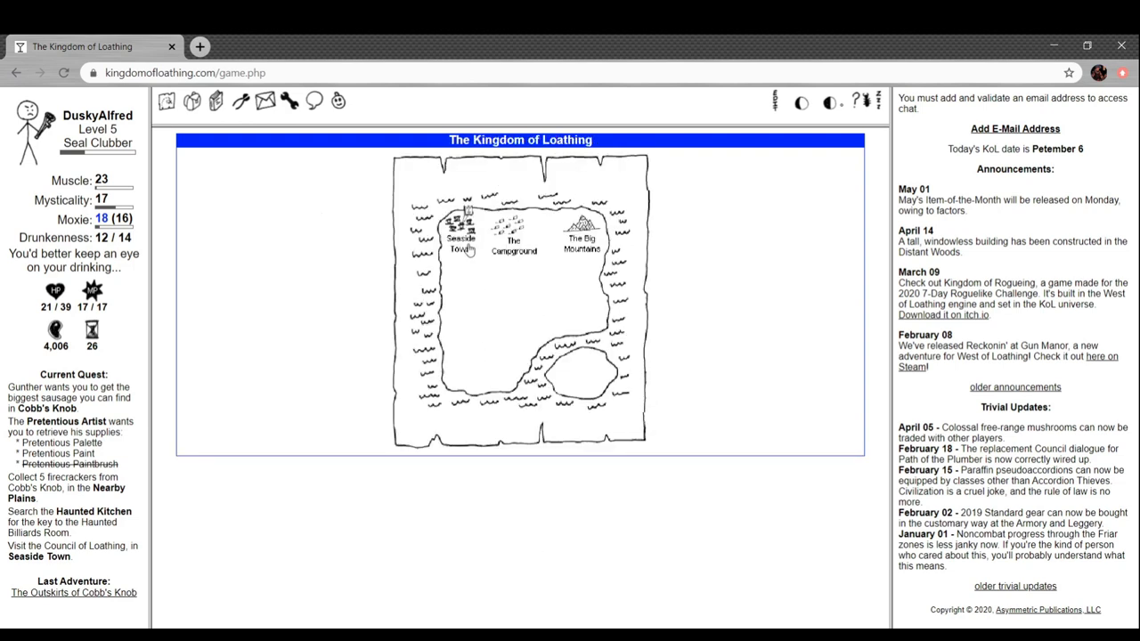
{"action": "left_click", "coordinate": [460, 230]}
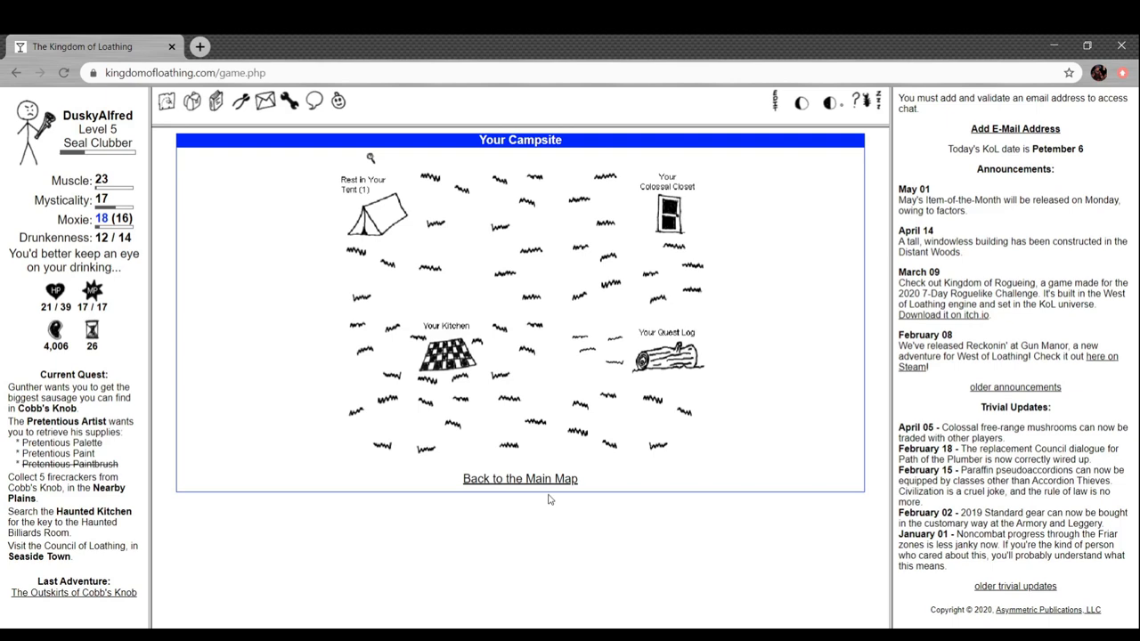
{"action": "left_click", "coordinate": [520, 478]}
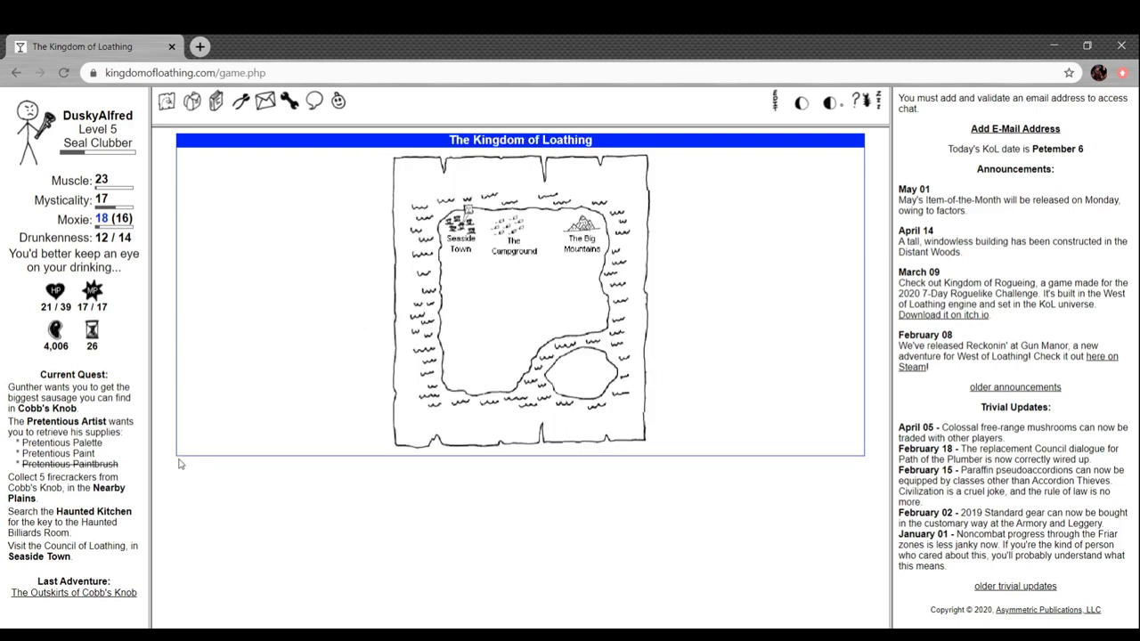
{"action": "mouse_move", "coordinate": [77, 340]}
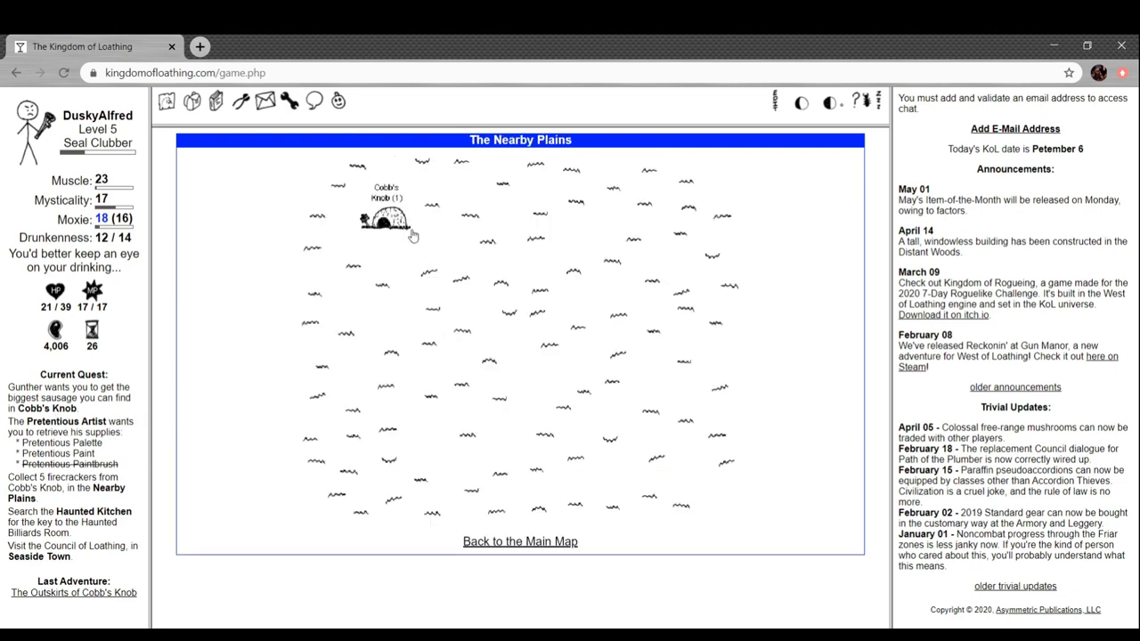
{"action": "left_click", "coordinate": [384, 218]}
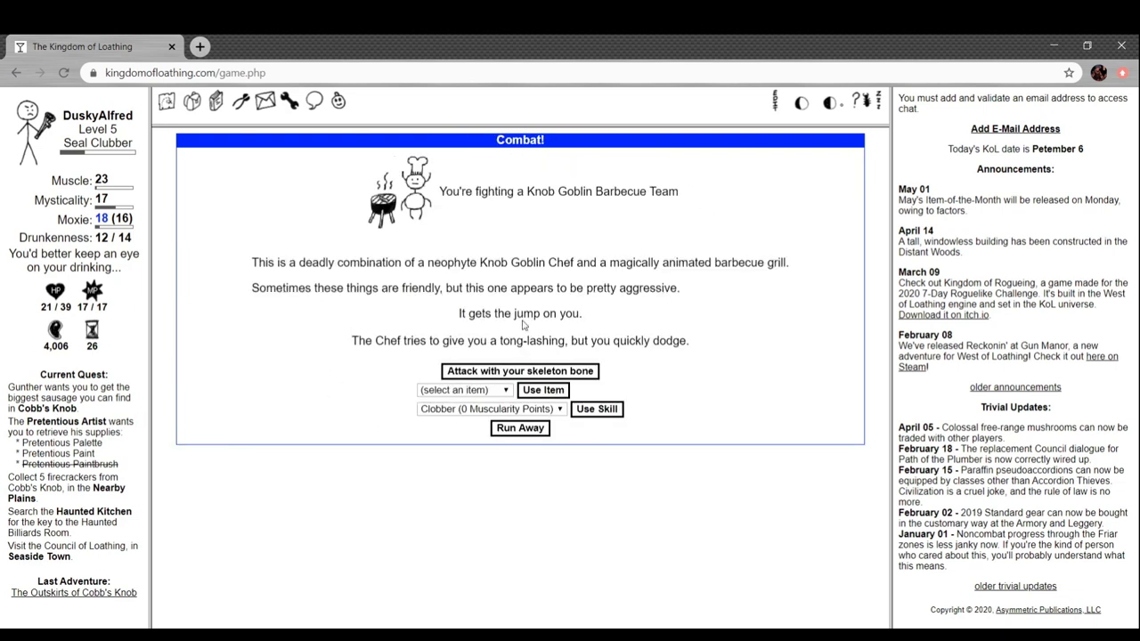
{"action": "mouse_move", "coordinate": [530, 249]}
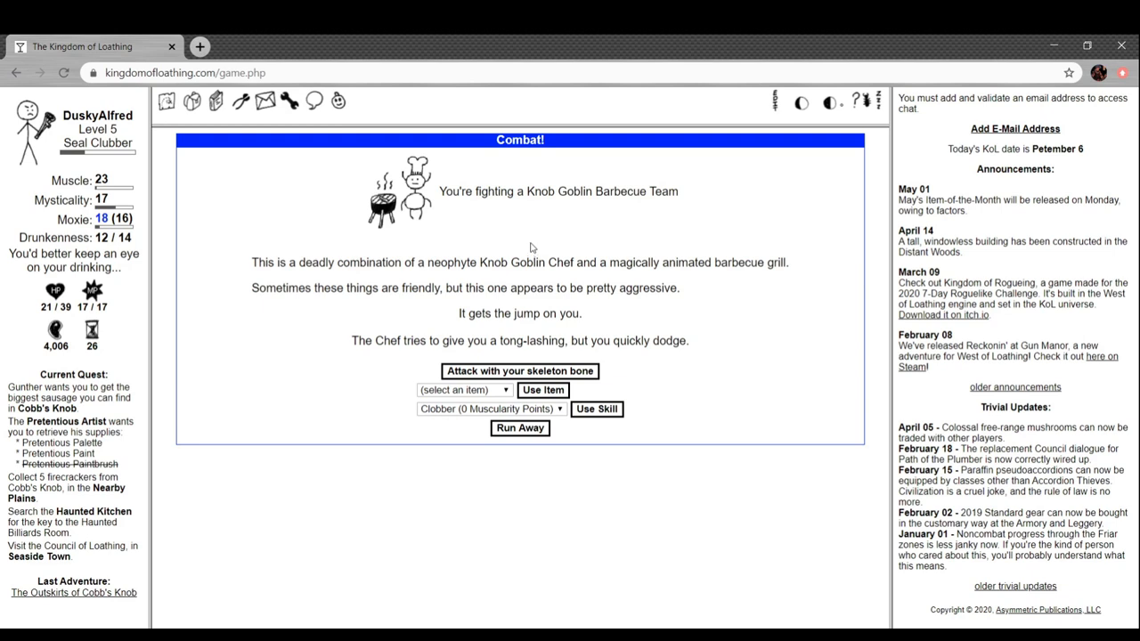
{"action": "mouse_move", "coordinate": [563, 405]}
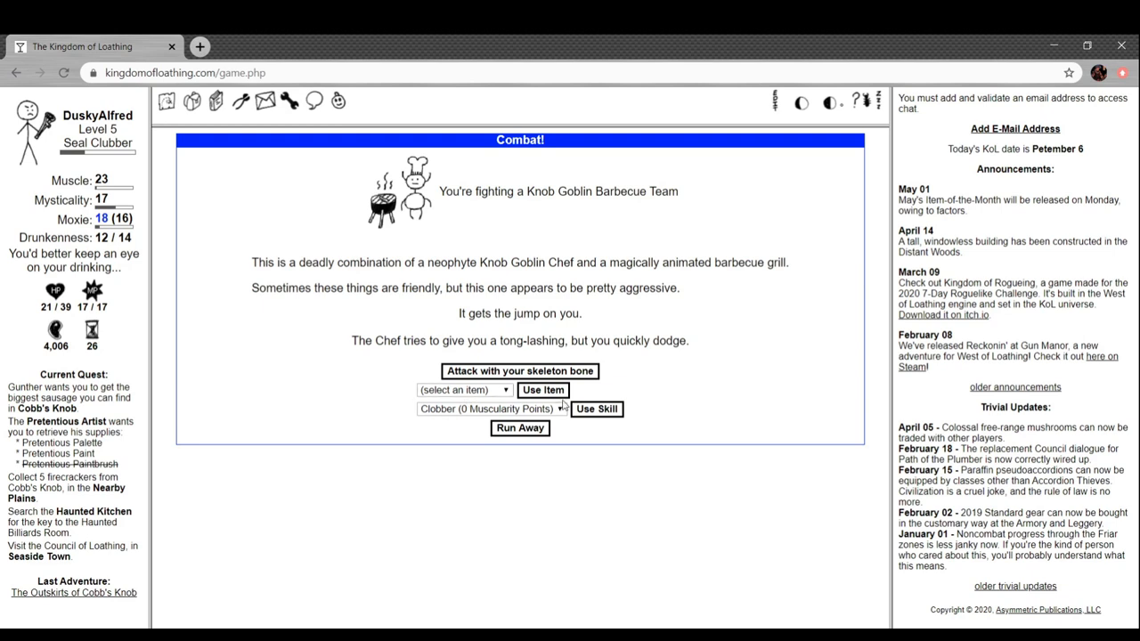
{"action": "mouse_move", "coordinate": [576, 258]}
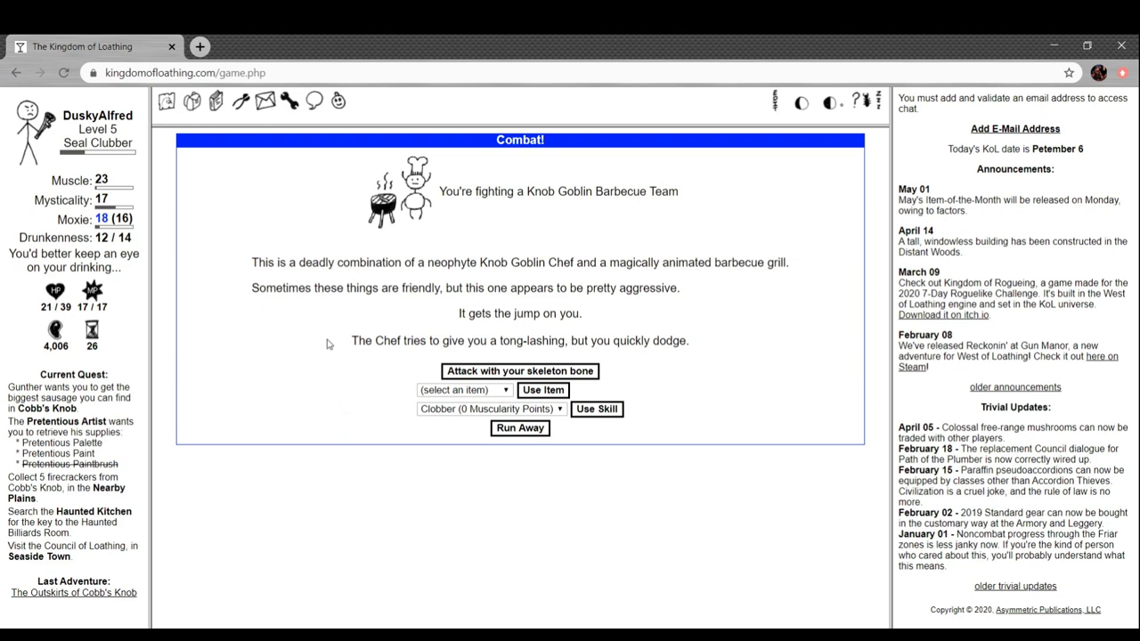
{"action": "mouse_move", "coordinate": [382, 345]}
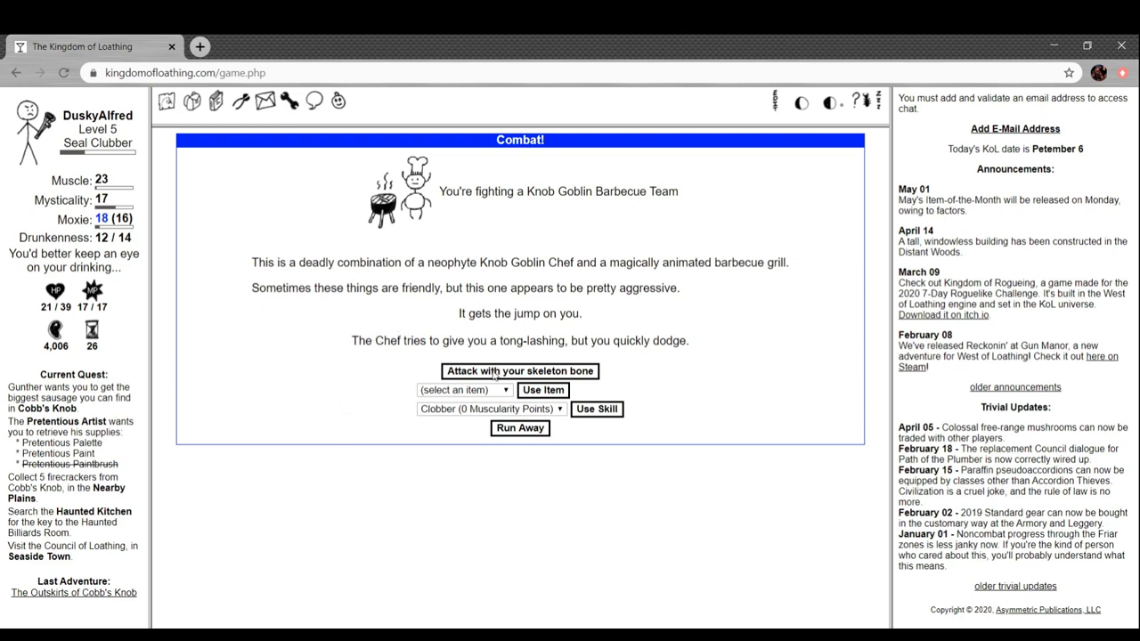
Beat the Knob Goblin Barbecue Team for 10 Meat and cottage cheese, then adventure again
{"action": "left_click", "coordinate": [519, 370]}
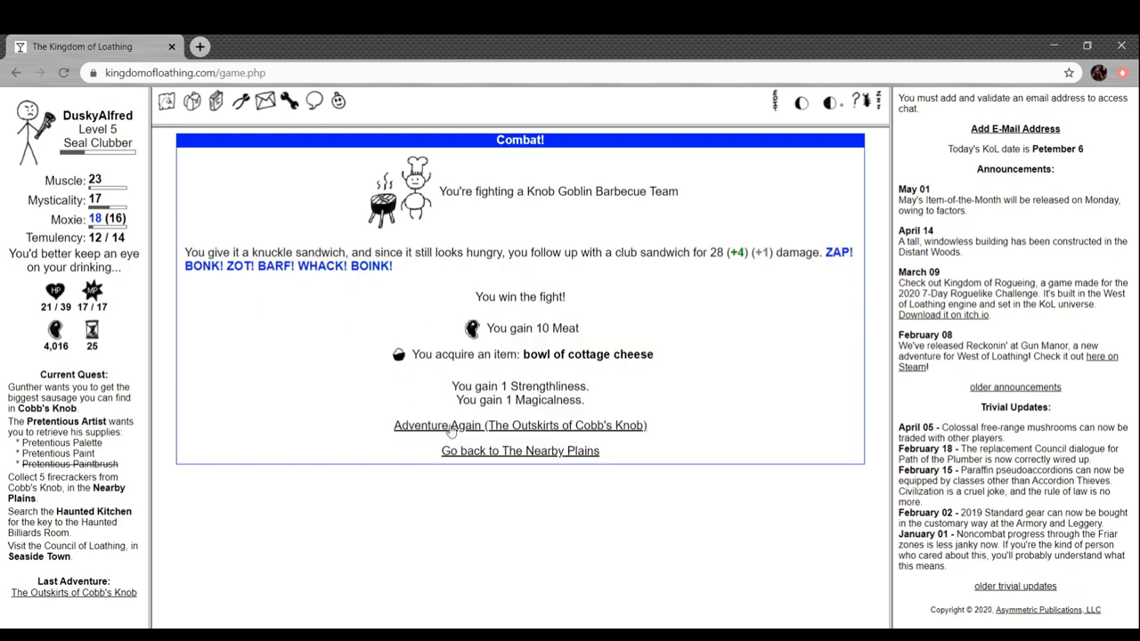
{"action": "left_click", "coordinate": [519, 424]}
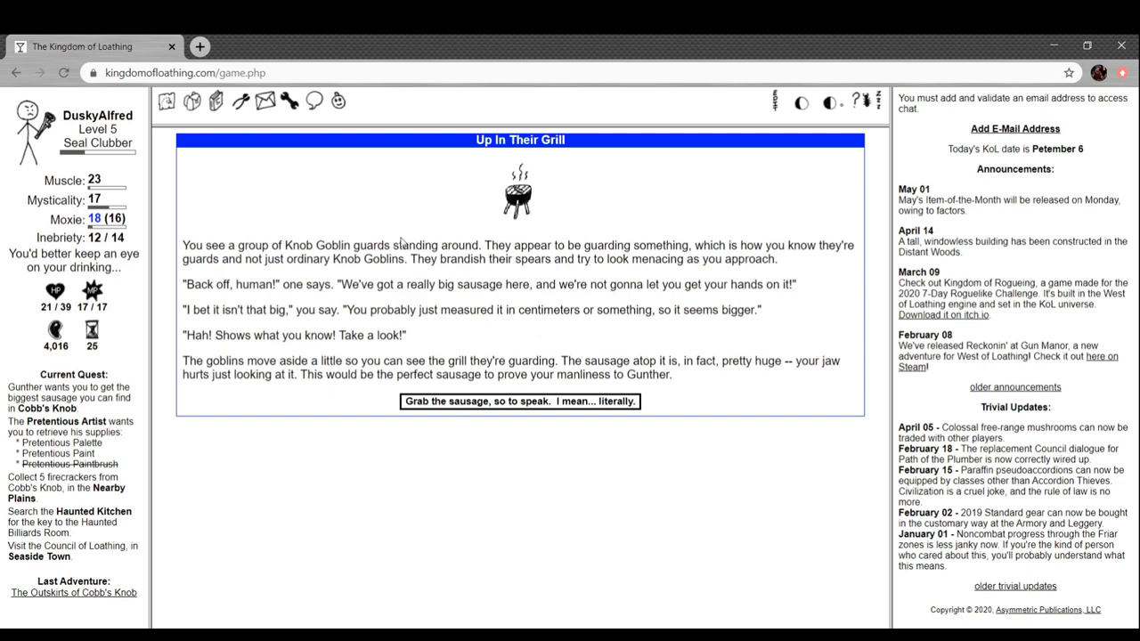
{"action": "mouse_move", "coordinate": [385, 231]}
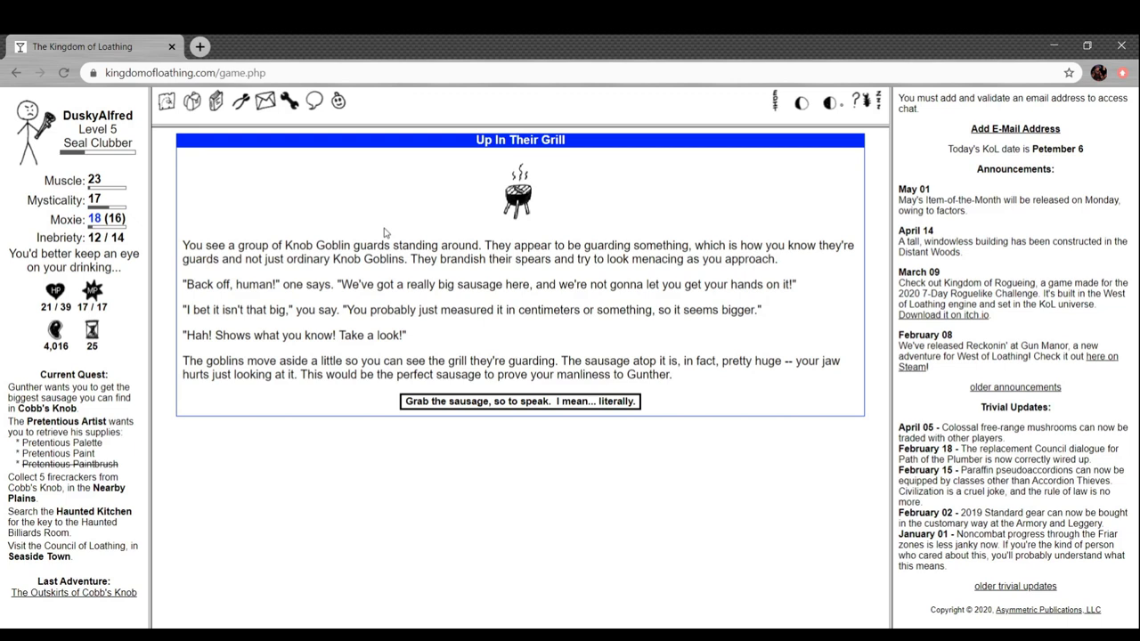
{"action": "mouse_move", "coordinate": [524, 454]}
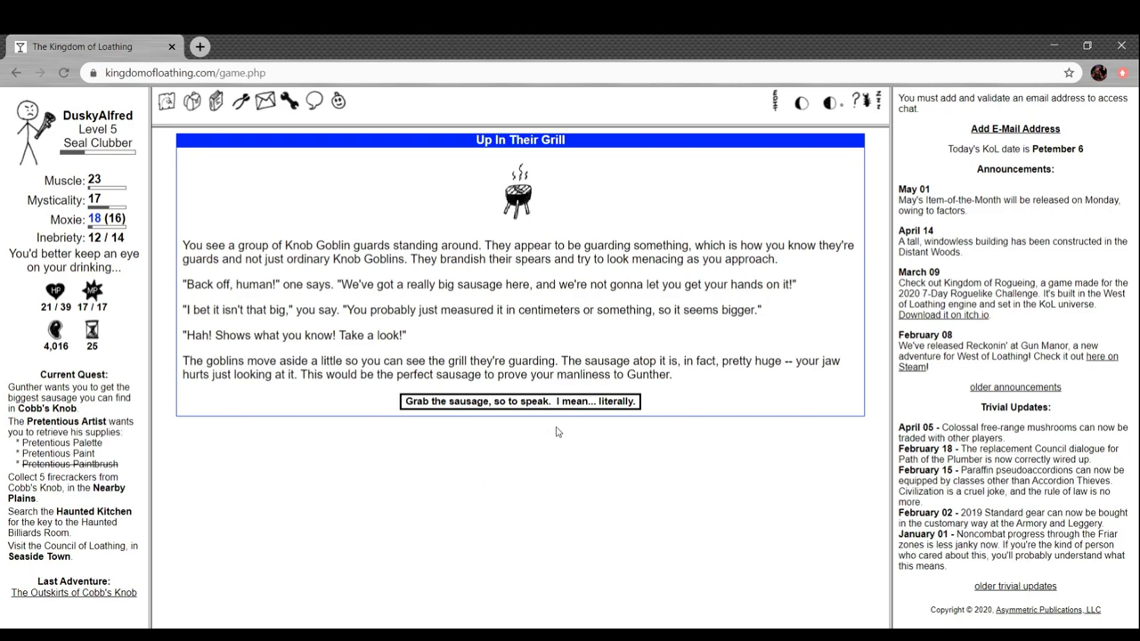
{"action": "left_click", "coordinate": [519, 401]}
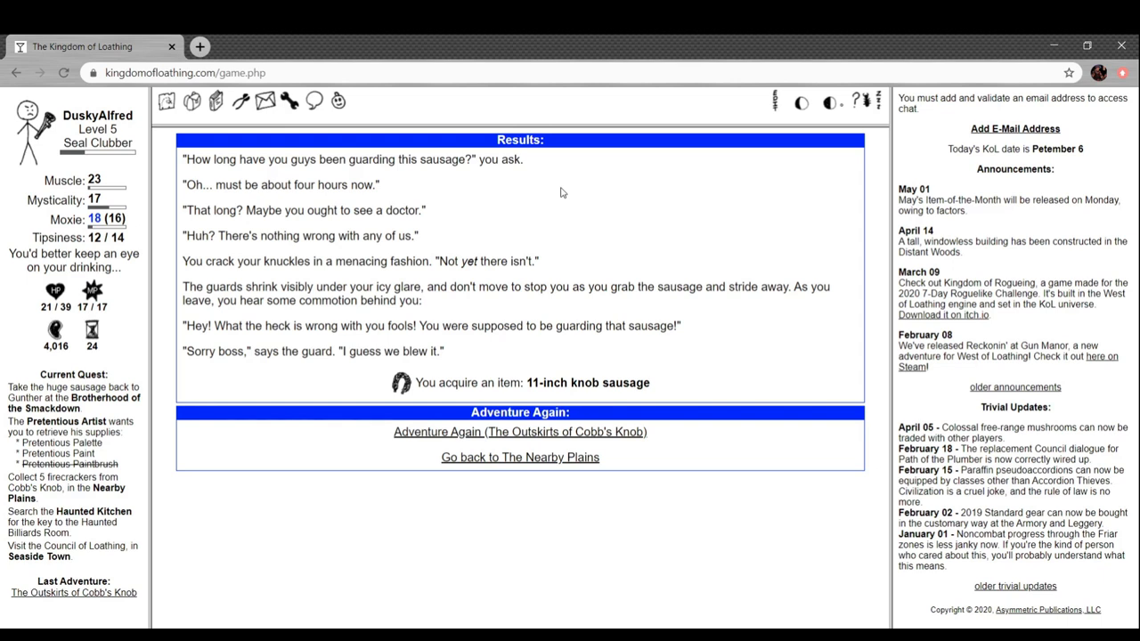
{"action": "mouse_move", "coordinate": [503, 355]}
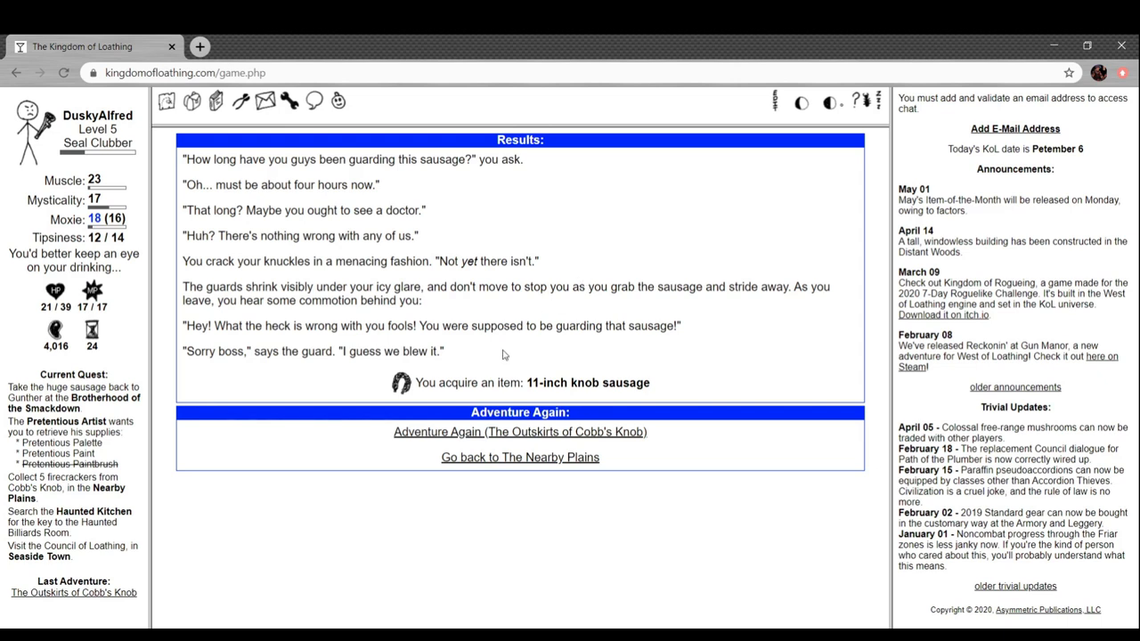
{"action": "mouse_move", "coordinate": [384, 378]}
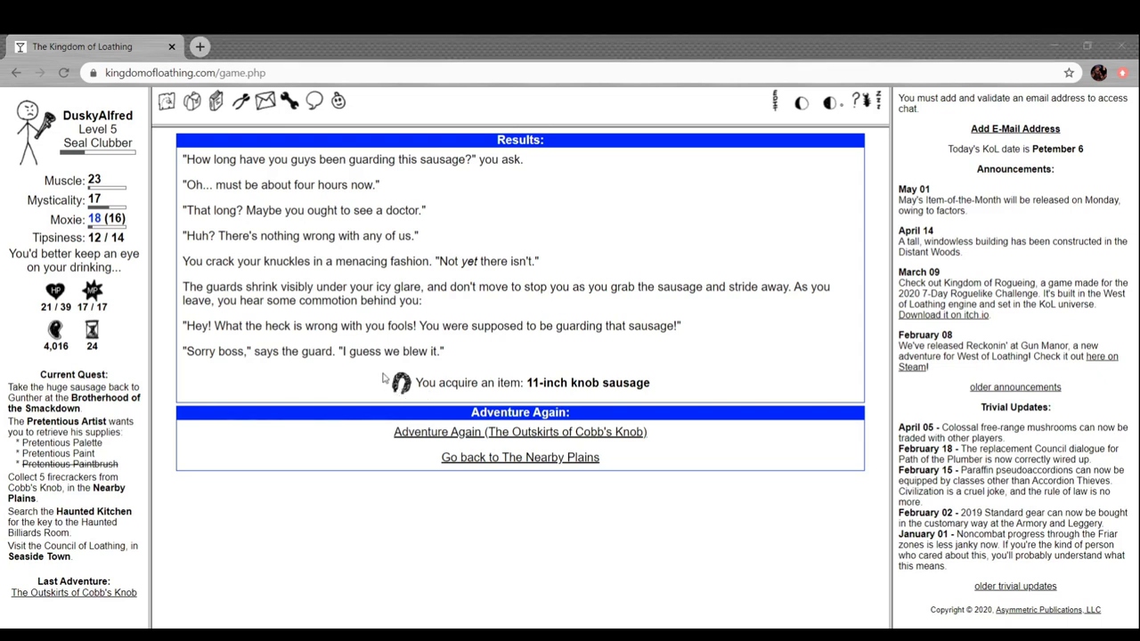
{"action": "mouse_move", "coordinate": [396, 385]}
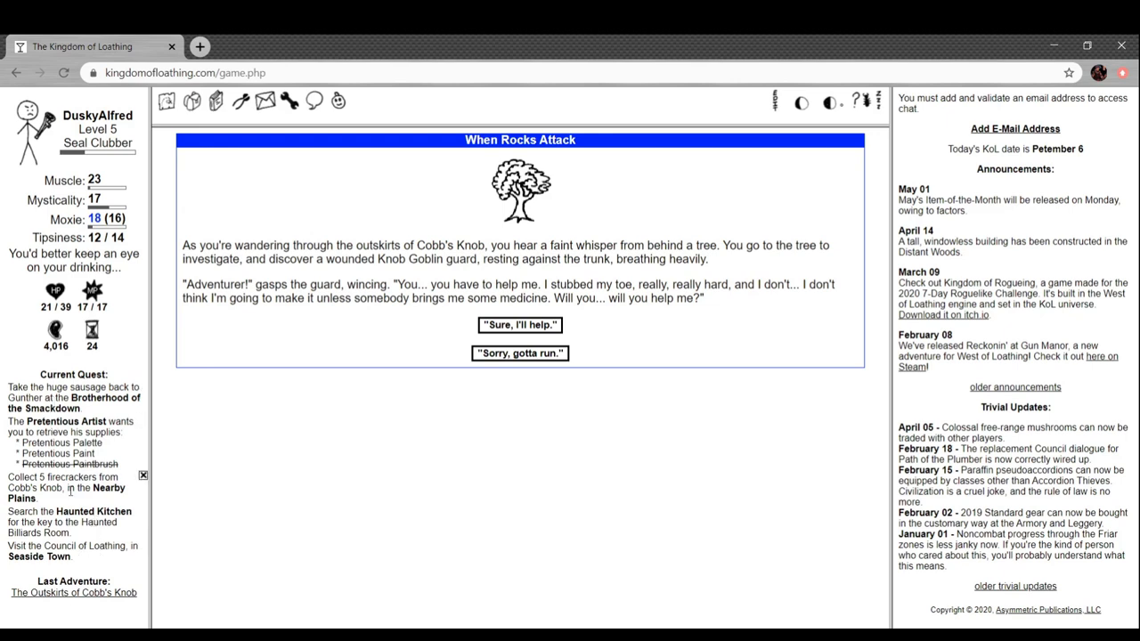
{"action": "mouse_move", "coordinate": [71, 499]}
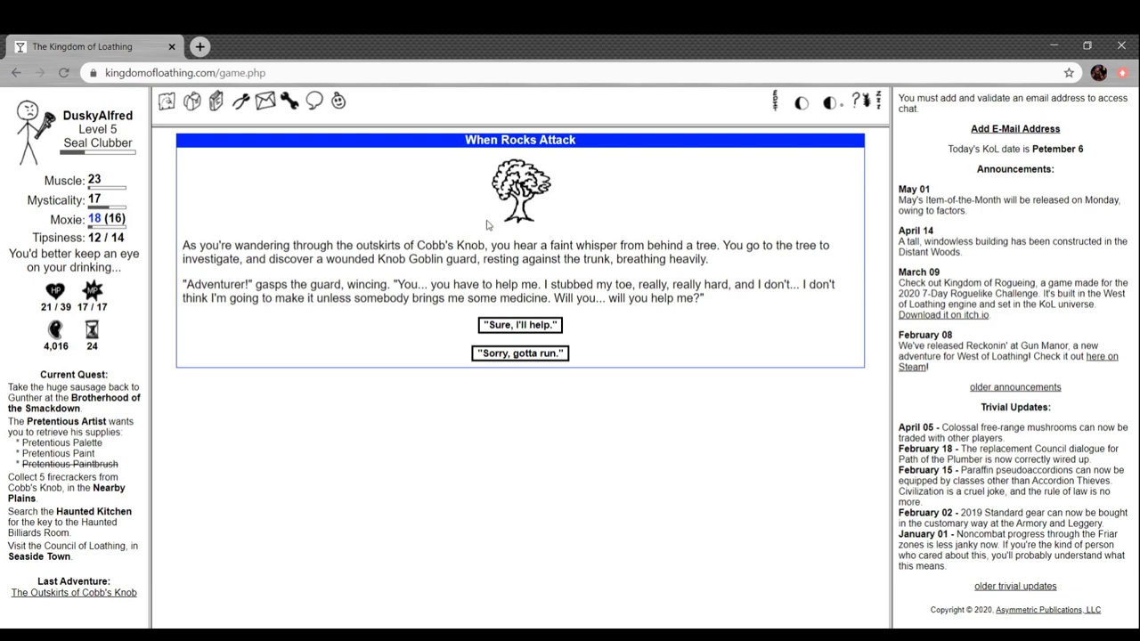
{"action": "mouse_move", "coordinate": [529, 239]}
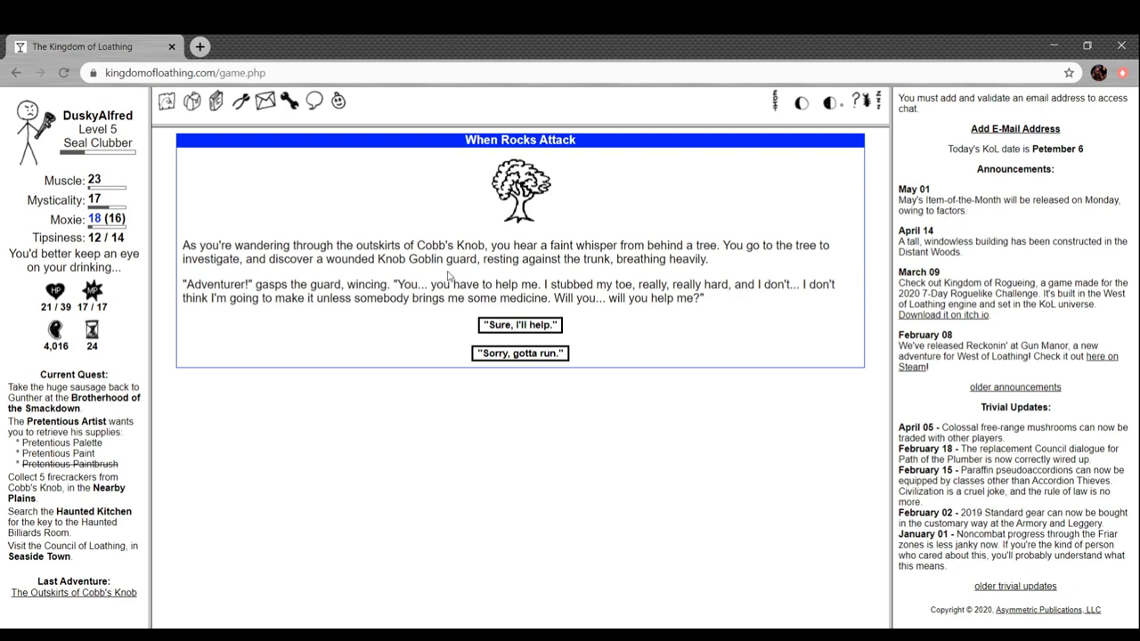
{"action": "mouse_move", "coordinate": [478, 279]}
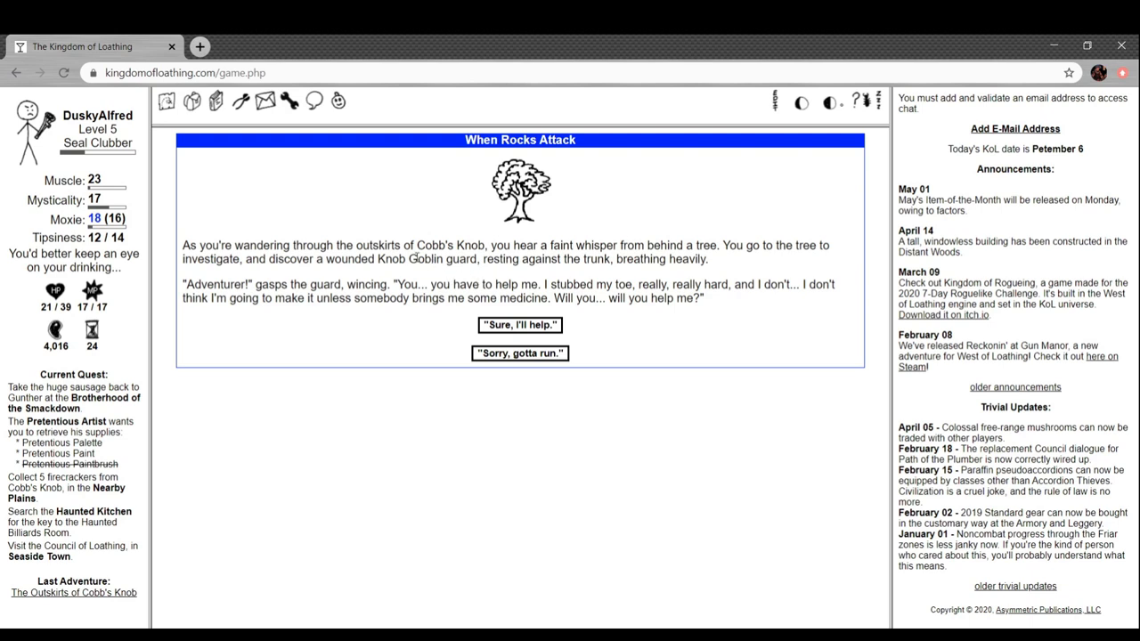
{"action": "mouse_move", "coordinate": [601, 220]}
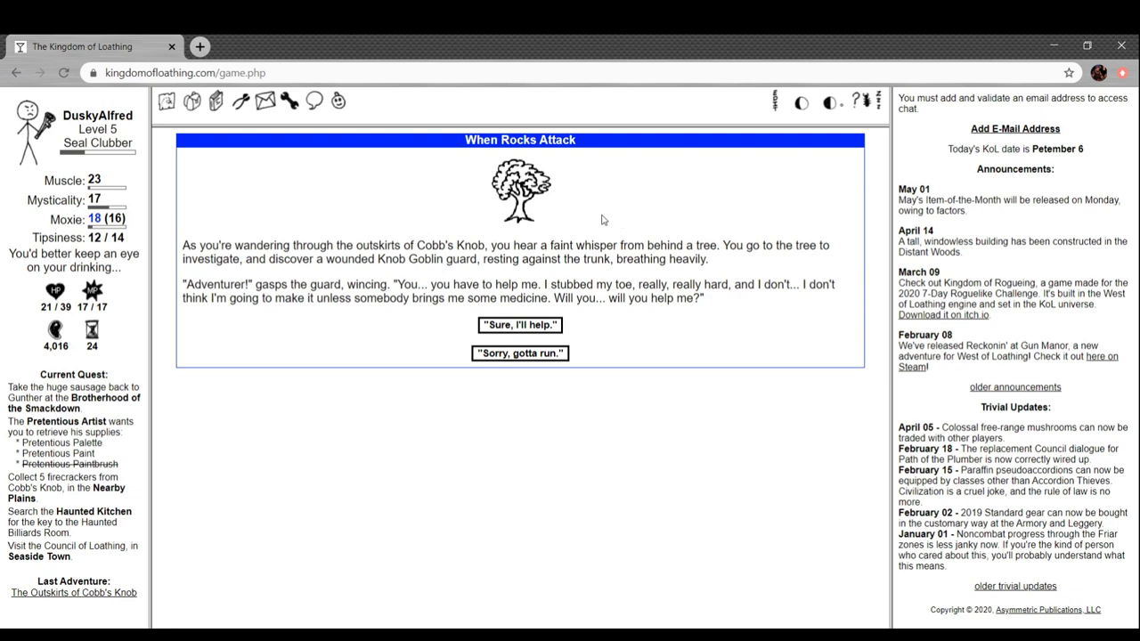
{"action": "mouse_move", "coordinate": [601, 218]}
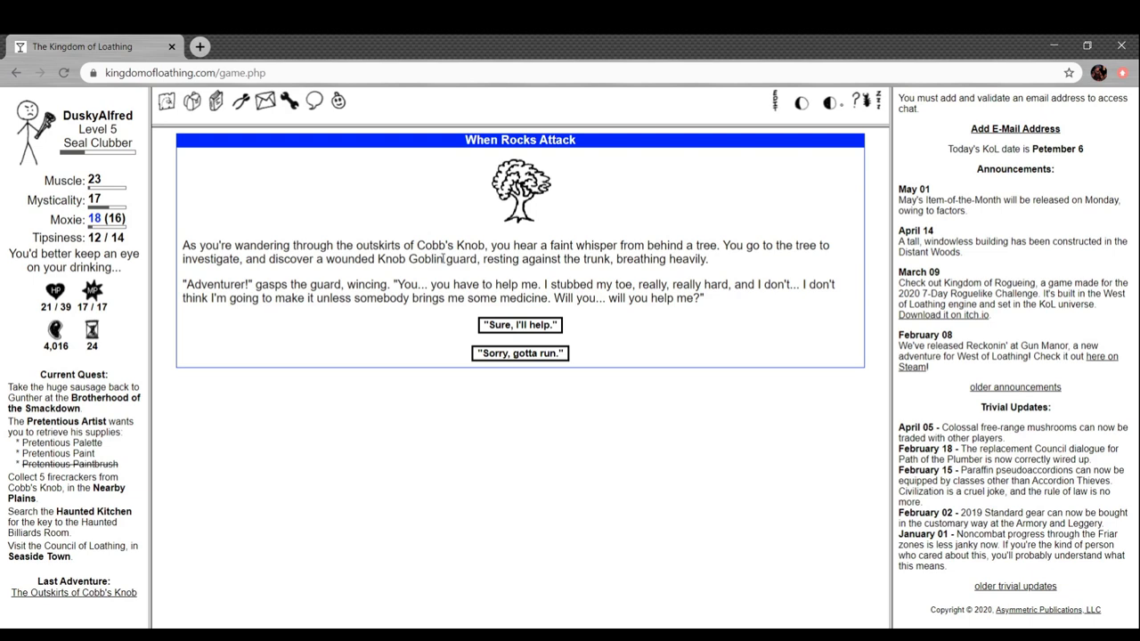
Accept the wounded guard's Pungent Unguent errand for 30 Meat and return to the Nearby Plains
{"action": "left_click", "coordinate": [519, 324]}
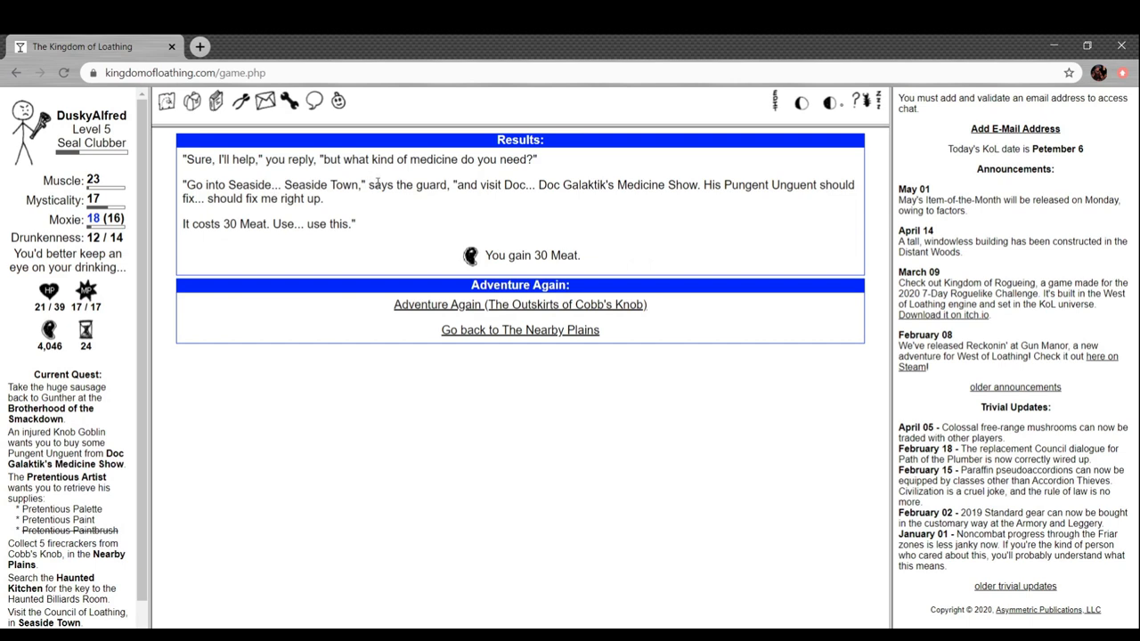
{"action": "mouse_move", "coordinate": [614, 203]}
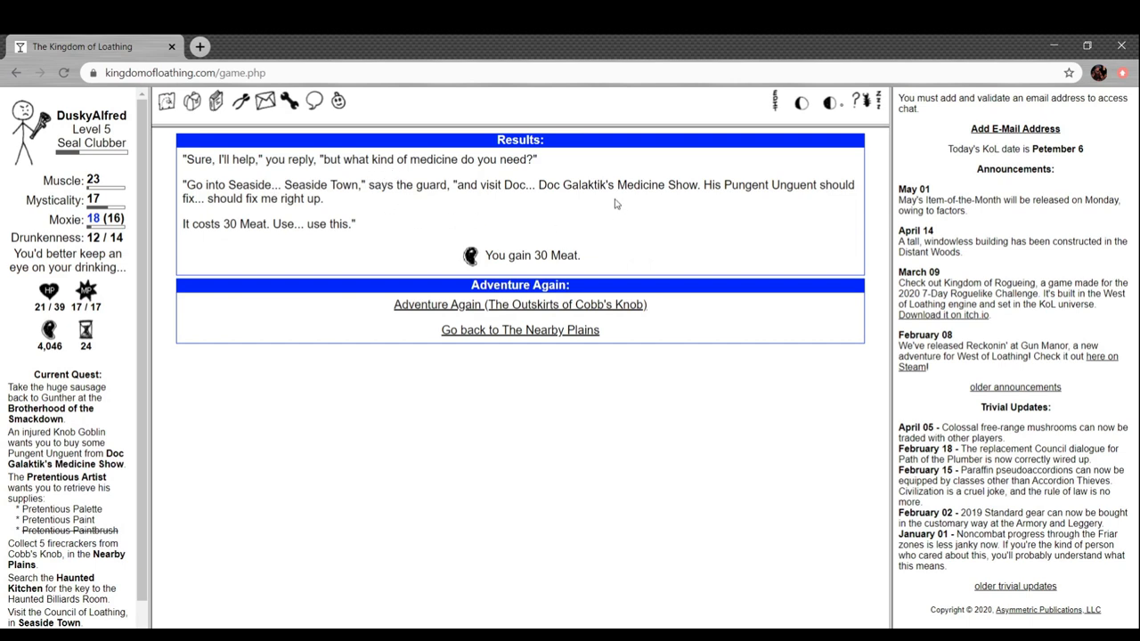
{"action": "mouse_move", "coordinate": [629, 199]}
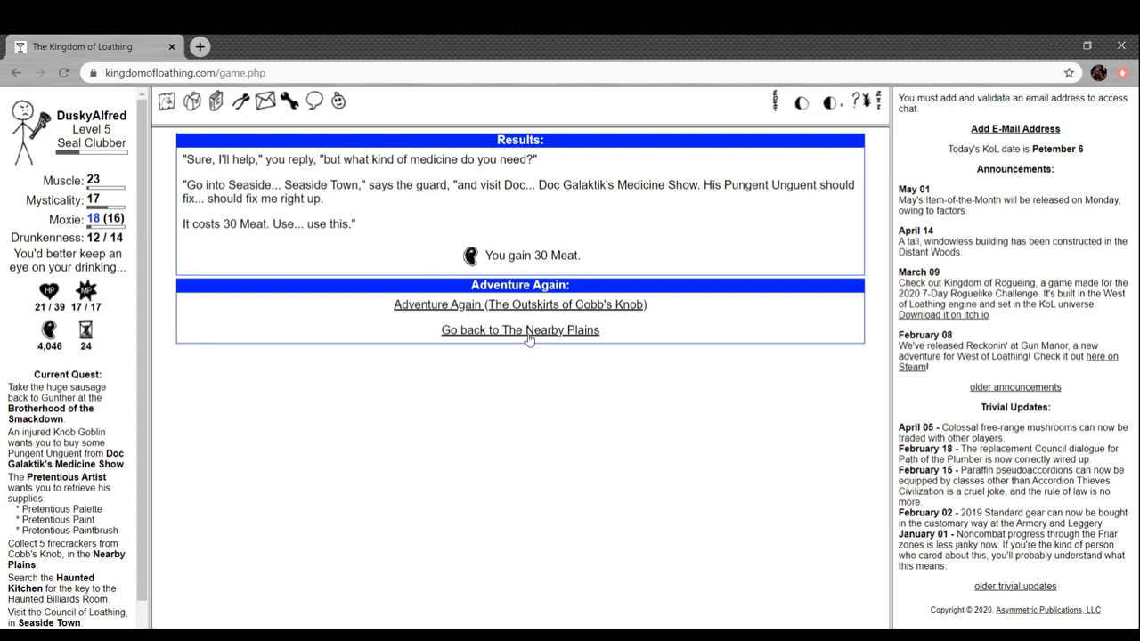
{"action": "left_click", "coordinate": [520, 329]}
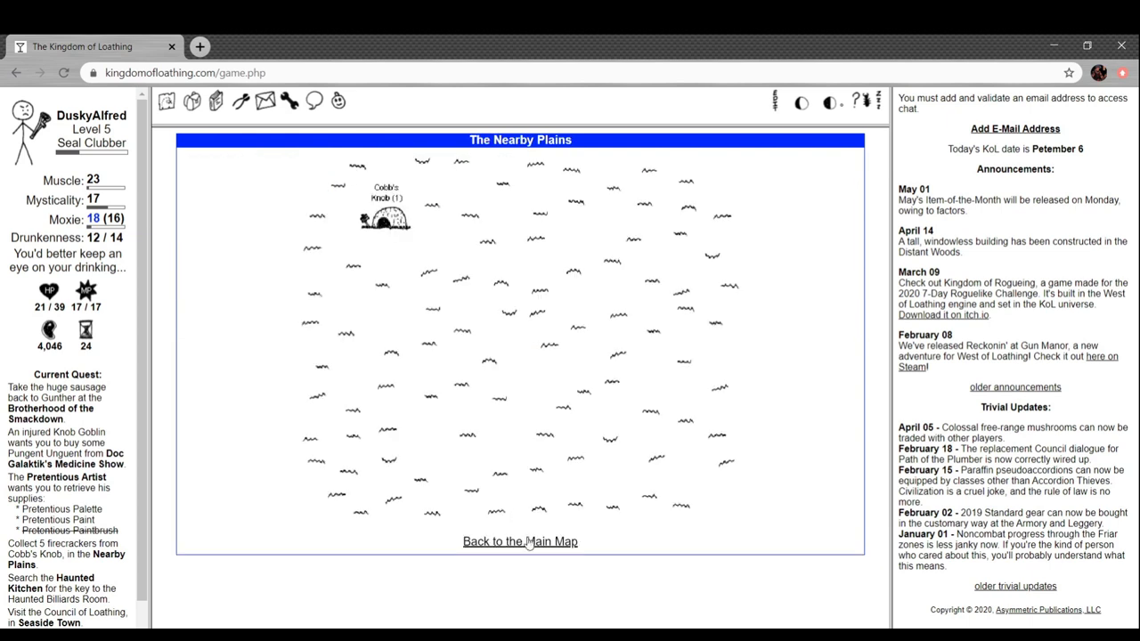
Buy one Pungent Unguent for 20 Meat at Doc Galaktik's Medicine Show, then head back to Seaside Town
{"action": "left_click", "coordinate": [519, 540]}
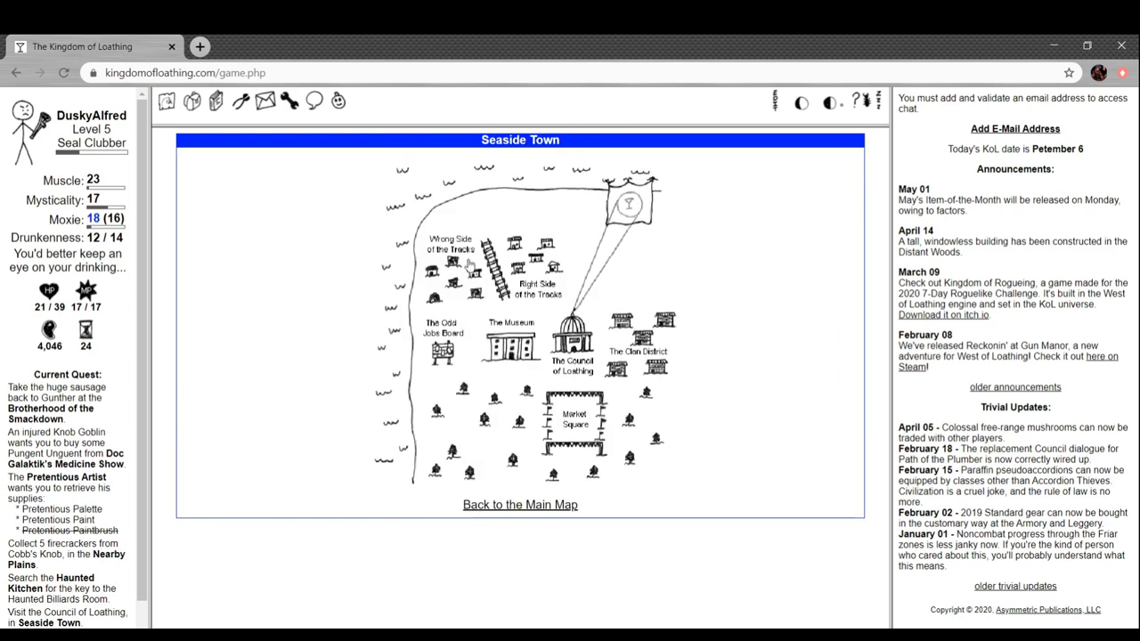
{"action": "left_click", "coordinate": [574, 419]}
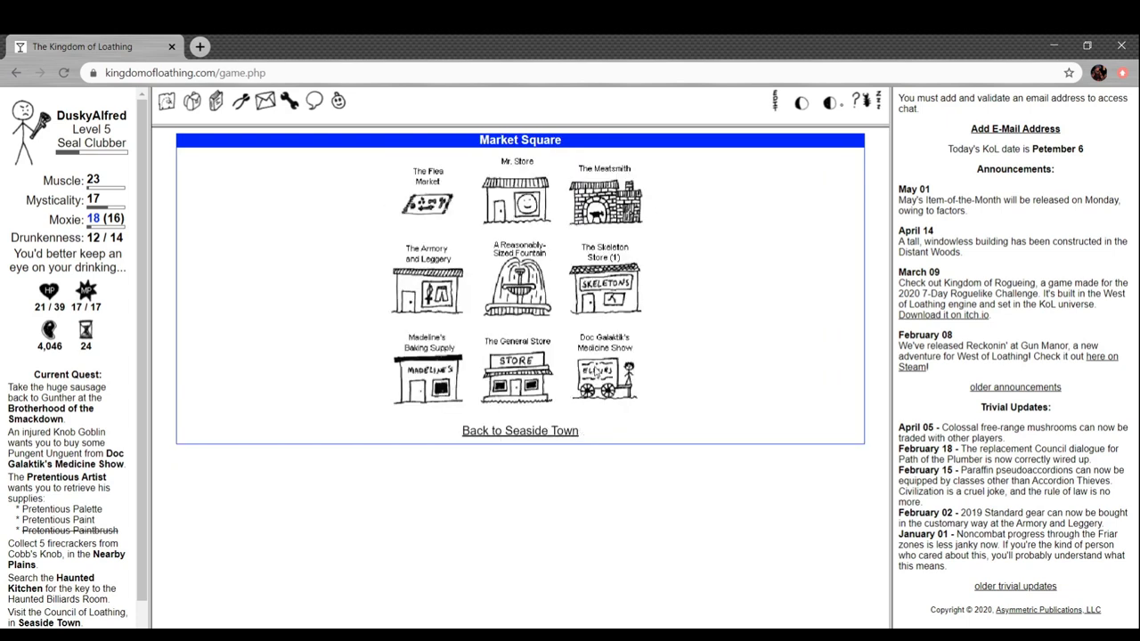
{"action": "left_click", "coordinate": [603, 370]}
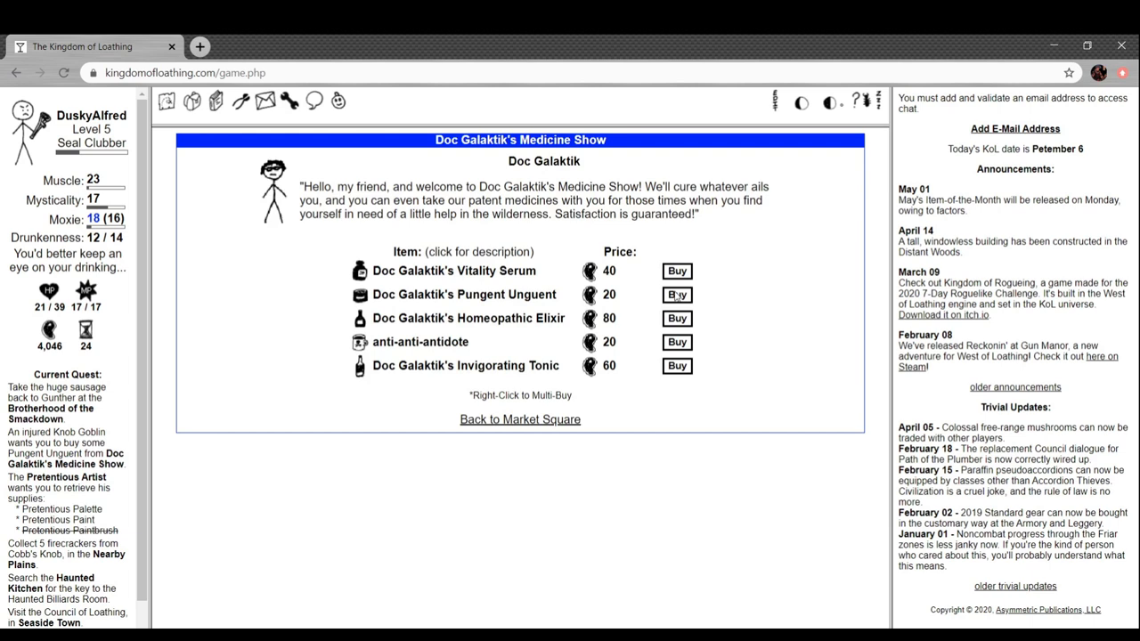
{"action": "left_click", "coordinate": [677, 294]}
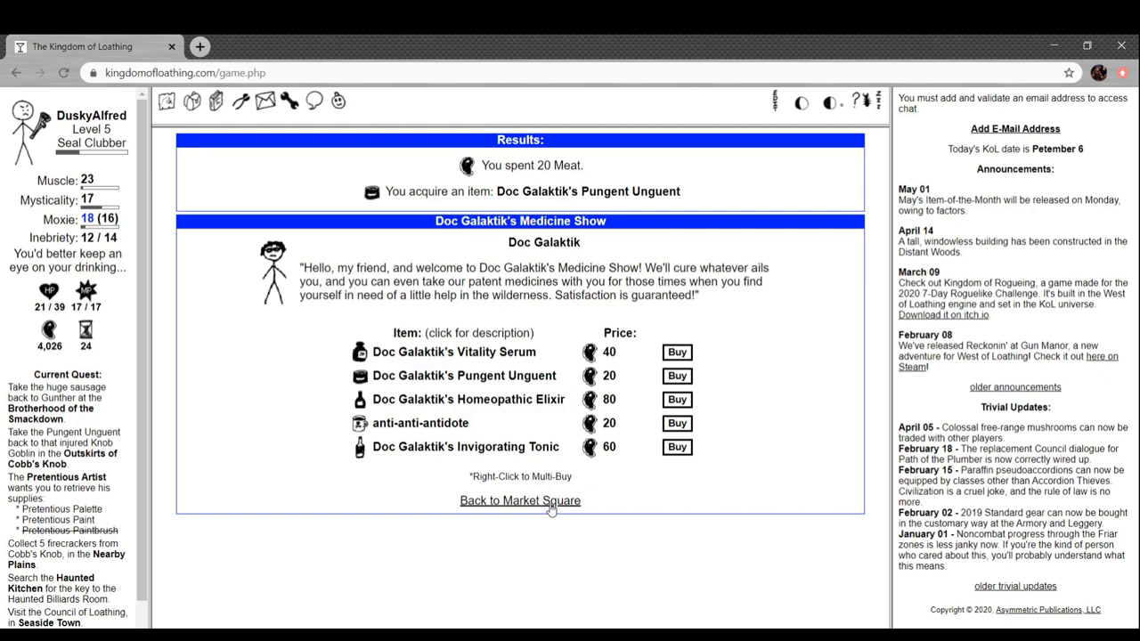
{"action": "left_click", "coordinate": [519, 500]}
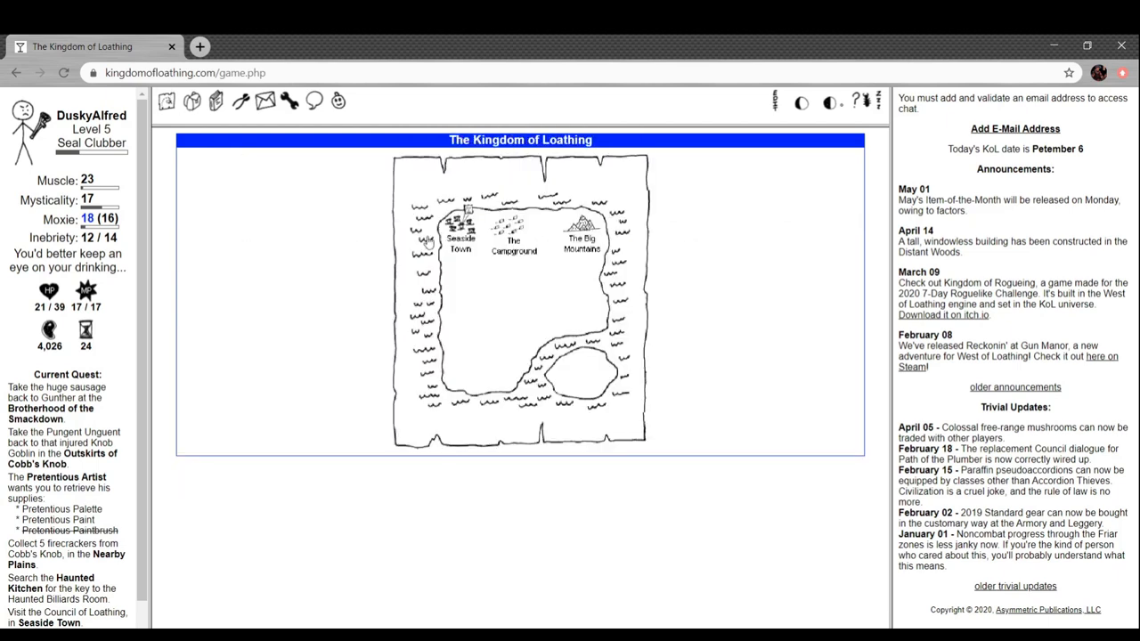
{"action": "left_click", "coordinate": [459, 231]}
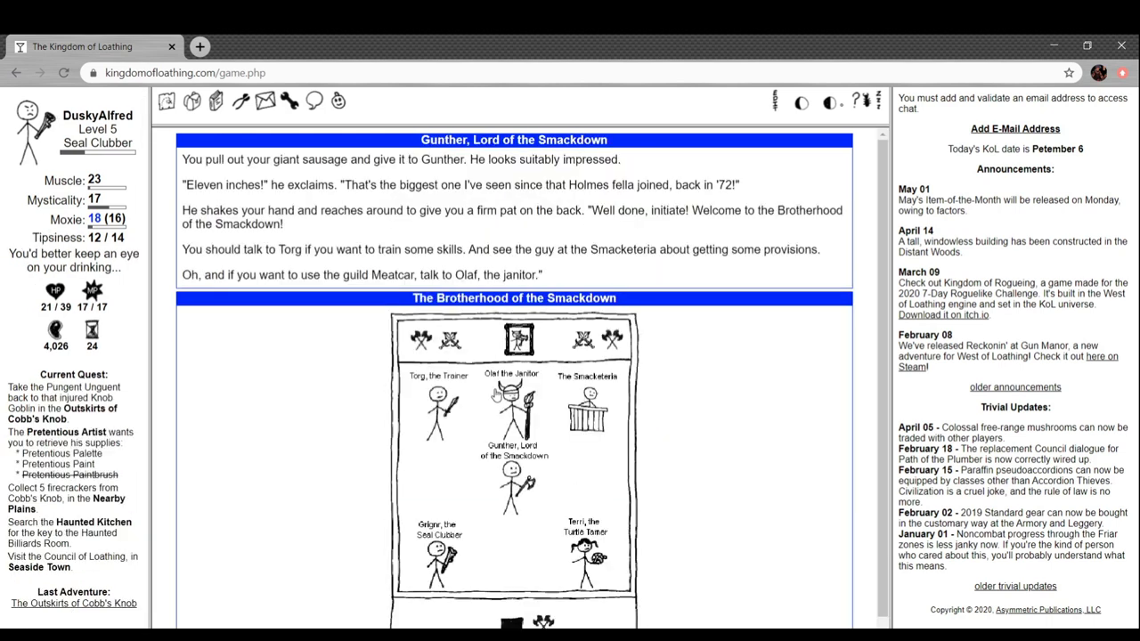
{"action": "mouse_move", "coordinate": [542, 206]}
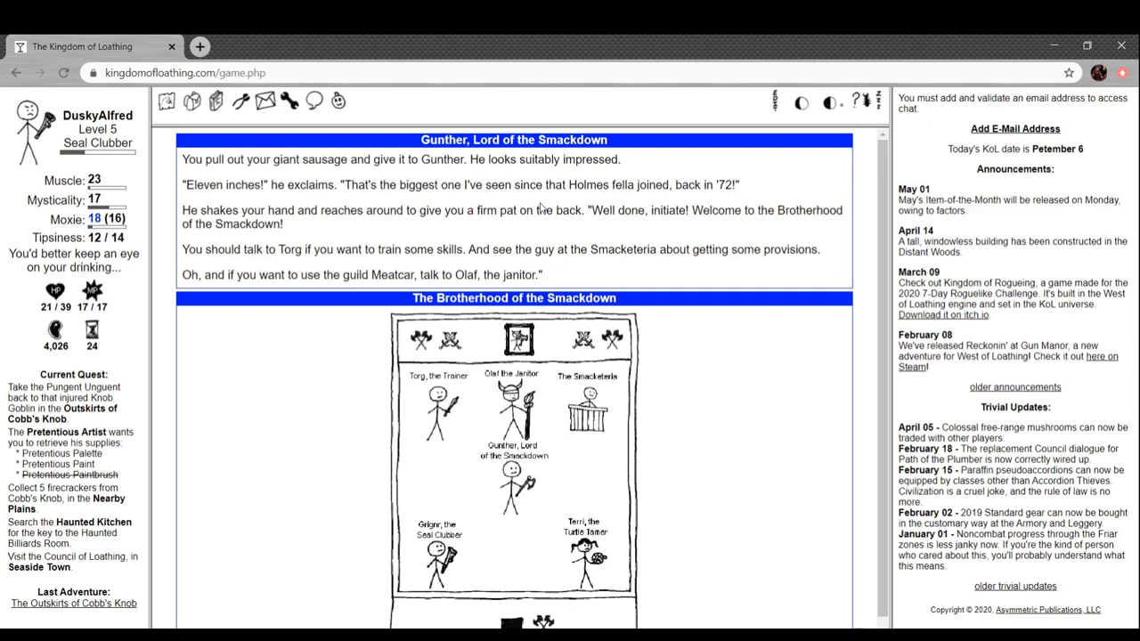
{"action": "mouse_move", "coordinate": [546, 203]}
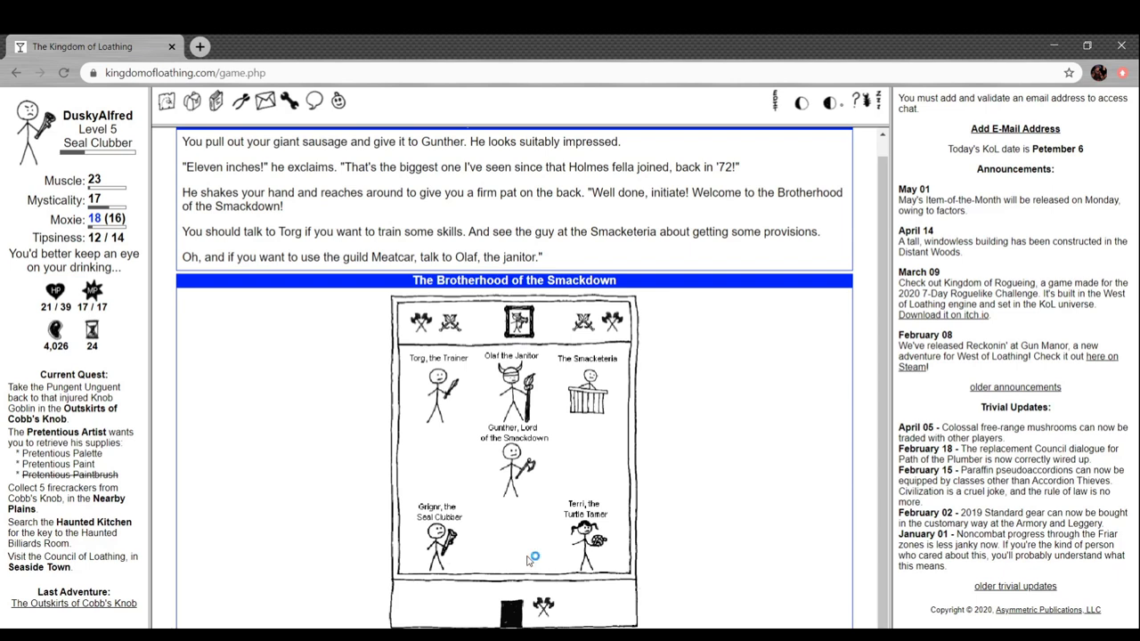
{"action": "mouse_move", "coordinate": [603, 545]}
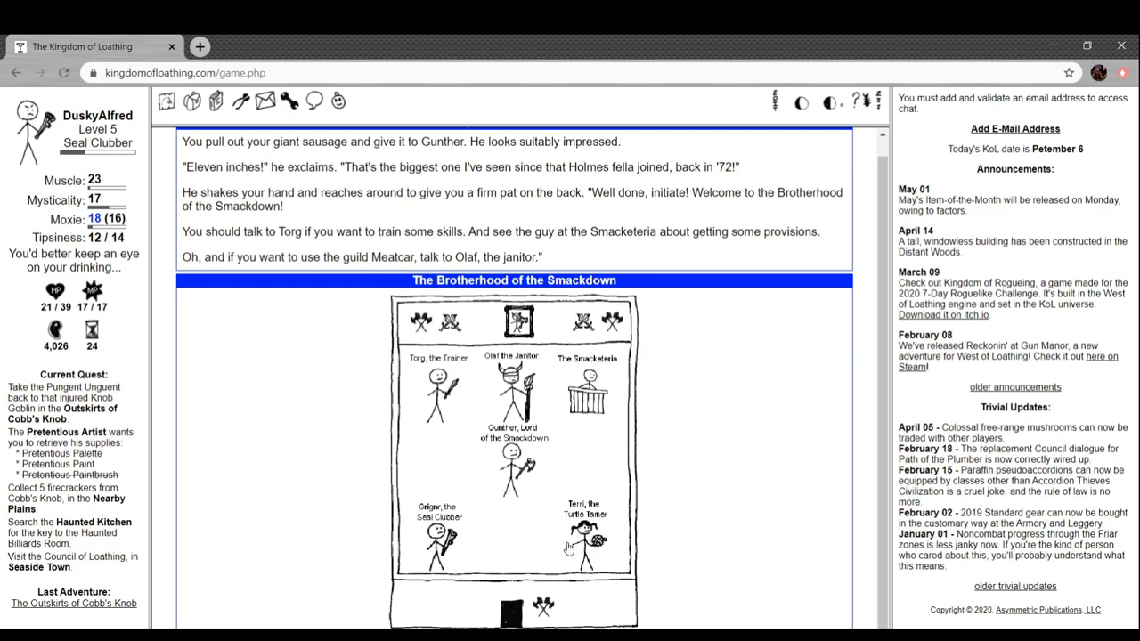
Talk to Terri and Grignr, then browse Torg the Trainer's list of available Seal Clubber skills
{"action": "left_click", "coordinate": [583, 534]}
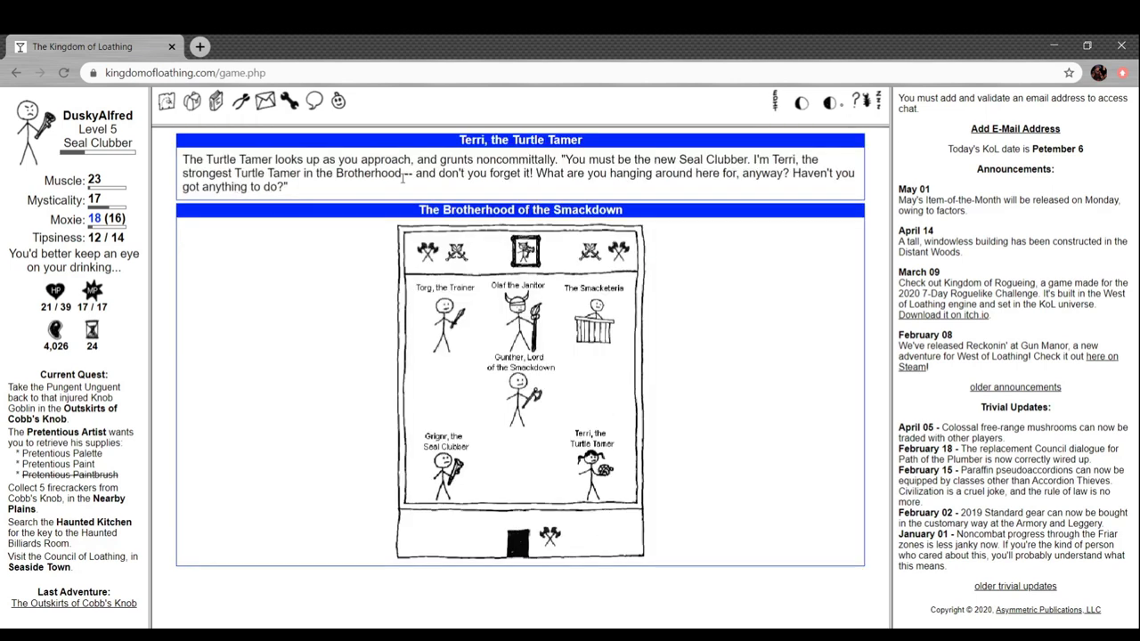
{"action": "mouse_move", "coordinate": [363, 225]}
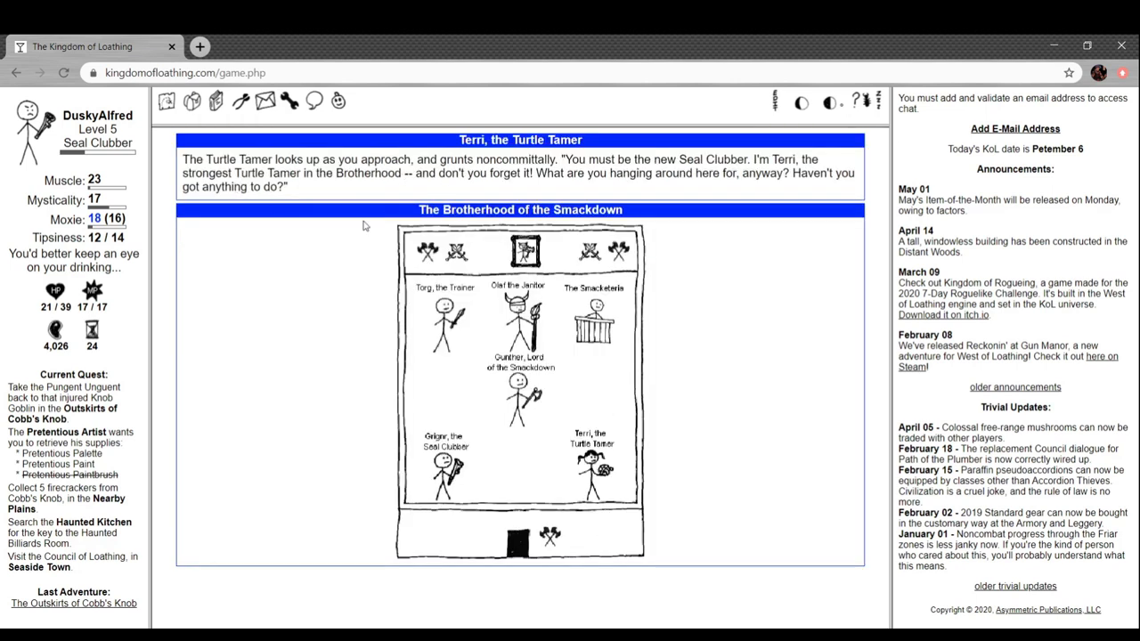
{"action": "left_click", "coordinate": [444, 454]}
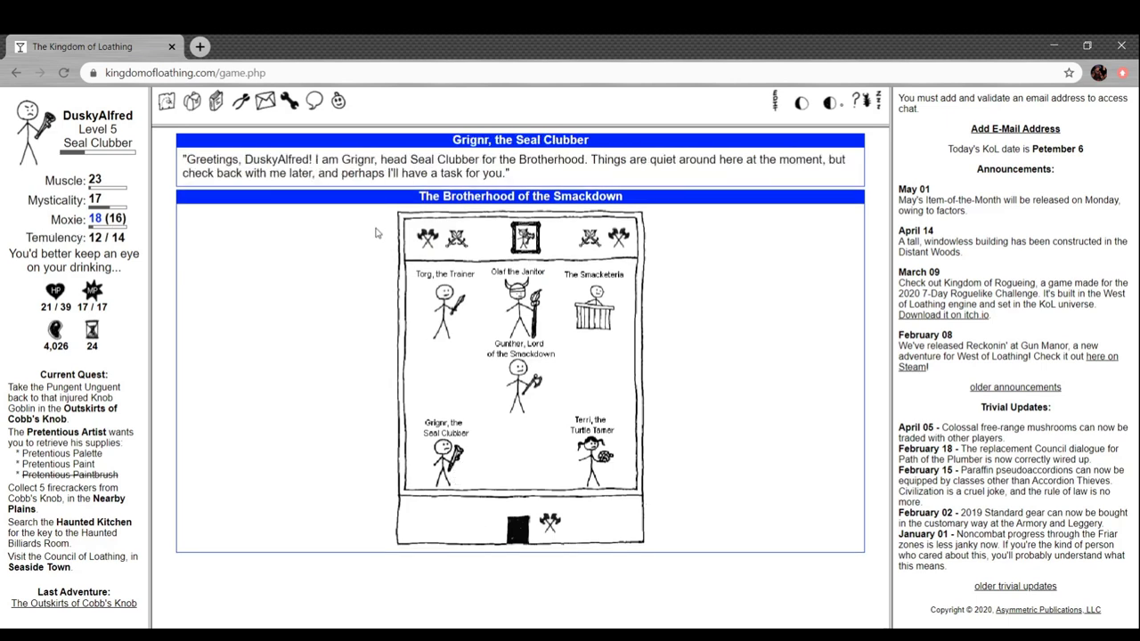
{"action": "mouse_move", "coordinate": [533, 546]}
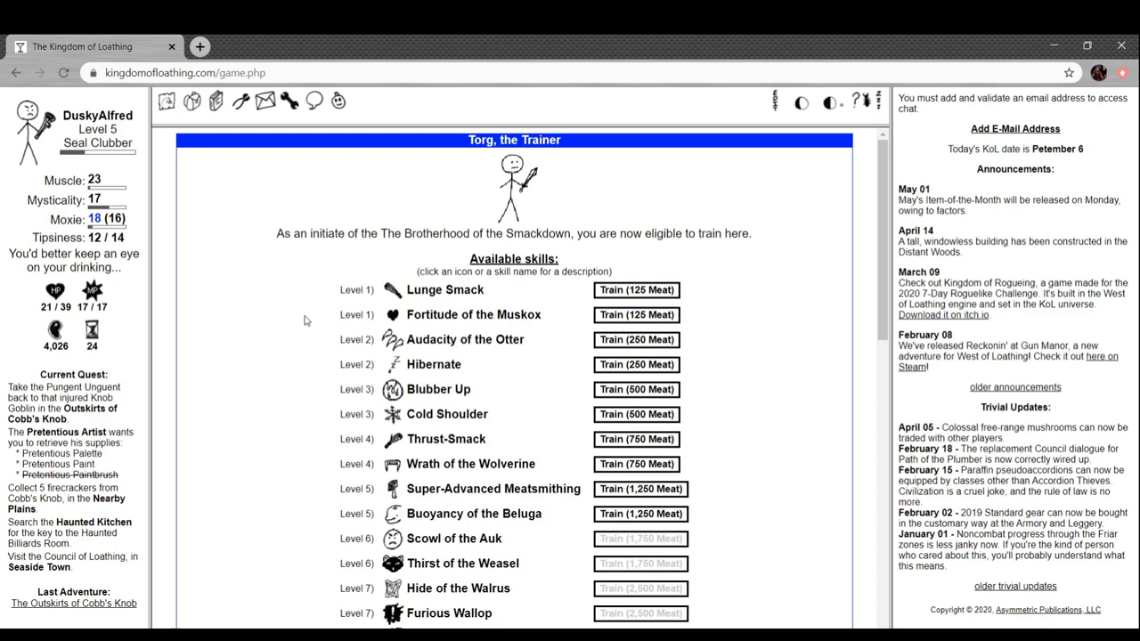
{"action": "mouse_move", "coordinate": [431, 383]}
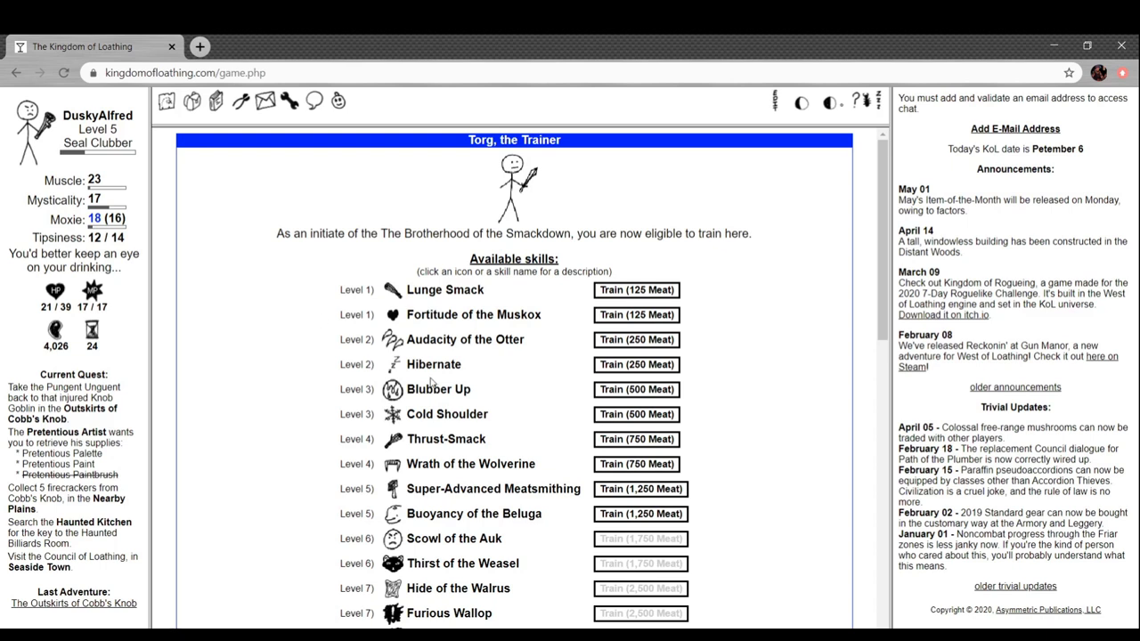
{"action": "mouse_move", "coordinate": [432, 383]}
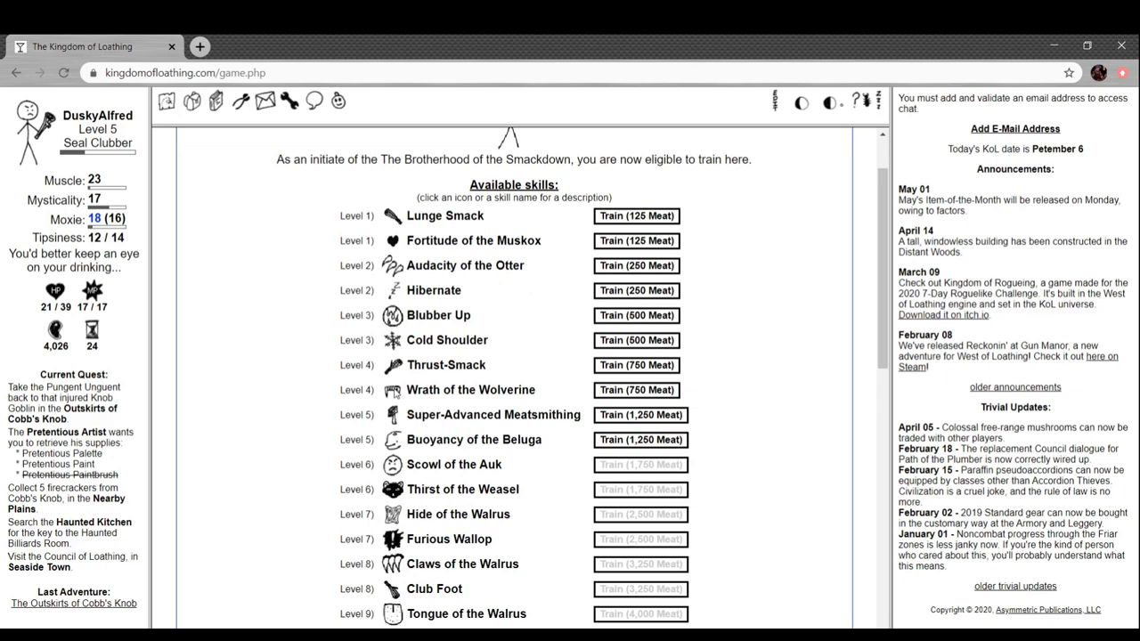
{"action": "scroll", "scroll_direction": "down", "scroll_amount": 3}
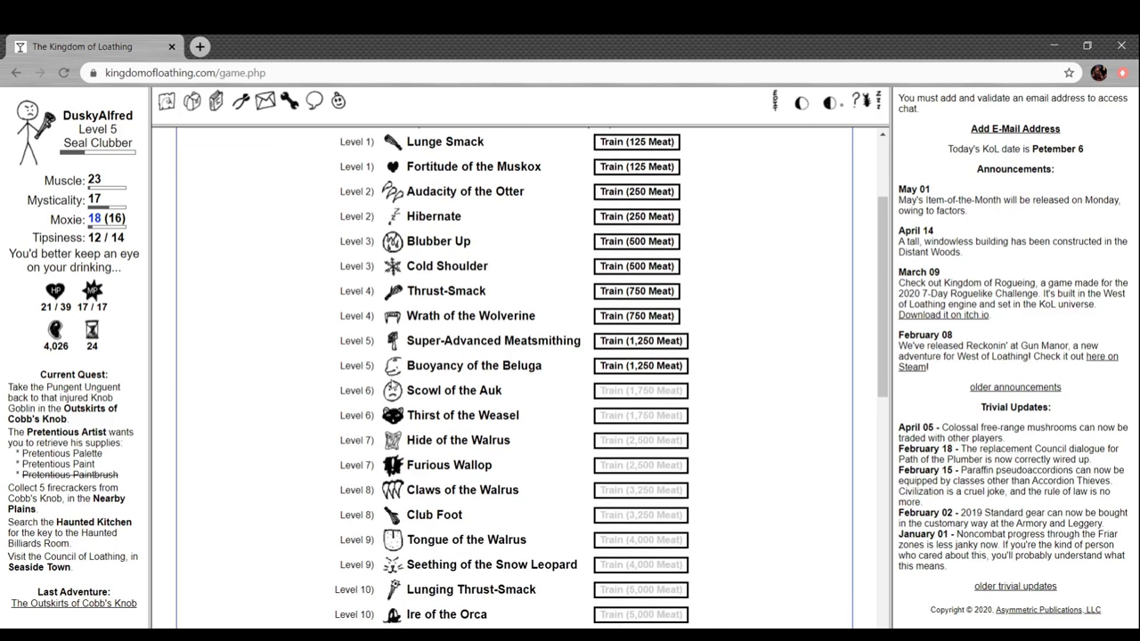
{"action": "scroll", "scroll_direction": "down", "scroll_amount": 3}
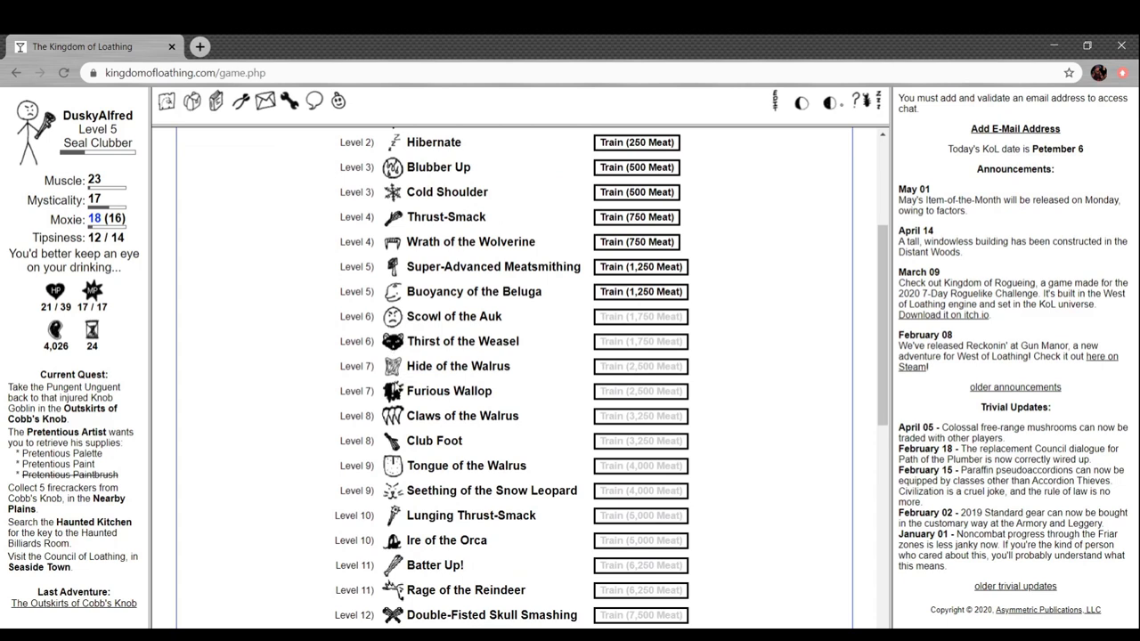
{"action": "scroll", "scroll_direction": "down", "scroll_amount": 3}
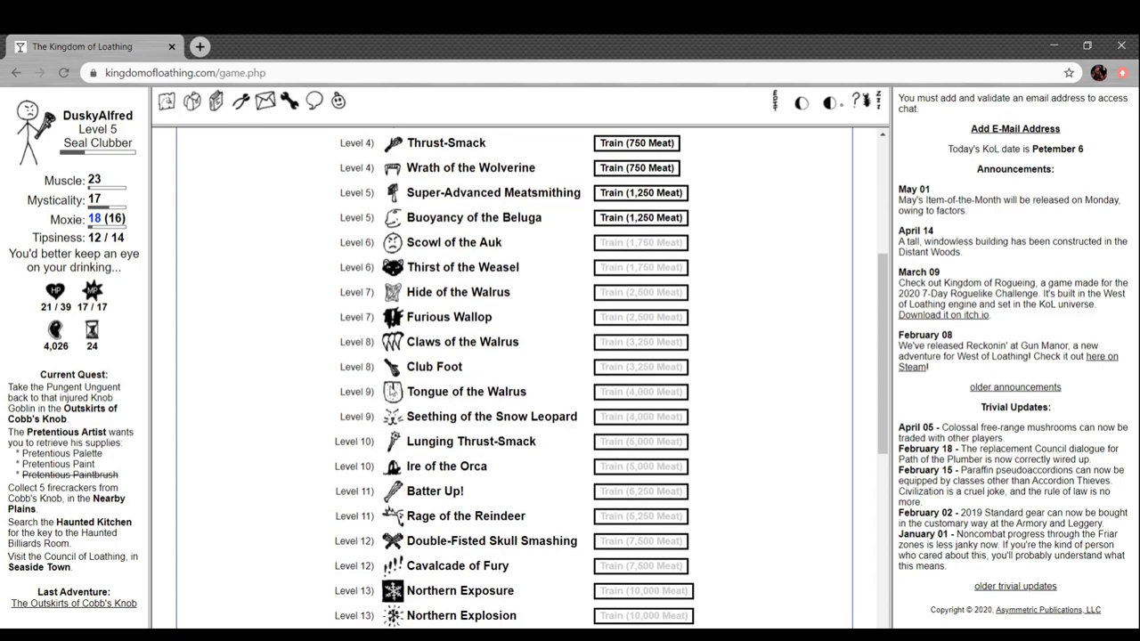
{"action": "mouse_move", "coordinate": [381, 424]}
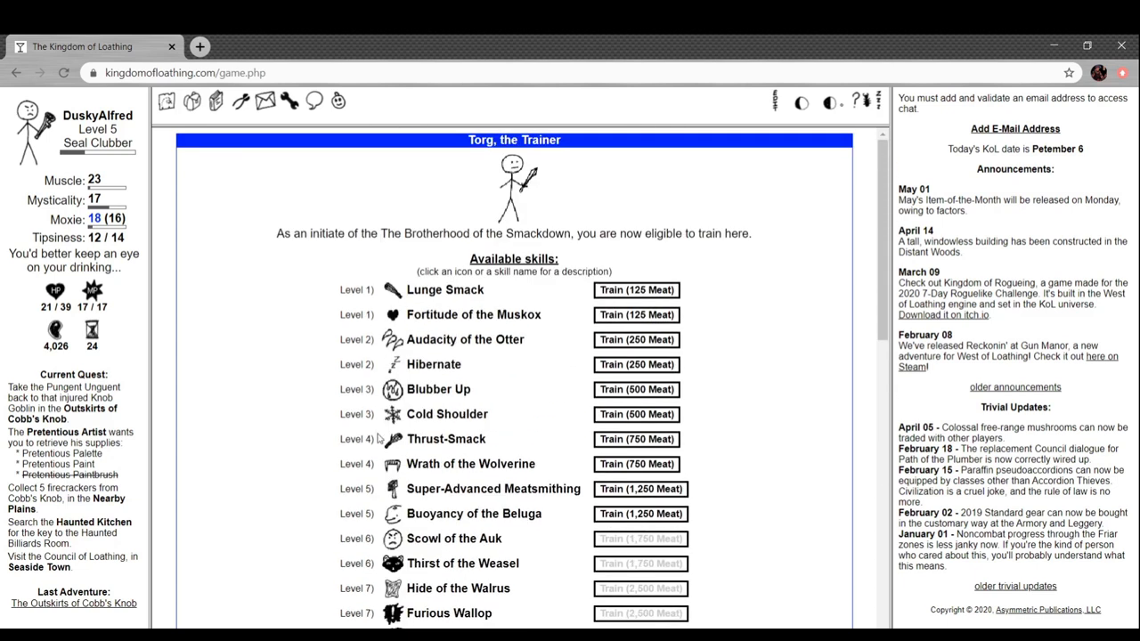
{"action": "scroll", "scroll_direction": "down", "scroll_amount": 3}
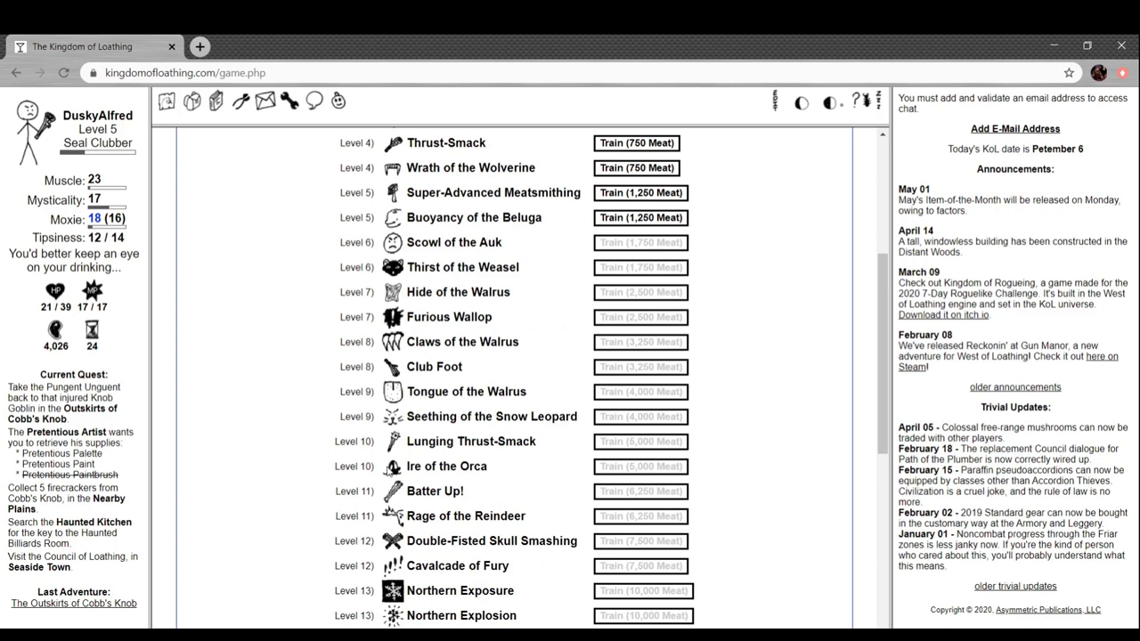
{"action": "scroll", "scroll_direction": "down", "scroll_amount": 3}
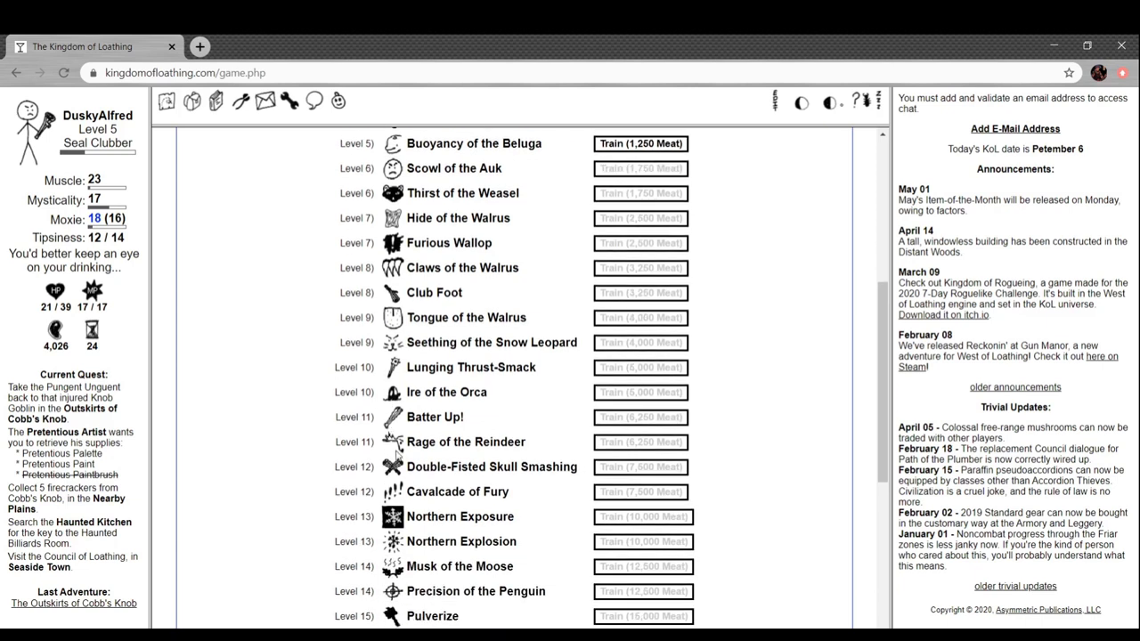
{"action": "scroll", "scroll_direction": "down", "scroll_amount": 3}
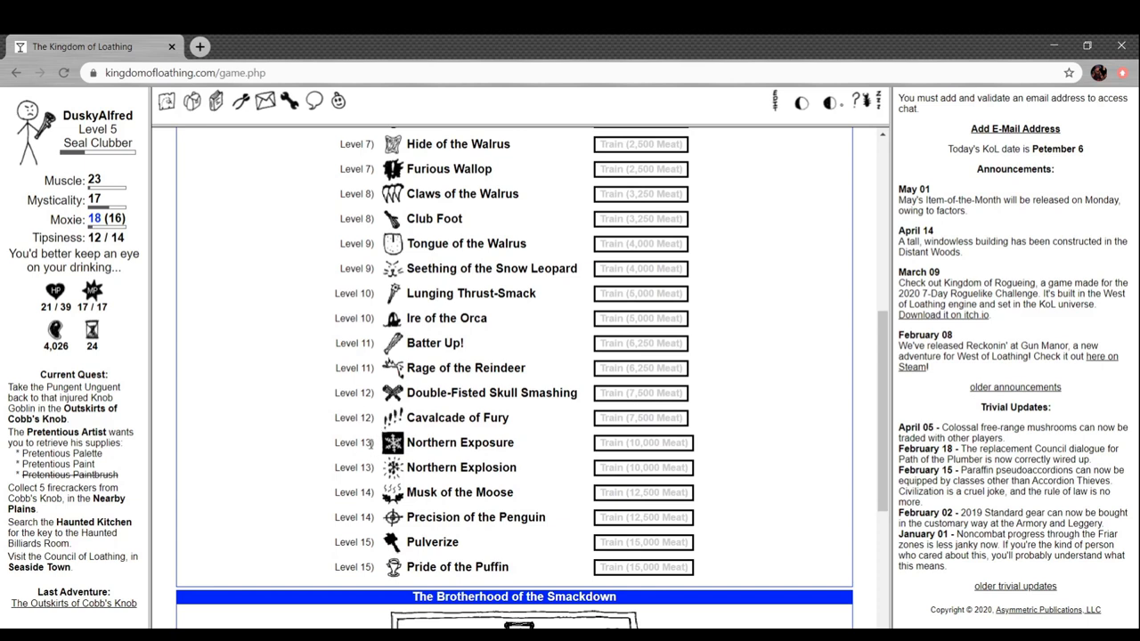
{"action": "mouse_move", "coordinate": [380, 487]}
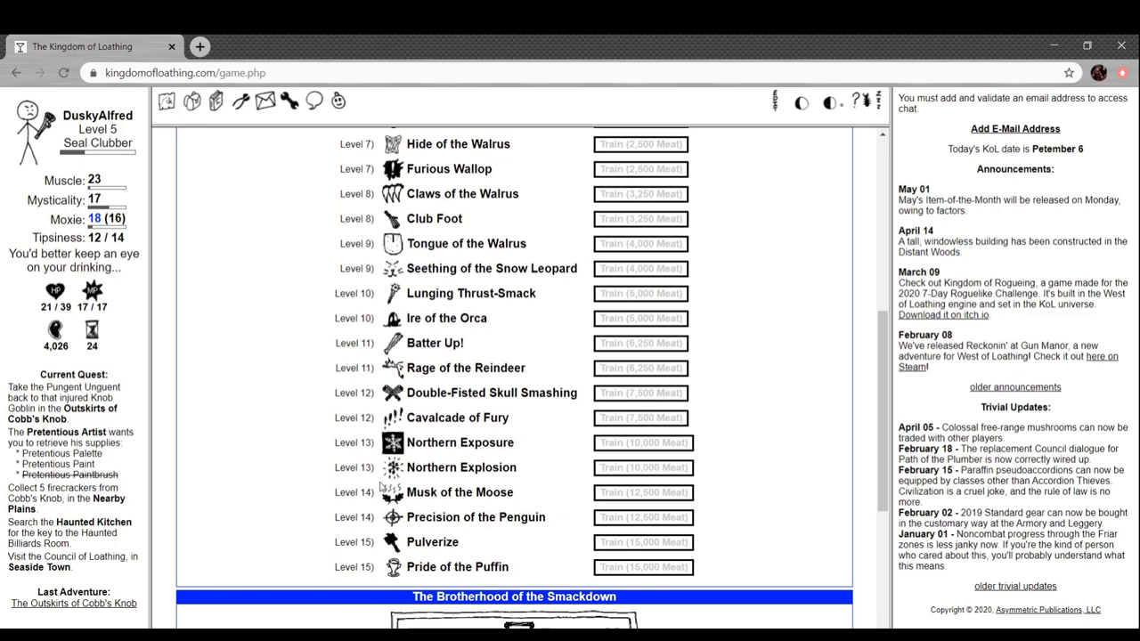
{"action": "scroll", "scroll_direction": "down", "scroll_amount": 3}
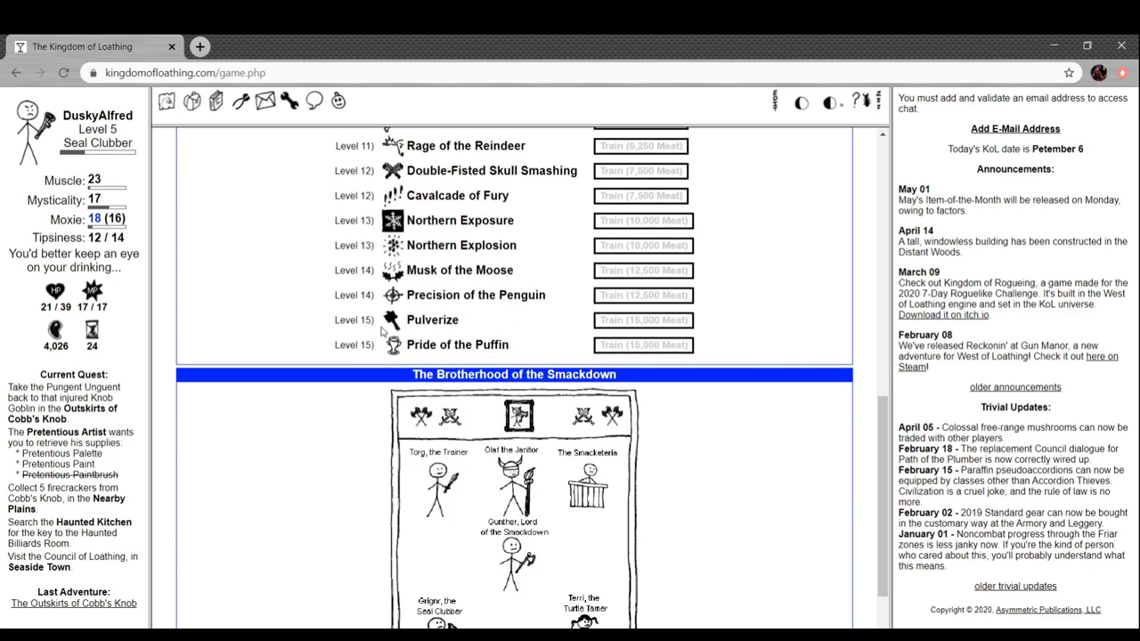
{"action": "left_click", "coordinate": [436, 480]}
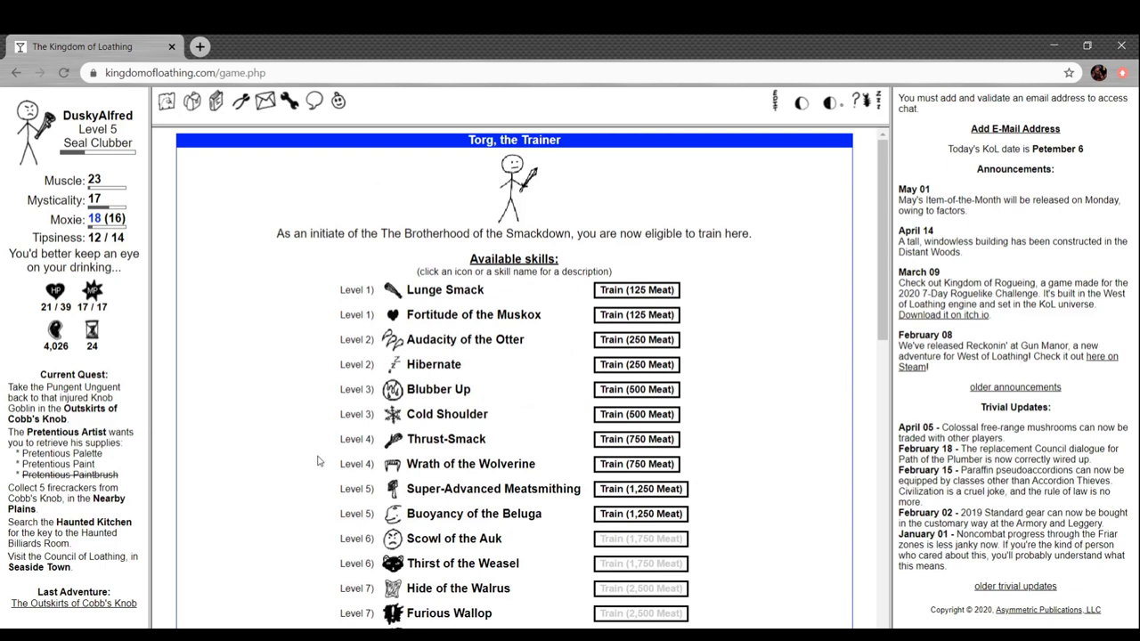
{"action": "mouse_move", "coordinate": [636, 267]}
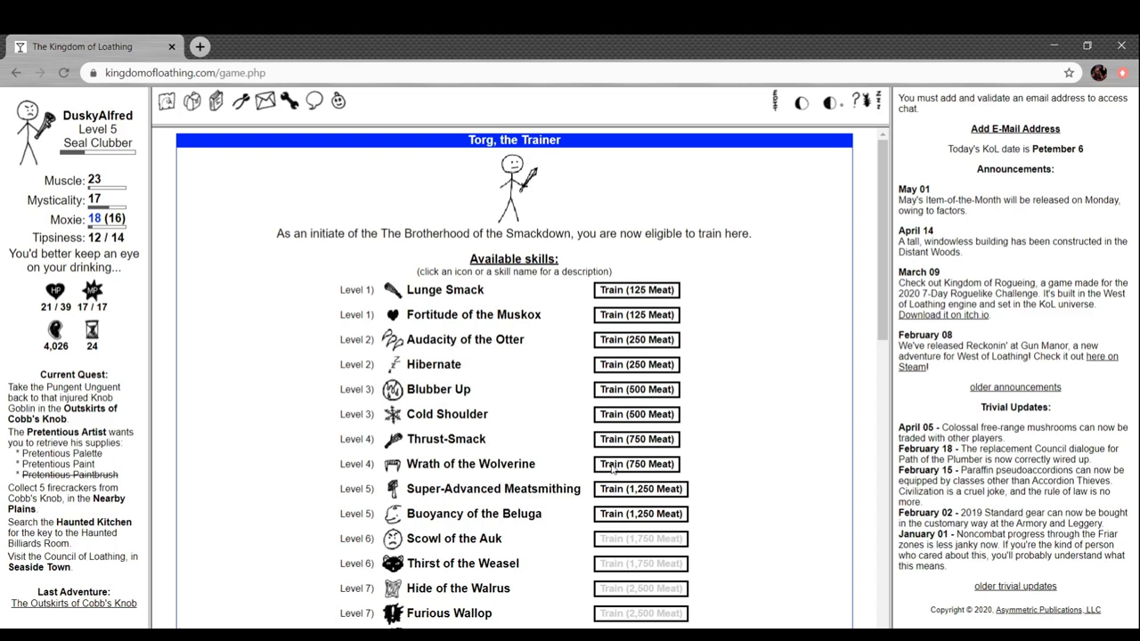
Learn Audacity of the Otter, then use the map to a hidden booze cache from inventory
{"action": "left_click", "coordinate": [636, 340]}
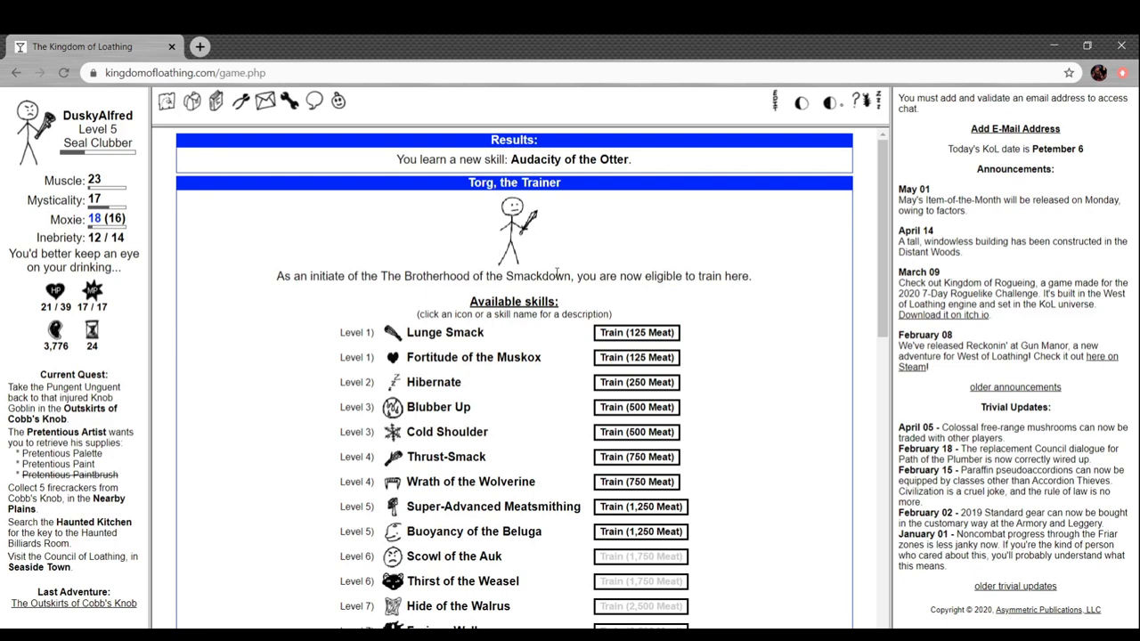
{"action": "mouse_move", "coordinate": [635, 407]}
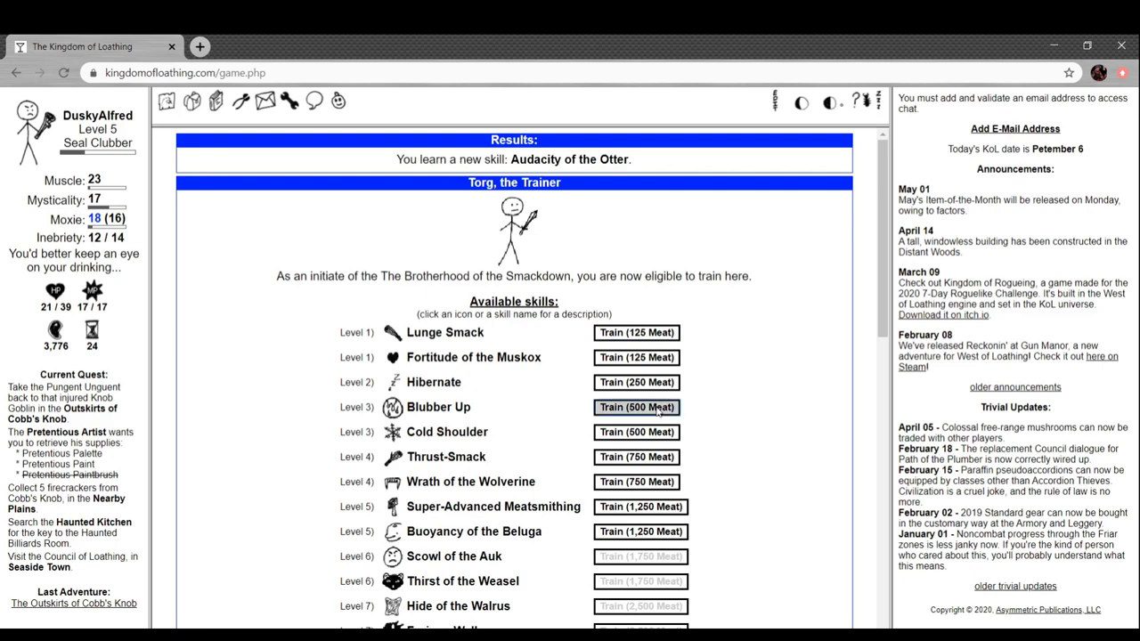
{"action": "left_click", "coordinate": [636, 407]}
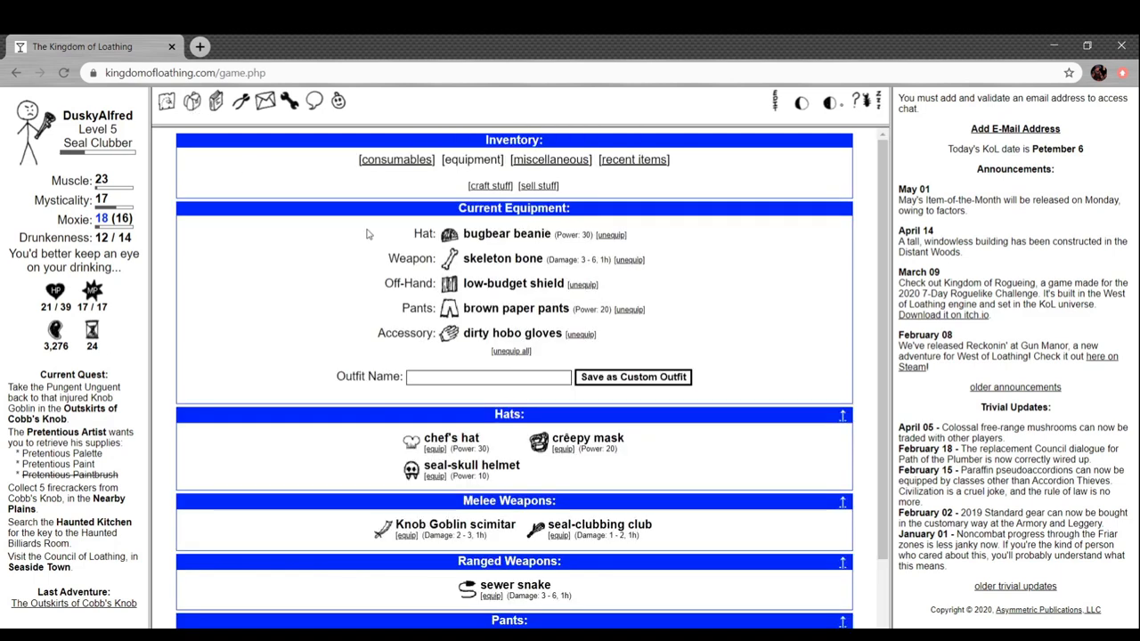
{"action": "left_click", "coordinate": [551, 159]}
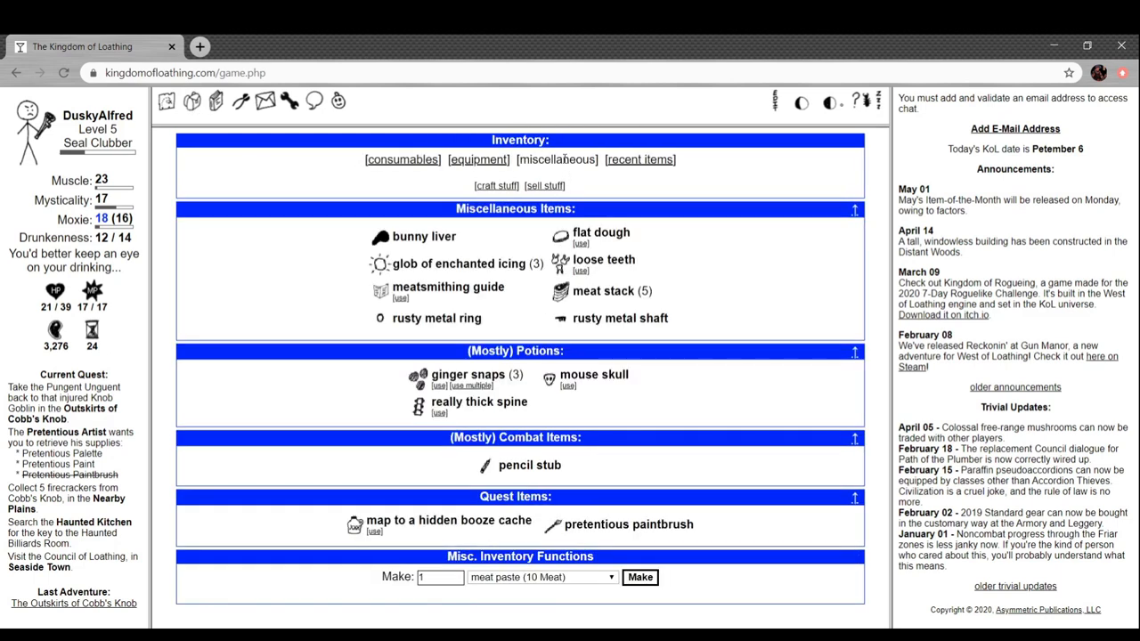
{"action": "left_click", "coordinate": [191, 101]}
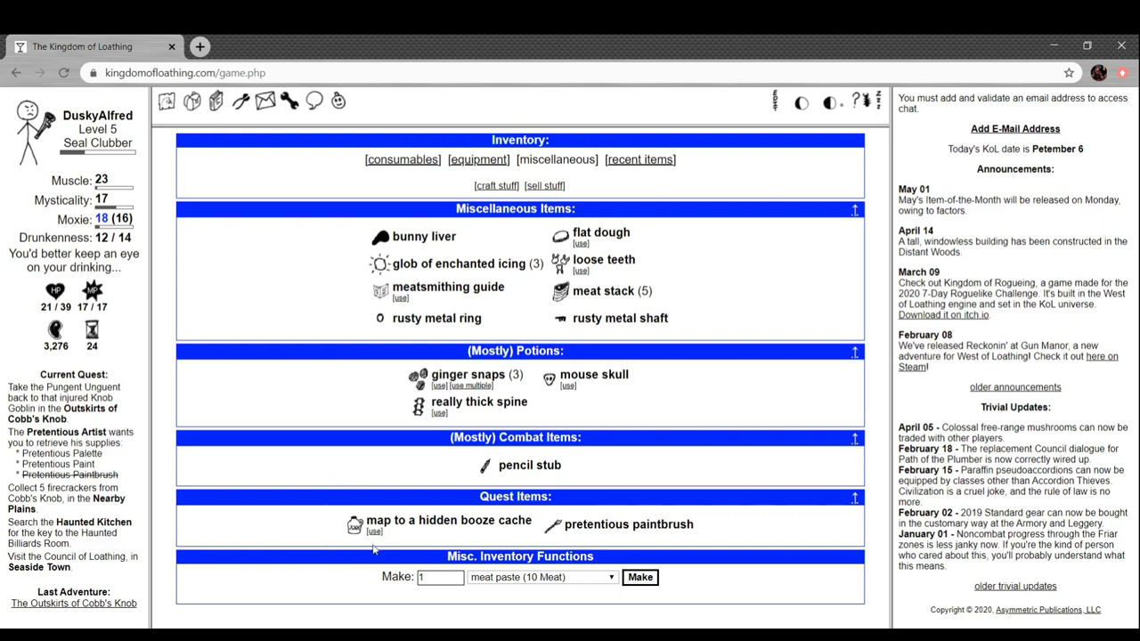
{"action": "left_click", "coordinate": [374, 531]}
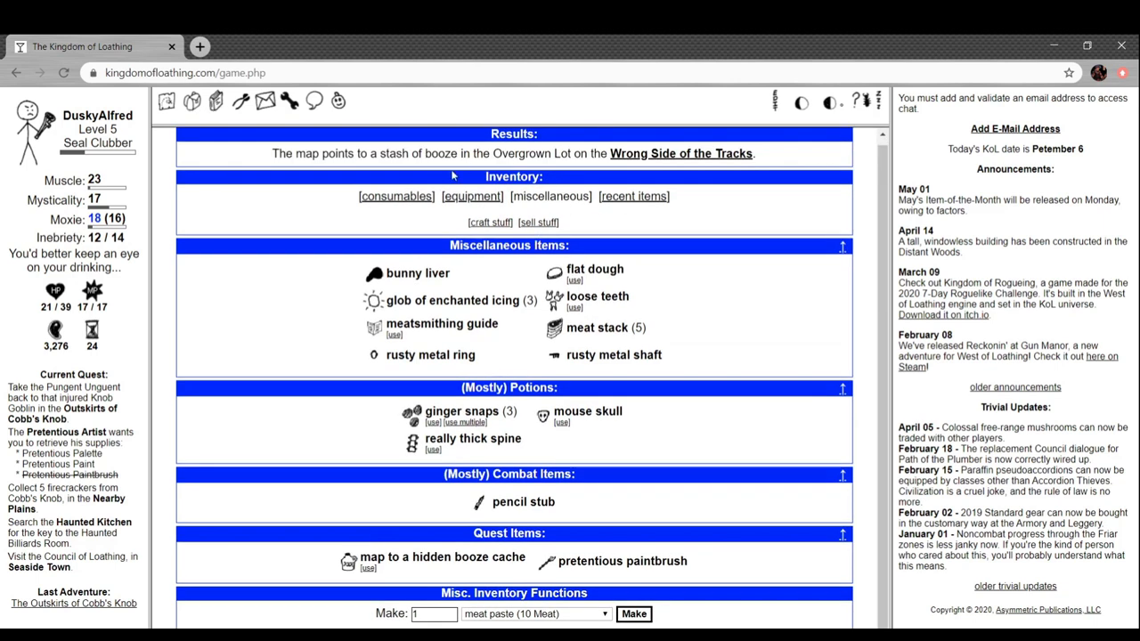
{"action": "mouse_move", "coordinate": [365, 586]}
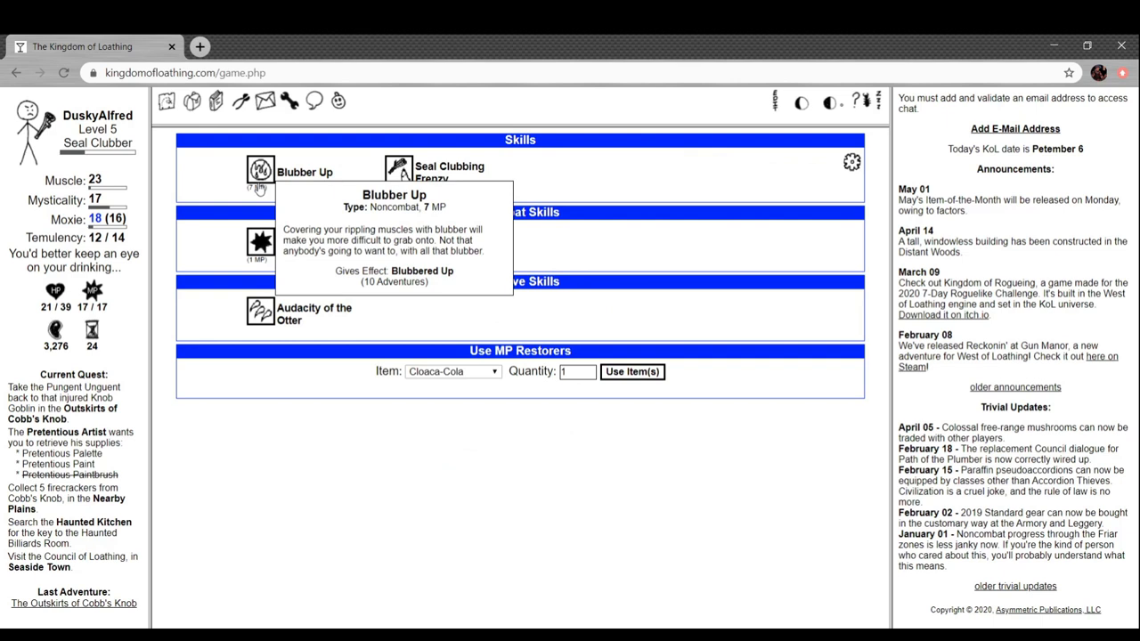
{"action": "mouse_move", "coordinate": [261, 189]}
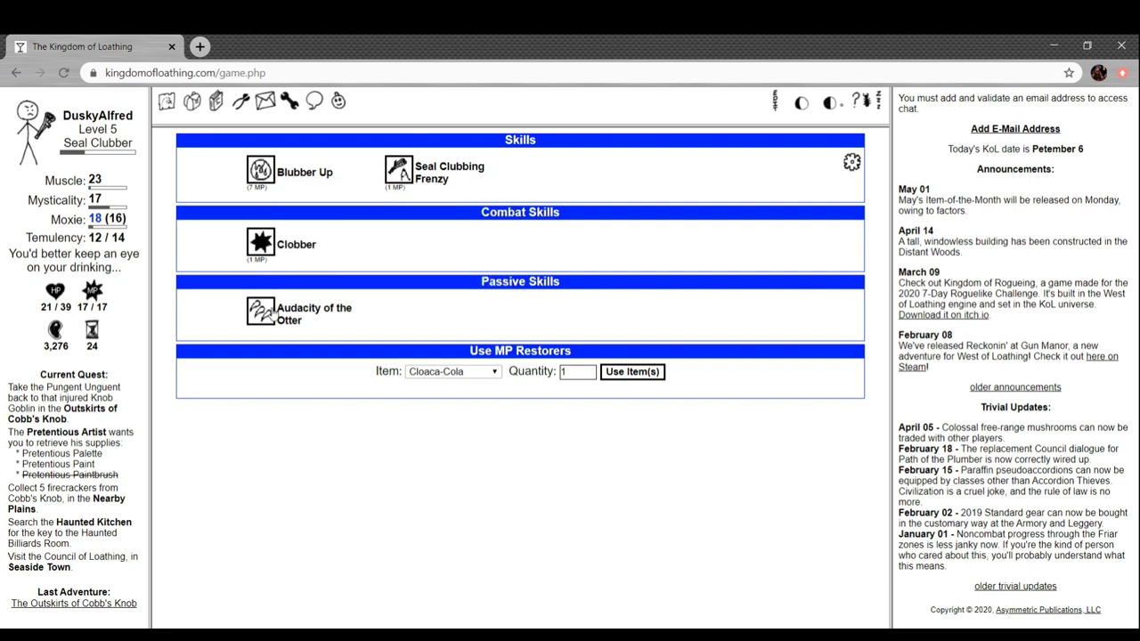
{"action": "mouse_move", "coordinate": [261, 309]}
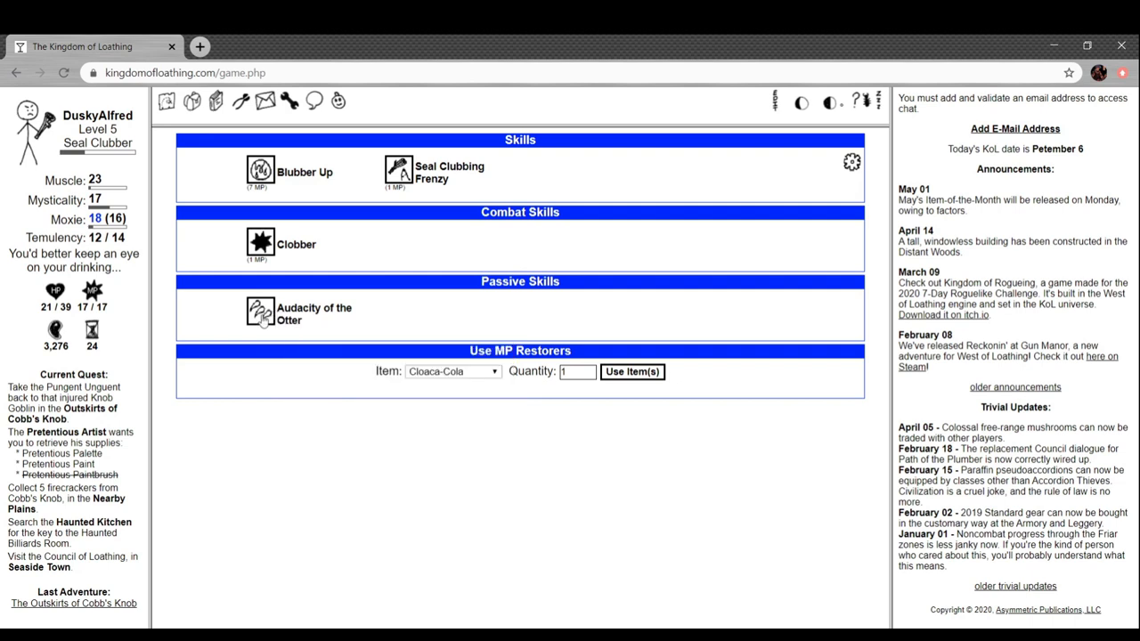
{"action": "mouse_move", "coordinate": [261, 312]}
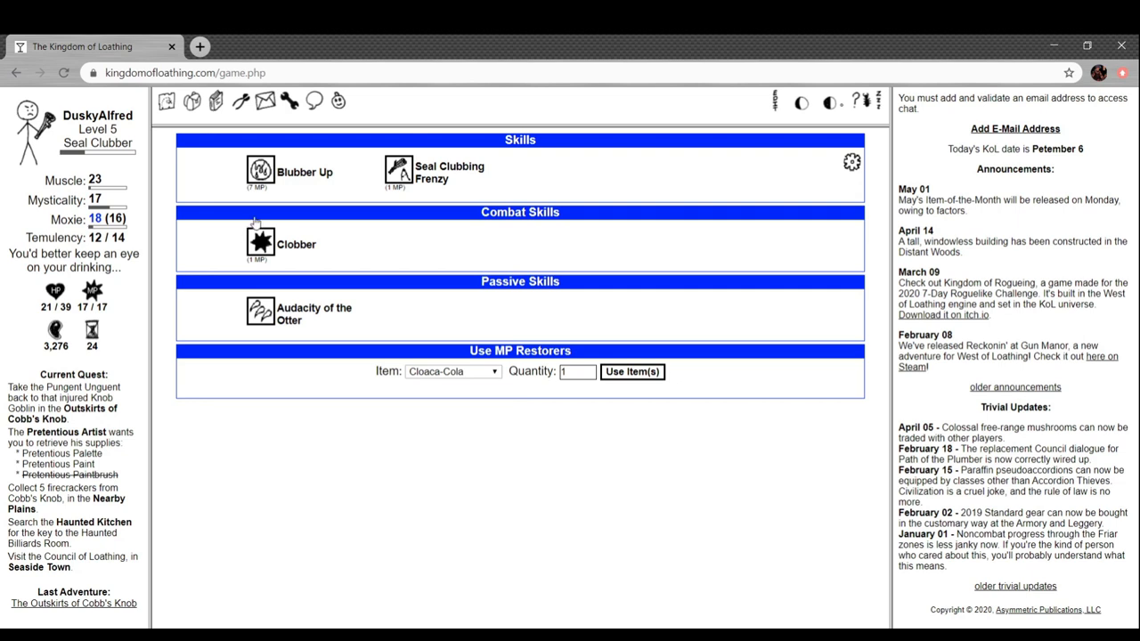
Cast Blubber Up for 10 adventures of Blubbered Up
{"action": "left_click", "coordinate": [260, 171]}
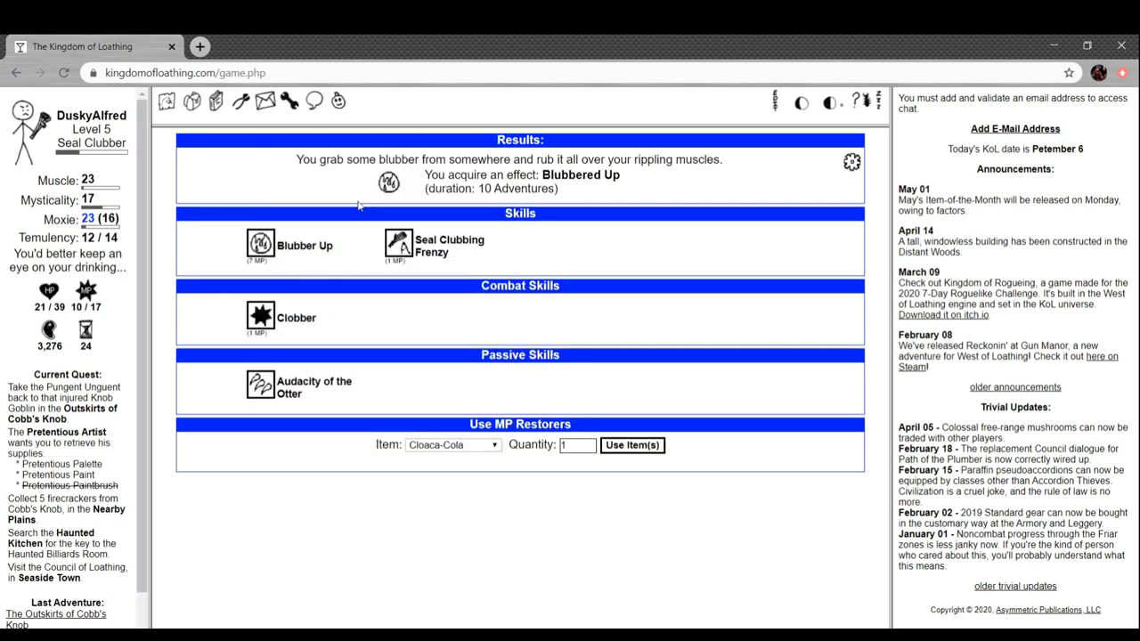
{"action": "mouse_move", "coordinate": [472, 201]}
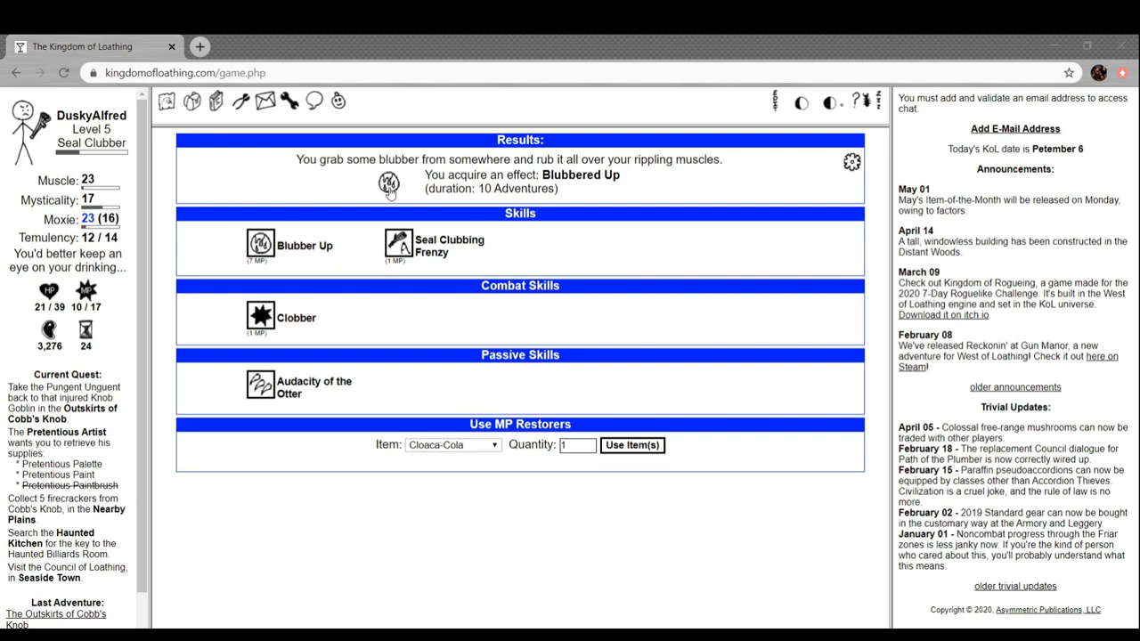
{"action": "mouse_move", "coordinate": [396, 248]}
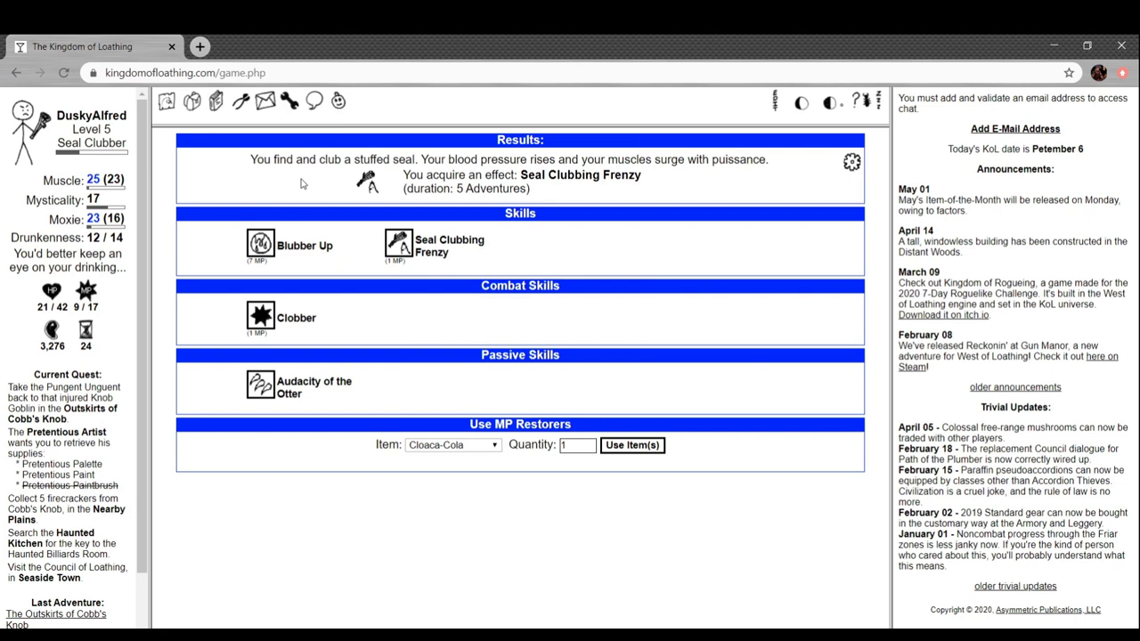
{"action": "mouse_move", "coordinate": [464, 379]}
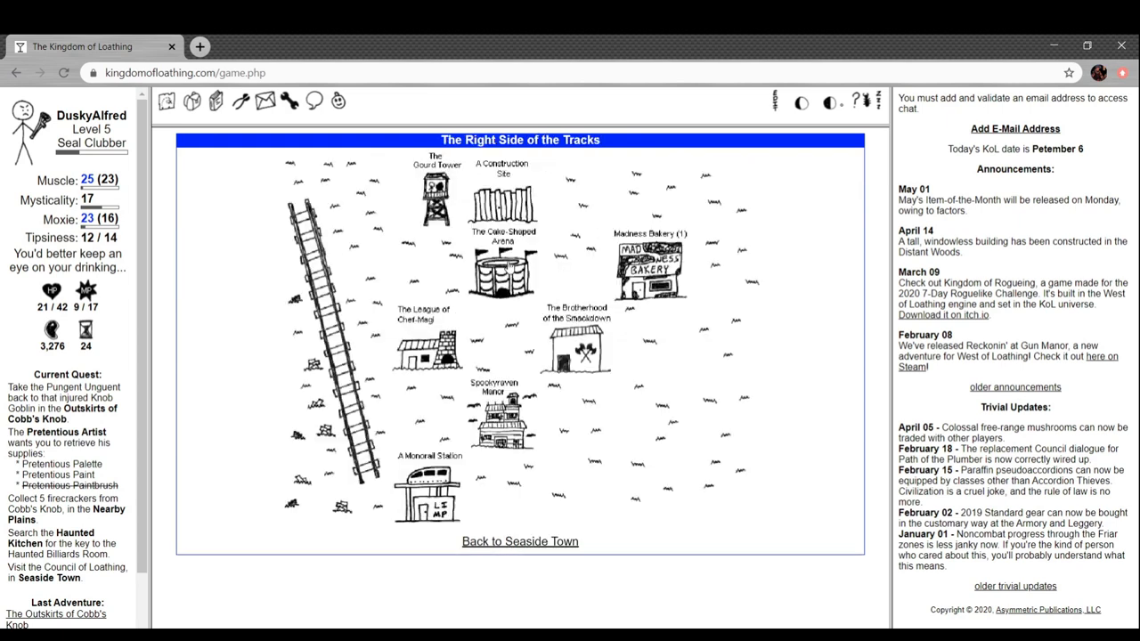
Buy Medicinal Herb's medicinal herbs for 100 Meat at the Smacketeria, leaving 2,976 Meat
{"action": "left_click", "coordinate": [575, 347]}
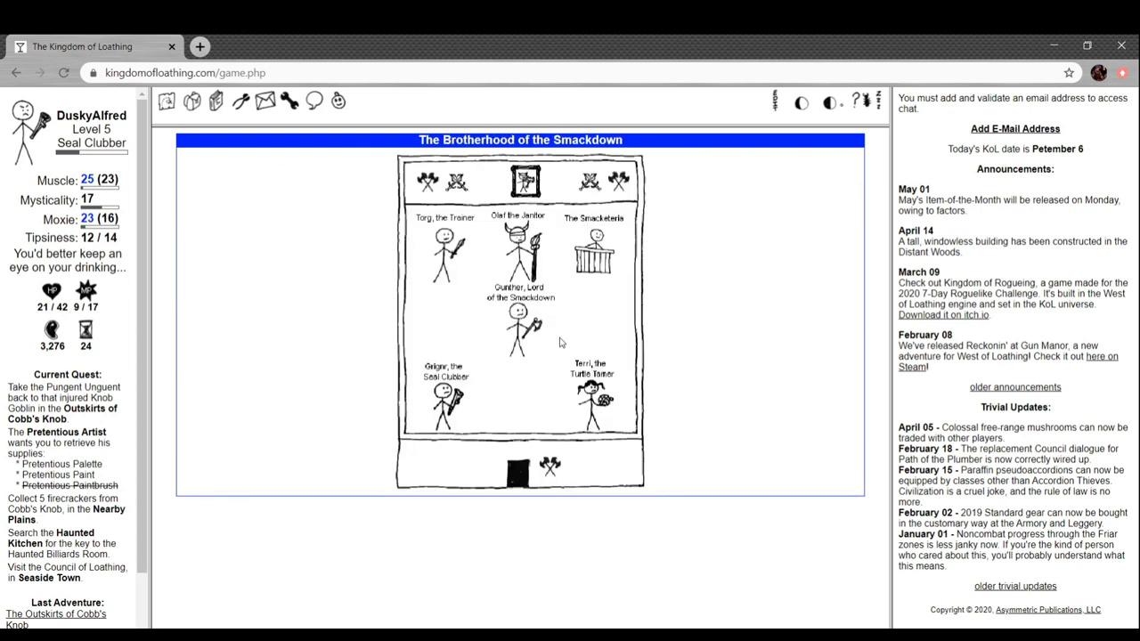
{"action": "left_click", "coordinate": [593, 249]}
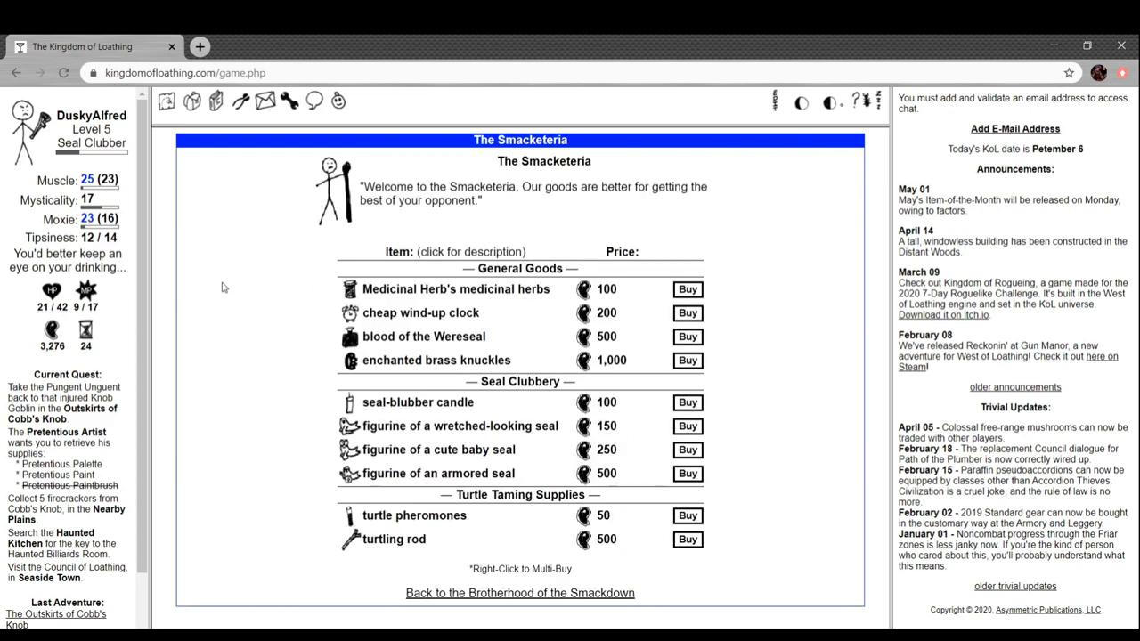
{"action": "mouse_move", "coordinate": [327, 341]}
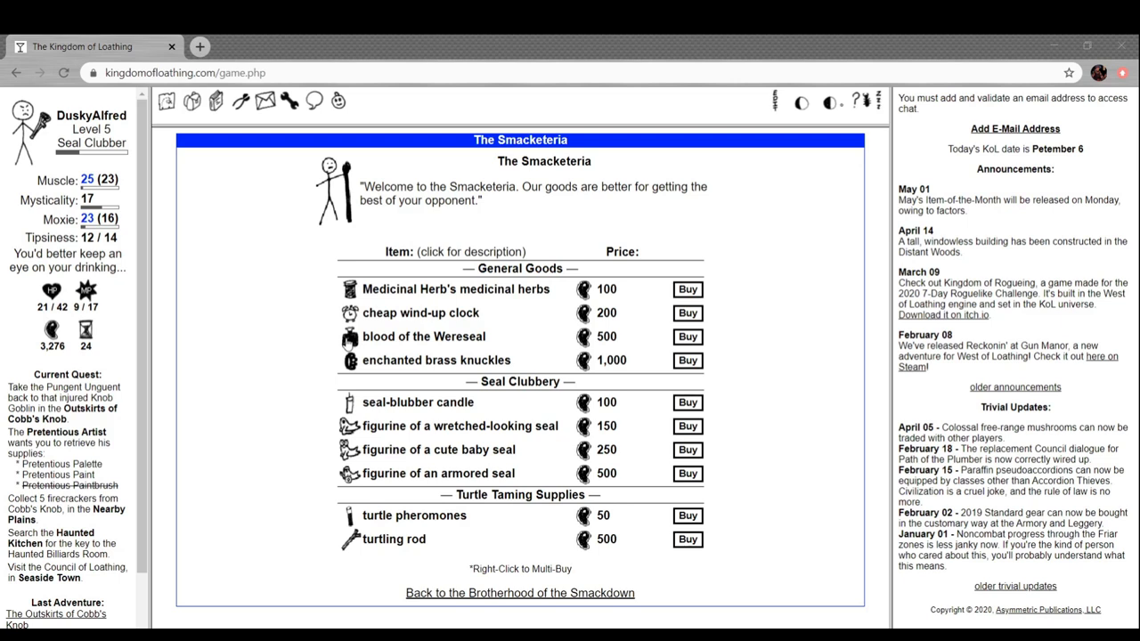
{"action": "mouse_move", "coordinate": [314, 217]}
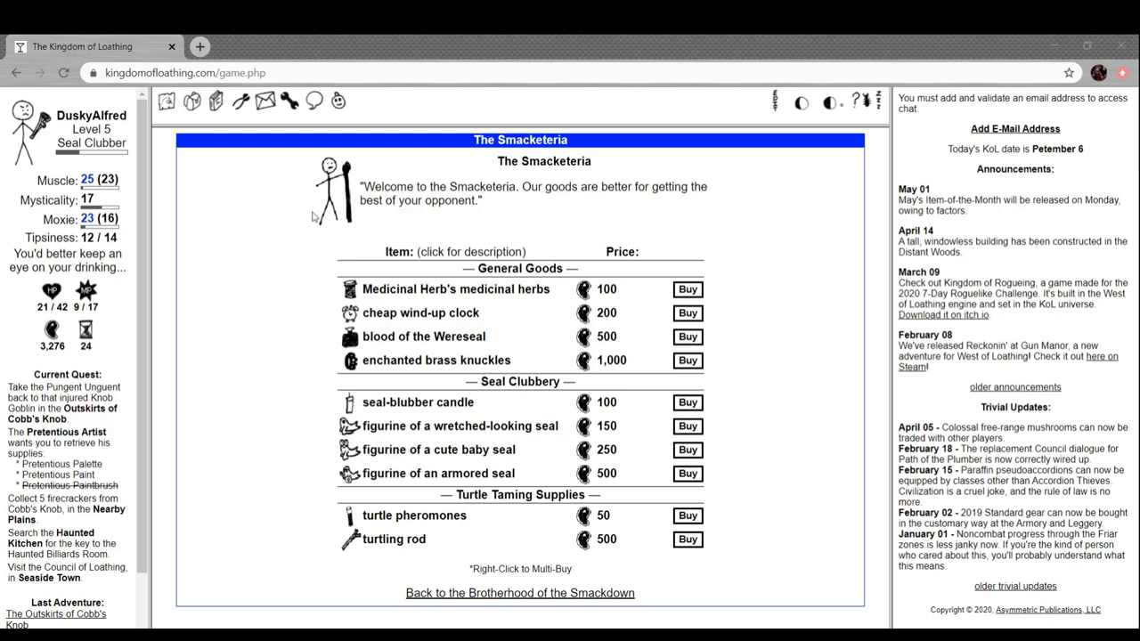
{"action": "mouse_move", "coordinate": [164, 212]}
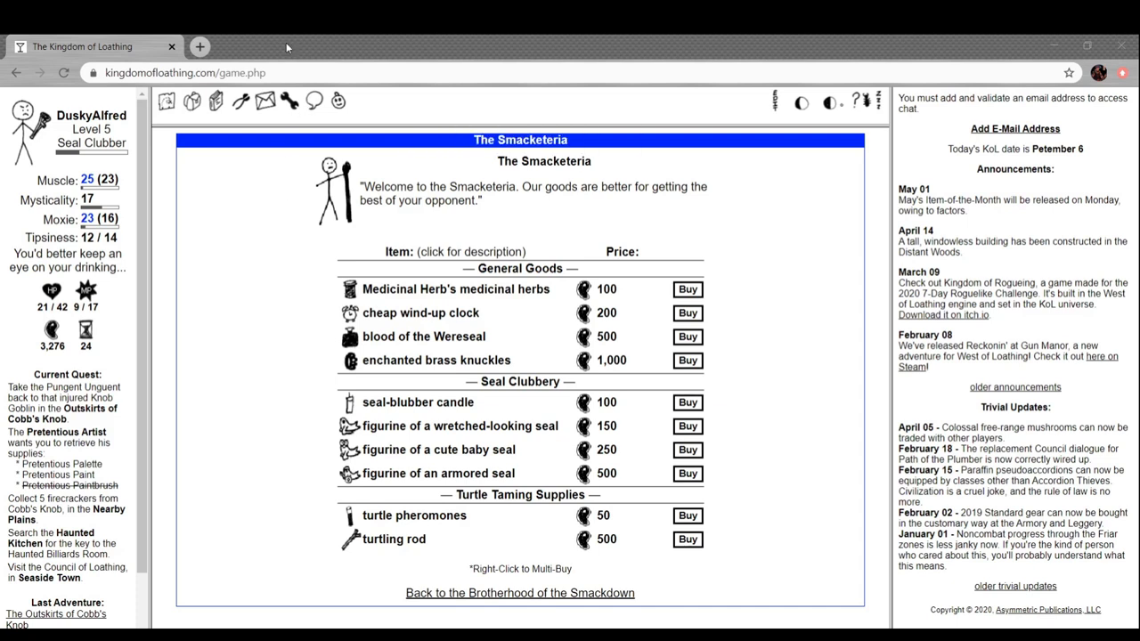
{"action": "left_click", "coordinate": [455, 288]}
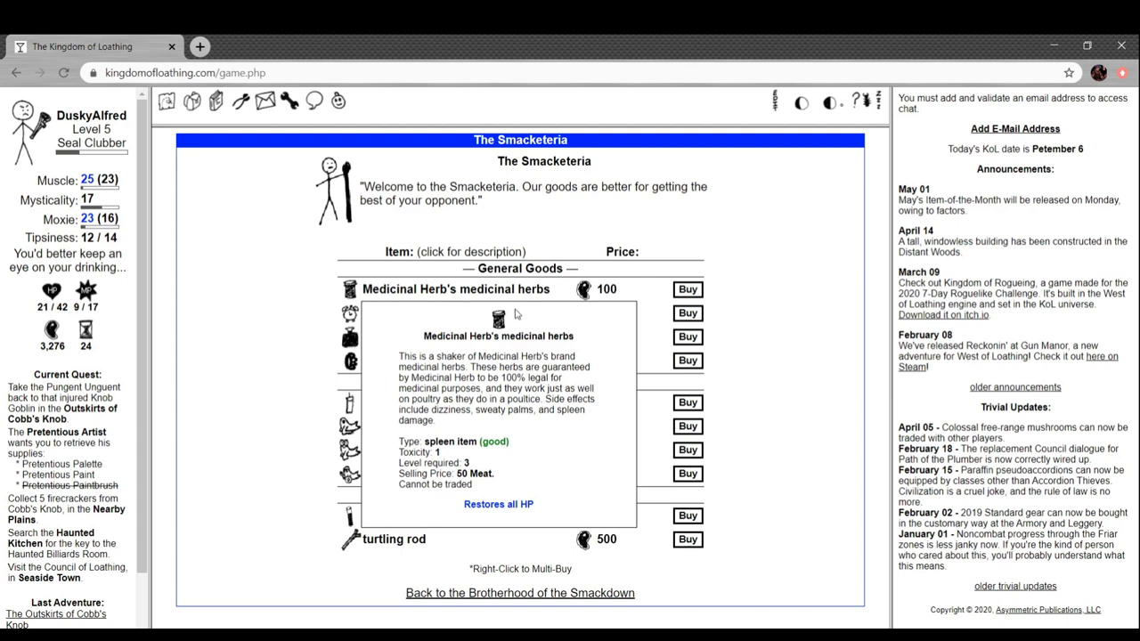
{"action": "left_click", "coordinate": [686, 288]}
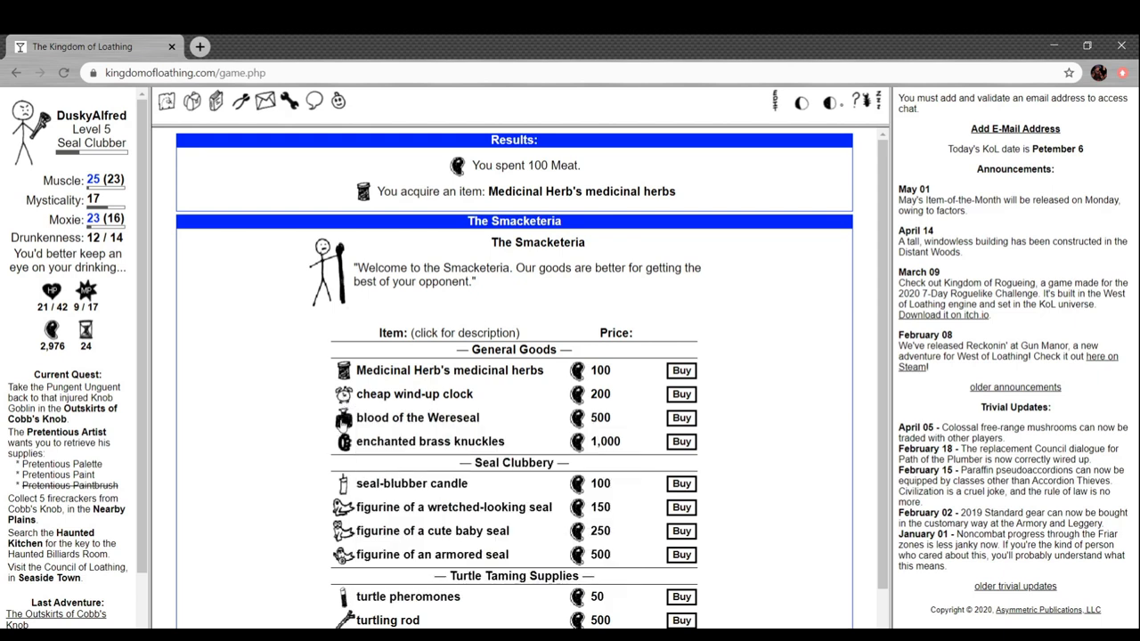
Compare the brass knuckles and armored seal descriptions, then buy the armored seal figurine for 500 Meat
{"action": "left_click", "coordinate": [430, 441]}
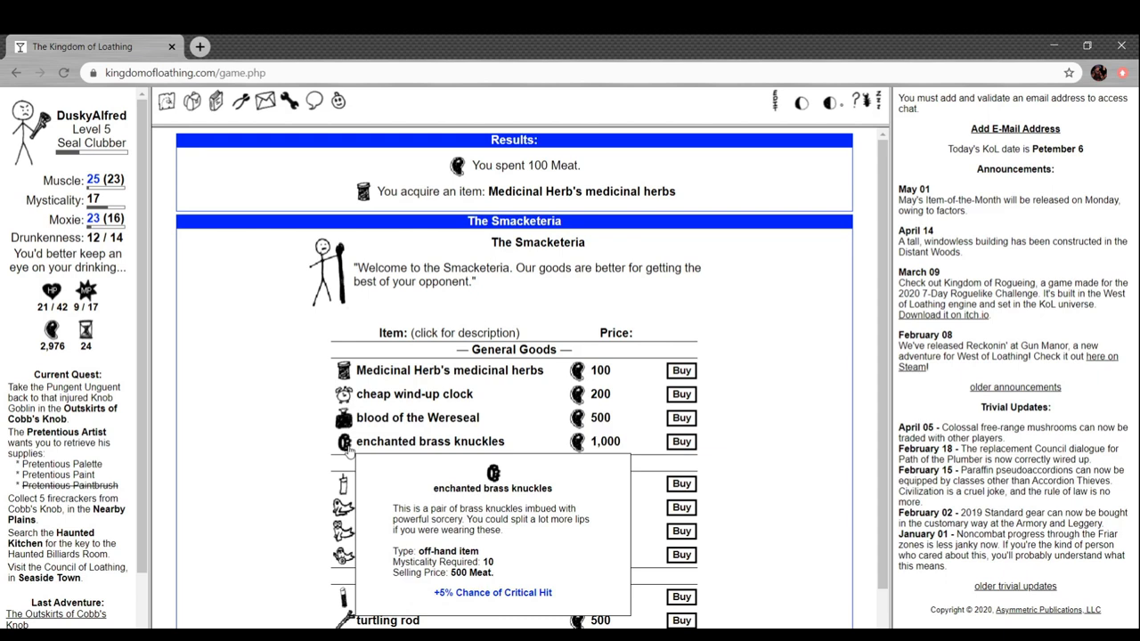
{"action": "scroll", "scroll_direction": "down", "scroll_amount": 3}
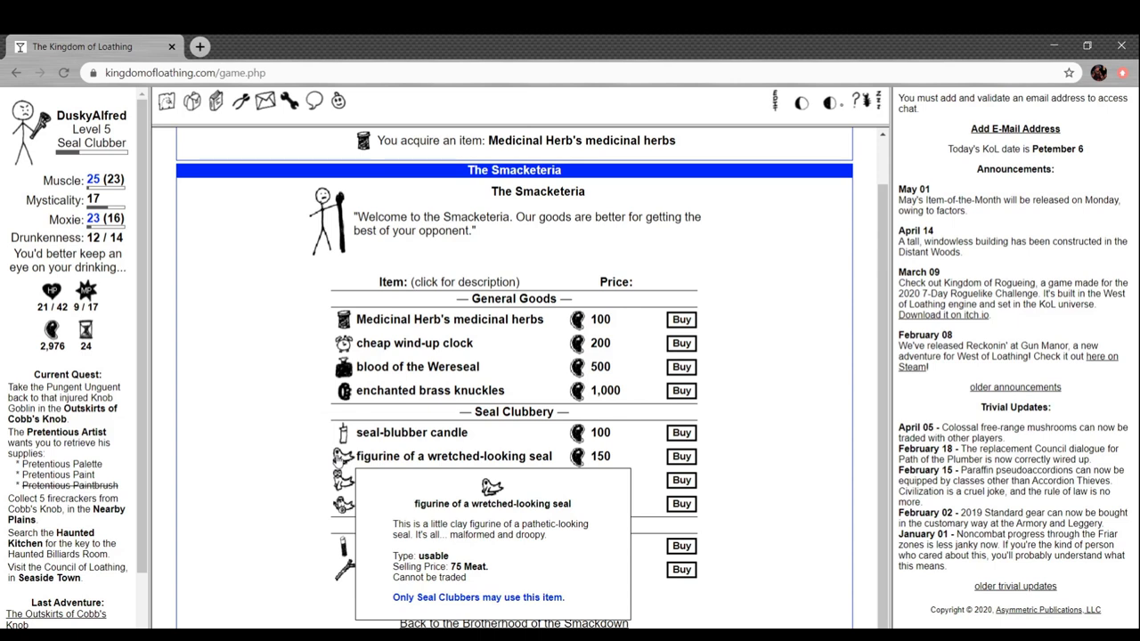
{"action": "mouse_move", "coordinate": [410, 432]}
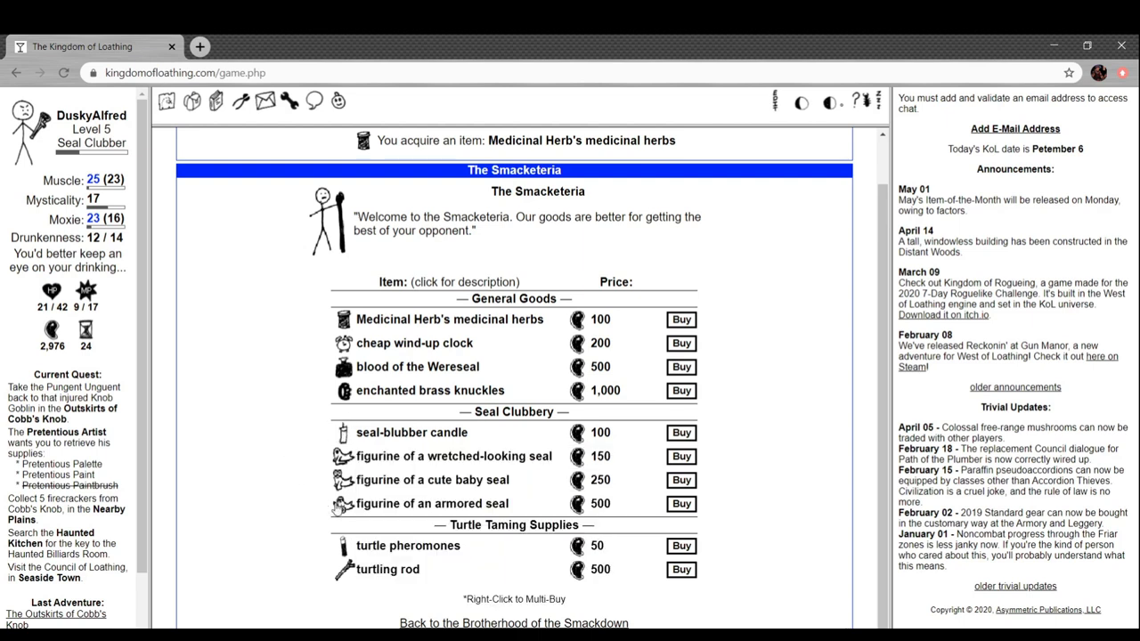
{"action": "left_click", "coordinate": [432, 503]}
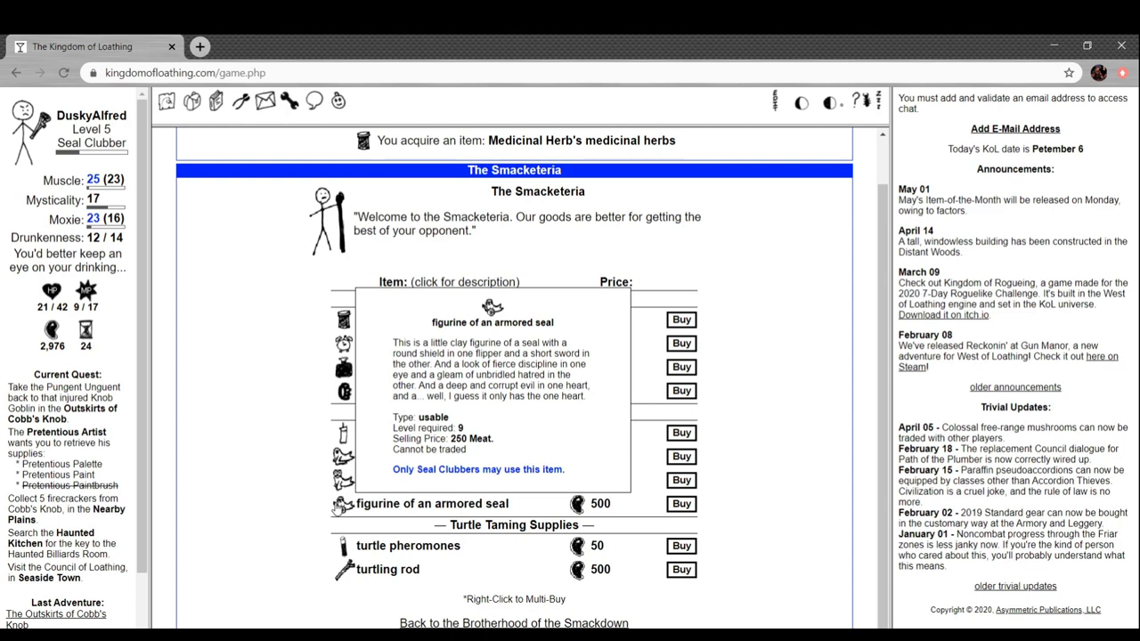
{"action": "mouse_move", "coordinate": [703, 517]}
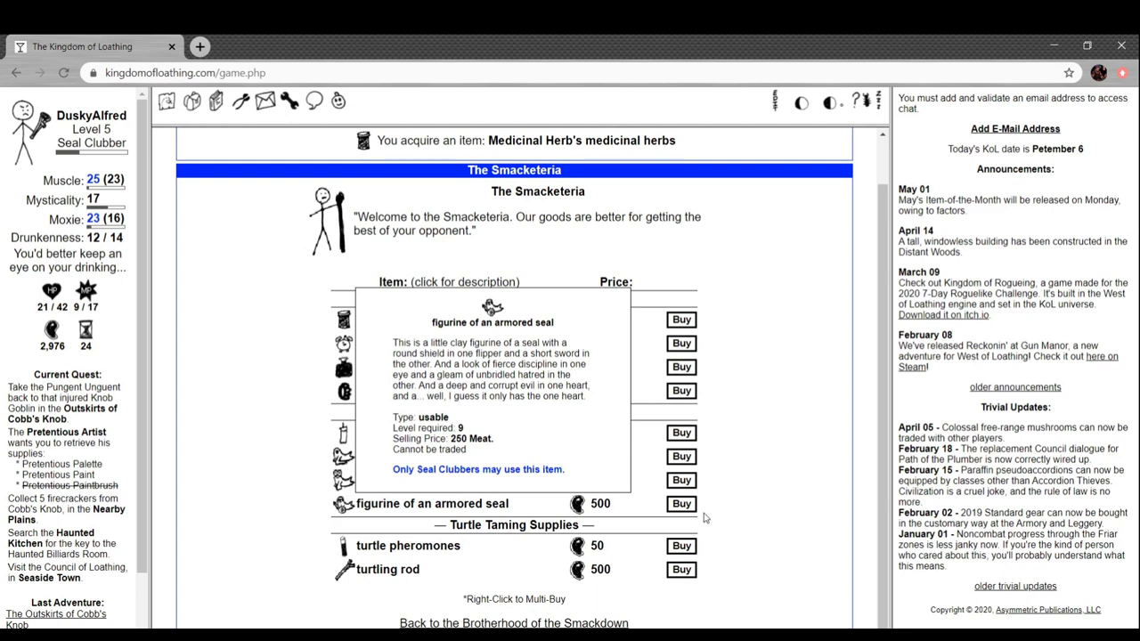
{"action": "left_click", "coordinate": [681, 503]}
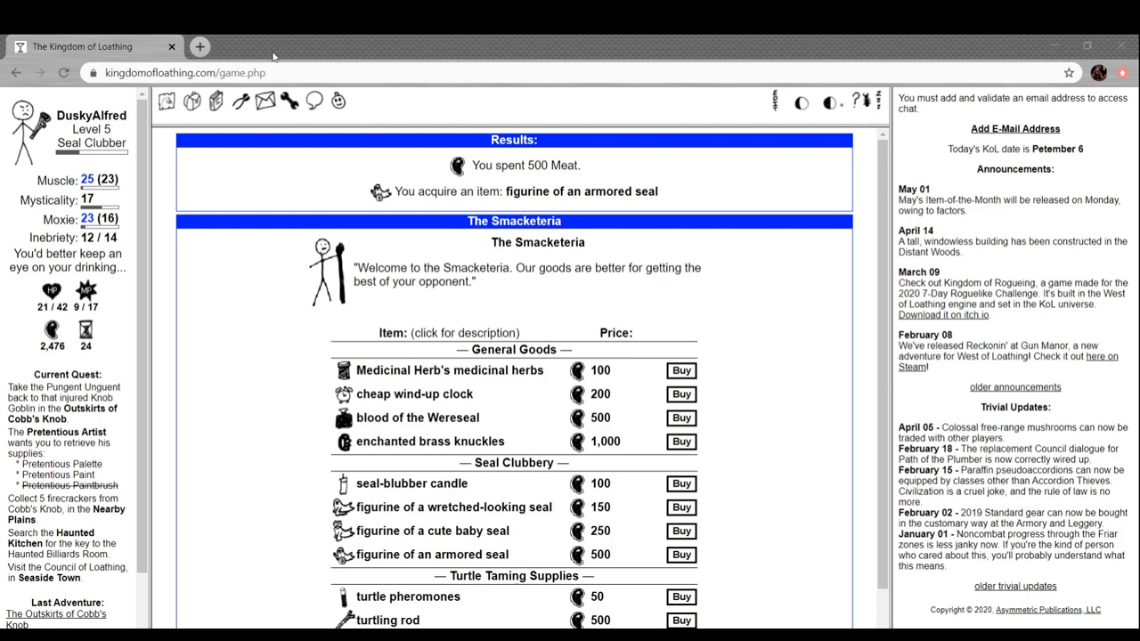
Try using the armored seal figurine and dismiss the level 9 requirement alert
{"action": "left_click", "coordinate": [193, 100]}
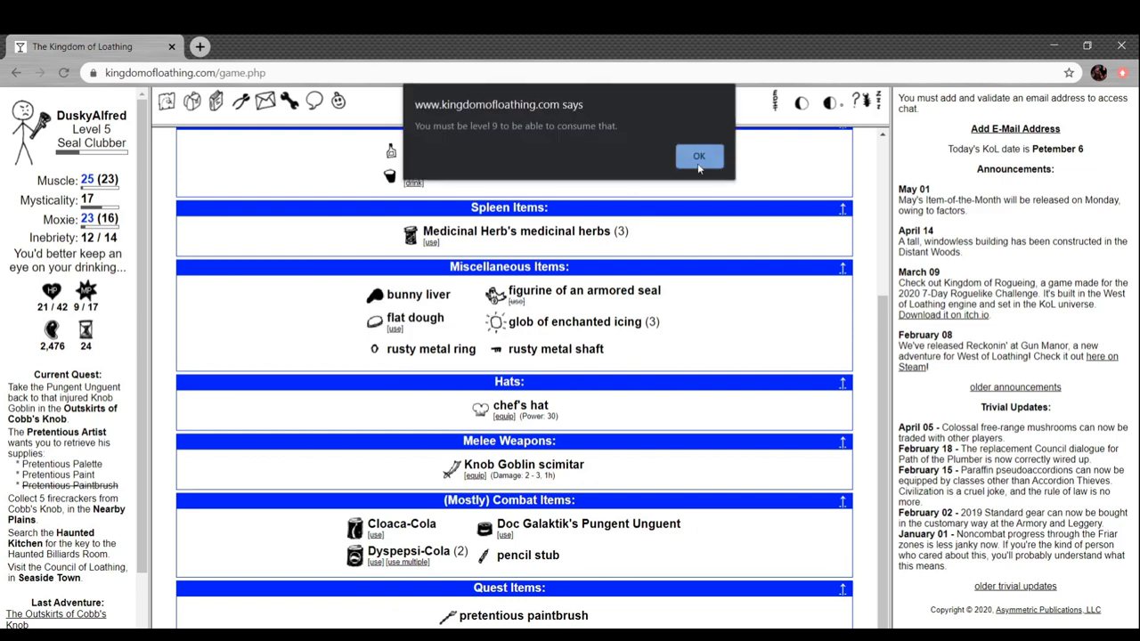
{"action": "left_click", "coordinate": [699, 156]}
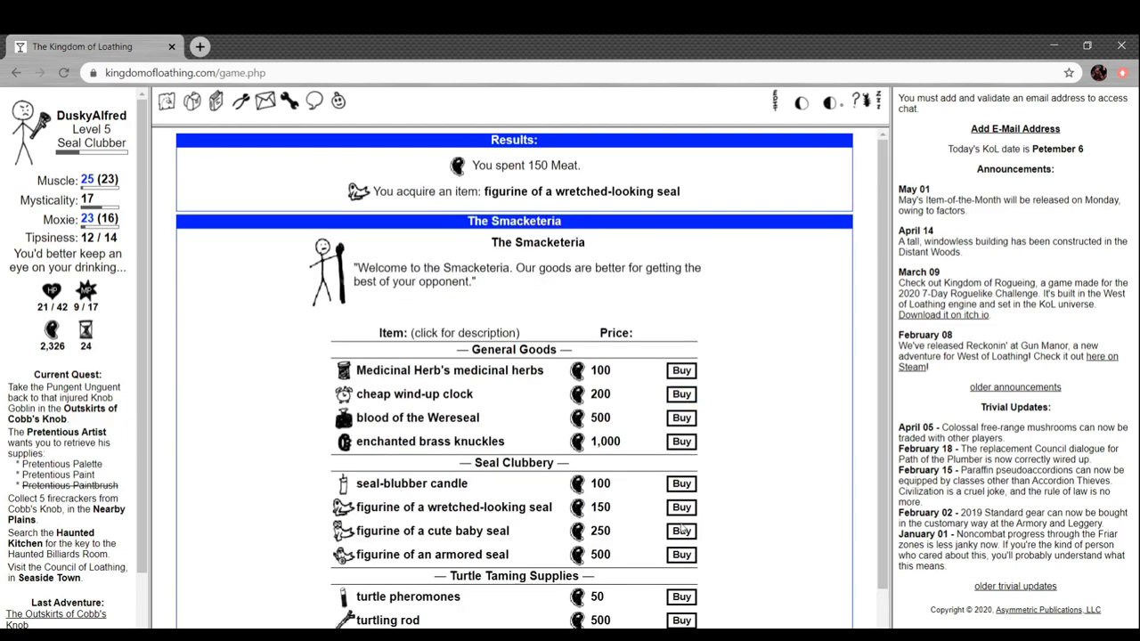
Buy a cute baby seal figurine and a seal-blubber candle, then scroll the shop list
{"action": "left_click", "coordinate": [680, 531]}
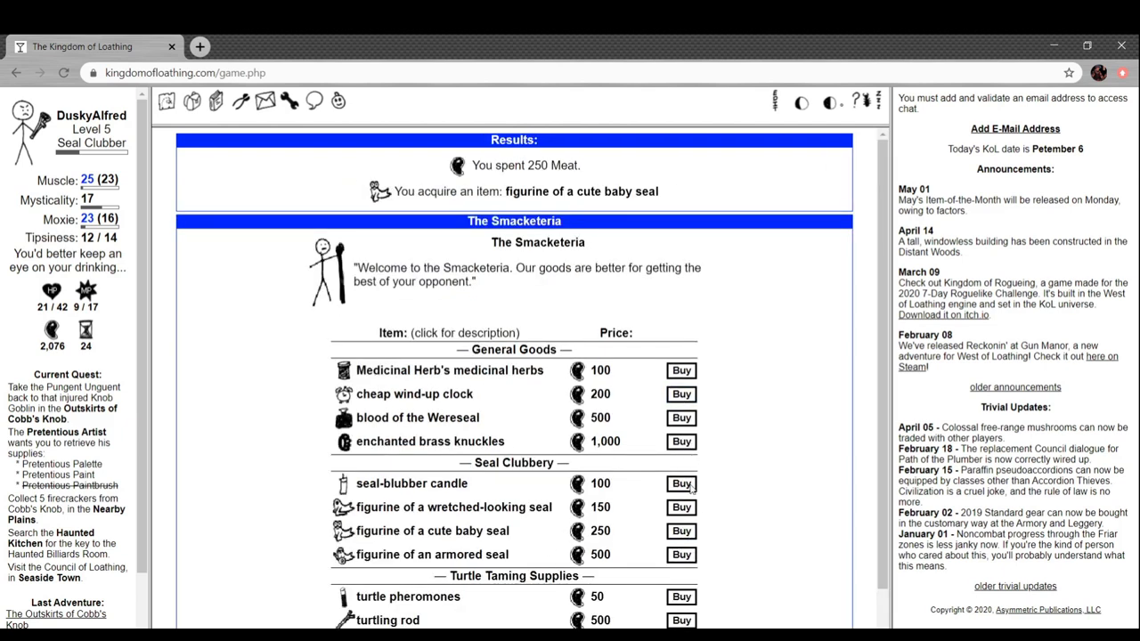
{"action": "left_click", "coordinate": [681, 483]}
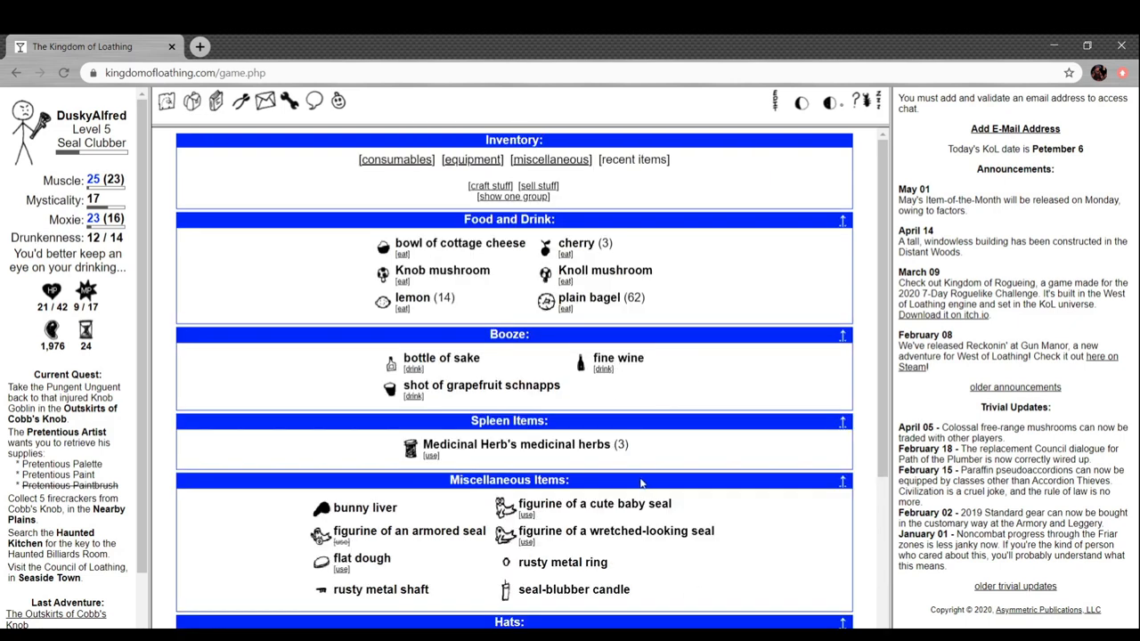
{"action": "scroll", "scroll_direction": "down", "scroll_amount": 3}
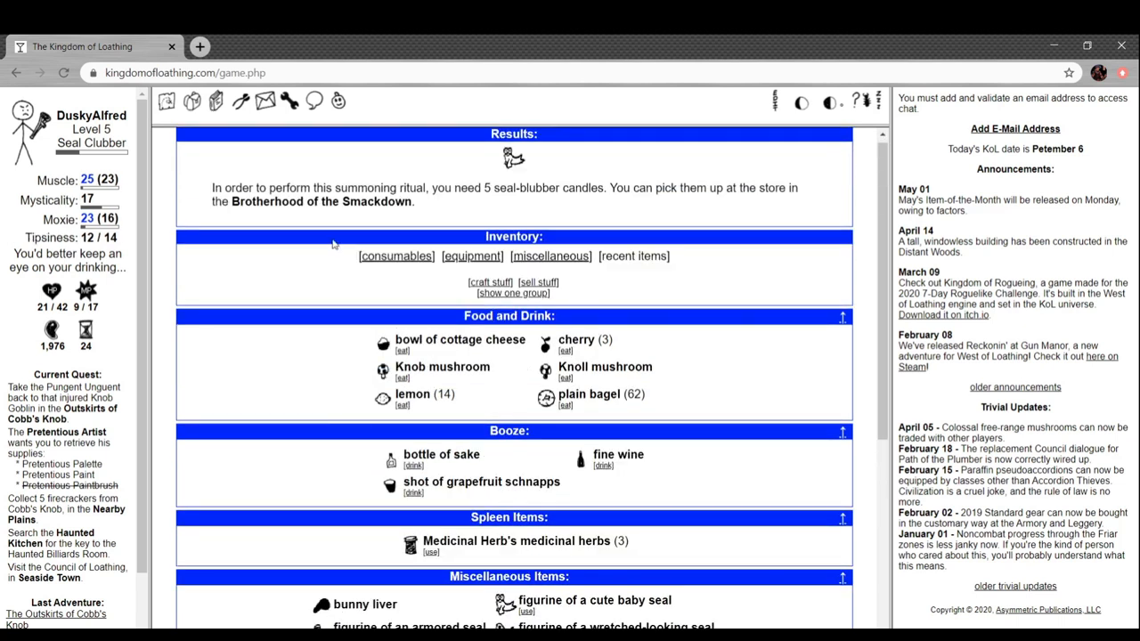
{"action": "scroll", "scroll_direction": "down", "scroll_amount": 3}
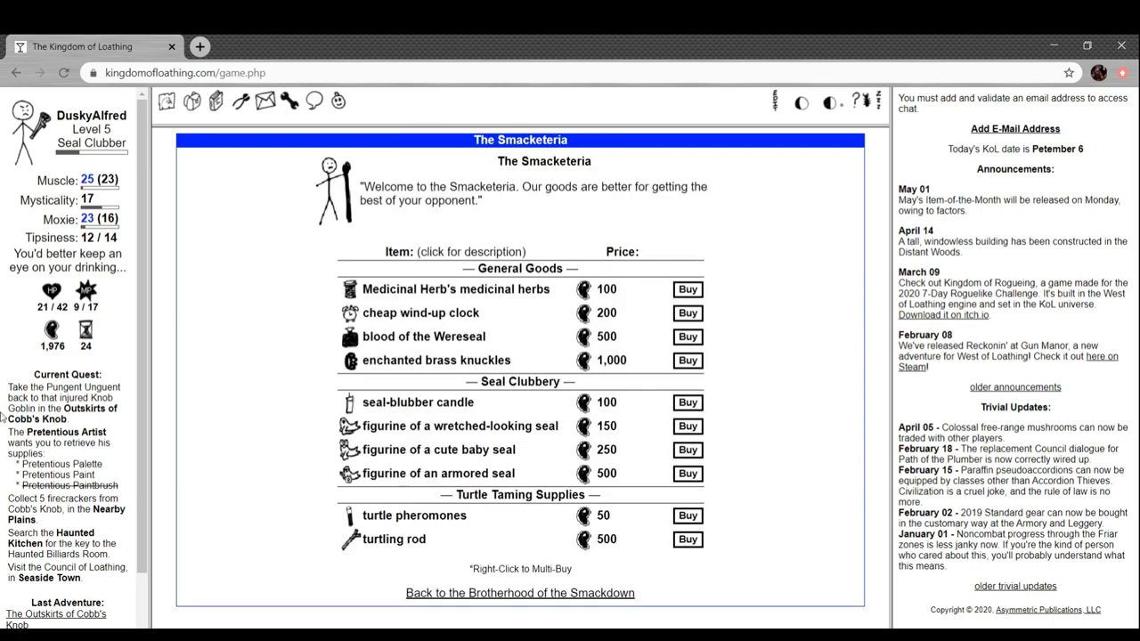
Buy one seal-blubber candle, then three more, bringing the total to five
{"action": "left_click", "coordinate": [687, 402]}
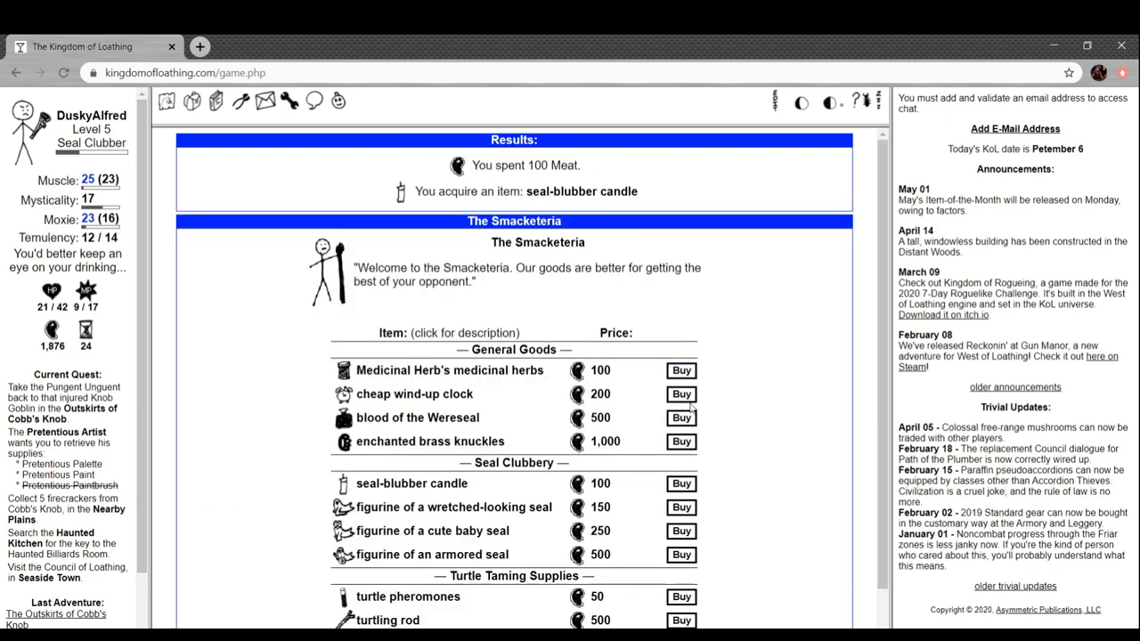
{"action": "left_click", "coordinate": [681, 484]}
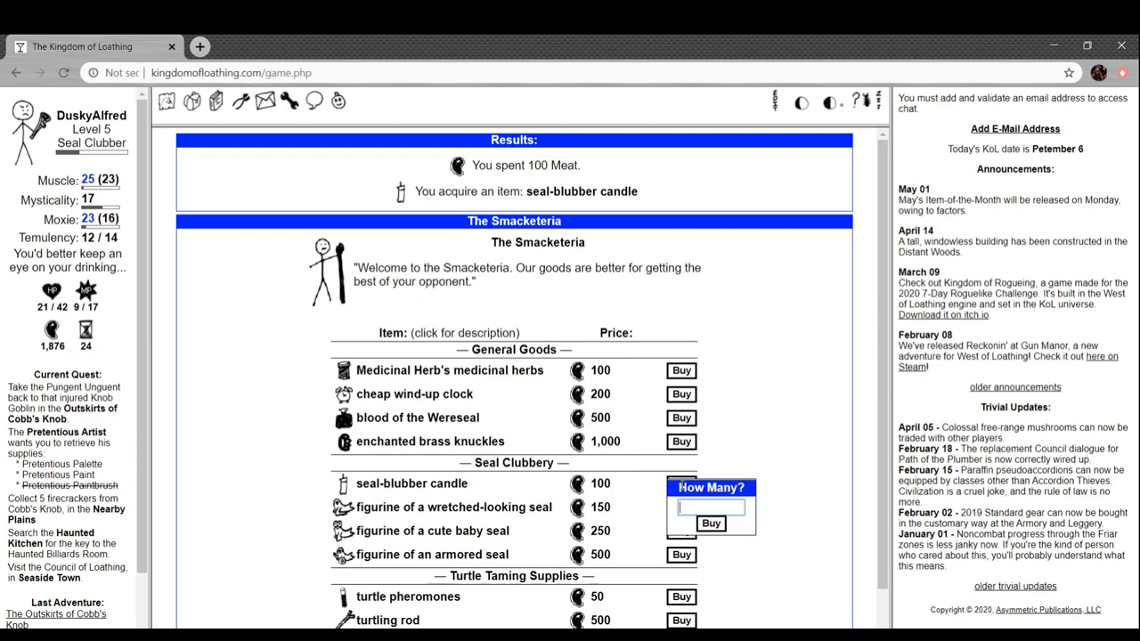
{"action": "type", "text": "3"}
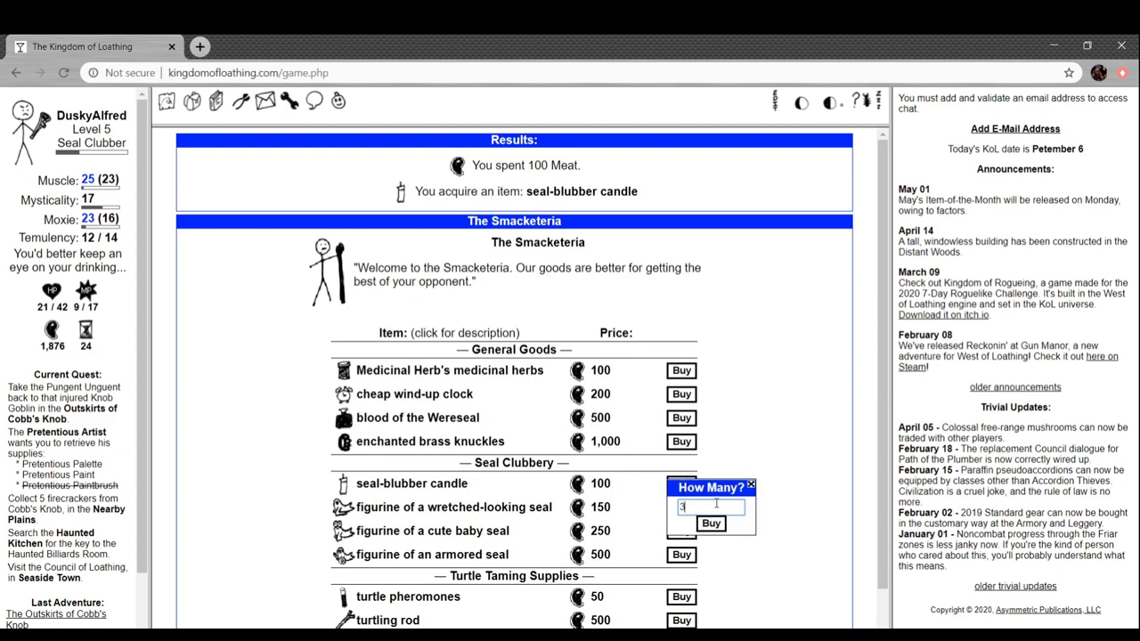
{"action": "left_click", "coordinate": [711, 522]}
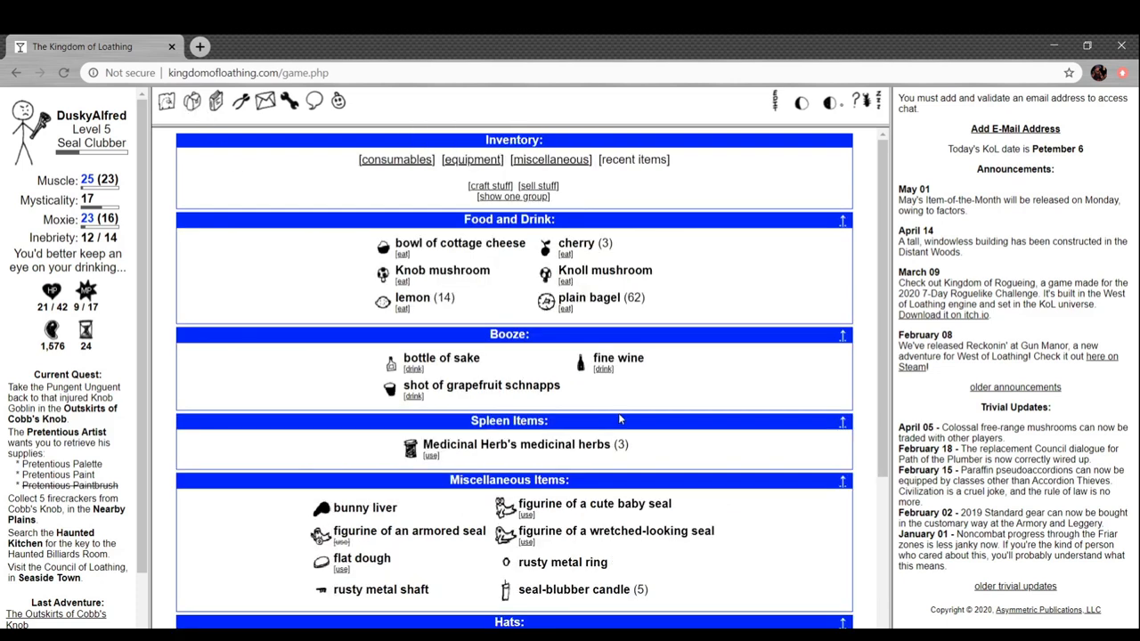
Scroll the inventory down to Miscellaneous Items with the candles and seal figurines
{"action": "scroll", "scroll_direction": "down", "scroll_amount": 3}
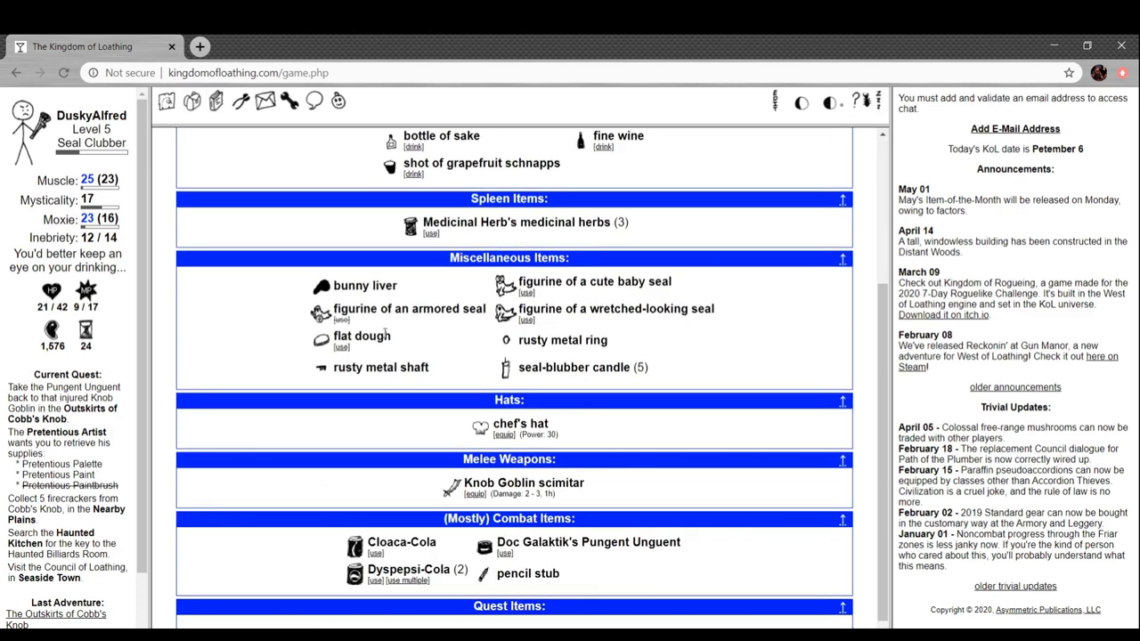
{"action": "mouse_move", "coordinate": [163, 318]}
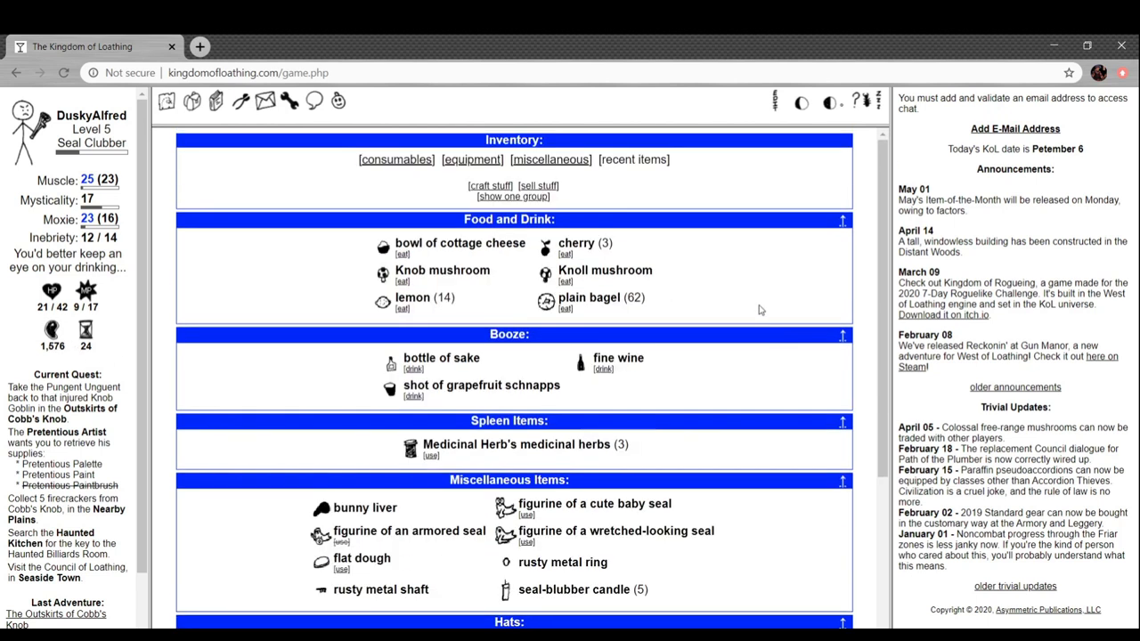
{"action": "scroll", "scroll_direction": "down", "scroll_amount": 3}
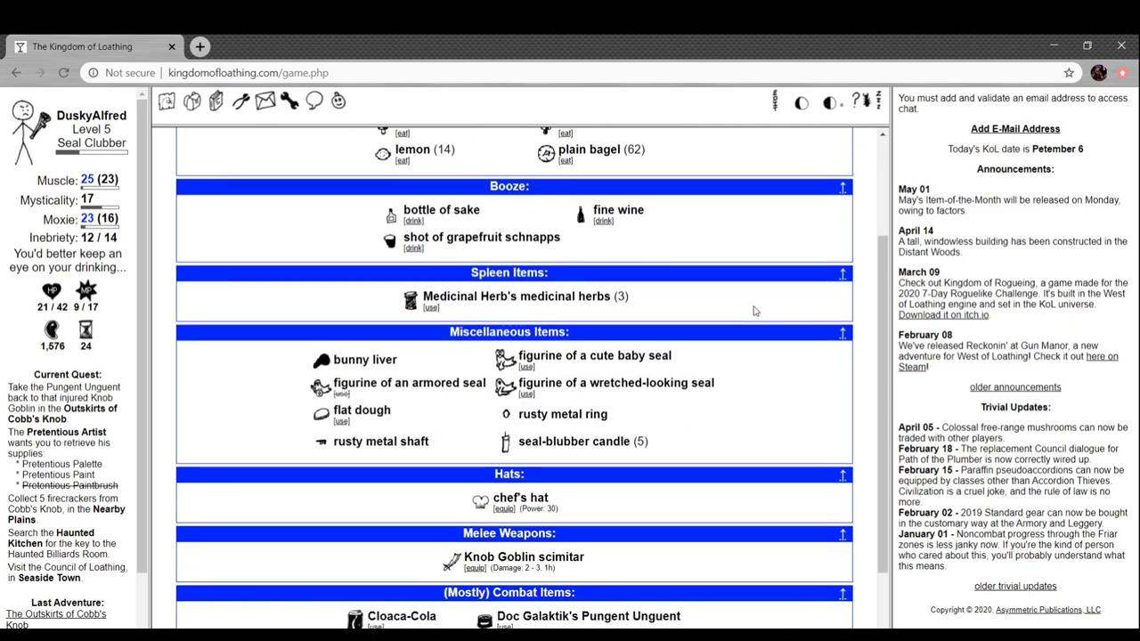
{"action": "scroll", "scroll_direction": "down", "scroll_amount": 3}
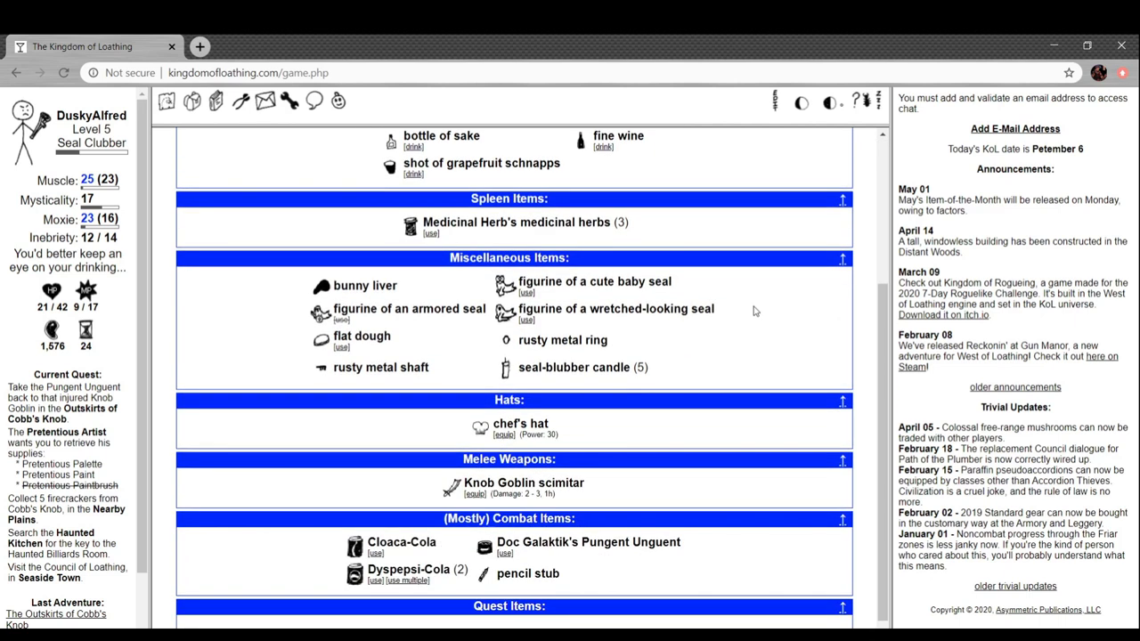
{"action": "mouse_move", "coordinate": [562, 296]}
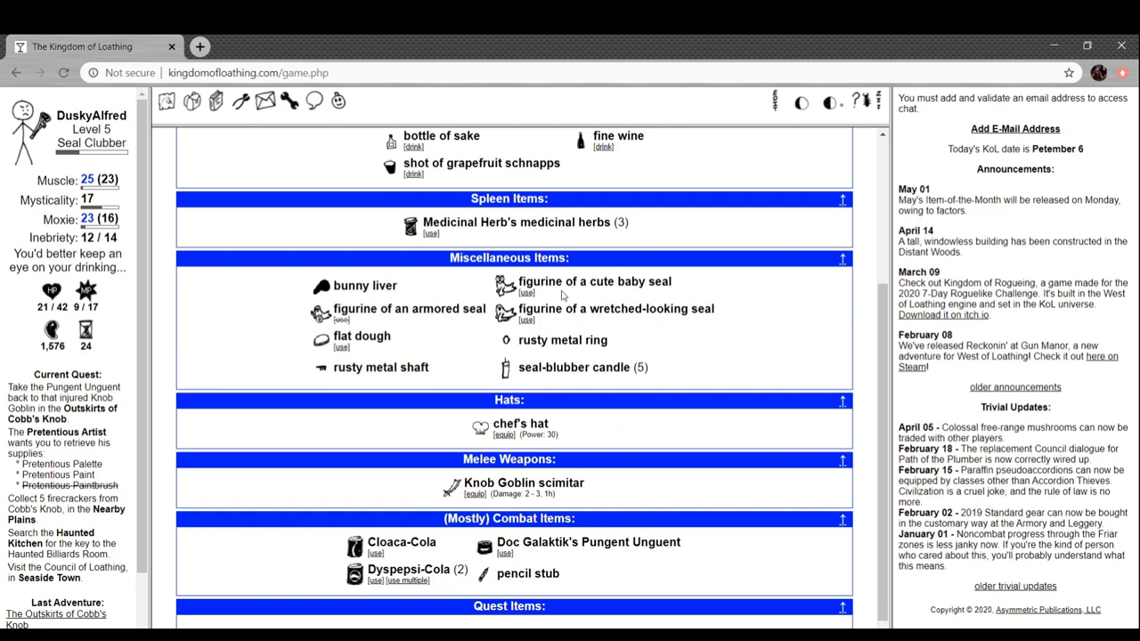
{"action": "mouse_move", "coordinate": [531, 294]}
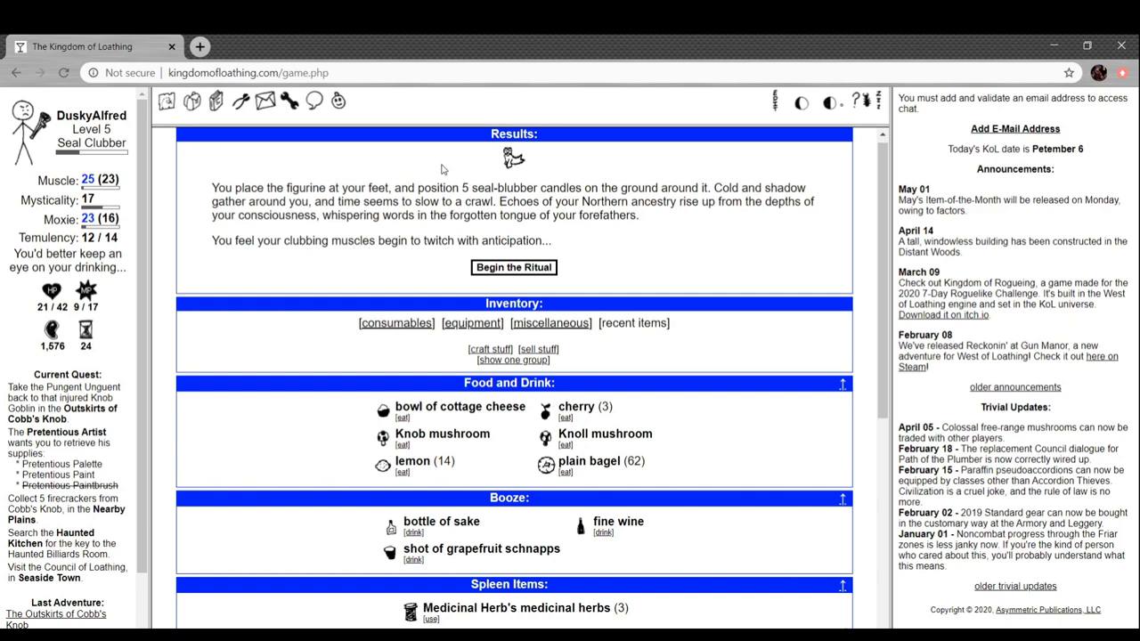
{"action": "mouse_move", "coordinate": [833, 184]}
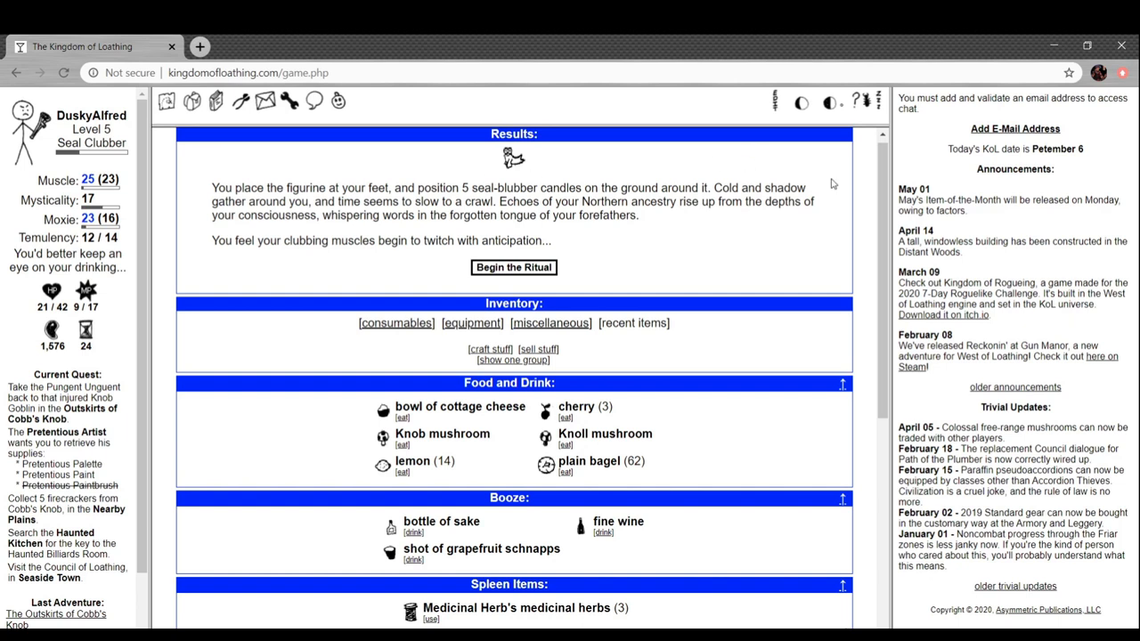
{"action": "mouse_move", "coordinate": [638, 252]}
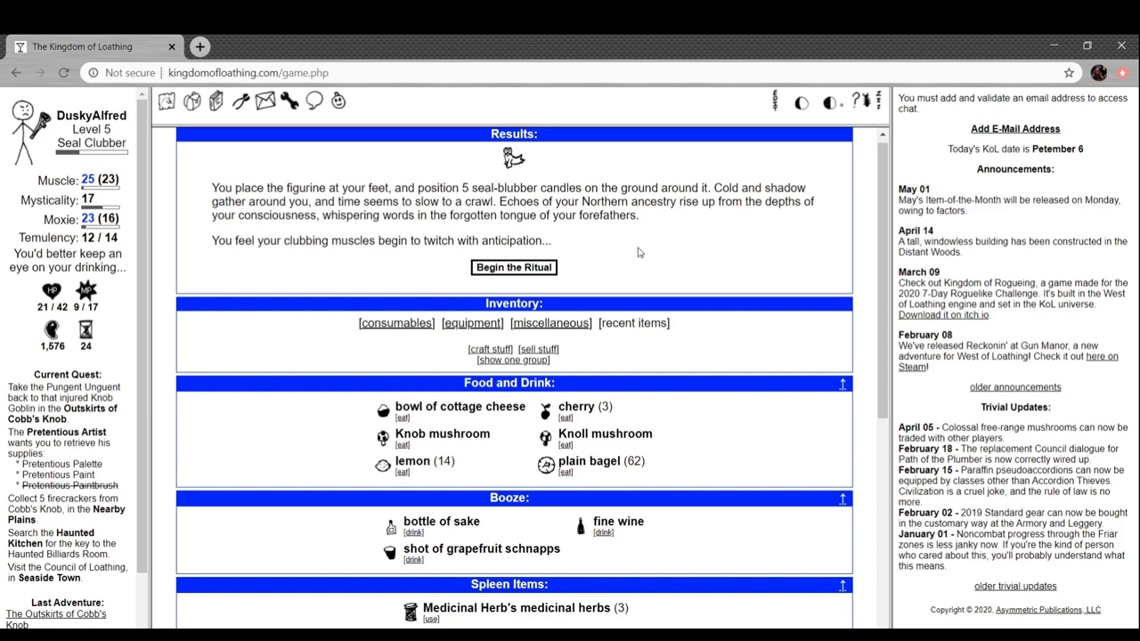
{"action": "mouse_move", "coordinate": [649, 252]}
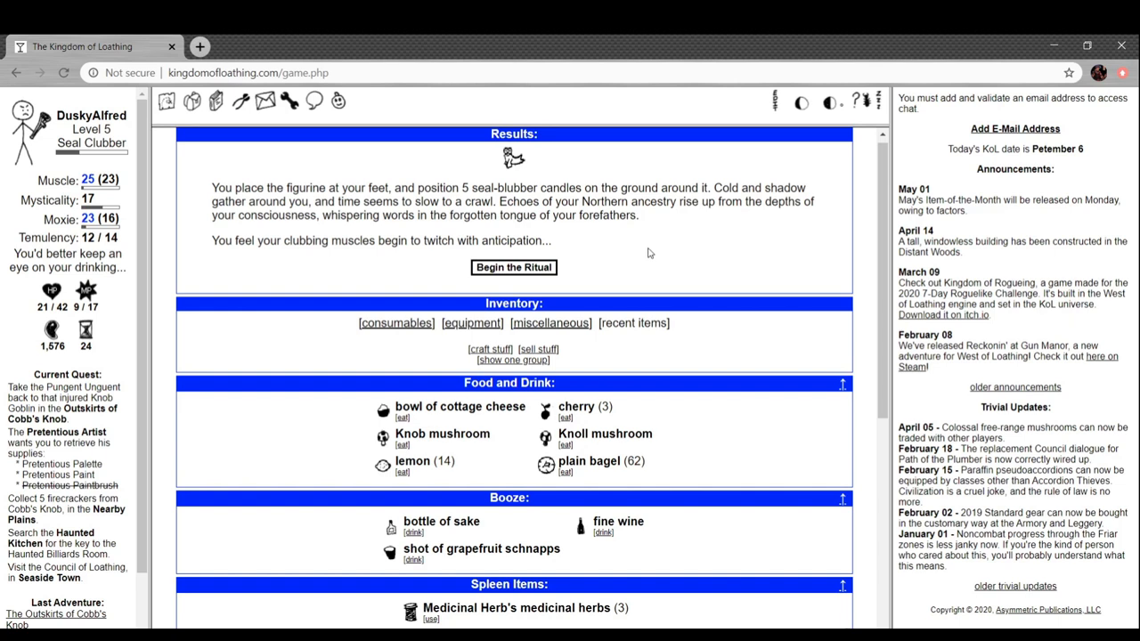
{"action": "mouse_move", "coordinate": [436, 234]}
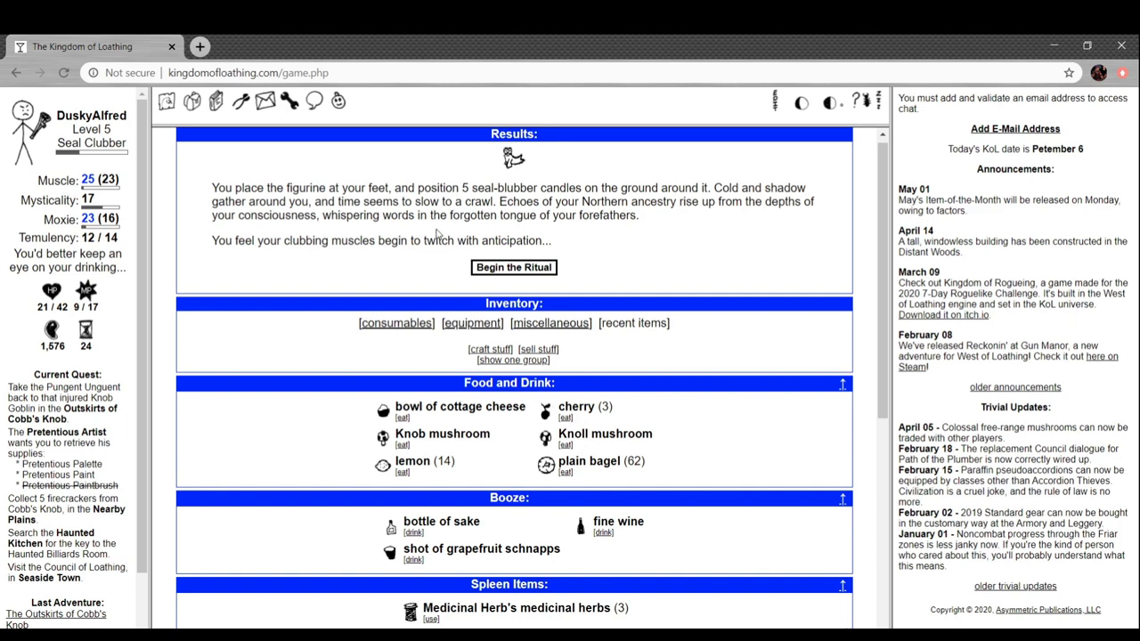
{"action": "mouse_move", "coordinate": [503, 269]}
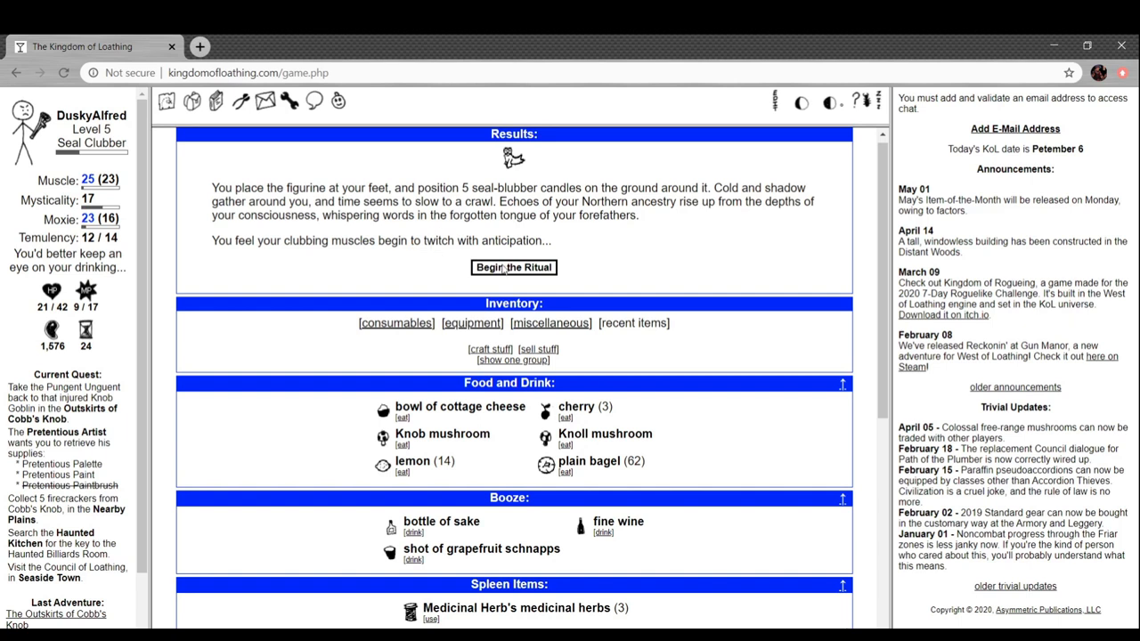
Begin the baby seal summoning ritual, starting a fight with a broodling seal
{"action": "left_click", "coordinate": [512, 267]}
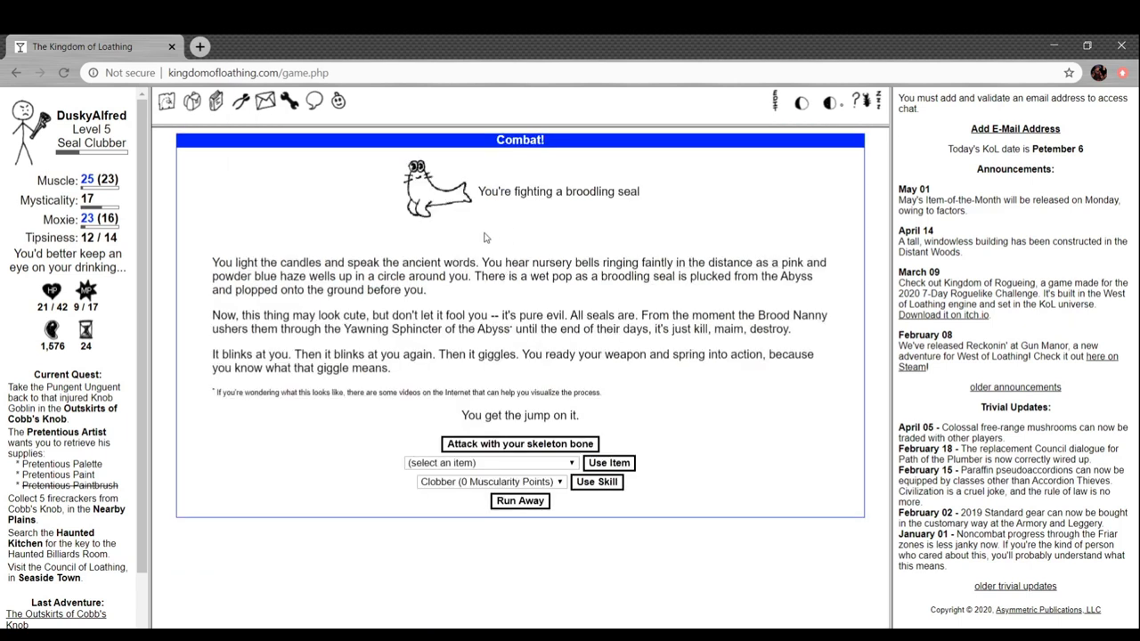
{"action": "mouse_move", "coordinate": [498, 238]}
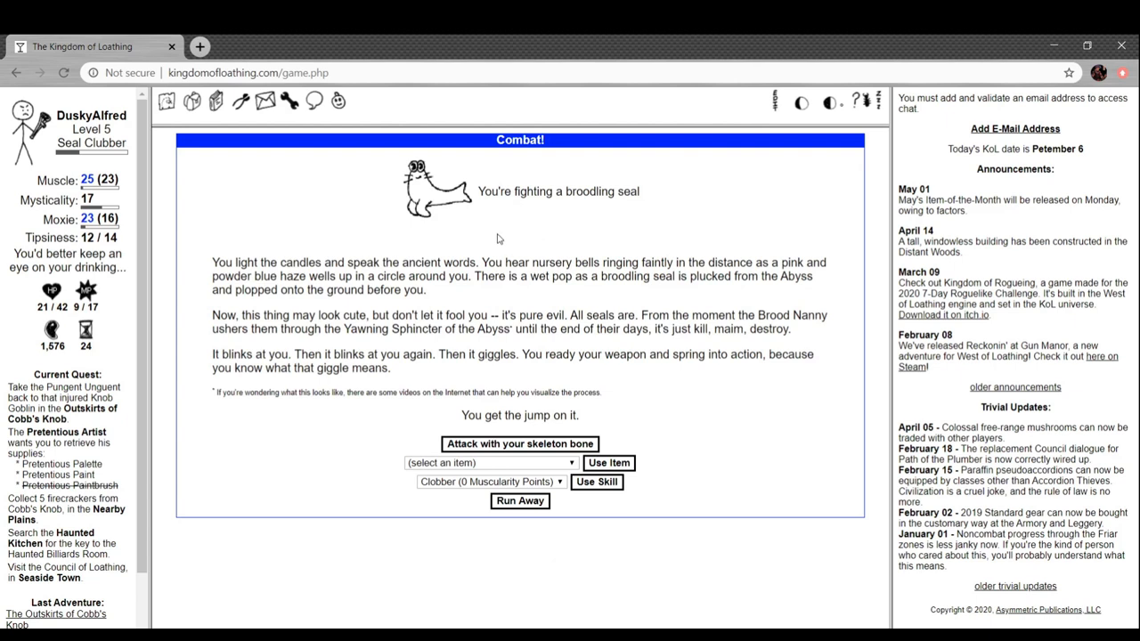
{"action": "mouse_move", "coordinate": [305, 252]}
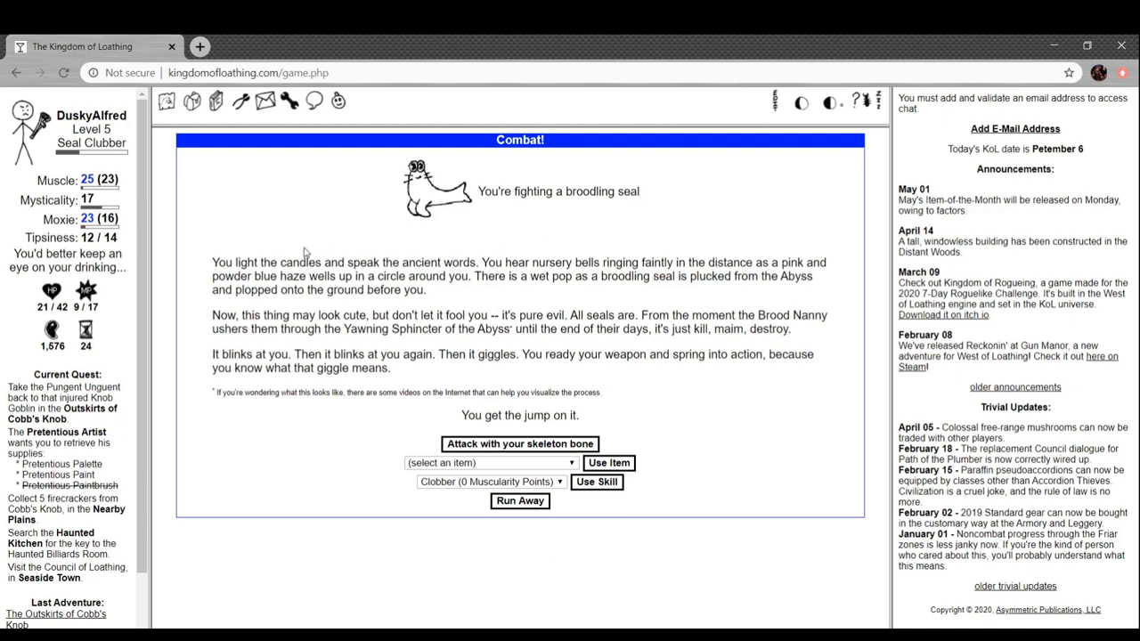
{"action": "mouse_move", "coordinate": [513, 242]}
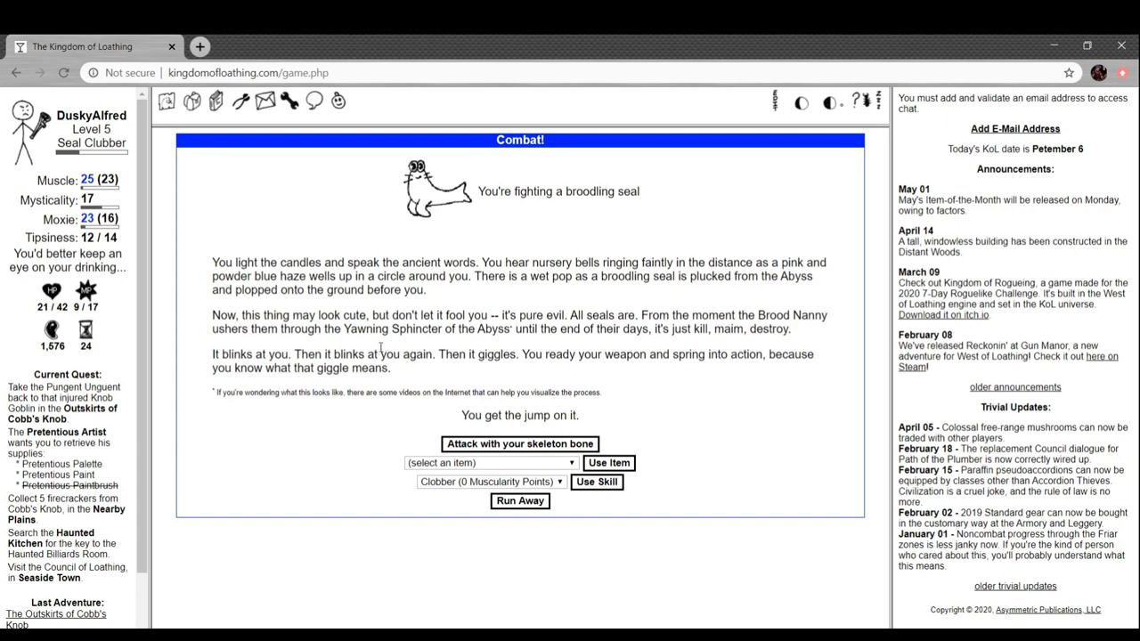
{"action": "mouse_move", "coordinate": [523, 301]}
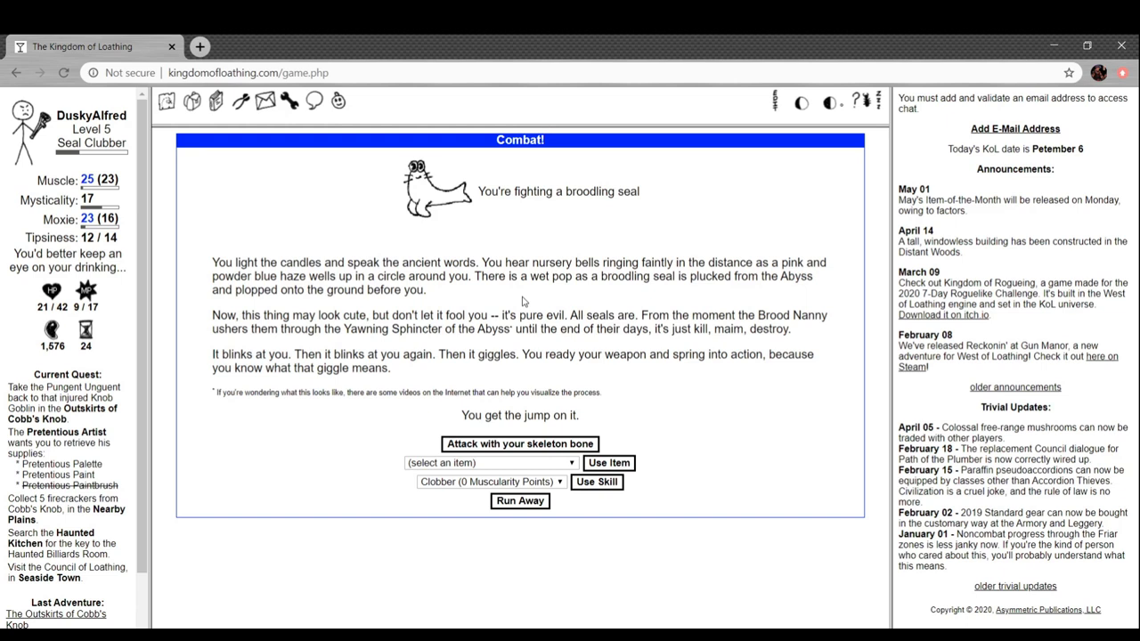
{"action": "mouse_move", "coordinate": [360, 408]}
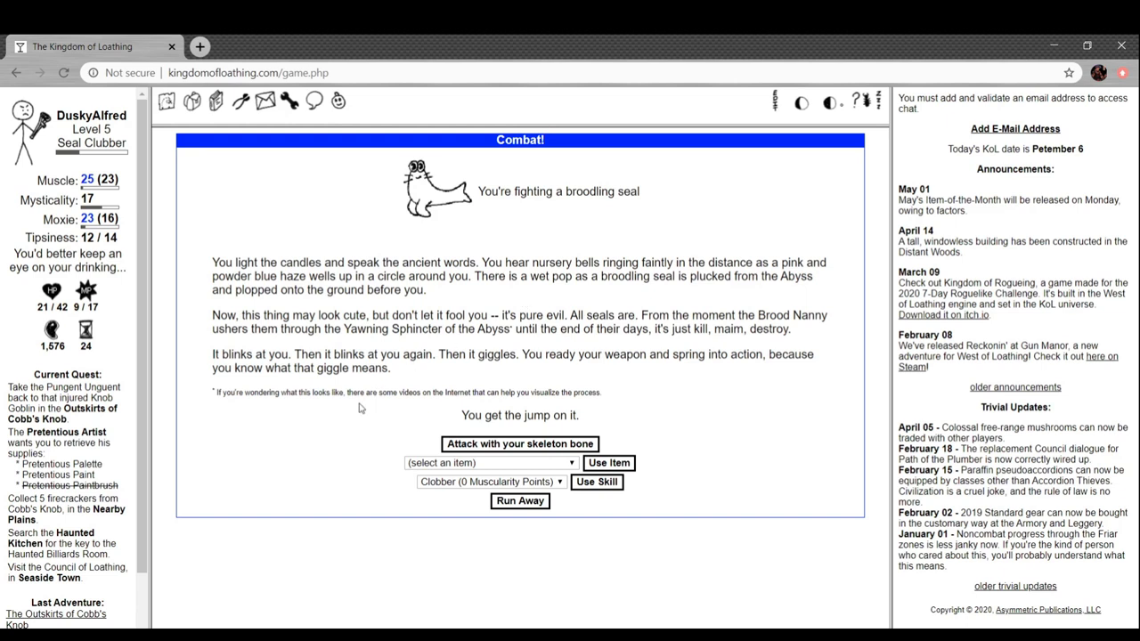
{"action": "mouse_move", "coordinate": [348, 406]}
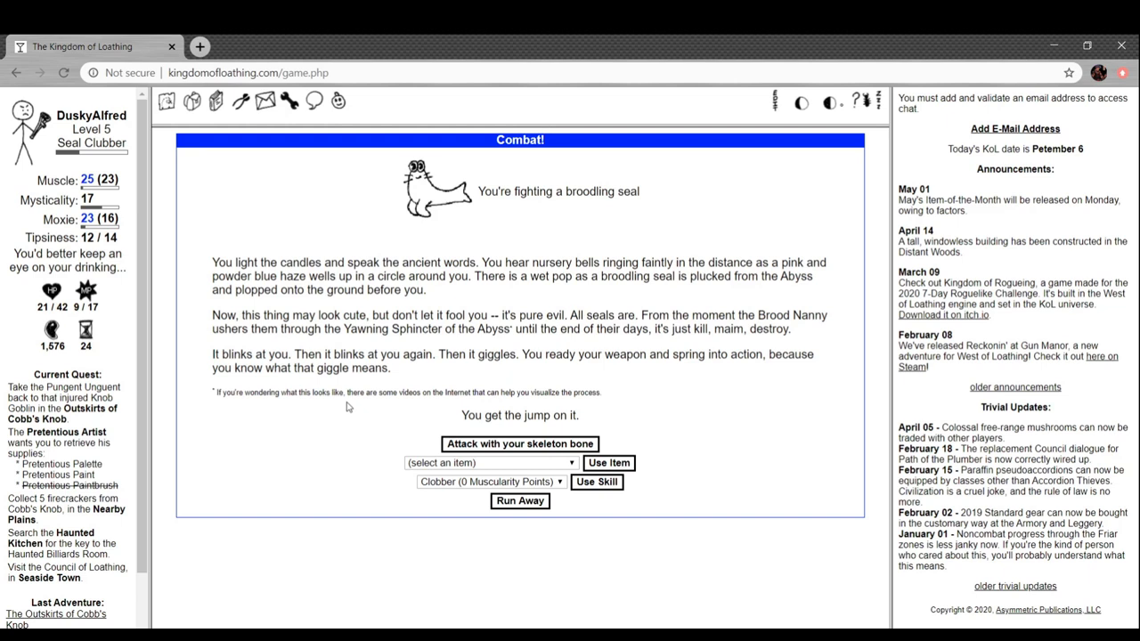
{"action": "mouse_move", "coordinate": [540, 350]}
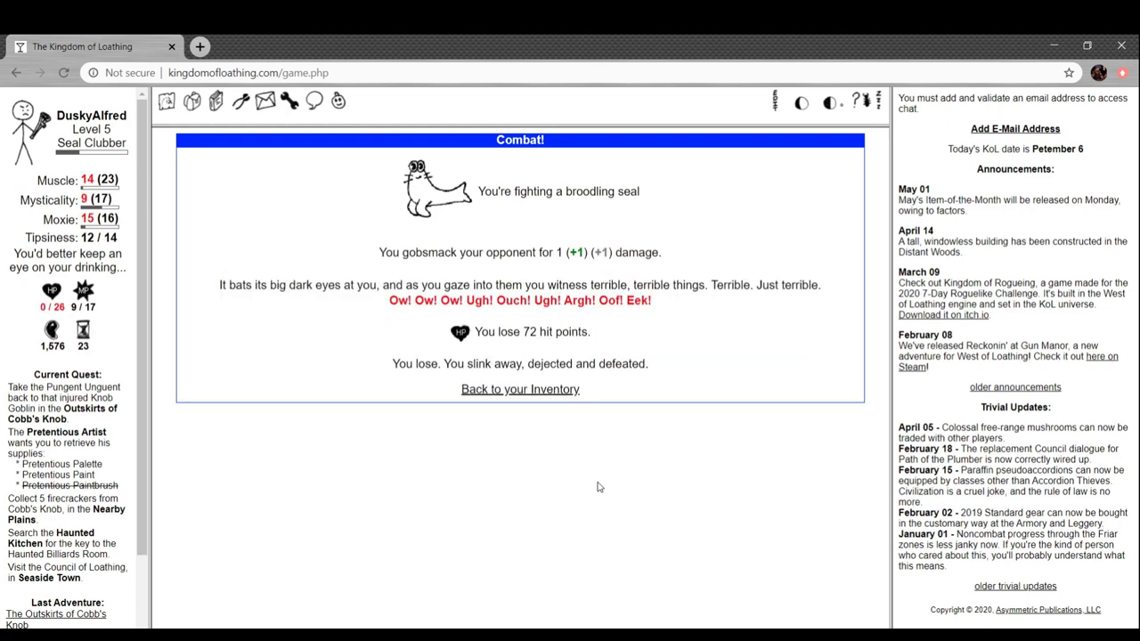
{"action": "mouse_move", "coordinate": [569, 358]}
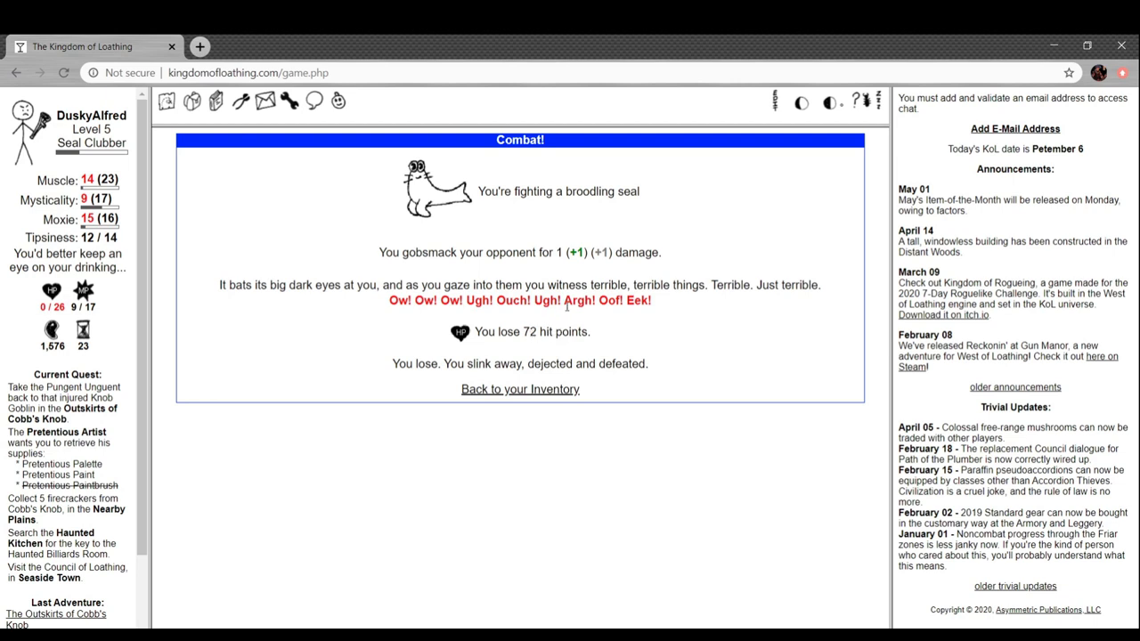
After the defeat, rest in the tent twice to 37 HP, then travel to the Nearby Plains
{"action": "left_click", "coordinate": [519, 389]}
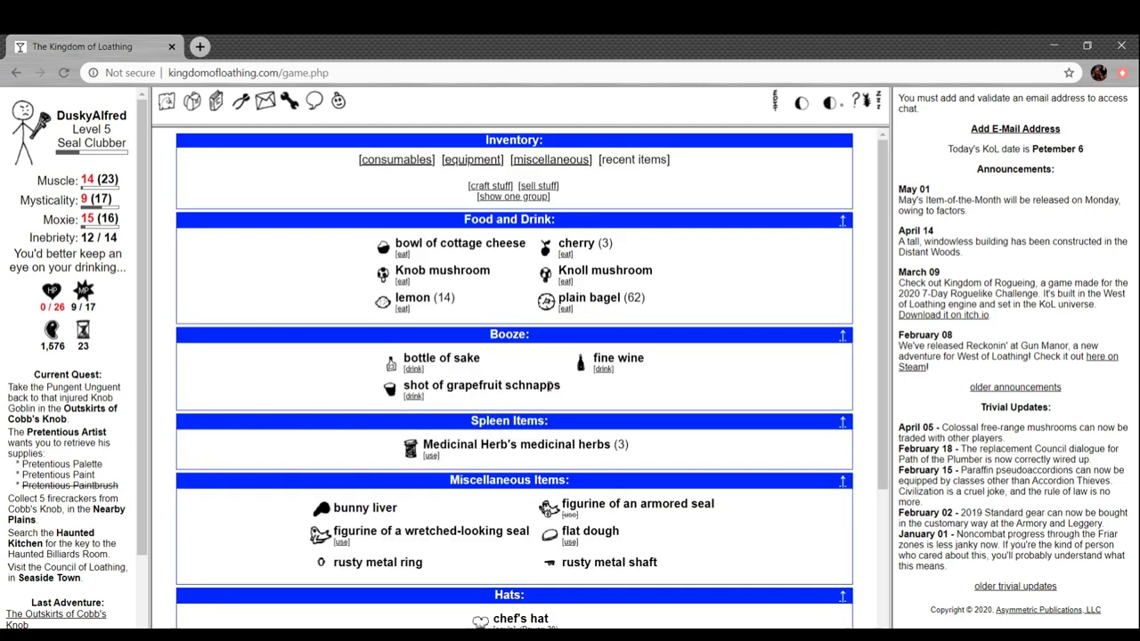
{"action": "scroll", "scroll_direction": "down", "scroll_amount": 3}
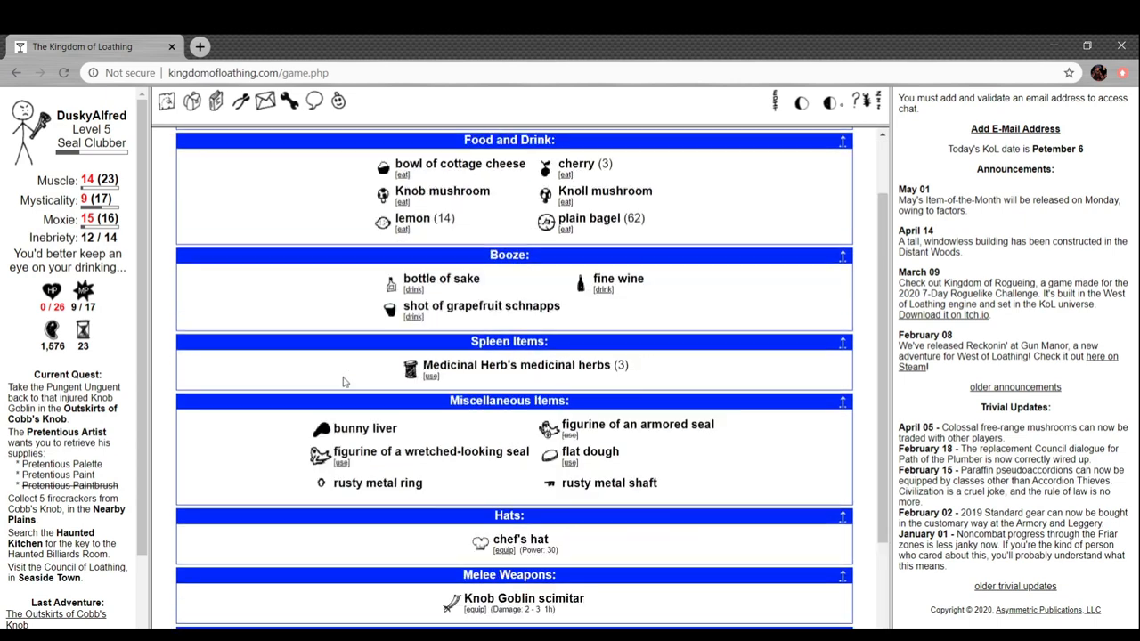
{"action": "left_click", "coordinate": [166, 101]}
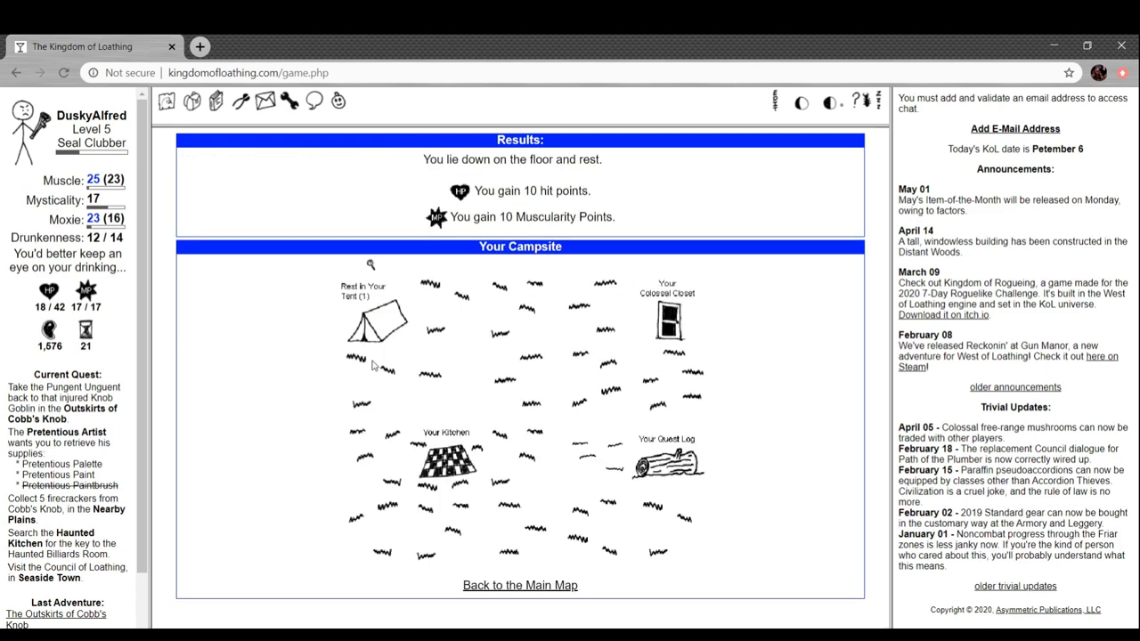
{"action": "left_click", "coordinate": [374, 321]}
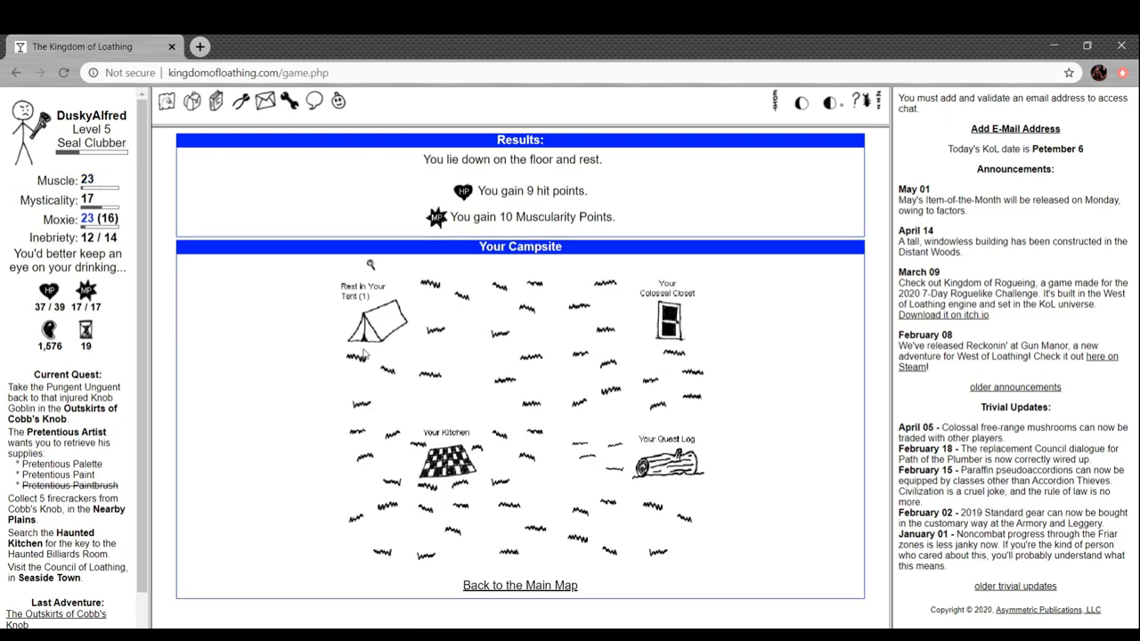
{"action": "mouse_move", "coordinate": [252, 243]}
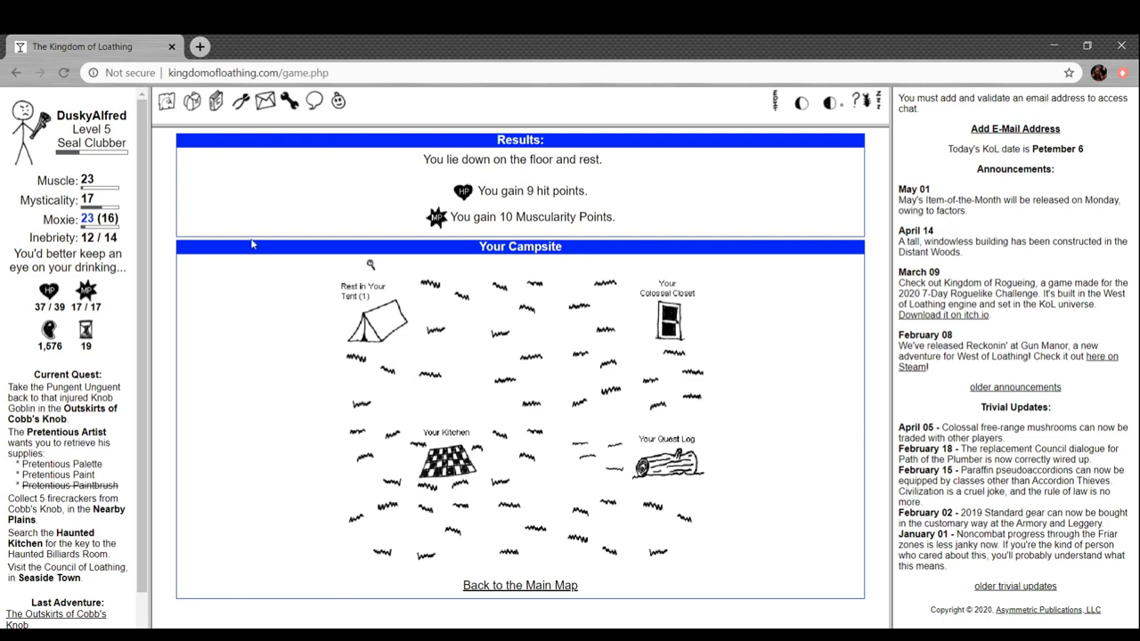
{"action": "left_click", "coordinate": [519, 585]}
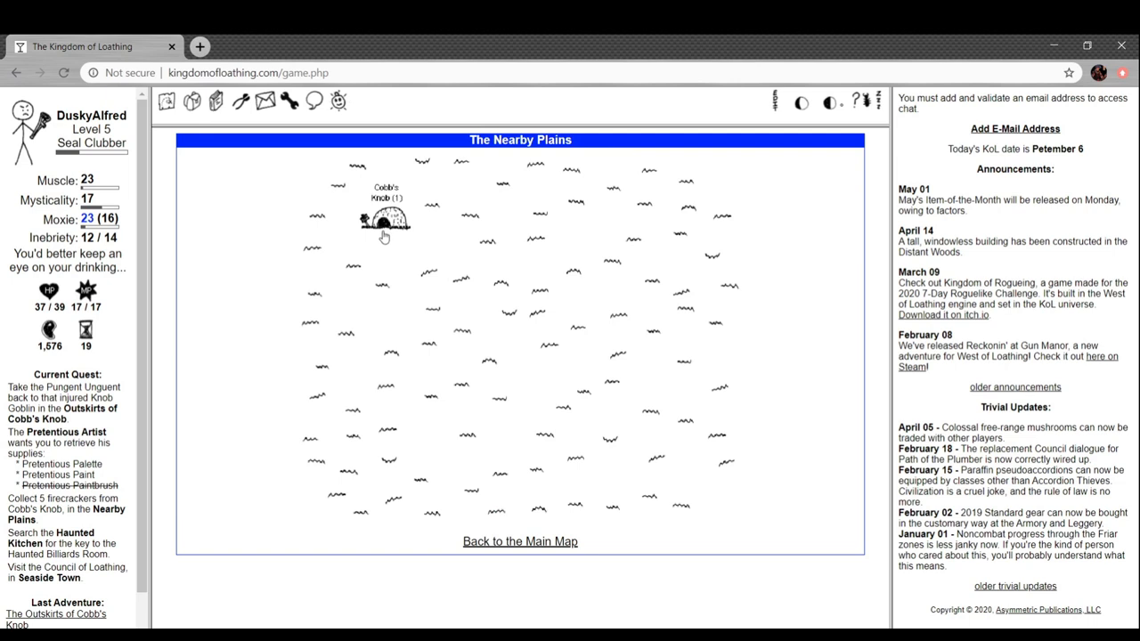
Fight the Knob Goblin Guard, Assistant Chef and Sub-Assistant Knob Mad Scientist at Cobb's Knob outskirts
{"action": "left_click", "coordinate": [384, 218]}
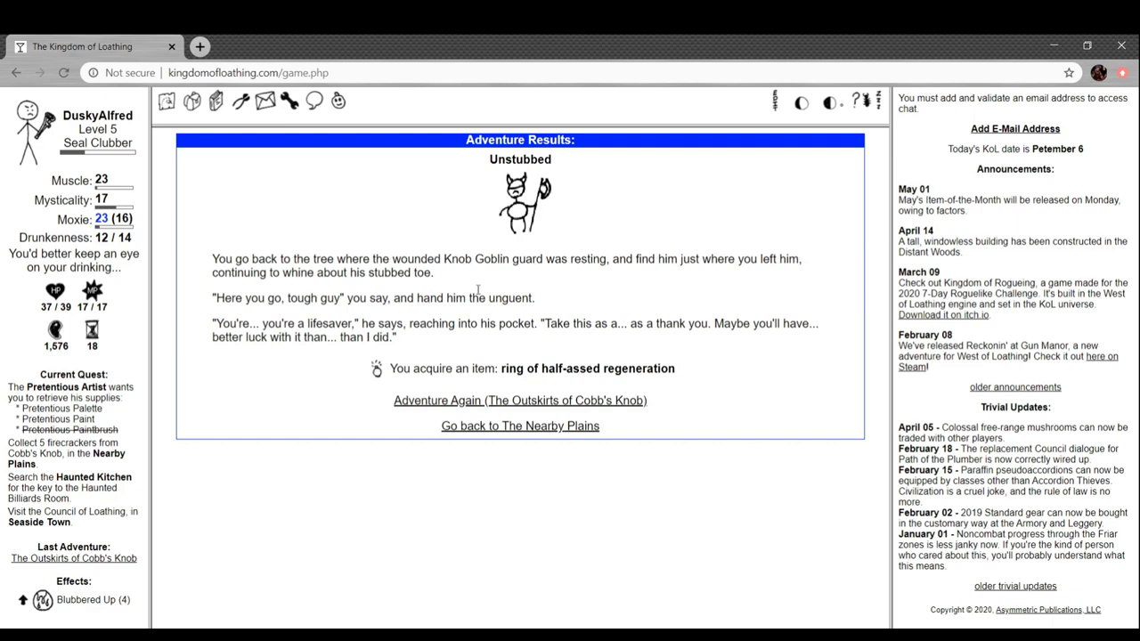
{"action": "mouse_move", "coordinate": [559, 283]}
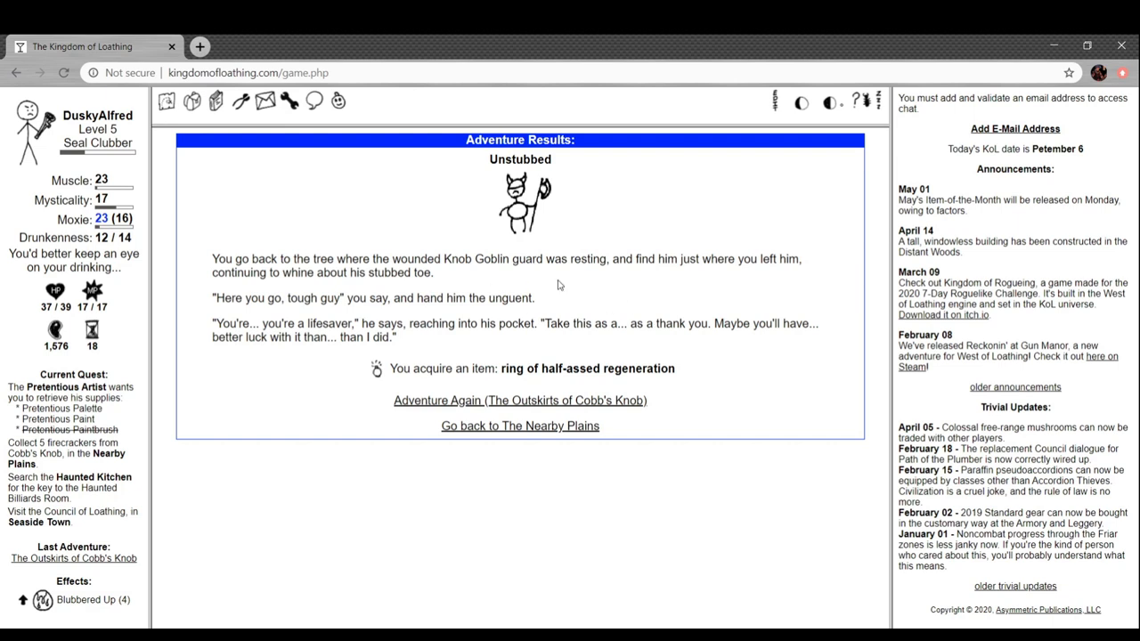
{"action": "mouse_move", "coordinate": [561, 284]}
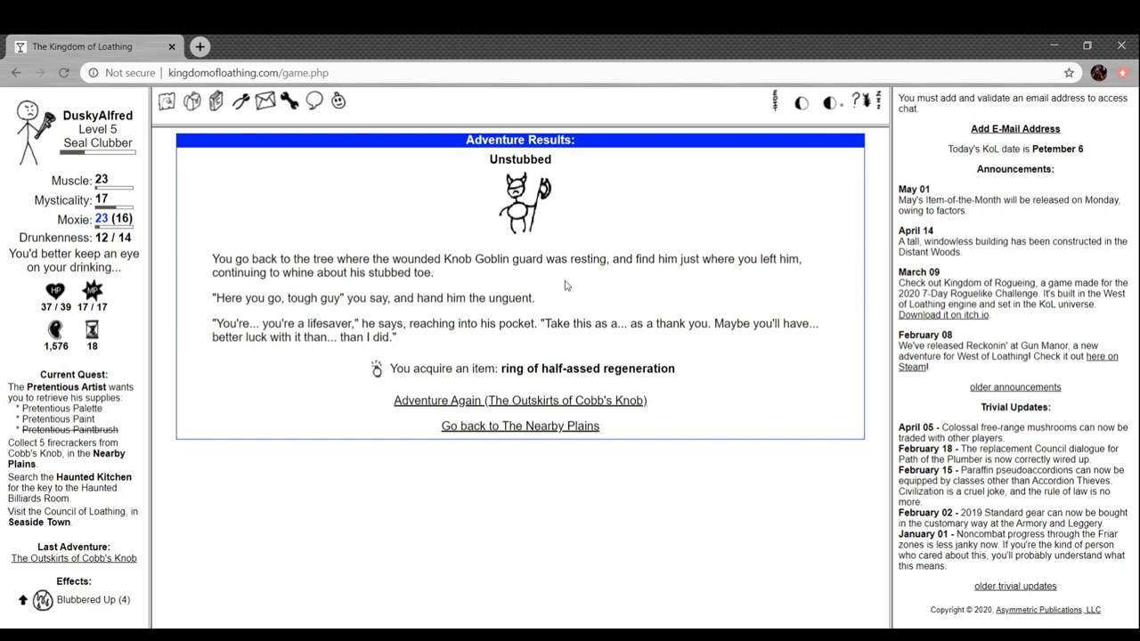
{"action": "mouse_move", "coordinate": [650, 286]}
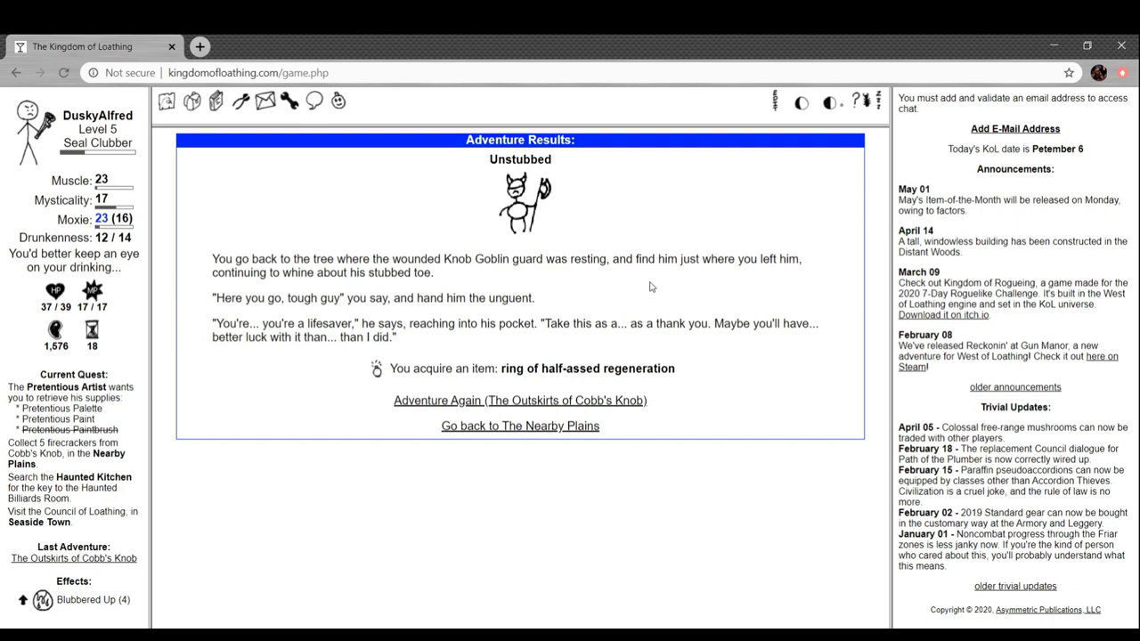
{"action": "double_click", "coordinate": [597, 368]}
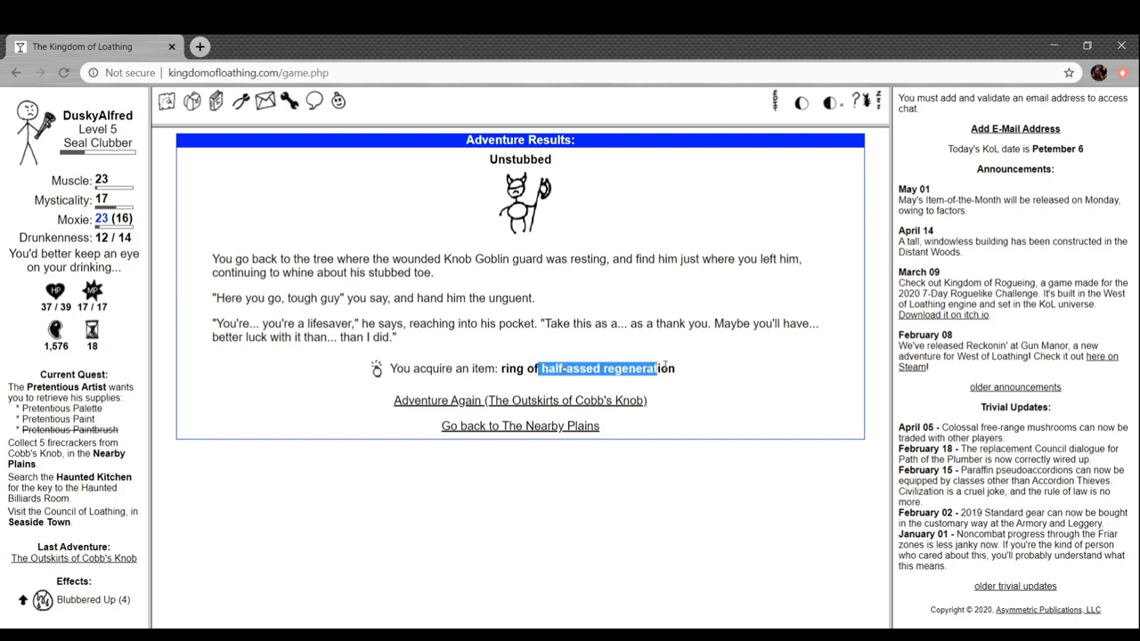
{"action": "left_click", "coordinate": [519, 400]}
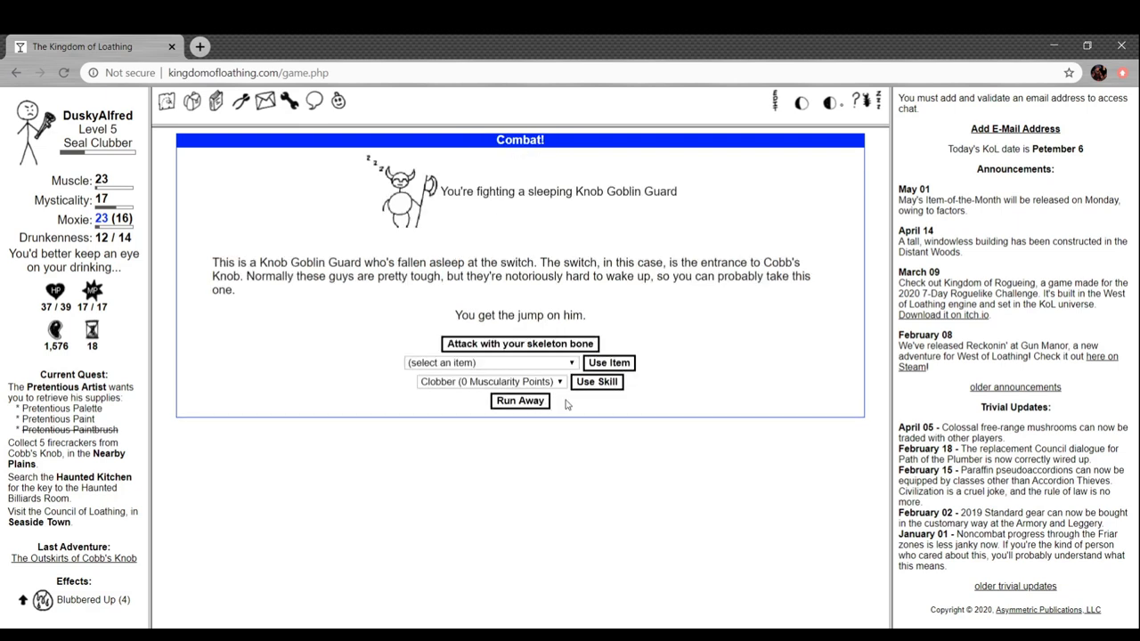
{"action": "mouse_move", "coordinate": [525, 345]}
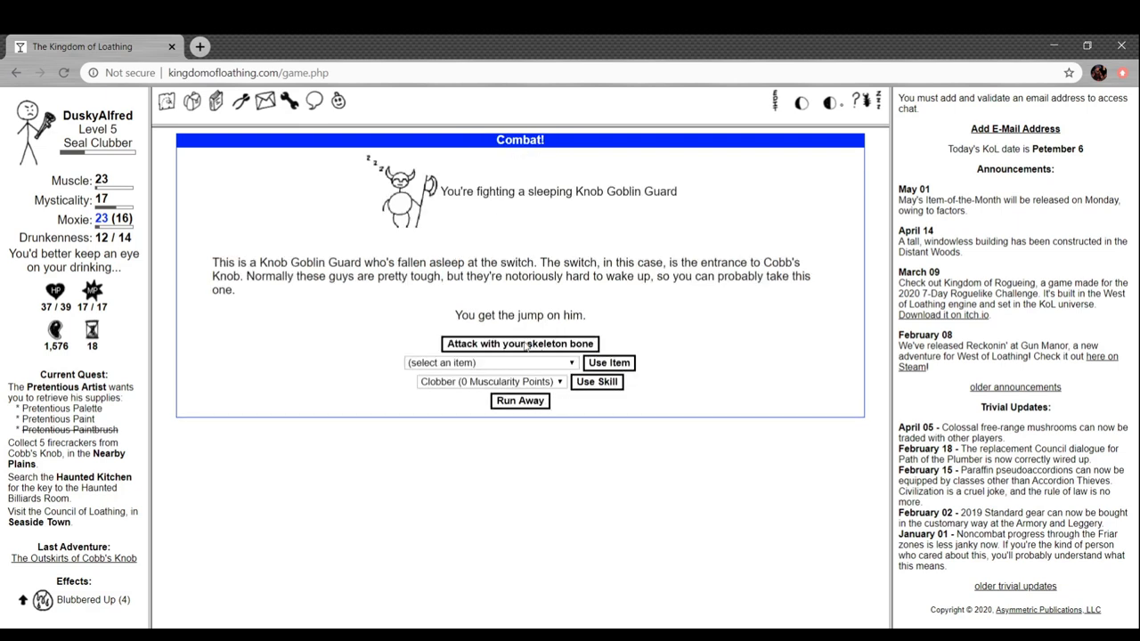
{"action": "left_click", "coordinate": [519, 344]}
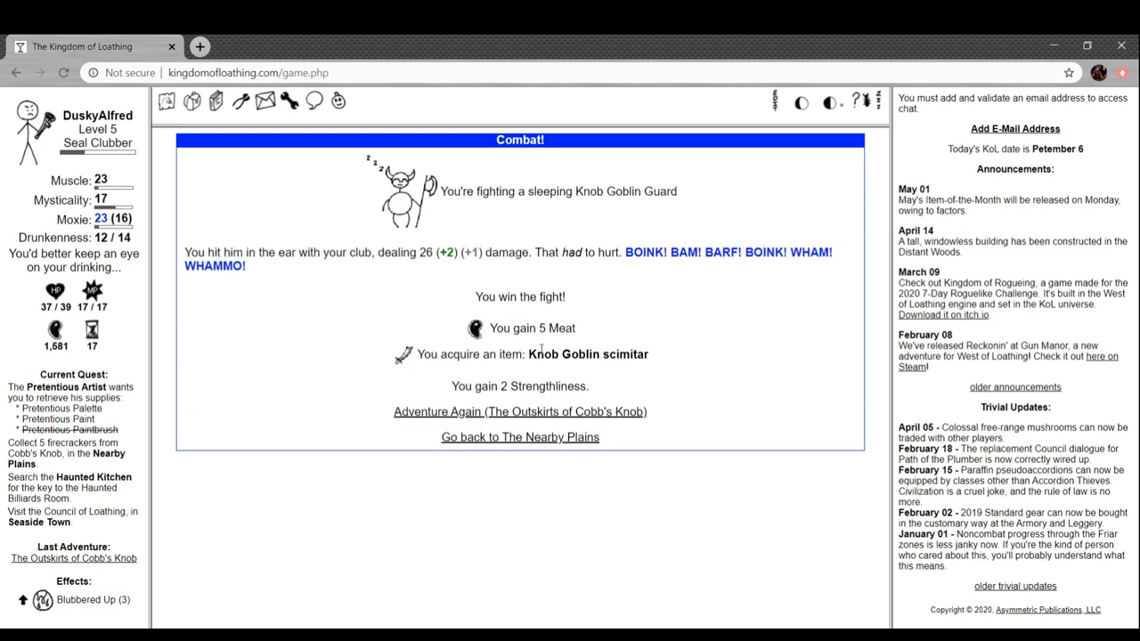
{"action": "left_click", "coordinate": [519, 411]}
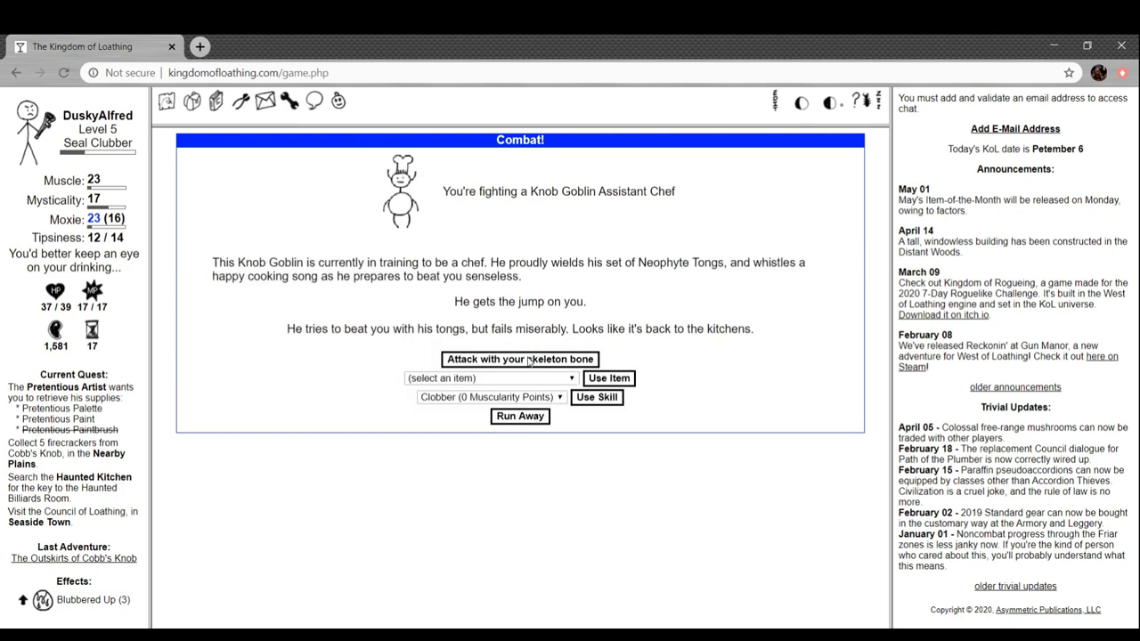
{"action": "left_click", "coordinate": [519, 359]}
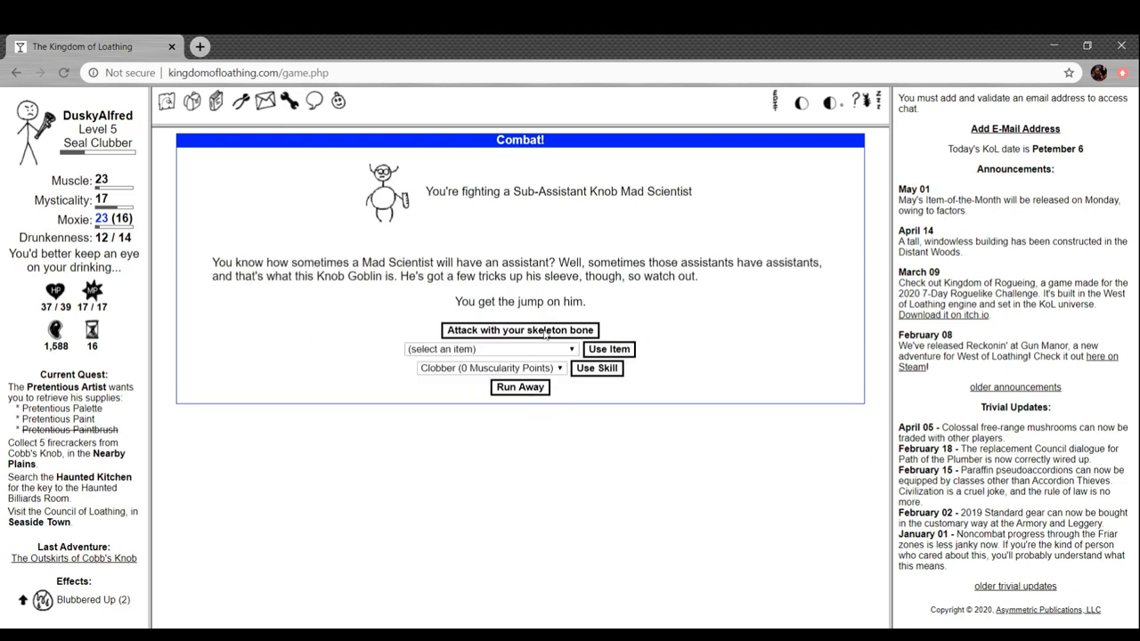
{"action": "mouse_move", "coordinate": [624, 294]}
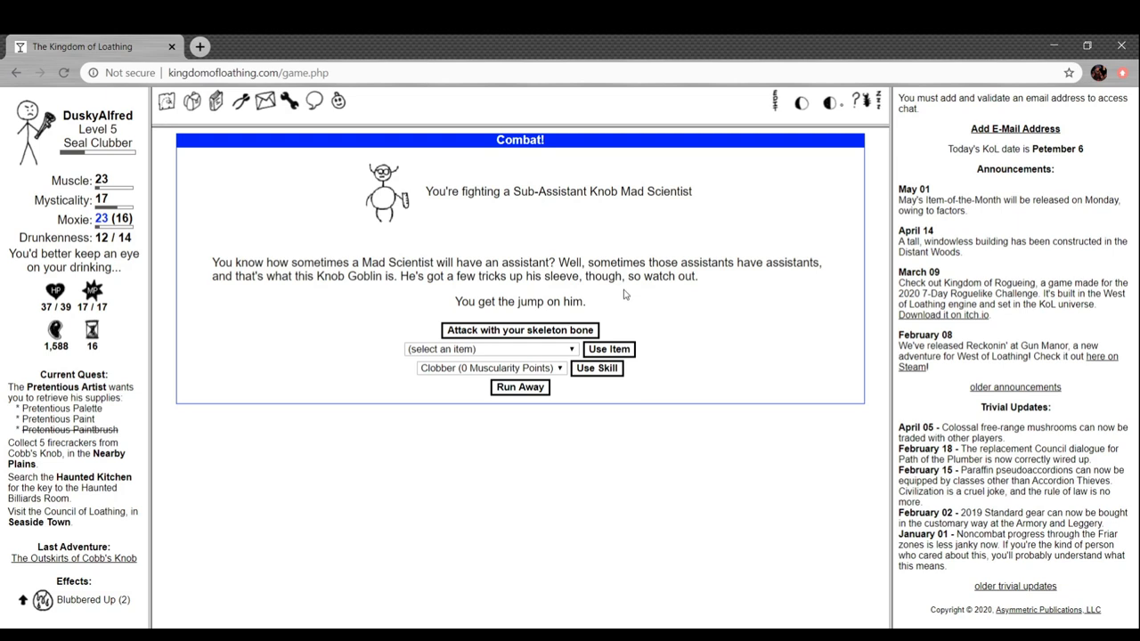
{"action": "mouse_move", "coordinate": [597, 319]}
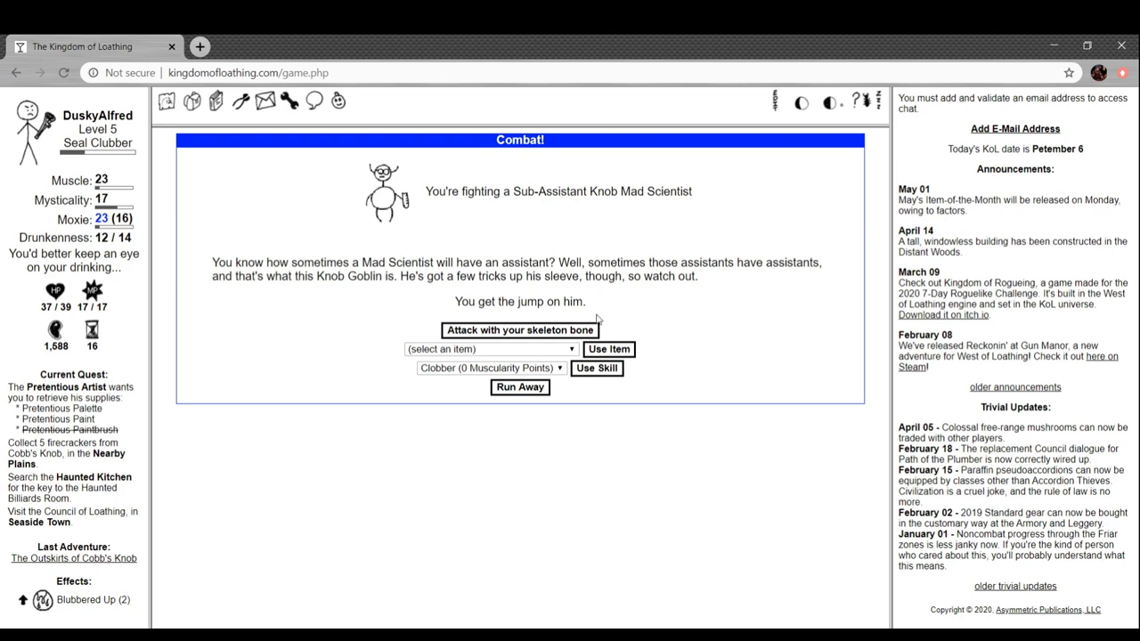
{"action": "left_click", "coordinate": [519, 330]}
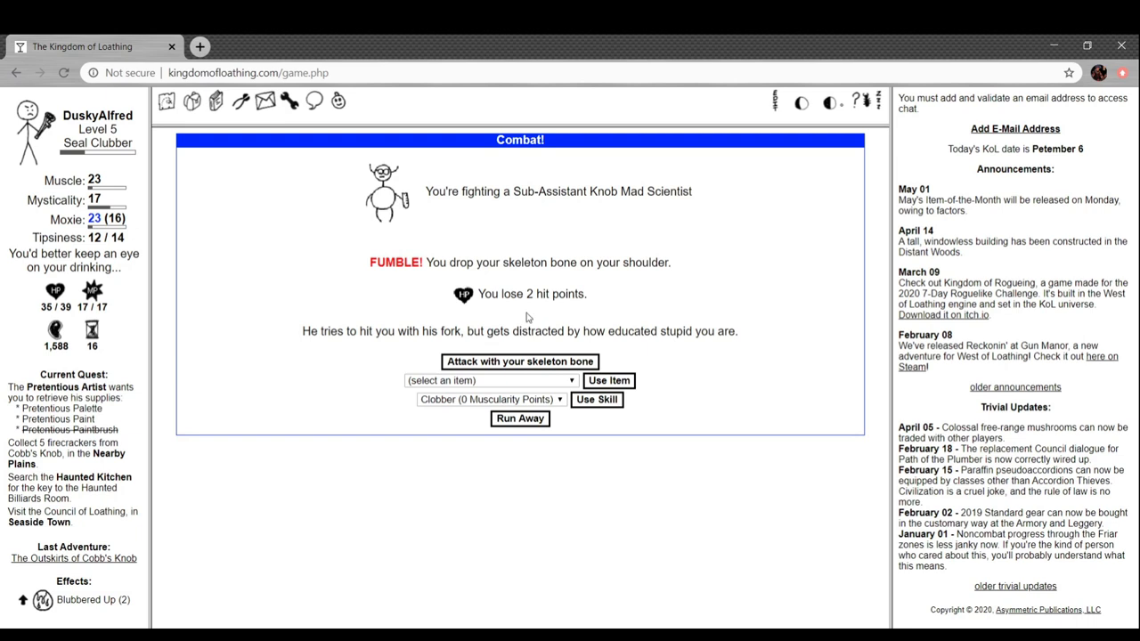
{"action": "mouse_move", "coordinate": [560, 371]}
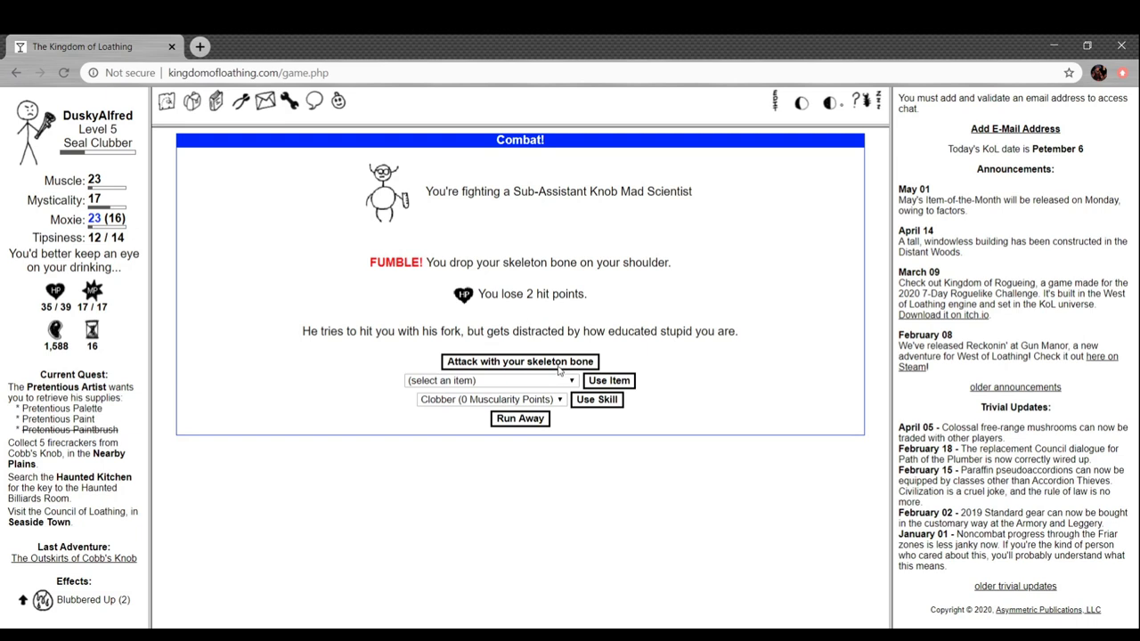
{"action": "left_click", "coordinate": [519, 361]}
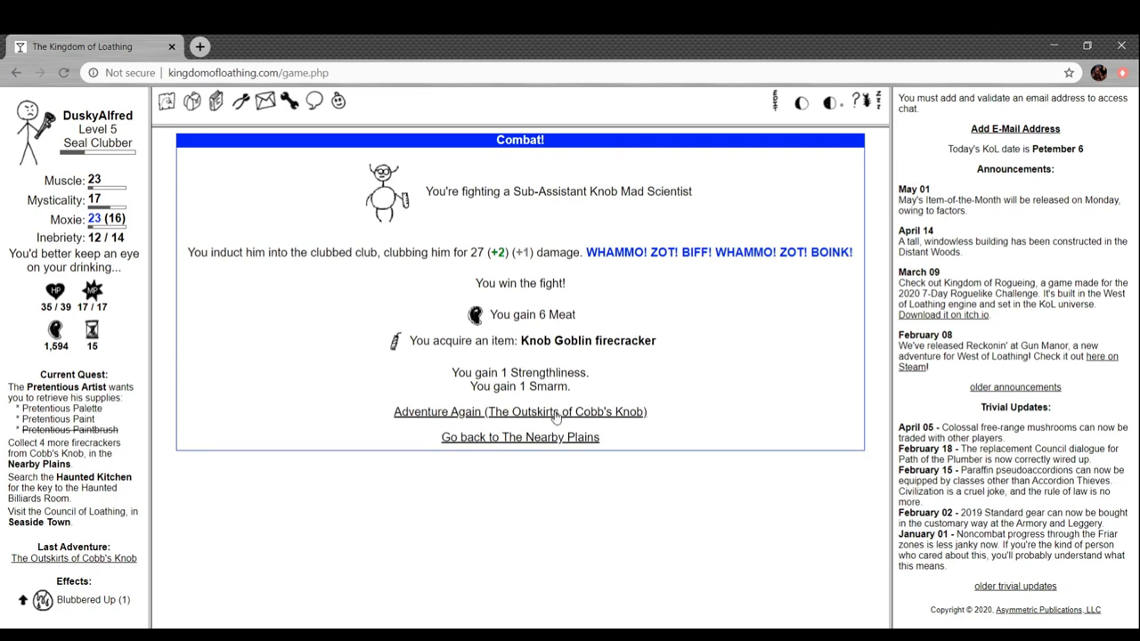
Collect the Knob Goblin encryption key, then equip the ring of half-assed regeneration
{"action": "left_click", "coordinate": [519, 411]}
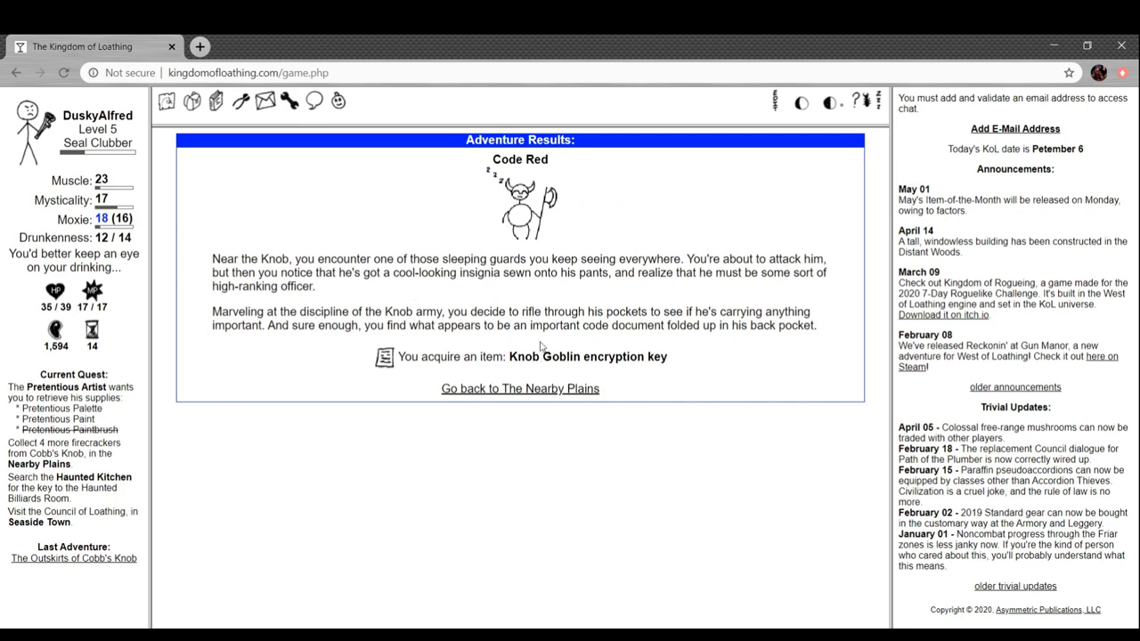
{"action": "mouse_move", "coordinate": [610, 233]}
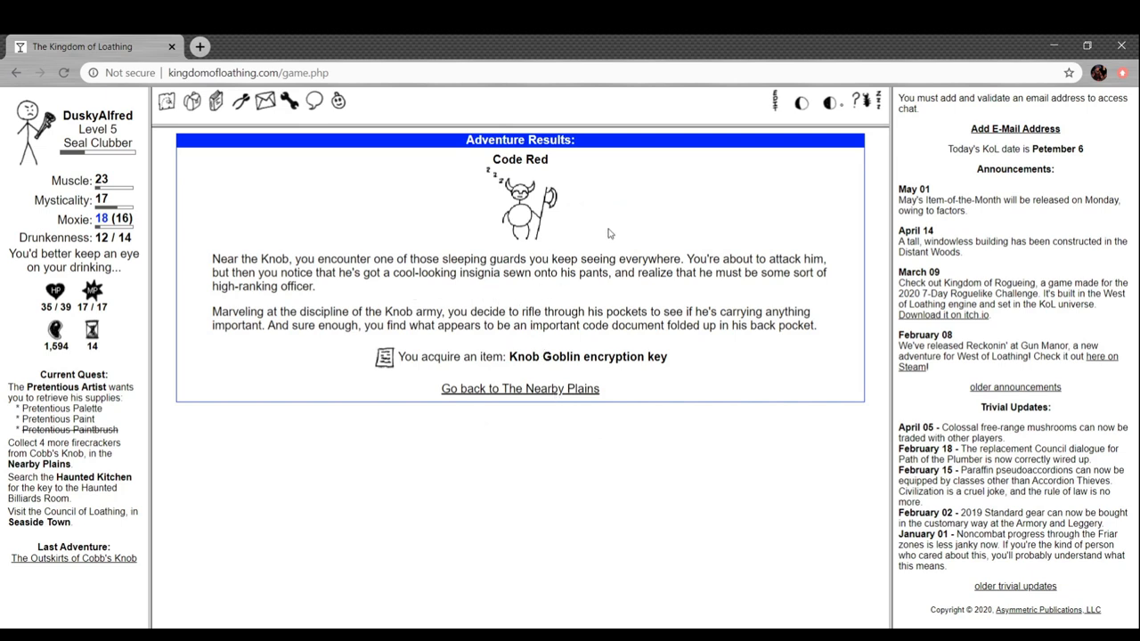
{"action": "mouse_move", "coordinate": [608, 221]}
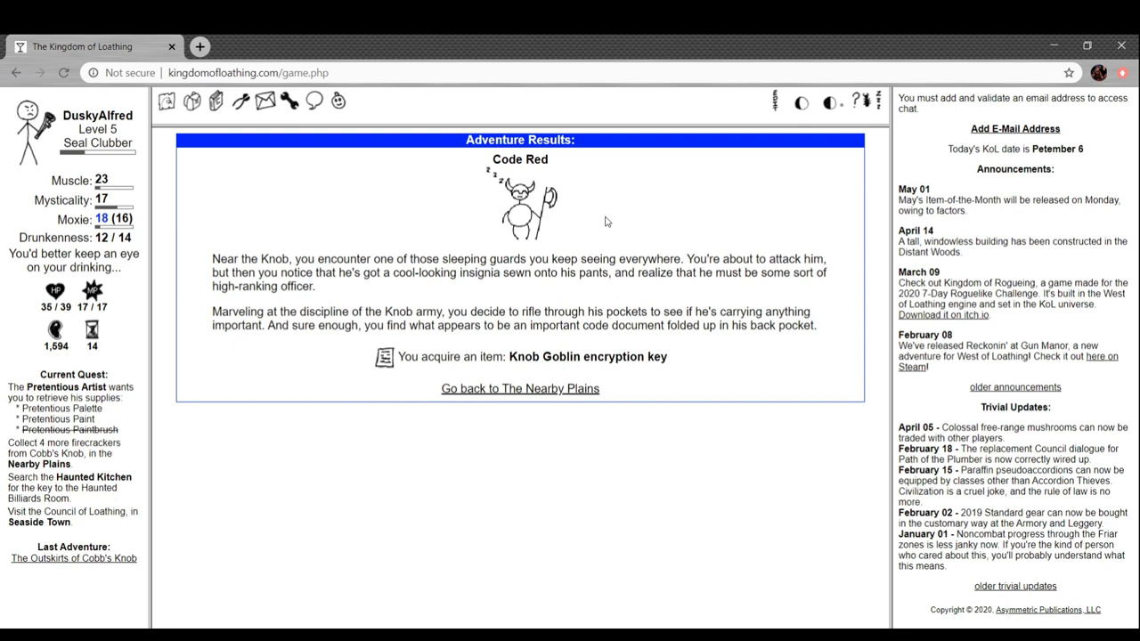
{"action": "mouse_move", "coordinate": [574, 292]}
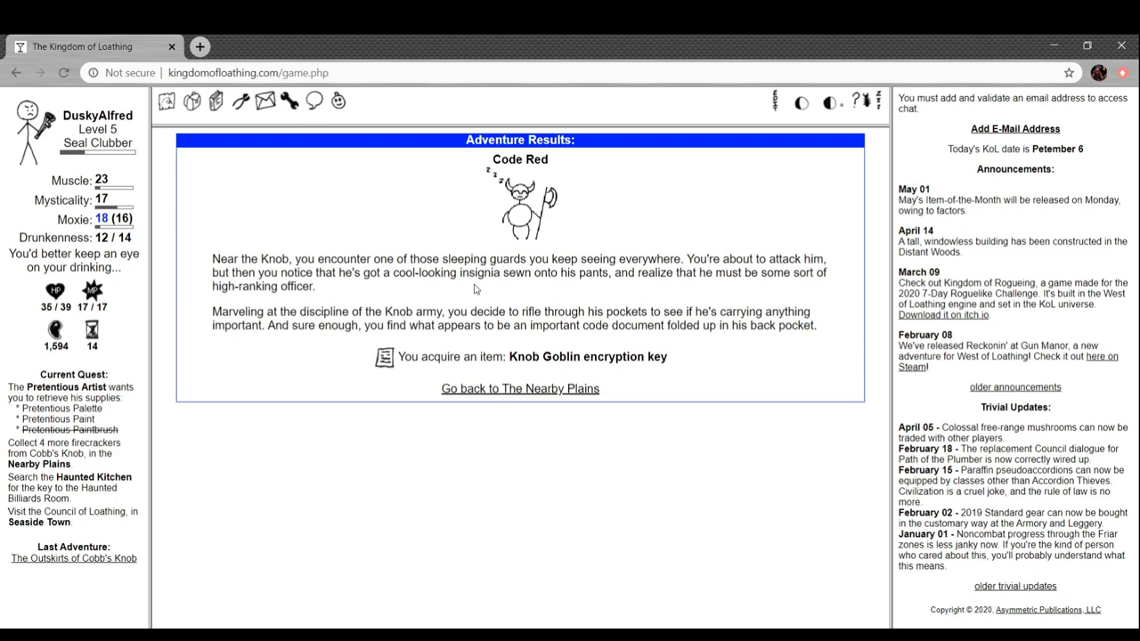
{"action": "mouse_move", "coordinate": [528, 344]}
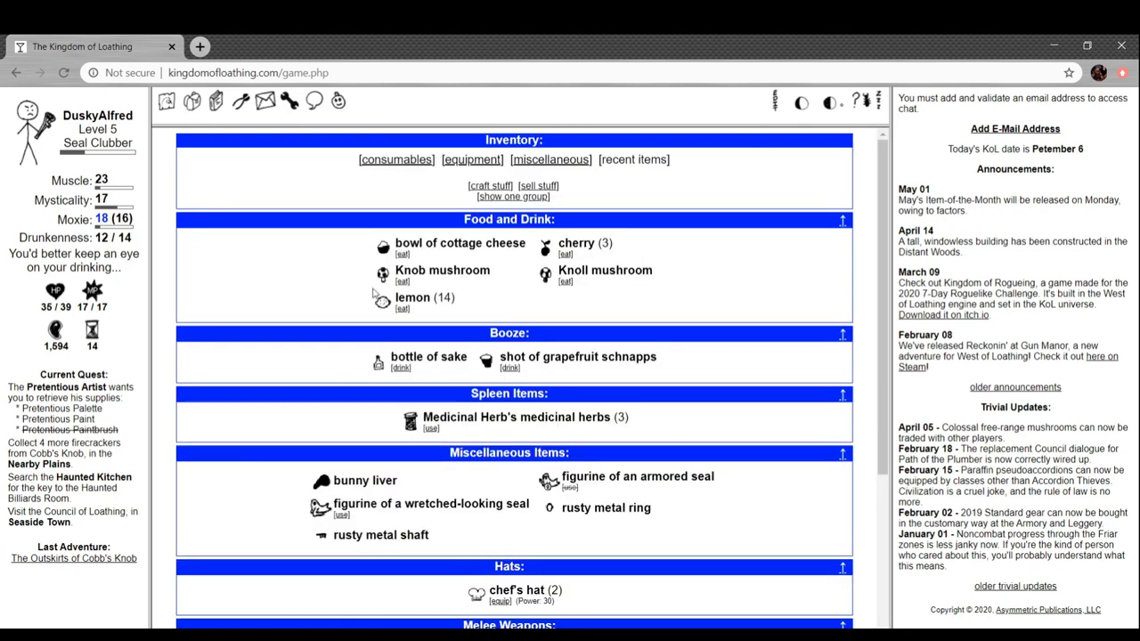
{"action": "scroll", "scroll_direction": "down", "scroll_amount": 3}
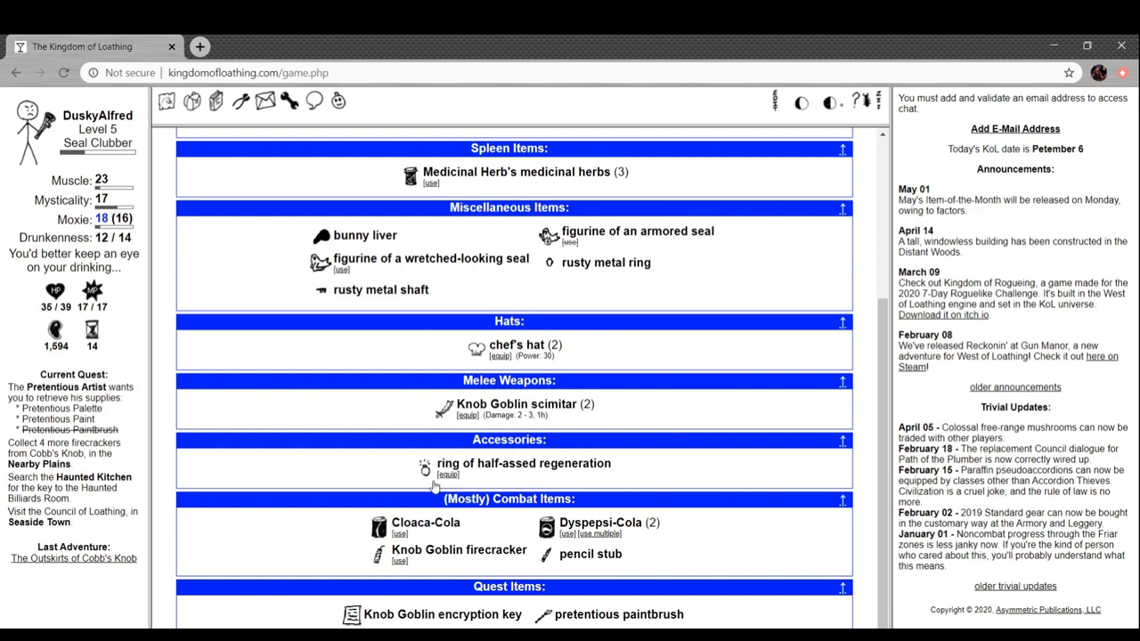
{"action": "left_click", "coordinate": [448, 473]}
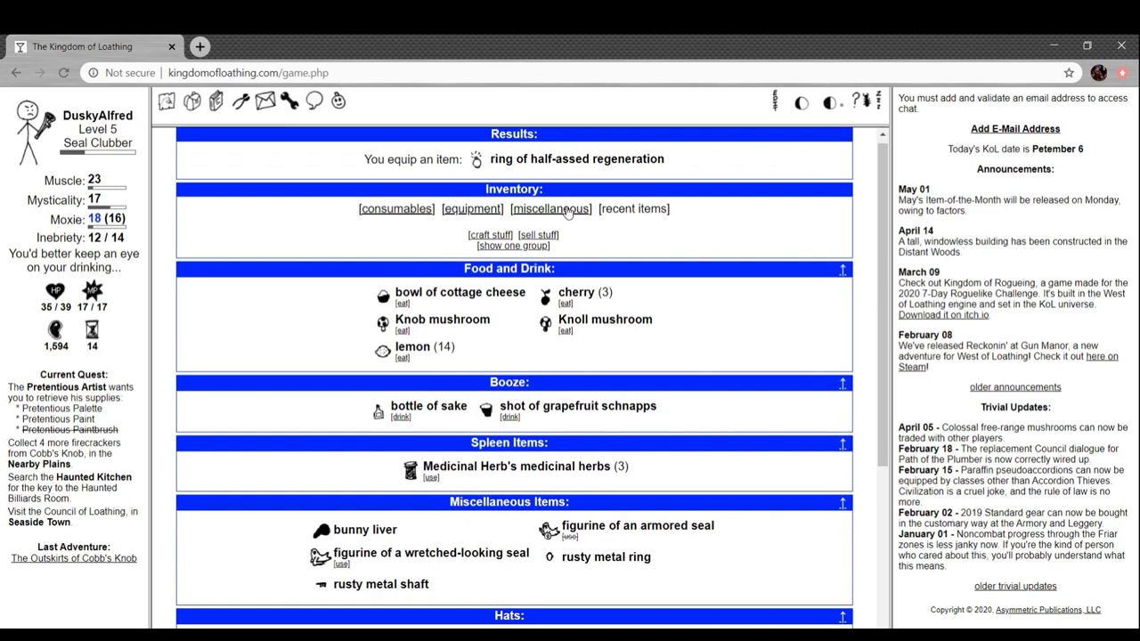
Swap between the Knob Goblin scimitar and skeleton bone, settling on the skeleton bone
{"action": "left_click", "coordinate": [472, 208]}
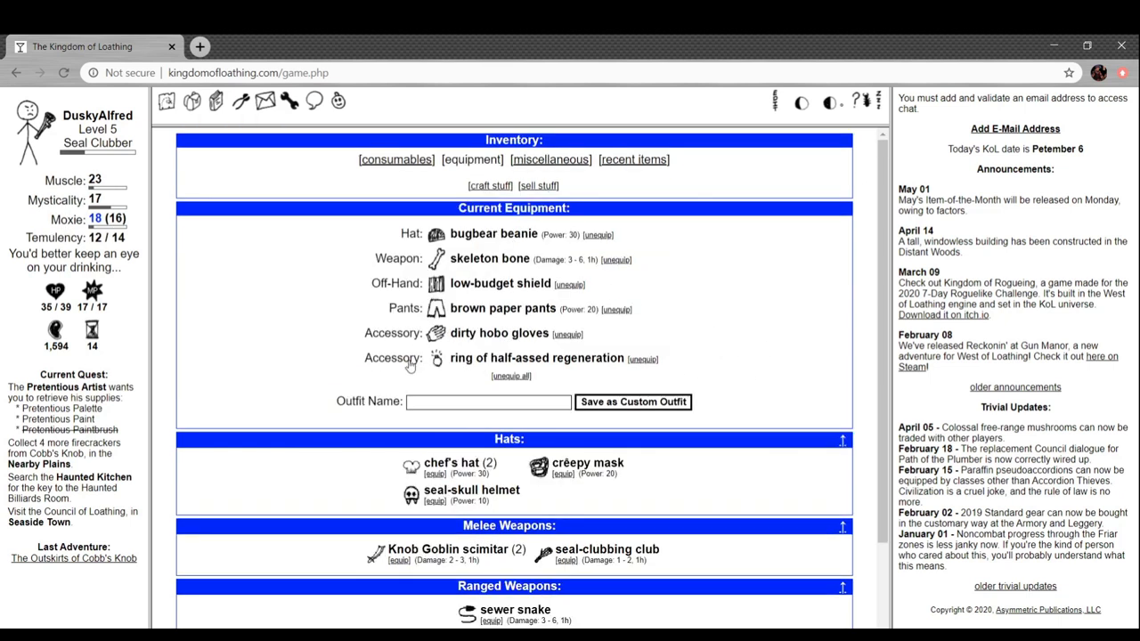
{"action": "mouse_move", "coordinate": [437, 357]}
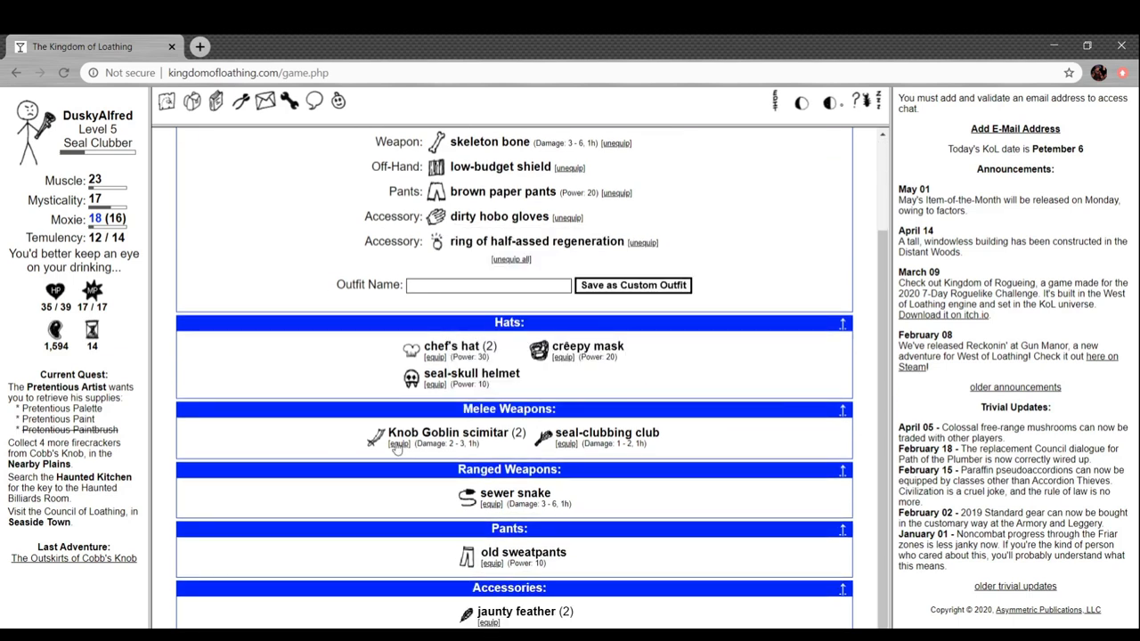
{"action": "left_click", "coordinate": [398, 443]}
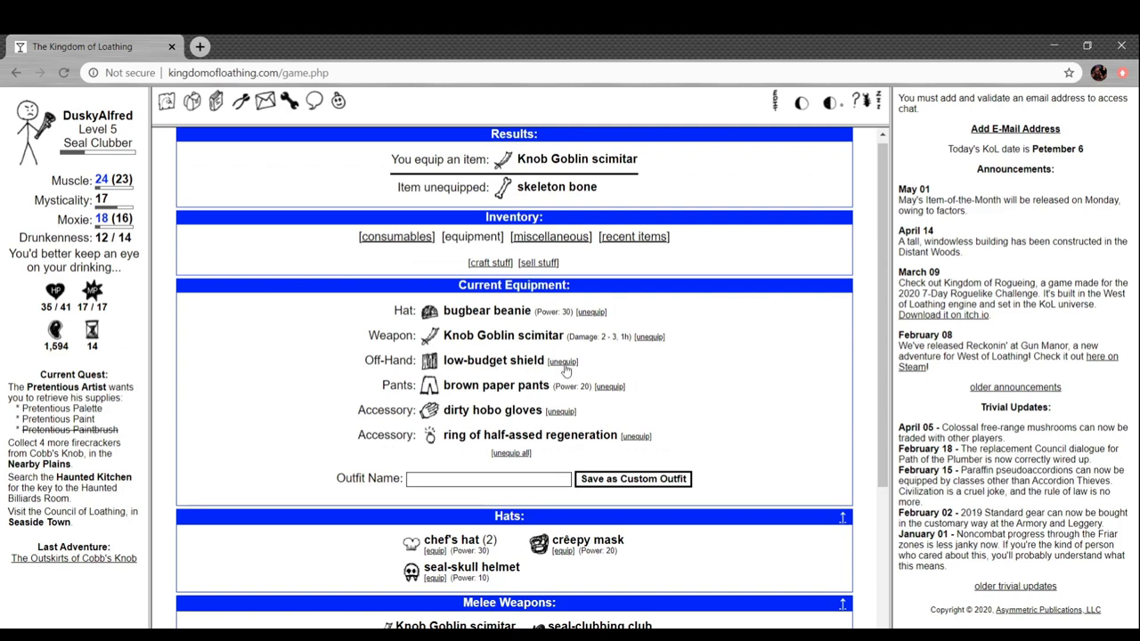
{"action": "left_click", "coordinate": [562, 362]}
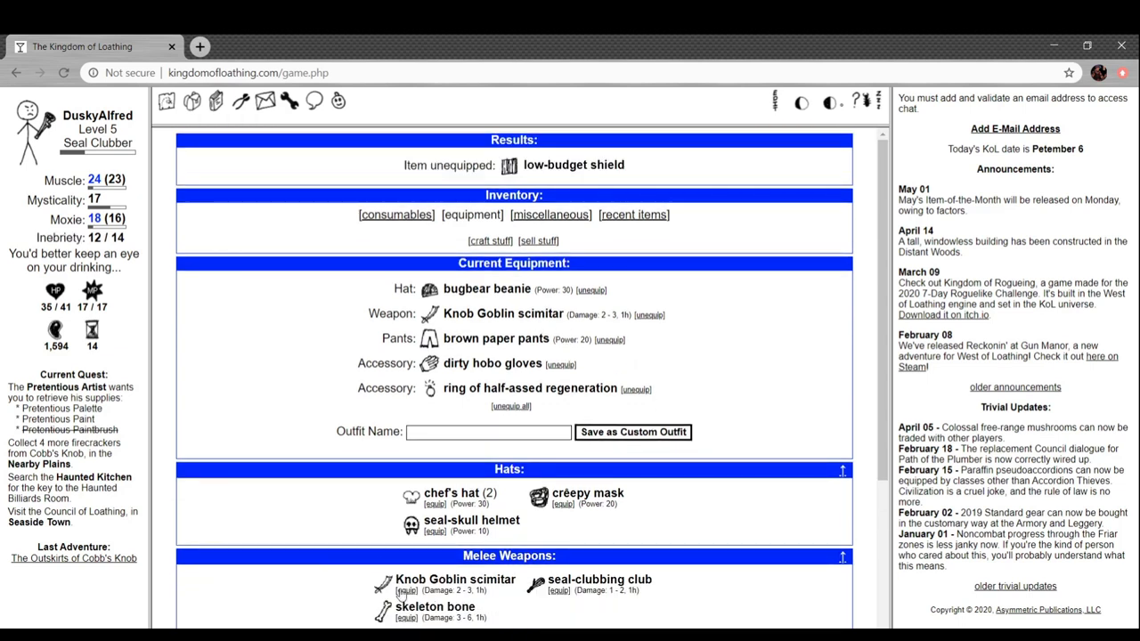
{"action": "left_click", "coordinate": [406, 617]}
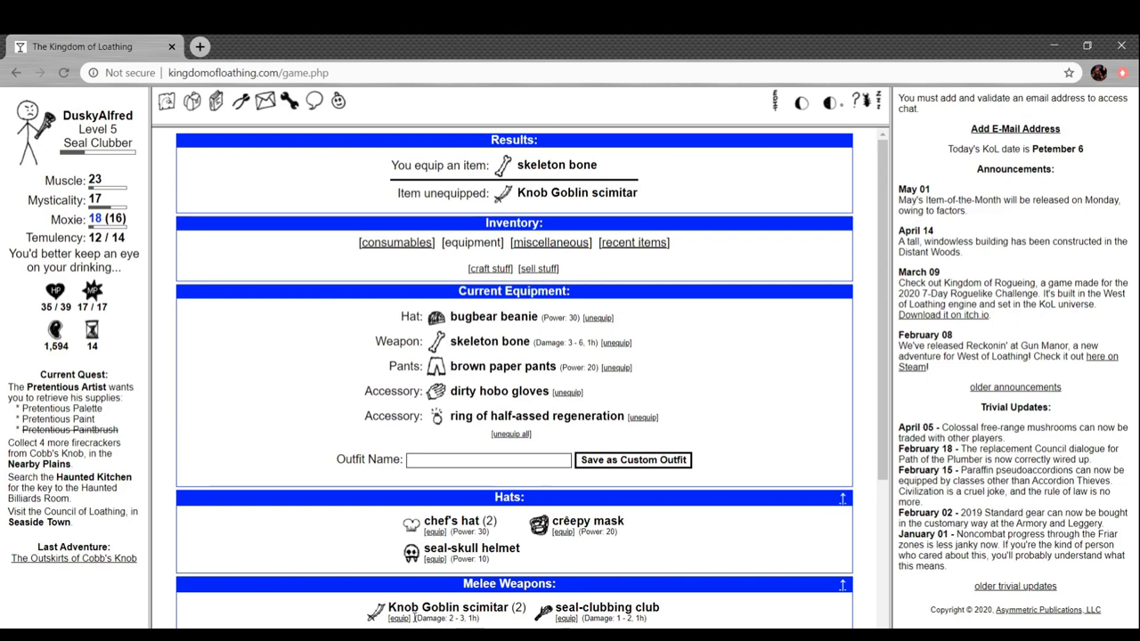
{"action": "scroll", "scroll_direction": "down", "scroll_amount": 3}
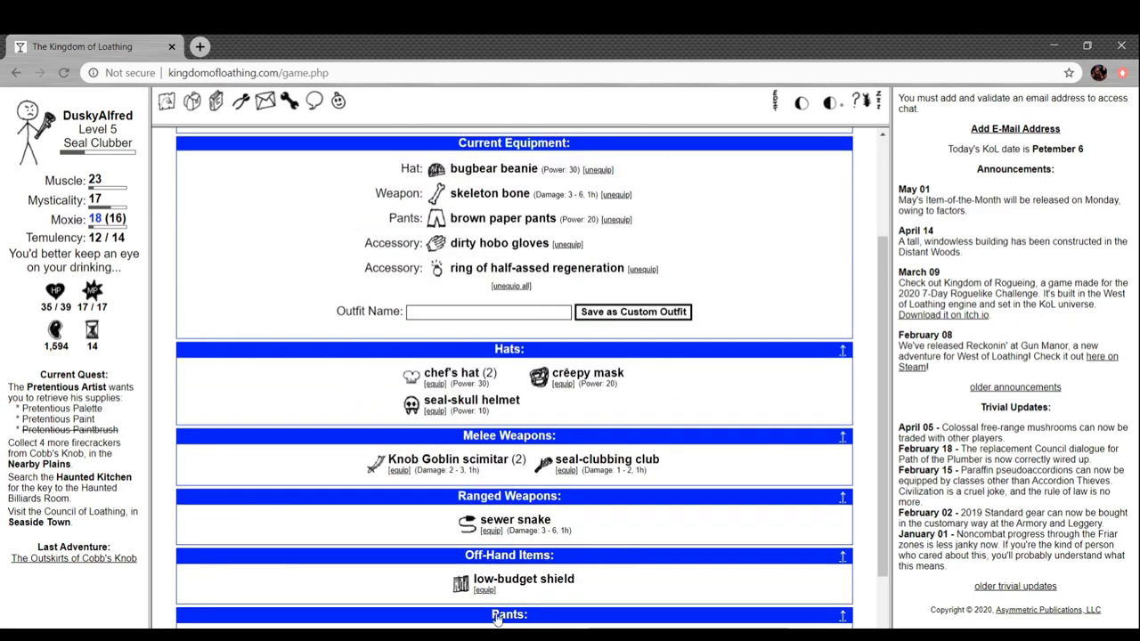
{"action": "left_click", "coordinate": [398, 470]}
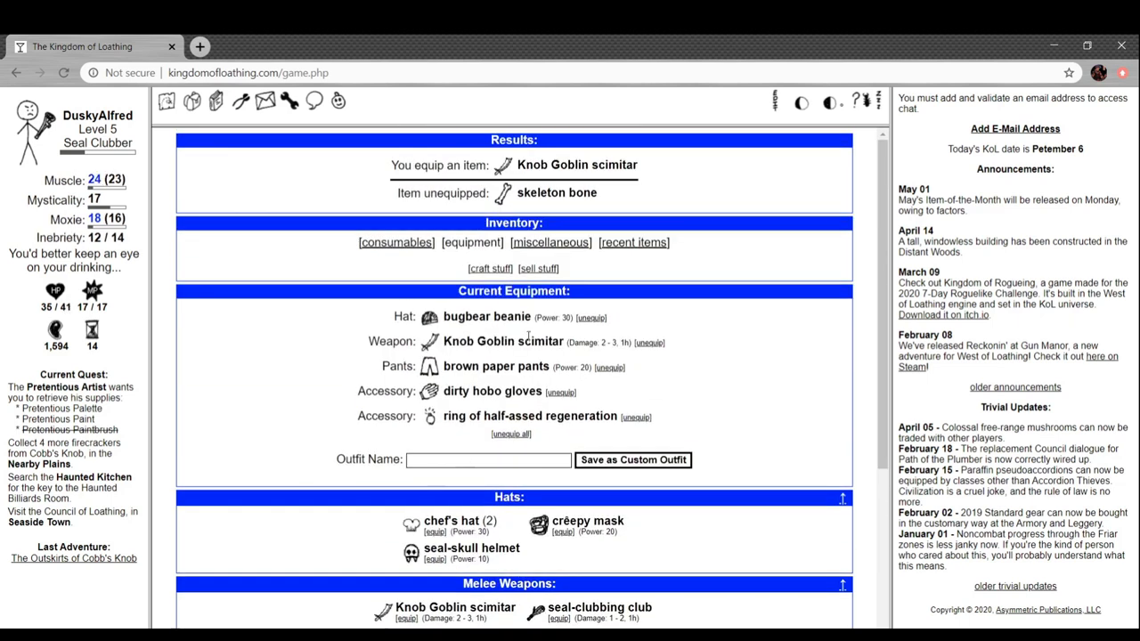
{"action": "scroll", "scroll_direction": "down", "scroll_amount": 3}
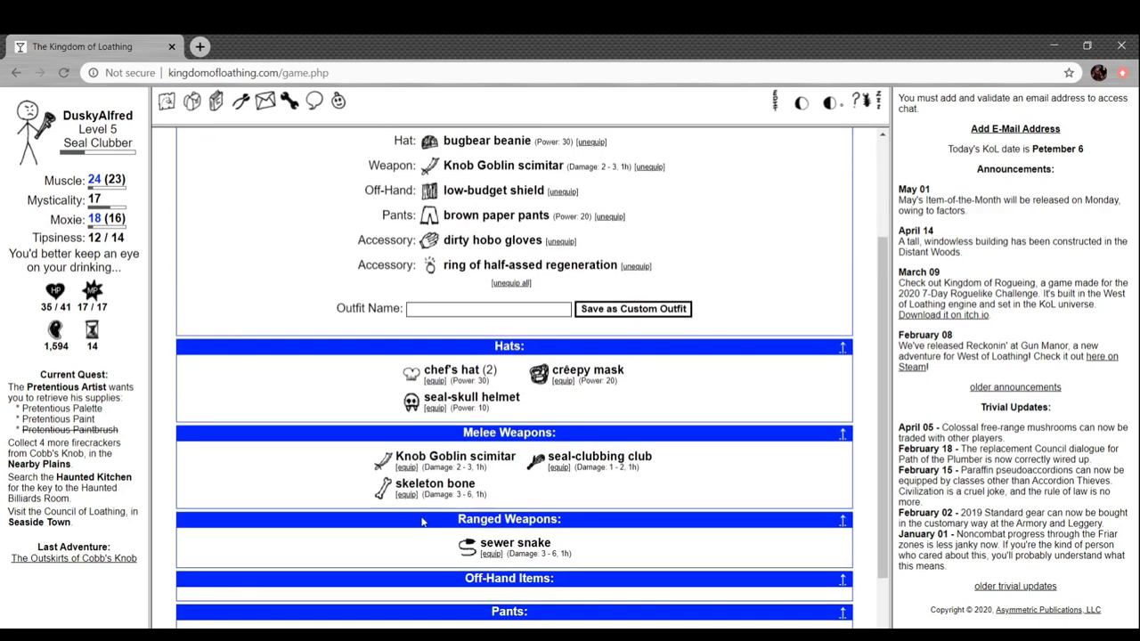
{"action": "left_click", "coordinate": [406, 494]}
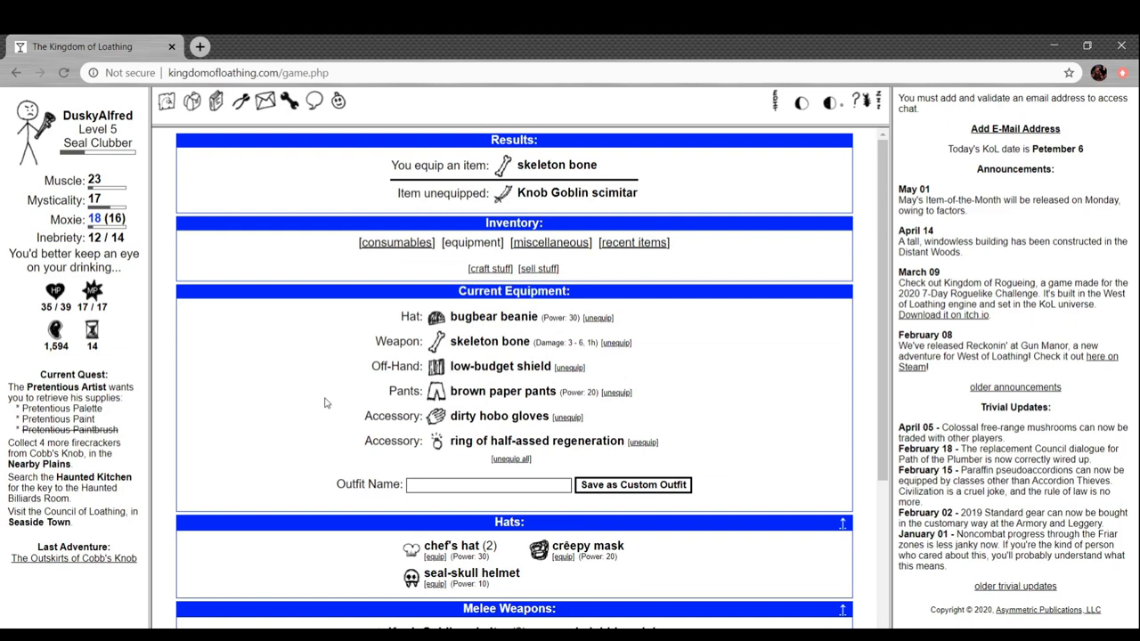
{"action": "scroll", "scroll_direction": "down", "scroll_amount": 3}
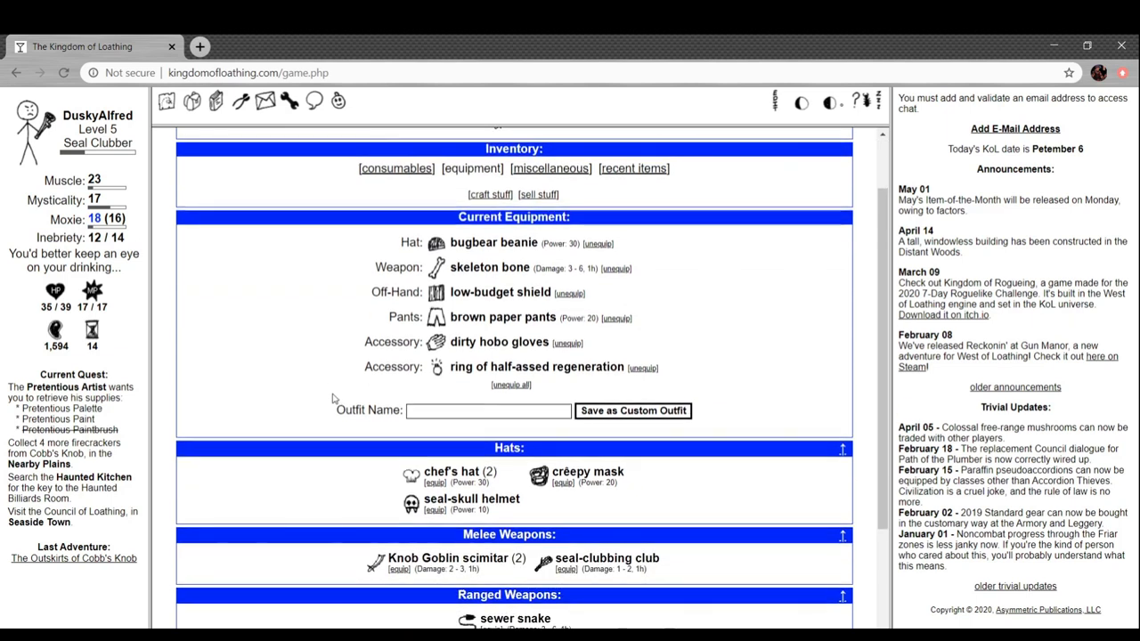
{"action": "scroll", "scroll_direction": "down", "scroll_amount": 3}
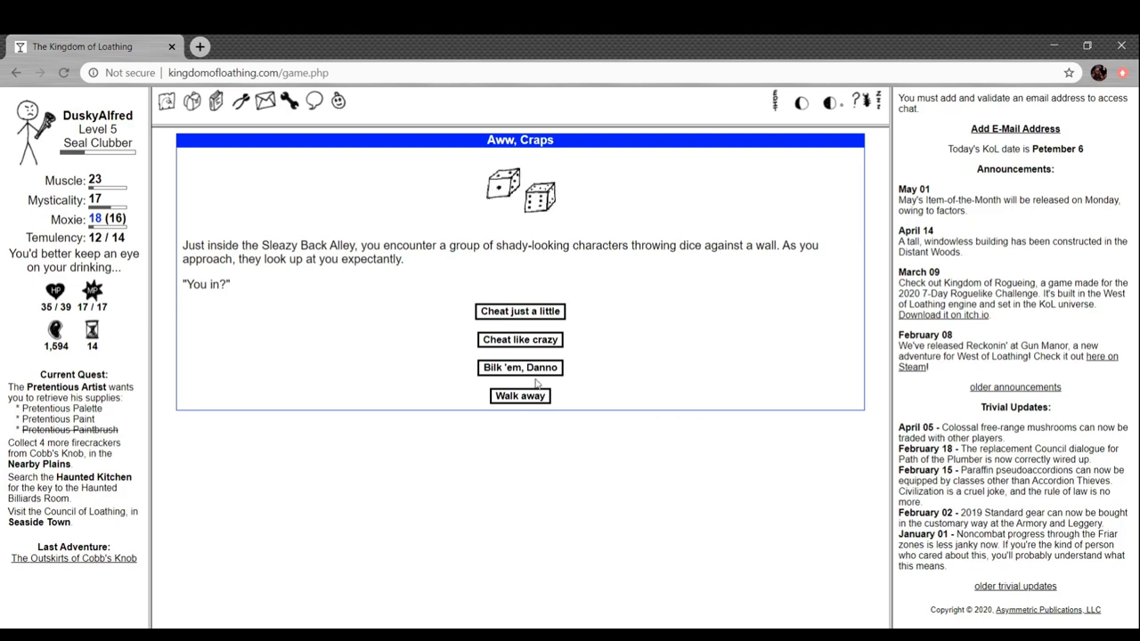
Cheat at the dice game, adventure twice more for the paint, then return to the Wrong Side
{"action": "left_click", "coordinate": [519, 339]}
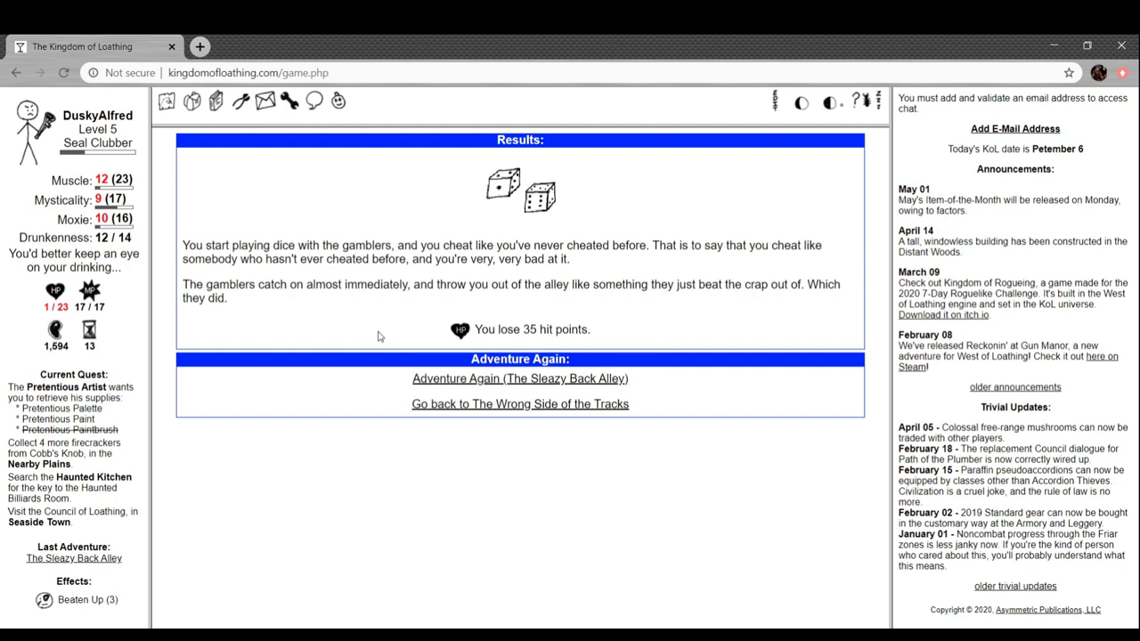
{"action": "mouse_move", "coordinate": [125, 599]}
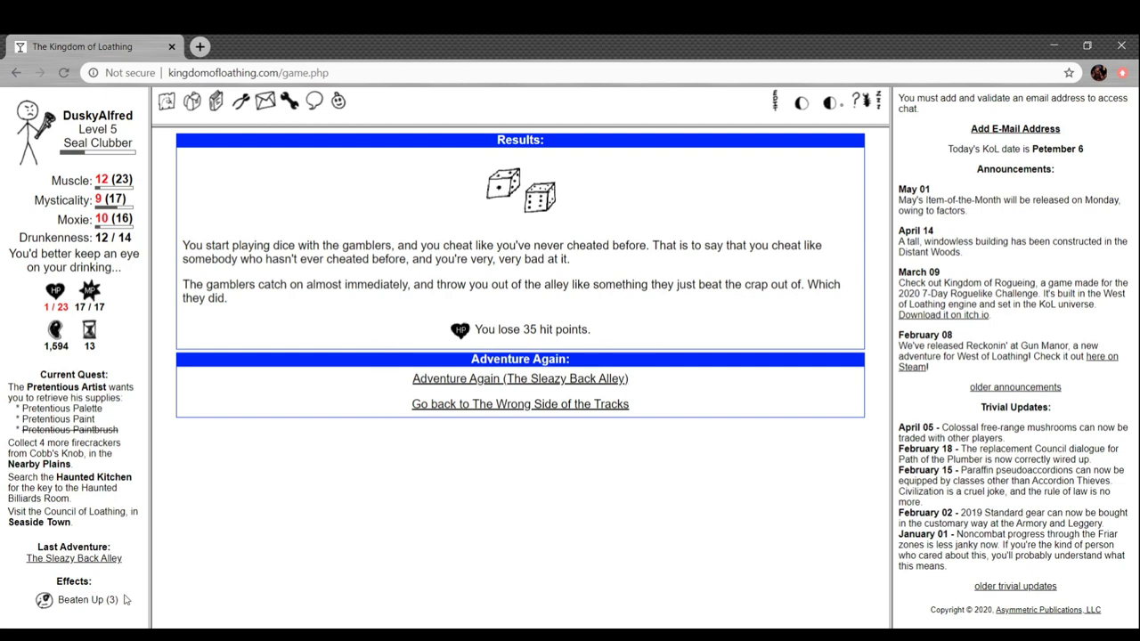
{"action": "mouse_move", "coordinate": [534, 378]}
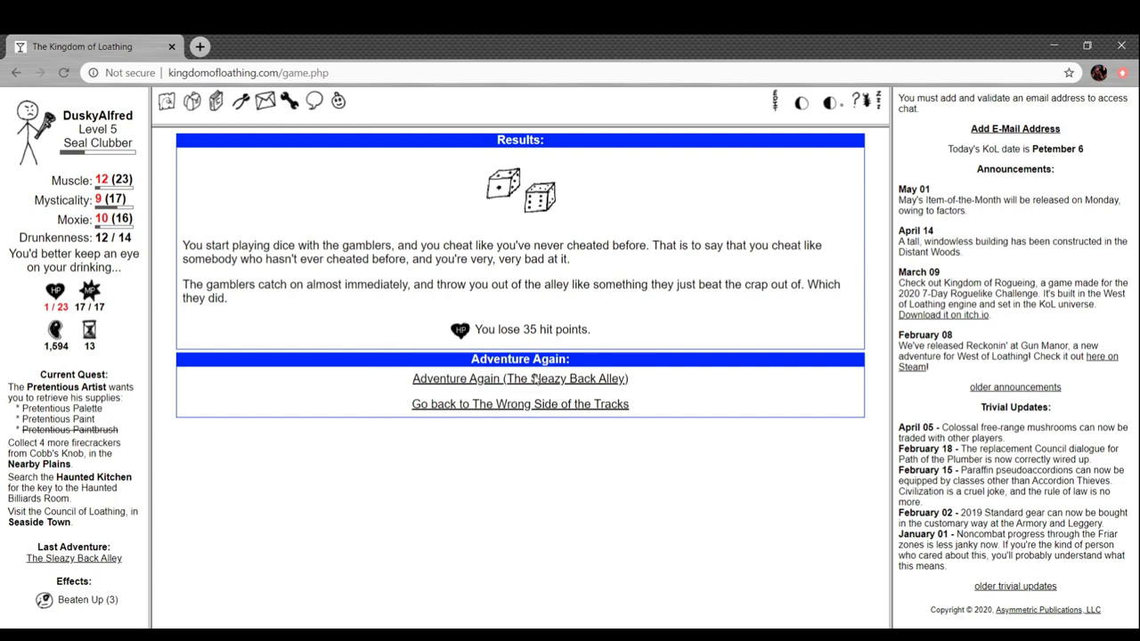
{"action": "left_click", "coordinate": [519, 378]}
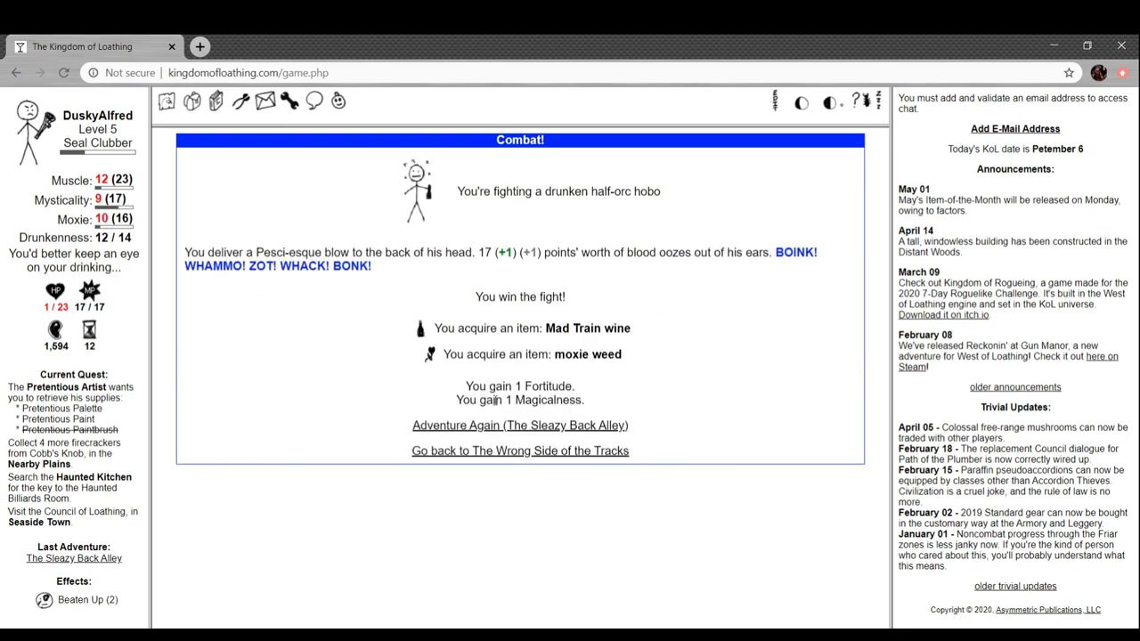
{"action": "left_click", "coordinate": [519, 424]}
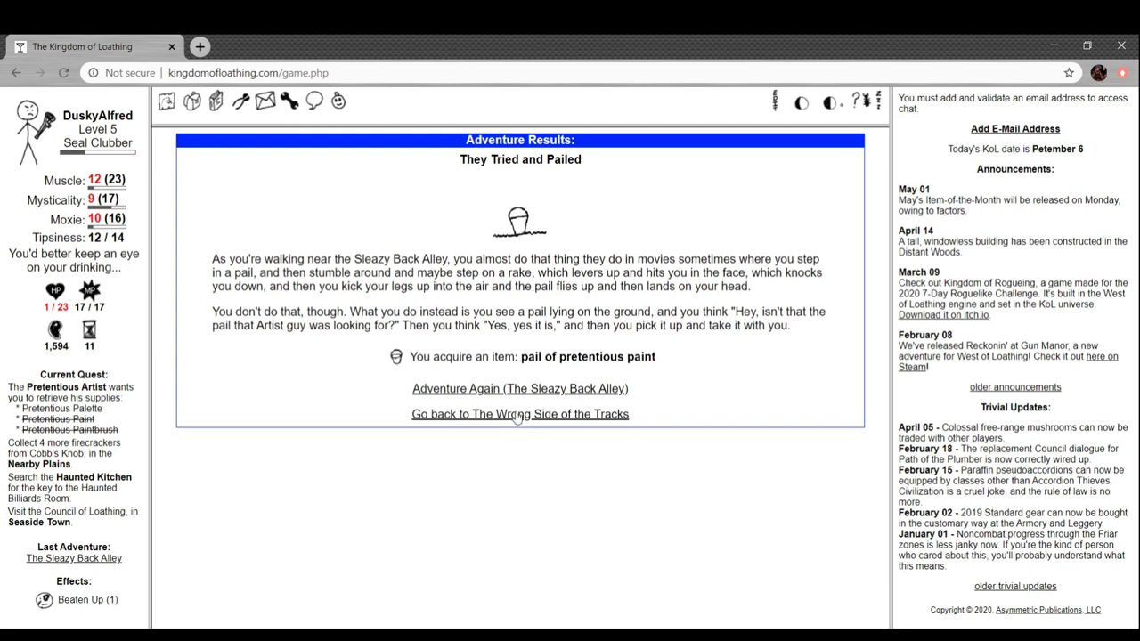
{"action": "left_click", "coordinate": [520, 414]}
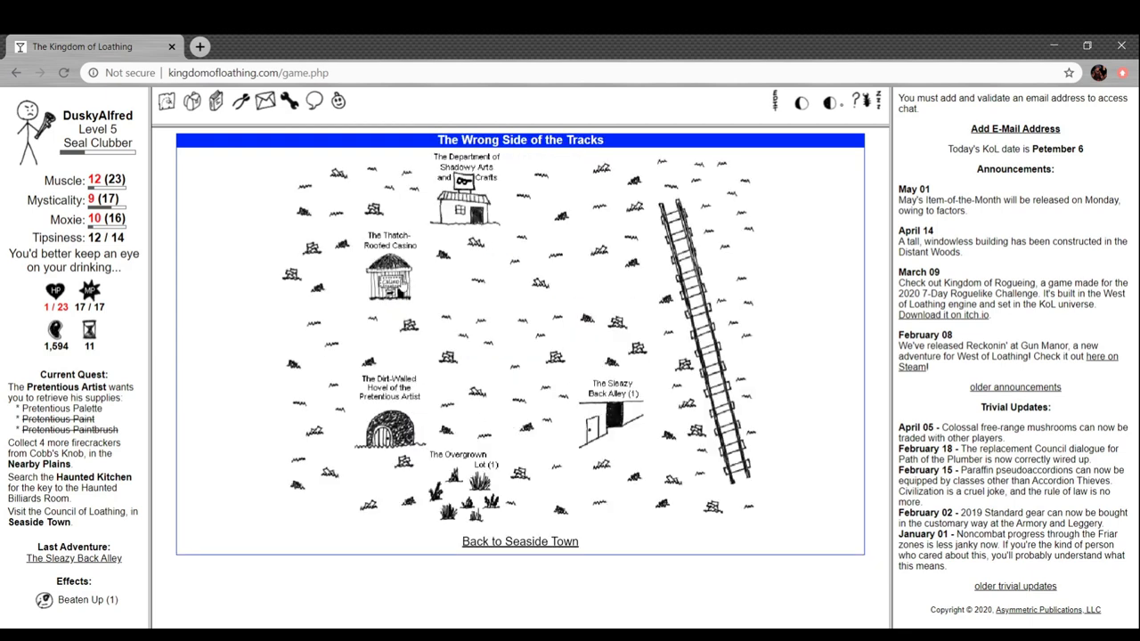
Visit the Thatch-Roofed Casino, go back to Seaside Town, and rest in the tent for HP
{"action": "left_click", "coordinate": [387, 272]}
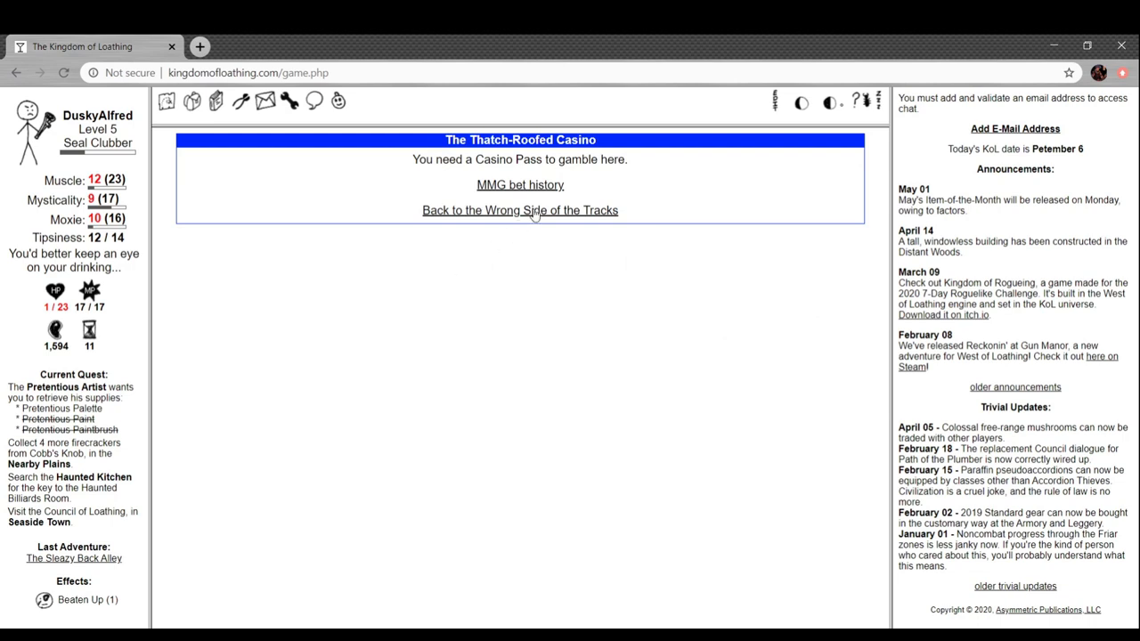
{"action": "left_click", "coordinate": [519, 210]}
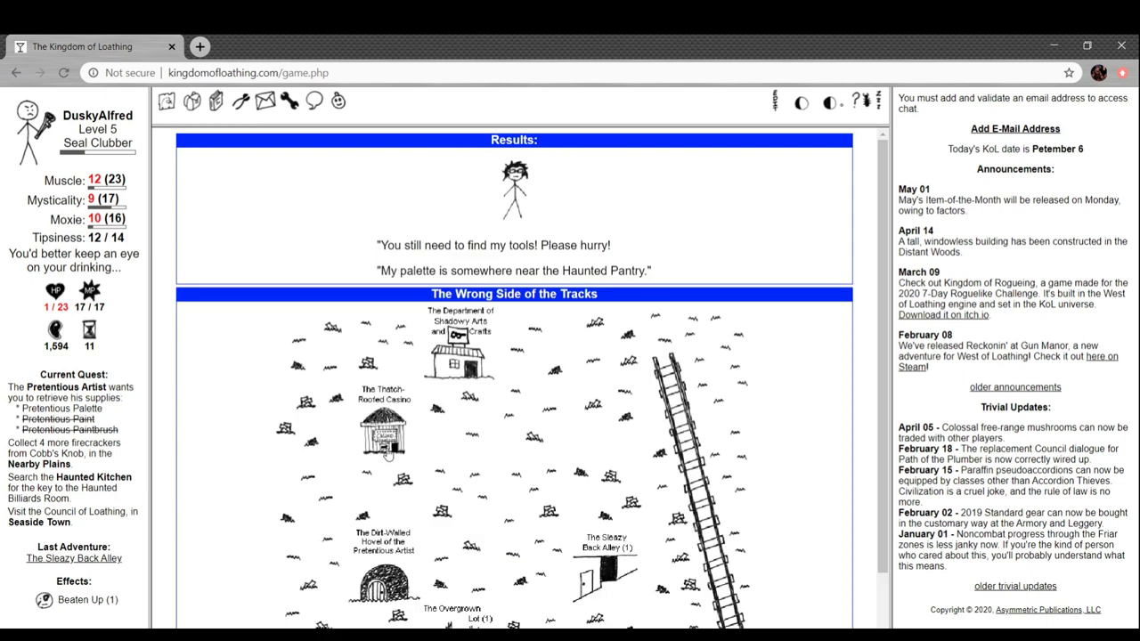
{"action": "scroll", "scroll_direction": "down", "scroll_amount": 3}
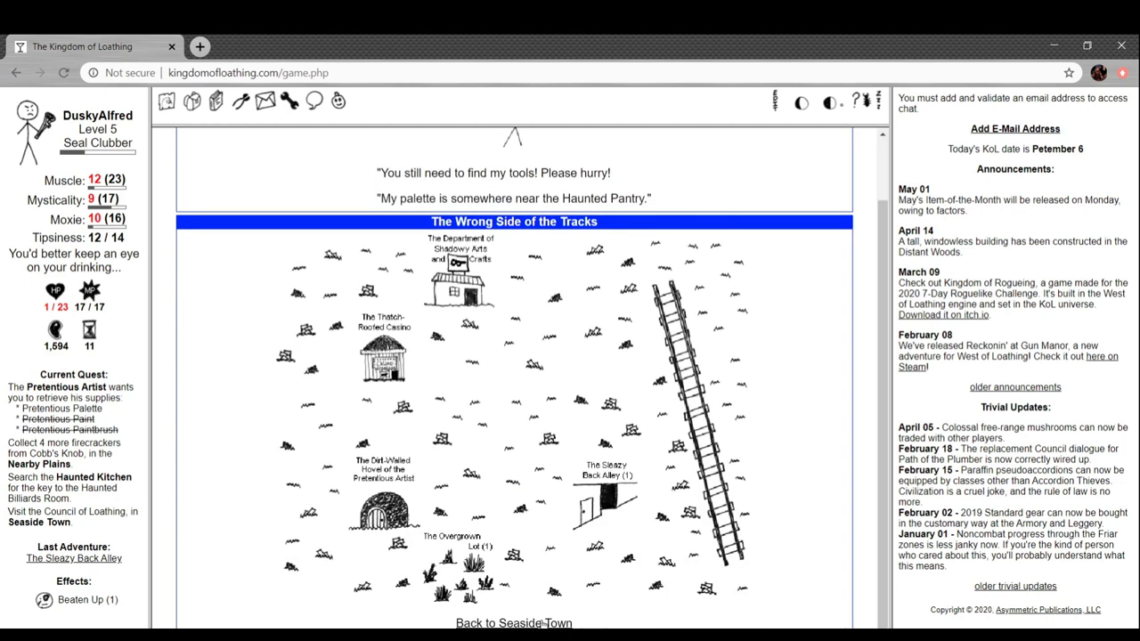
{"action": "left_click", "coordinate": [514, 622]}
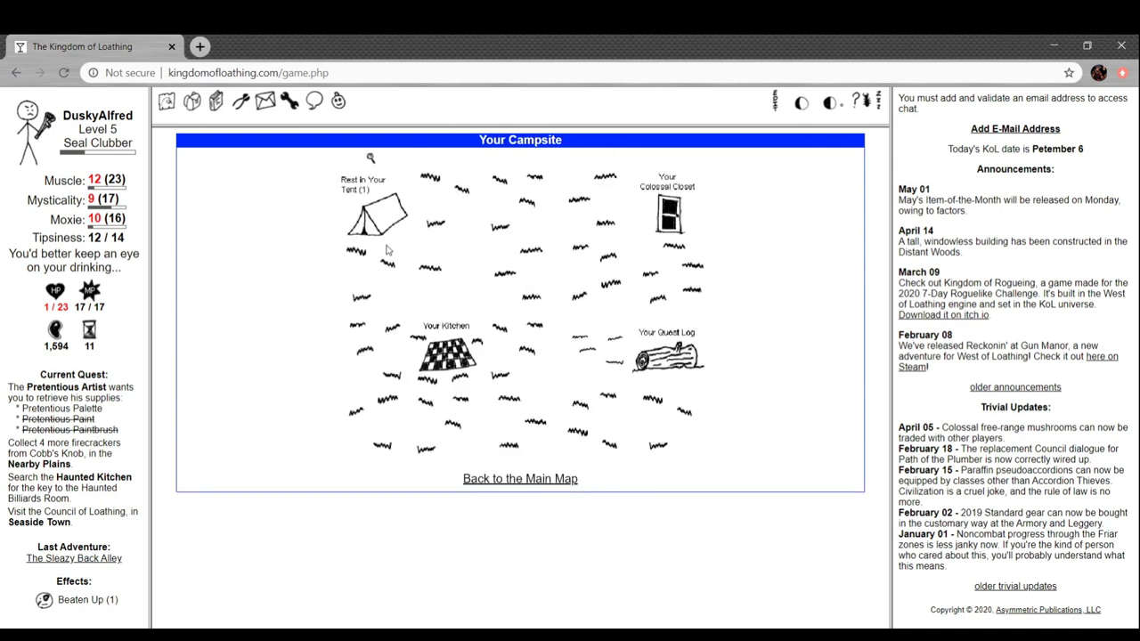
{"action": "left_click", "coordinate": [374, 213]}
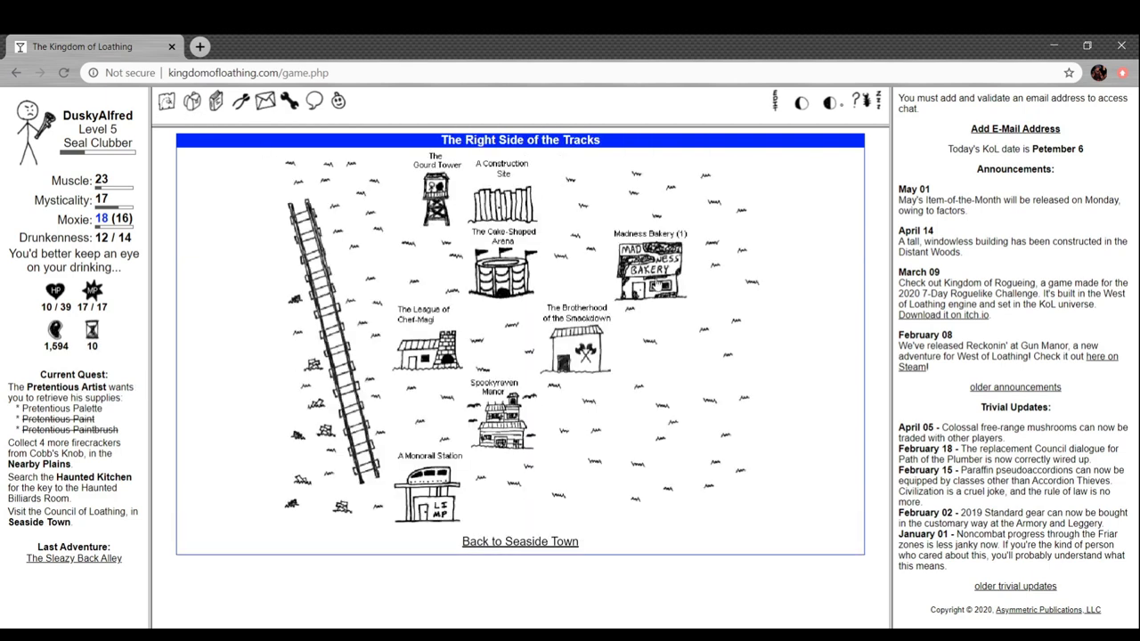
Defeat the crêepy in the Madness Bakery for a crêepy mask, then enter Spookyraven Manor
{"action": "left_click", "coordinate": [649, 268]}
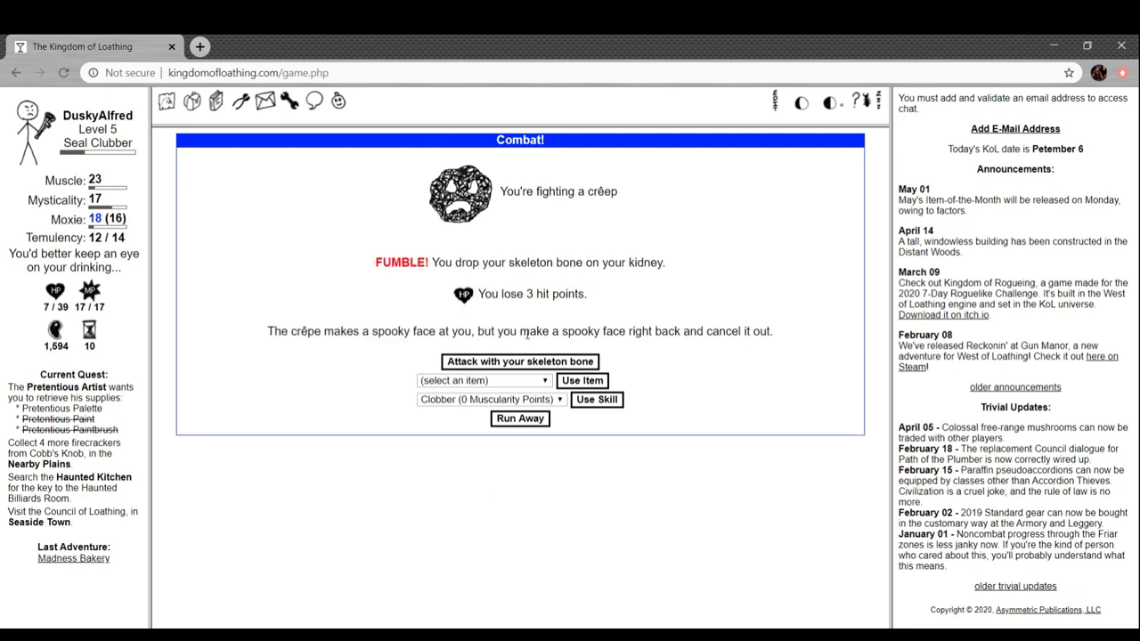
{"action": "left_click", "coordinate": [519, 361]}
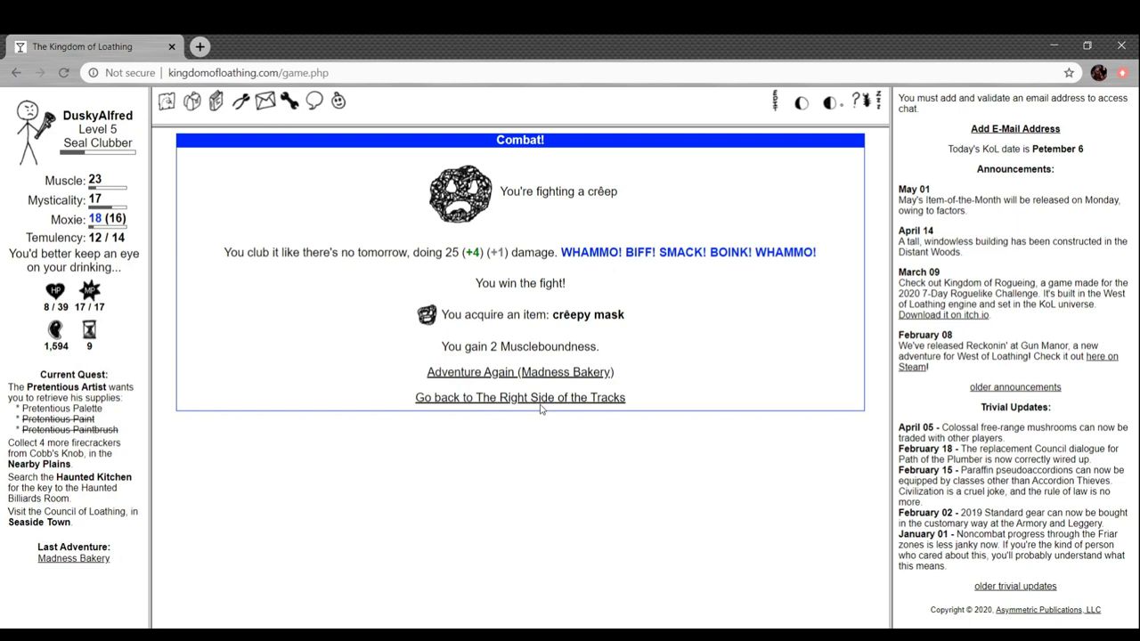
{"action": "left_click", "coordinate": [519, 397]}
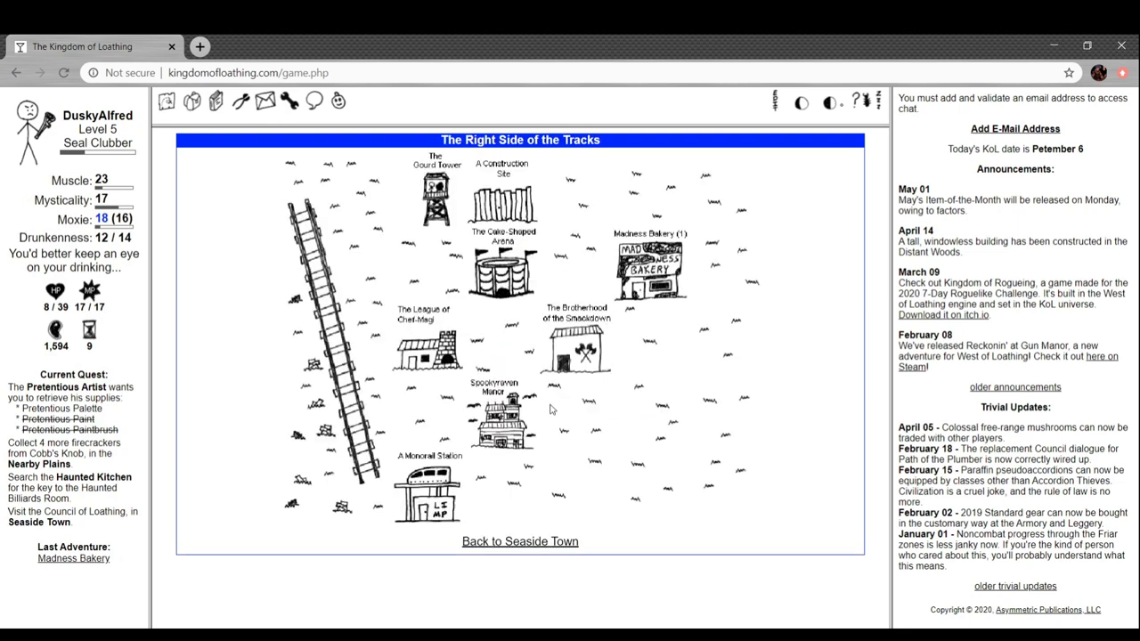
{"action": "left_click", "coordinate": [519, 541]}
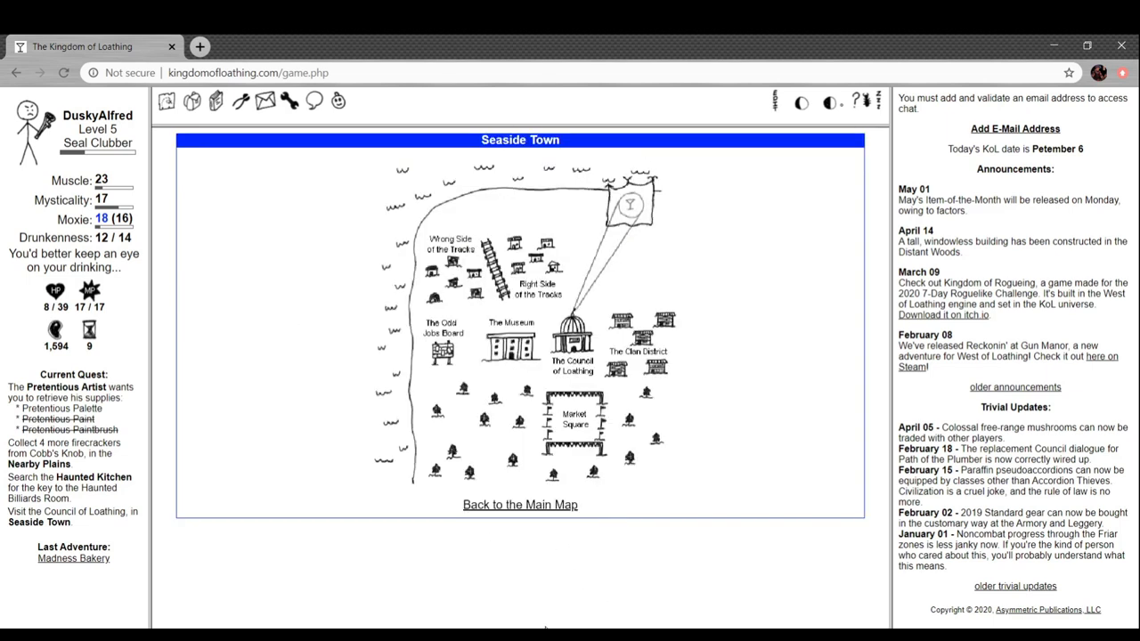
{"action": "left_click", "coordinate": [537, 285]}
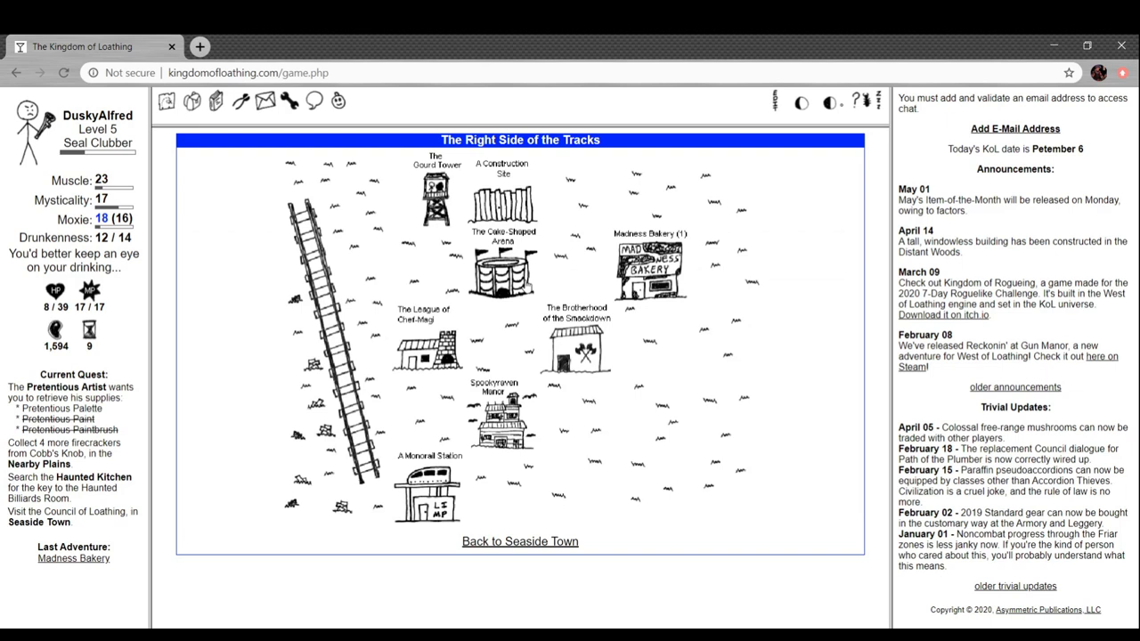
{"action": "left_click", "coordinate": [501, 414]}
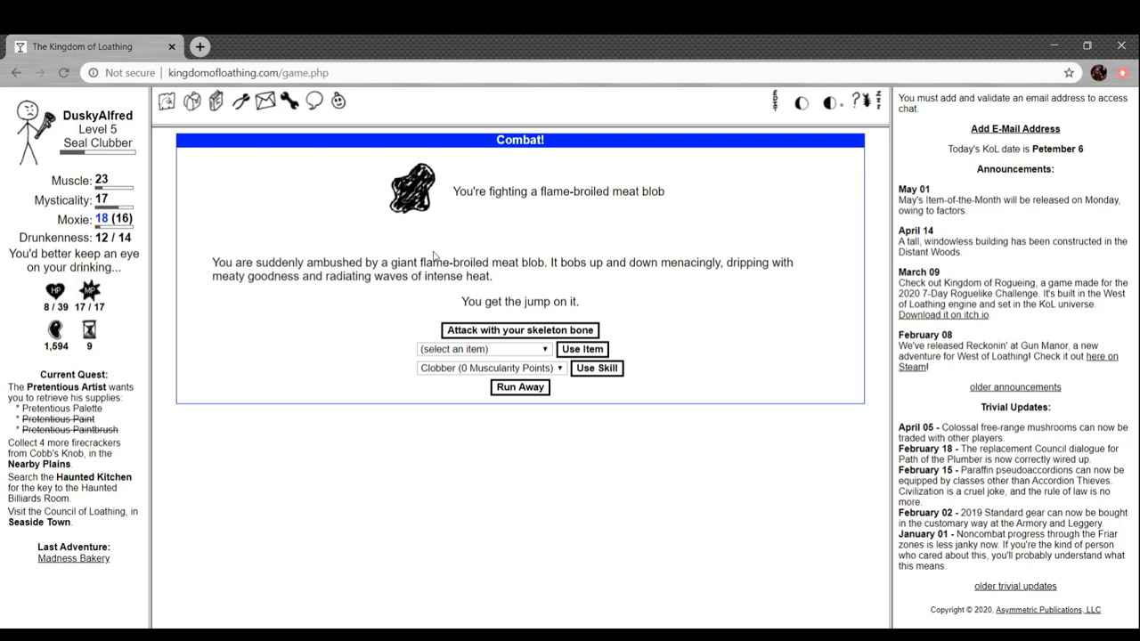
{"action": "mouse_move", "coordinate": [514, 279]}
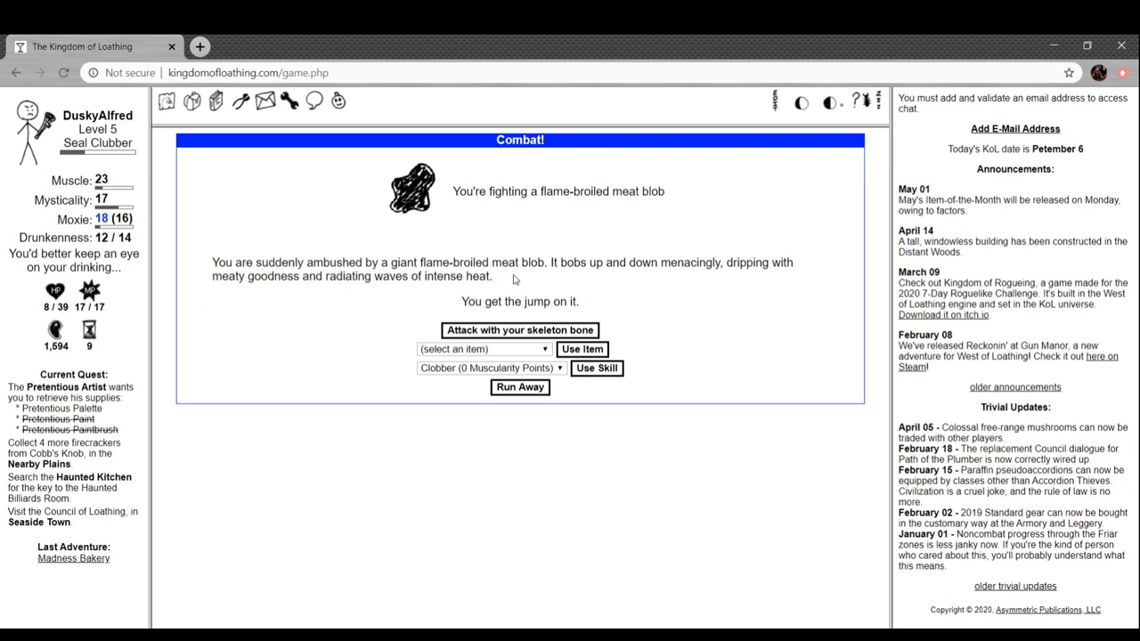
{"action": "mouse_move", "coordinate": [529, 334]}
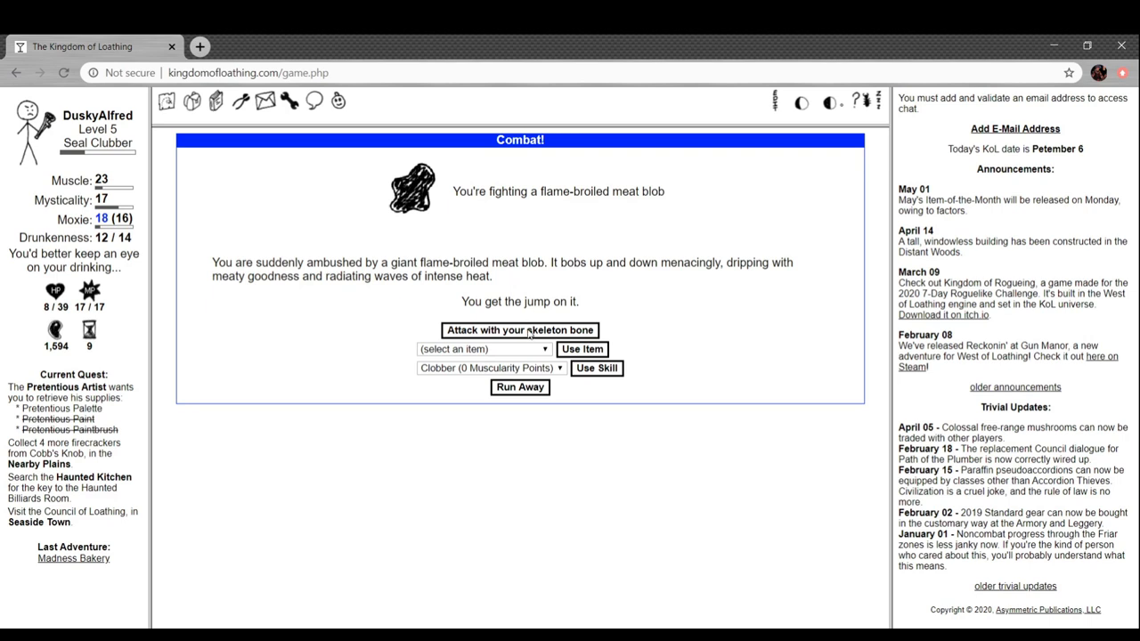
{"action": "mouse_move", "coordinate": [534, 331]}
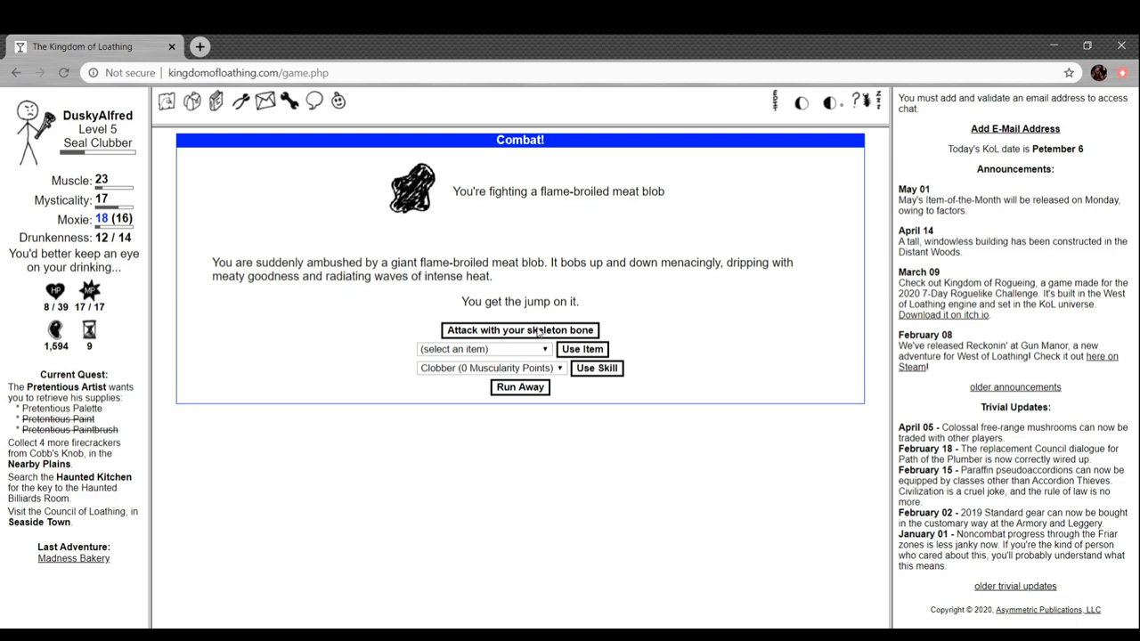
Beat the meat blob, get the palette in the Haunted Pantry, and cross the tracks
{"action": "left_click", "coordinate": [519, 330]}
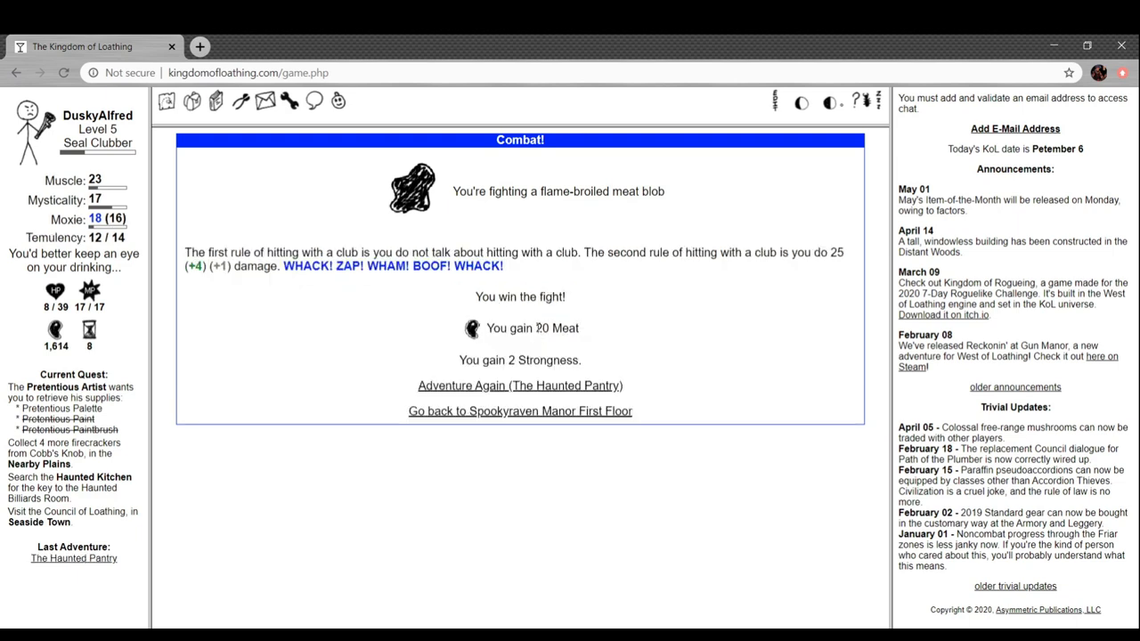
{"action": "left_click", "coordinate": [519, 384]}
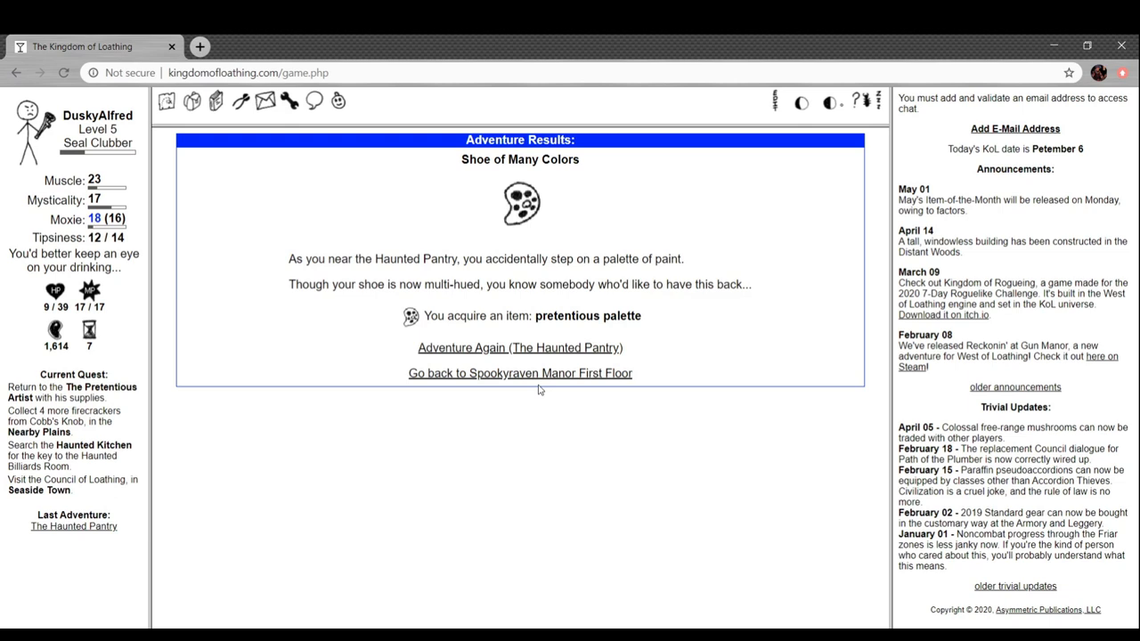
{"action": "mouse_move", "coordinate": [544, 378]}
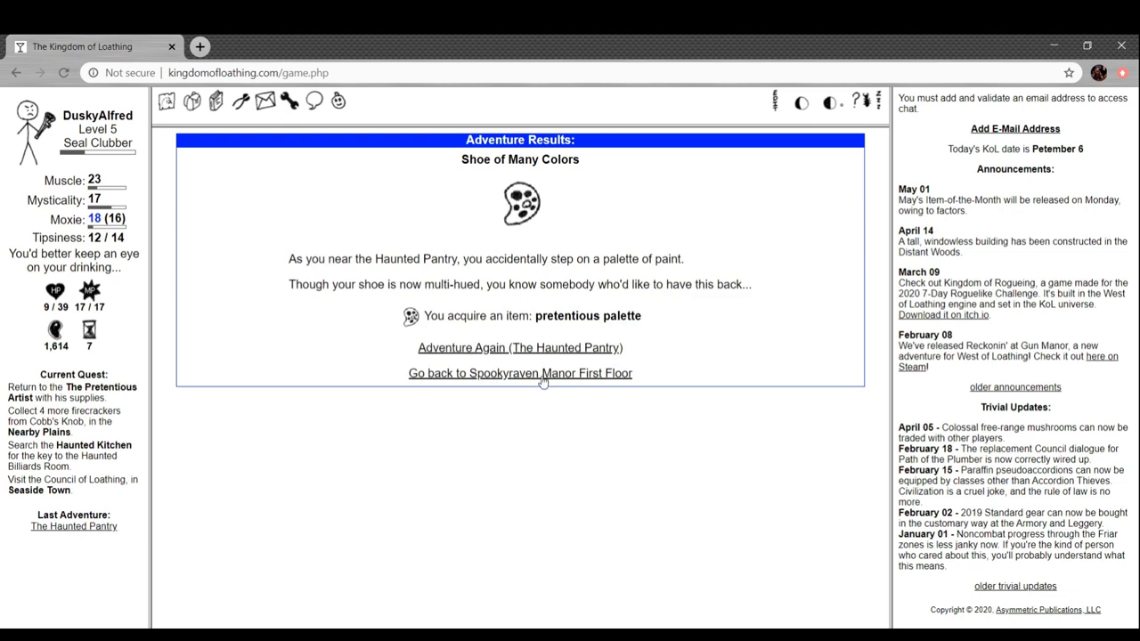
{"action": "left_click", "coordinate": [520, 373]}
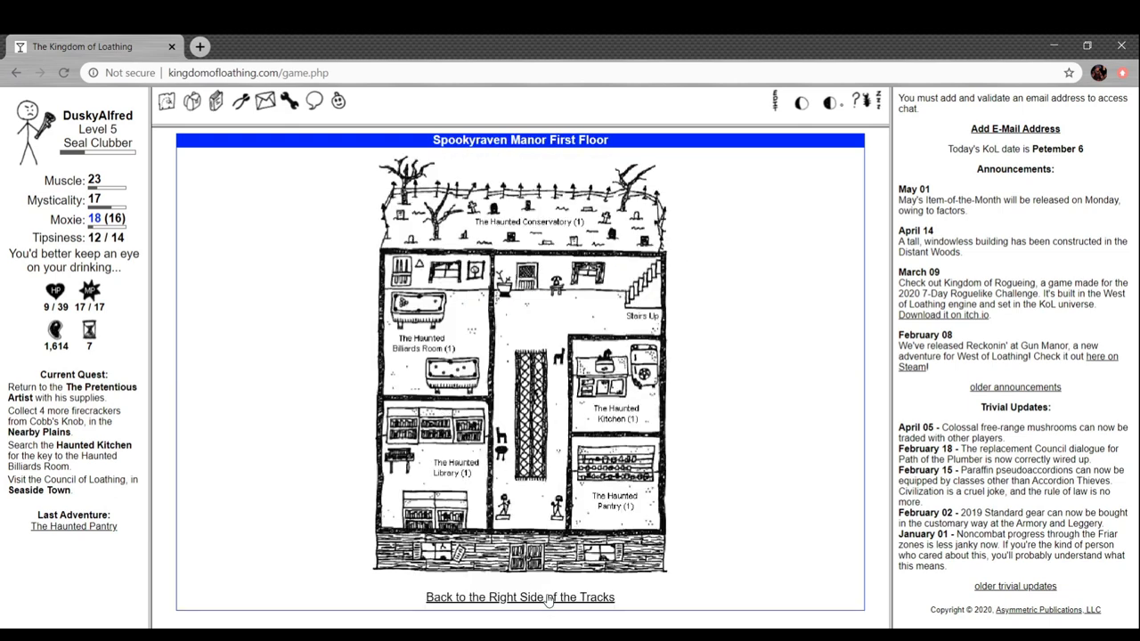
{"action": "left_click", "coordinate": [519, 597]}
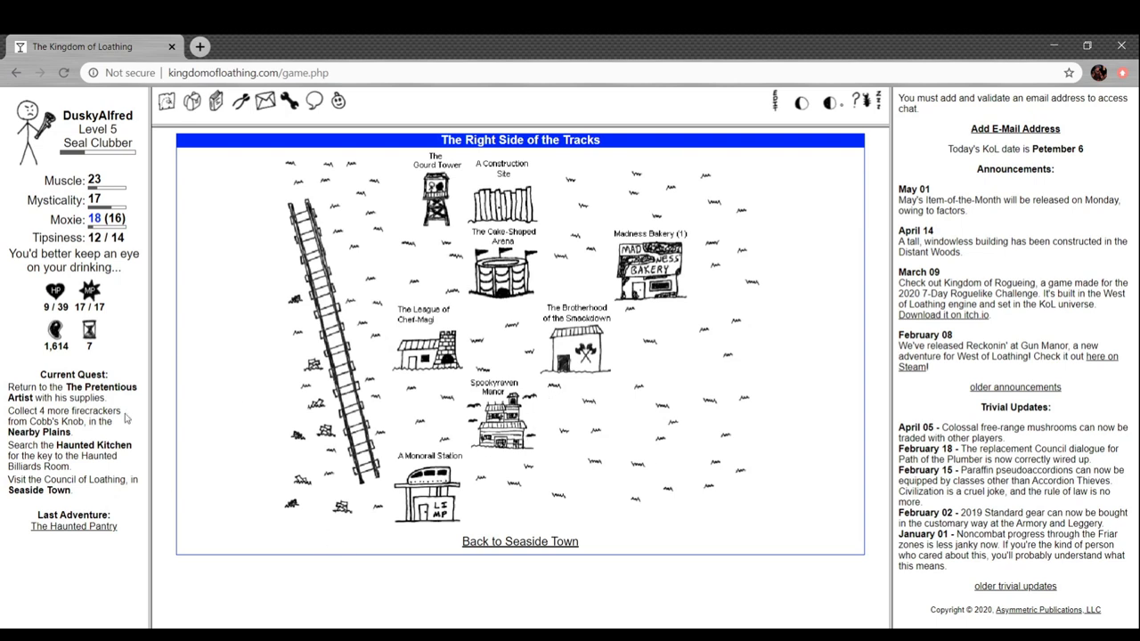
{"action": "left_click", "coordinate": [519, 542]}
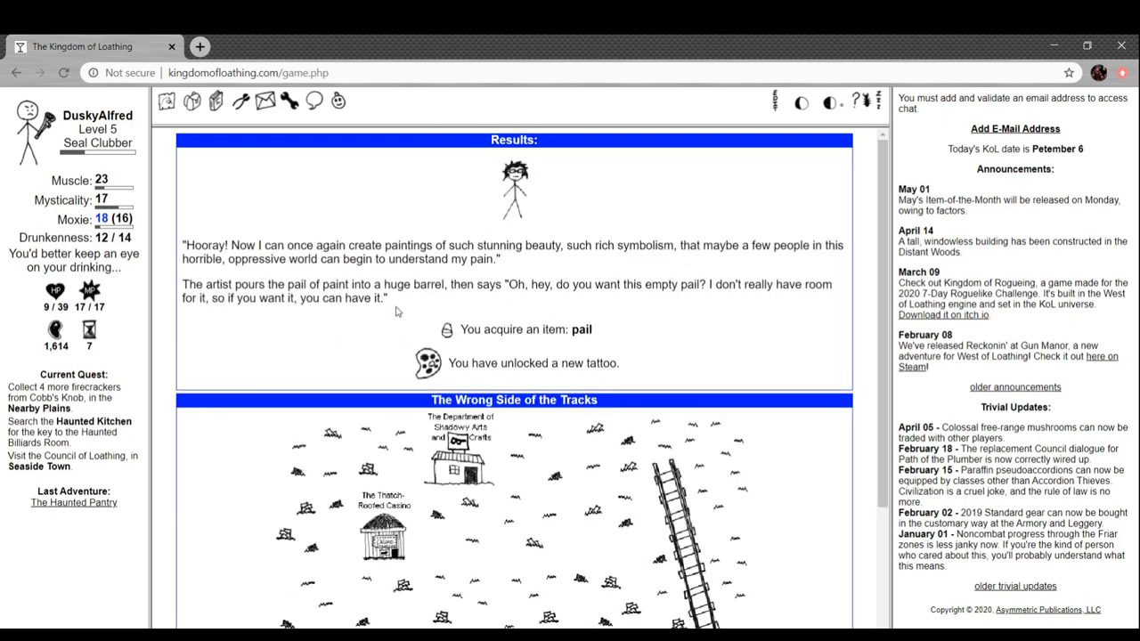
{"action": "mouse_move", "coordinate": [408, 229]}
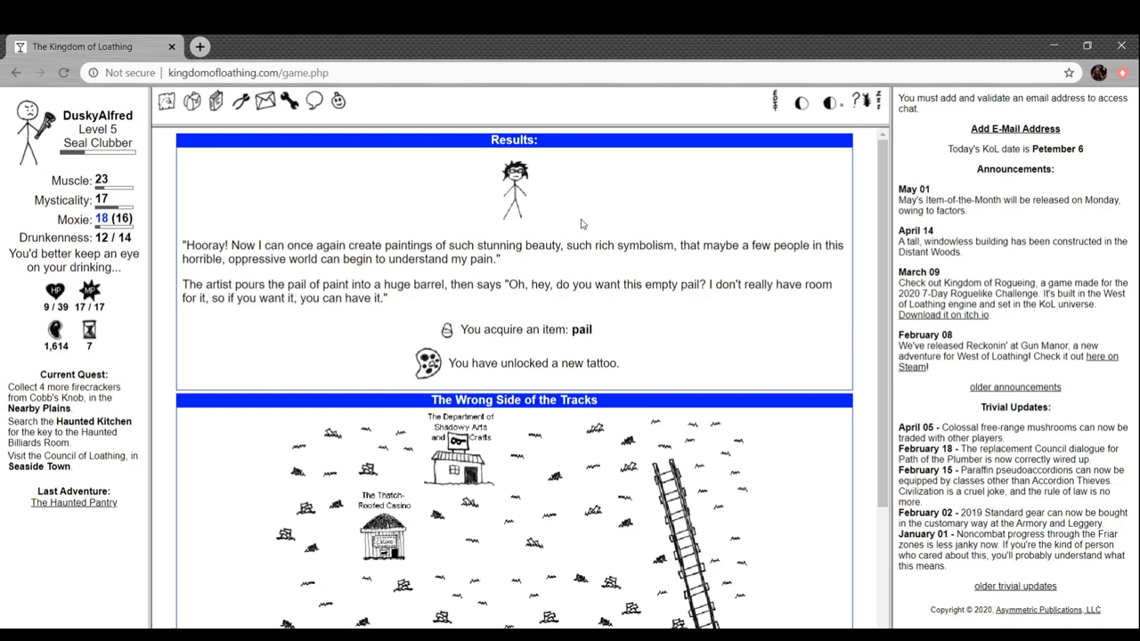
{"action": "mouse_move", "coordinate": [341, 282]}
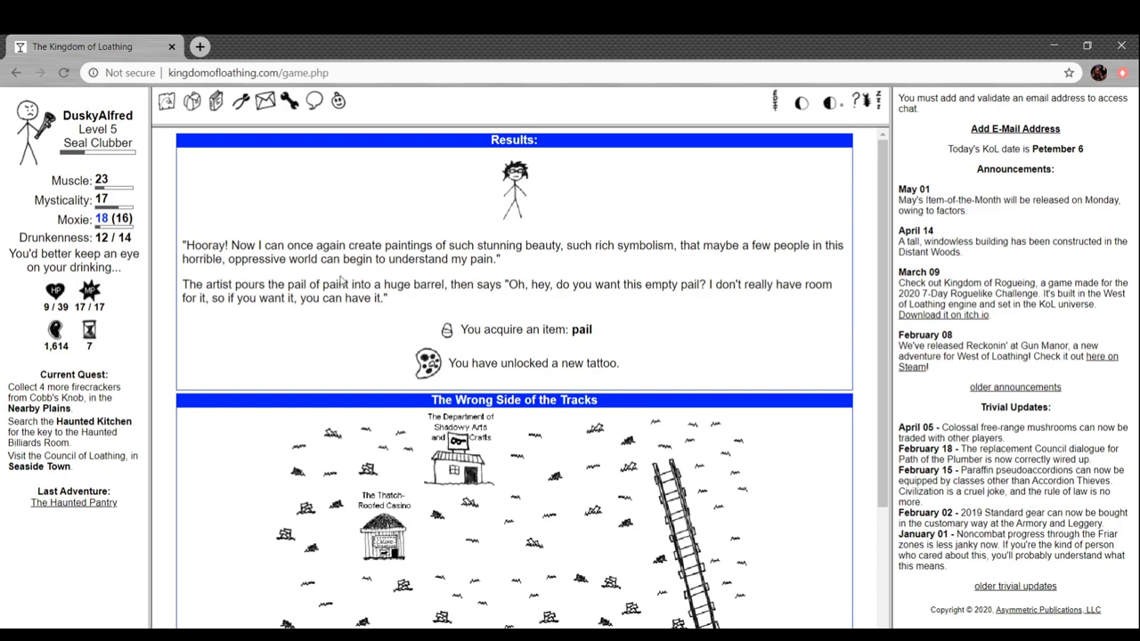
{"action": "mouse_move", "coordinate": [350, 277]}
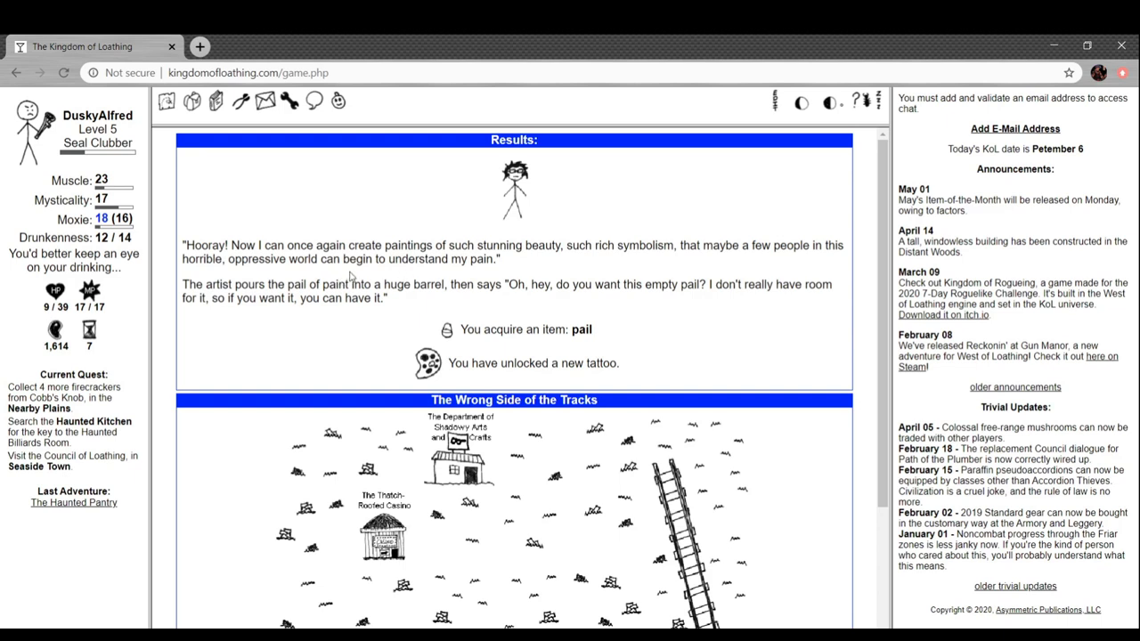
{"action": "mouse_move", "coordinate": [708, 264]}
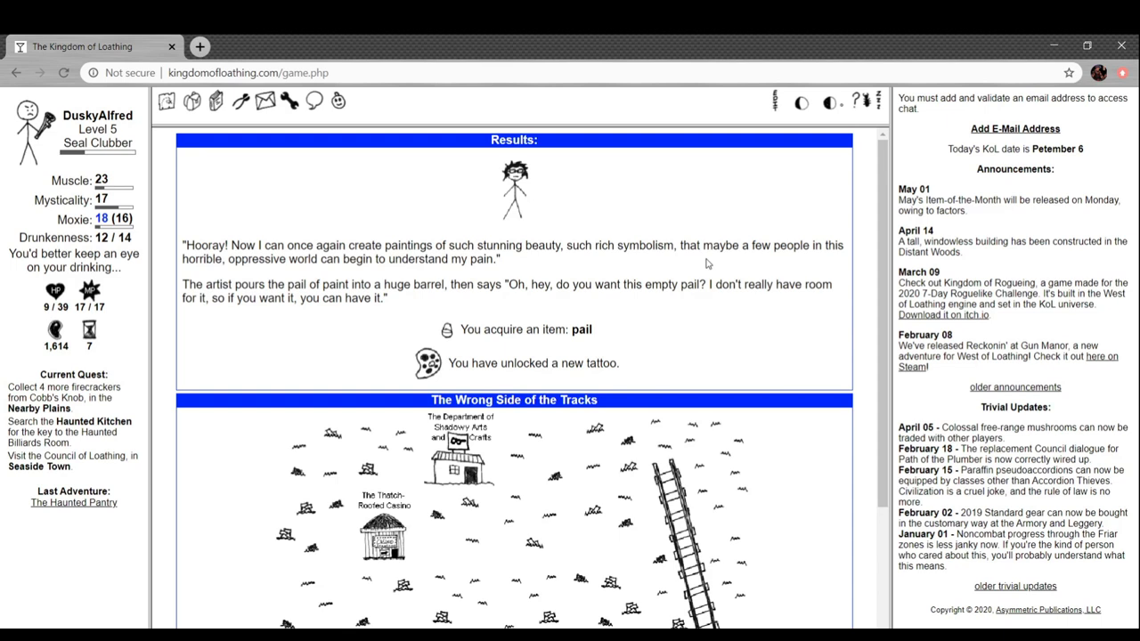
Leave the Wrong Side of the Tracks and return to the Seaside Town map
{"action": "scroll", "scroll_direction": "down", "scroll_amount": 3}
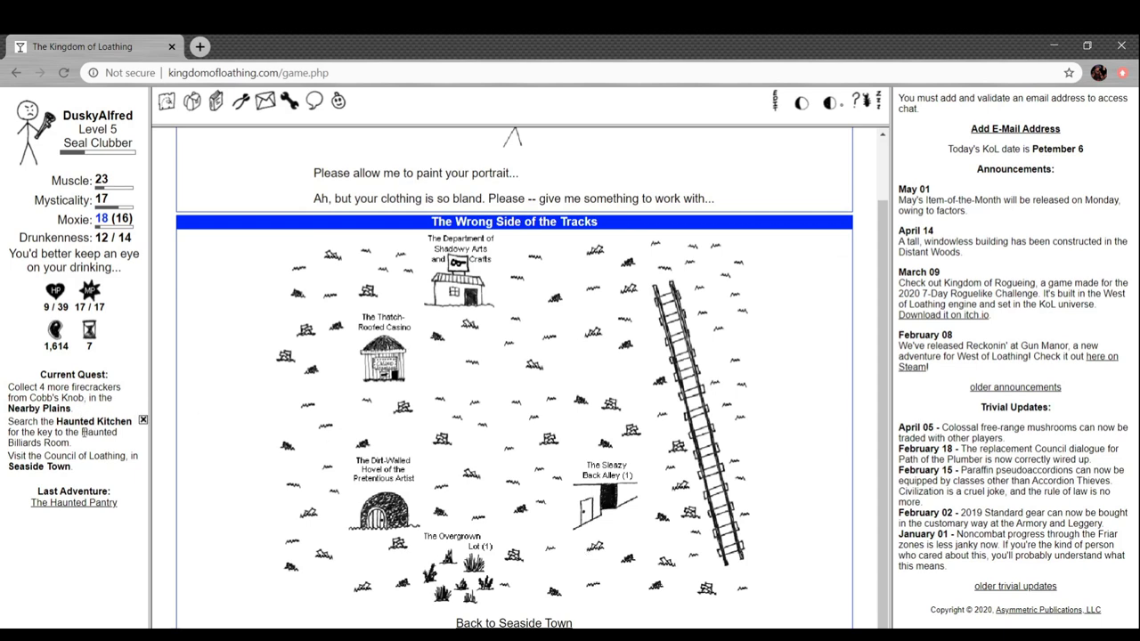
{"action": "left_click", "coordinate": [514, 622]}
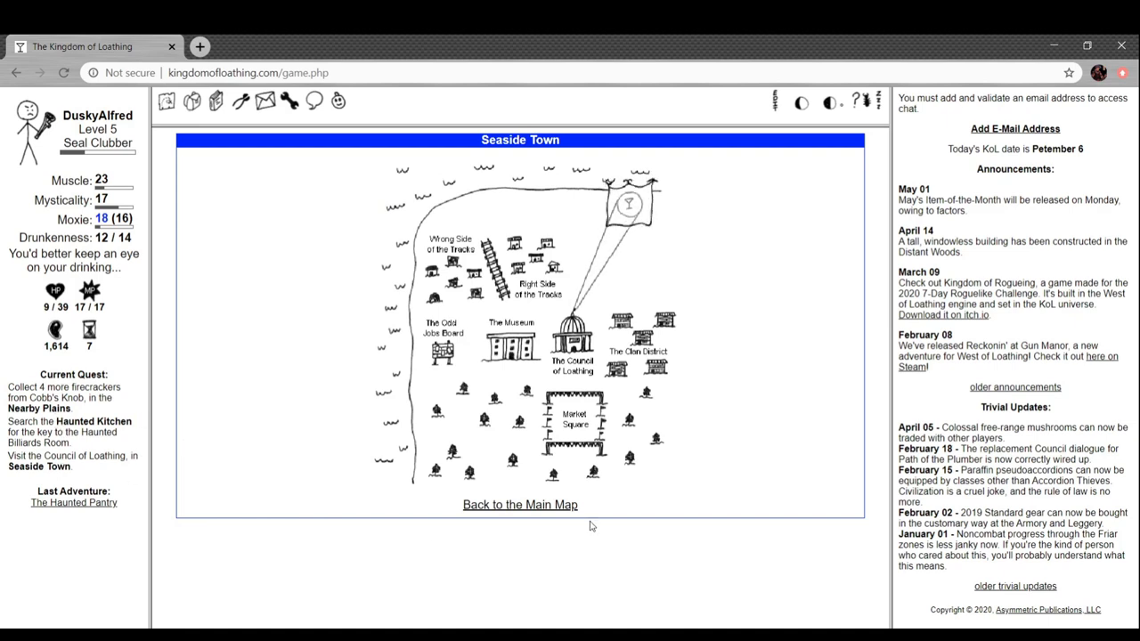
Defeat a Knob Goblin Assistant Chef at the Outskirts of Cobb's Knob and adventure again
{"action": "left_click", "coordinate": [520, 503]}
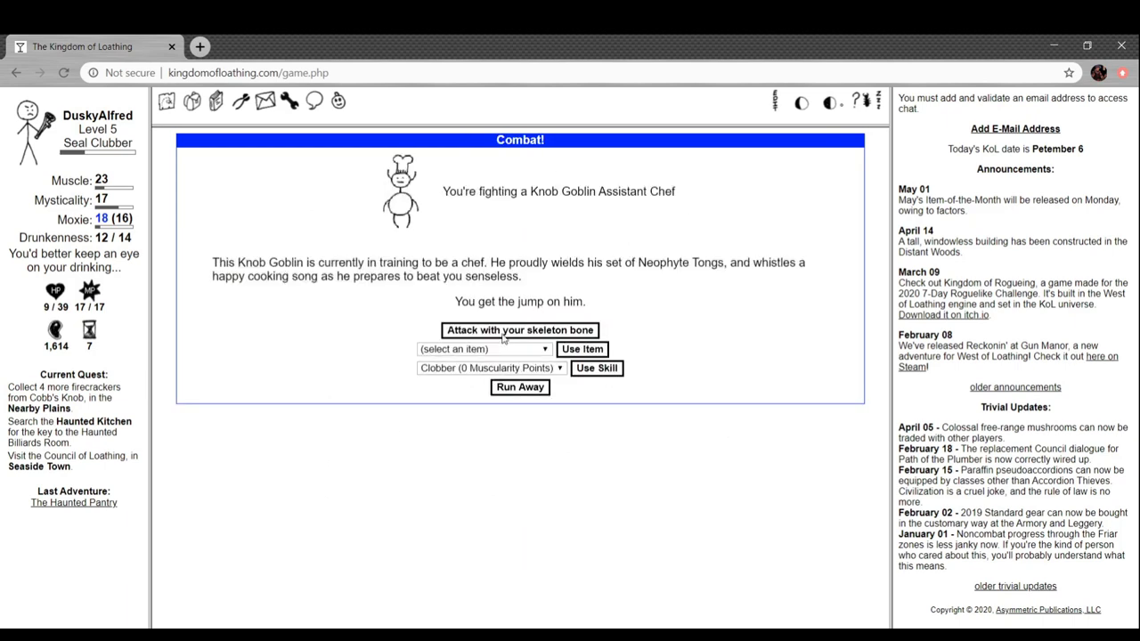
{"action": "left_click", "coordinate": [519, 329]}
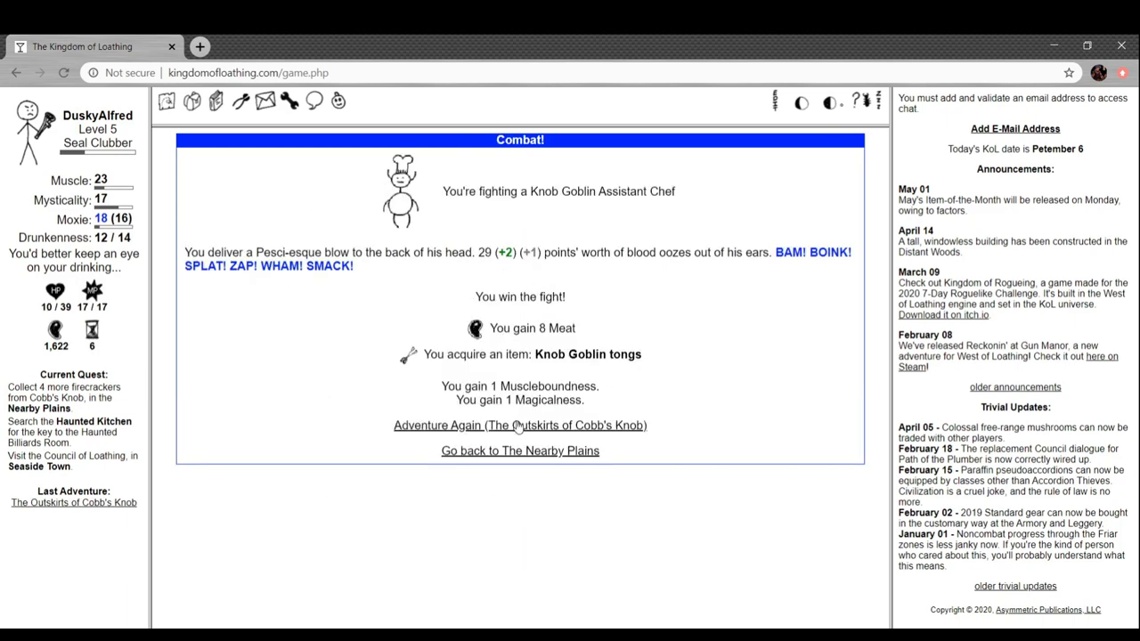
{"action": "left_click", "coordinate": [519, 425]}
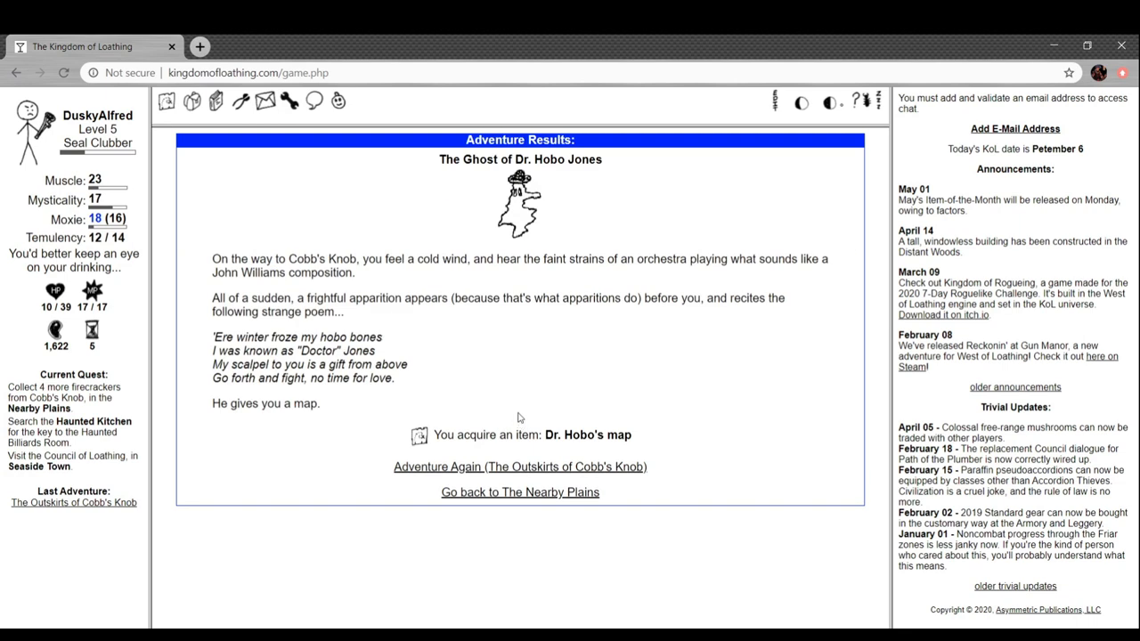
{"action": "mouse_move", "coordinate": [481, 198]}
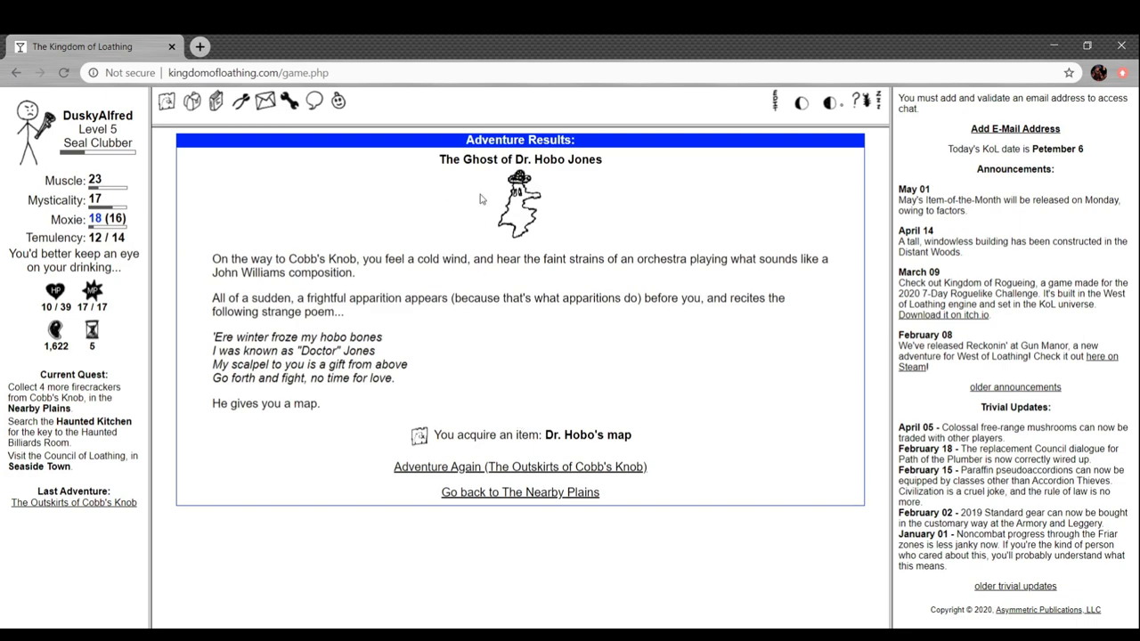
{"action": "mouse_move", "coordinate": [398, 199]}
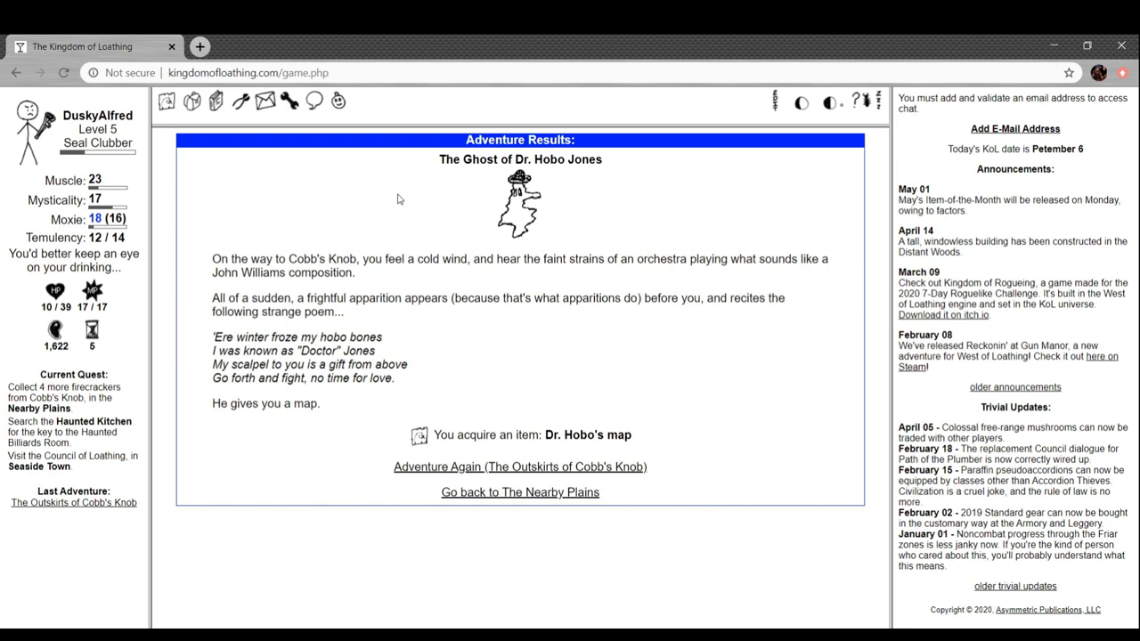
{"action": "mouse_move", "coordinate": [657, 278]}
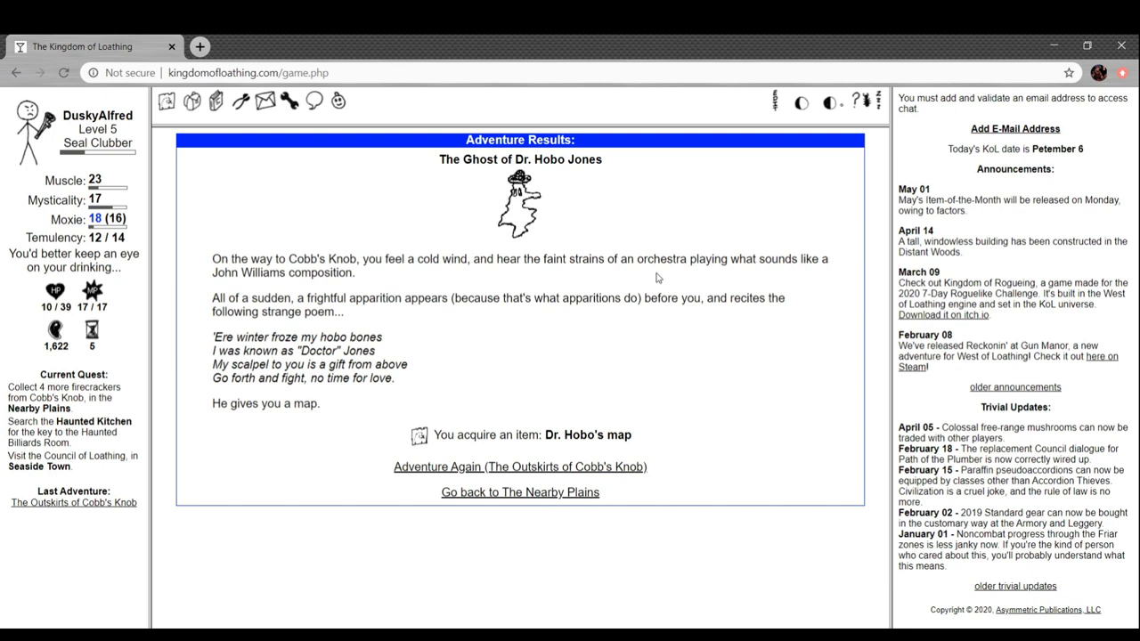
{"action": "mouse_move", "coordinate": [587, 274]}
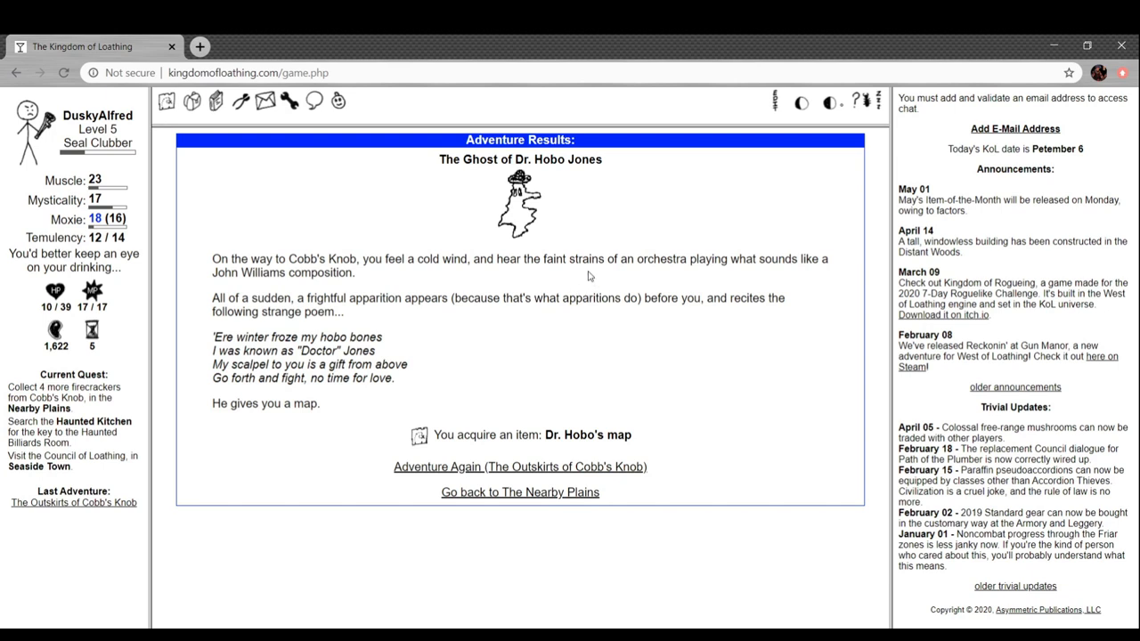
{"action": "mouse_move", "coordinate": [383, 320]}
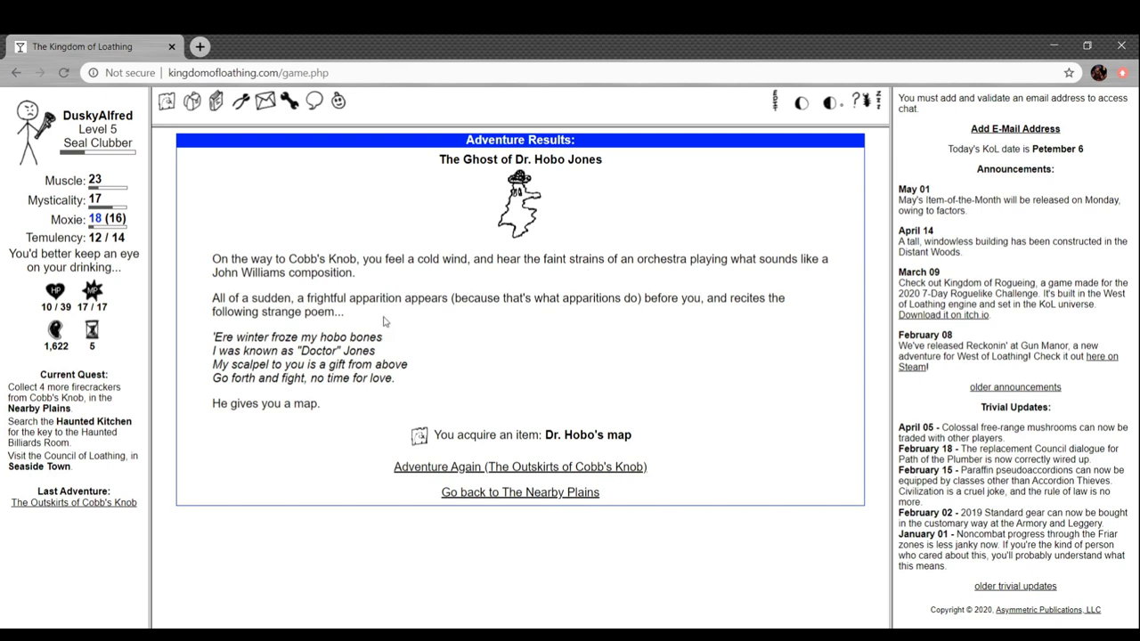
{"action": "mouse_move", "coordinate": [258, 325]}
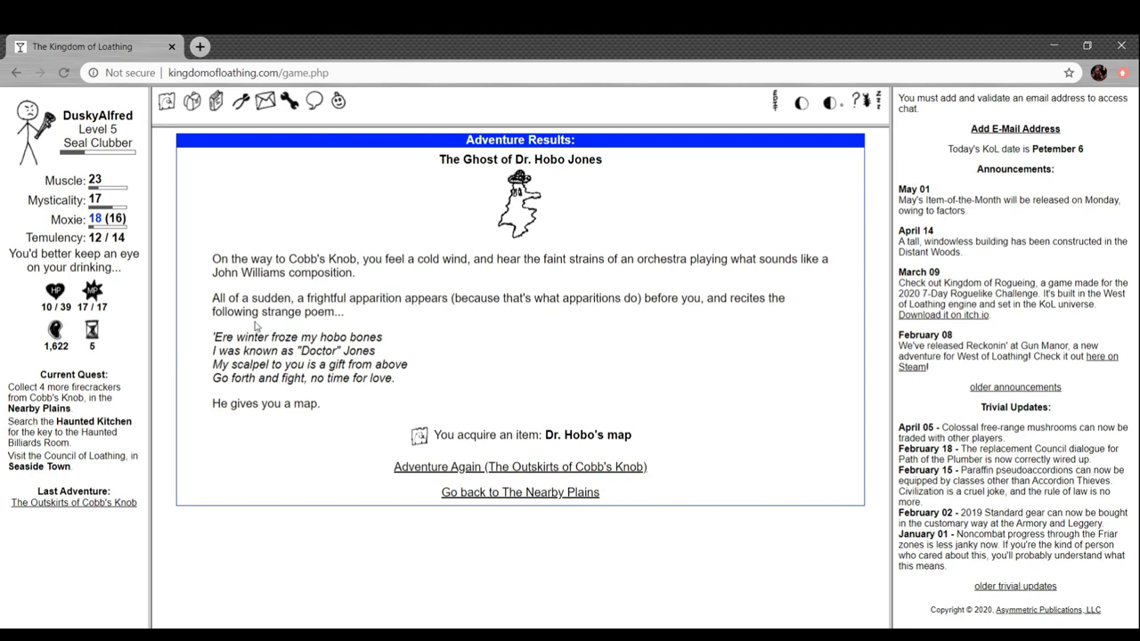
{"action": "mouse_move", "coordinate": [521, 332]}
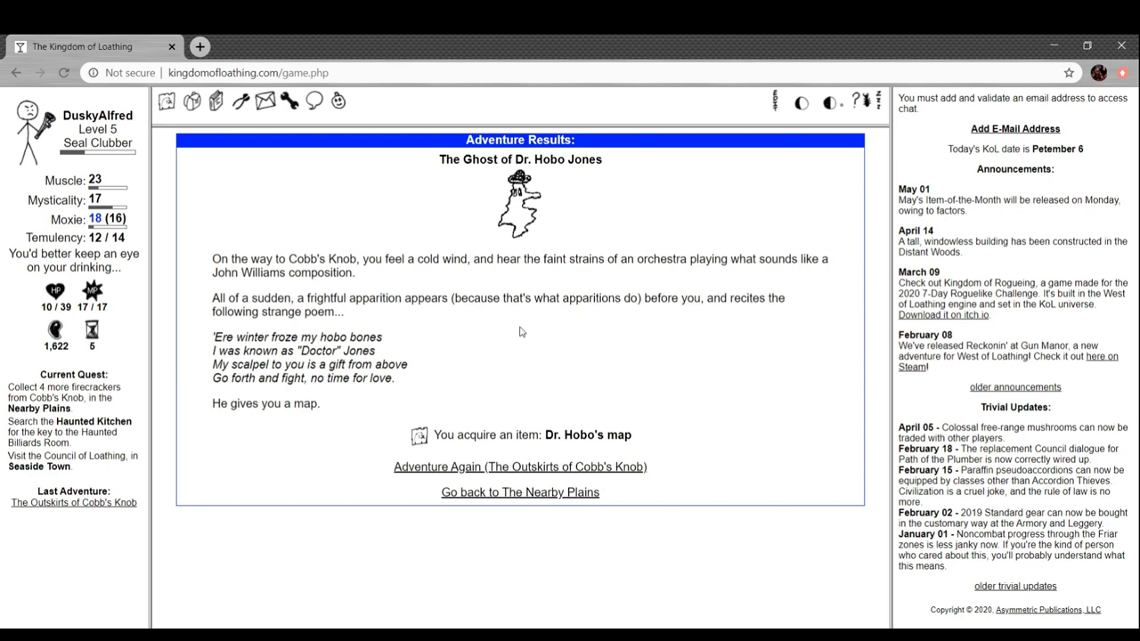
{"action": "mouse_move", "coordinate": [436, 343]}
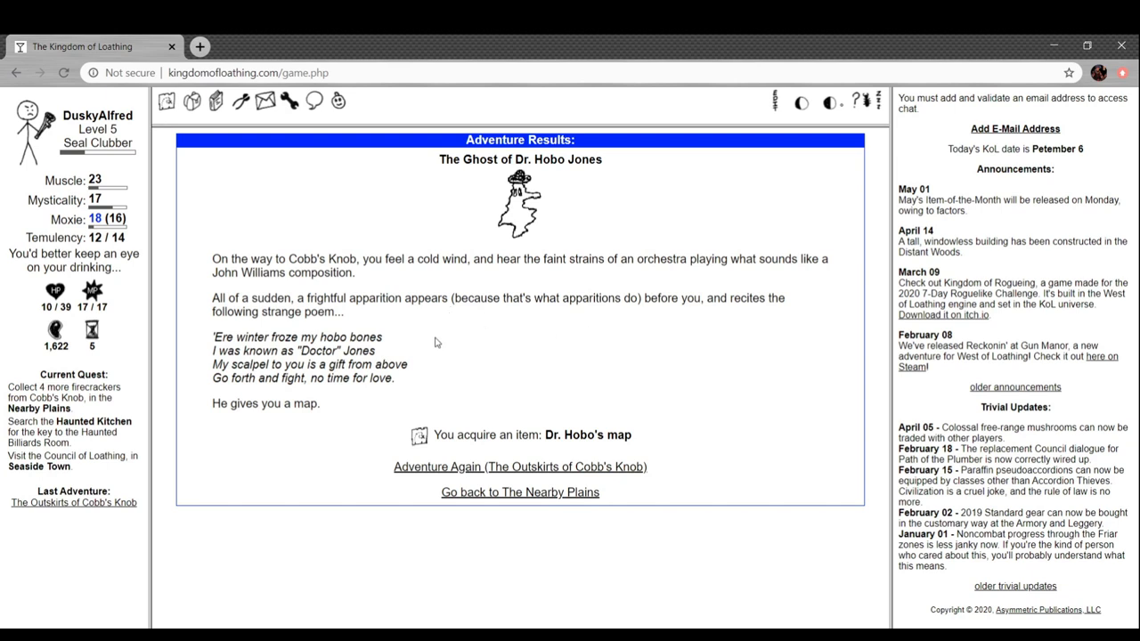
{"action": "mouse_move", "coordinate": [307, 399]}
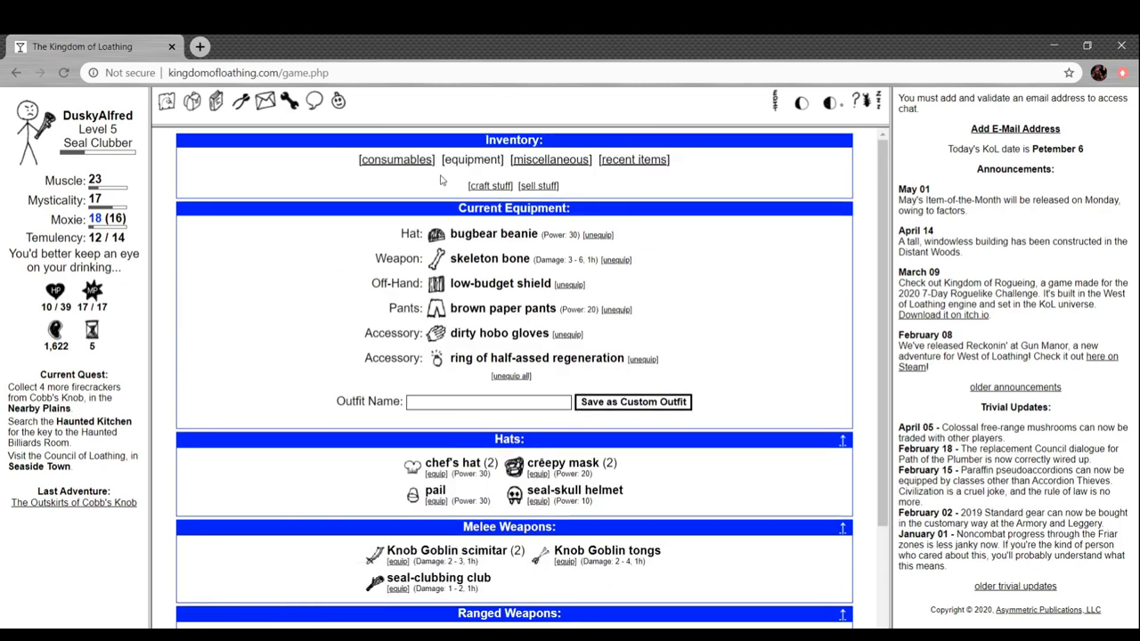
Switch to the consumables inventory and scroll down to the medicinal herbs
{"action": "left_click", "coordinate": [395, 159]}
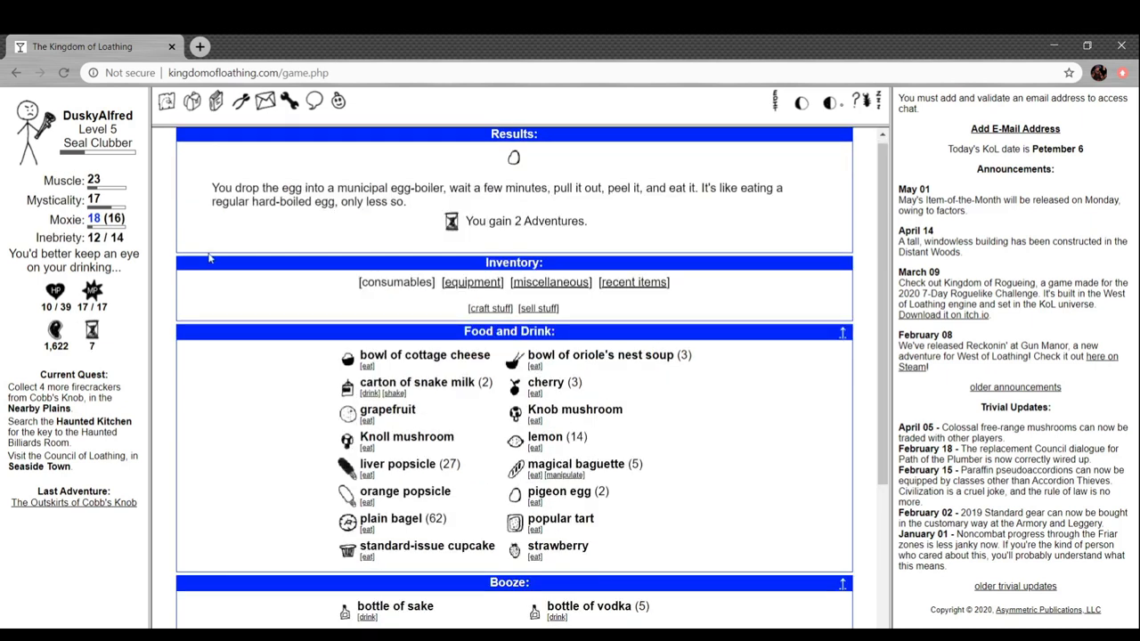
{"action": "mouse_move", "coordinate": [236, 259]}
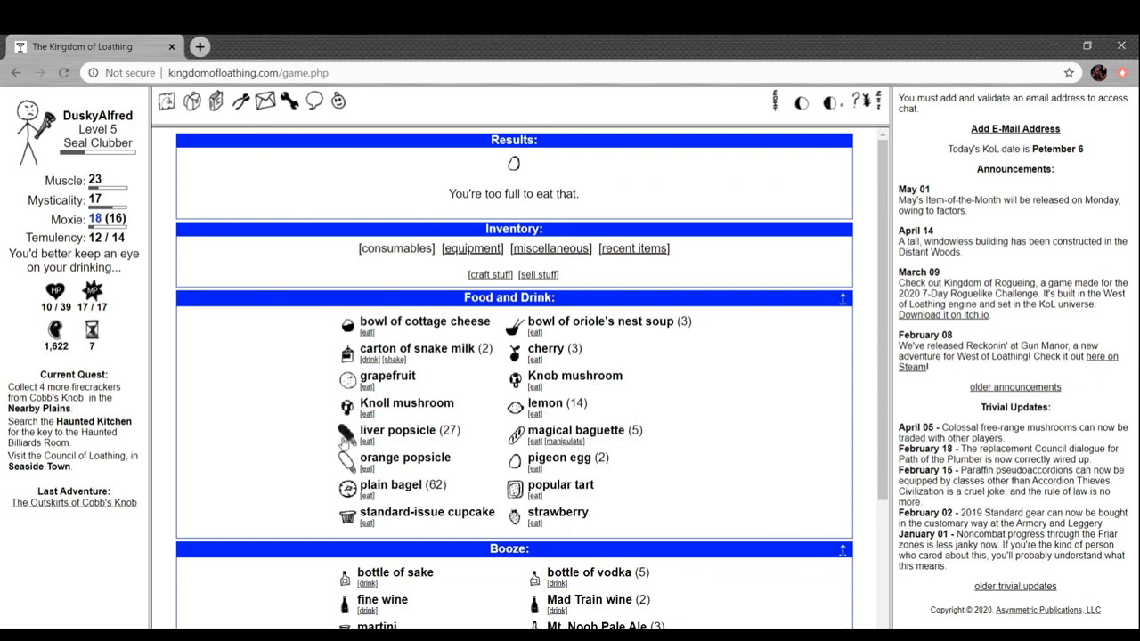
{"action": "mouse_move", "coordinate": [348, 457]}
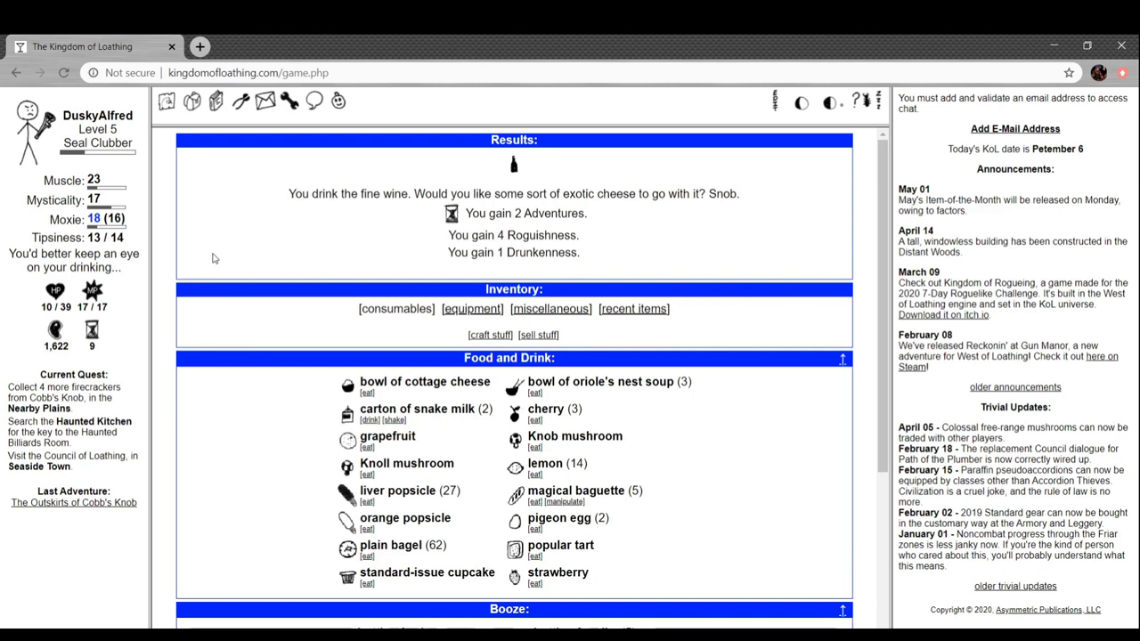
{"action": "mouse_move", "coordinate": [644, 271]}
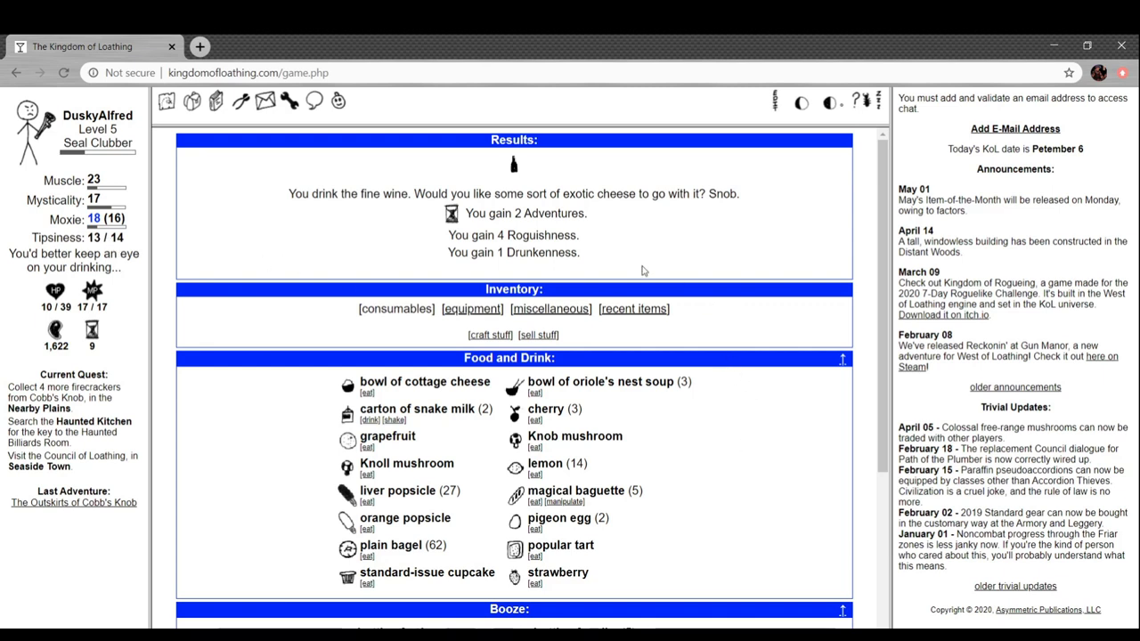
{"action": "mouse_move", "coordinate": [634, 271]}
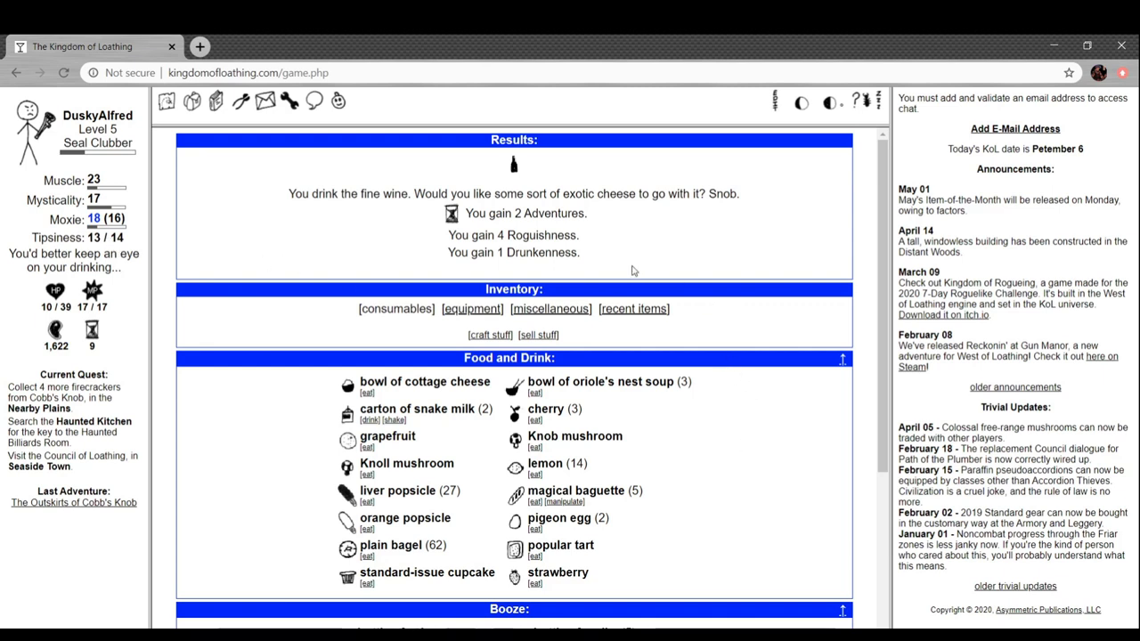
{"action": "scroll", "scroll_direction": "down", "scroll_amount": 3}
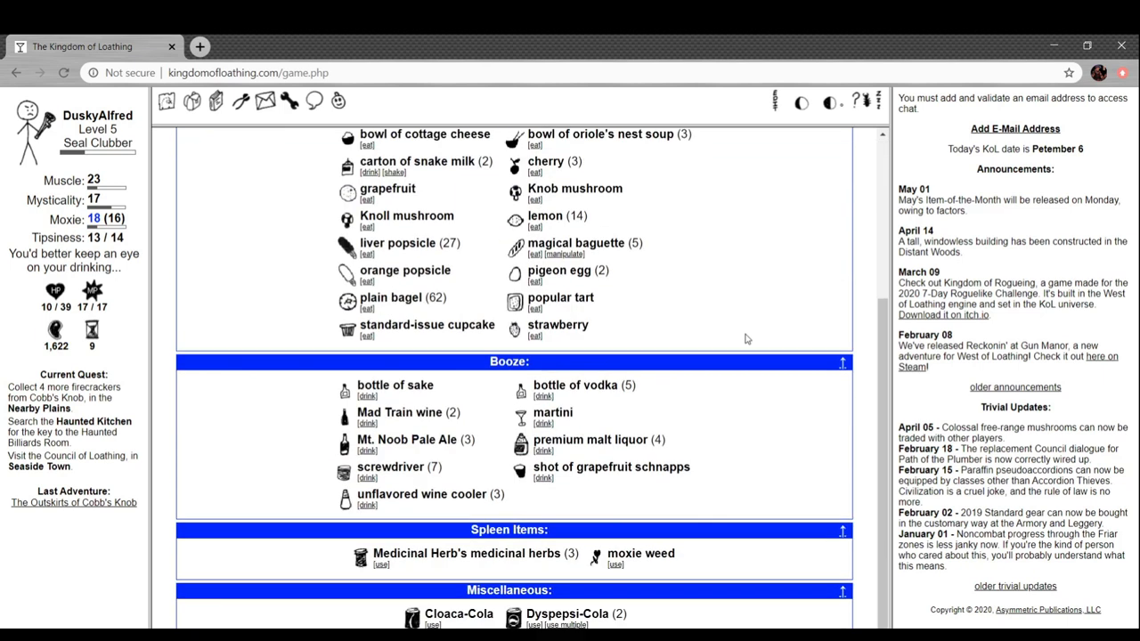
{"action": "scroll", "scroll_direction": "down", "scroll_amount": 3}
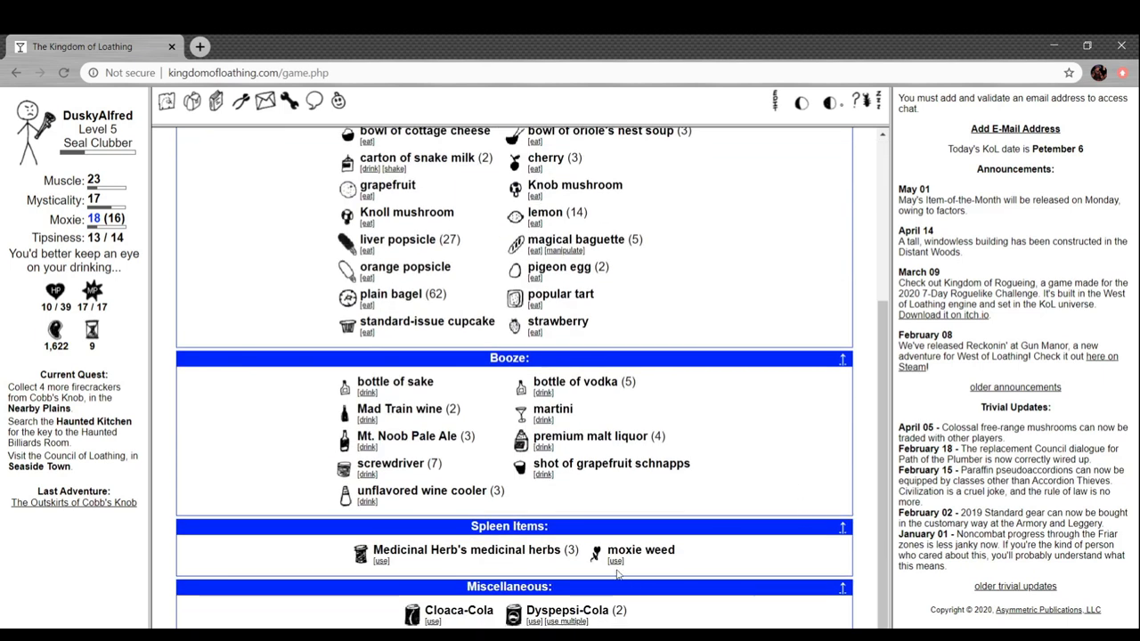
{"action": "mouse_move", "coordinate": [386, 567]}
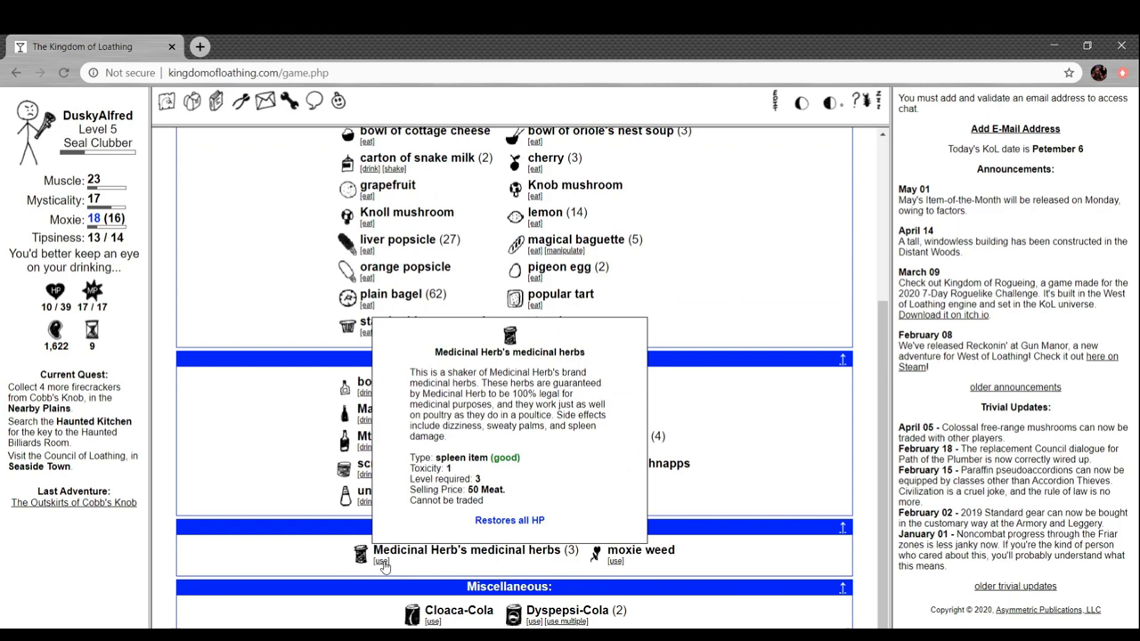
Use medicinal herbs twice and the moxie weed, restoring full HP
{"action": "left_click", "coordinate": [382, 561]}
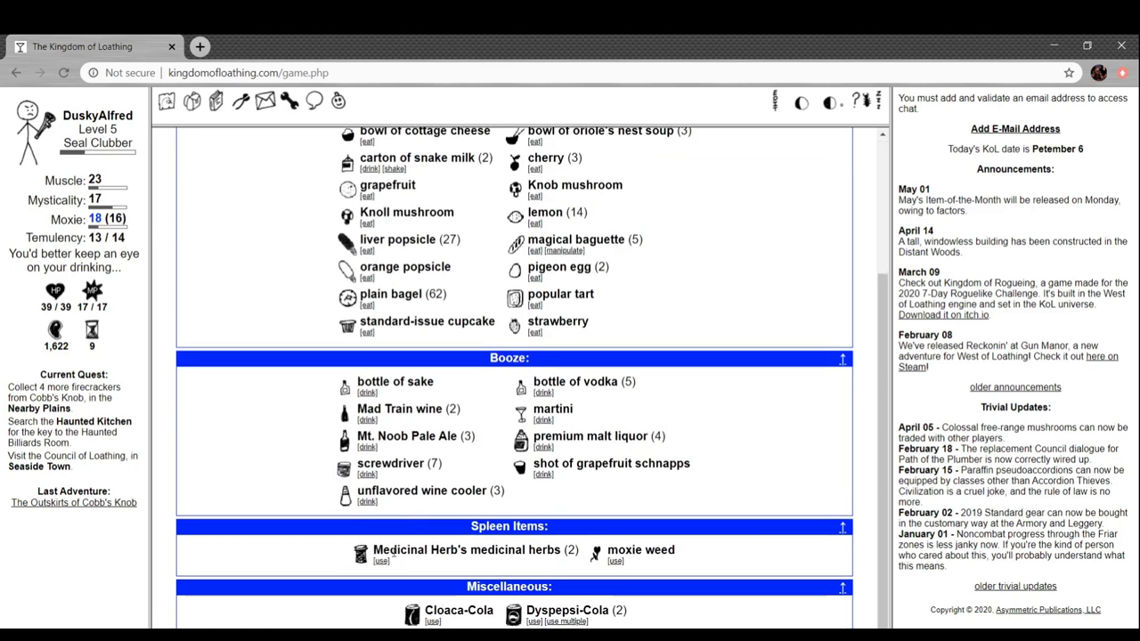
{"action": "left_click", "coordinate": [381, 561]}
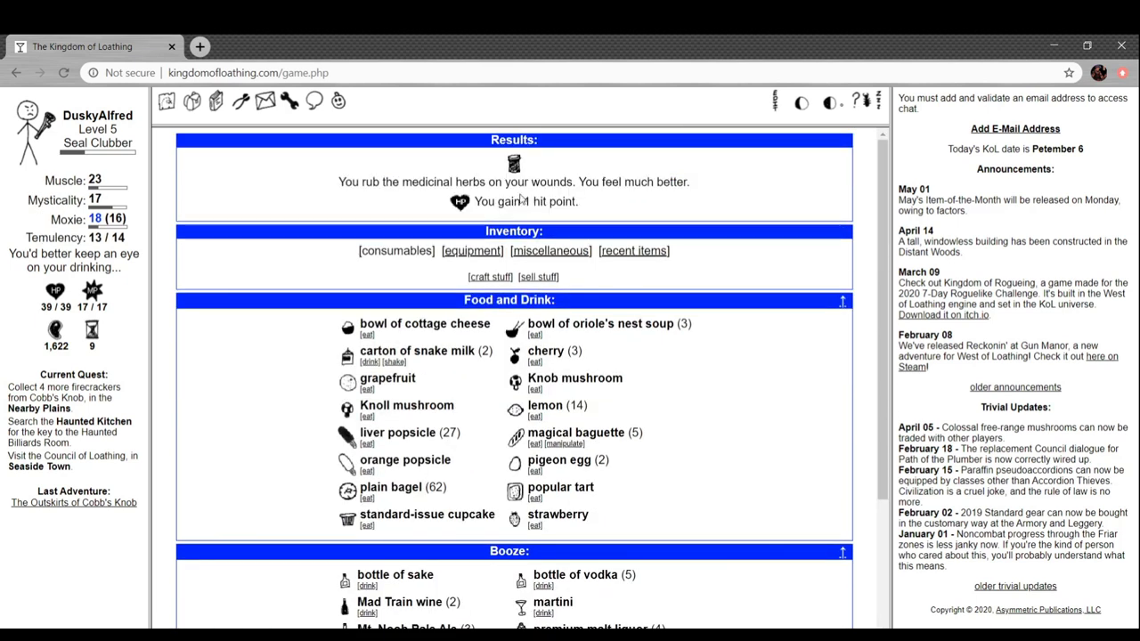
{"action": "scroll", "scroll_direction": "down", "scroll_amount": 3}
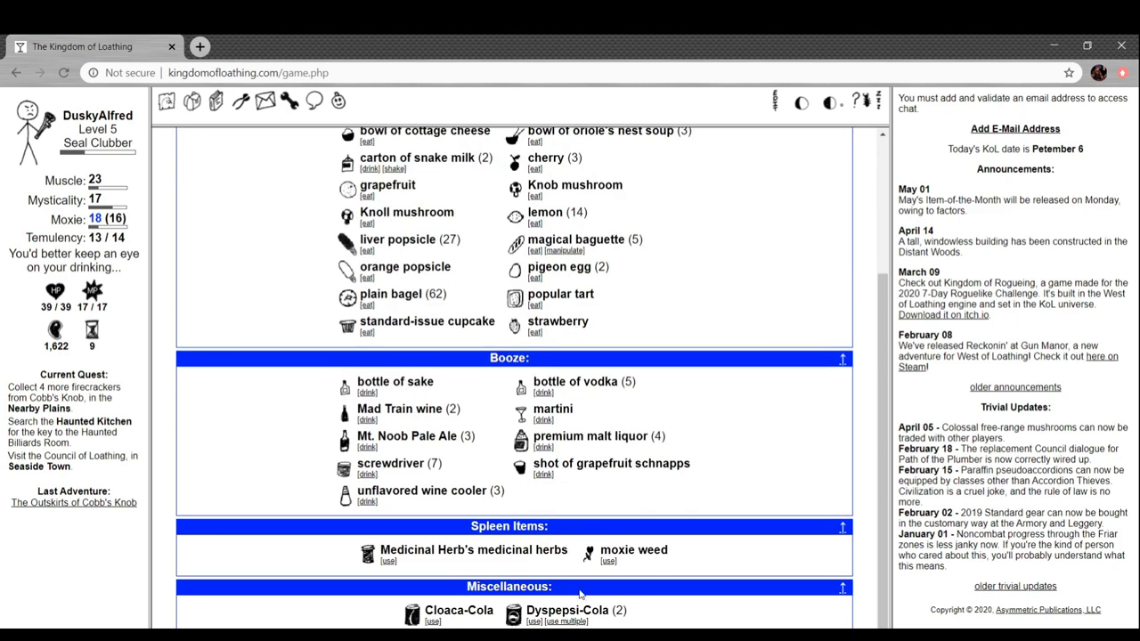
{"action": "left_click", "coordinate": [608, 561]}
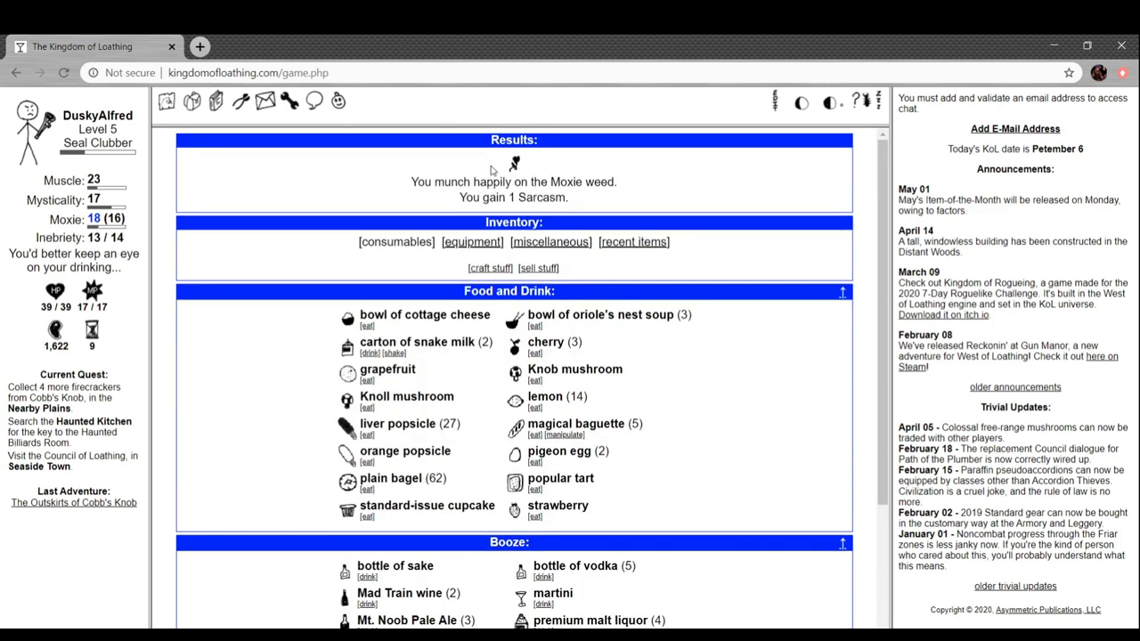
{"action": "mouse_move", "coordinate": [363, 205]}
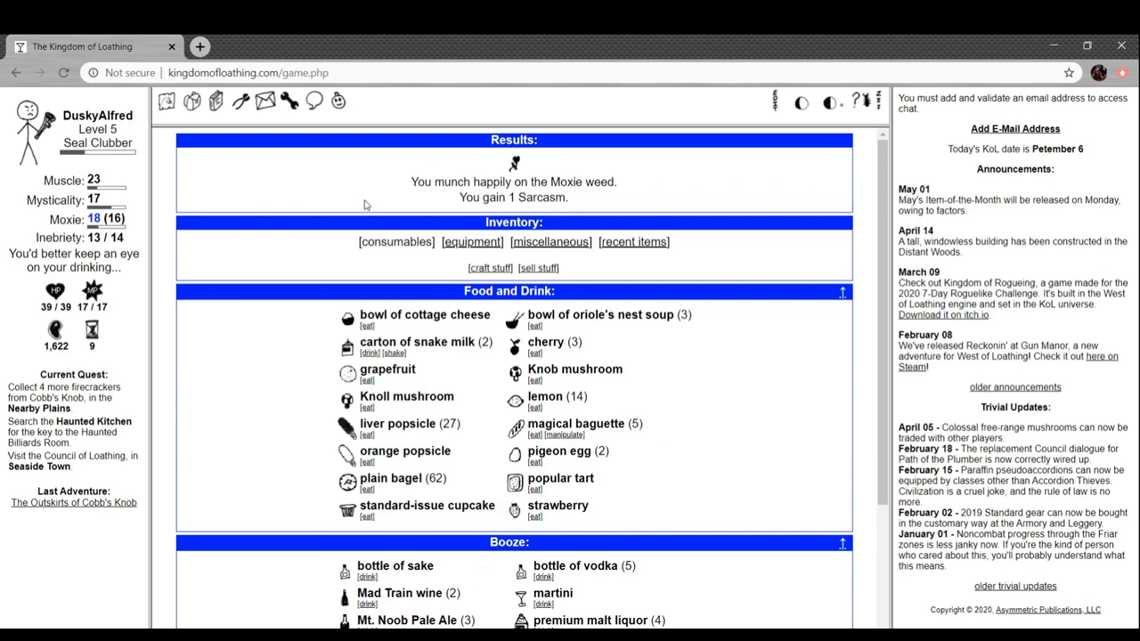
{"action": "scroll", "scroll_direction": "down", "scroll_amount": 3}
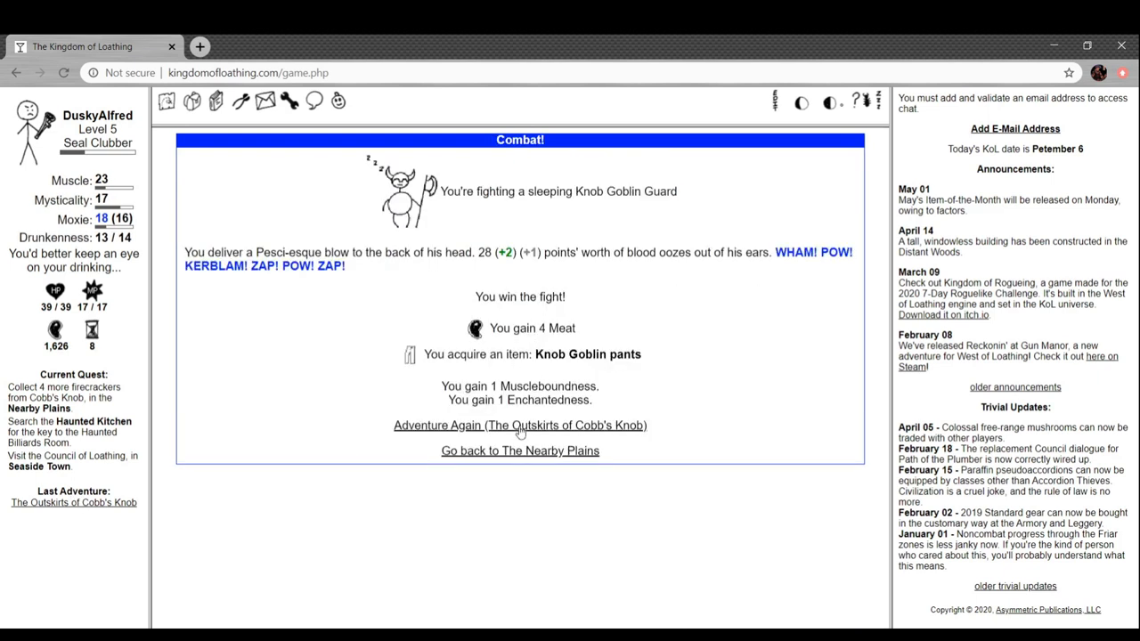
Fight a Barbecue Team, a Mad Scientist and two Assistant Chefs, winning a chef's hat
{"action": "left_click", "coordinate": [519, 424]}
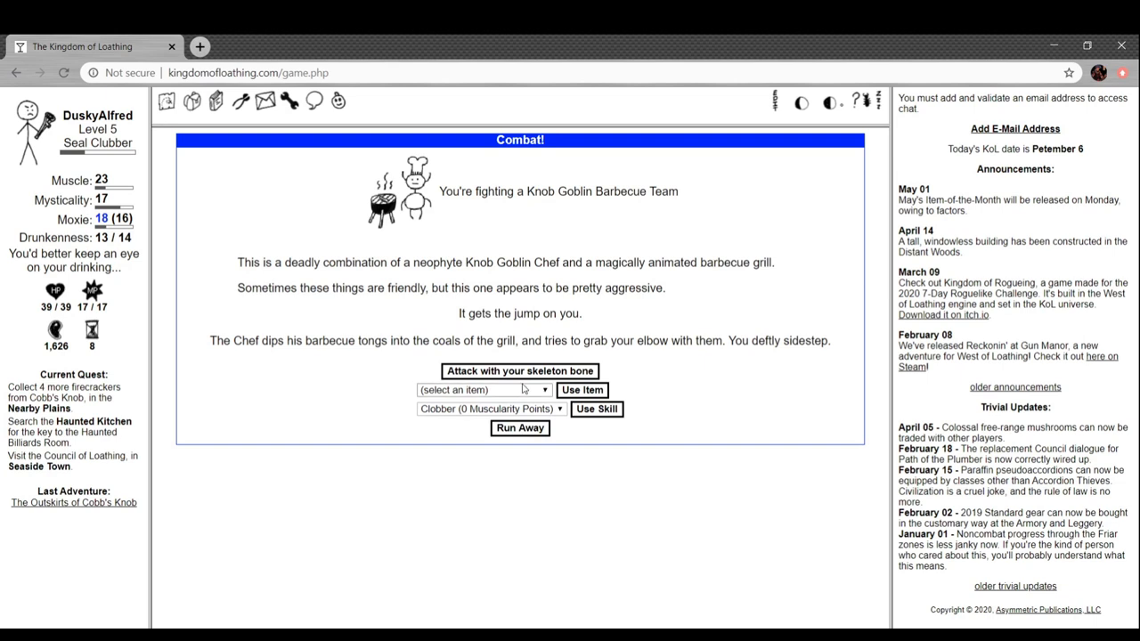
{"action": "left_click", "coordinate": [519, 371]}
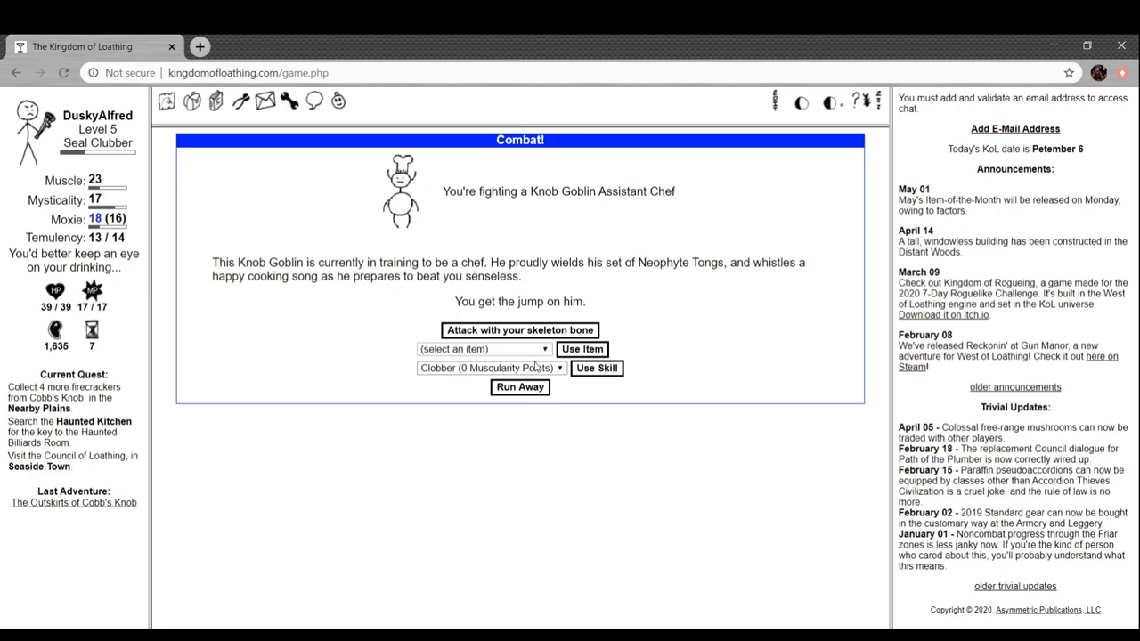
{"action": "left_click", "coordinate": [519, 329]}
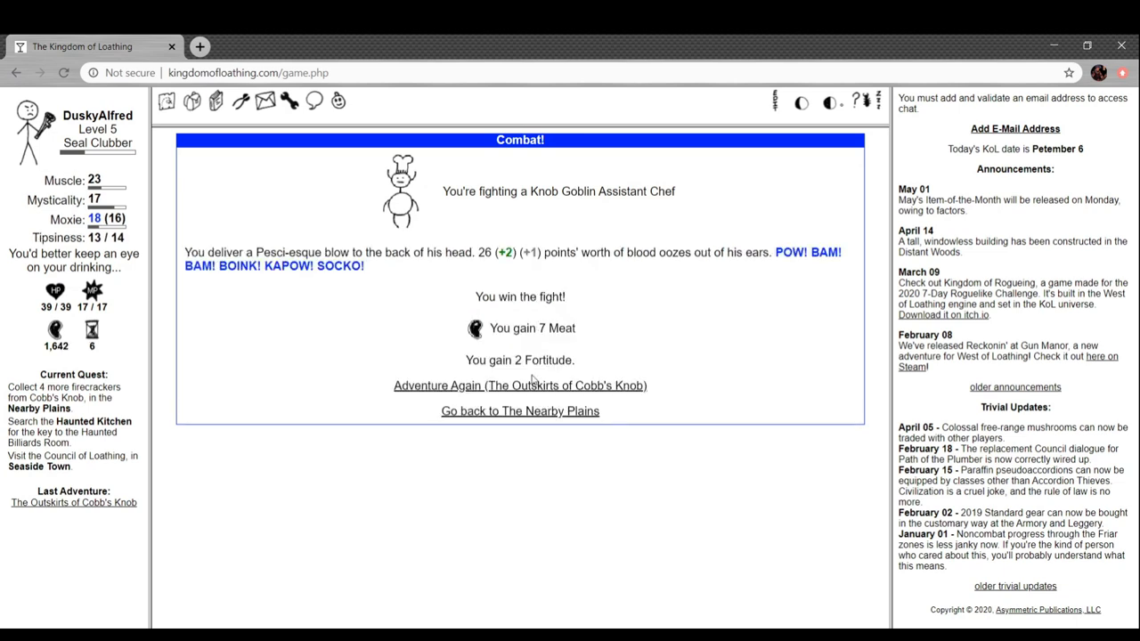
{"action": "left_click", "coordinate": [519, 385]}
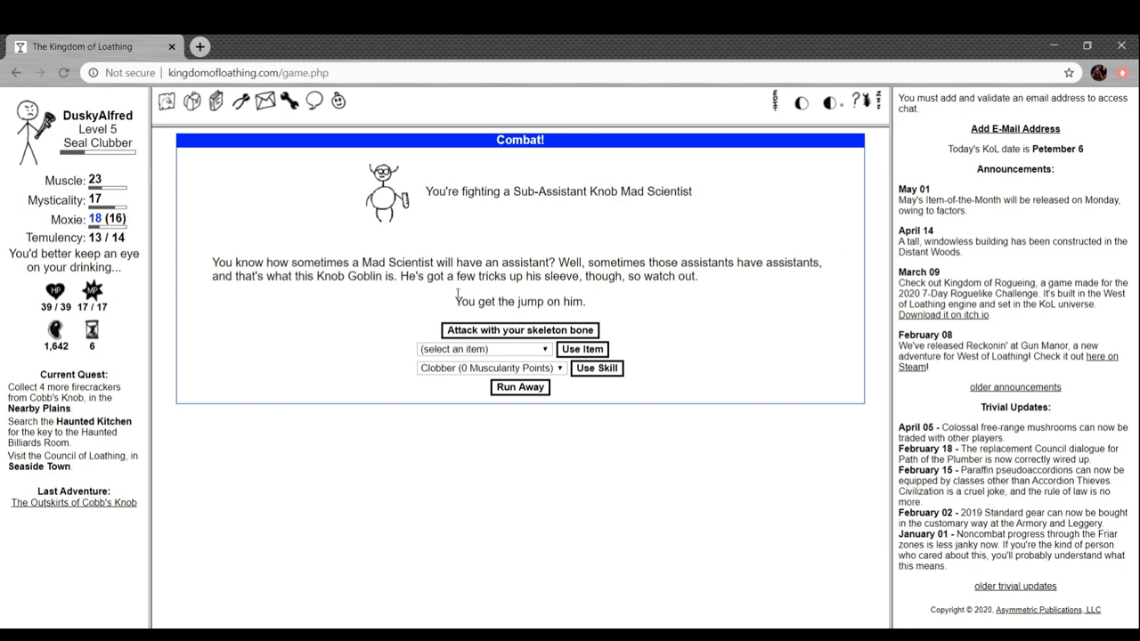
{"action": "mouse_move", "coordinate": [435, 261]}
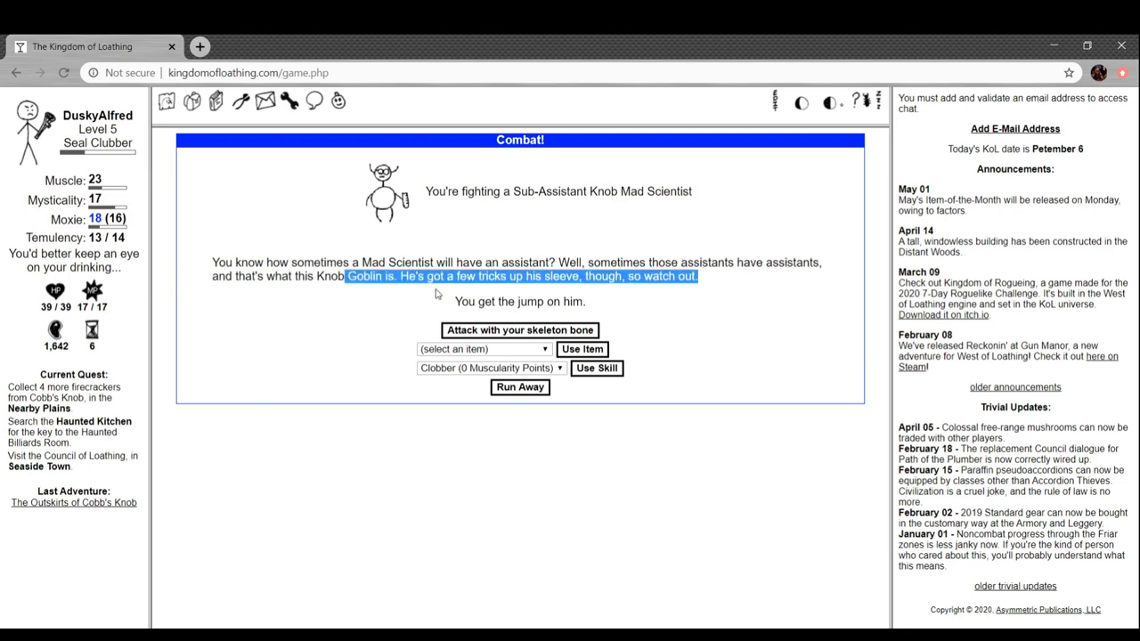
{"action": "left_click", "coordinate": [519, 330]}
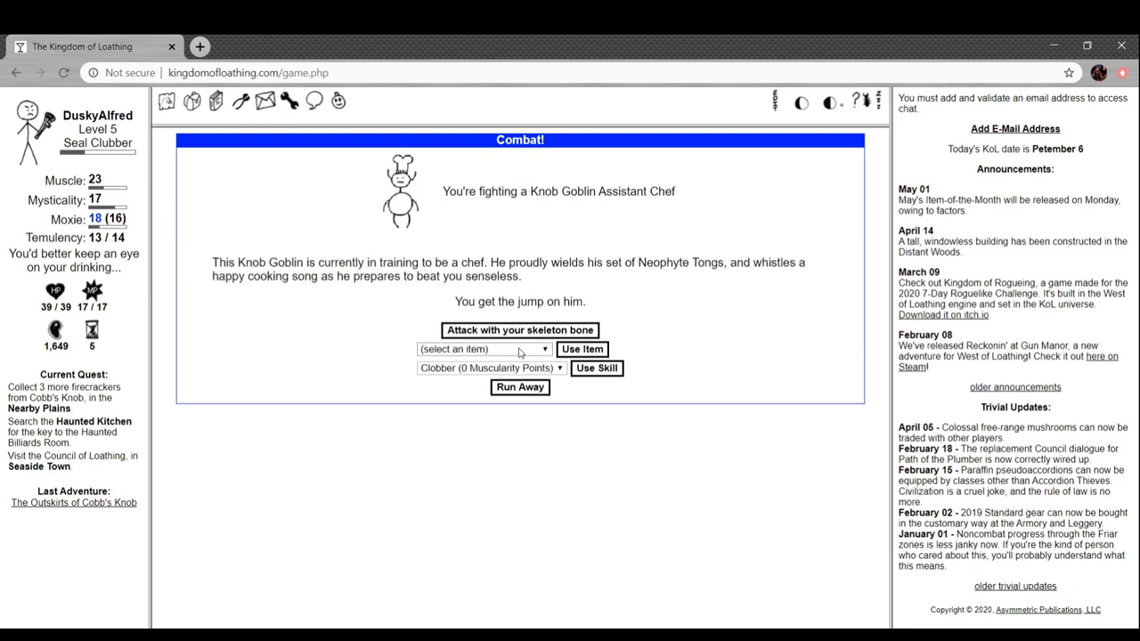
{"action": "left_click", "coordinate": [519, 330]}
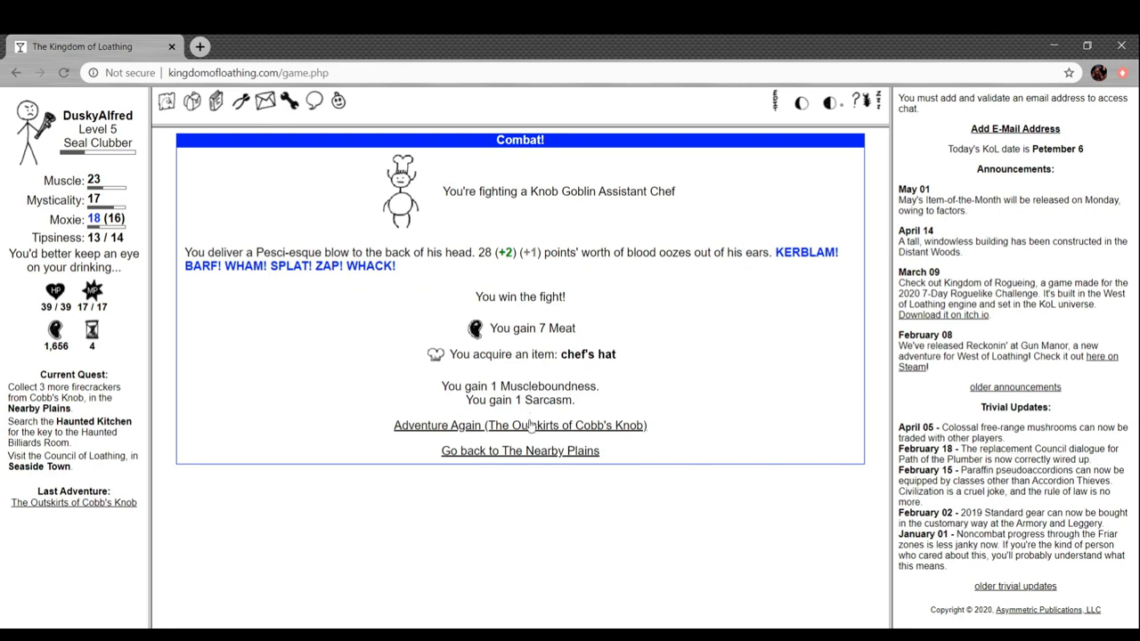
{"action": "left_click", "coordinate": [520, 425]}
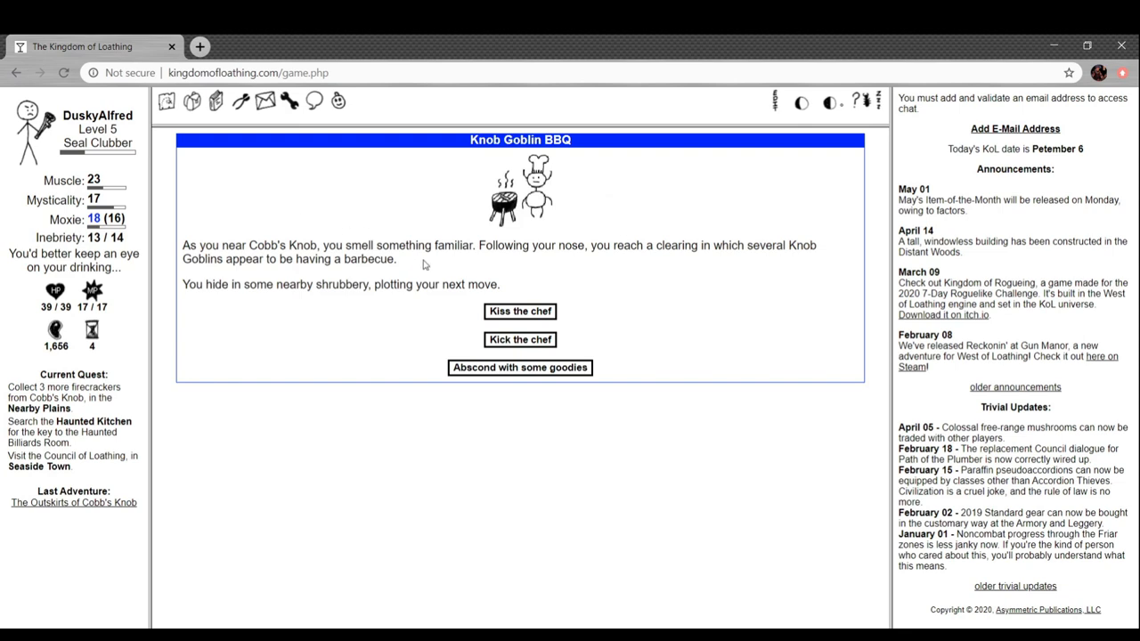
{"action": "mouse_move", "coordinate": [304, 296]}
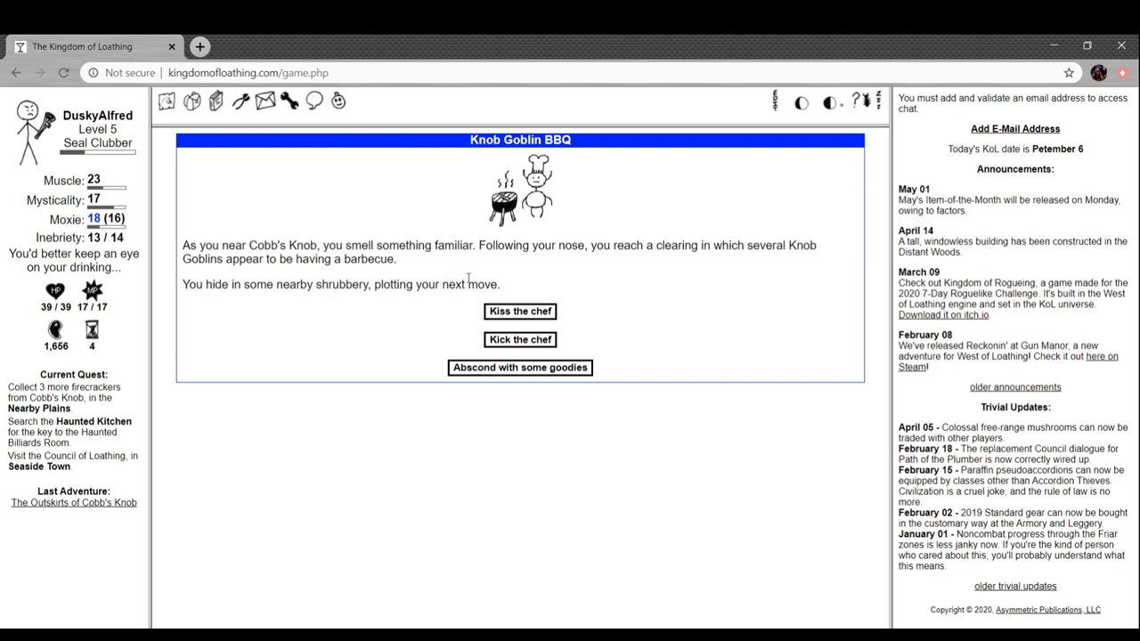
Kiss the chef, then defeat a Barbecue Team, an Assistant Chef and a sleeping guard
{"action": "left_click", "coordinate": [520, 311]}
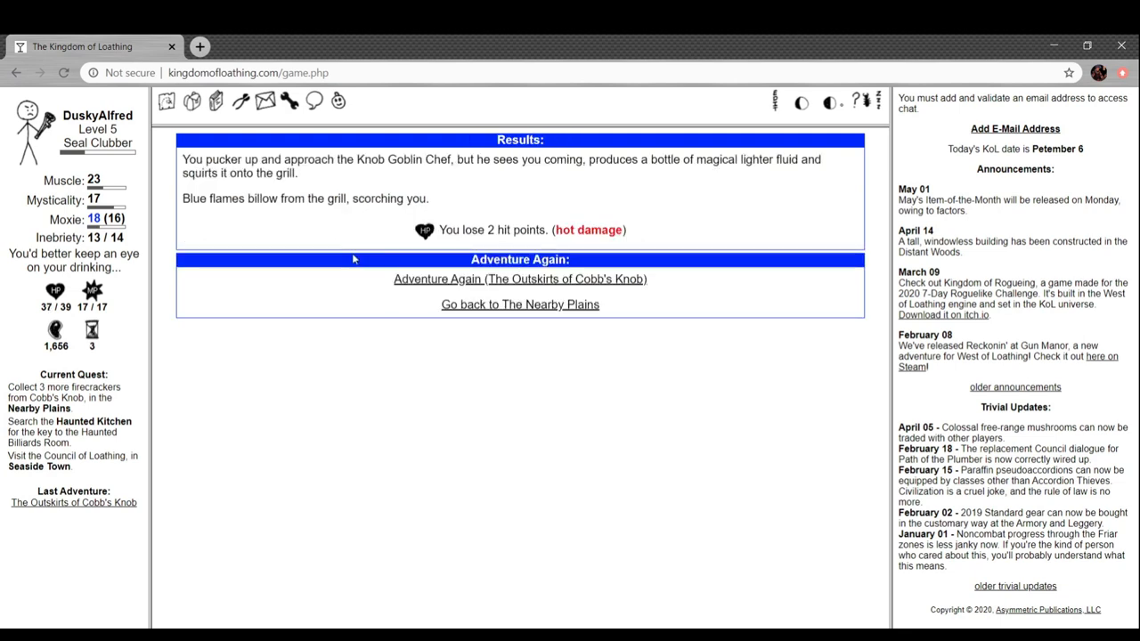
{"action": "mouse_move", "coordinate": [445, 185]}
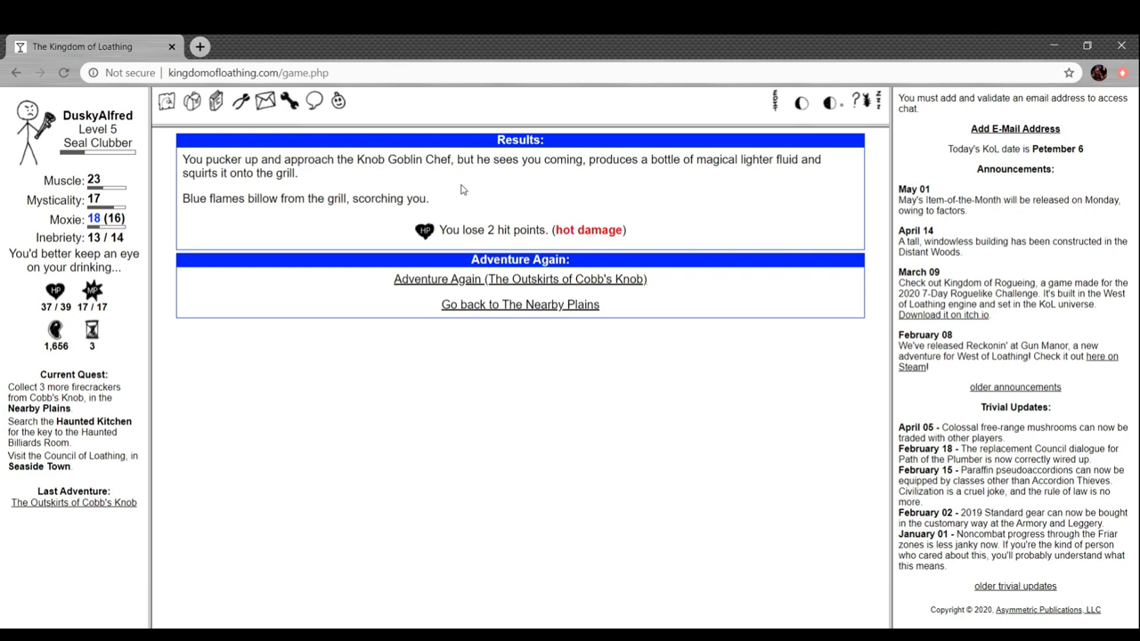
{"action": "left_click", "coordinate": [519, 279]}
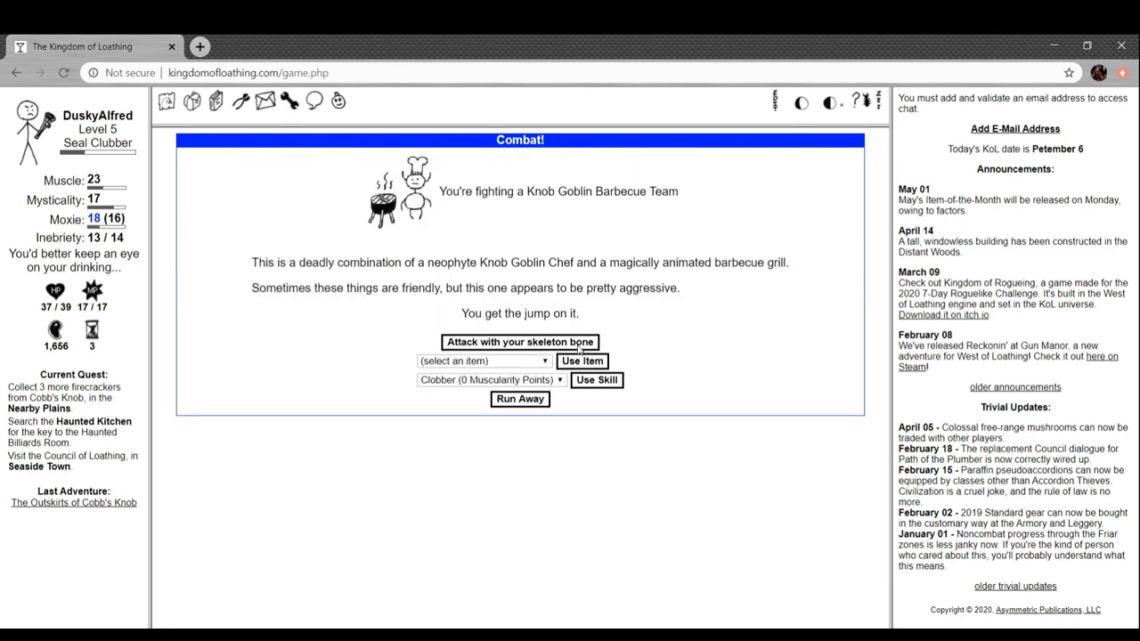
{"action": "left_click", "coordinate": [519, 341]}
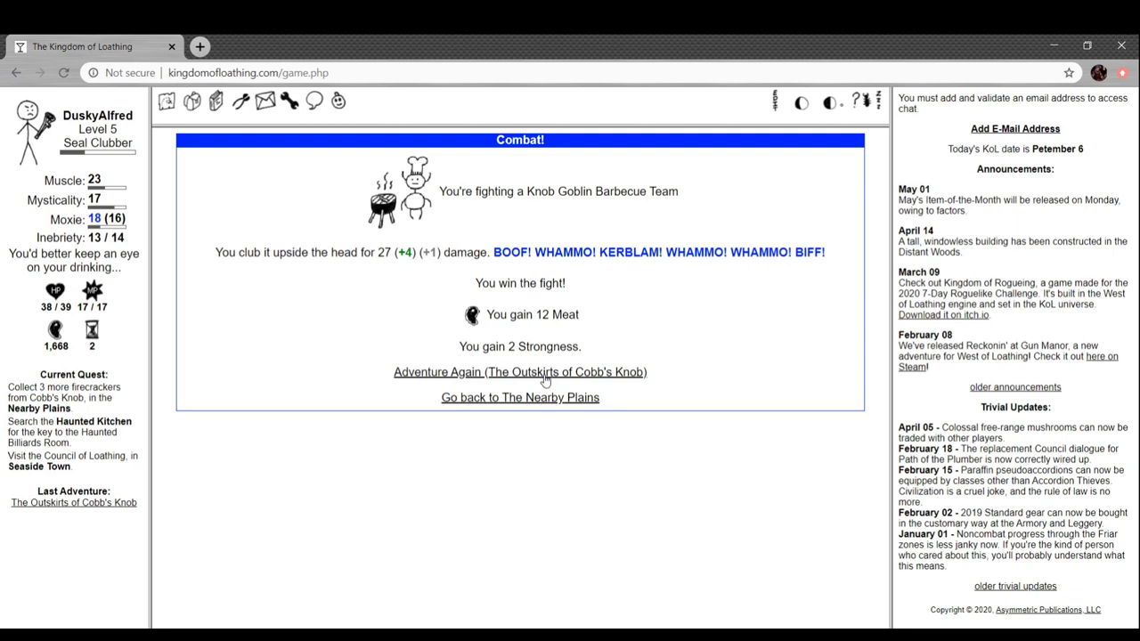
{"action": "left_click", "coordinate": [519, 371]}
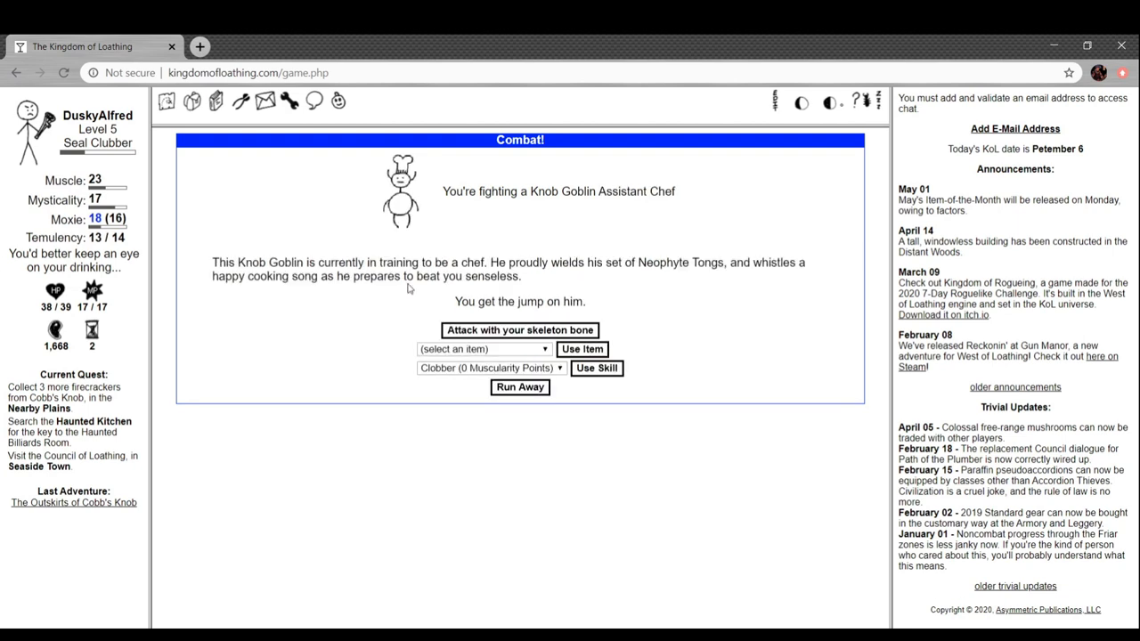
{"action": "left_click", "coordinate": [519, 329]}
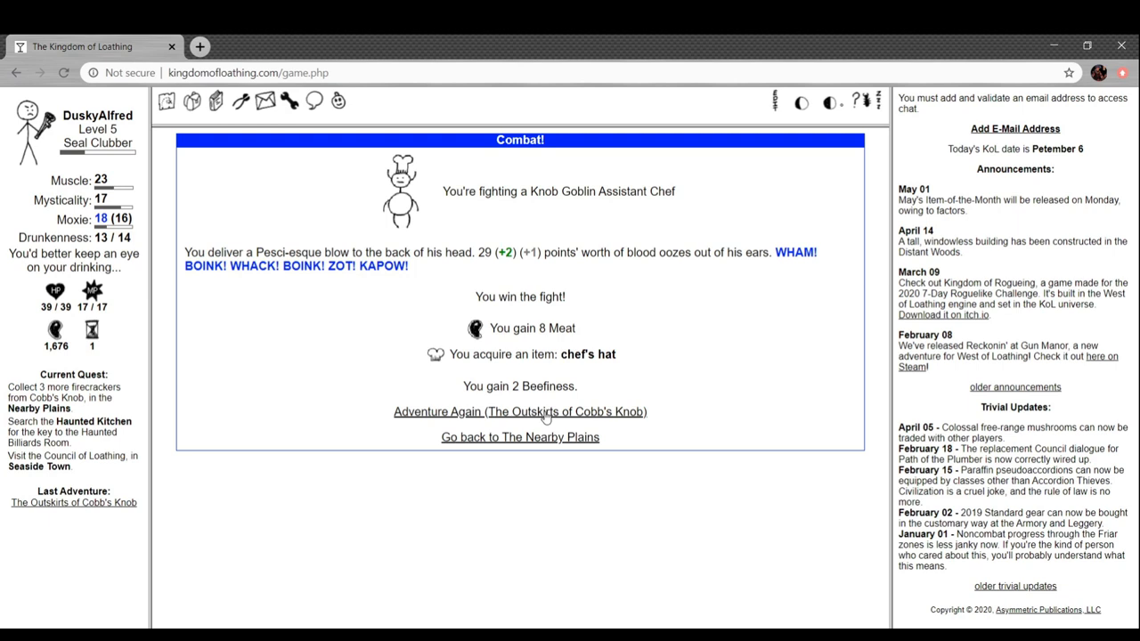
{"action": "left_click", "coordinate": [519, 412]}
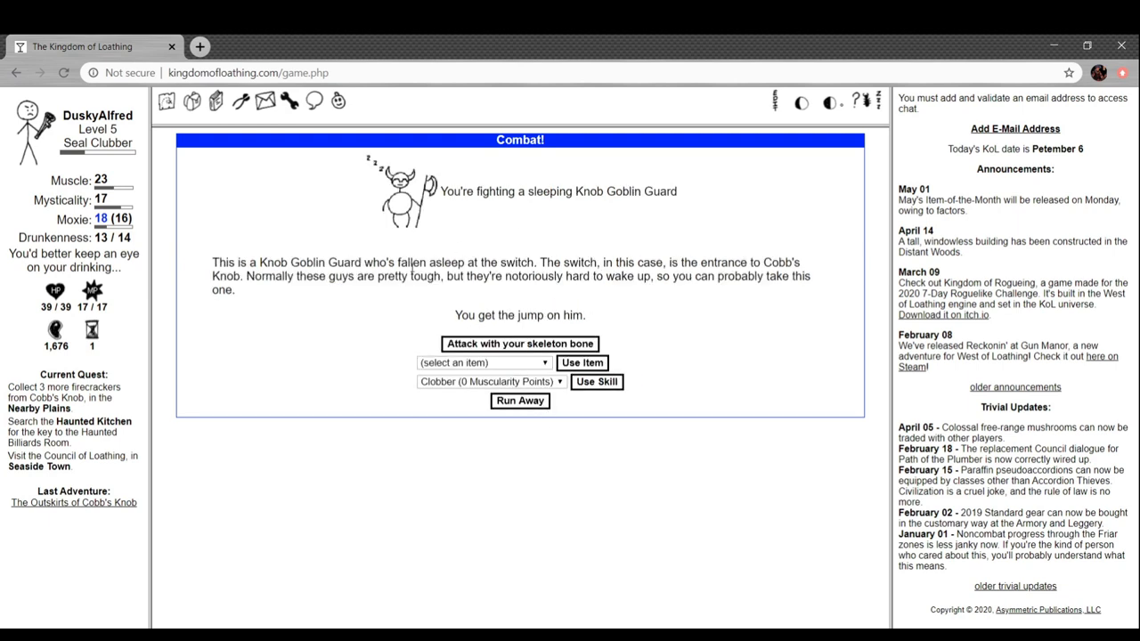
{"action": "left_click", "coordinate": [519, 343]}
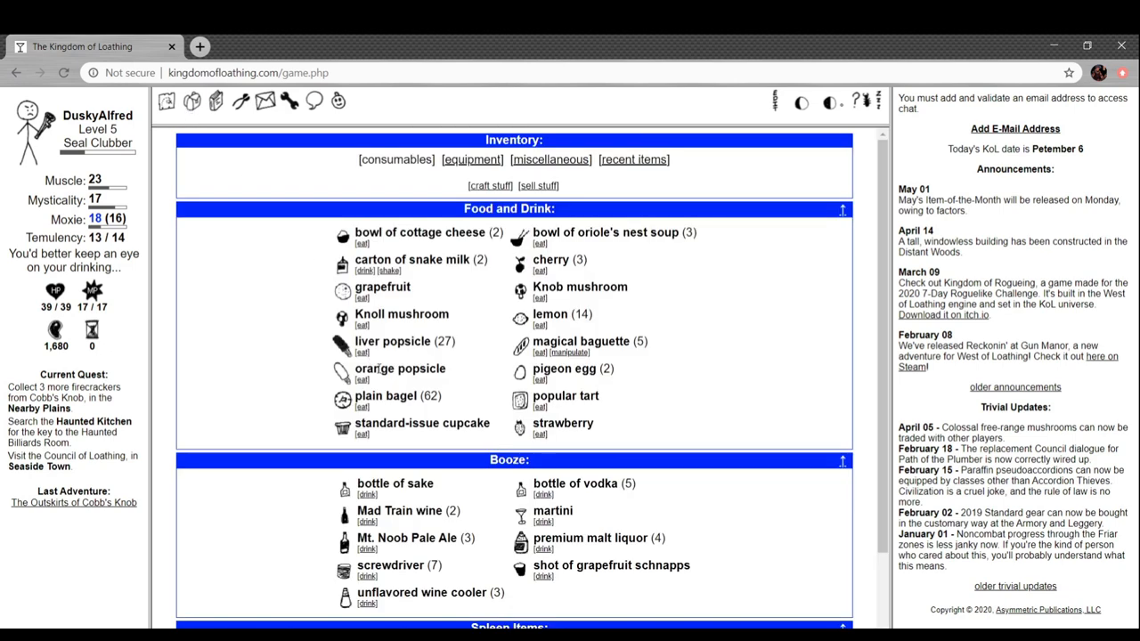
Show the equipment inventory listing worn gear and four chef's hats
{"action": "left_click", "coordinate": [472, 159]}
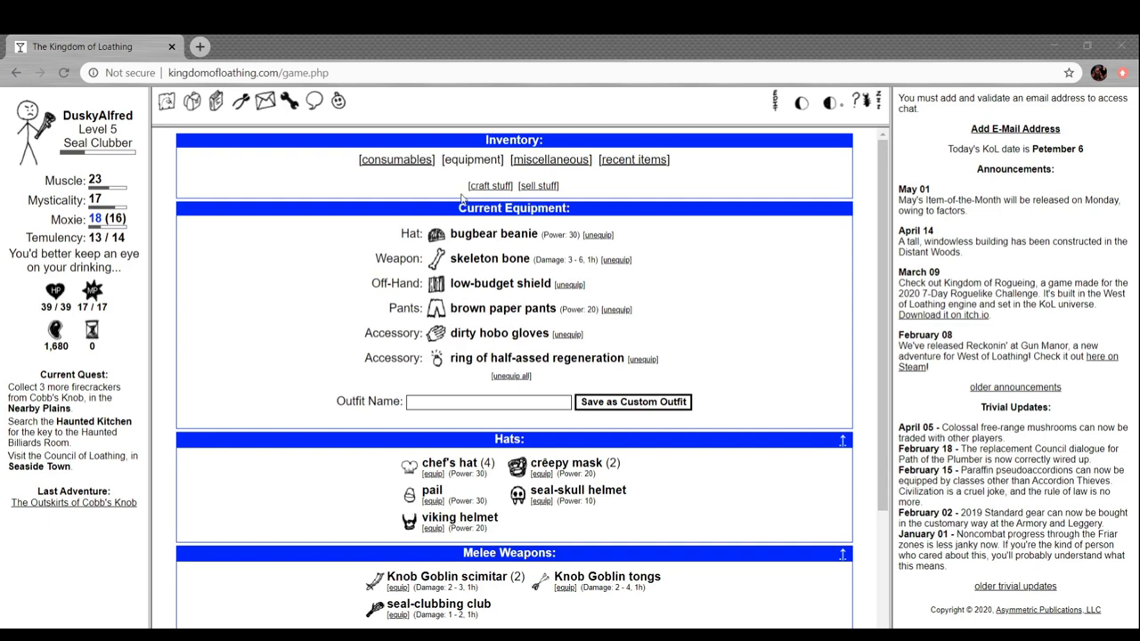
{"action": "mouse_move", "coordinate": [333, 175]}
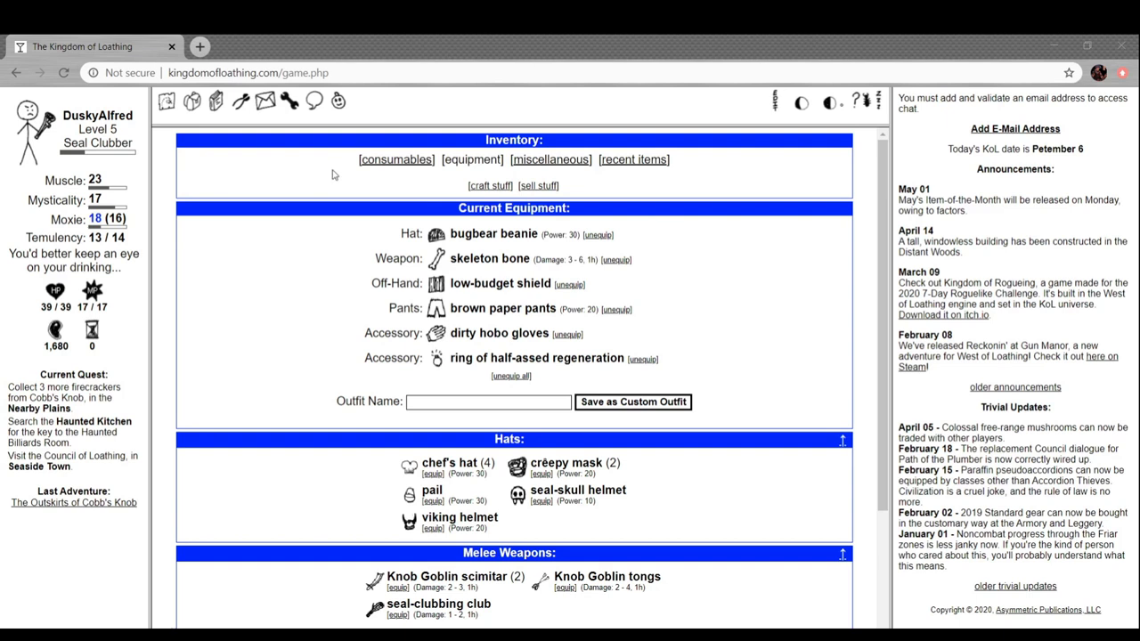
{"action": "mouse_move", "coordinate": [165, 190]}
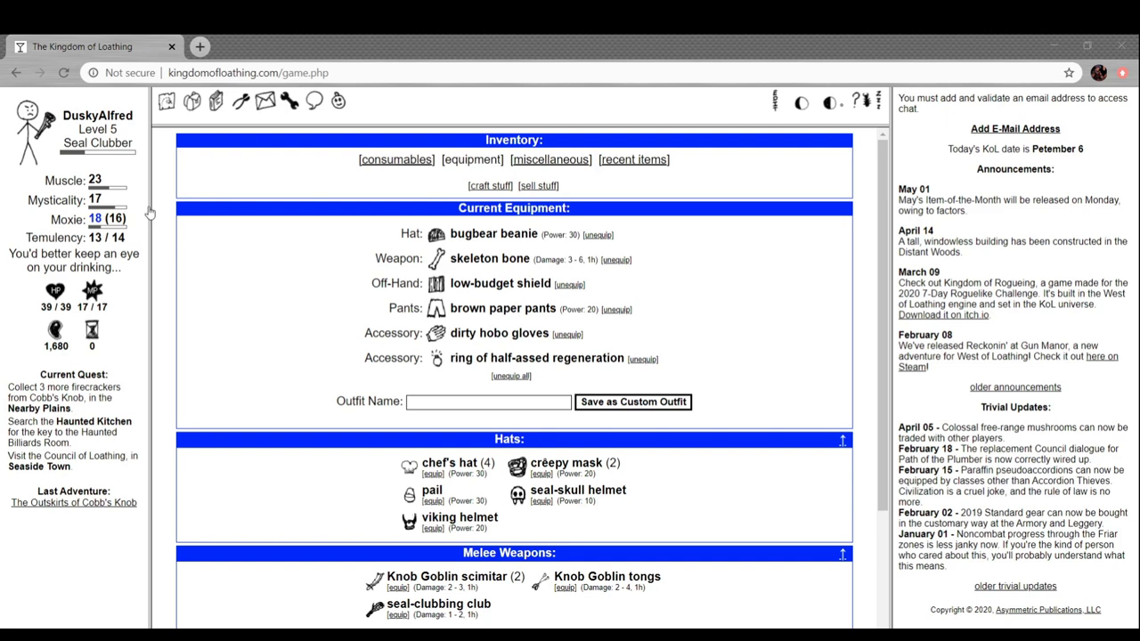
{"action": "mouse_move", "coordinate": [263, 212]}
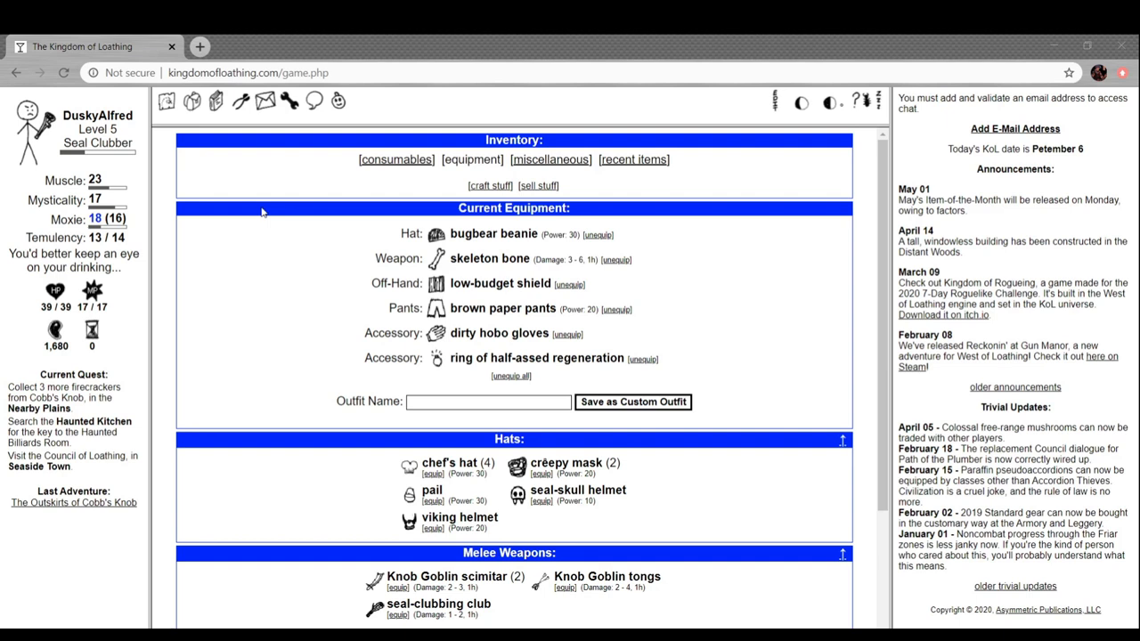
{"action": "mouse_move", "coordinate": [410, 218]}
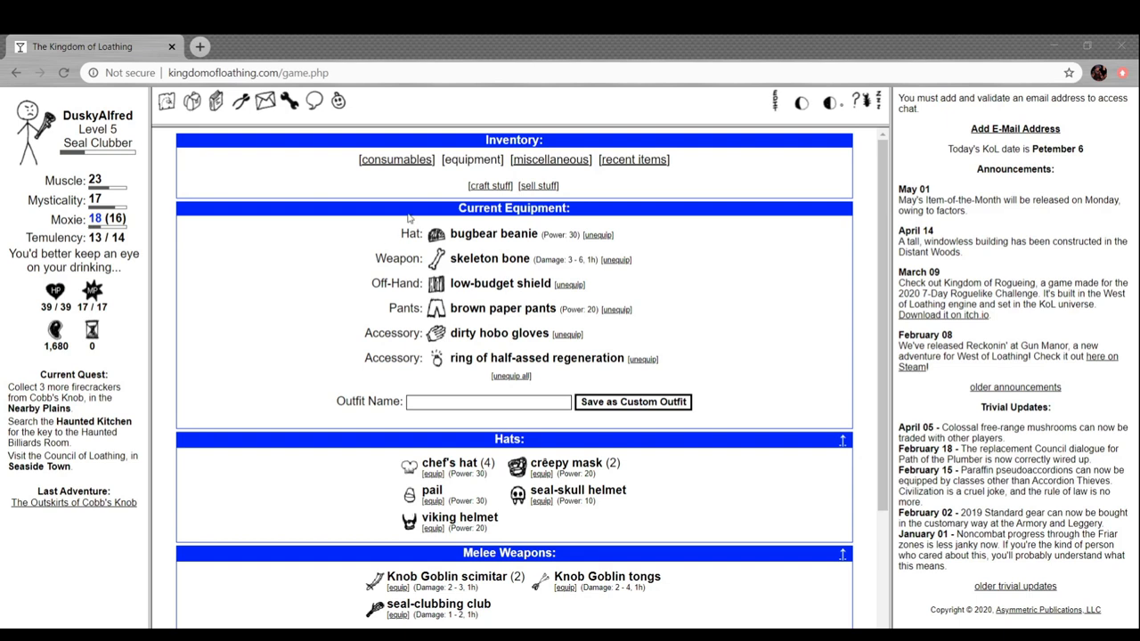
{"action": "mouse_move", "coordinate": [402, 221]}
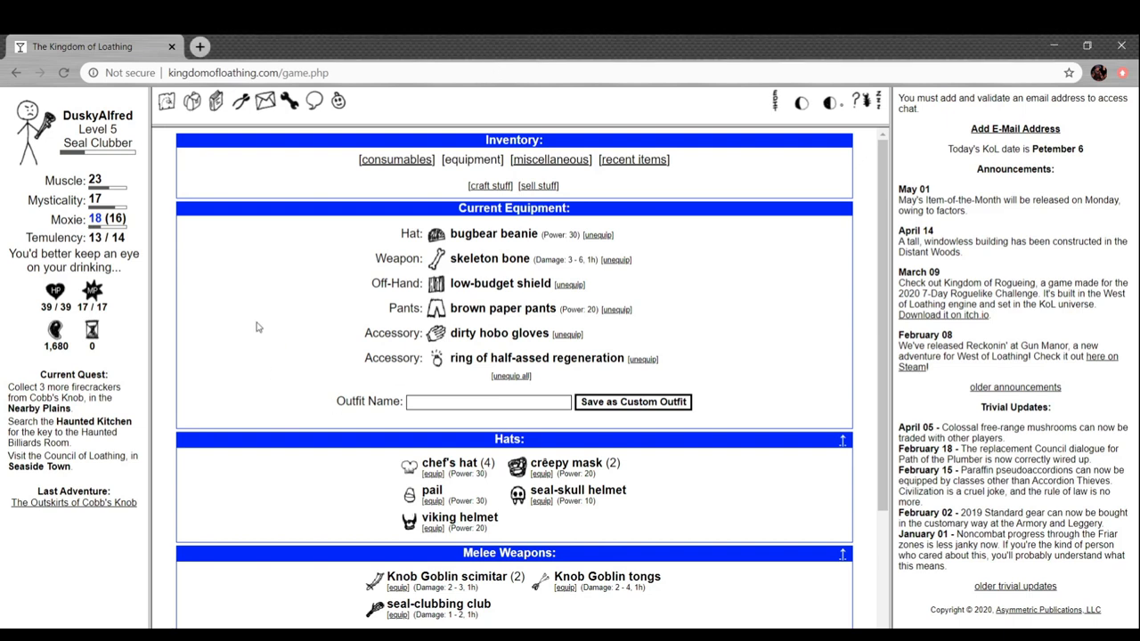
{"action": "mouse_move", "coordinate": [241, 341]}
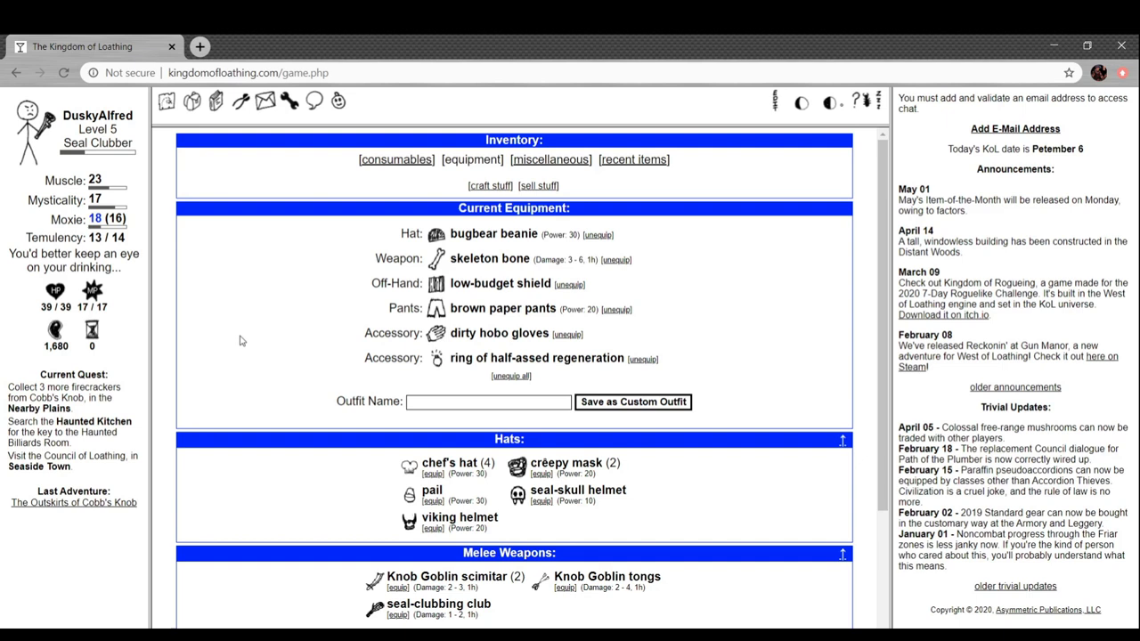
{"action": "mouse_move", "coordinate": [460, 519]}
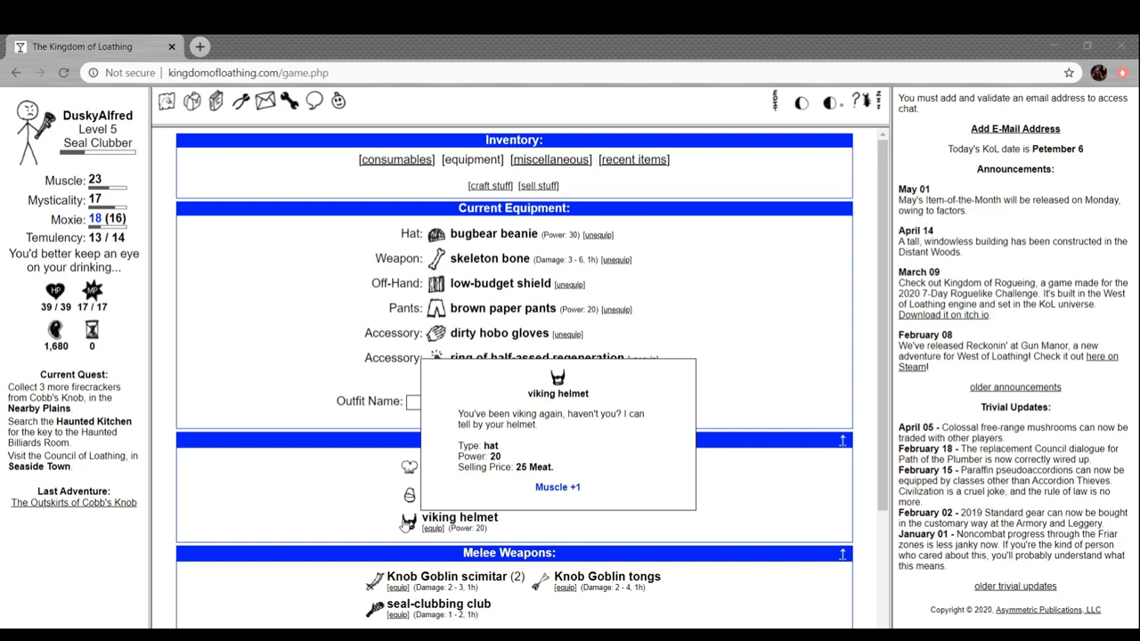
Equip the viking helmet and scroll the equipment list toward the Knob Goblin pants
{"action": "left_click", "coordinate": [432, 527]}
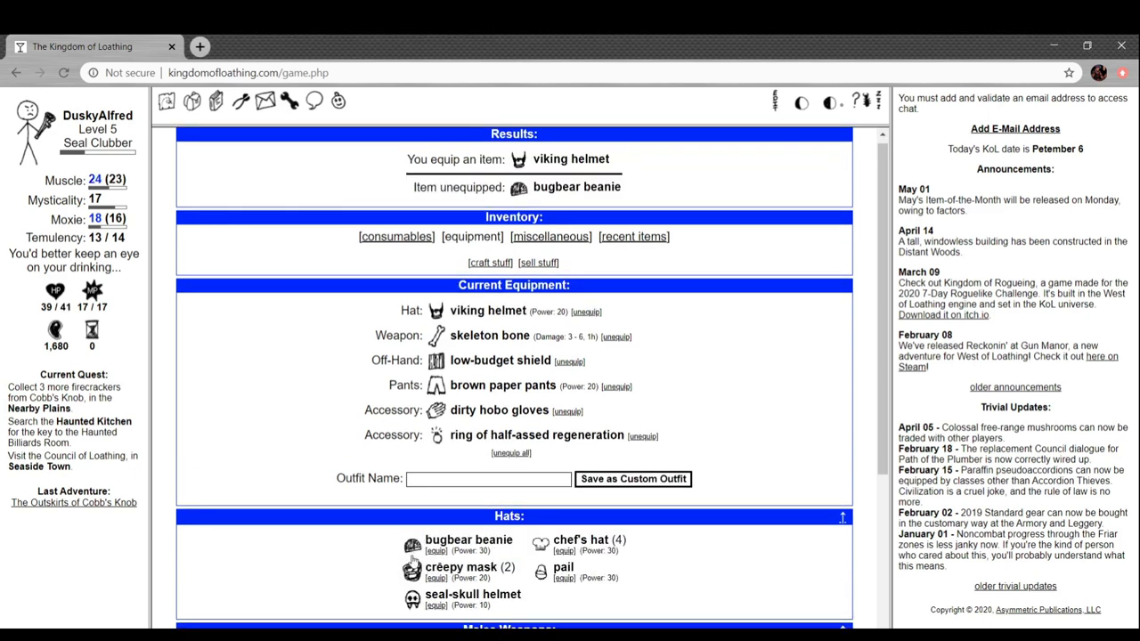
{"action": "mouse_move", "coordinate": [563, 567]}
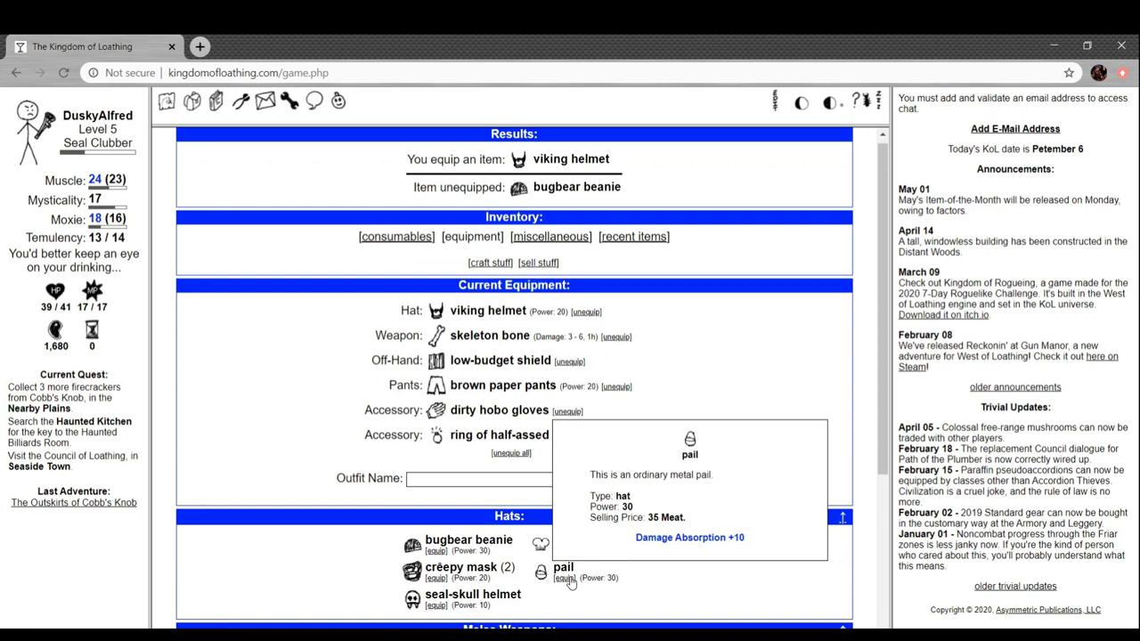
{"action": "scroll", "scroll_direction": "down", "scroll_amount": 3}
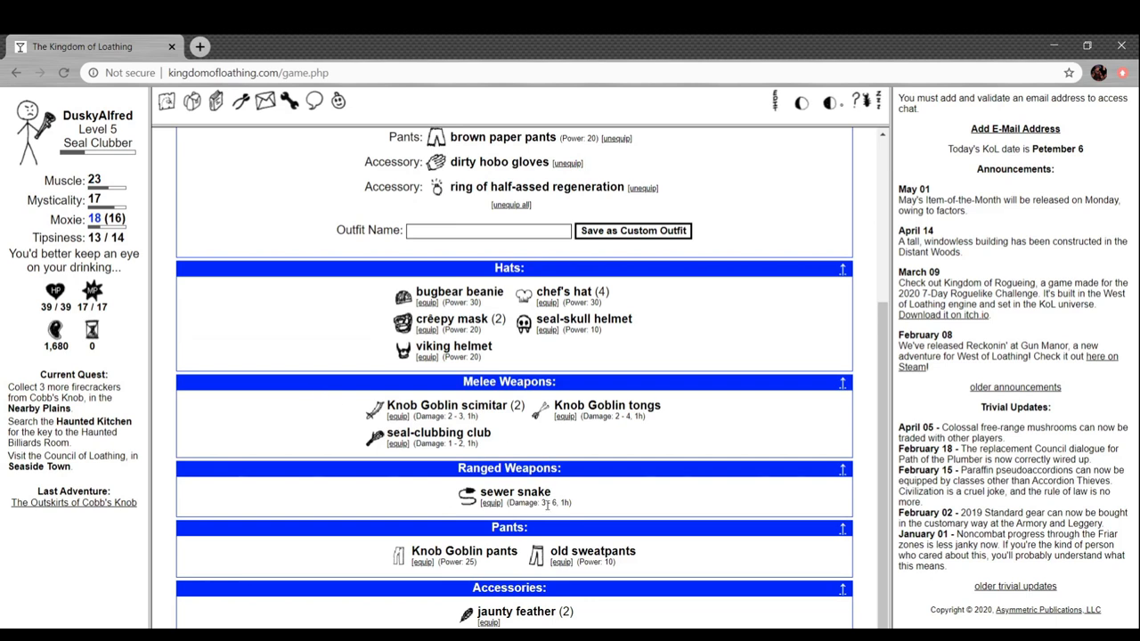
{"action": "mouse_move", "coordinate": [391, 562]}
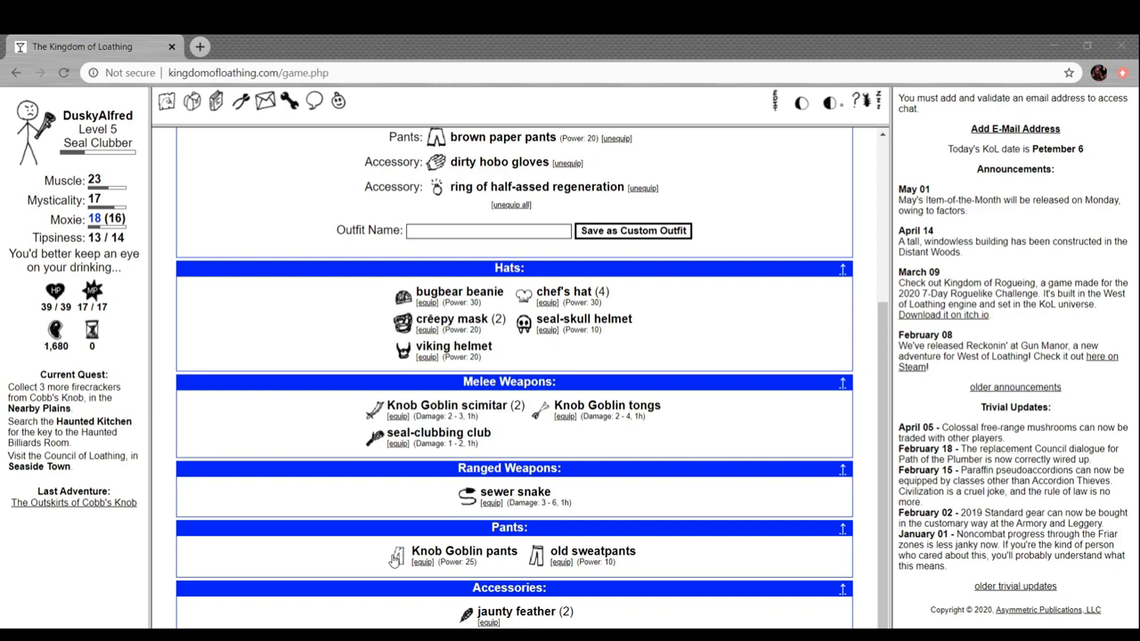
{"action": "mouse_move", "coordinate": [401, 556]}
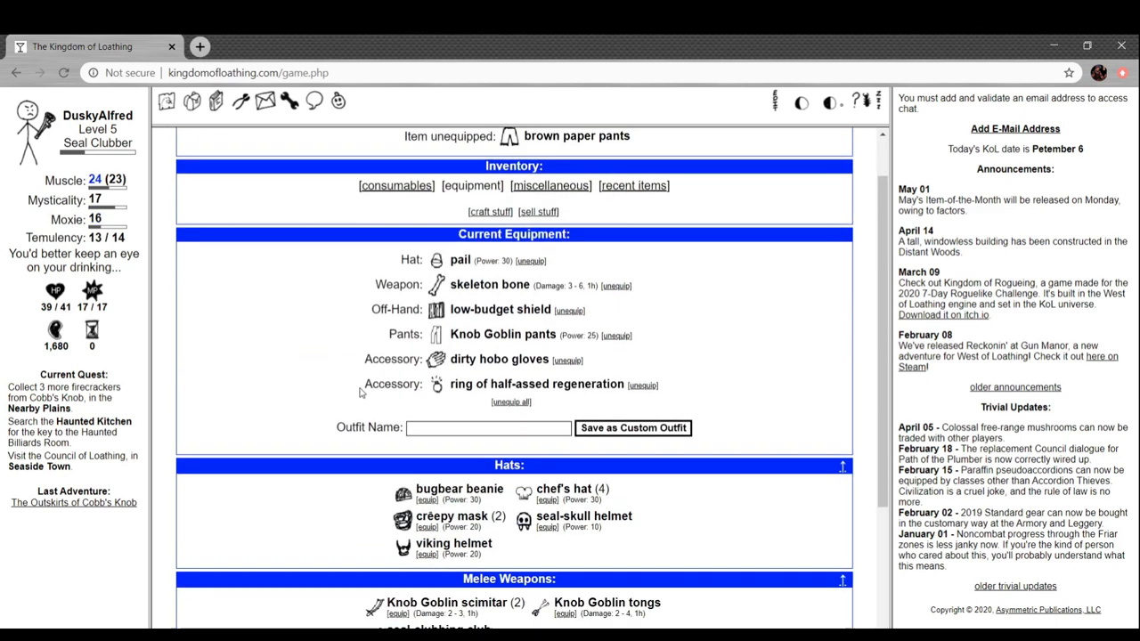
{"action": "scroll", "scroll_direction": "down", "scroll_amount": 3}
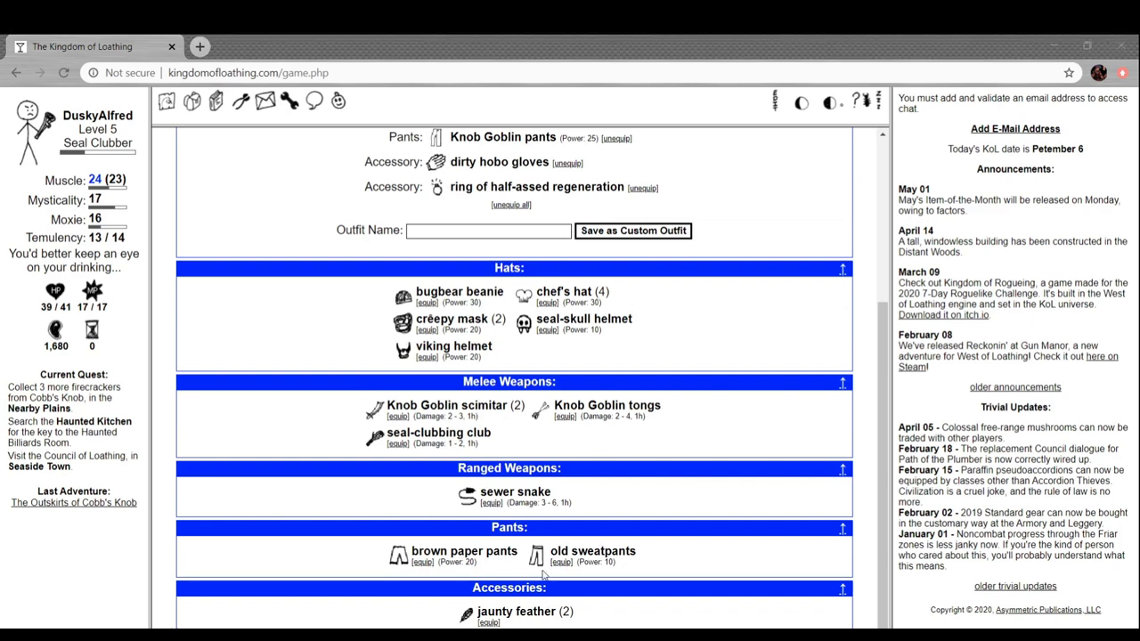
{"action": "mouse_move", "coordinate": [583, 552]}
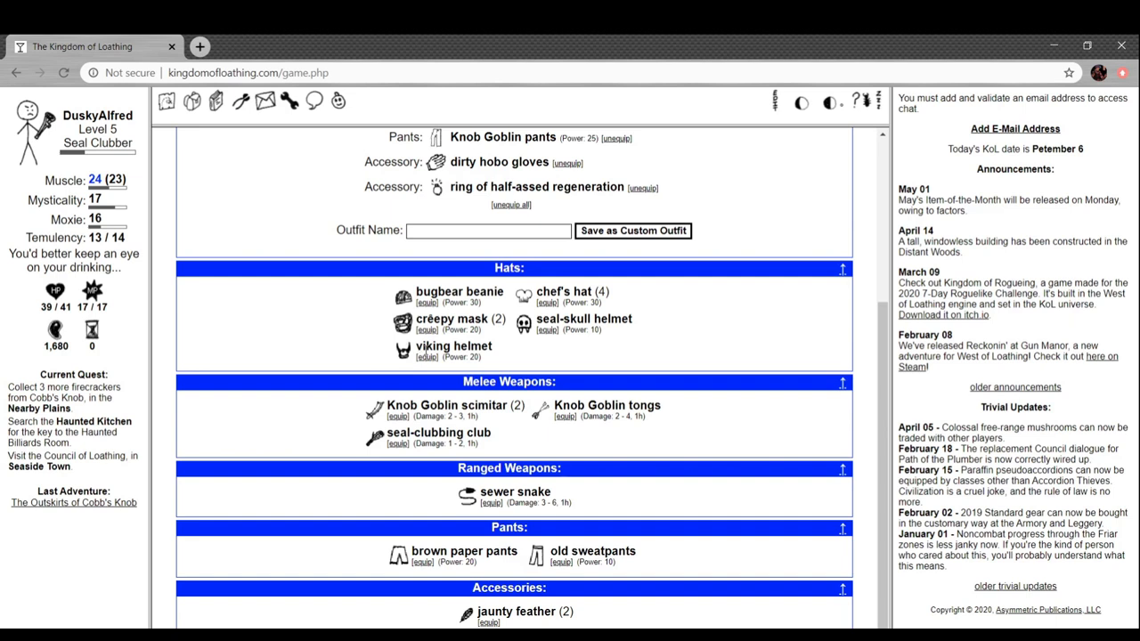
{"action": "mouse_move", "coordinate": [654, 450]}
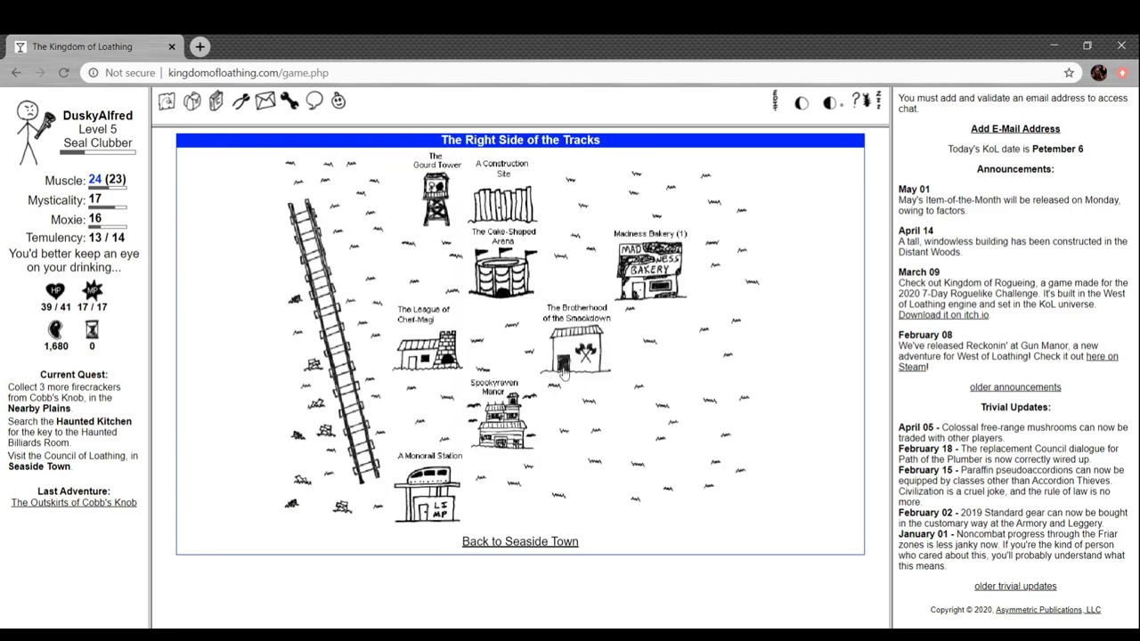
{"action": "left_click", "coordinate": [576, 348]}
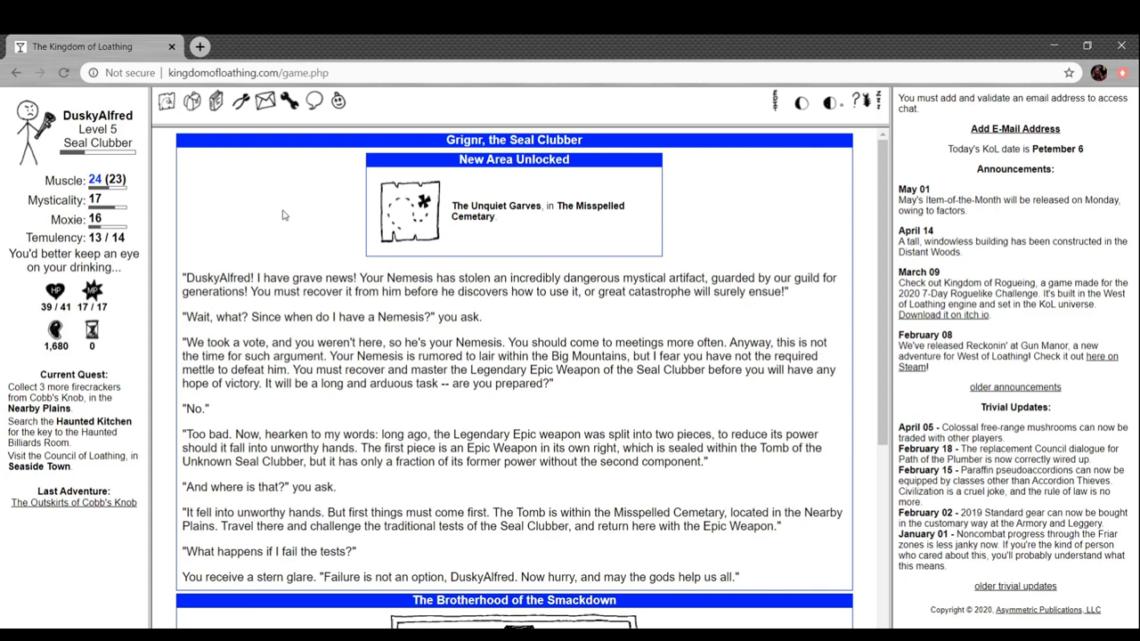
{"action": "mouse_move", "coordinate": [531, 286]}
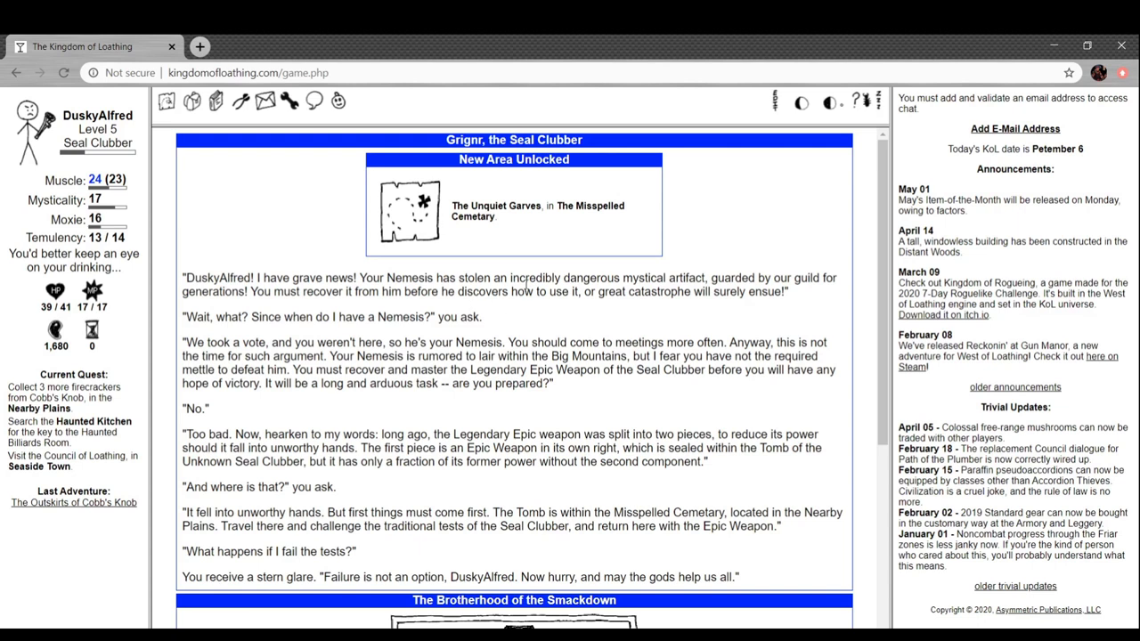
{"action": "left_click_drag", "start_coordinate": [320, 291], "coordinate": [467, 291]}
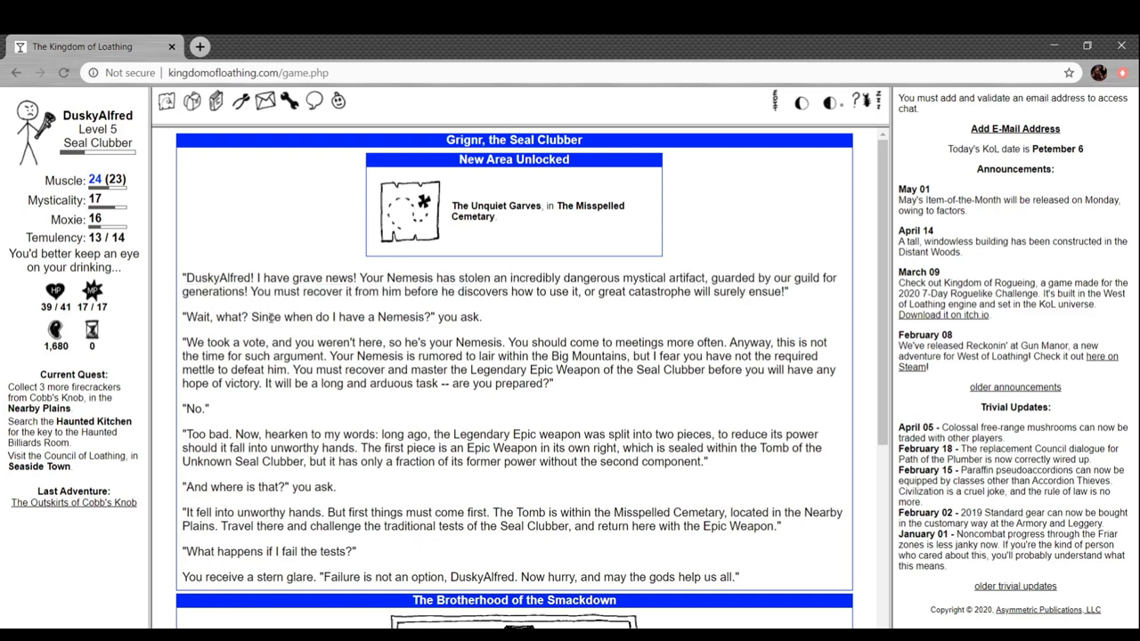
{"action": "scroll", "scroll_direction": "down", "scroll_amount": 3}
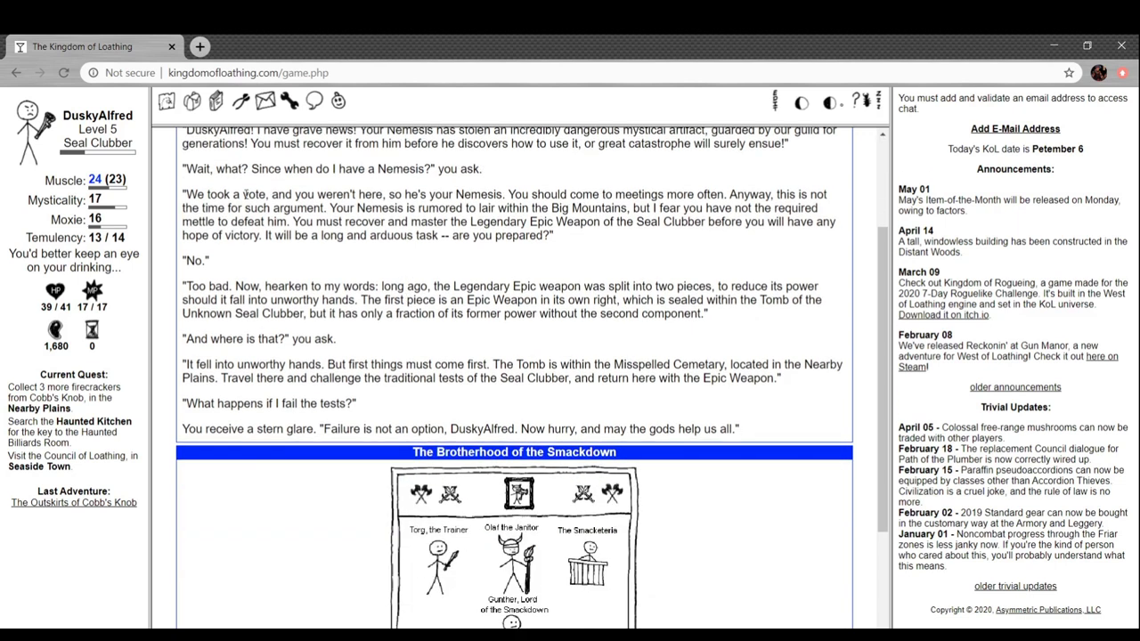
{"action": "mouse_move", "coordinate": [568, 198]}
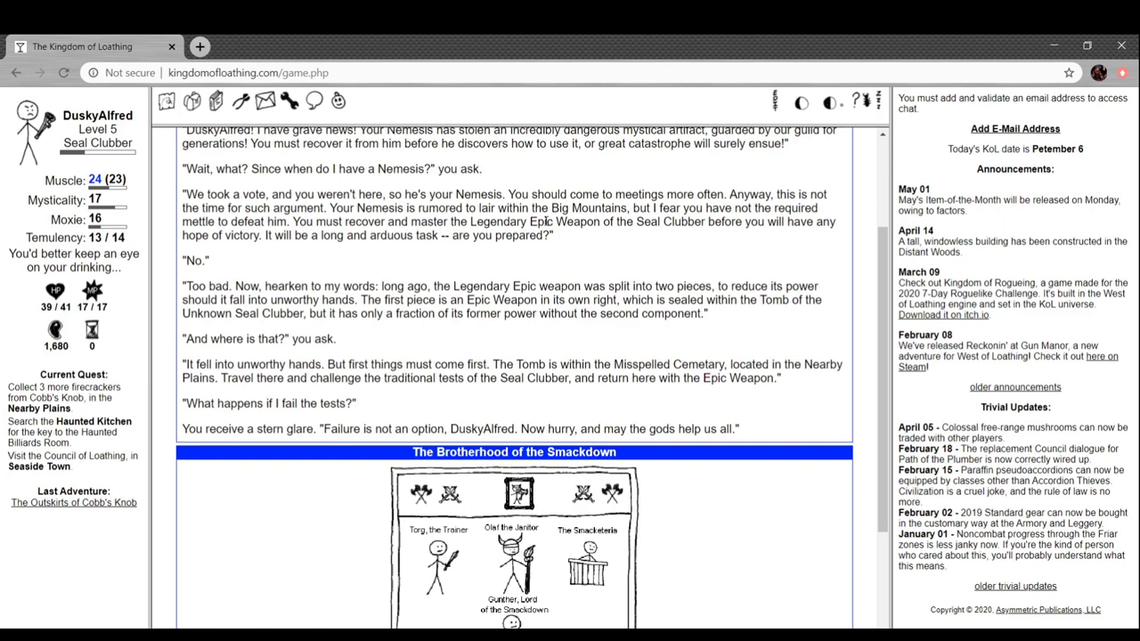
{"action": "mouse_move", "coordinate": [546, 220]}
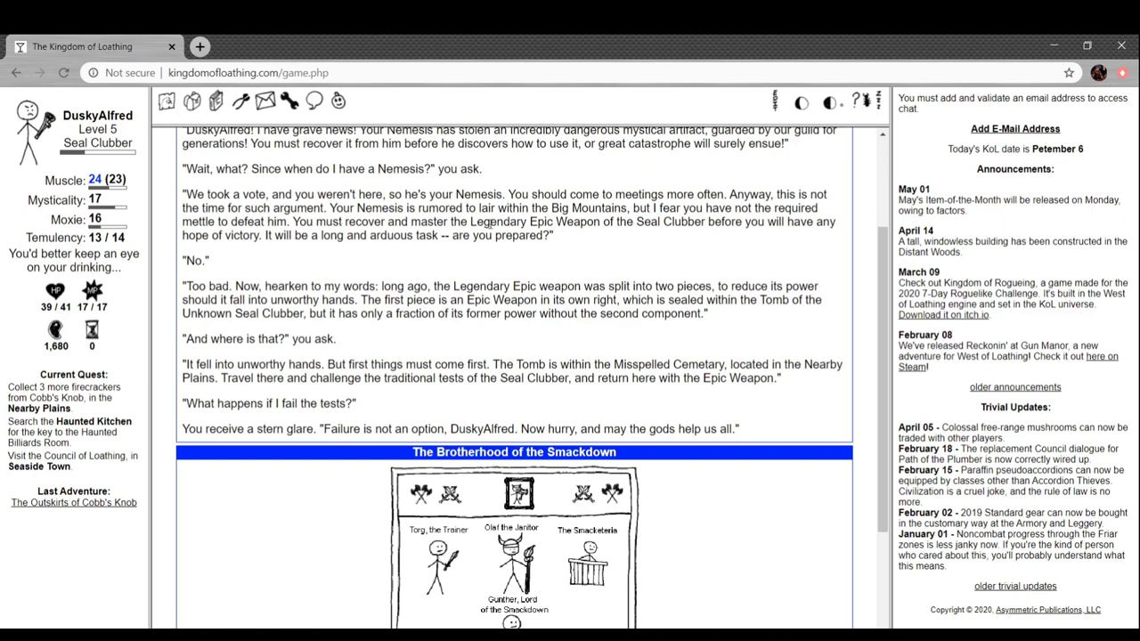
{"action": "mouse_move", "coordinate": [634, 233]}
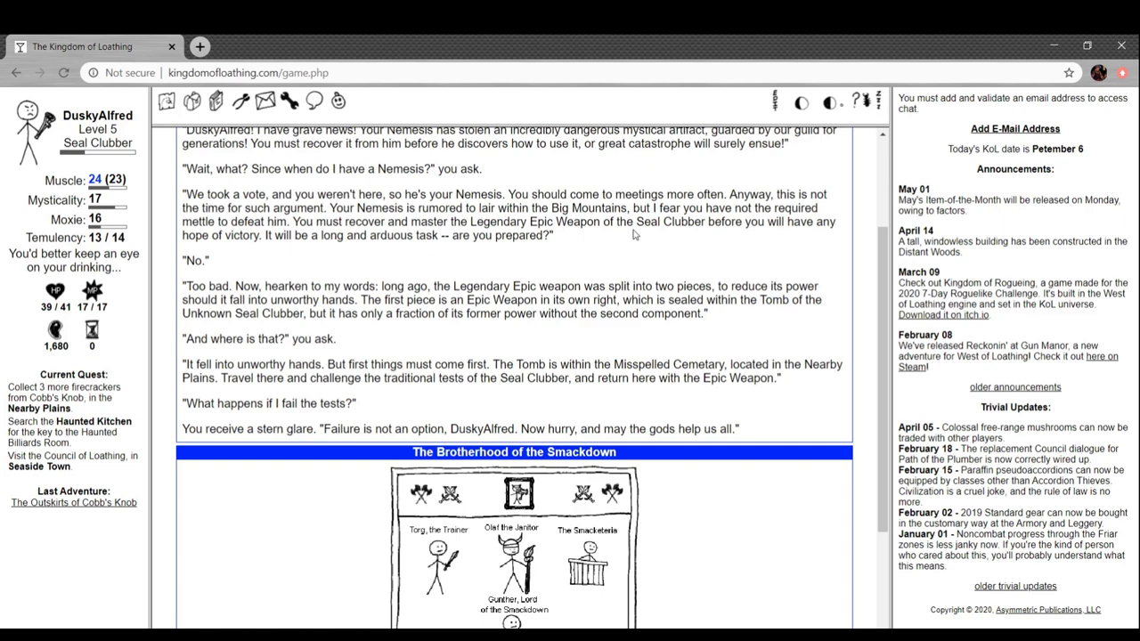
{"action": "mouse_move", "coordinate": [360, 256]}
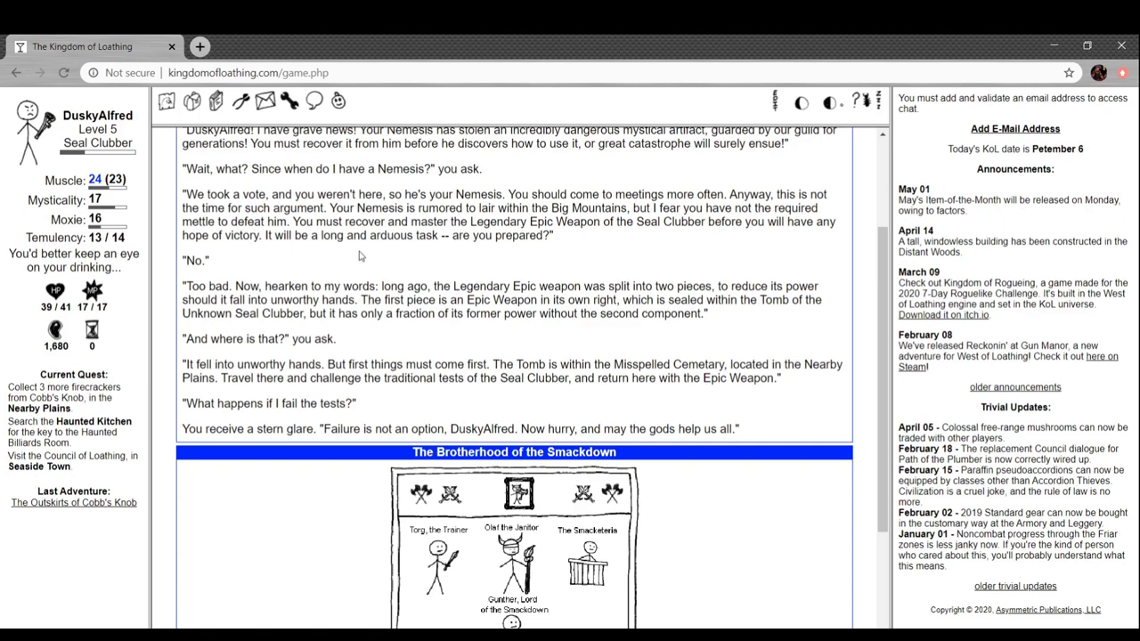
{"action": "mouse_move", "coordinate": [319, 254]}
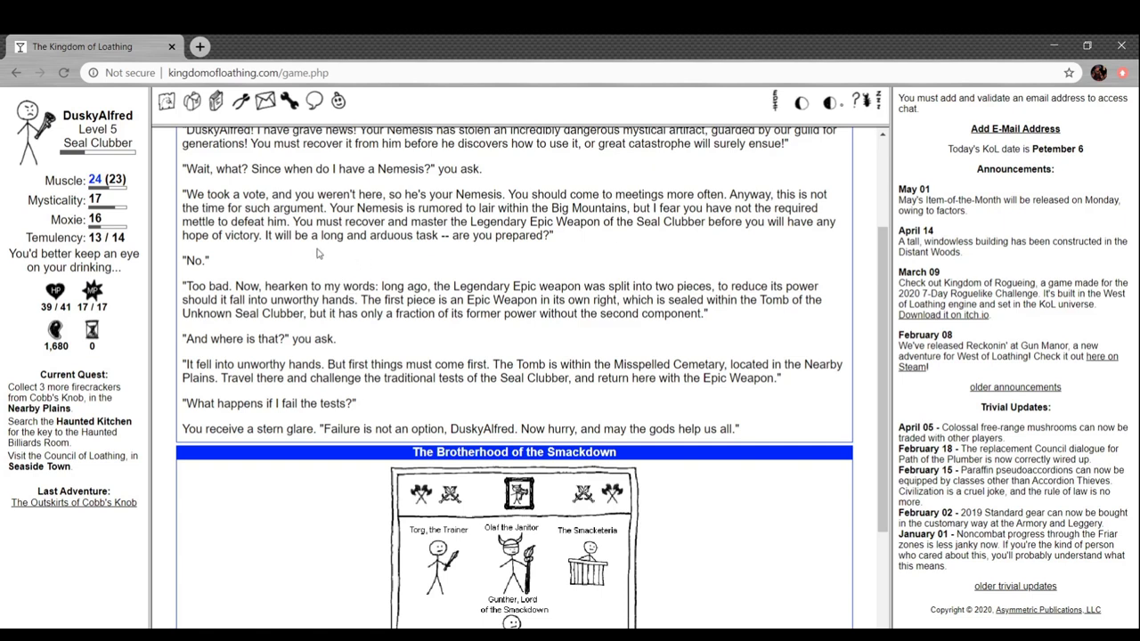
{"action": "mouse_move", "coordinate": [360, 265]}
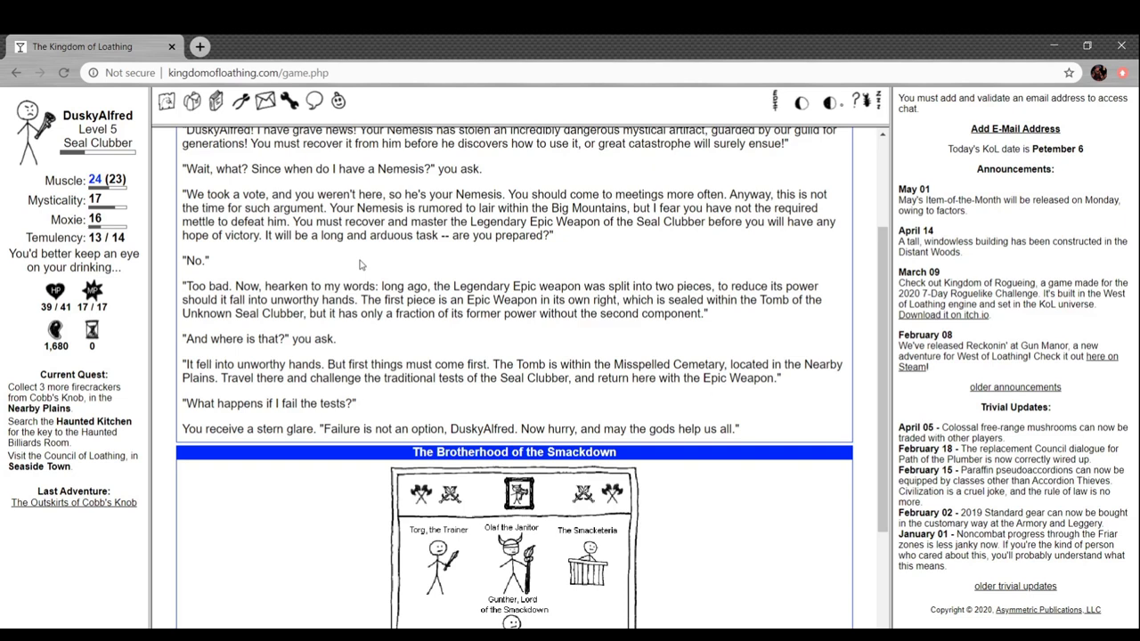
{"action": "mouse_move", "coordinate": [574, 286]}
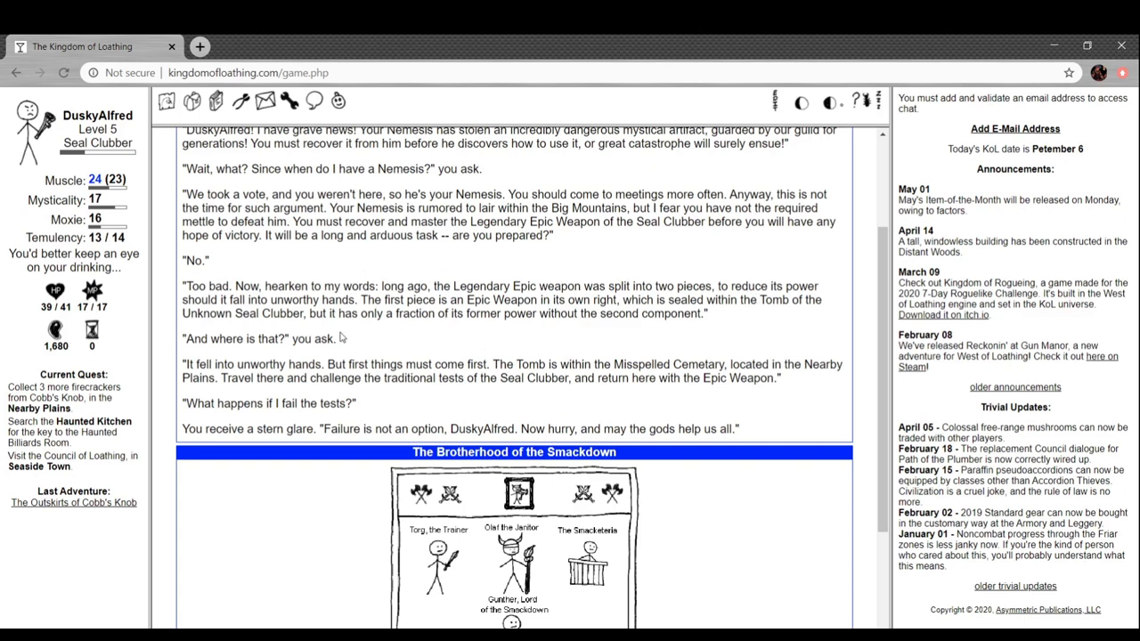
{"action": "mouse_move", "coordinate": [369, 338]}
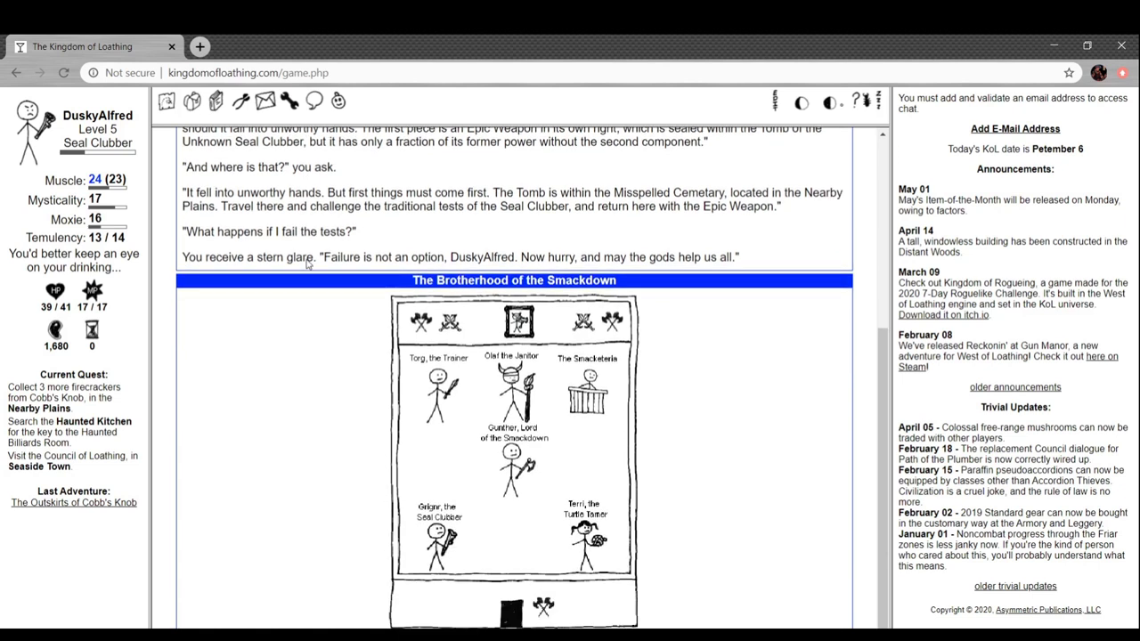
{"action": "mouse_move", "coordinate": [406, 315]}
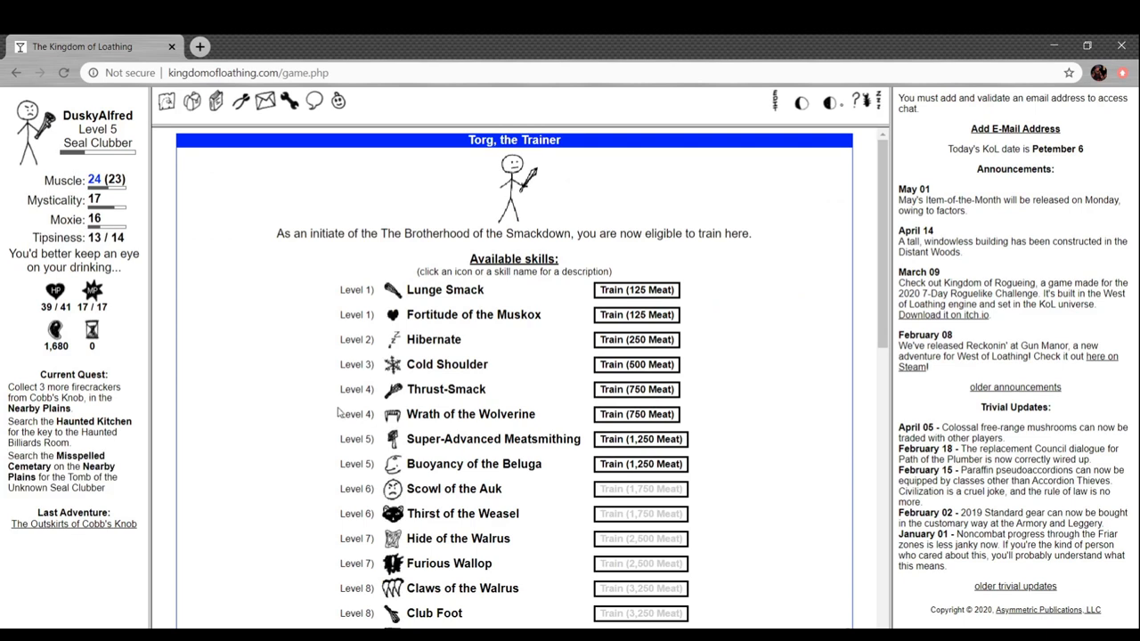
Train Lunge Smack and Fortitude of the Muskox from Torg, then visit Olaf the Janitor
{"action": "left_click", "coordinate": [635, 289]}
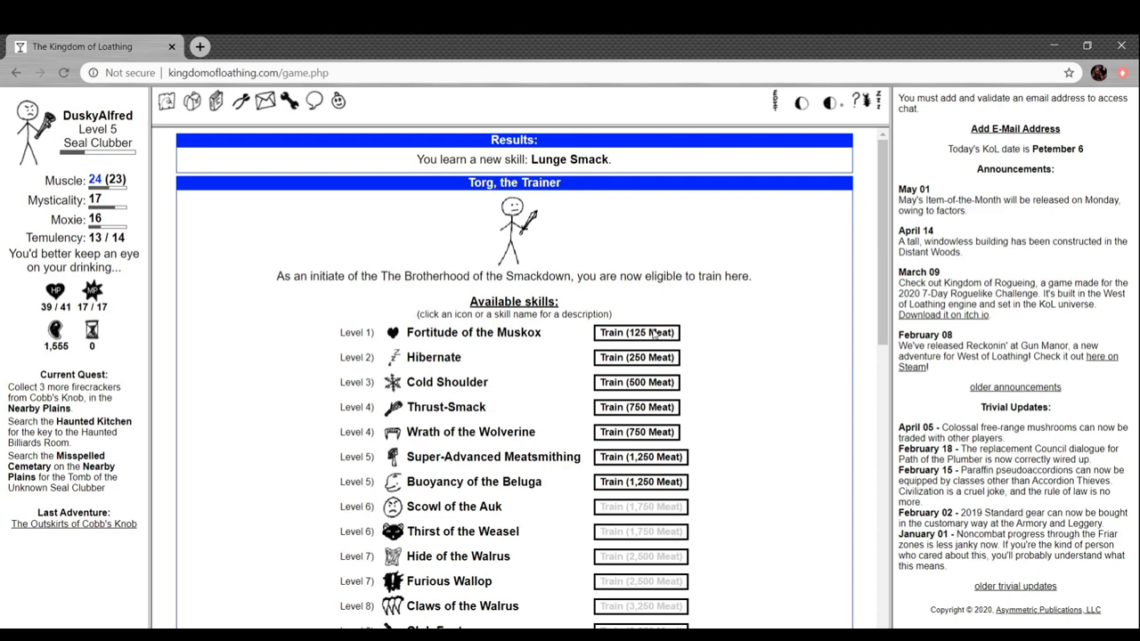
{"action": "left_click", "coordinate": [635, 332]}
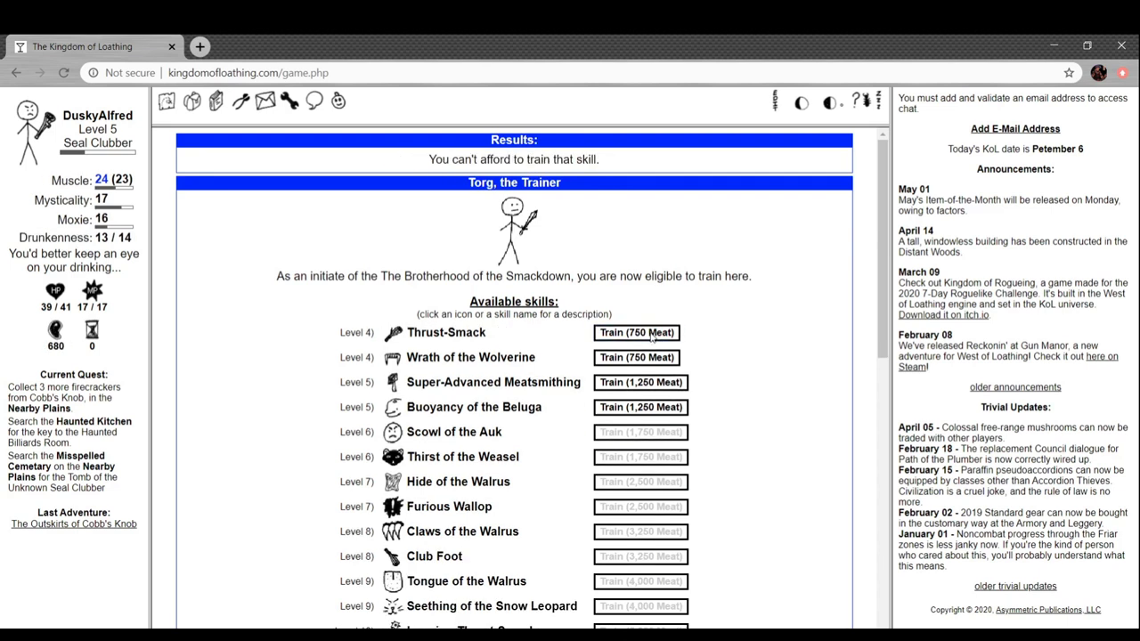
{"action": "scroll", "scroll_direction": "down", "scroll_amount": 3}
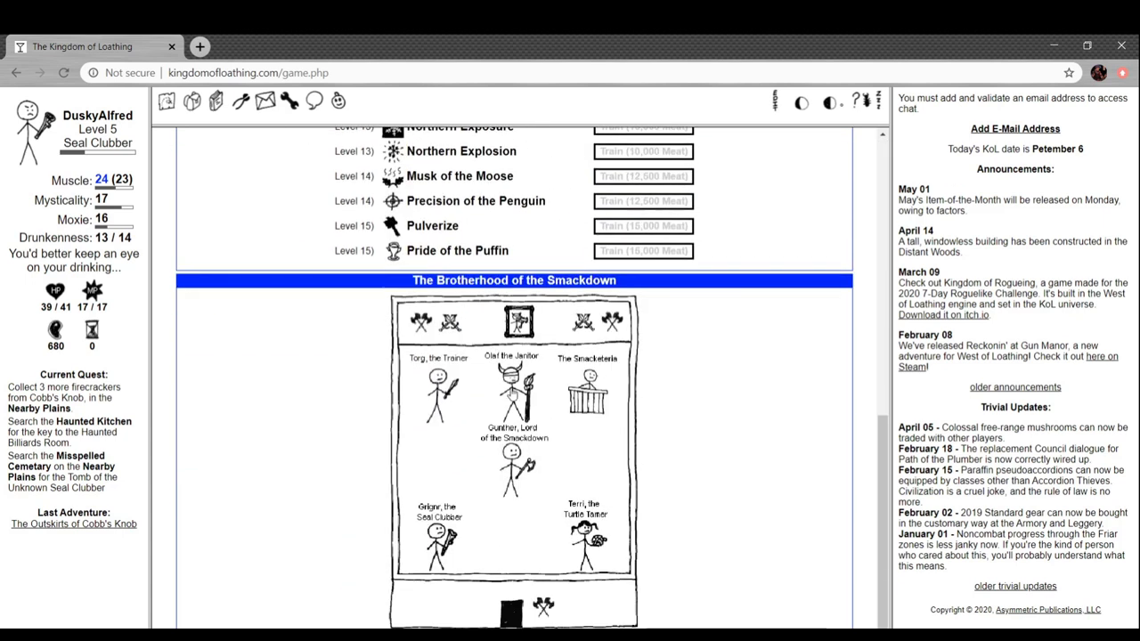
{"action": "left_click", "coordinate": [511, 400]}
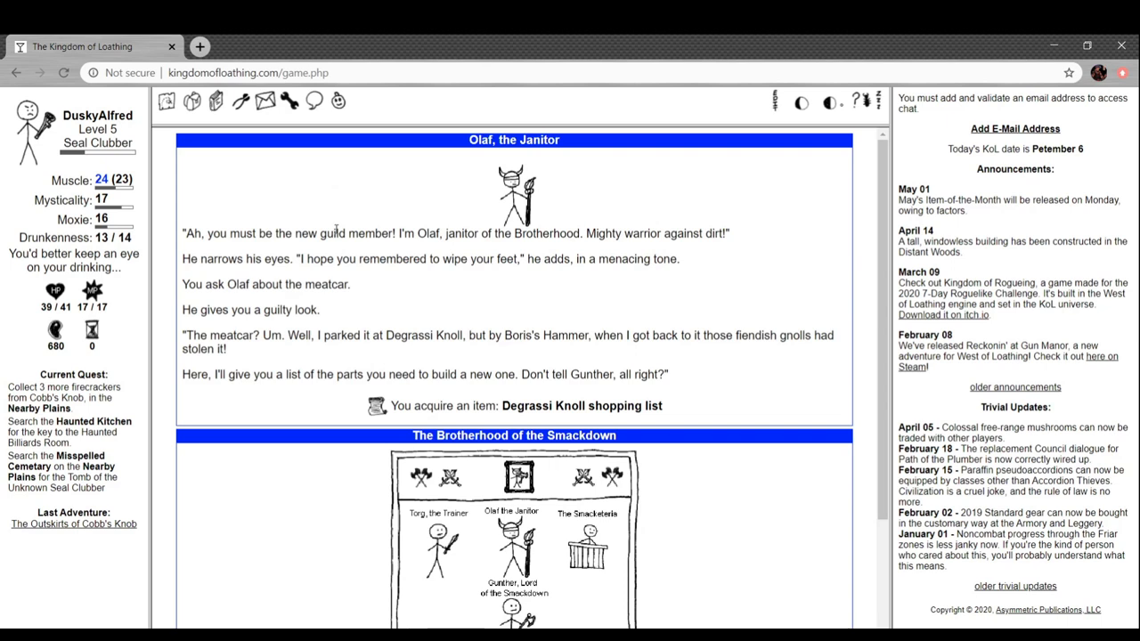
{"action": "mouse_move", "coordinate": [557, 273]}
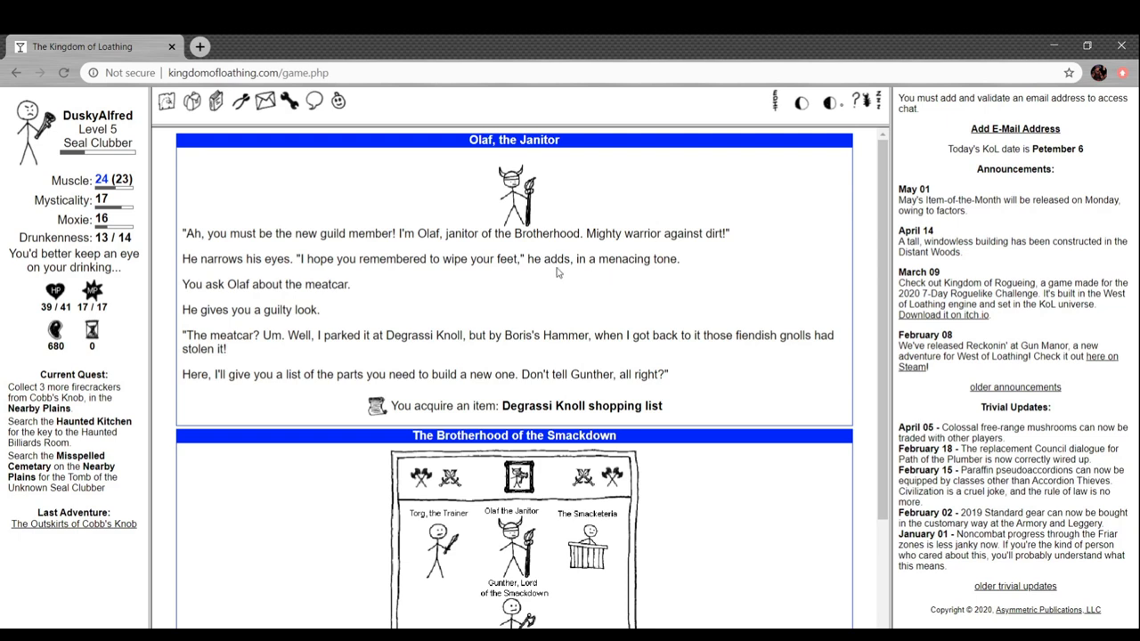
{"action": "mouse_move", "coordinate": [299, 298]}
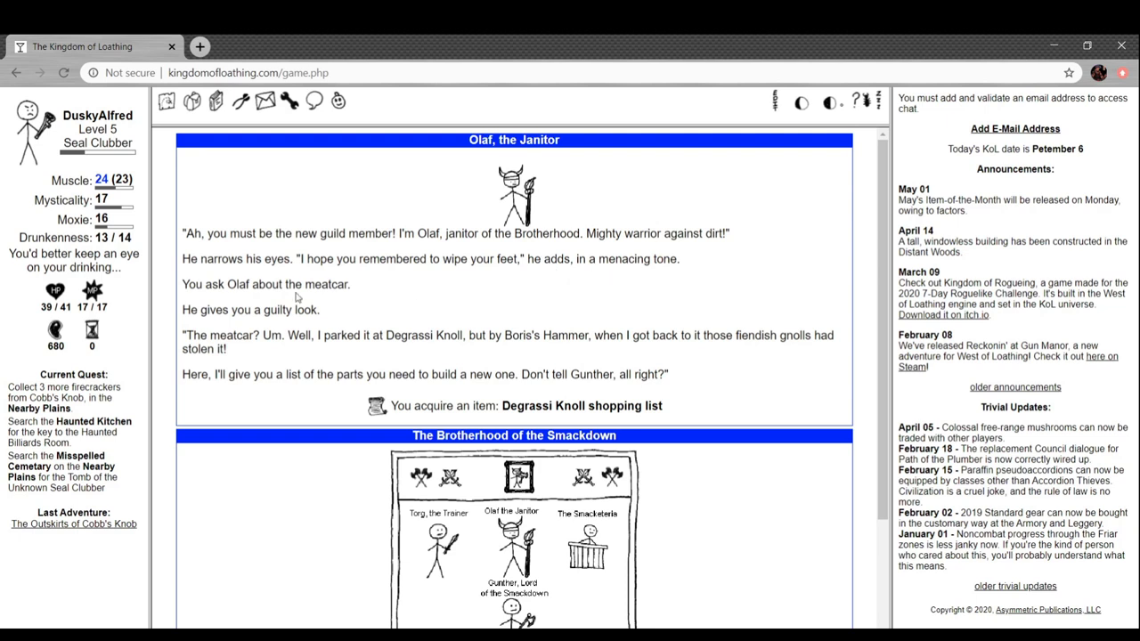
{"action": "mouse_move", "coordinate": [260, 323]}
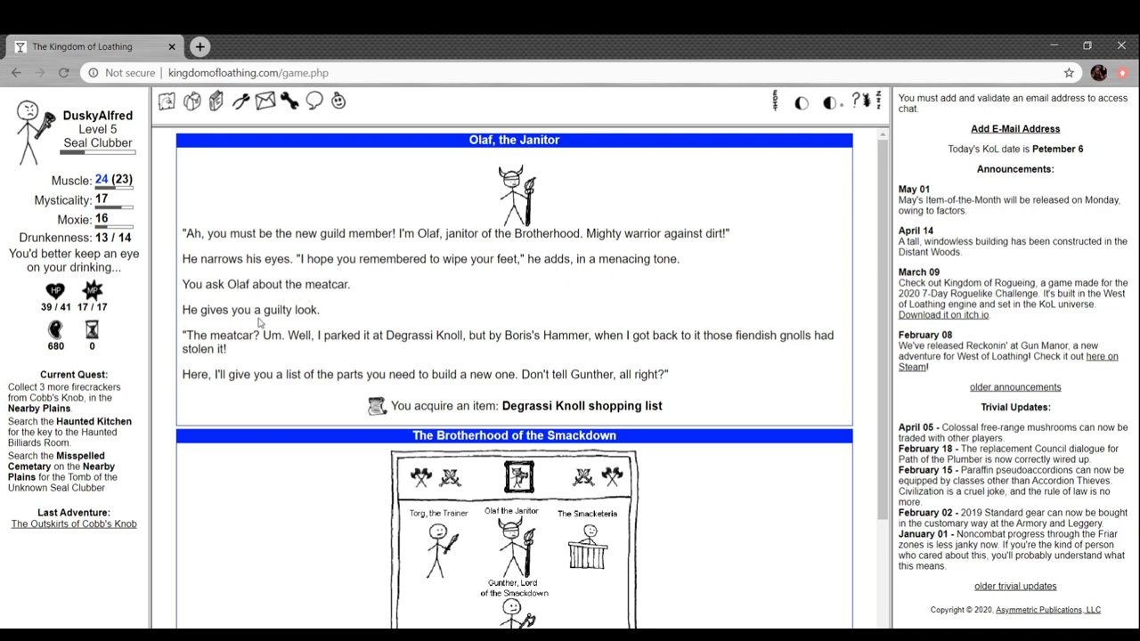
{"action": "mouse_move", "coordinate": [261, 323]}
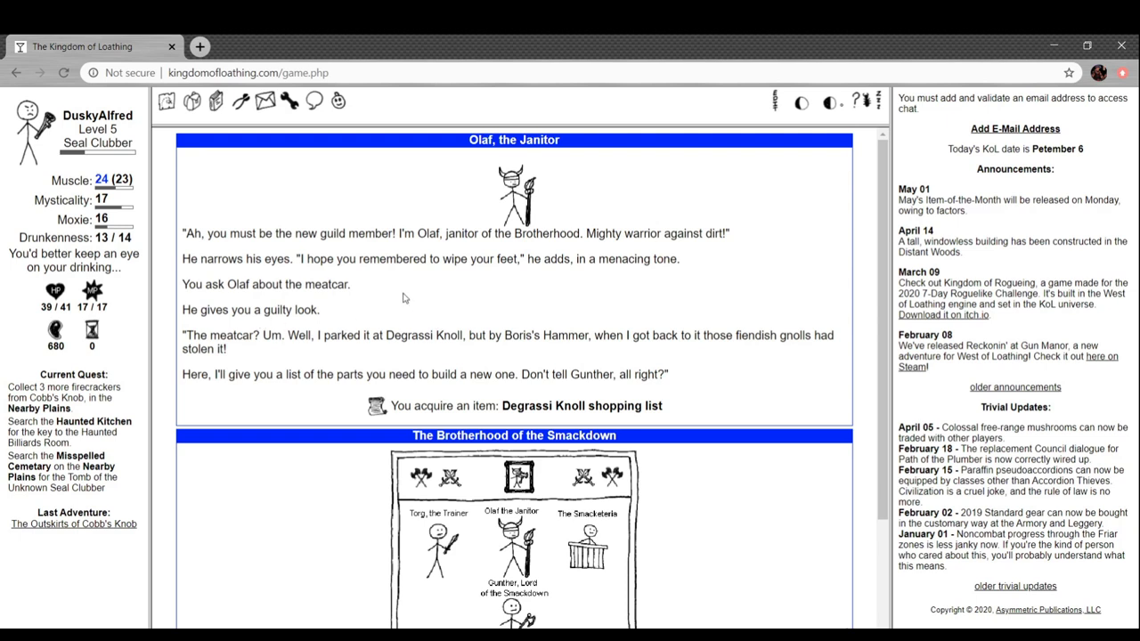
Visit Gunther and Terri, who repeats the cemetery key quest, then reach the main map
{"action": "scroll", "scroll_direction": "down", "scroll_amount": 3}
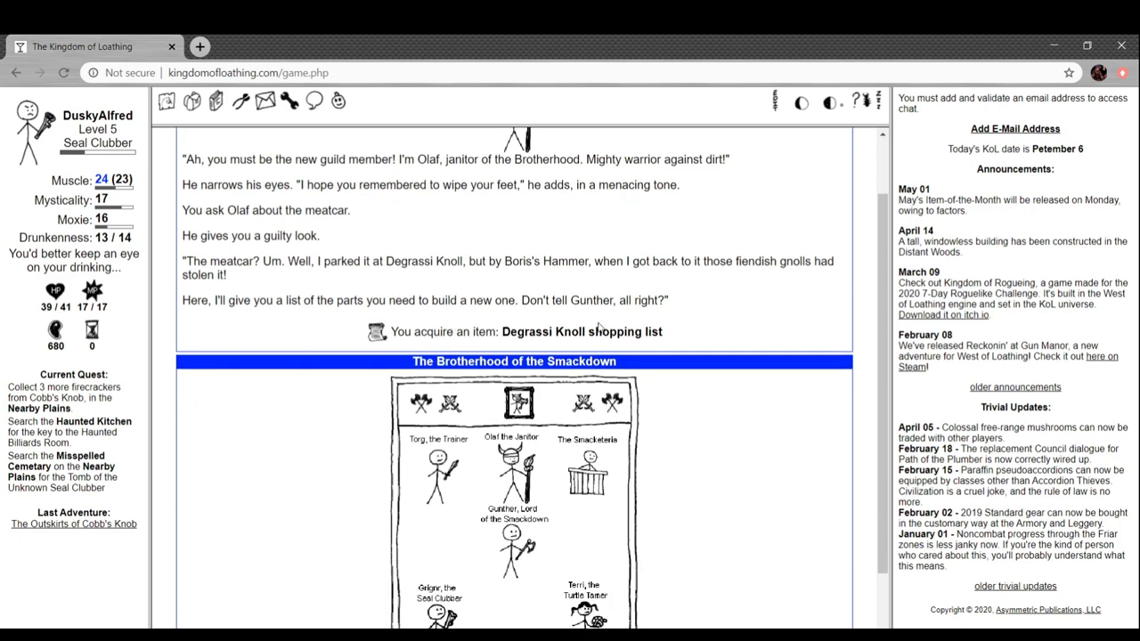
{"action": "scroll", "scroll_direction": "down", "scroll_amount": 3}
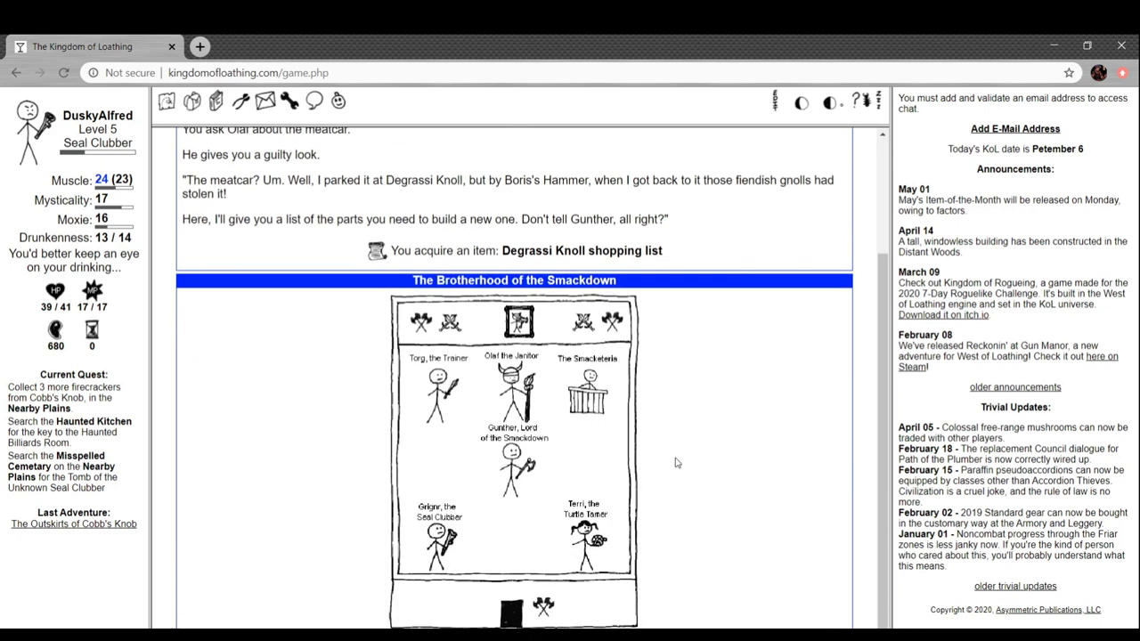
{"action": "left_click", "coordinate": [512, 463]}
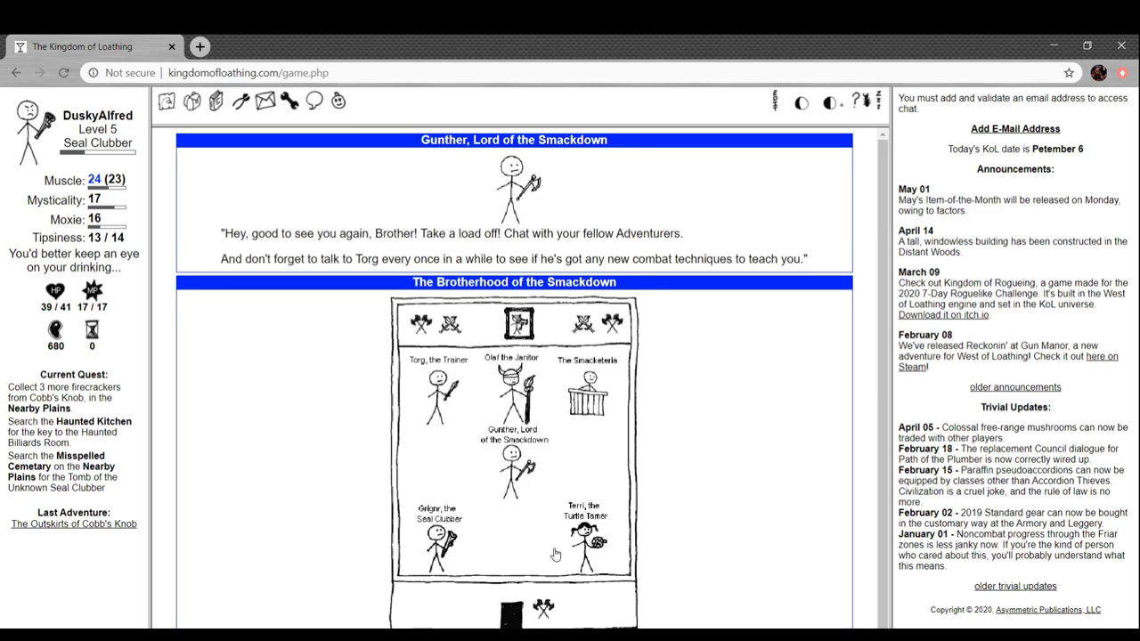
{"action": "left_click", "coordinate": [586, 534]}
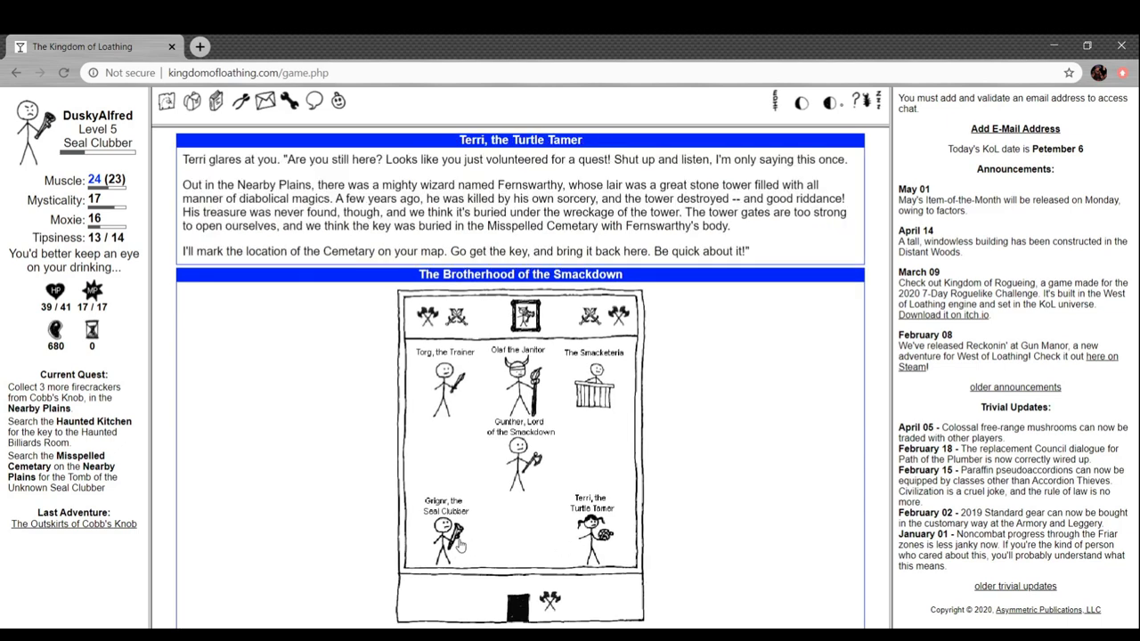
{"action": "left_click", "coordinate": [442, 534]}
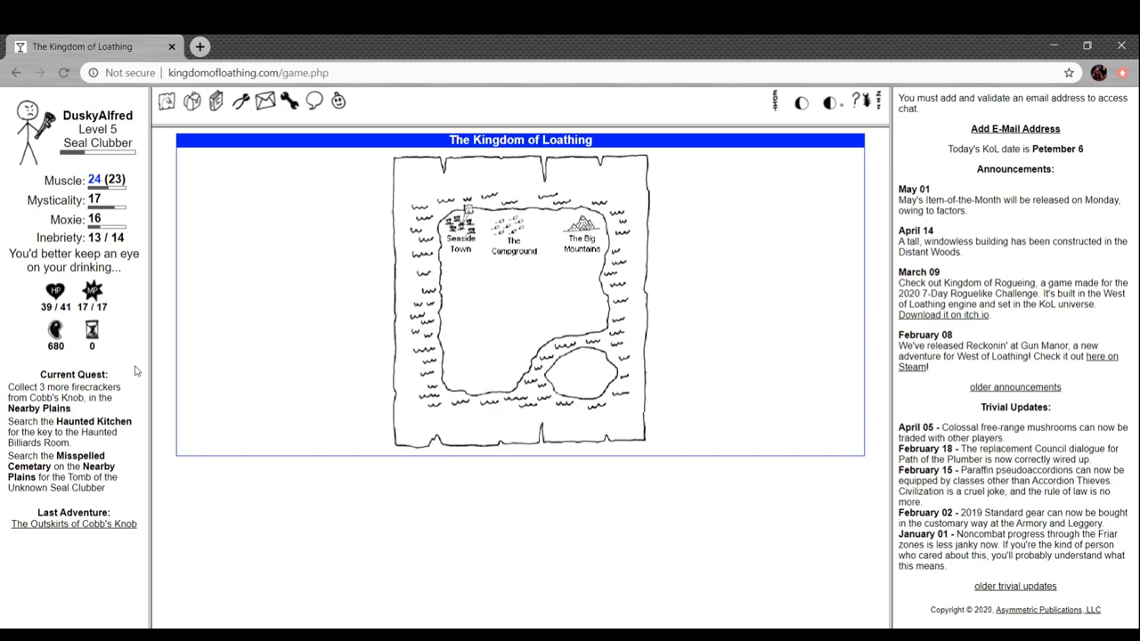
{"action": "mouse_move", "coordinate": [297, 405]}
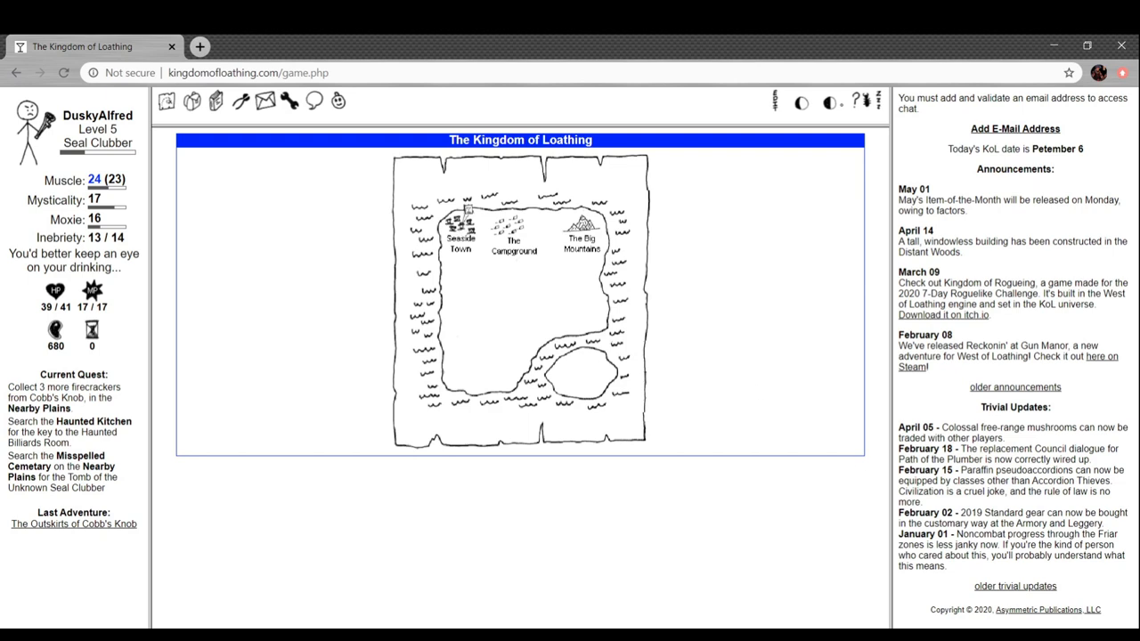
{"action": "mouse_move", "coordinate": [303, 300]}
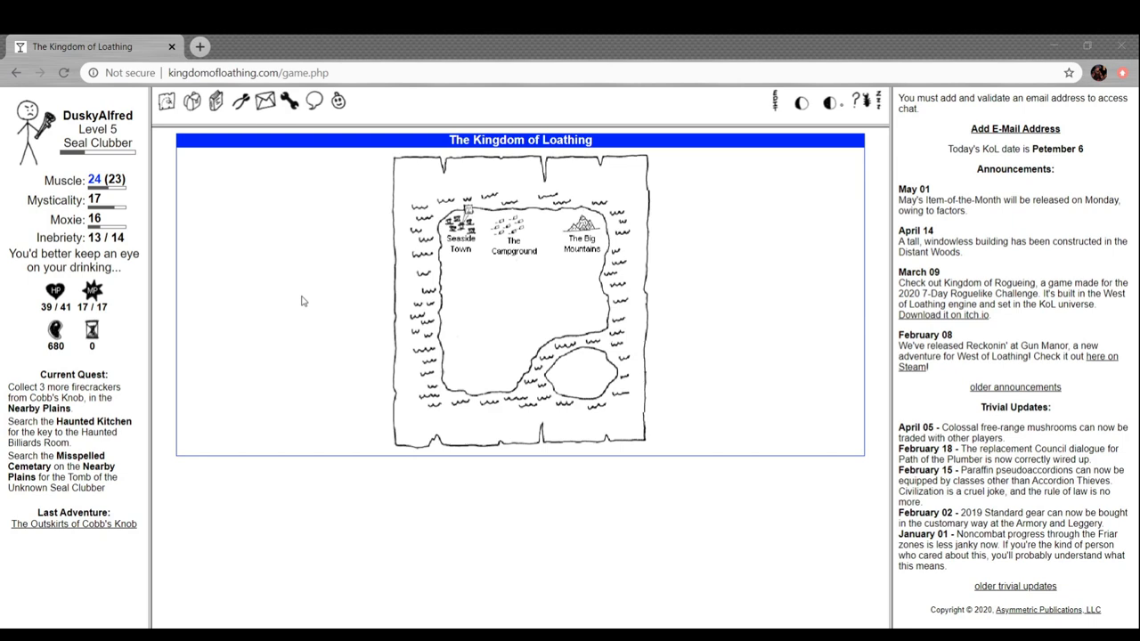
{"action": "mouse_move", "coordinate": [412, 279]}
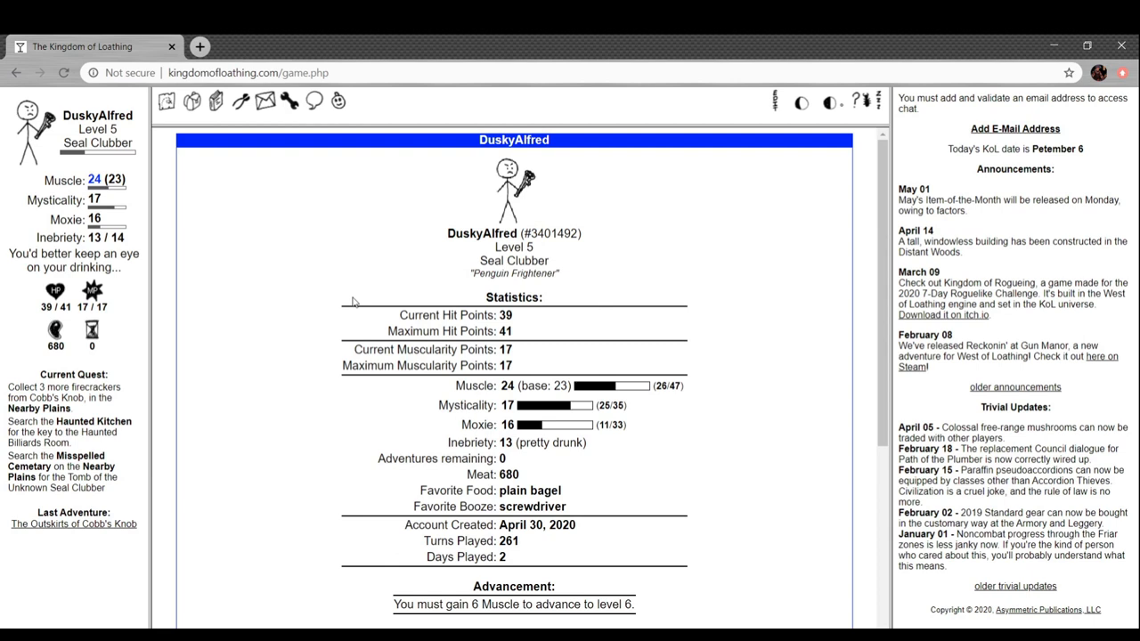
Scroll down the character sheet, which notes 6 more Muscle needed for level 6
{"action": "scroll", "scroll_direction": "down", "scroll_amount": 3}
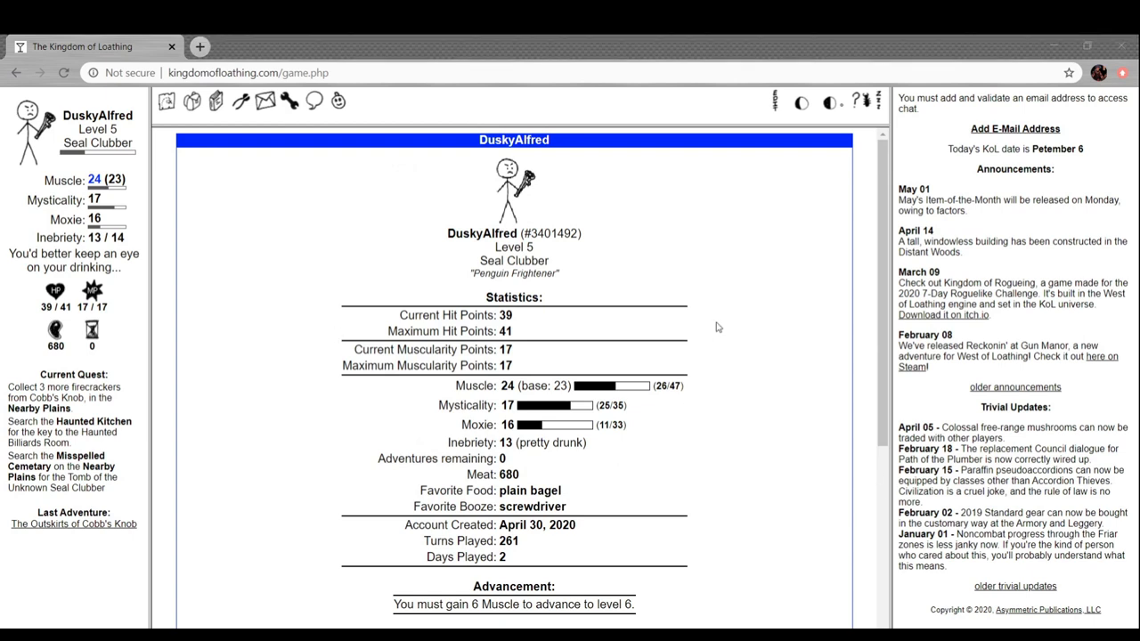
{"action": "mouse_move", "coordinate": [583, 357]}
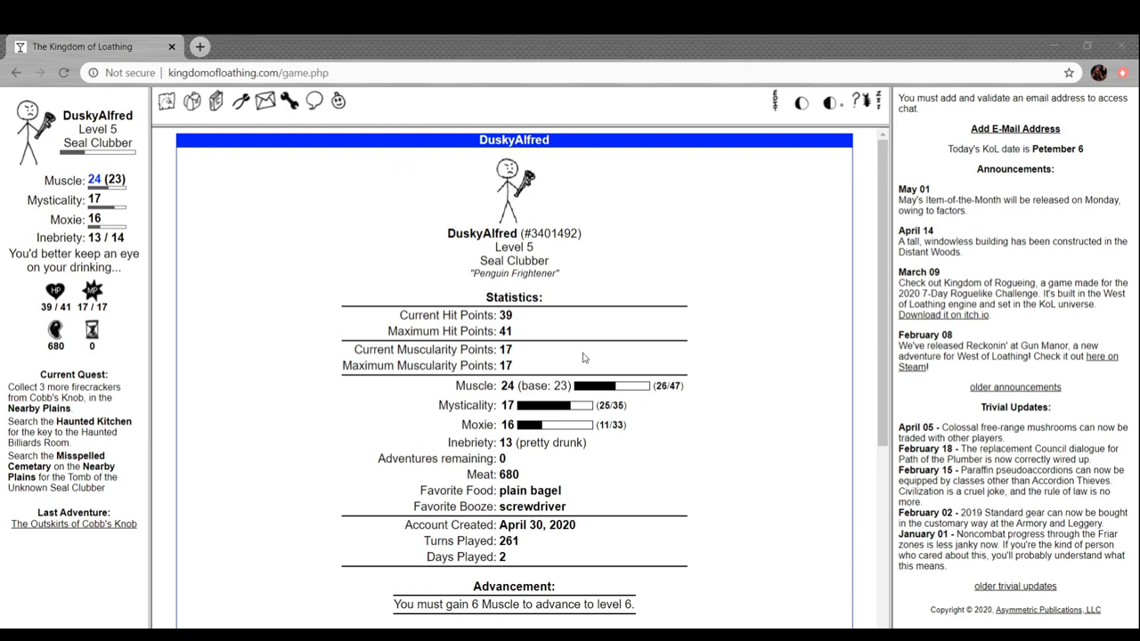